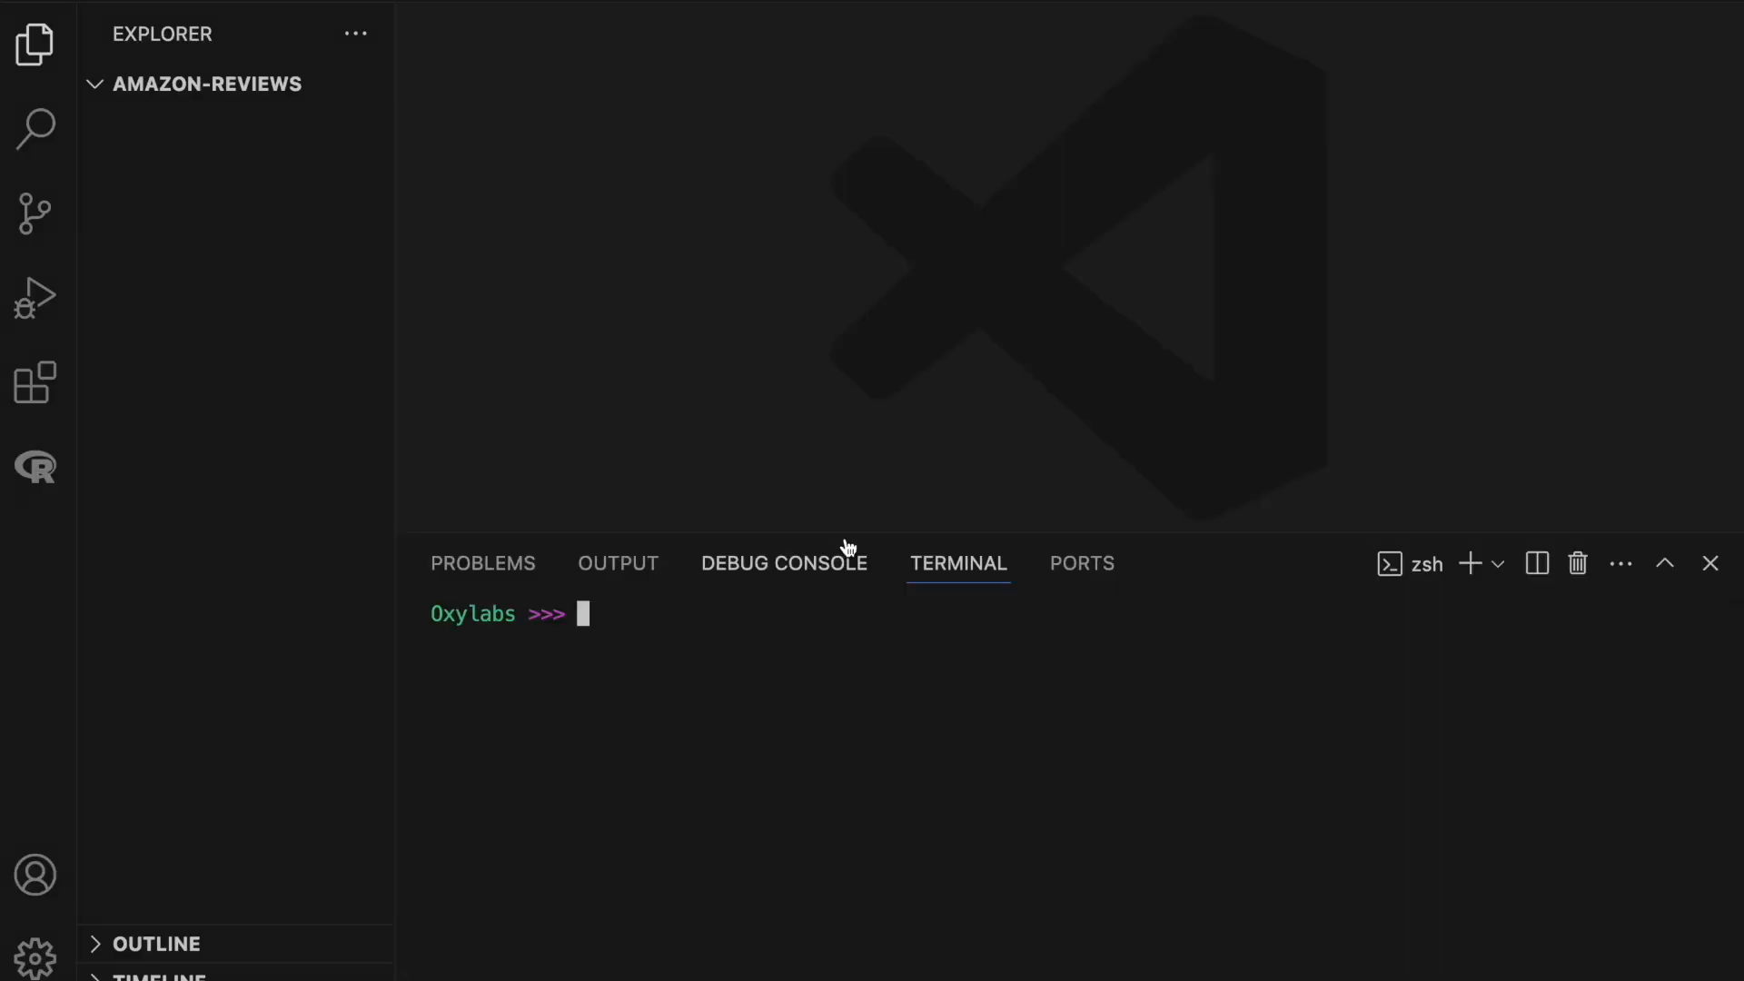
Create and activate a 'venv' virtual environment, then install the requests package.
text(python3 -m venv venv)
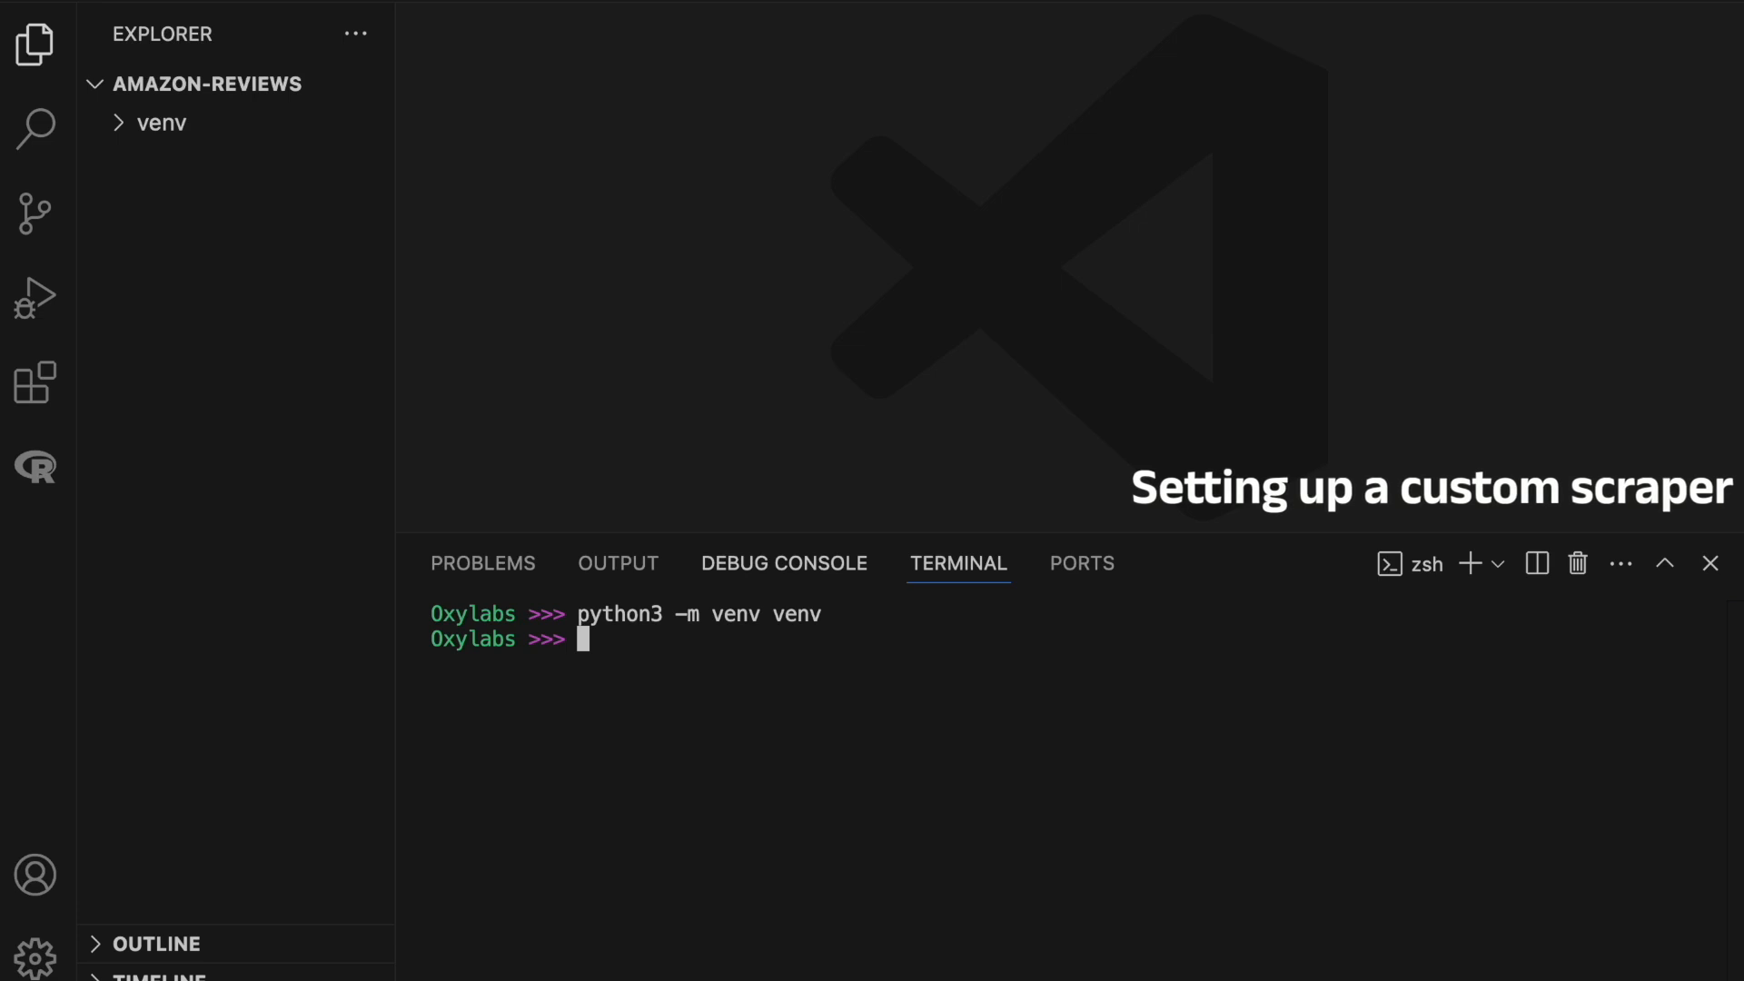
text(. venv/bin/activate)
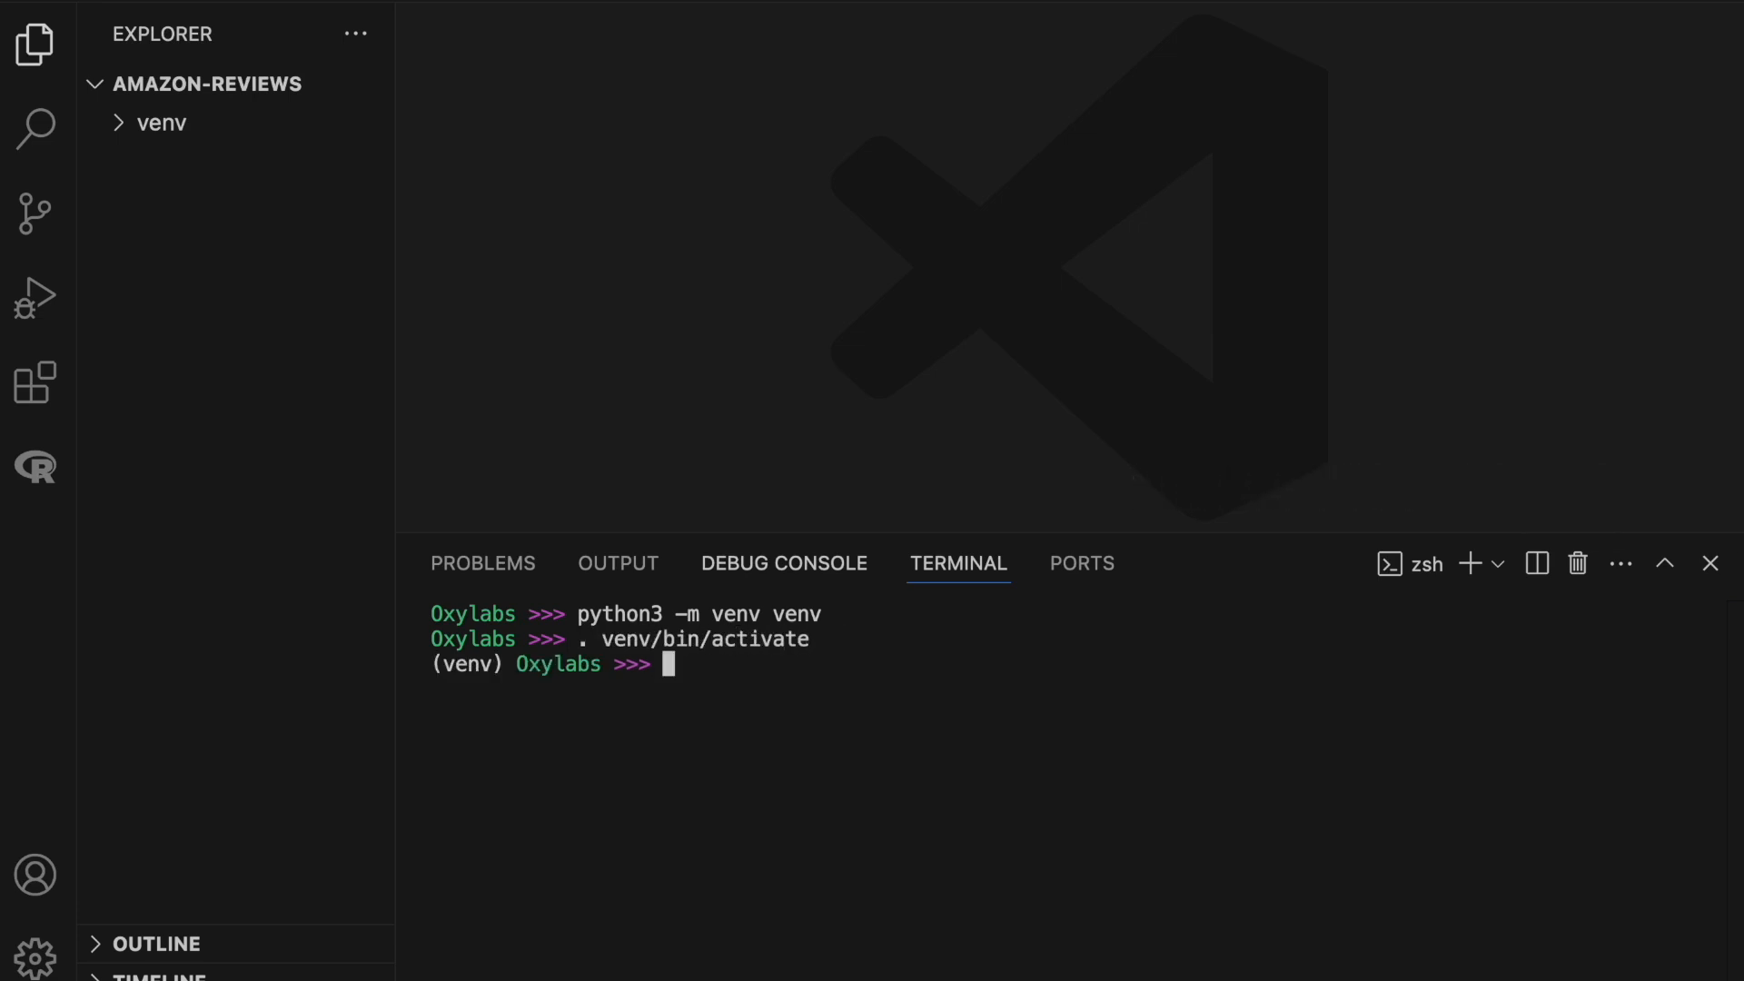
text(pip install requests)
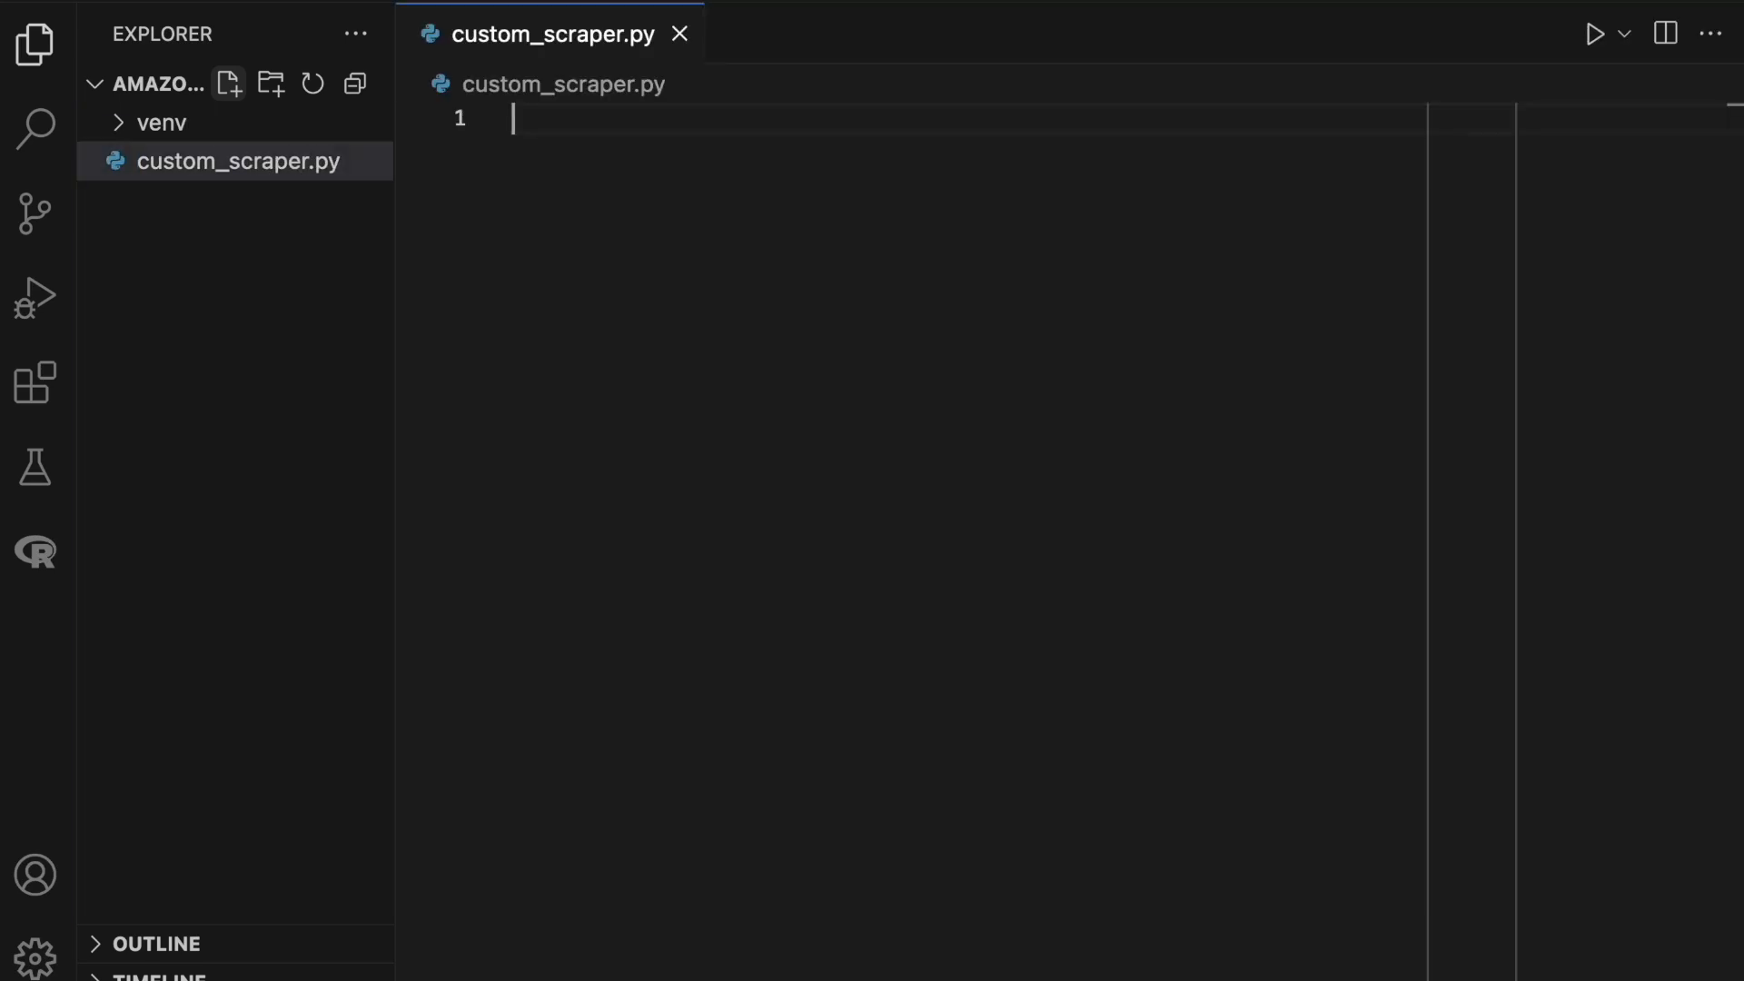
Import requests and BeautifulSoup, set asin to 'B098FKXT8L', and start custom_headers with an Accept value.
text(import requests)
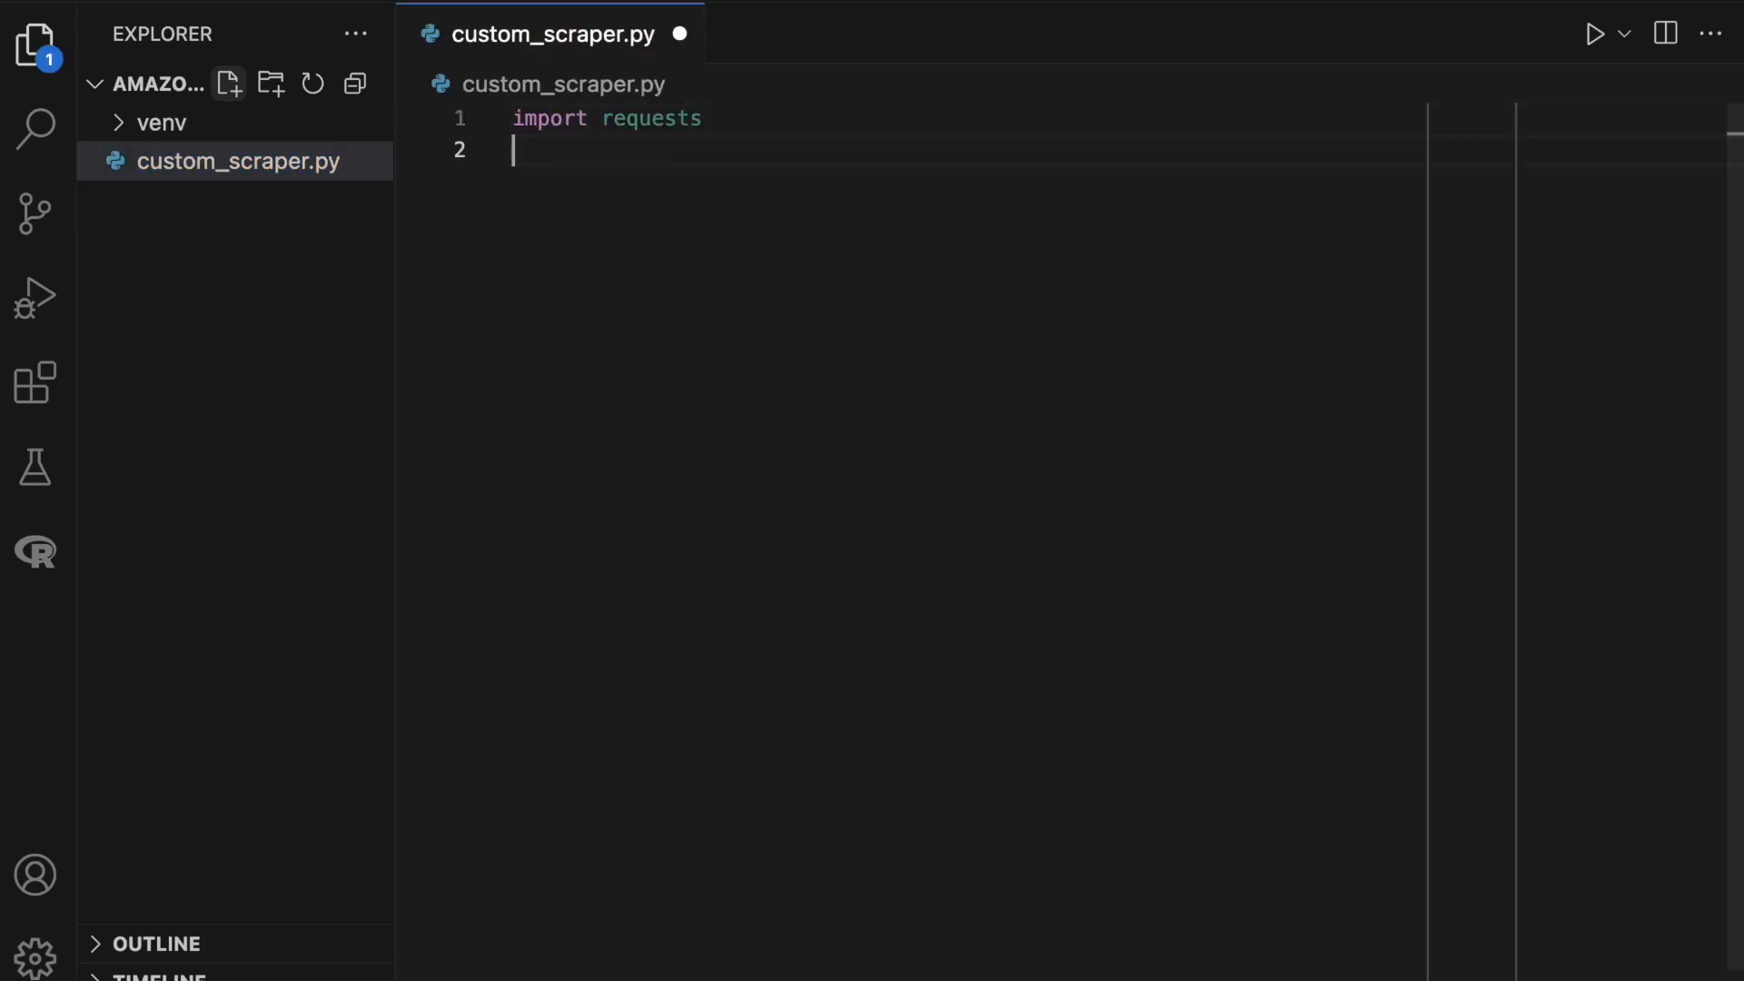
text(from bs4 import BeautifulSoup)
text(asin =)
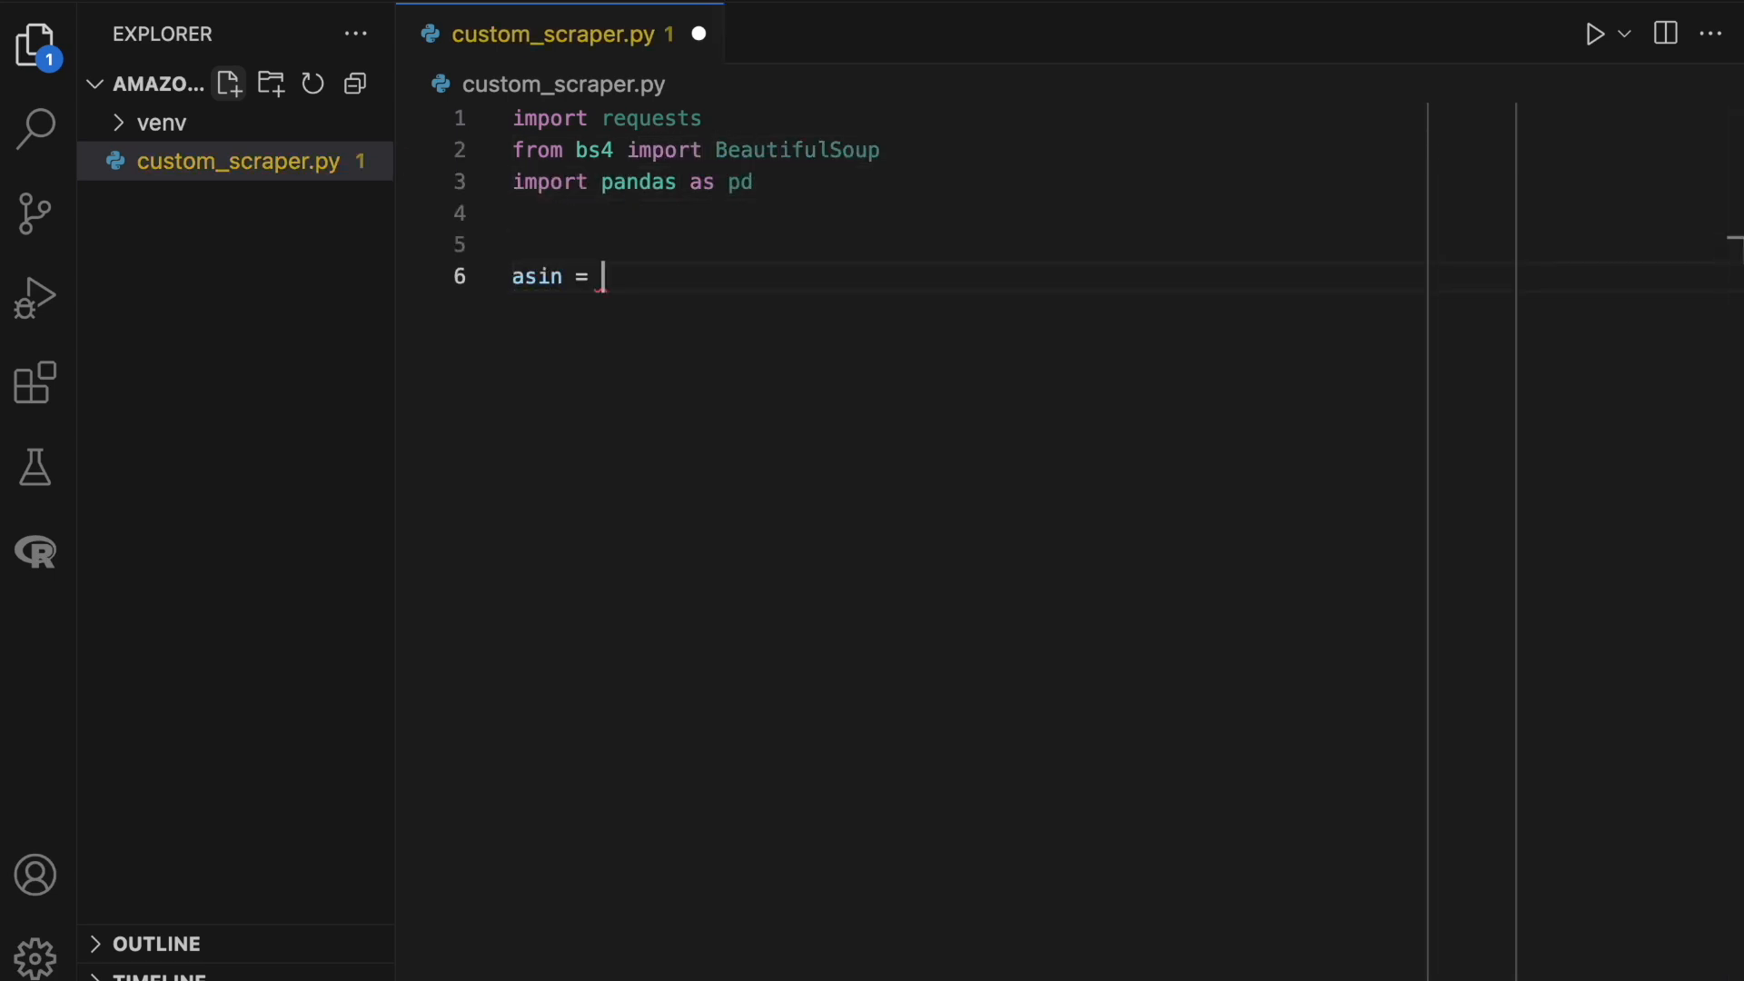
text("B098F")
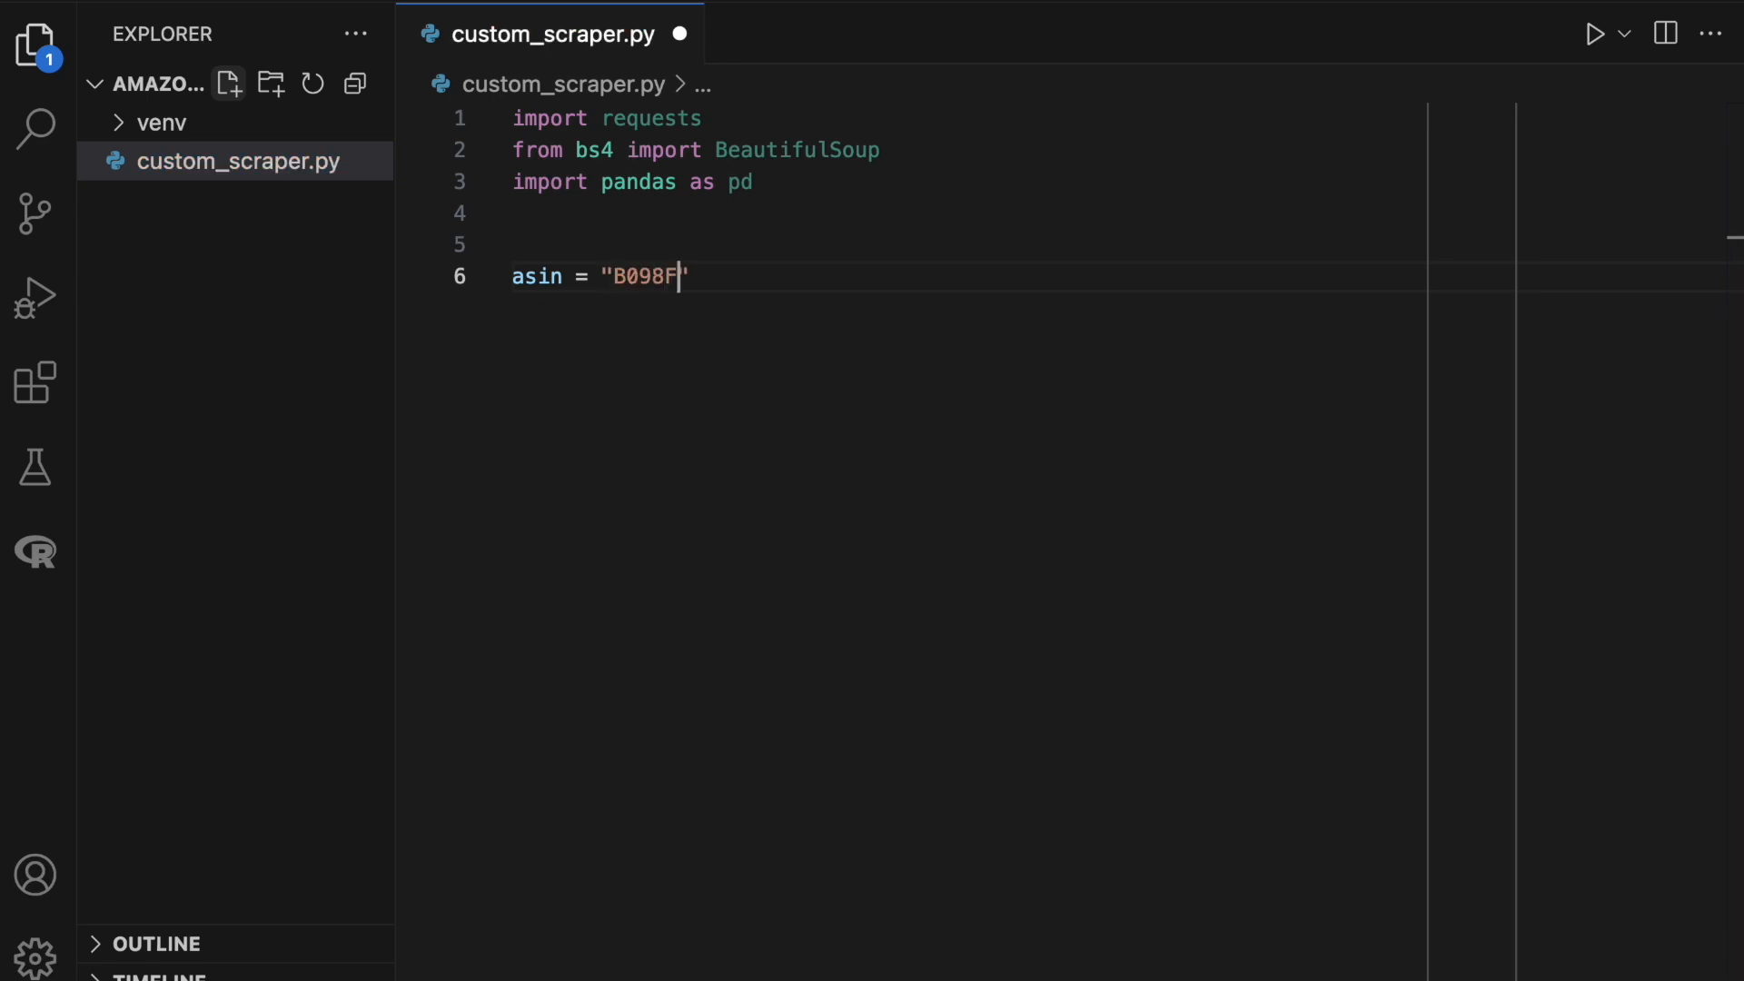
text(KXT8L")
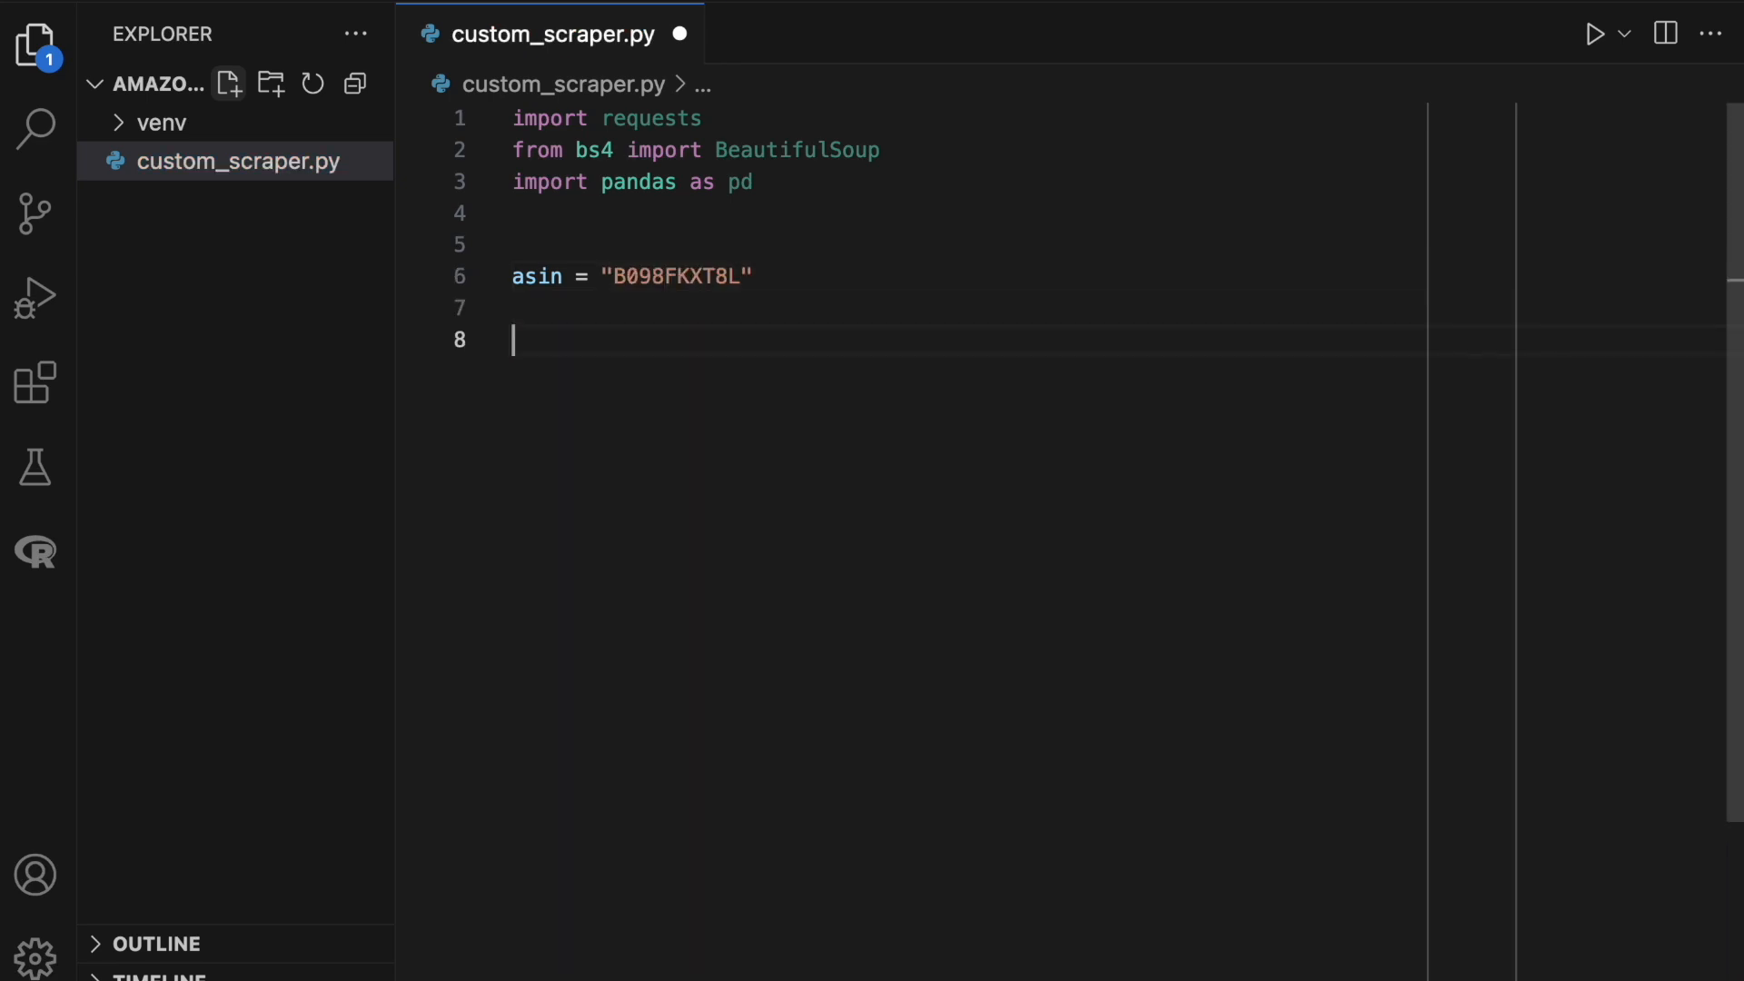
text(custom_headers = {})
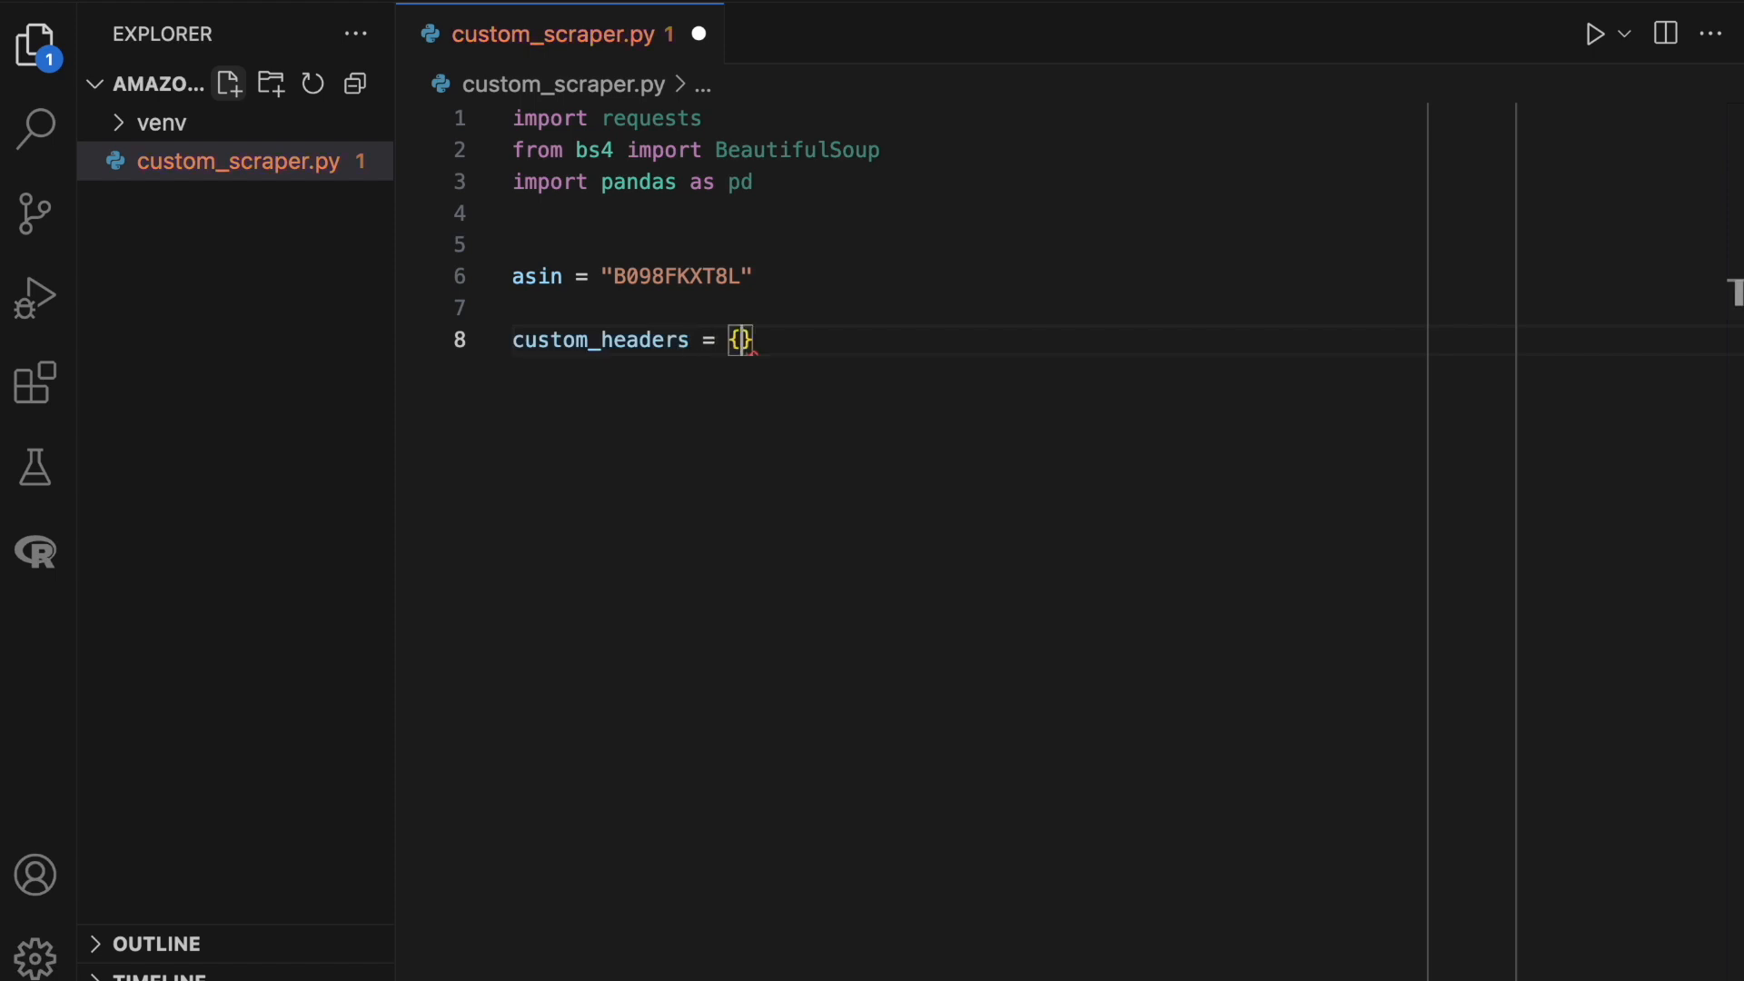
text("Accept")
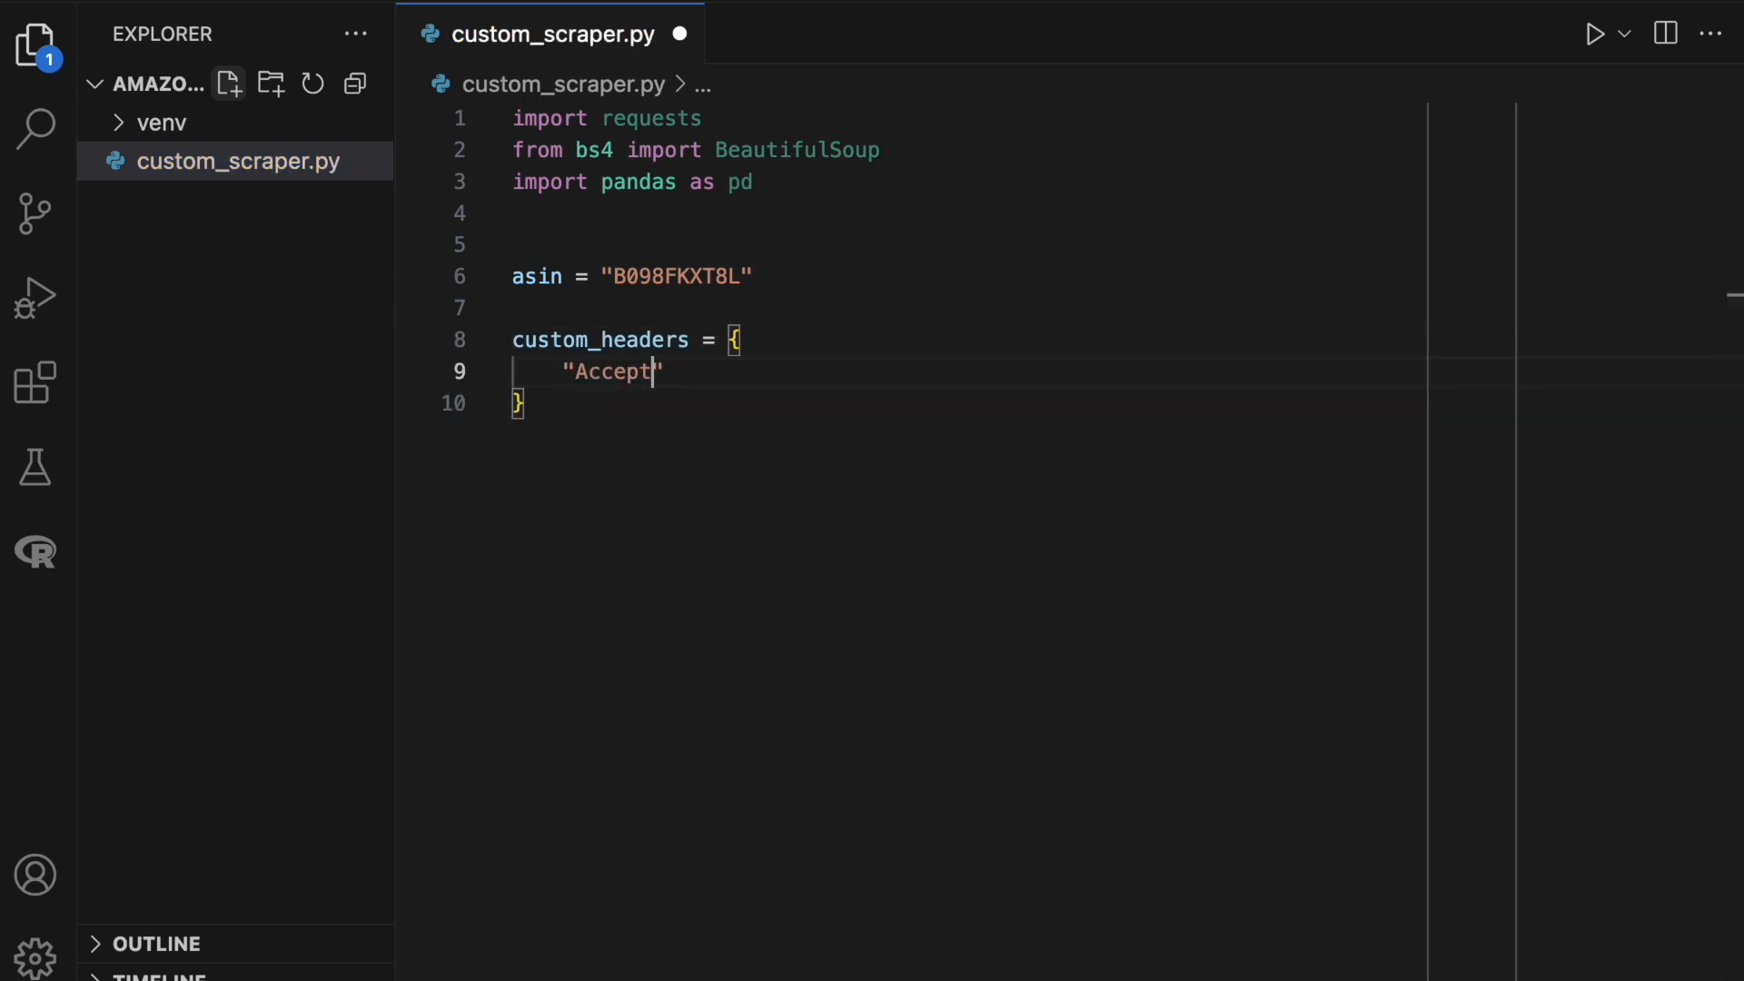
text(":)
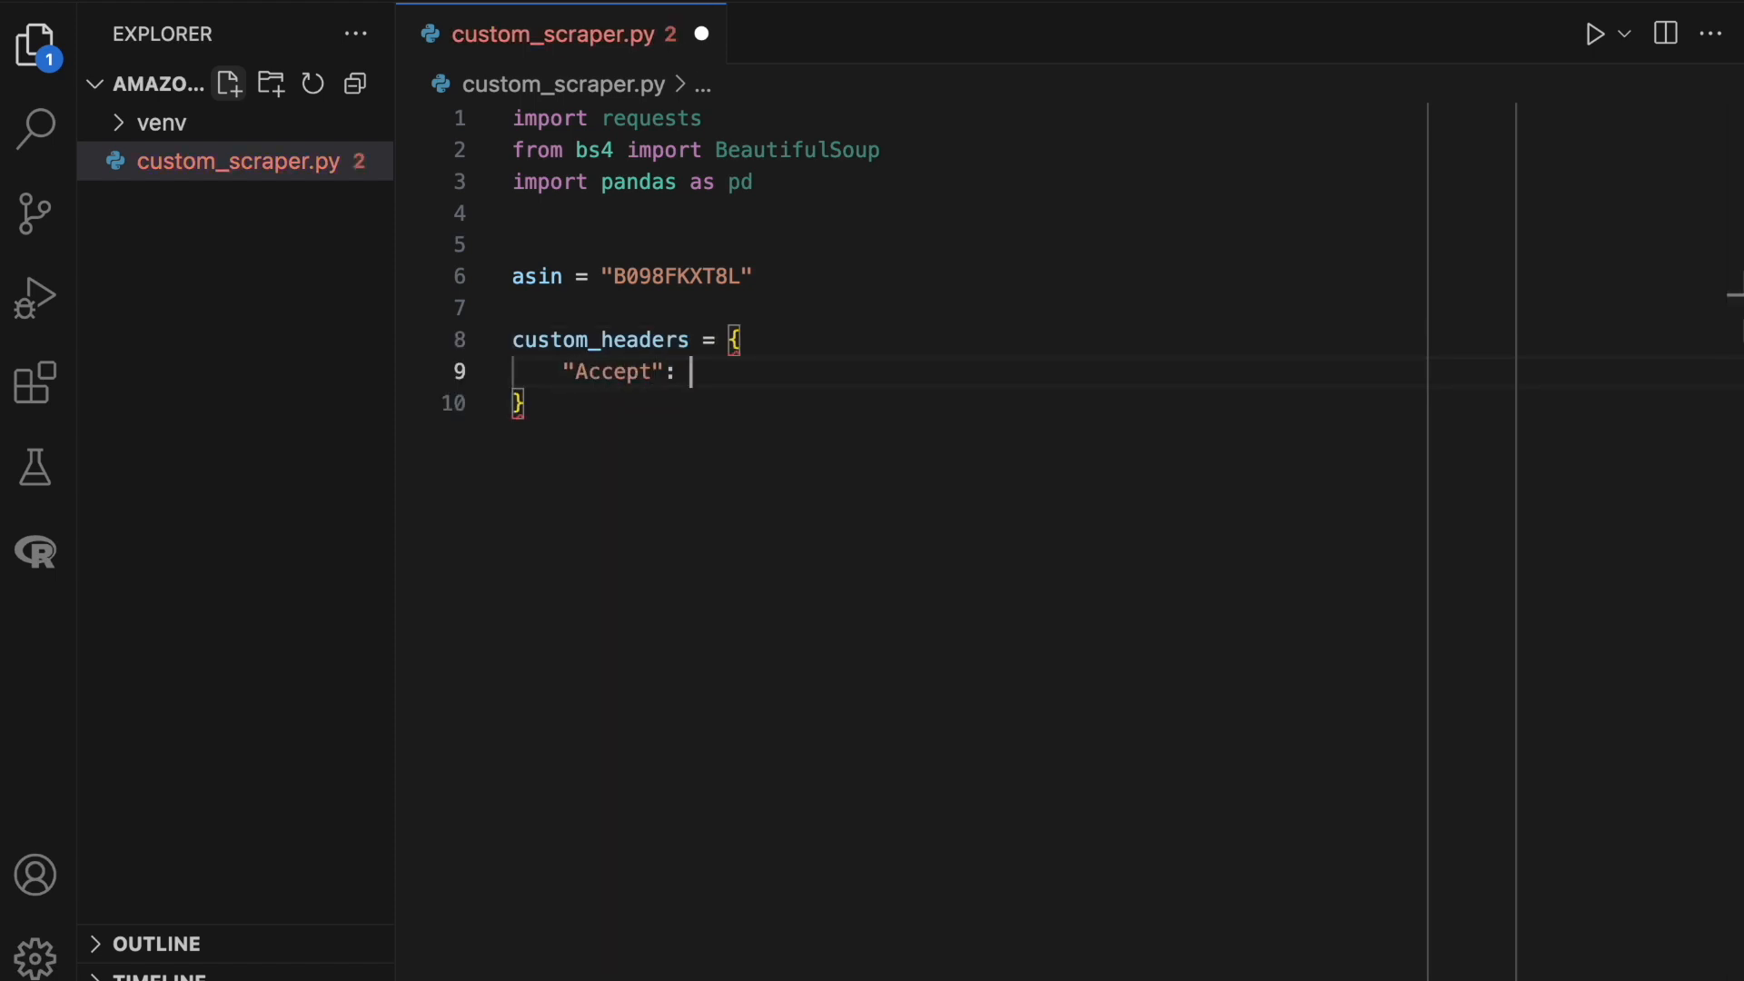
text("text/html,application/xhtml+xml,application/xml;q=0.9,image/avif,image/webp,image/apng,*/*;q=0.8")
text("Accept-Language":)
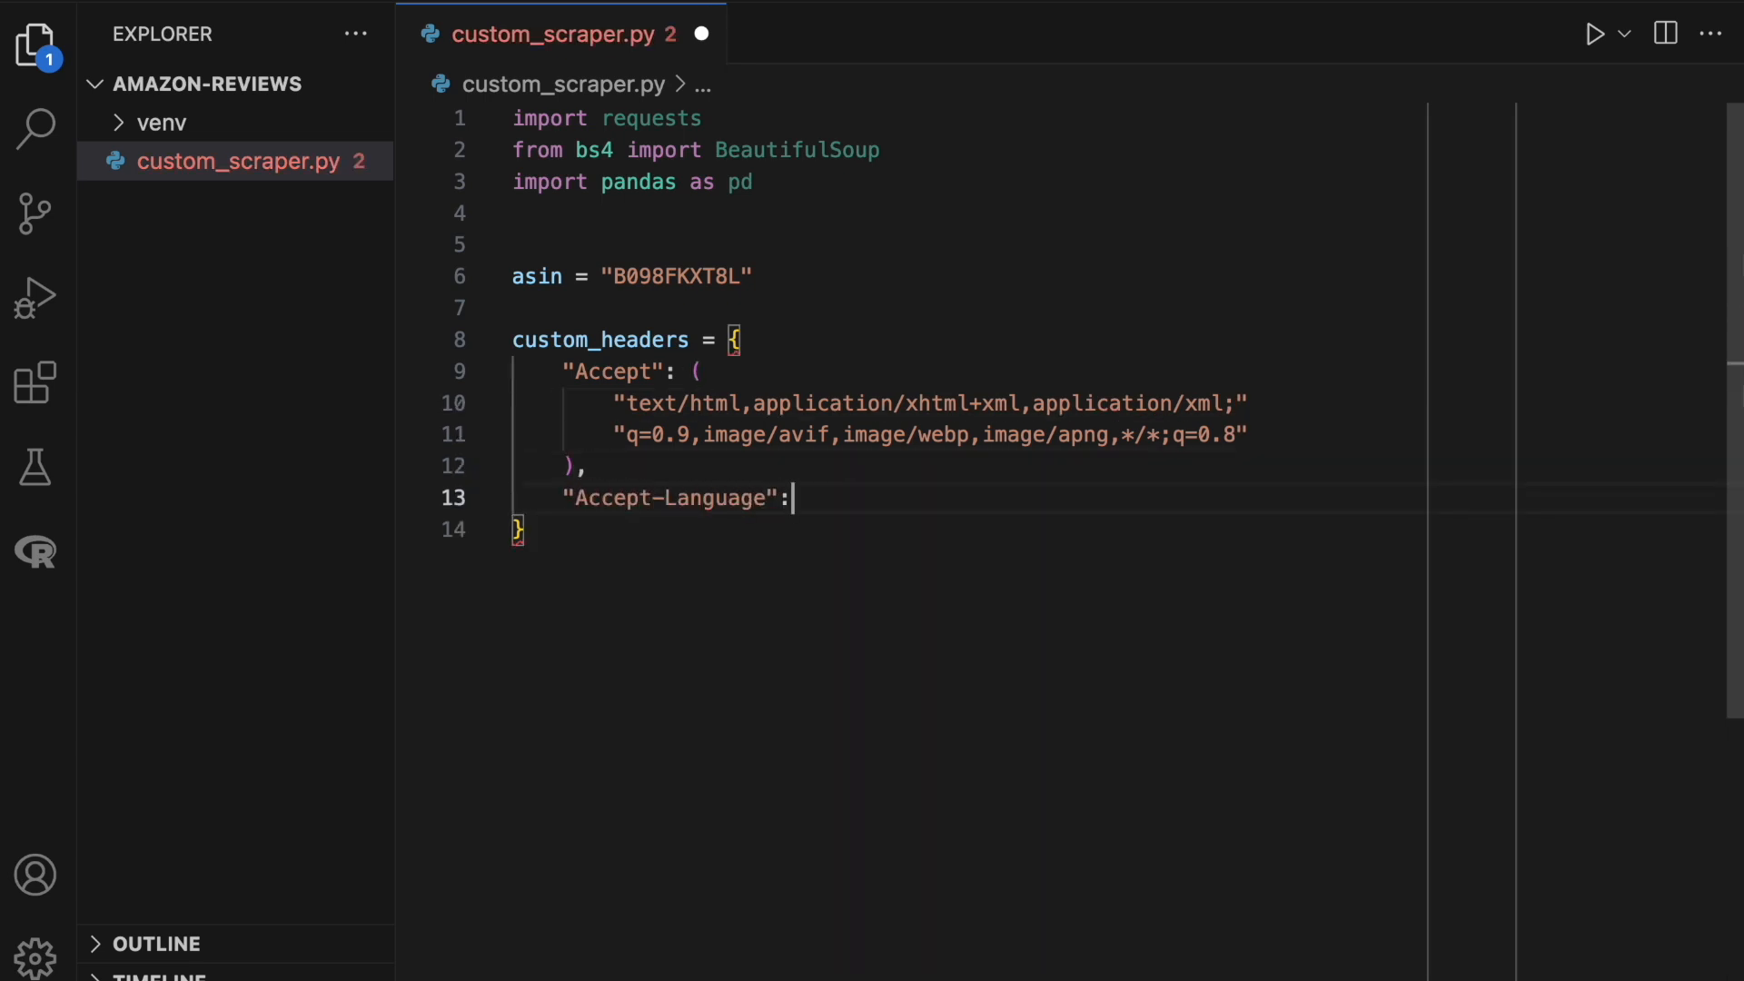
Add Accept-Language 'en-US,en;q=' and Connection 'Keep-alive' to custom_headers.
text("en-US,)
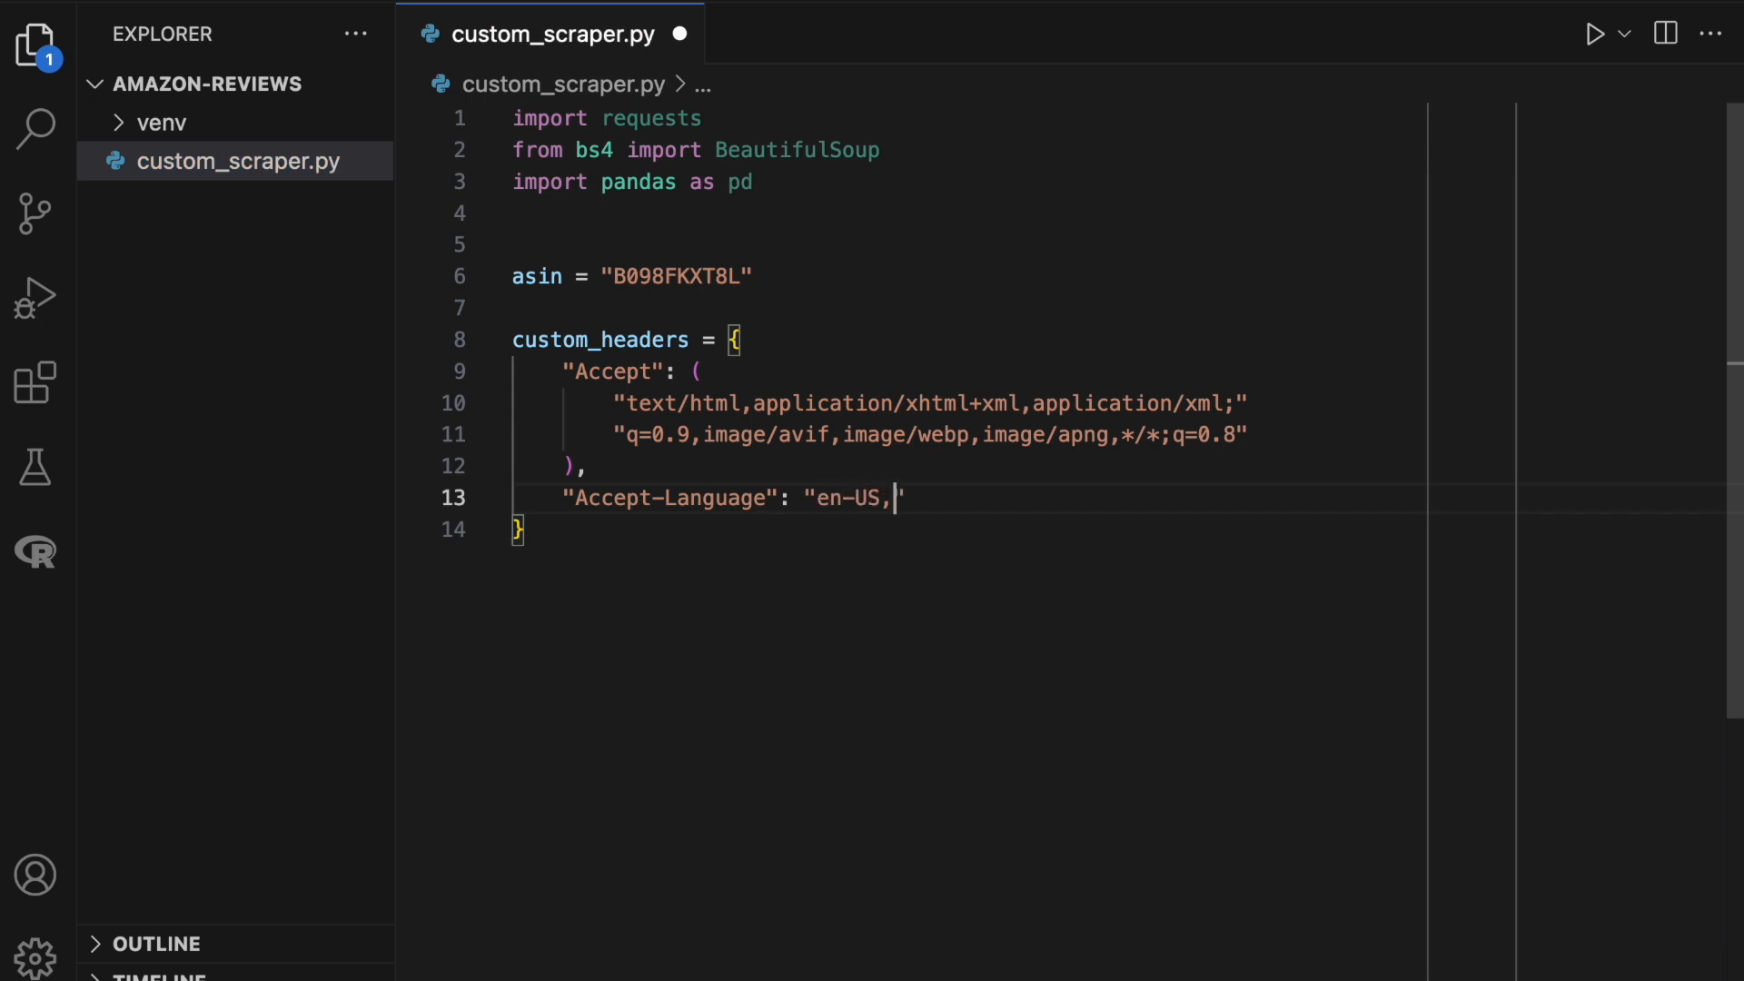
text(en;q=0.9)
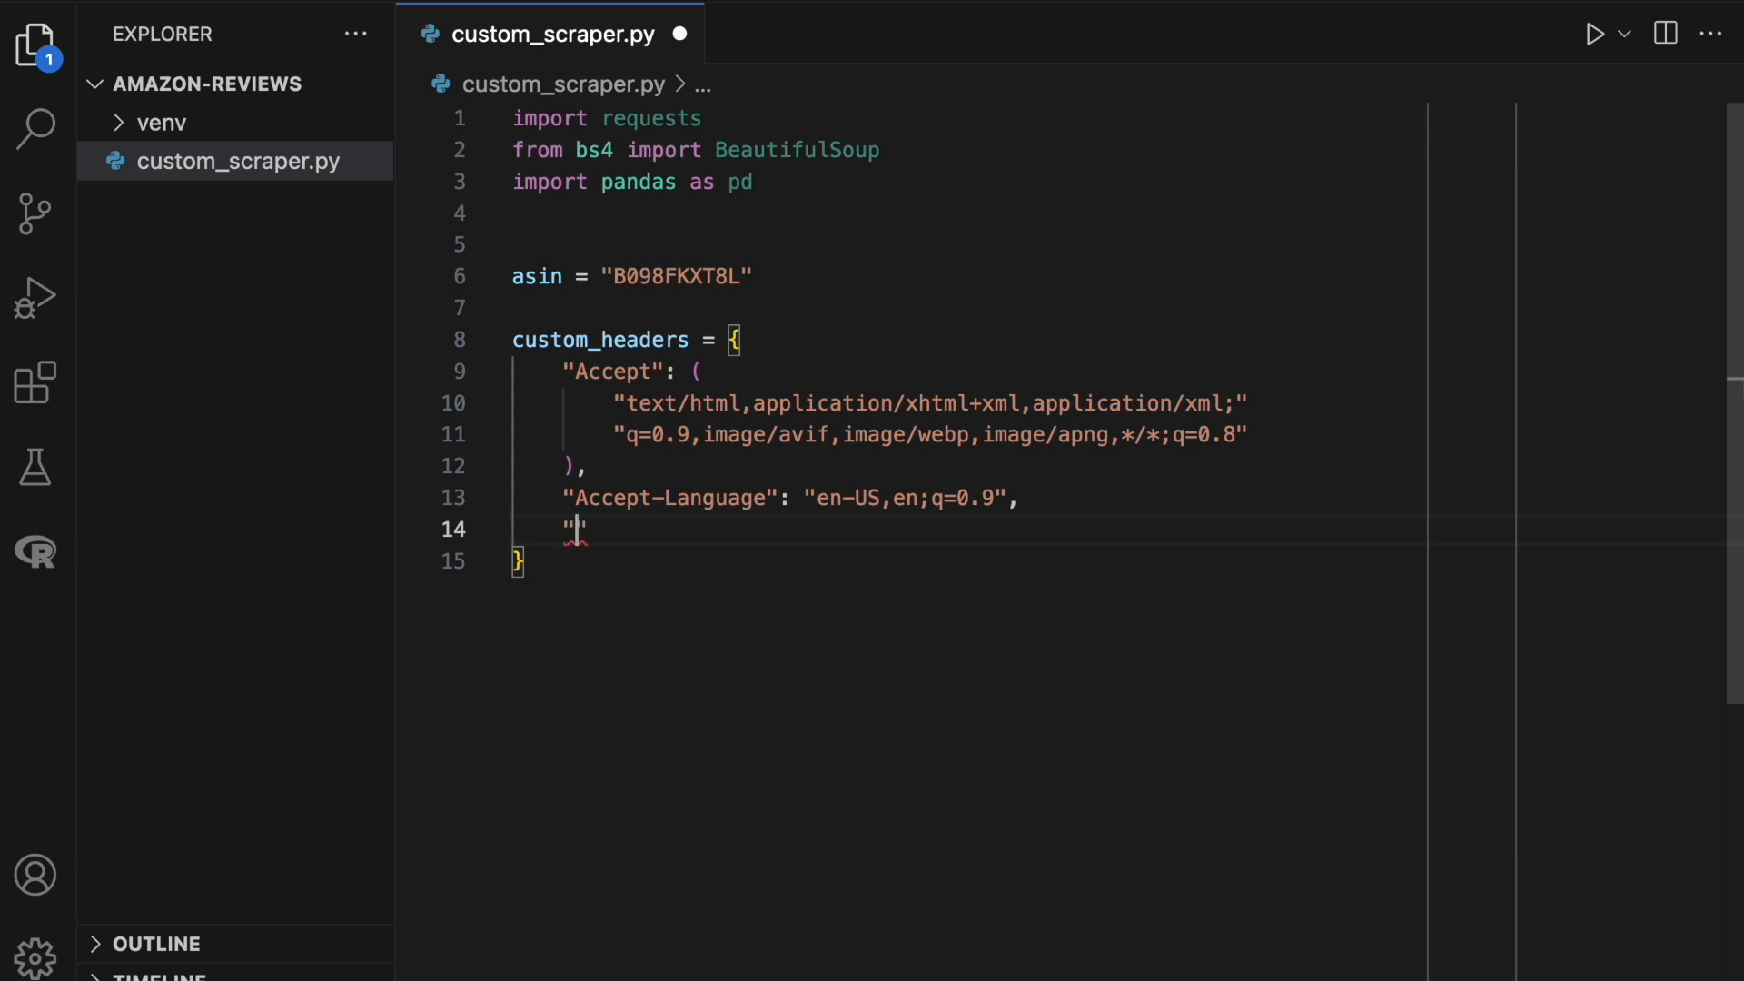
text(Connection")
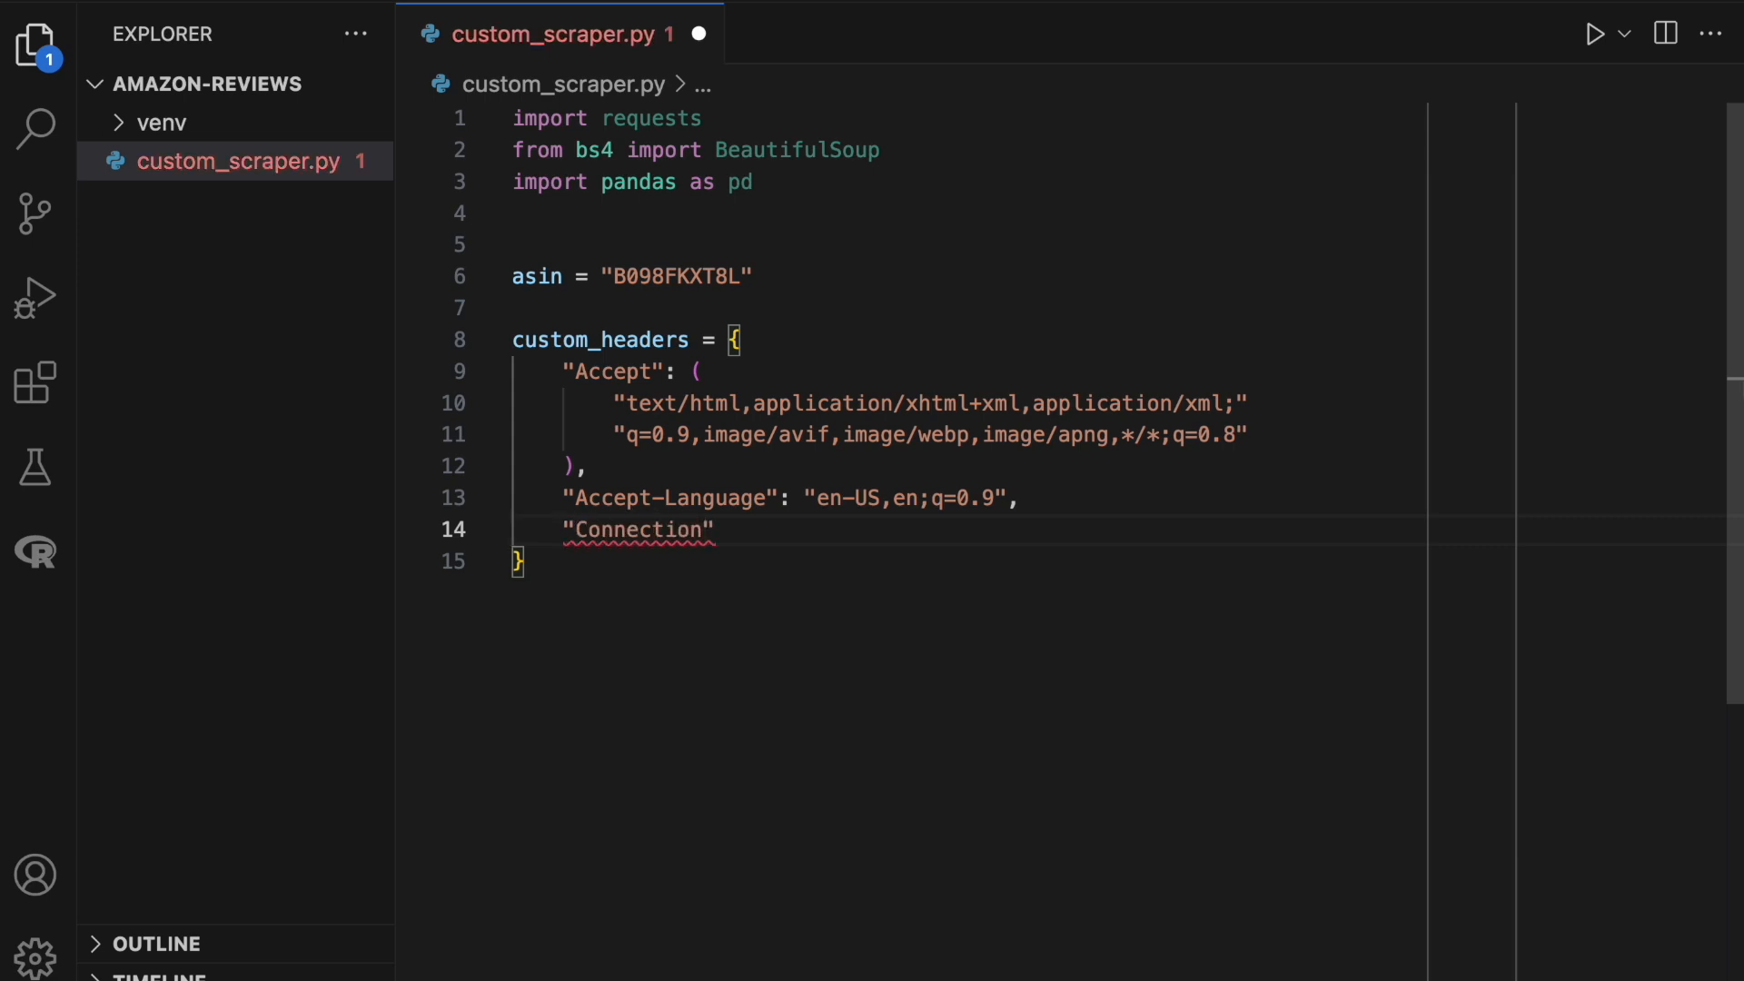
text(: "Keep")
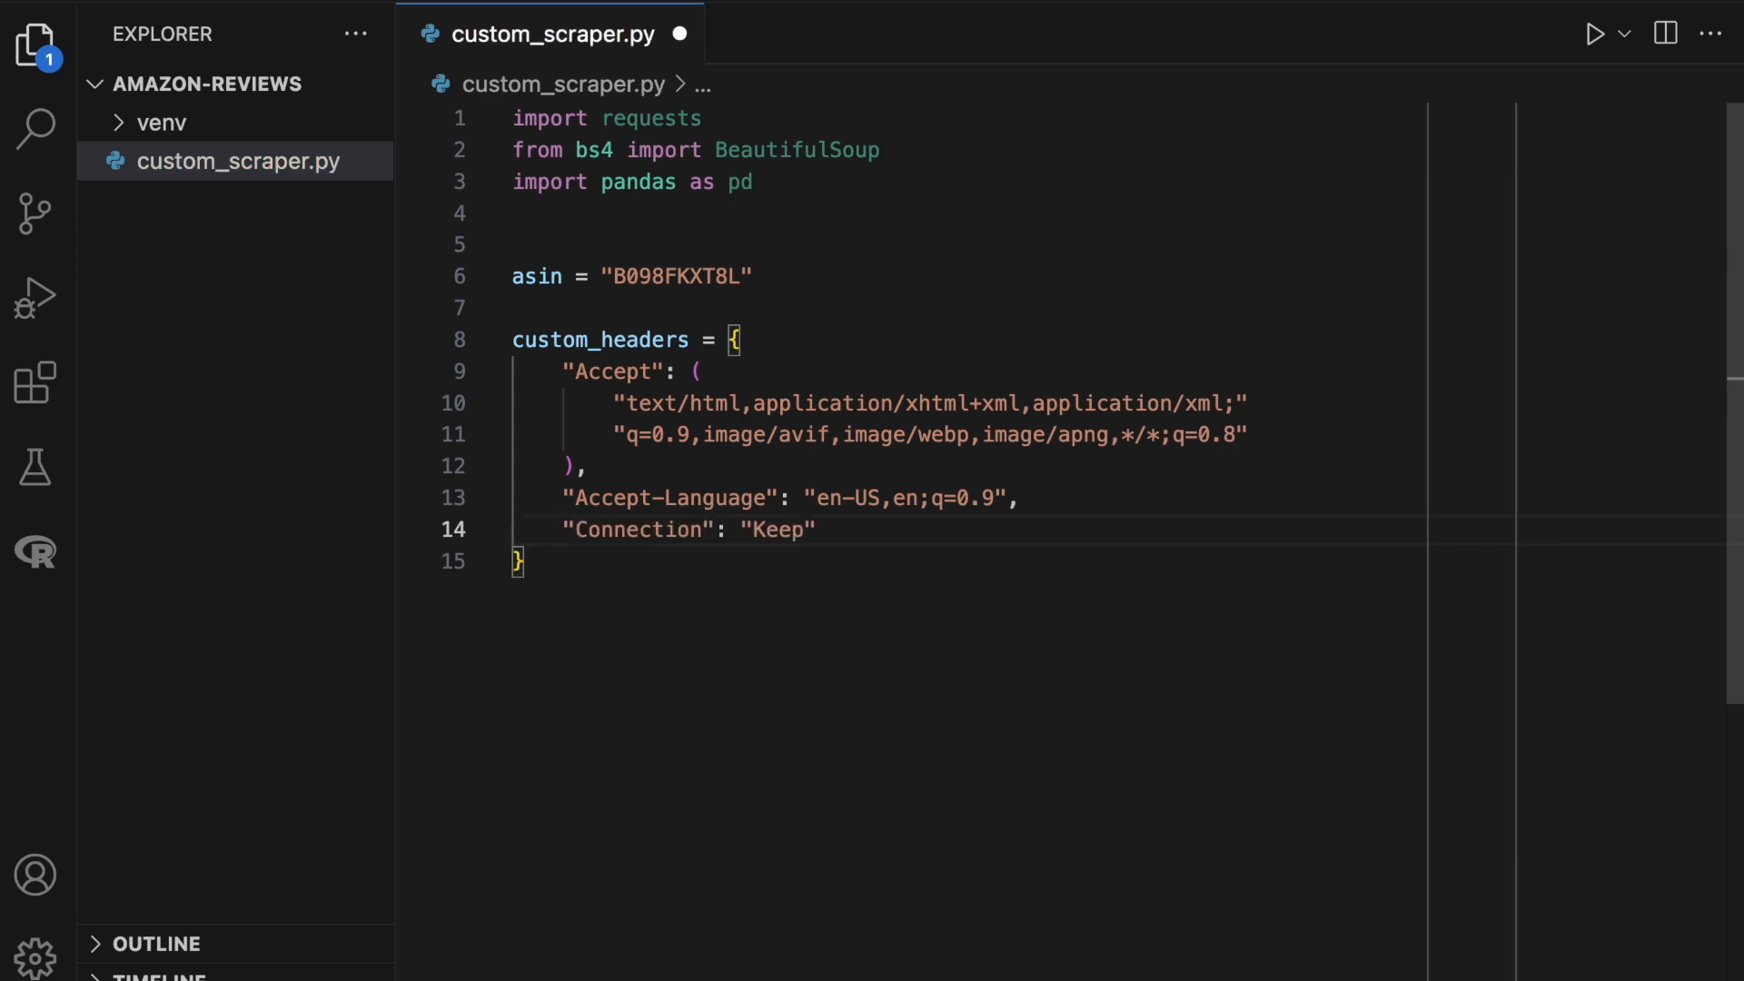
text(-alive",)
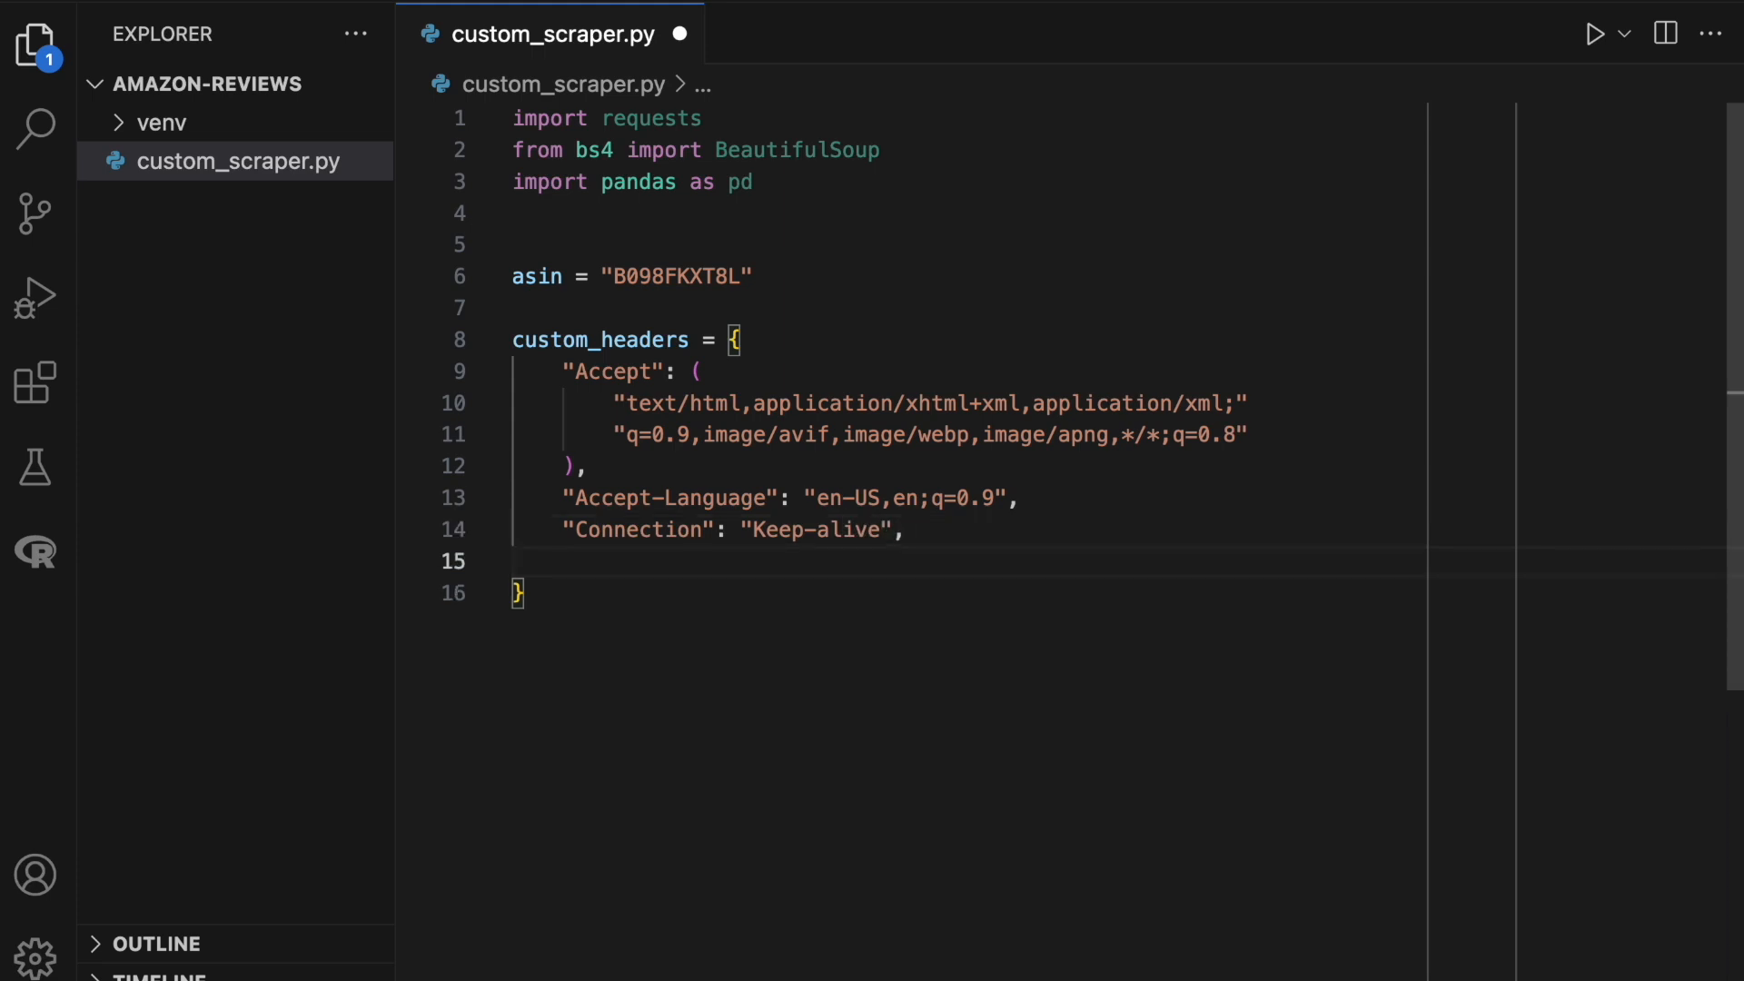
Add a two-line Mozilla/5.0 Windows NT 10.0 Gecko/20100101 Firefox User-Agent header.
text("User-Agent": ()
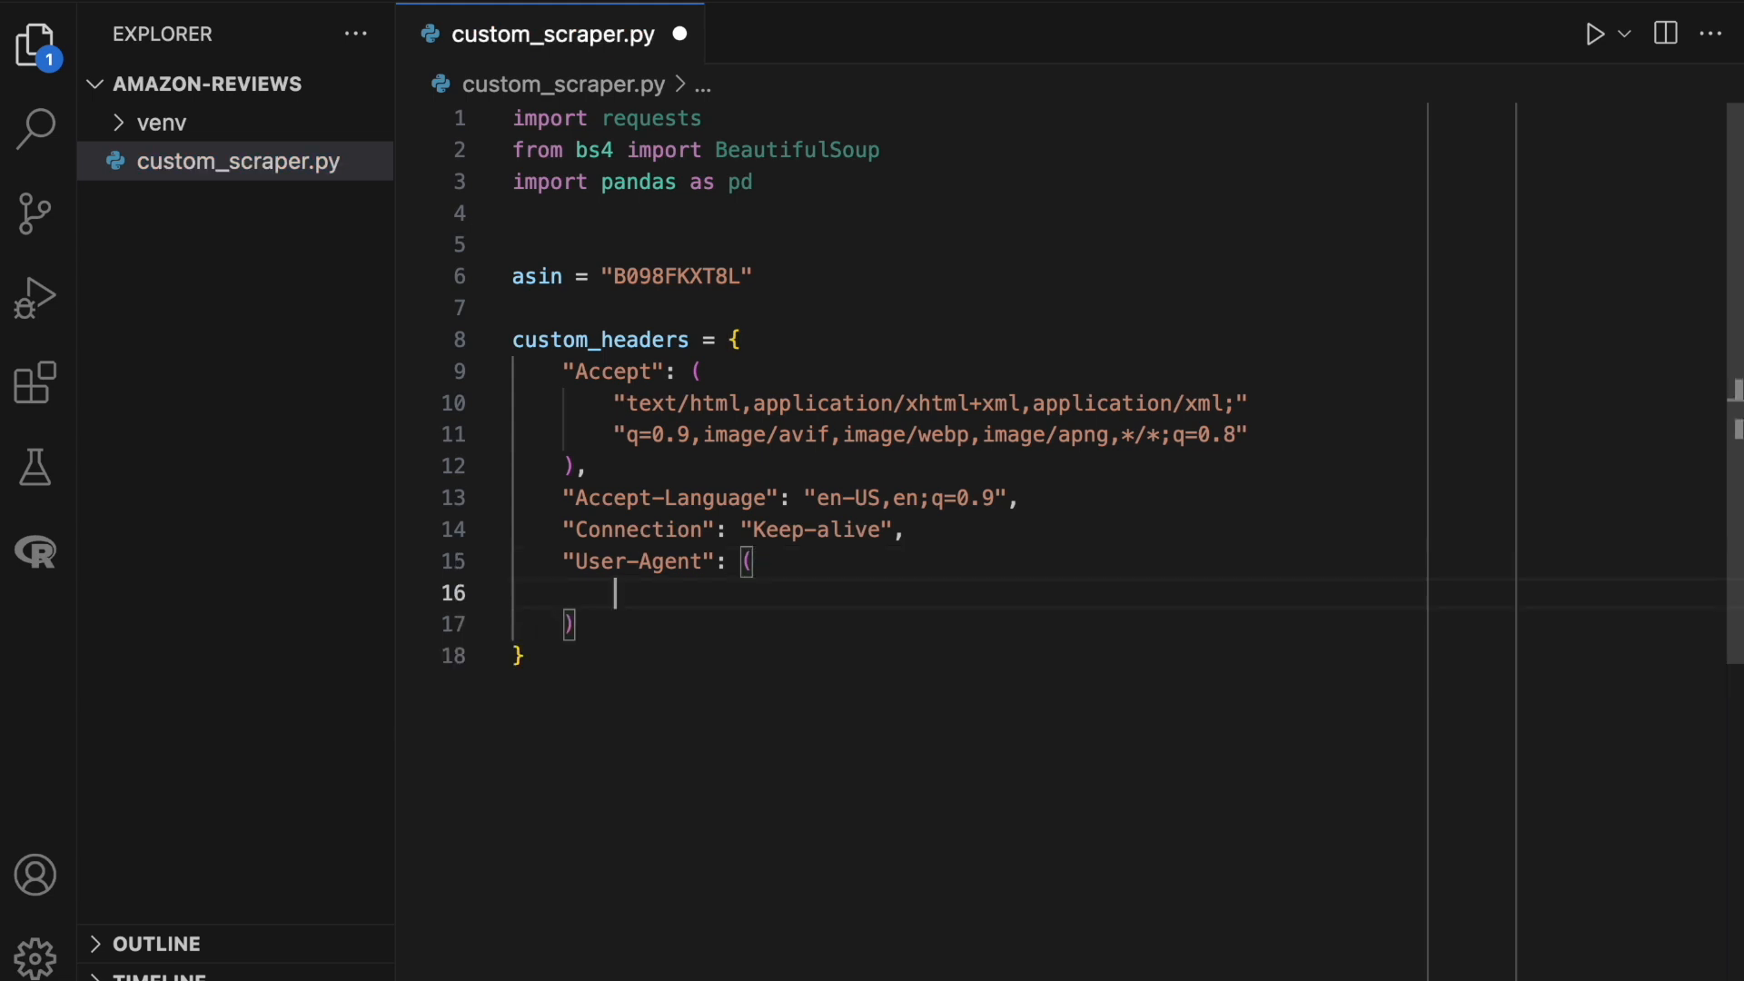
text("Mozzila")
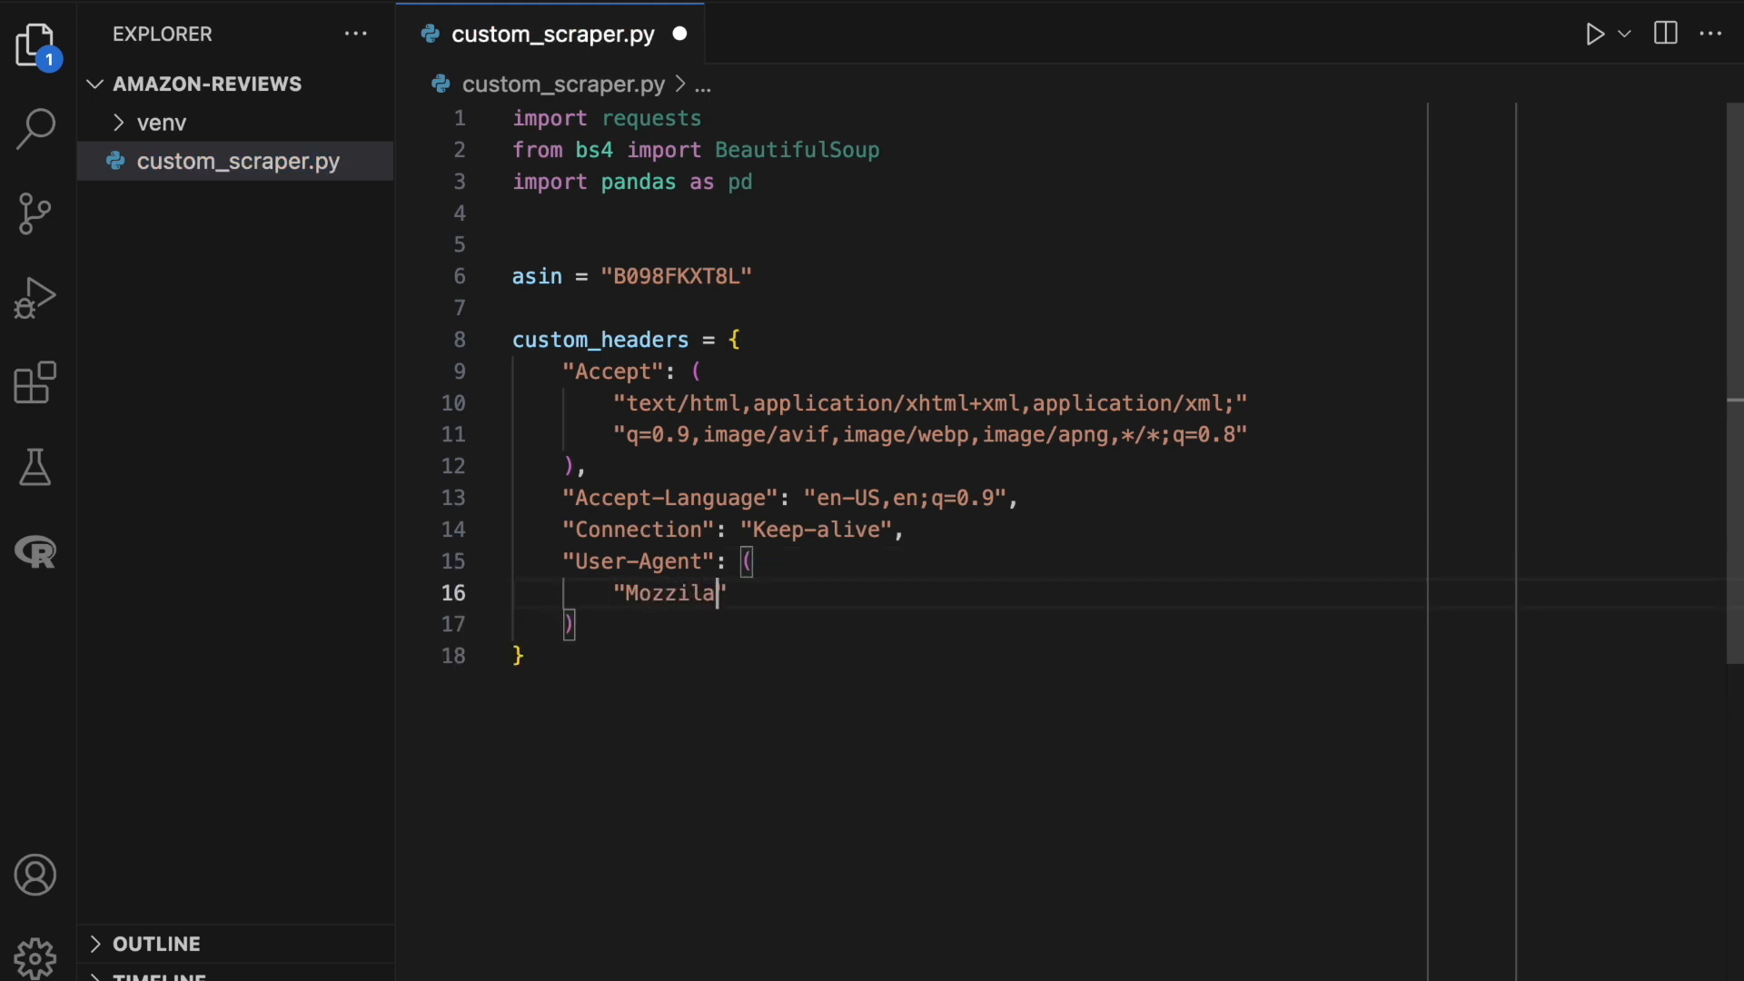
text(/5.0 (Windows)
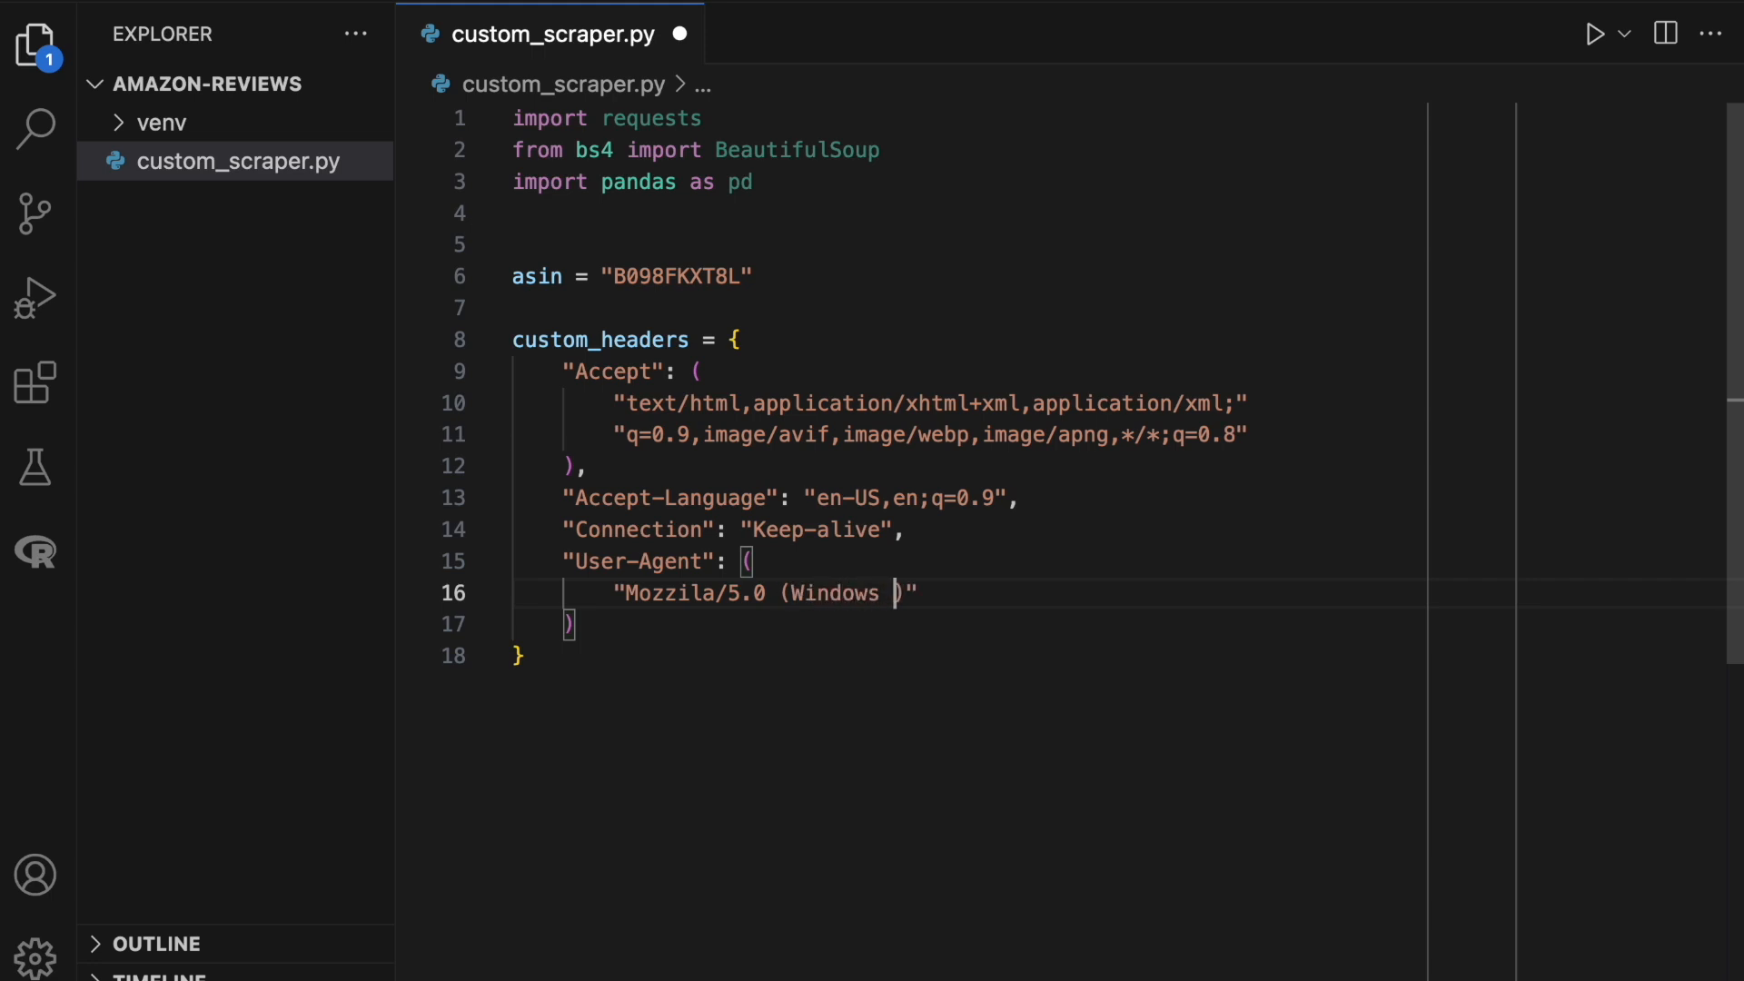
text(NT 10.0))
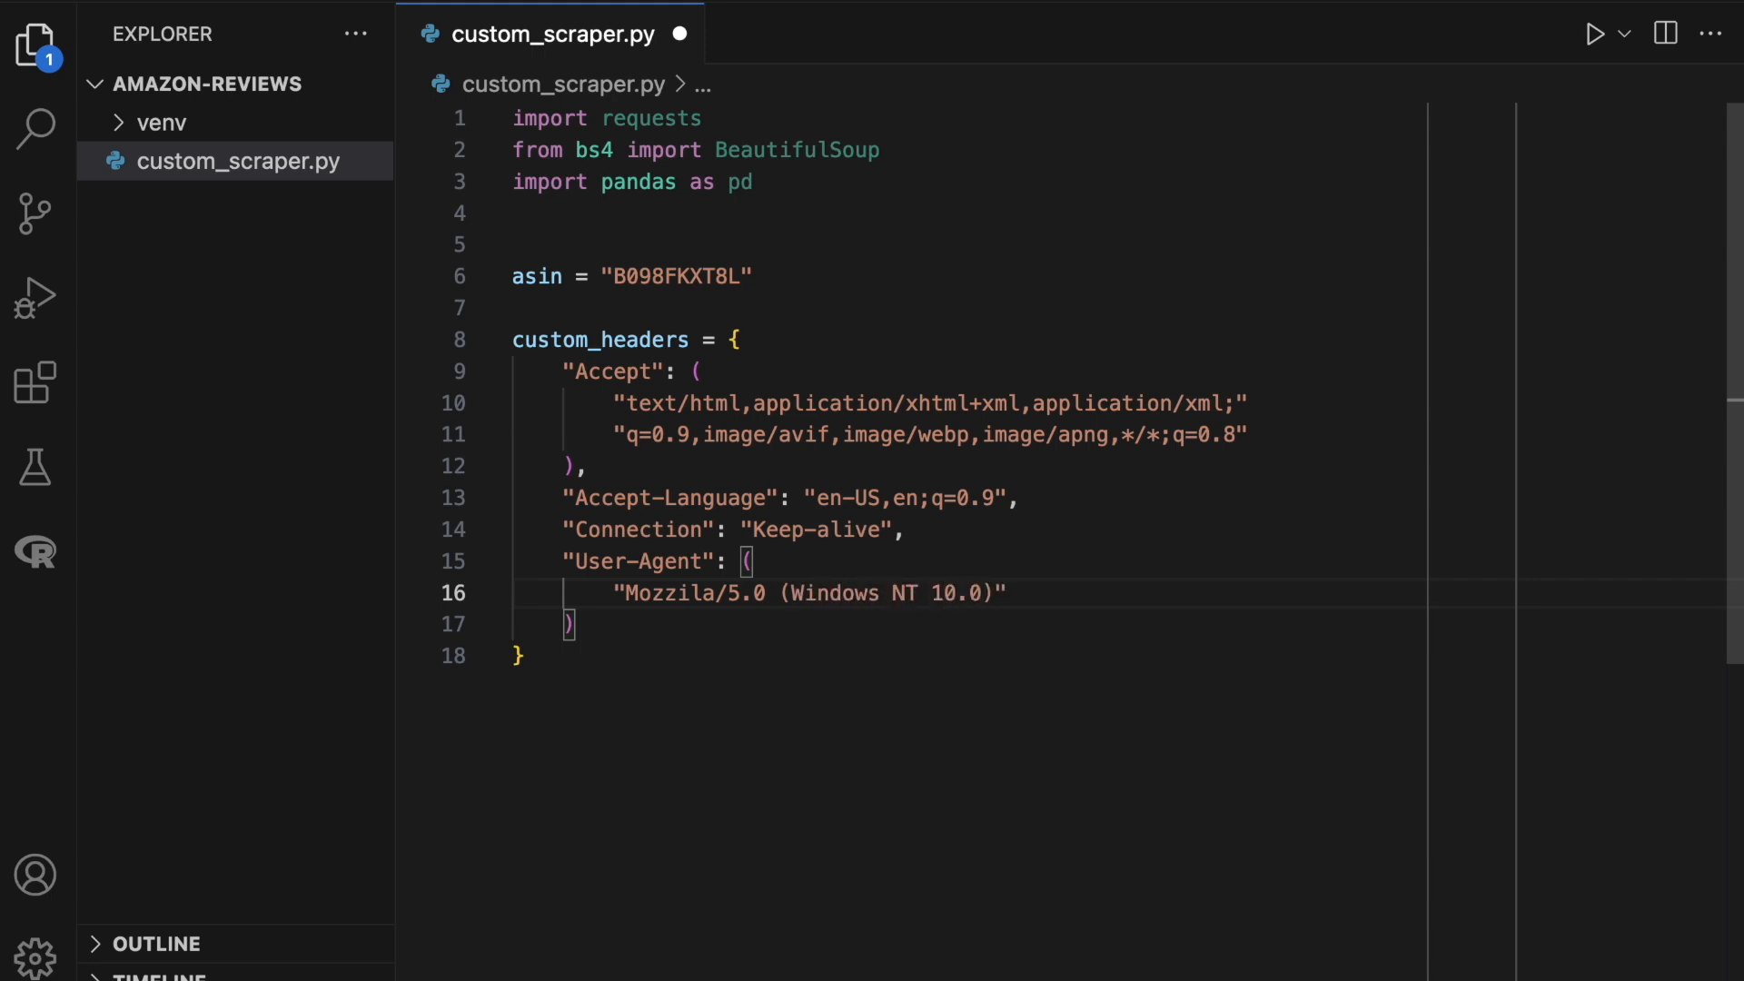
text(; Win)
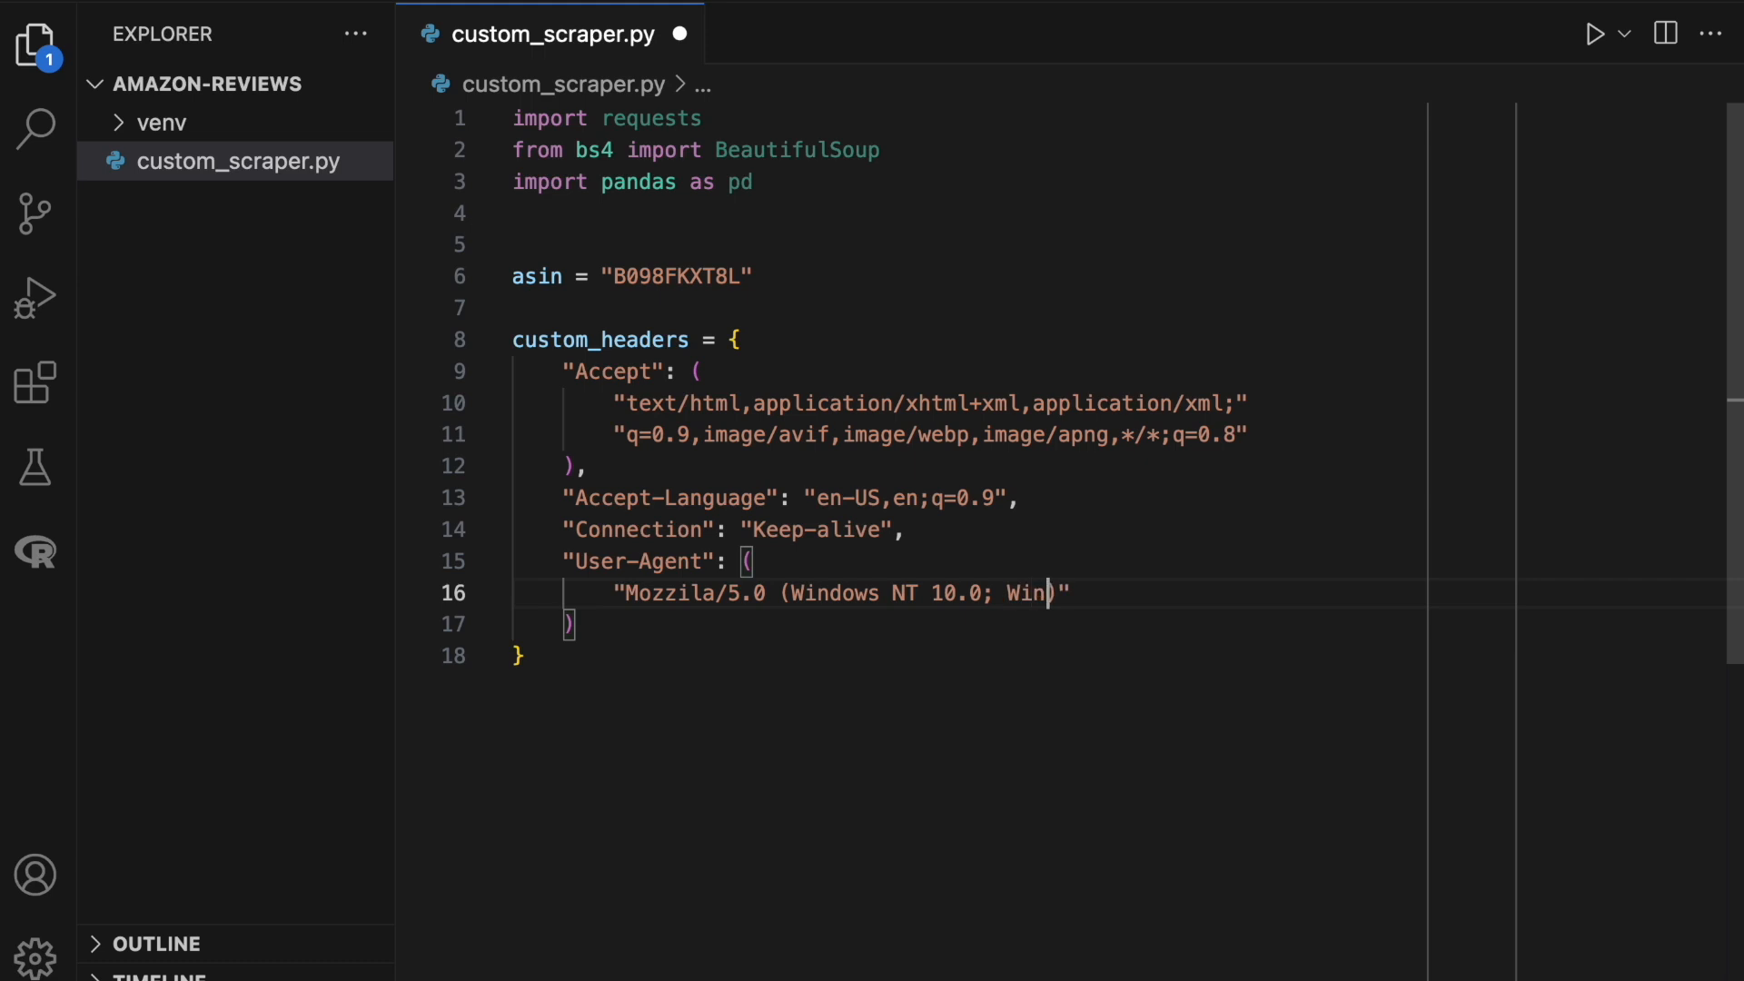
text(64; x))
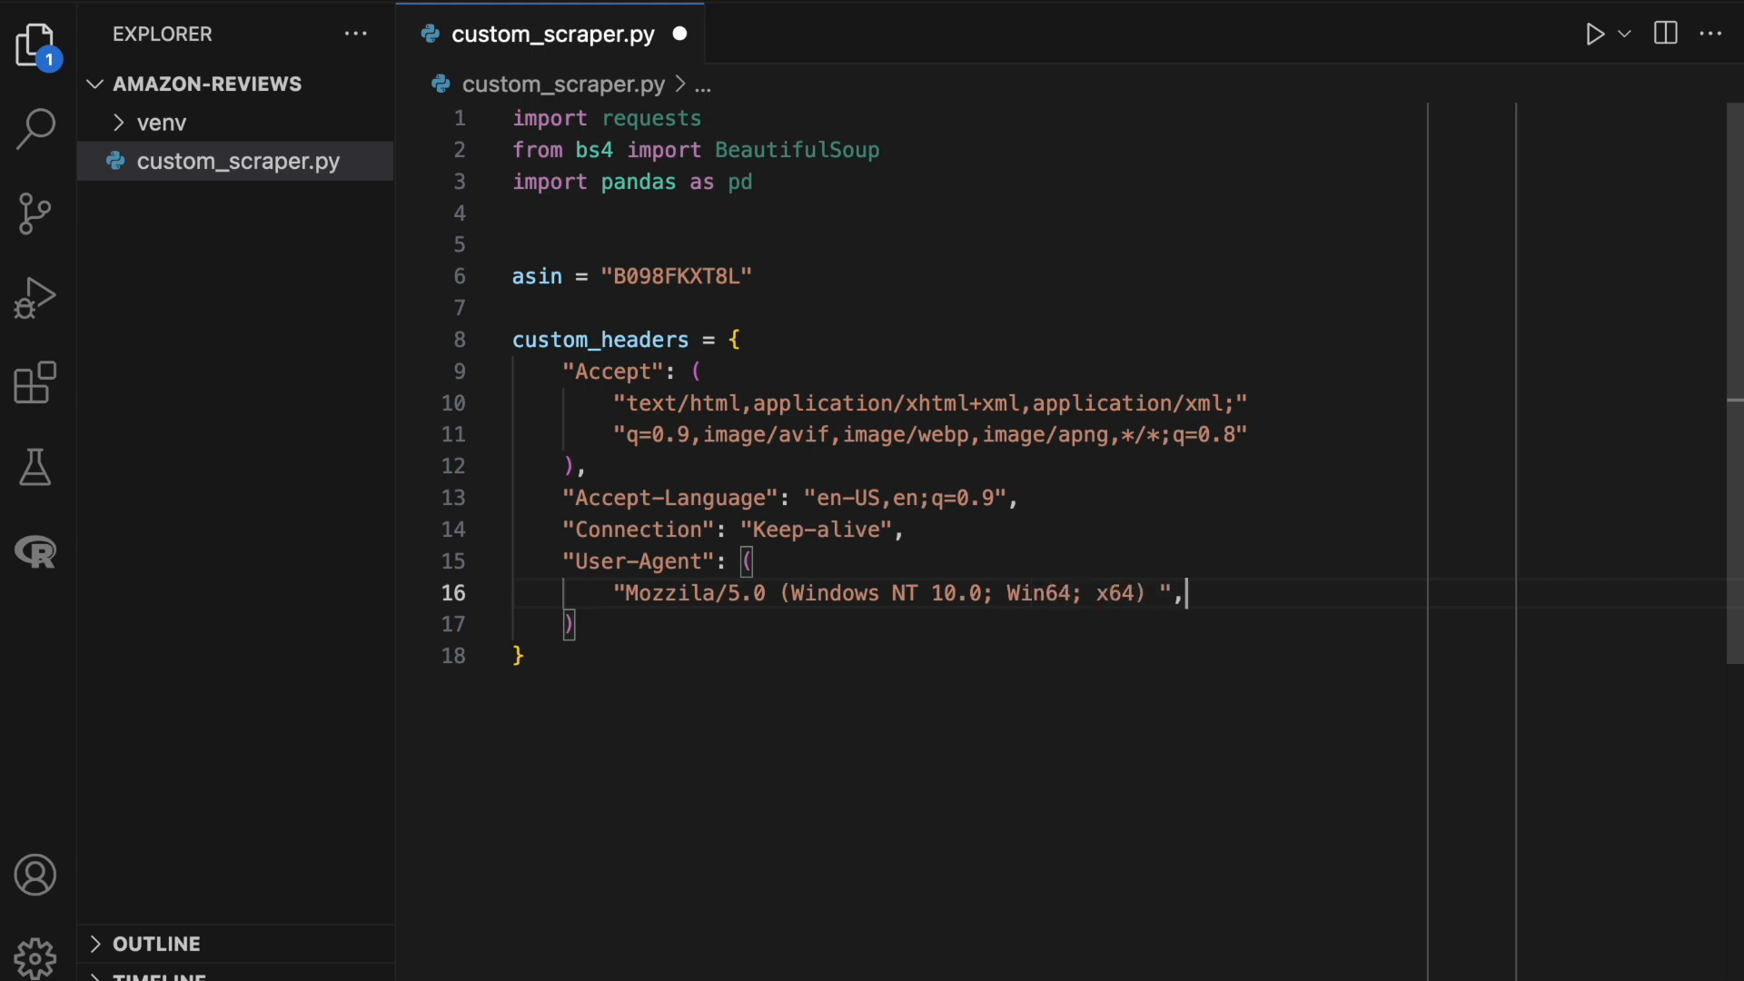
key(Enter)
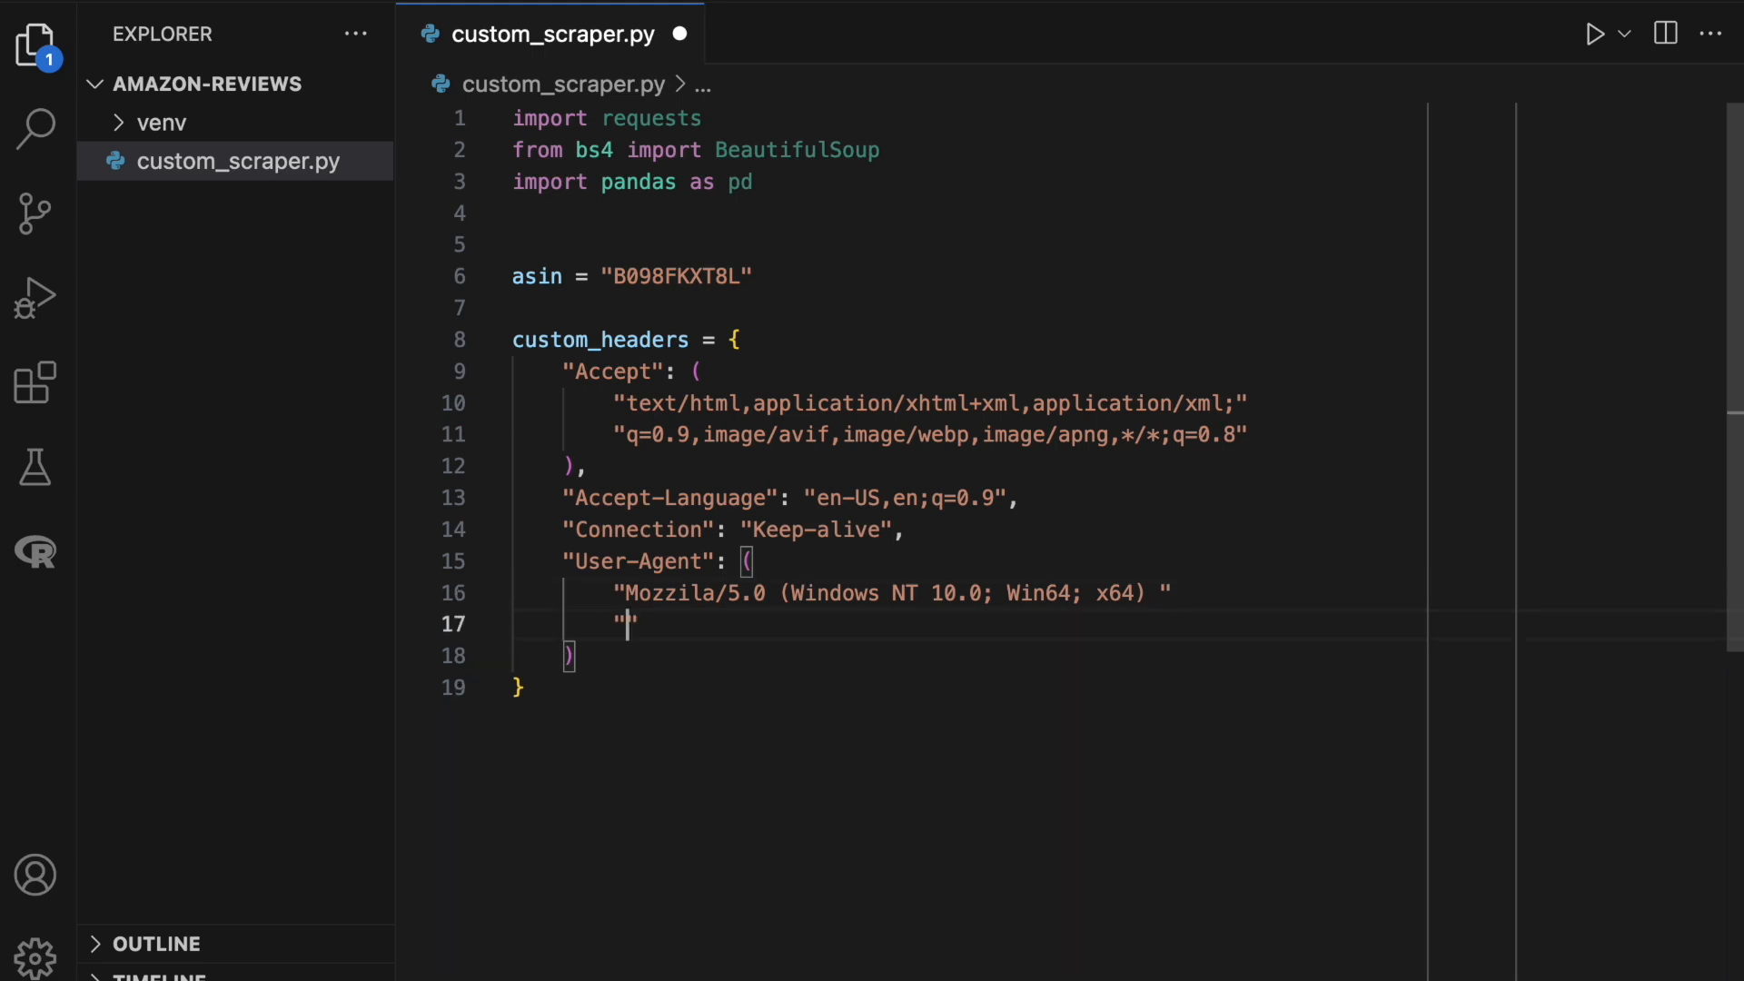
text(Gecko)
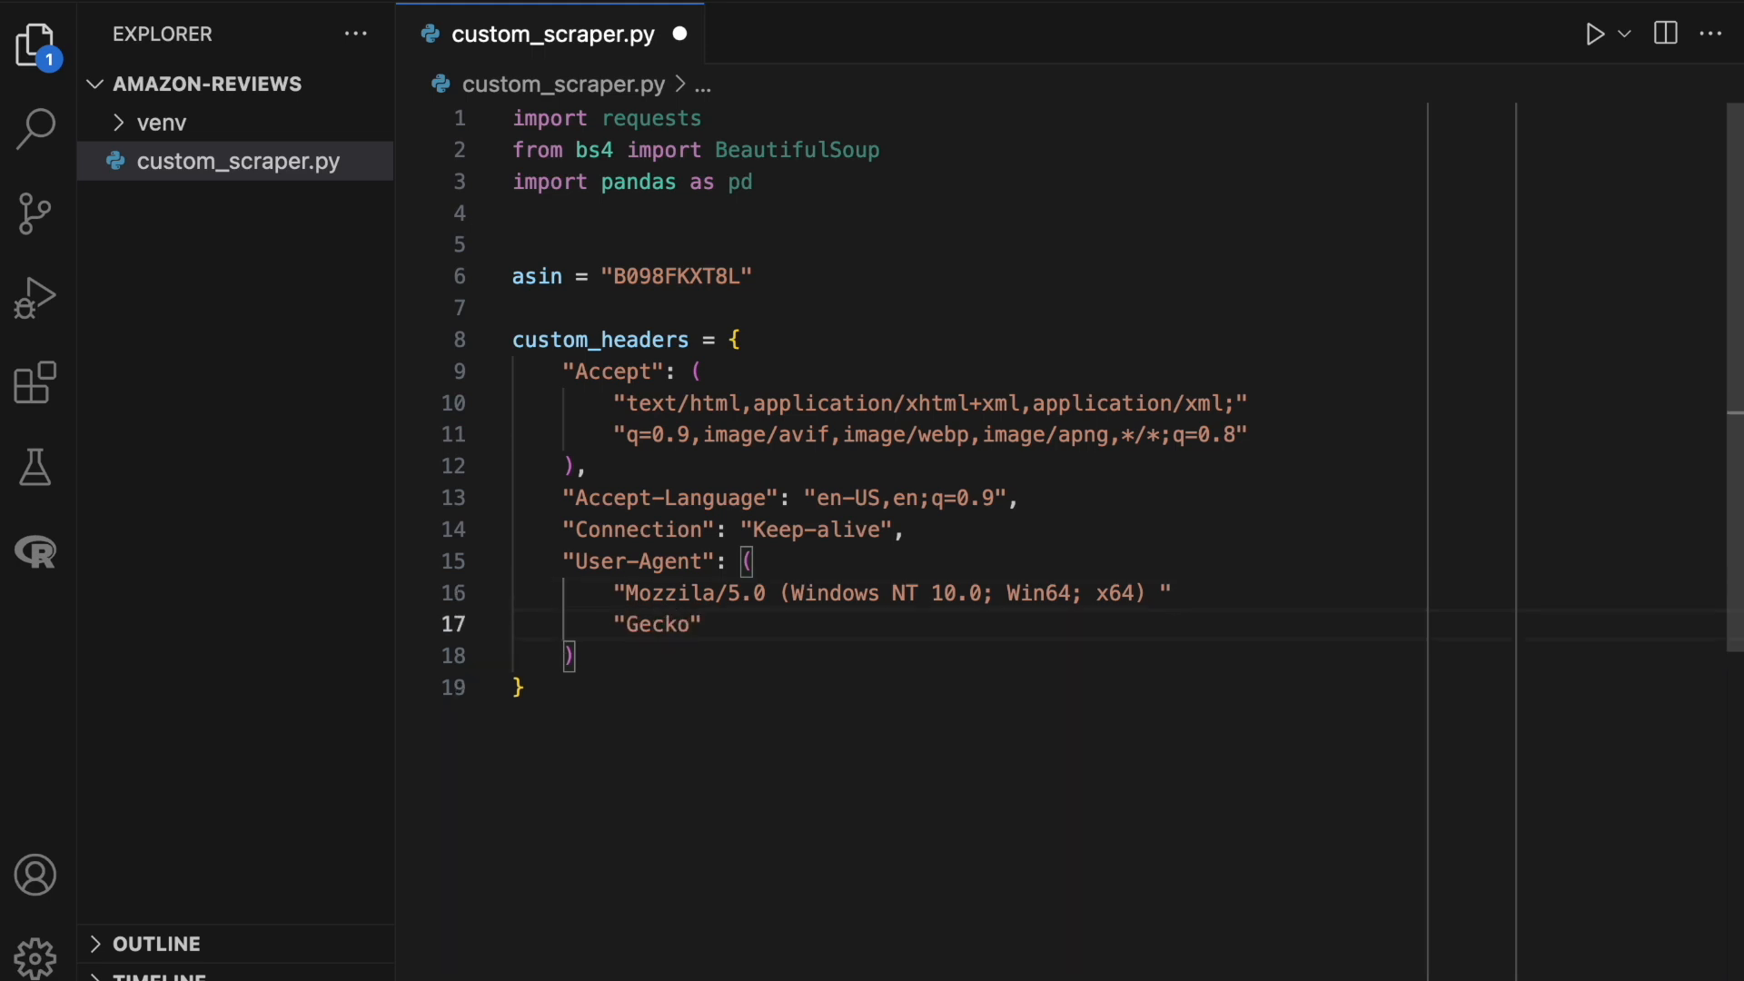
text(/20100101 Firefox)
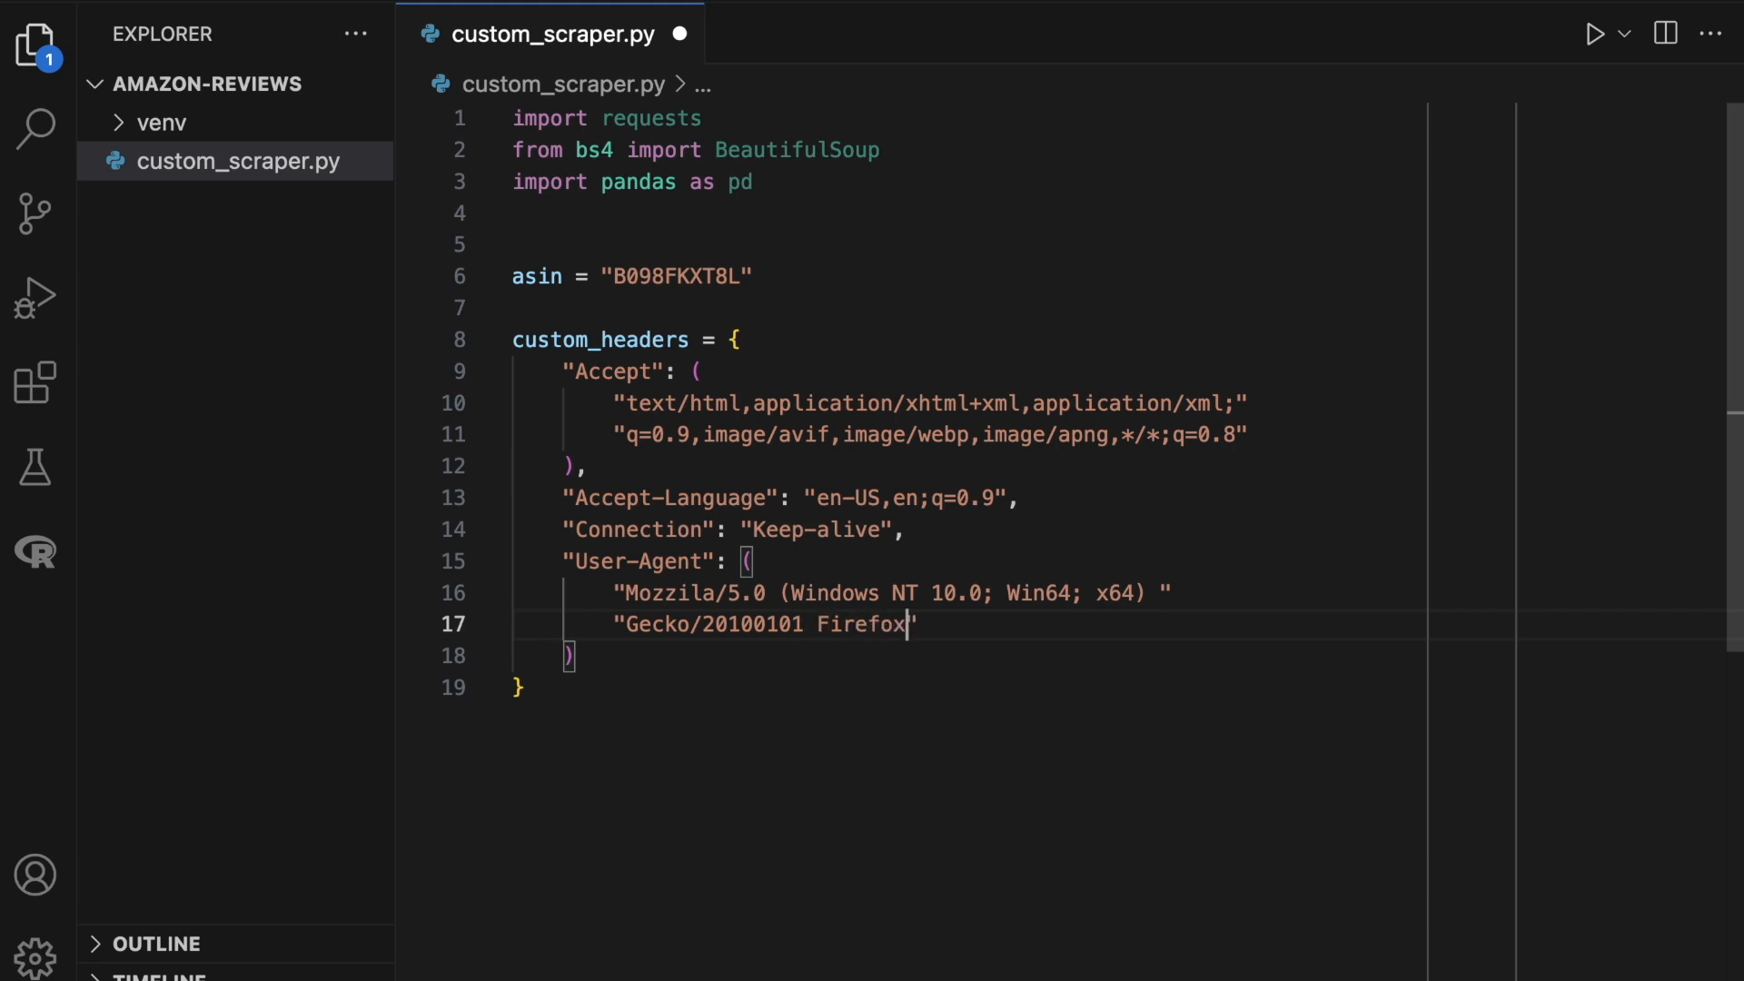
text(/135.)
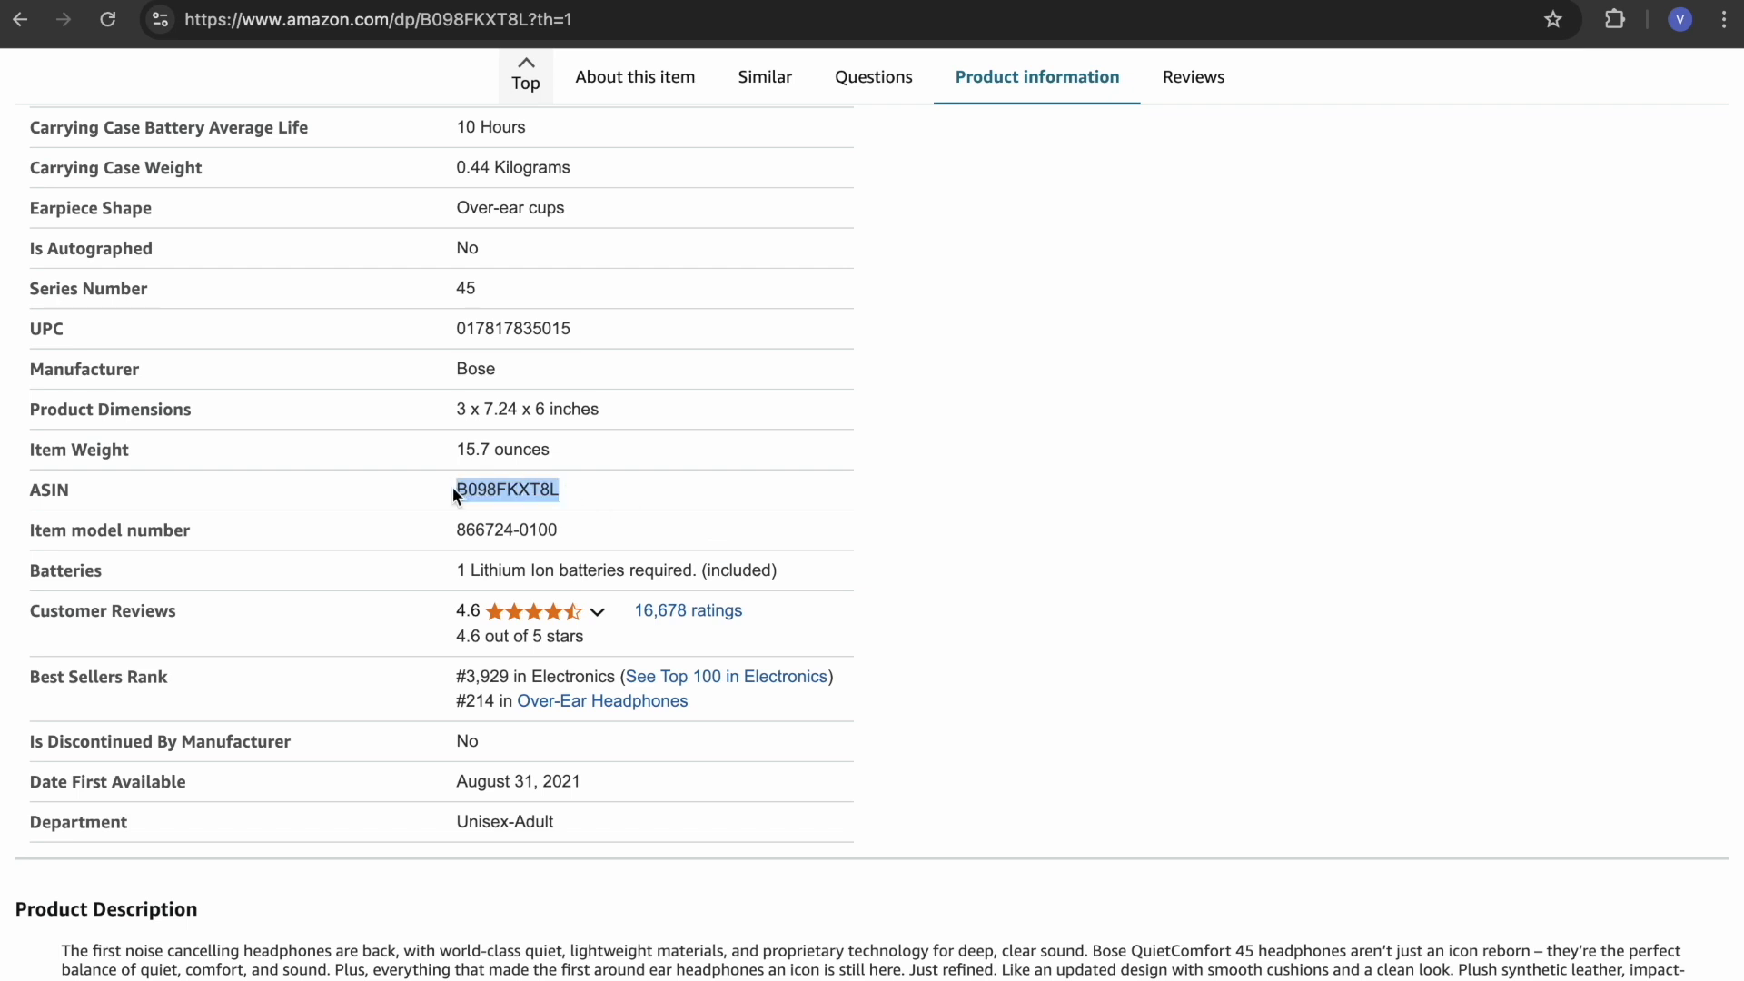
Select the ASIN value B098FKXT8L in the Amazon product information table.
click(367, 20)
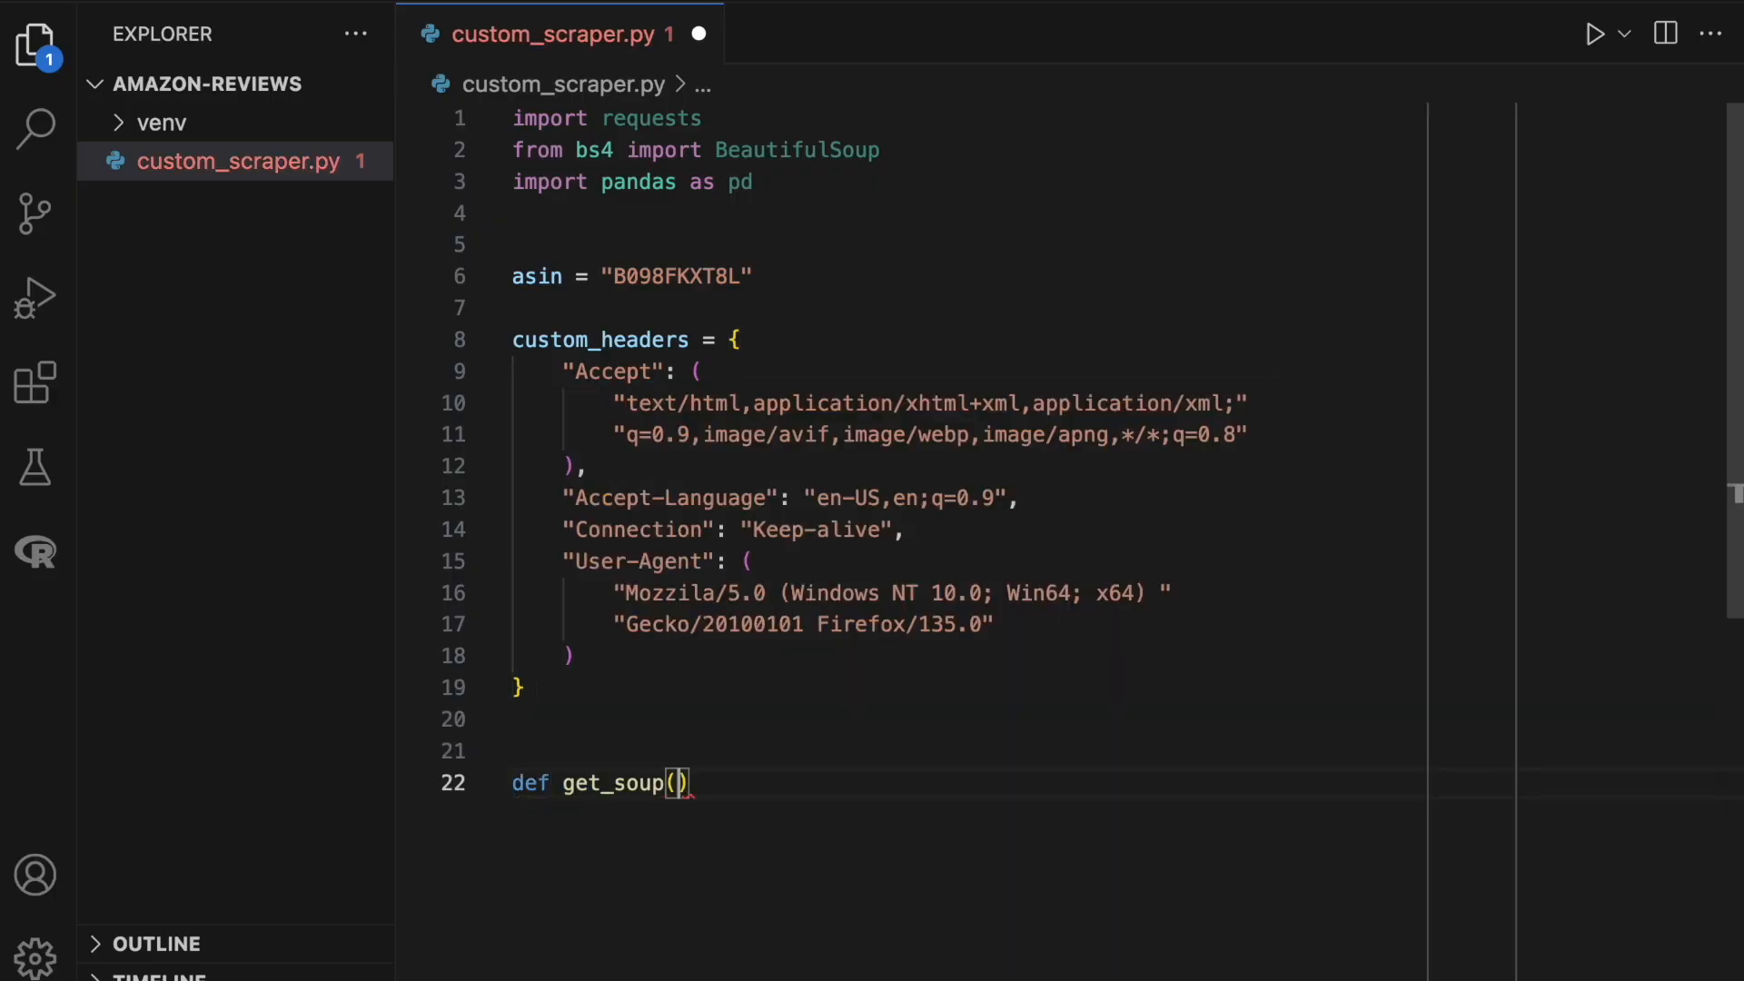
Request the URL with custom_headers, printing 'Error in getting webpage' and exit(-1) on non-200 status.
text(url):)
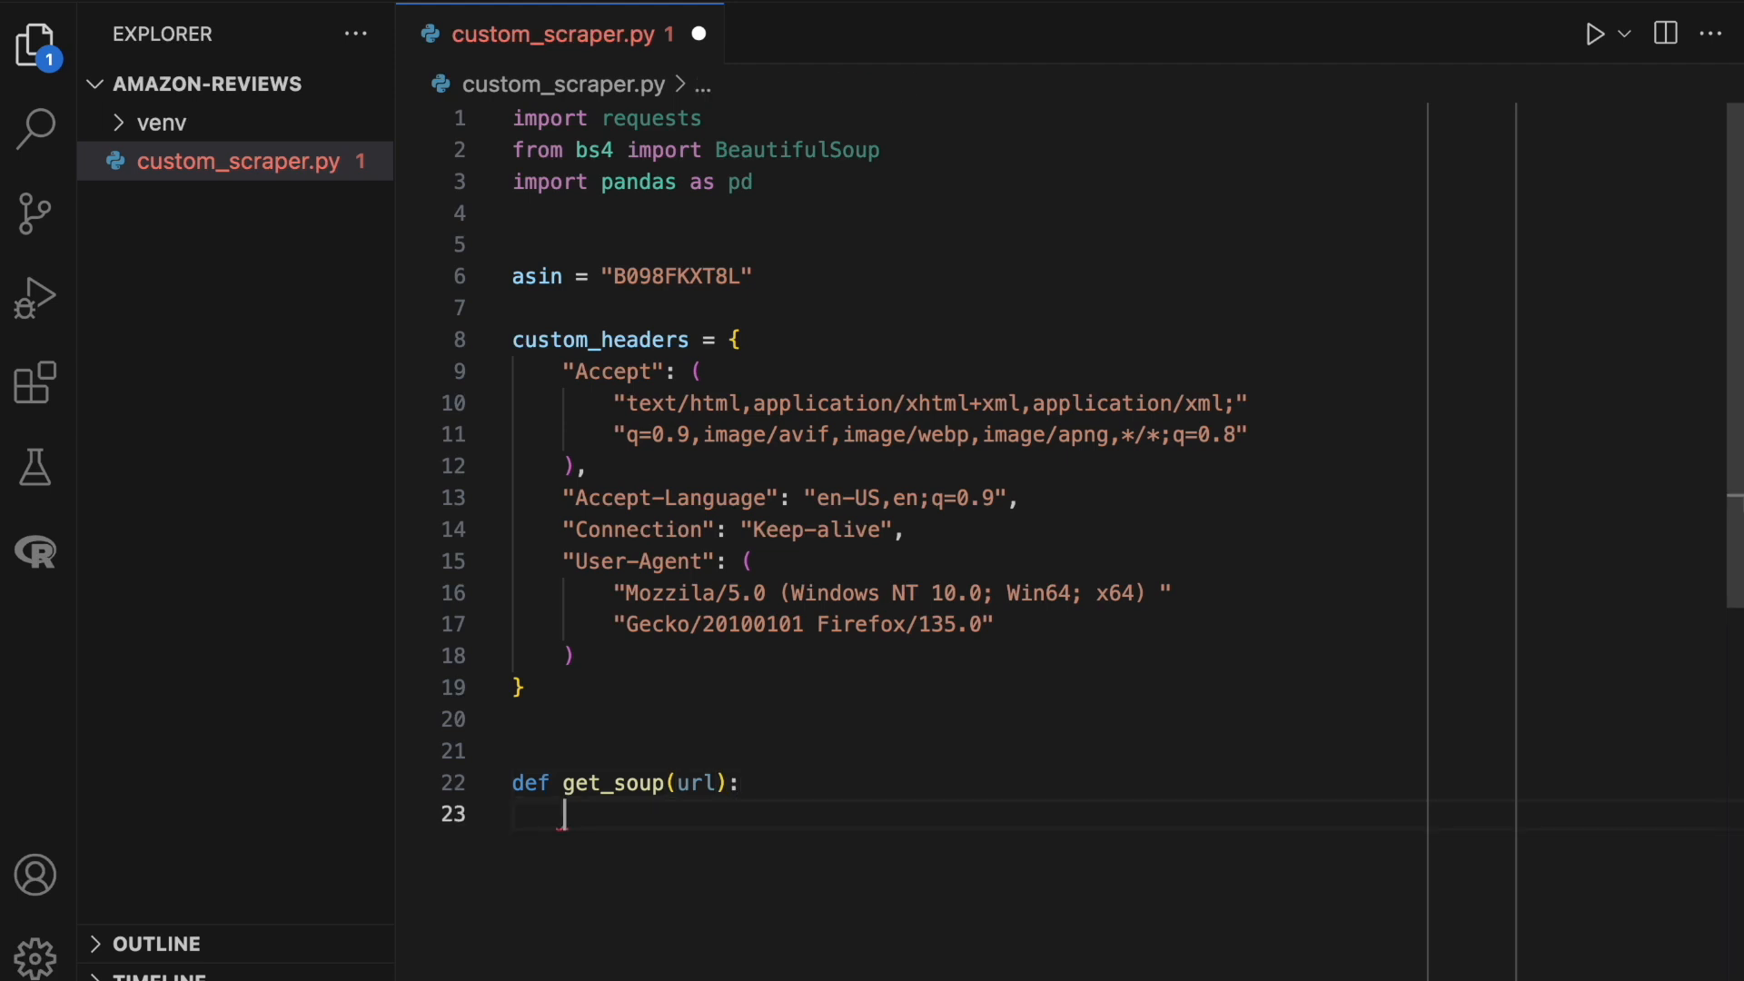
text(response = requests.get(url))
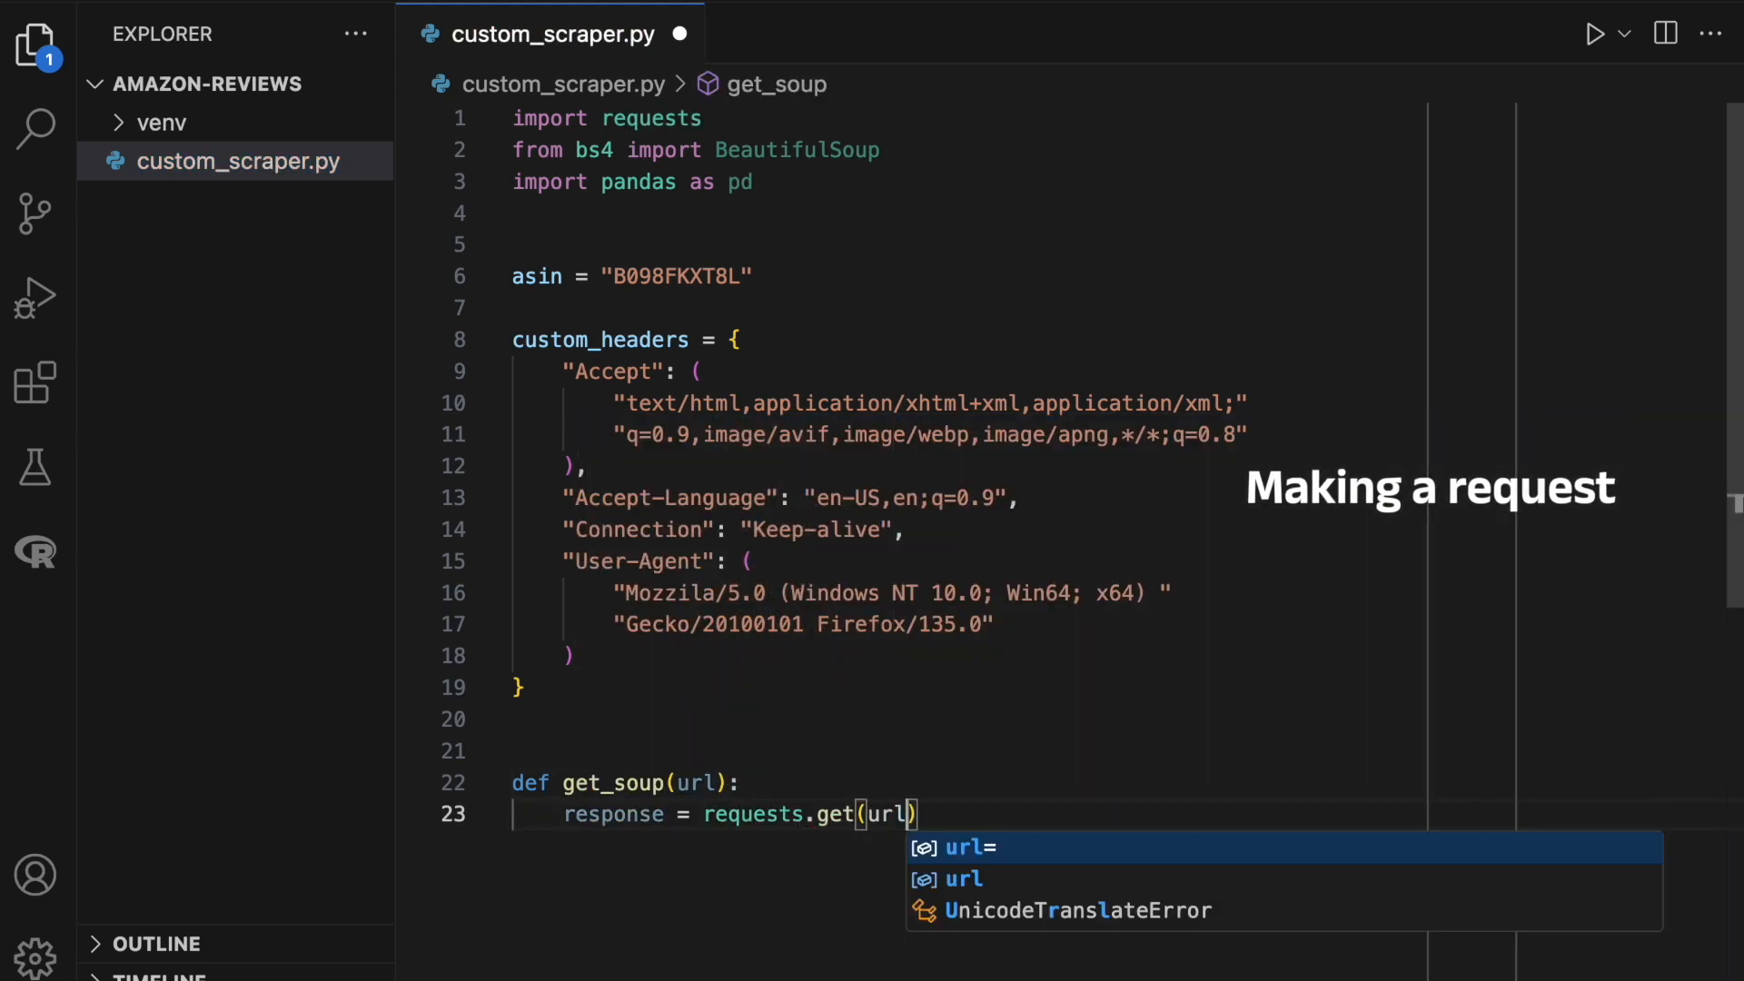
text(, headers=)
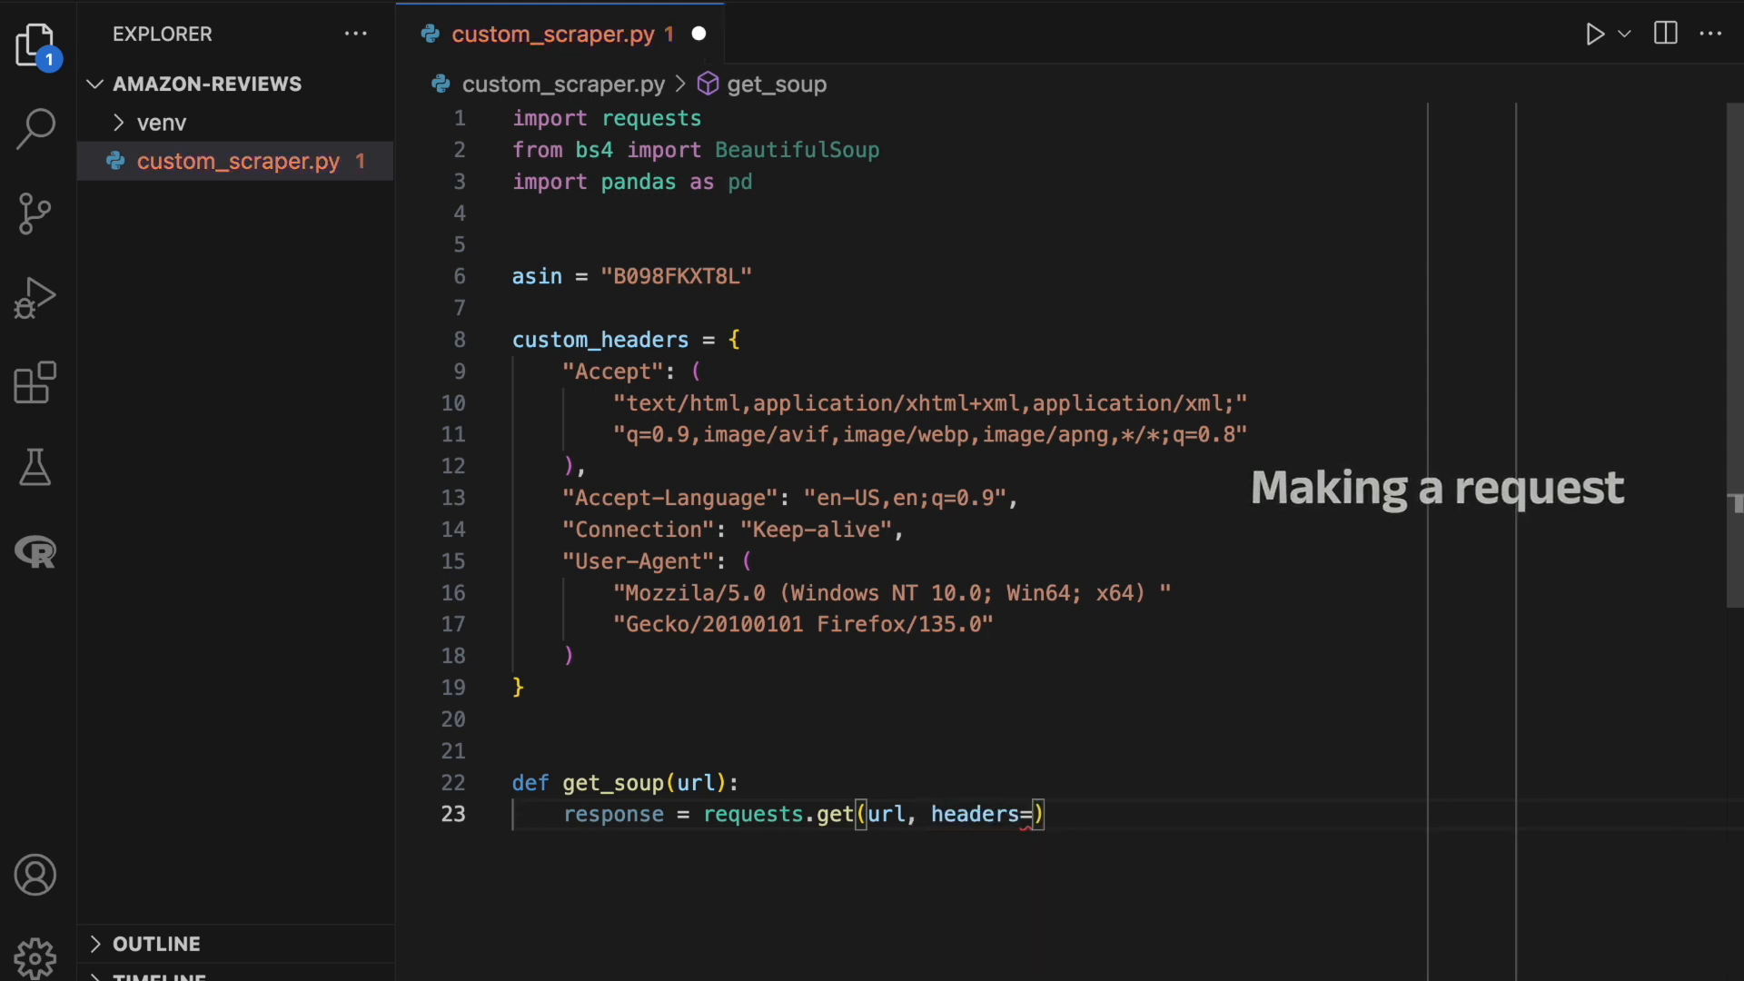
text(if)
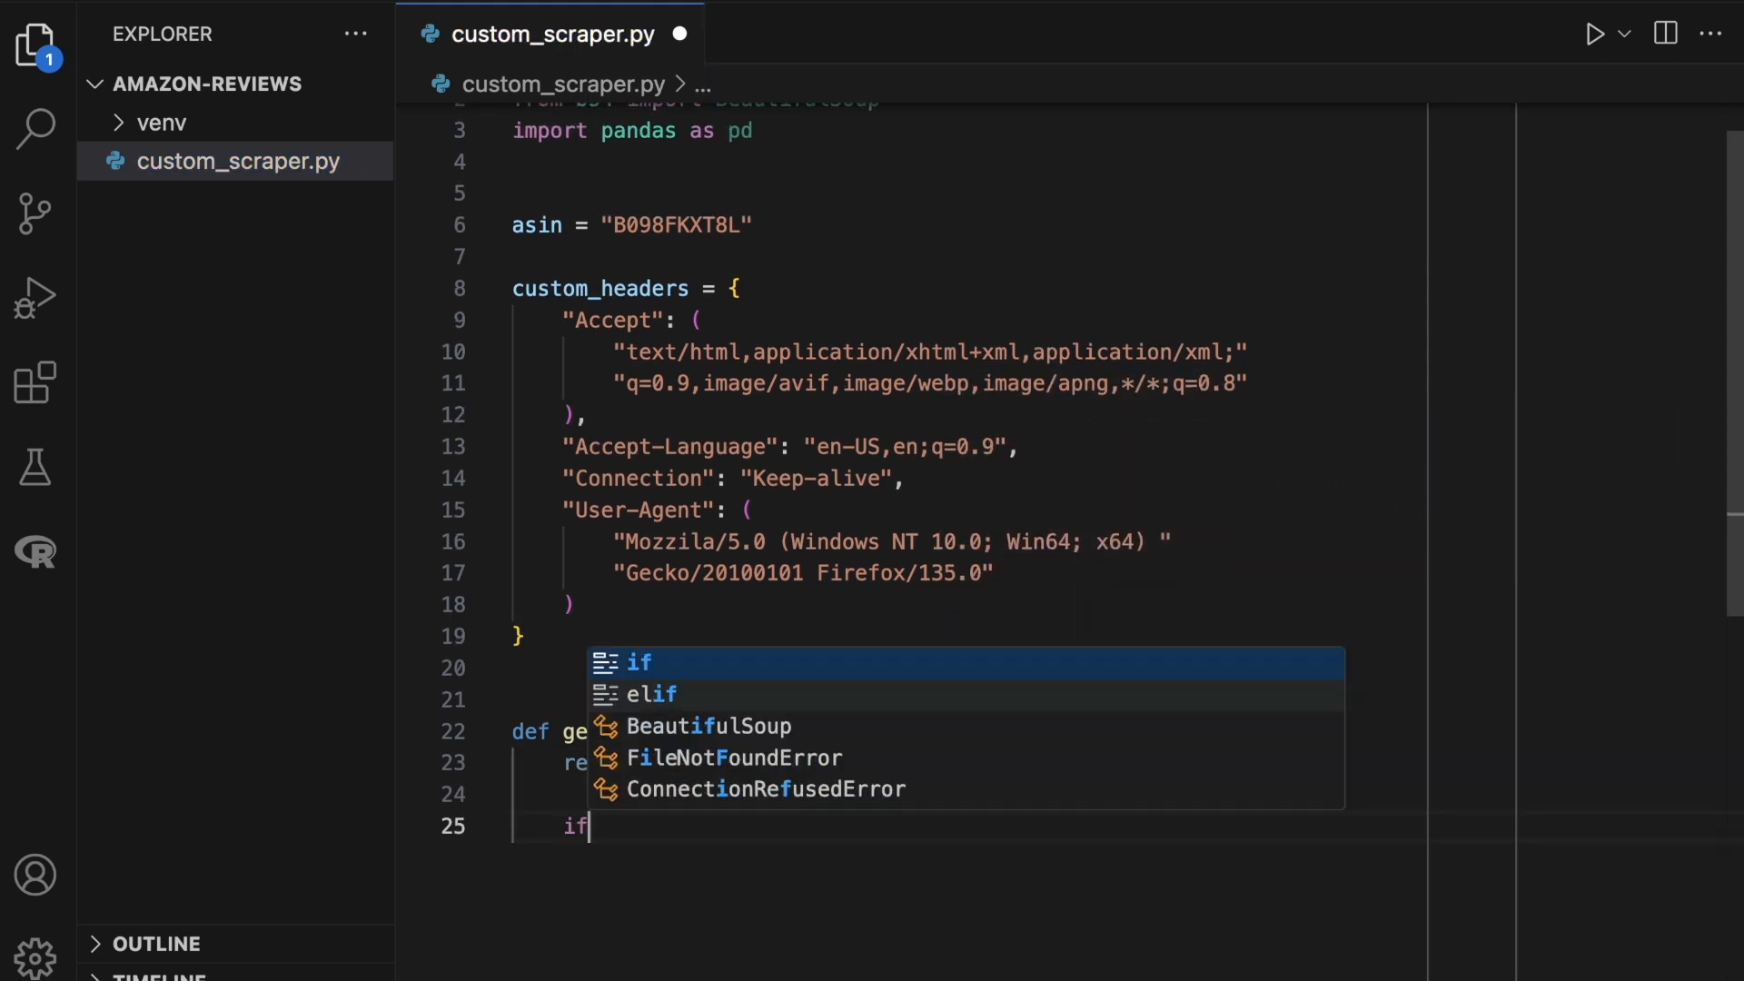
text(response.status_code)
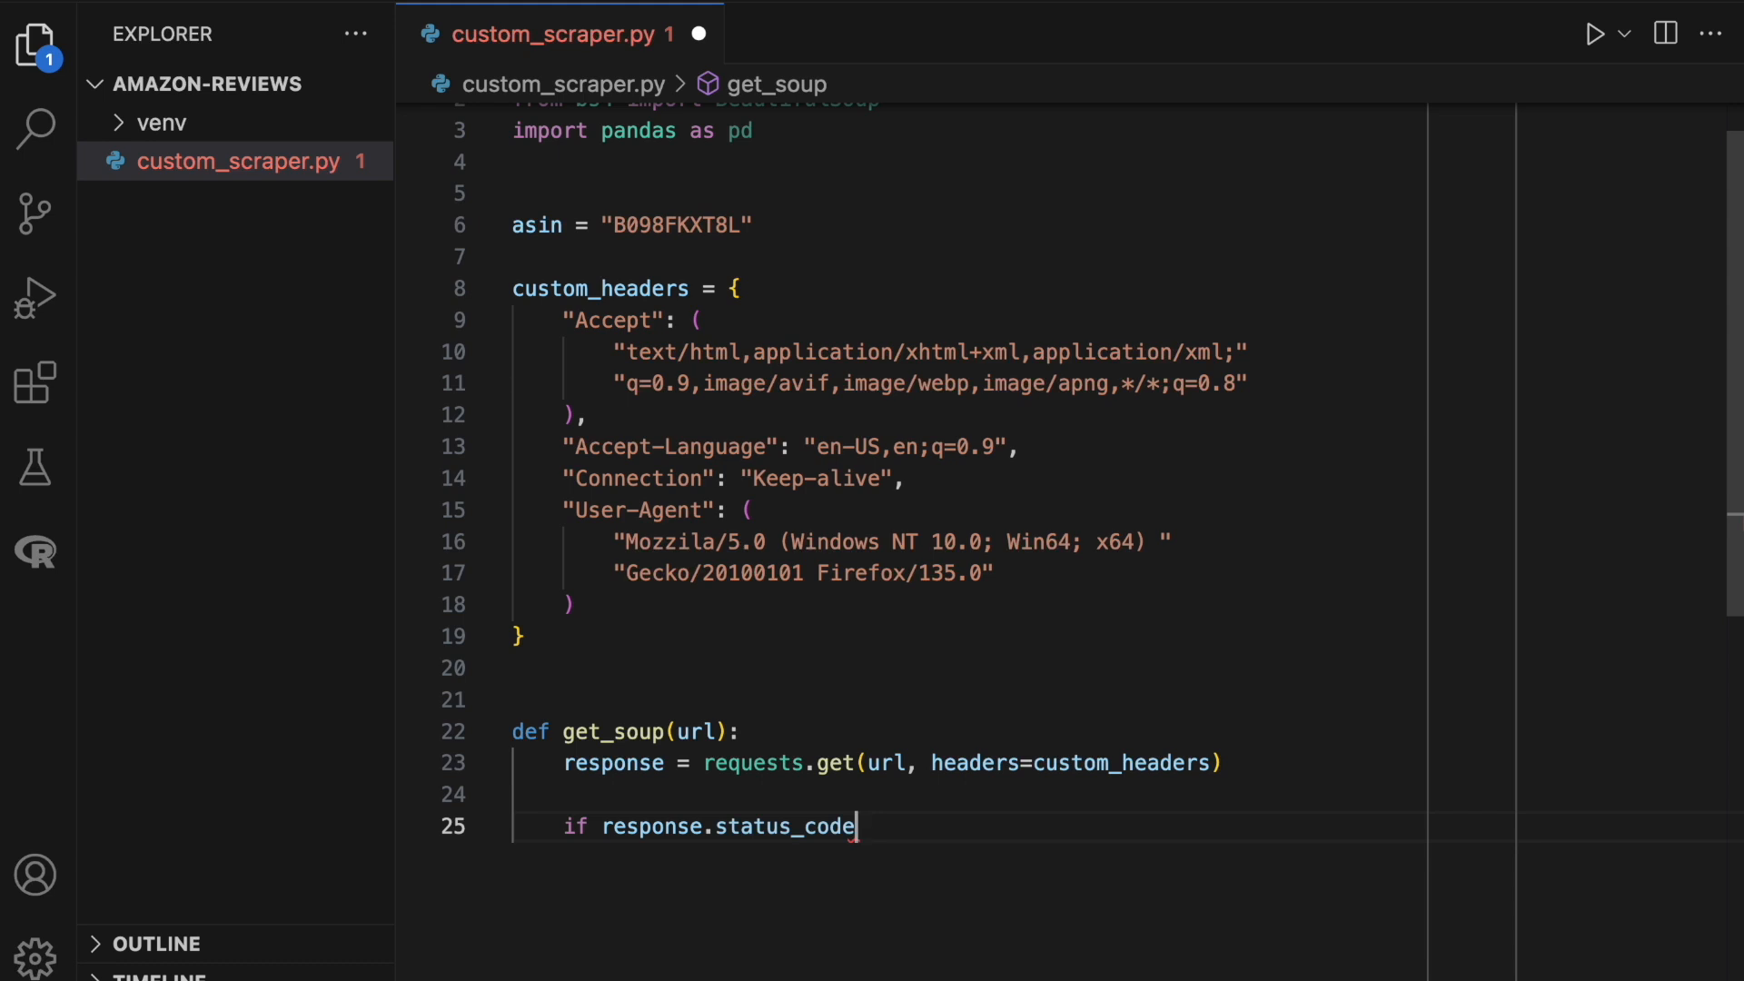
text(!= 200:)
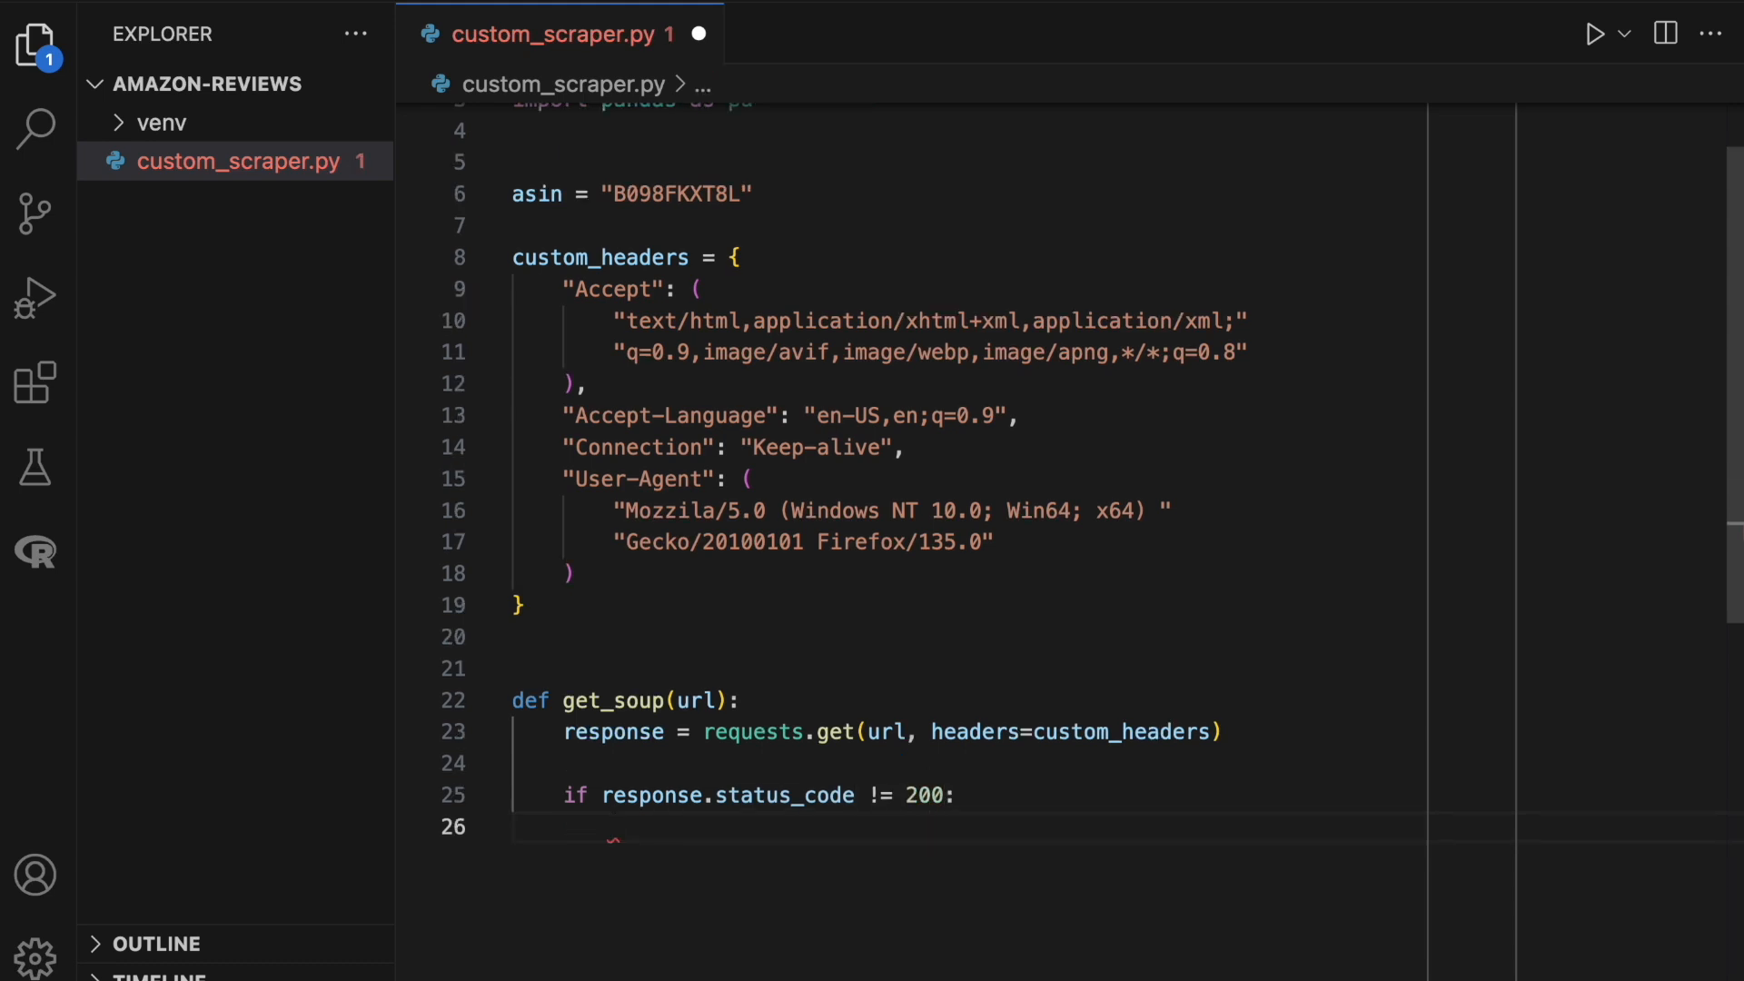
text(print("E"))
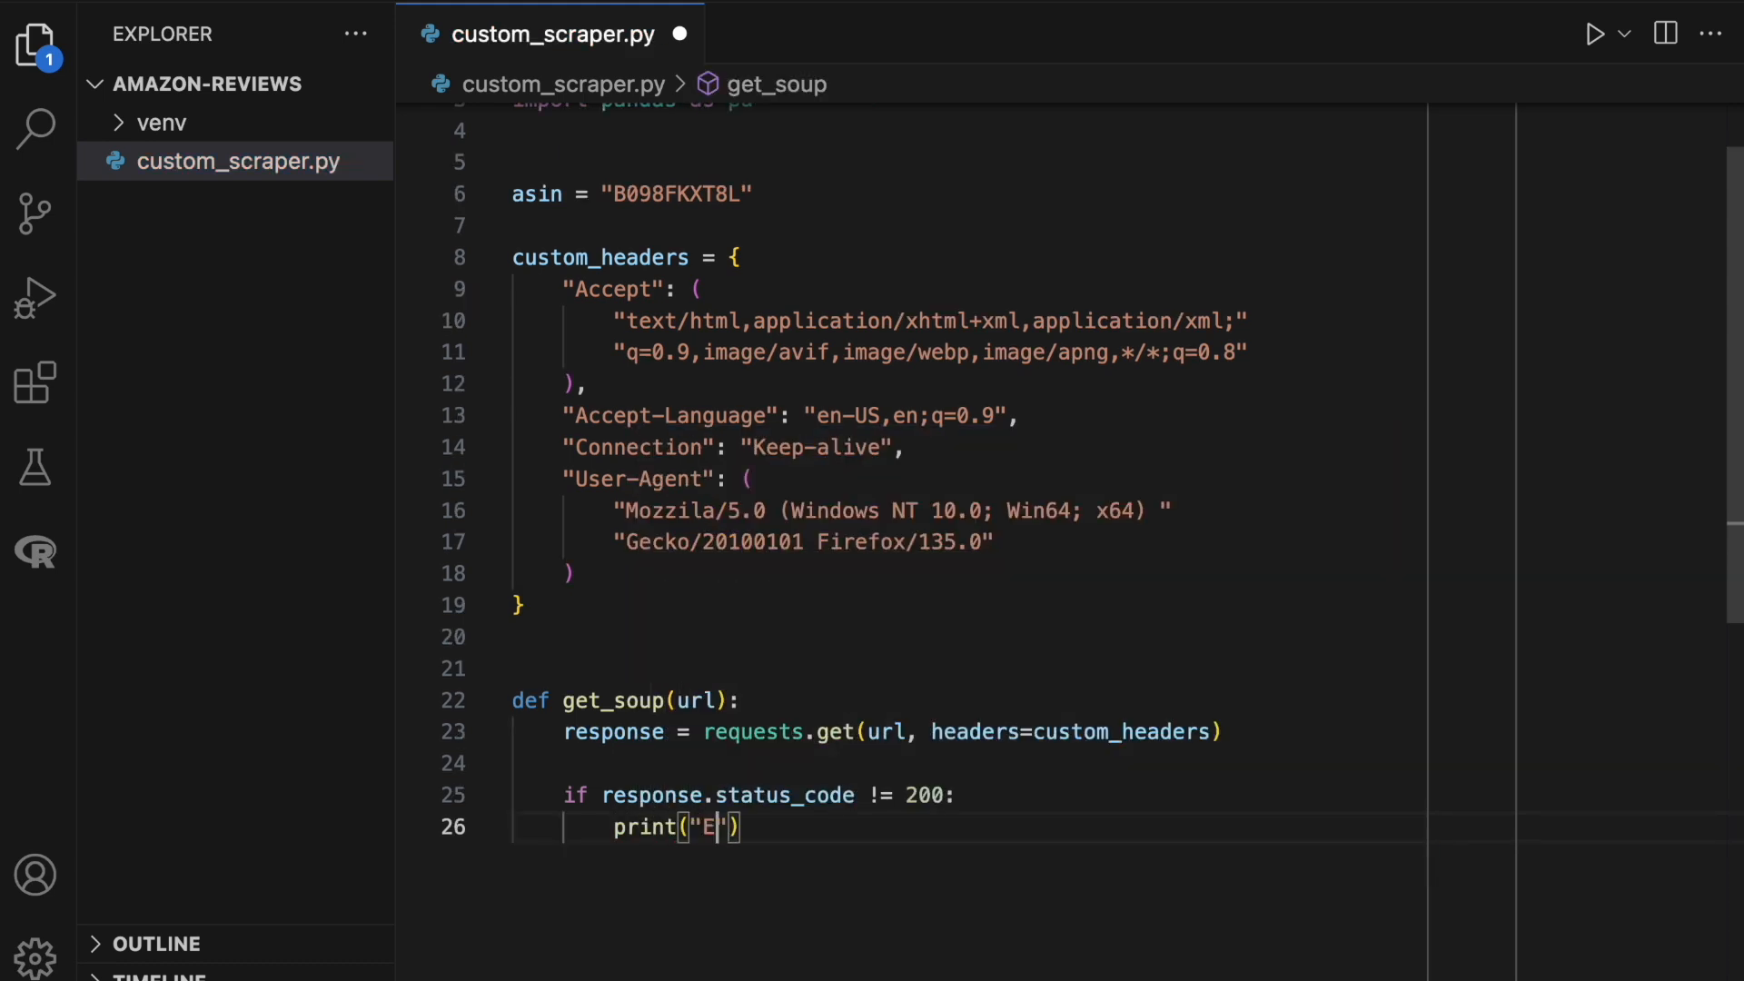
text(rror in getting)
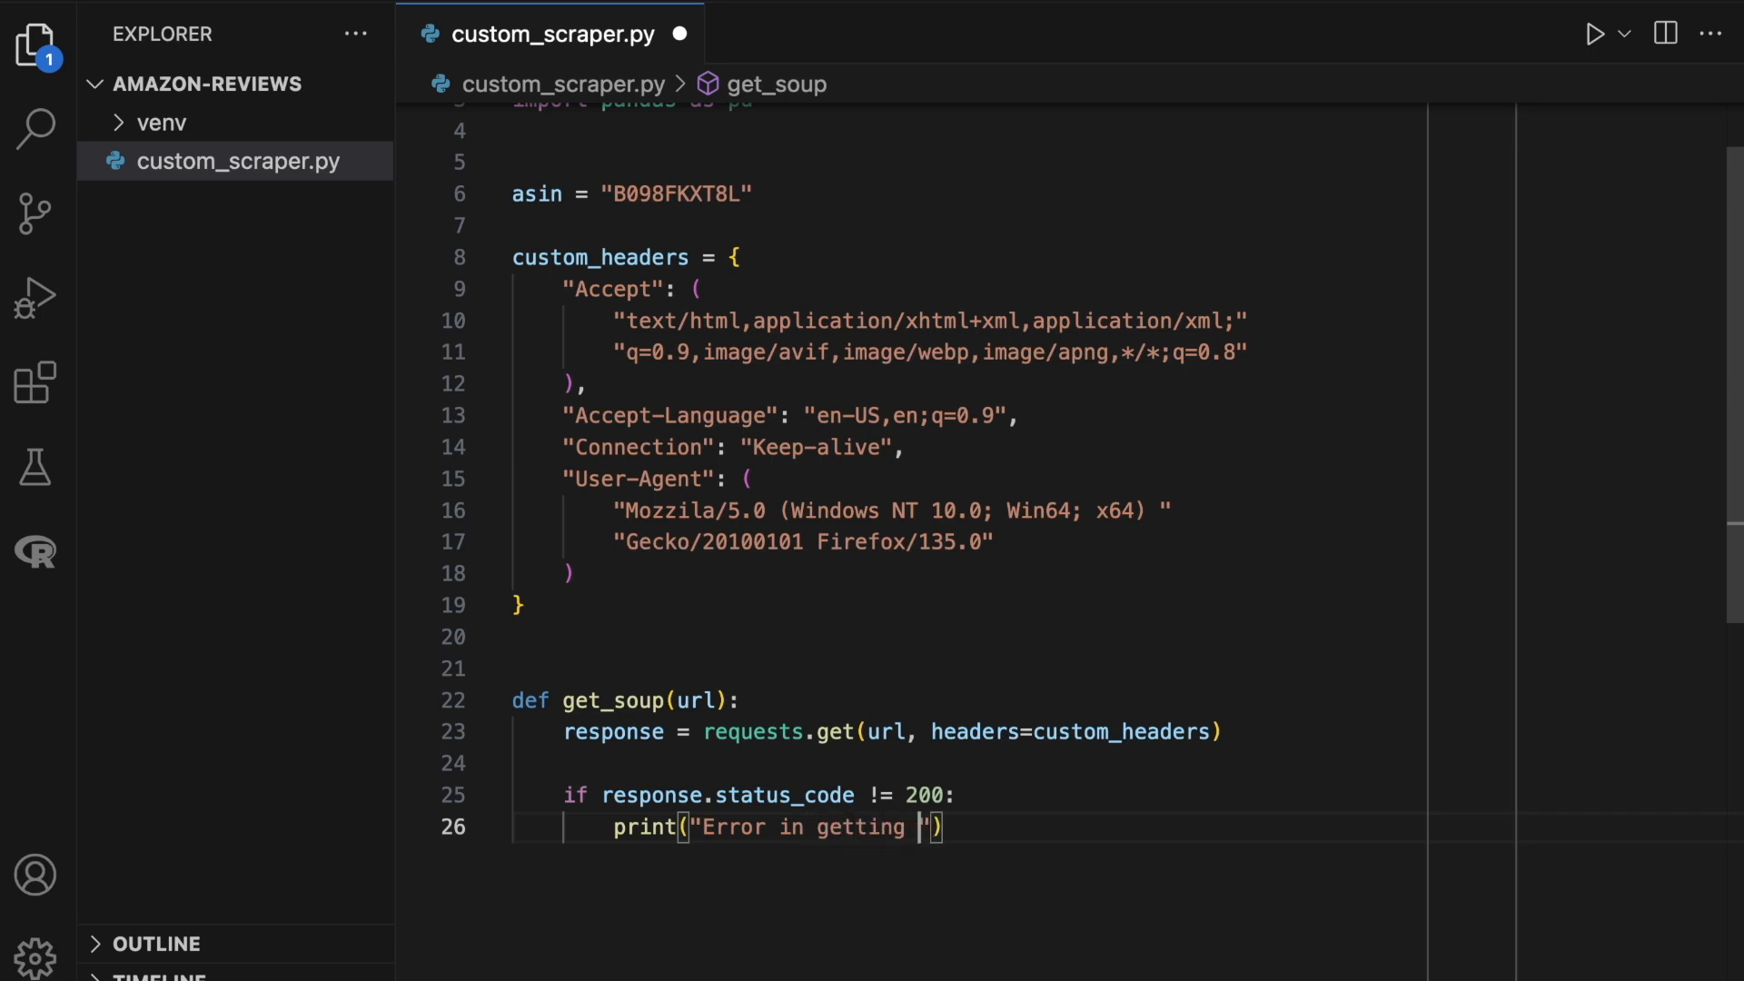
text(webpage)
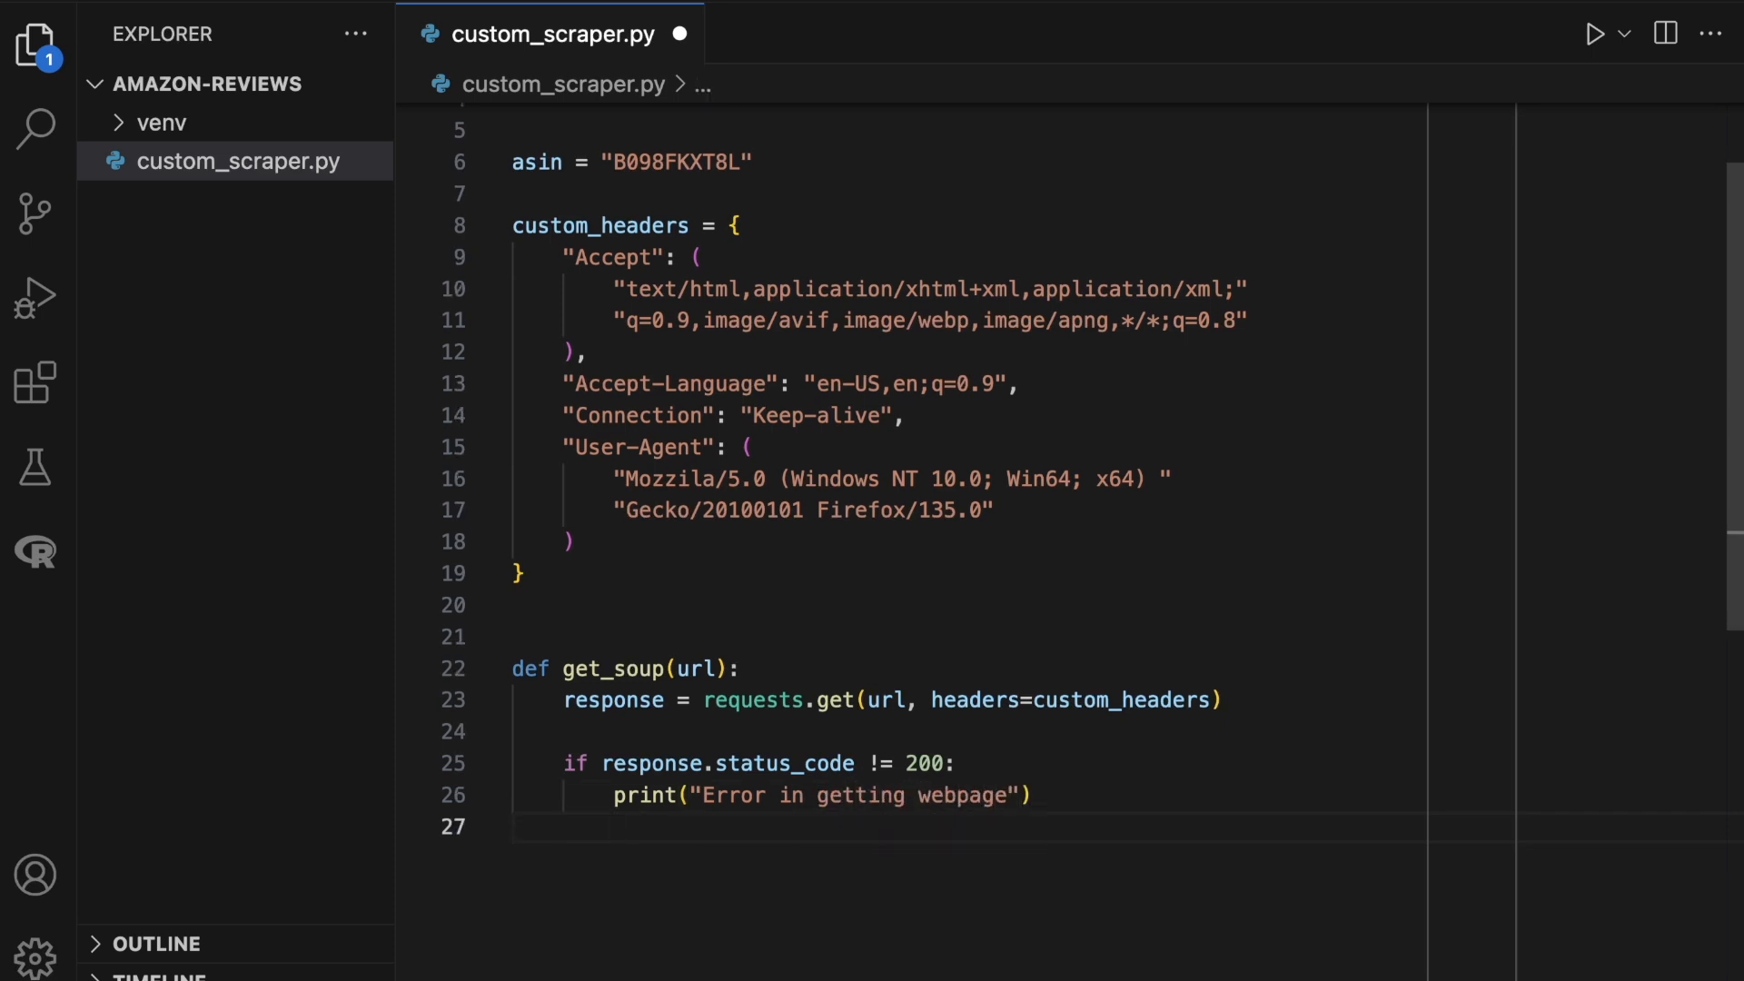
text(exit(-1))
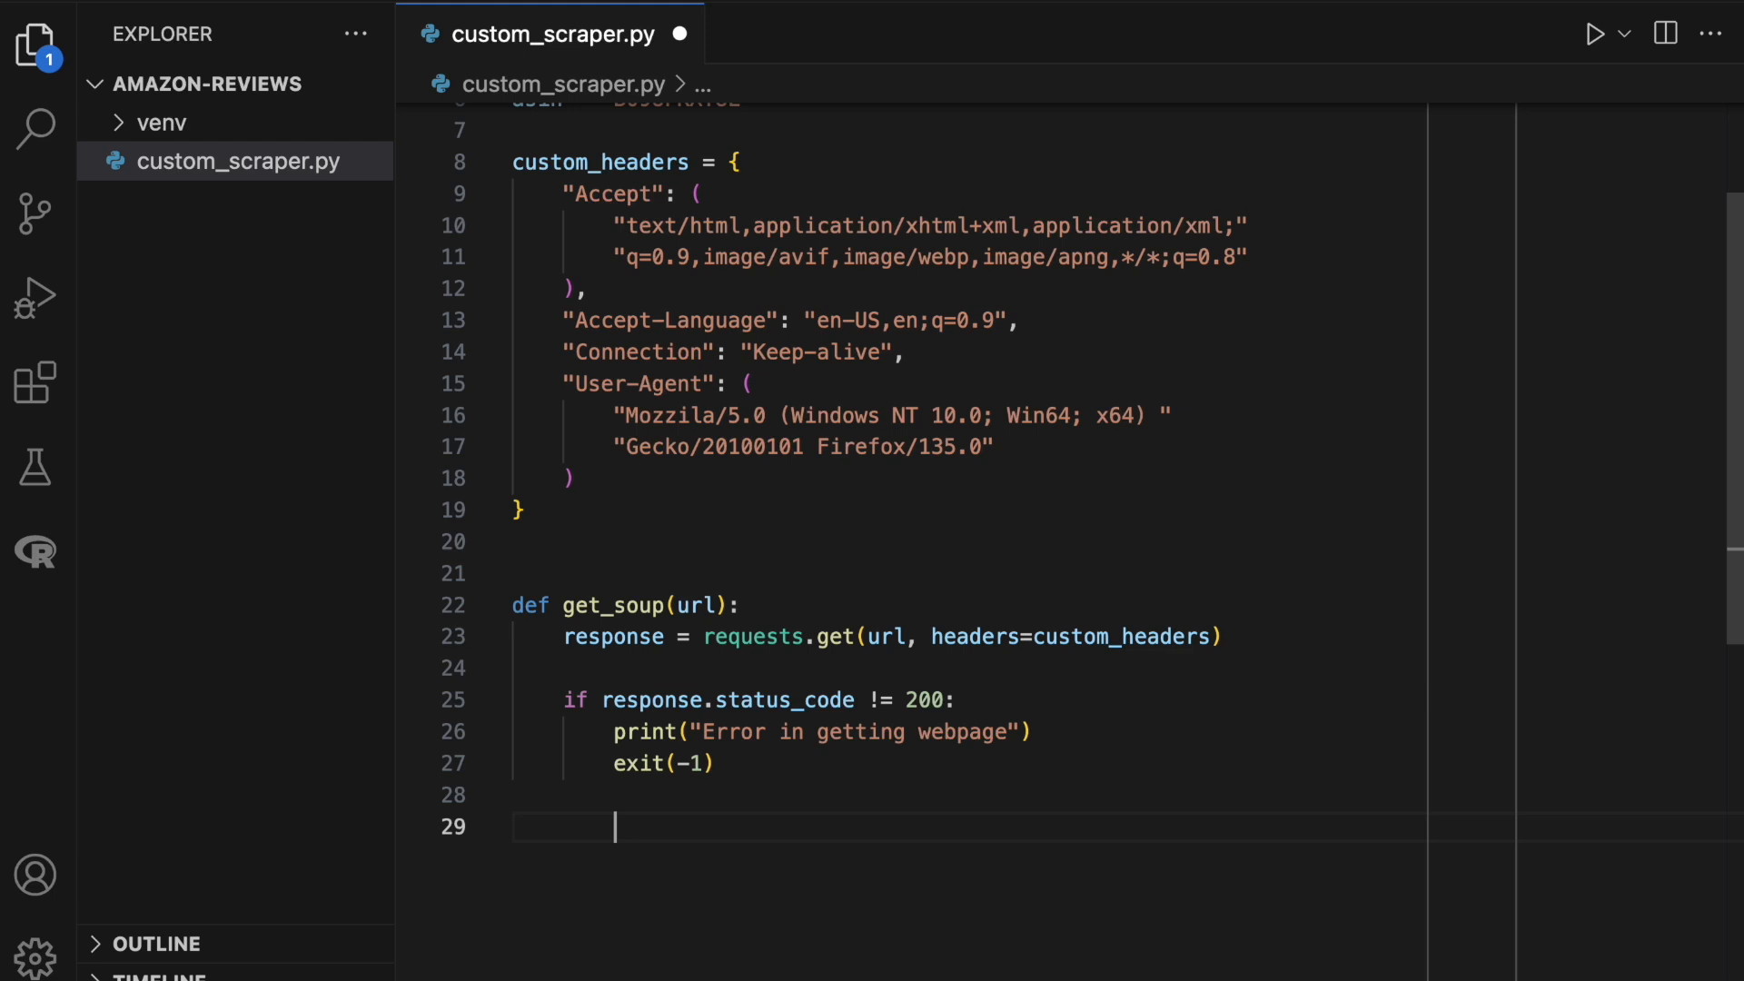
Return BeautifulSoup of the response text parsed with lxml.
text(return Bea)
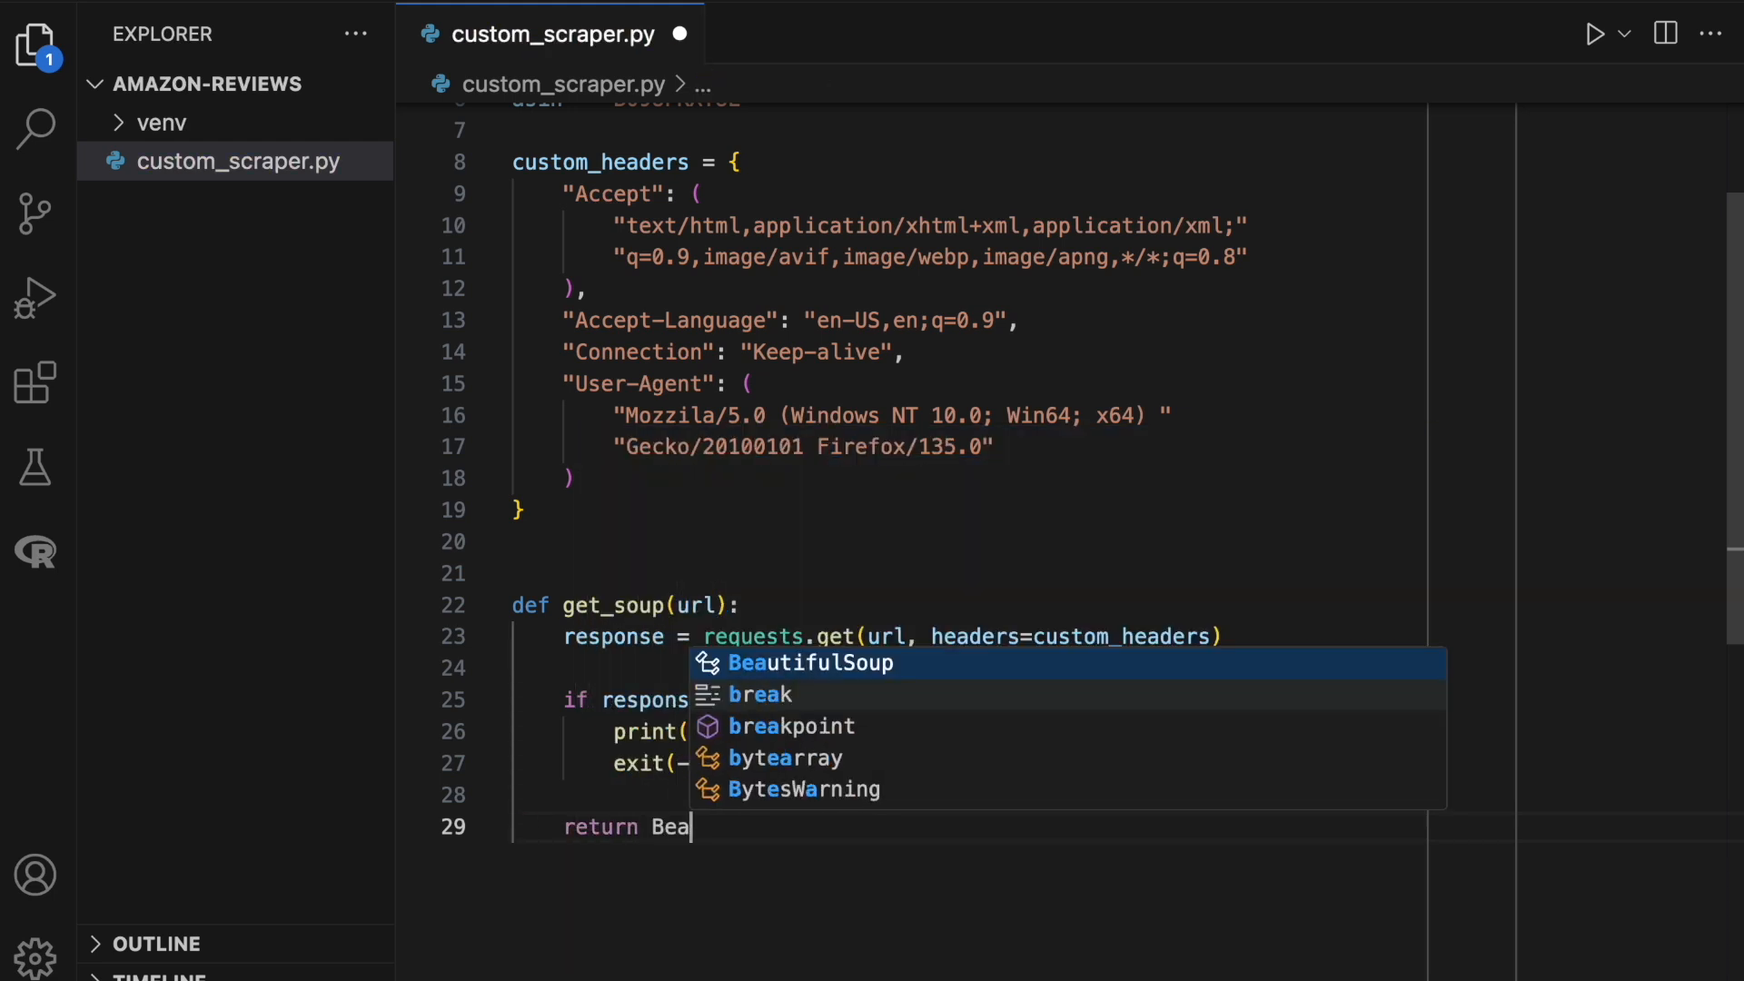
text(utifulSoup(response.text, ""))
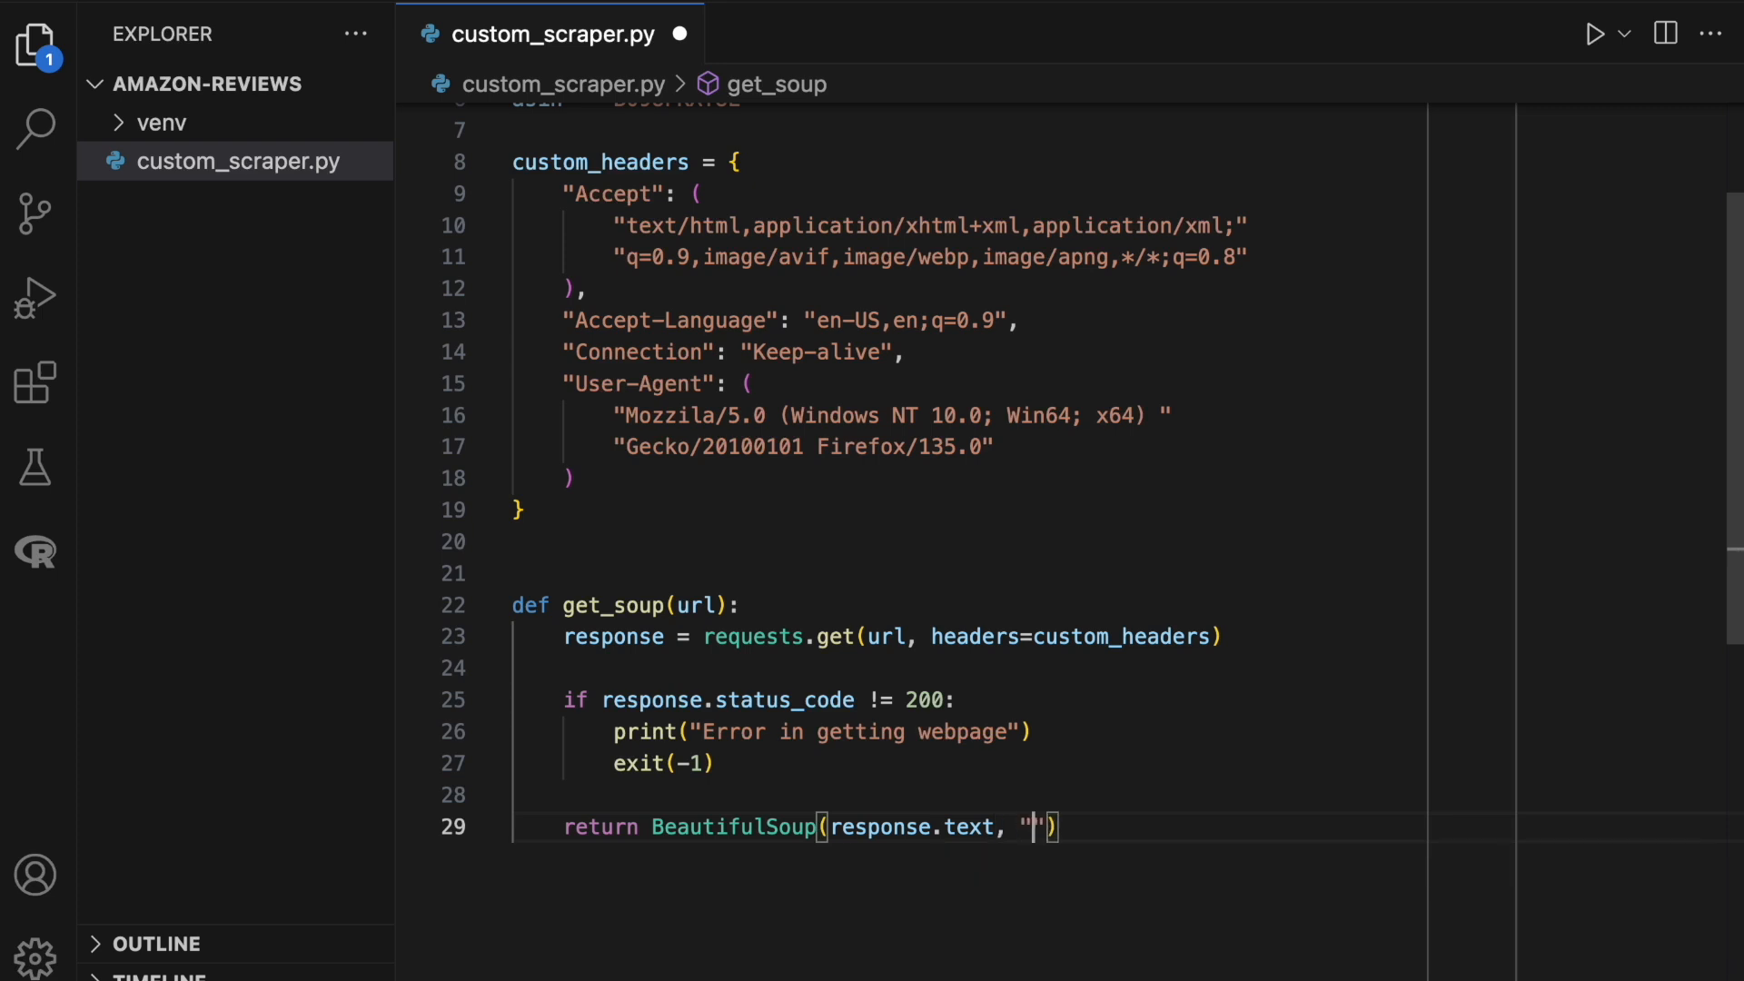
text(lxml)
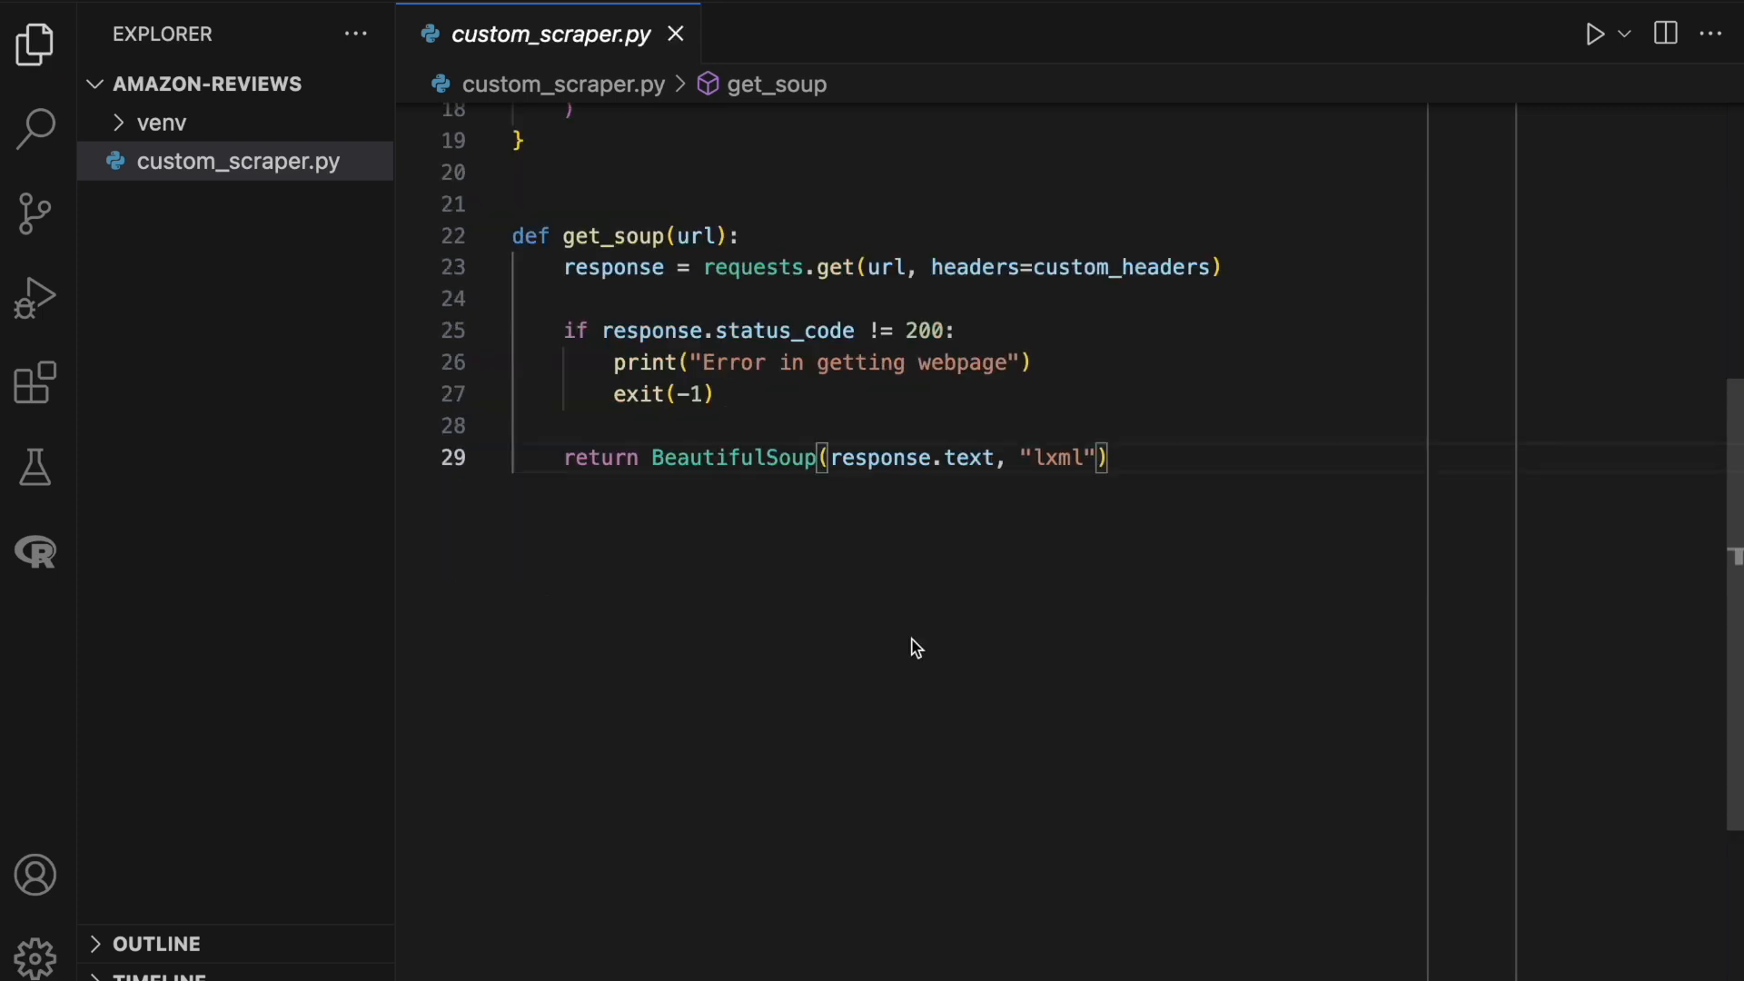
Define get_reviews(soup) selecting local_reviews with '#cm-cr-dp-review-list > li' and begin global_reviews.
text(def get_re)
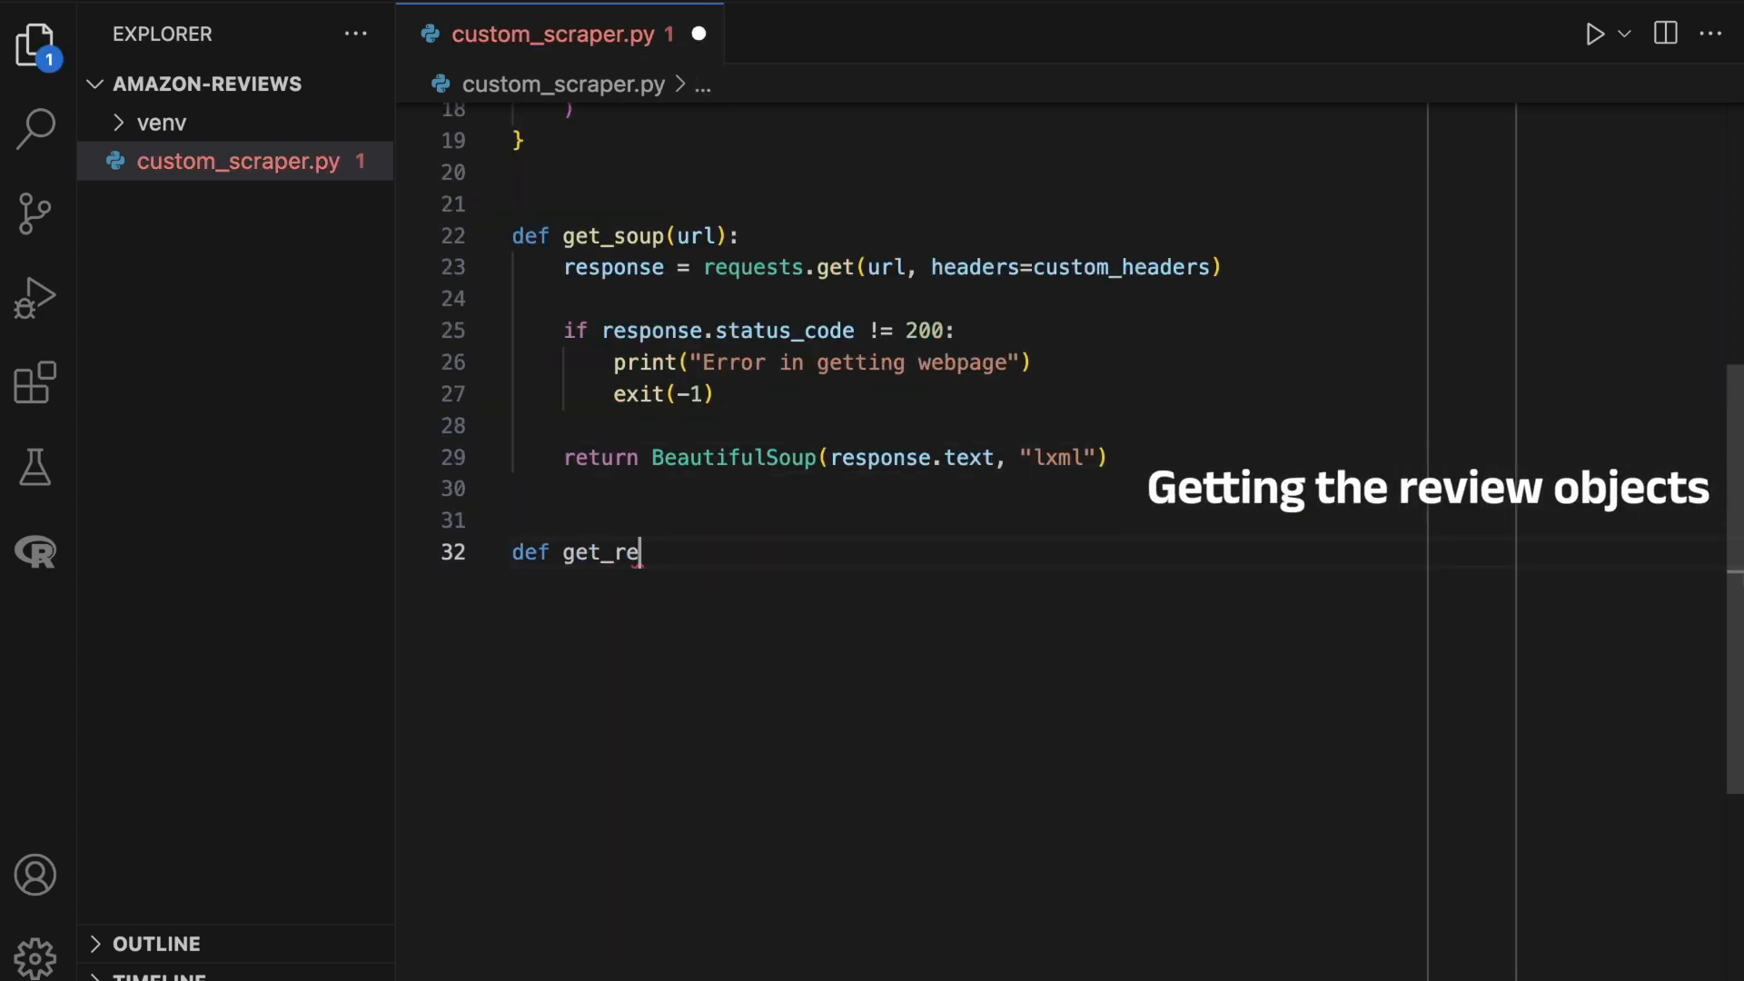
text(views(soup):)
text(reviews = [)
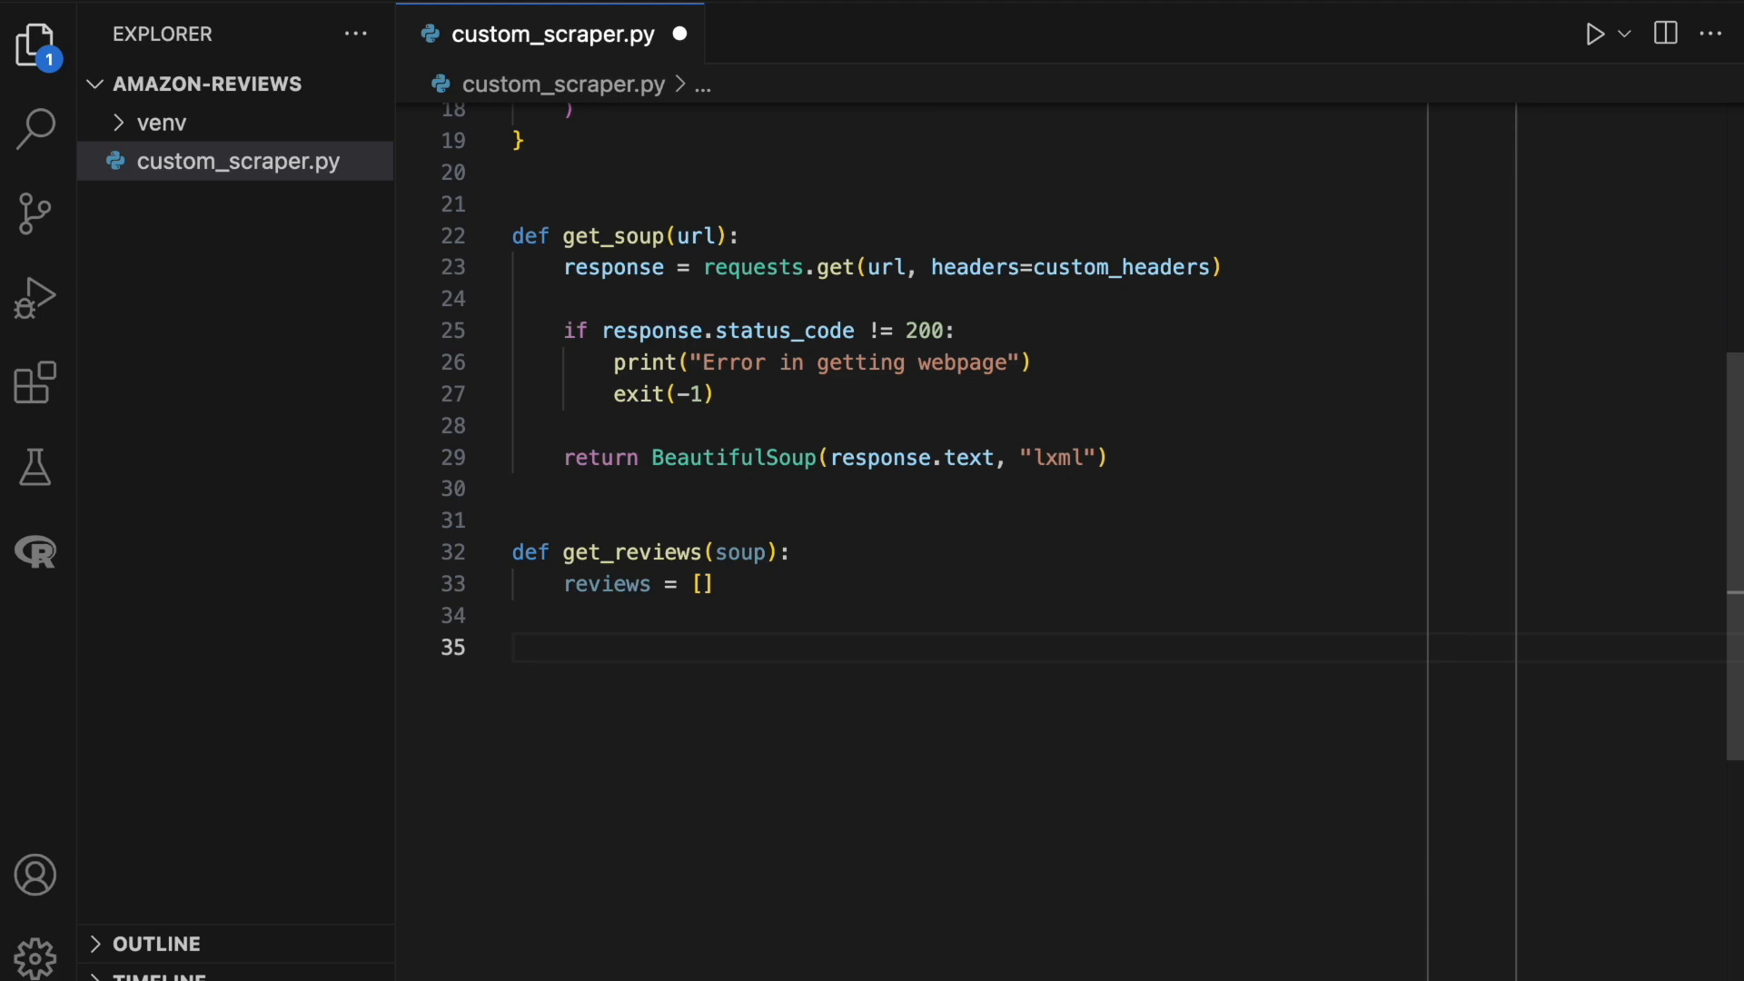
text(local_reviews = s)
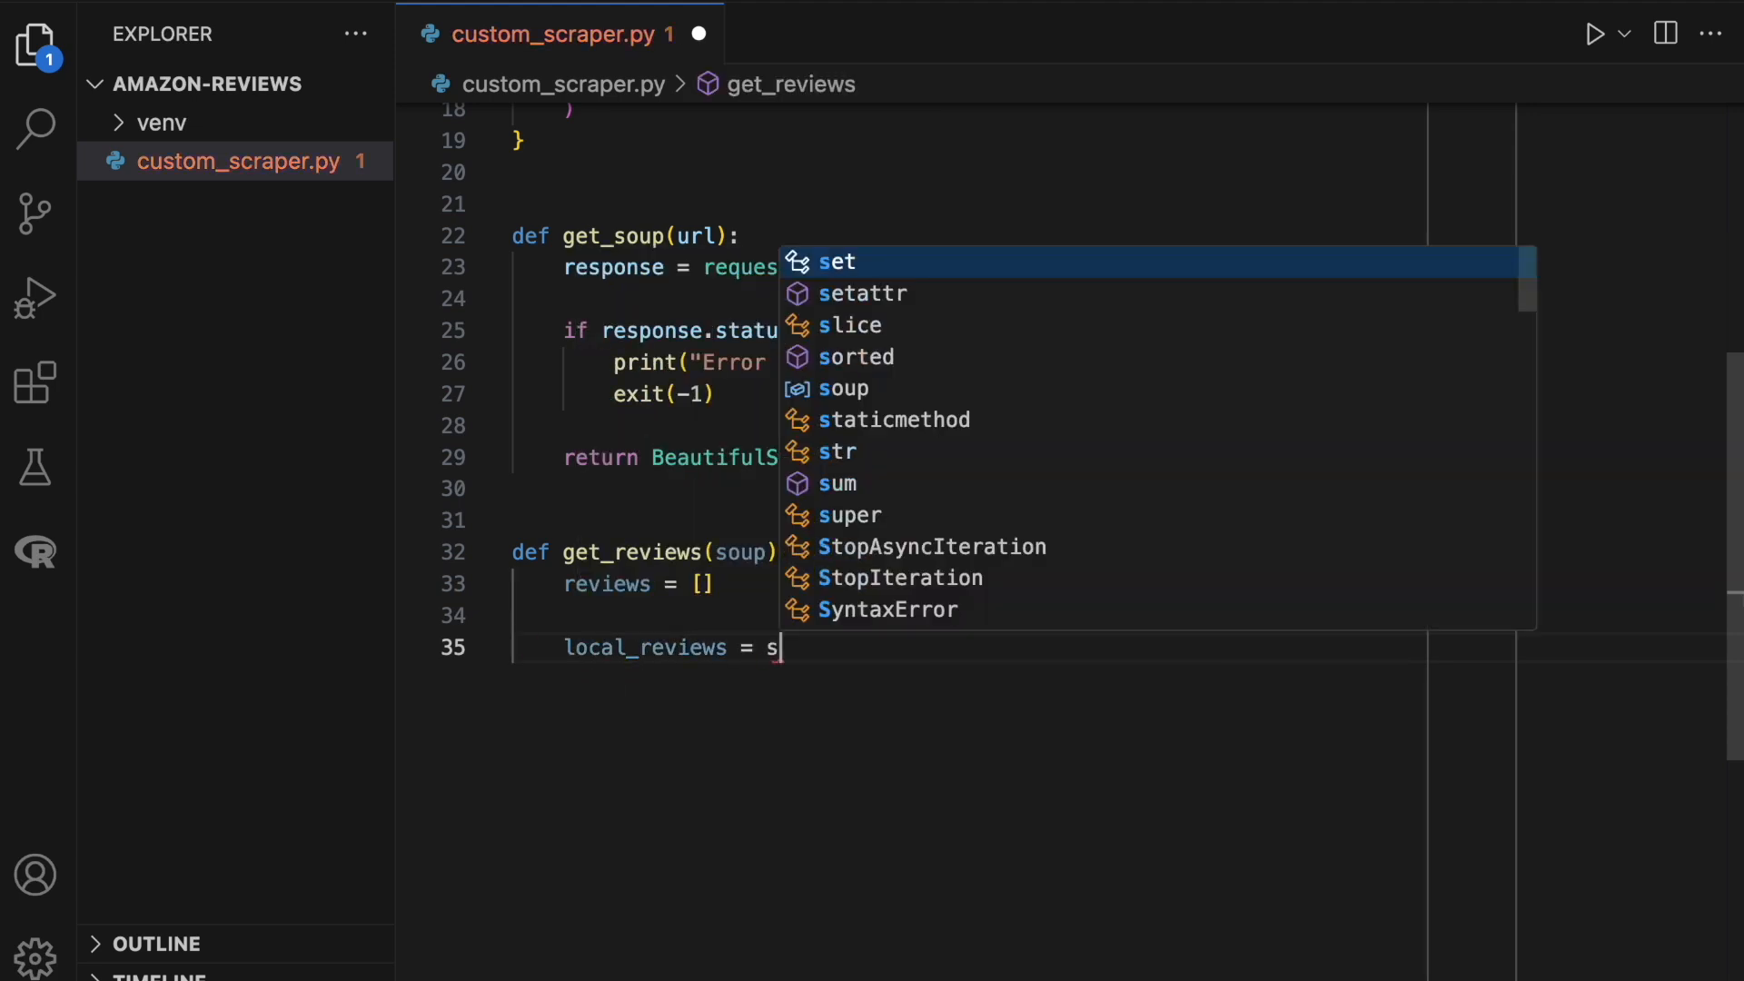
text(oup.select())
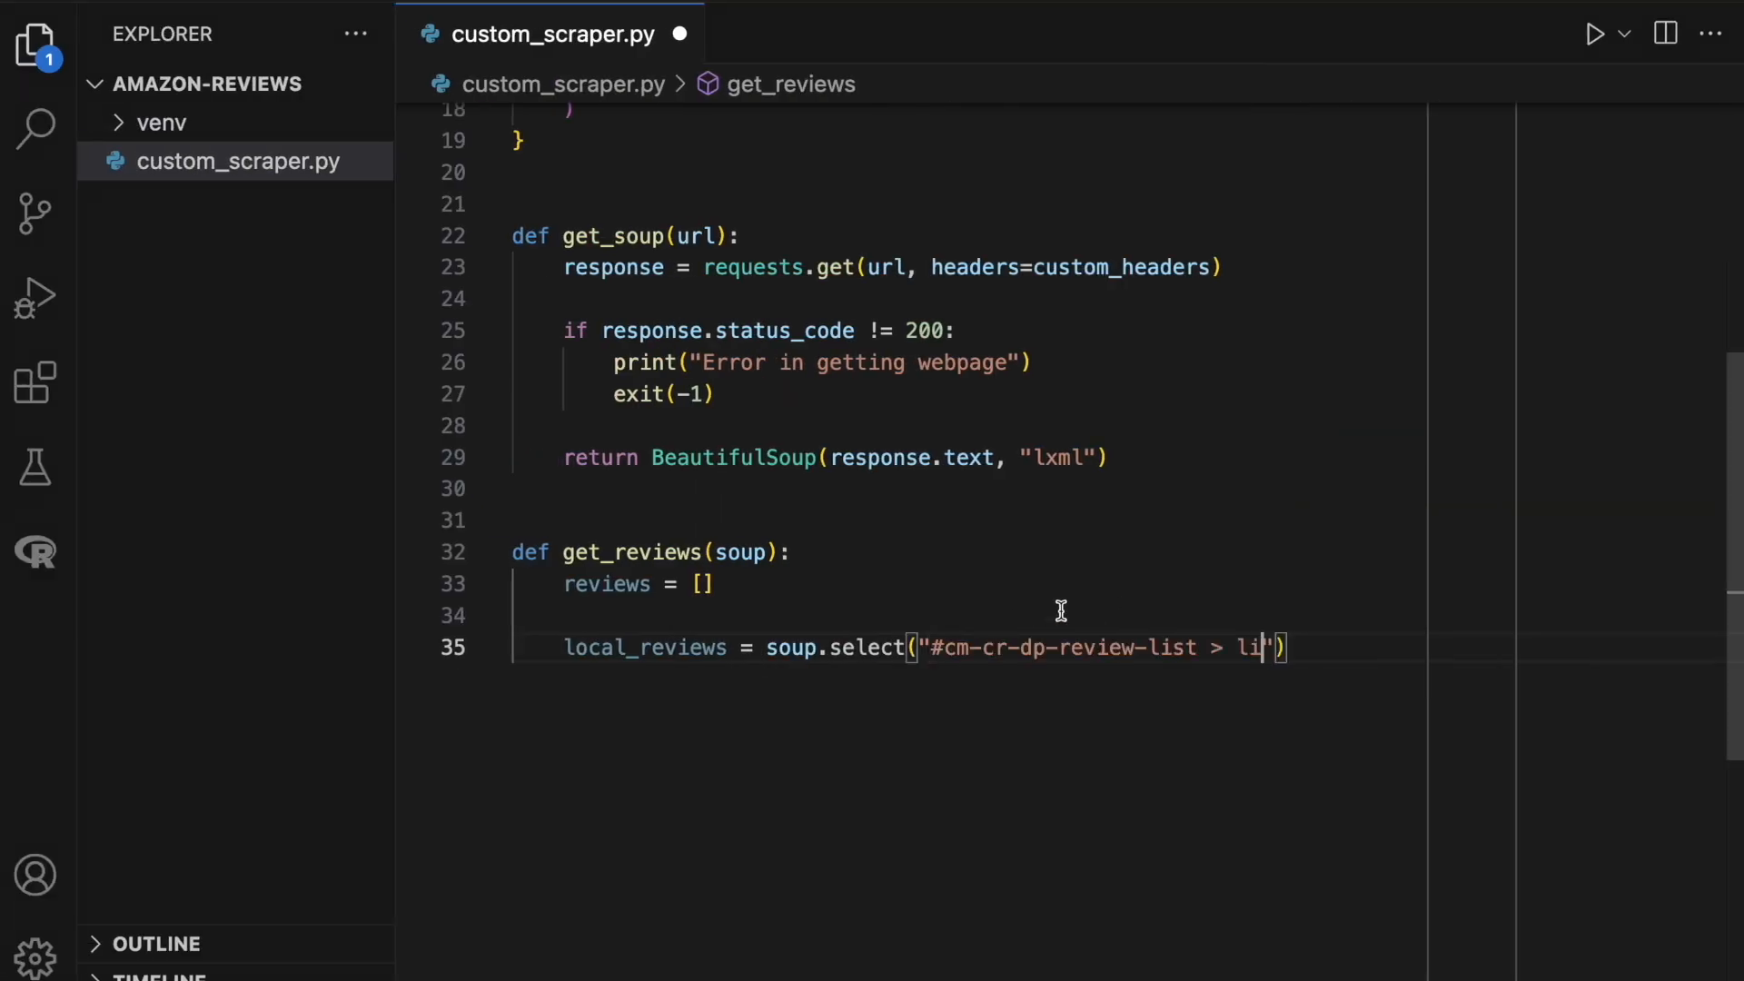
text(global_)
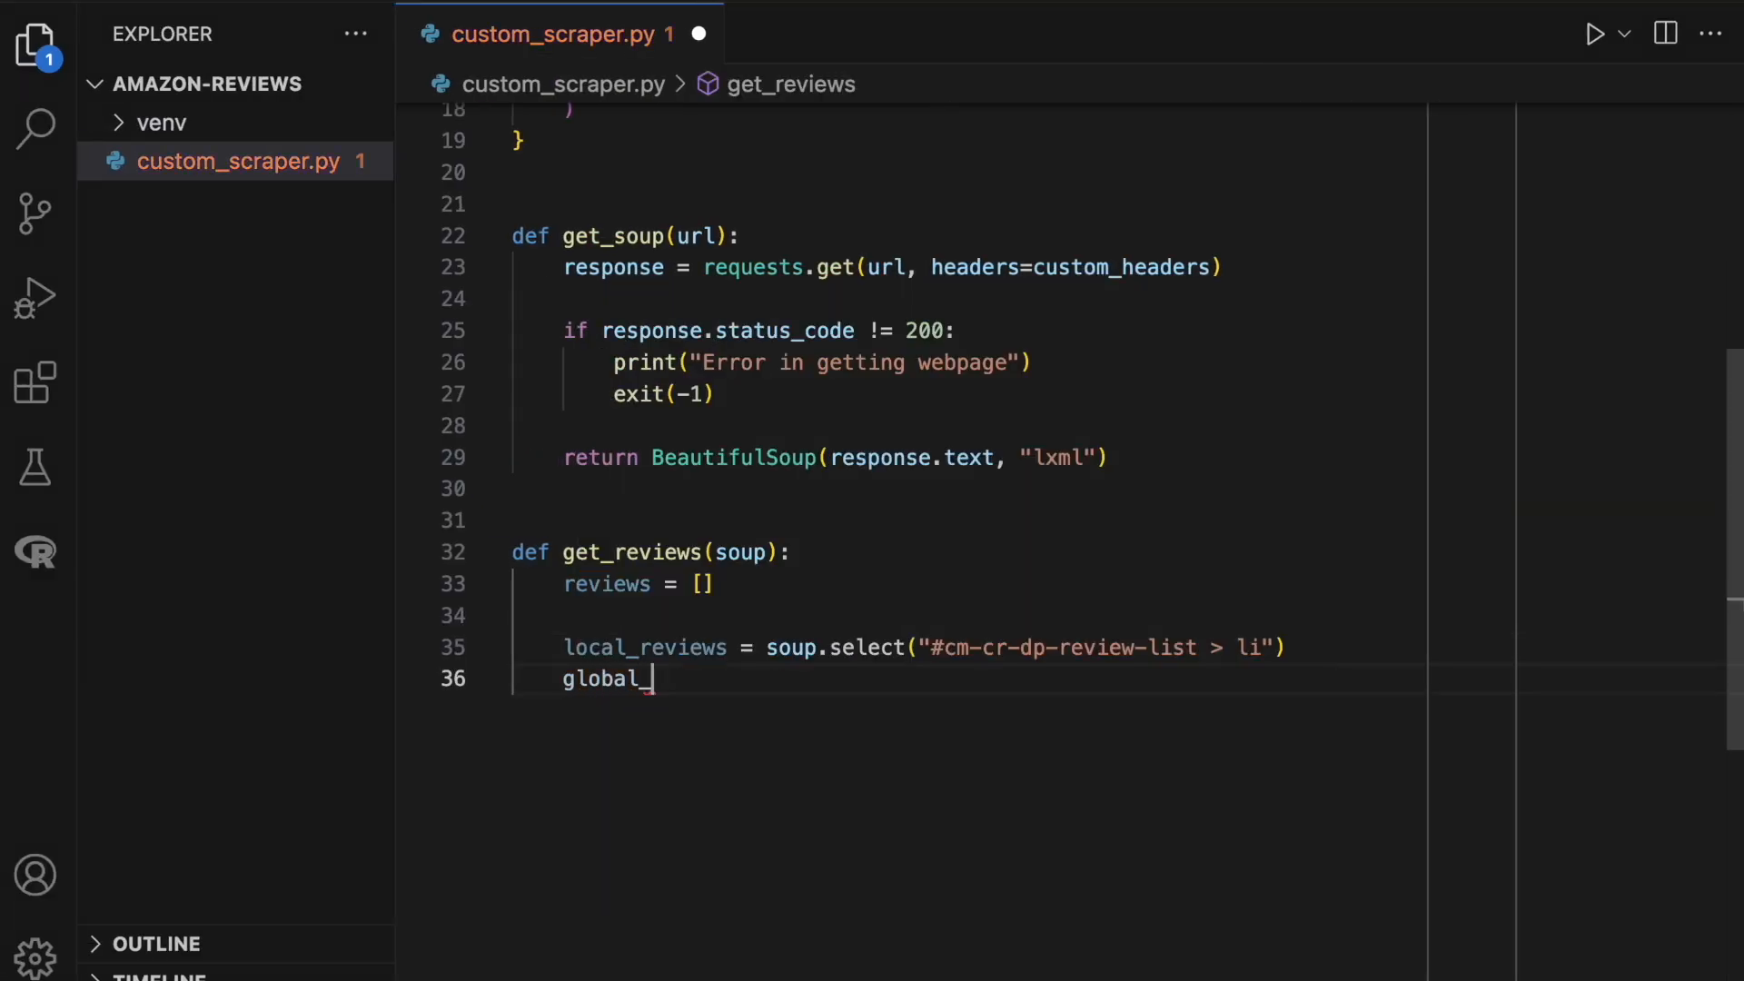
text(_reviews = soup)
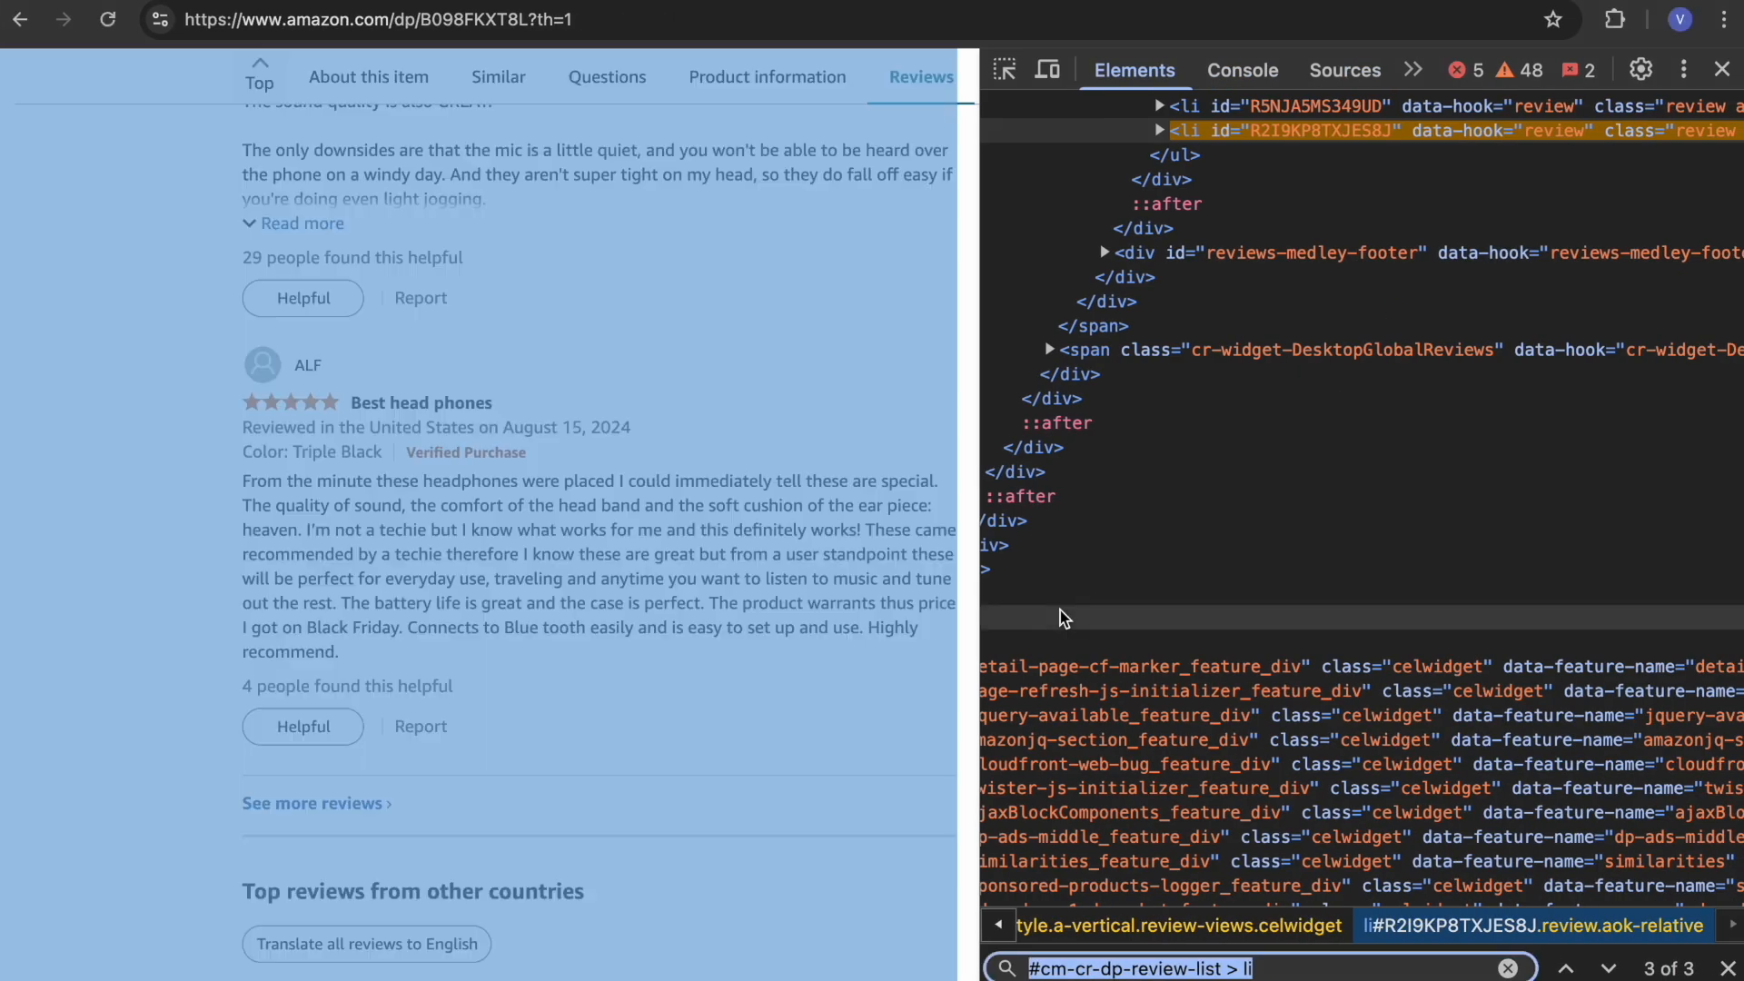
Scroll through the DevTools matches for '#cm-cr-dp-review-list > li' review items.
scroll(down, 3)
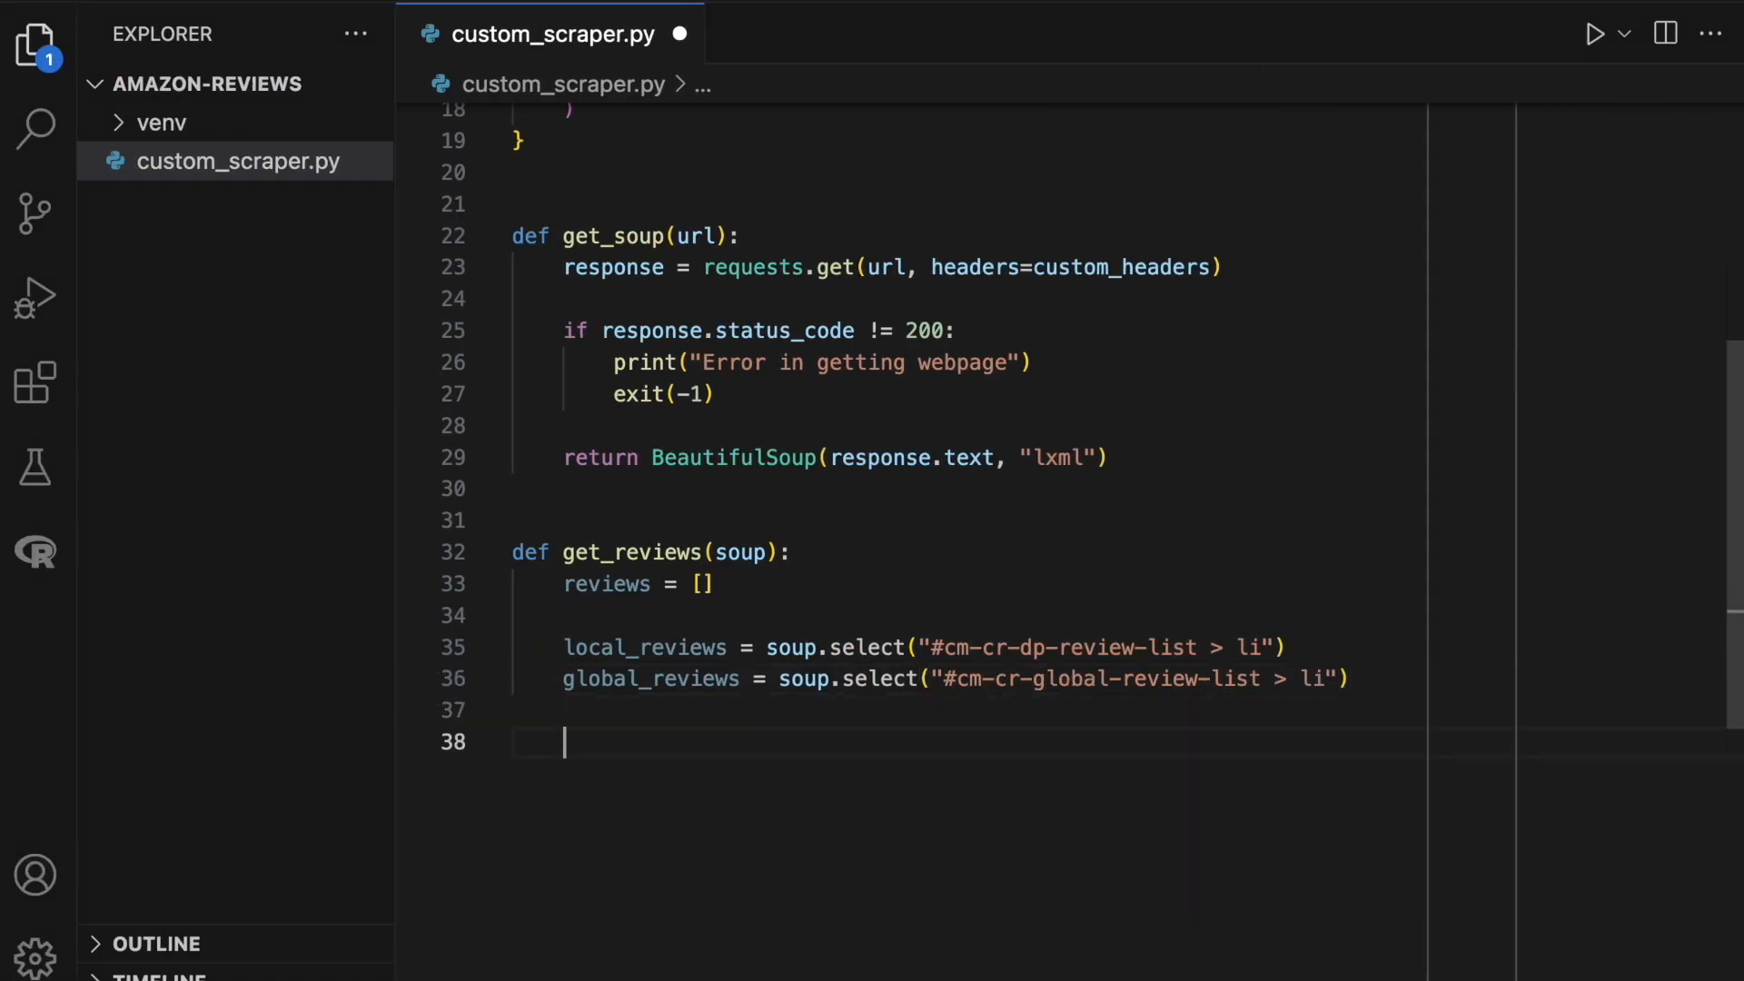
Loop over local_reviews, appending extract_review(review, is_local=True) to reviews.
text(for review in local_reviews)
text(reviews.a)
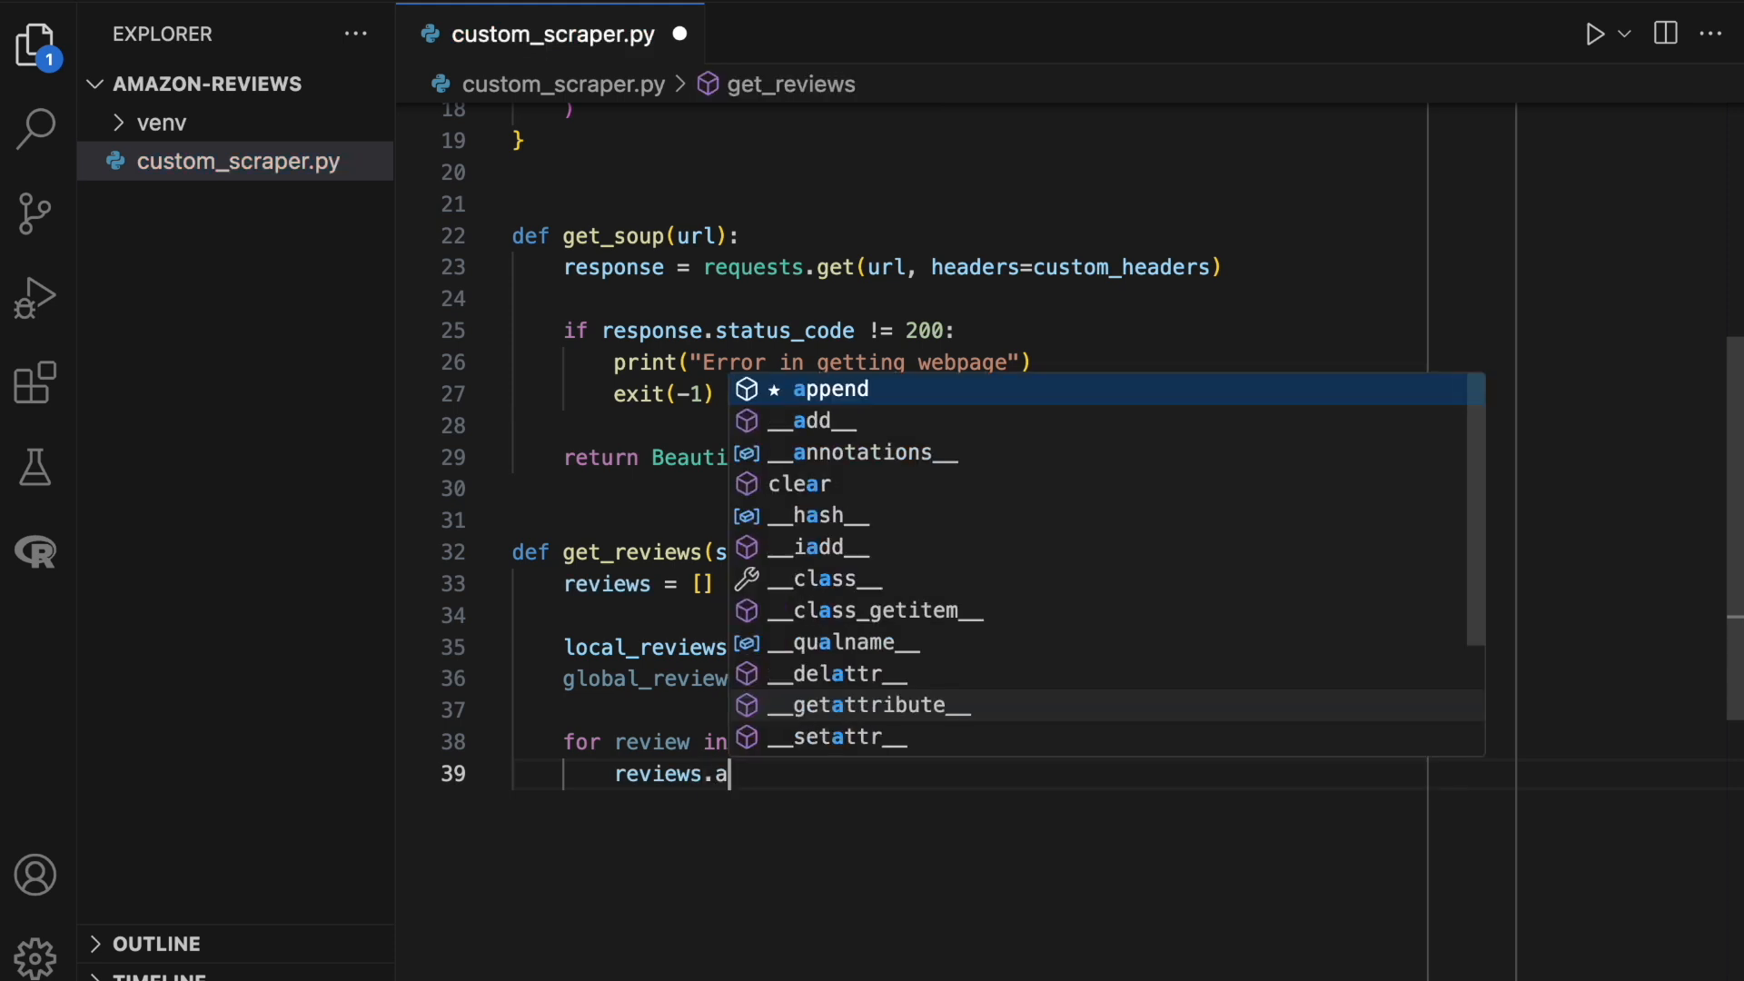
text(ppend(extract_review()
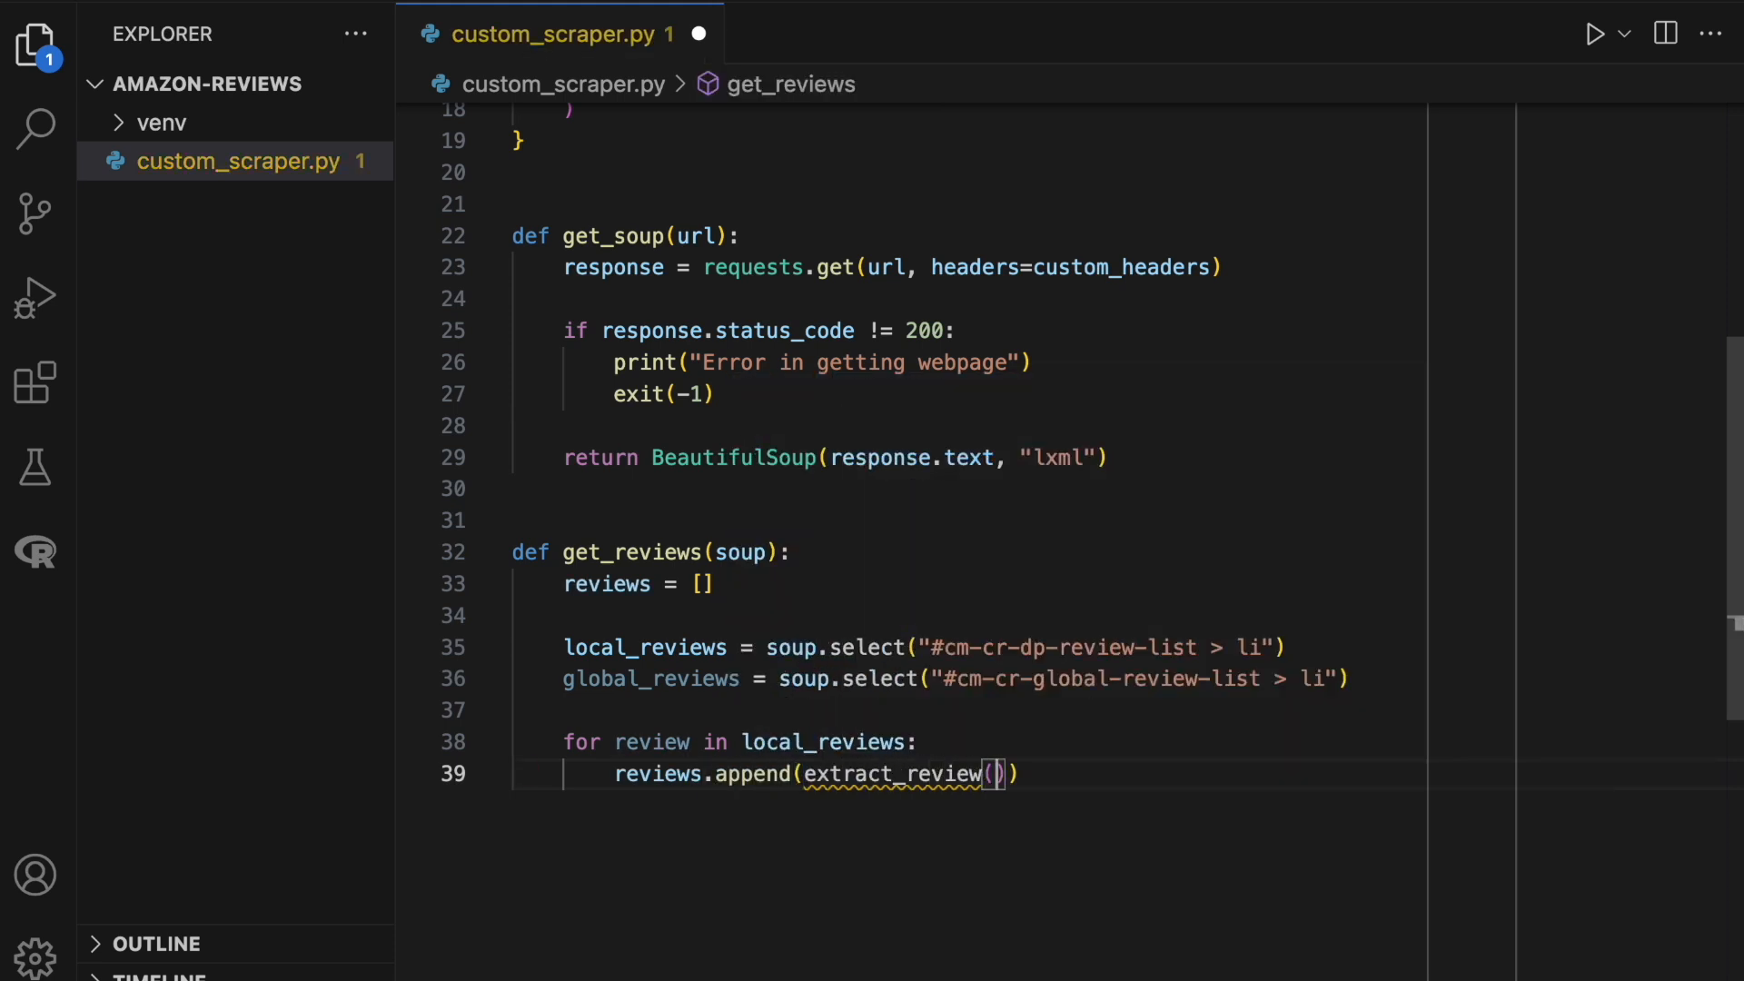
text(review, is_loca)
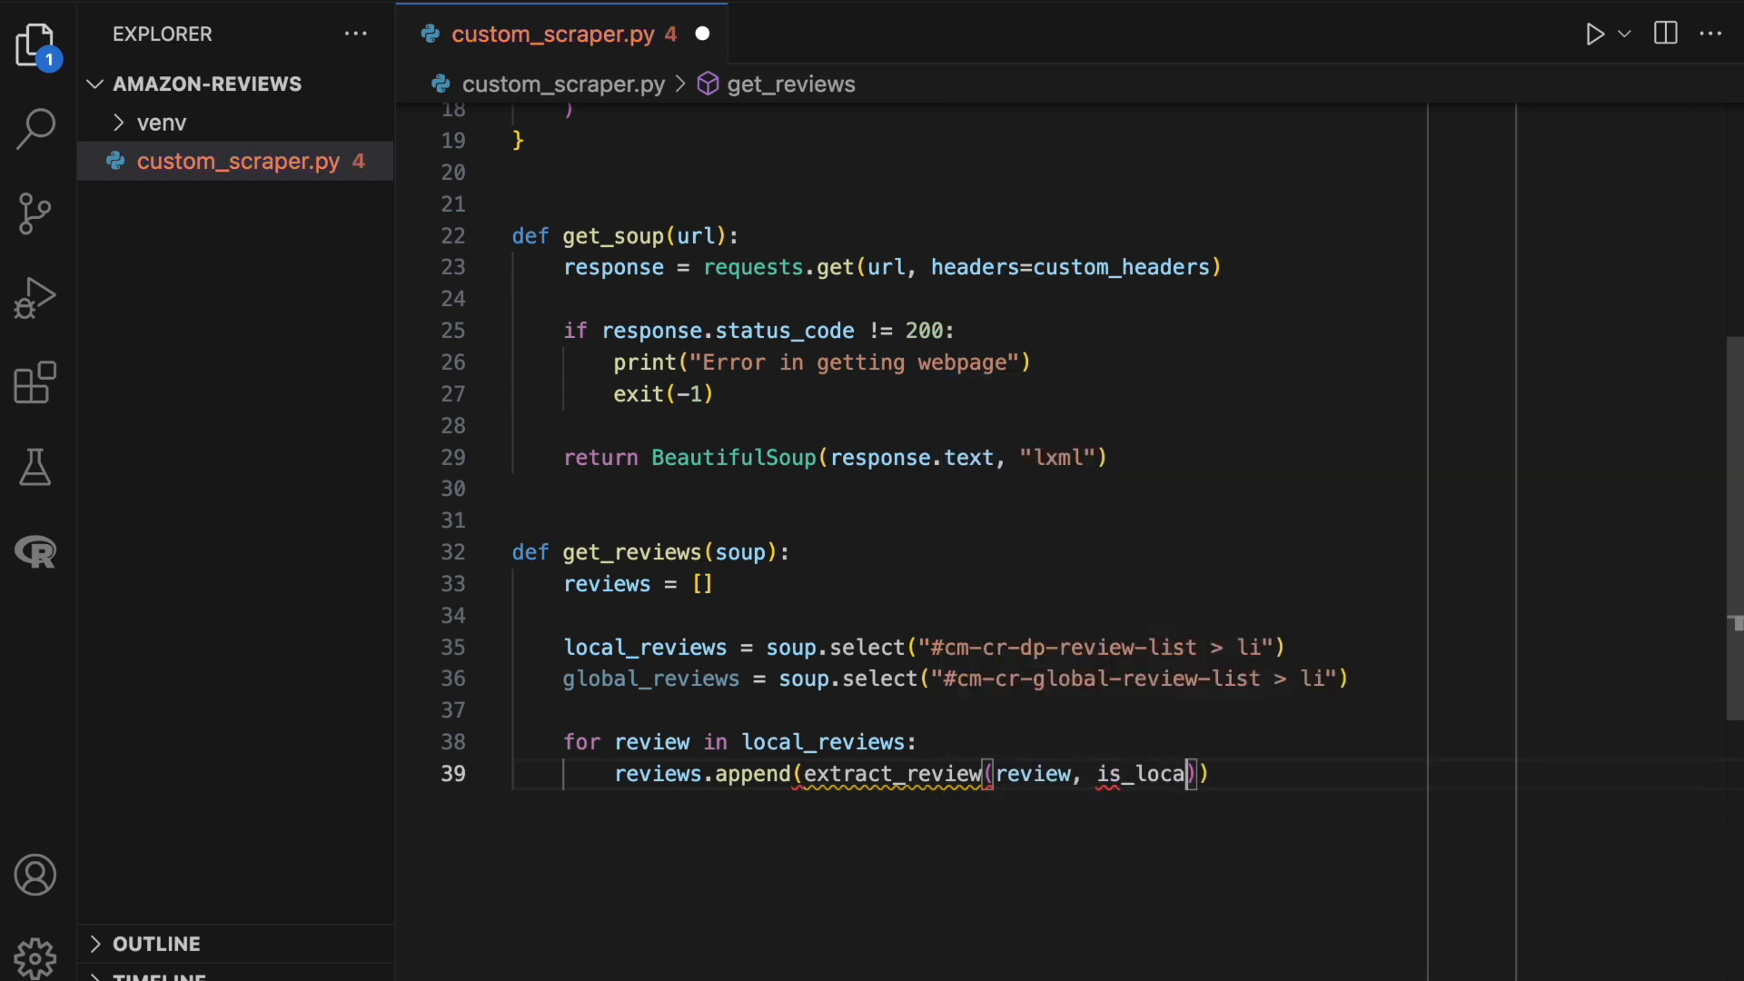
text(=True))
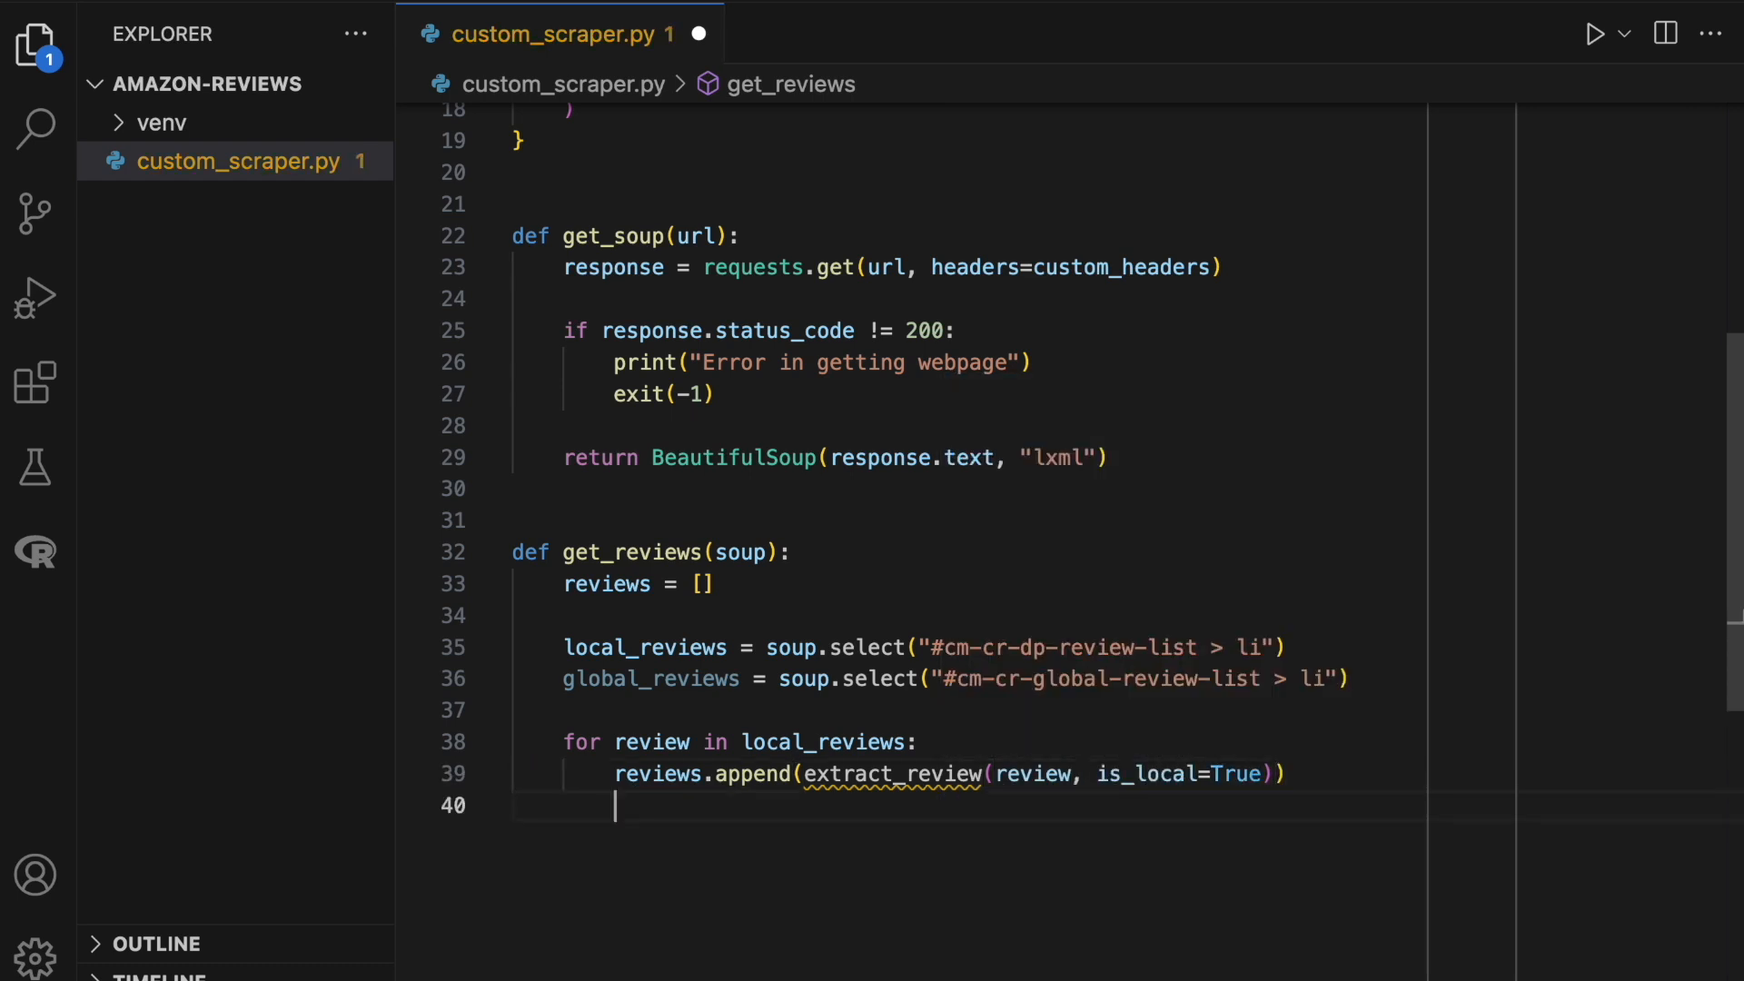
Loop over global_reviews appending extract_review with is_local=False, then return reviews.
text(for review)
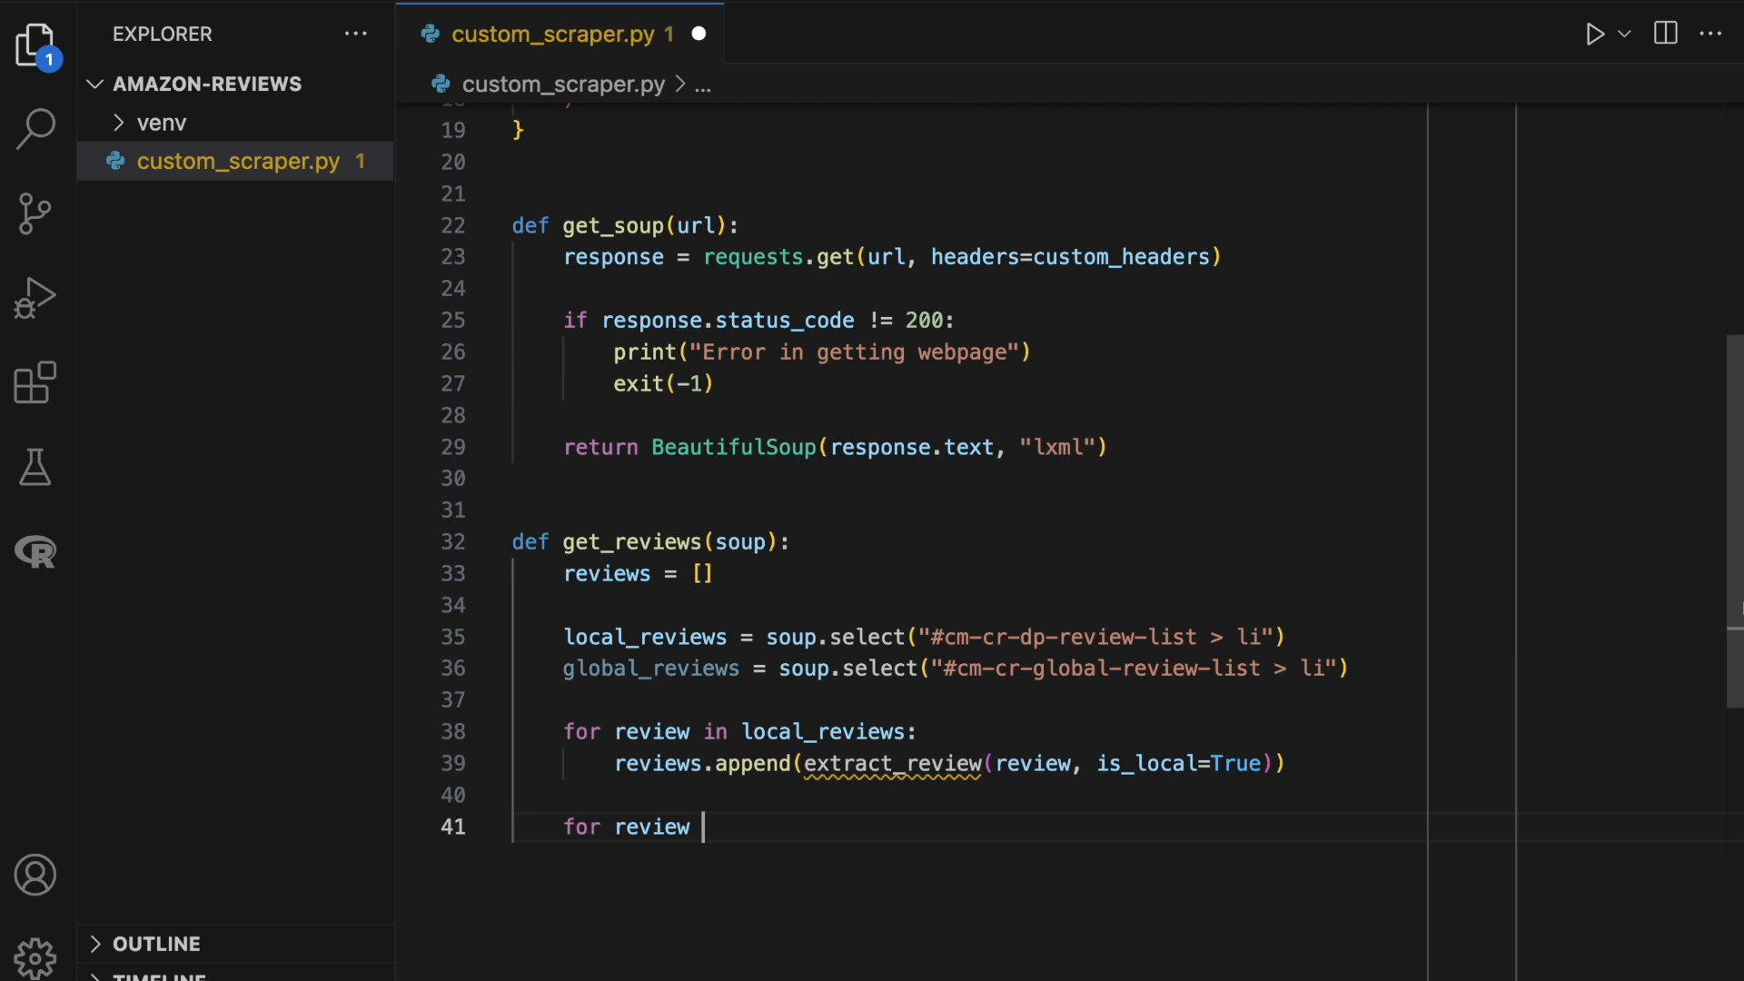
text(in global_reviews)
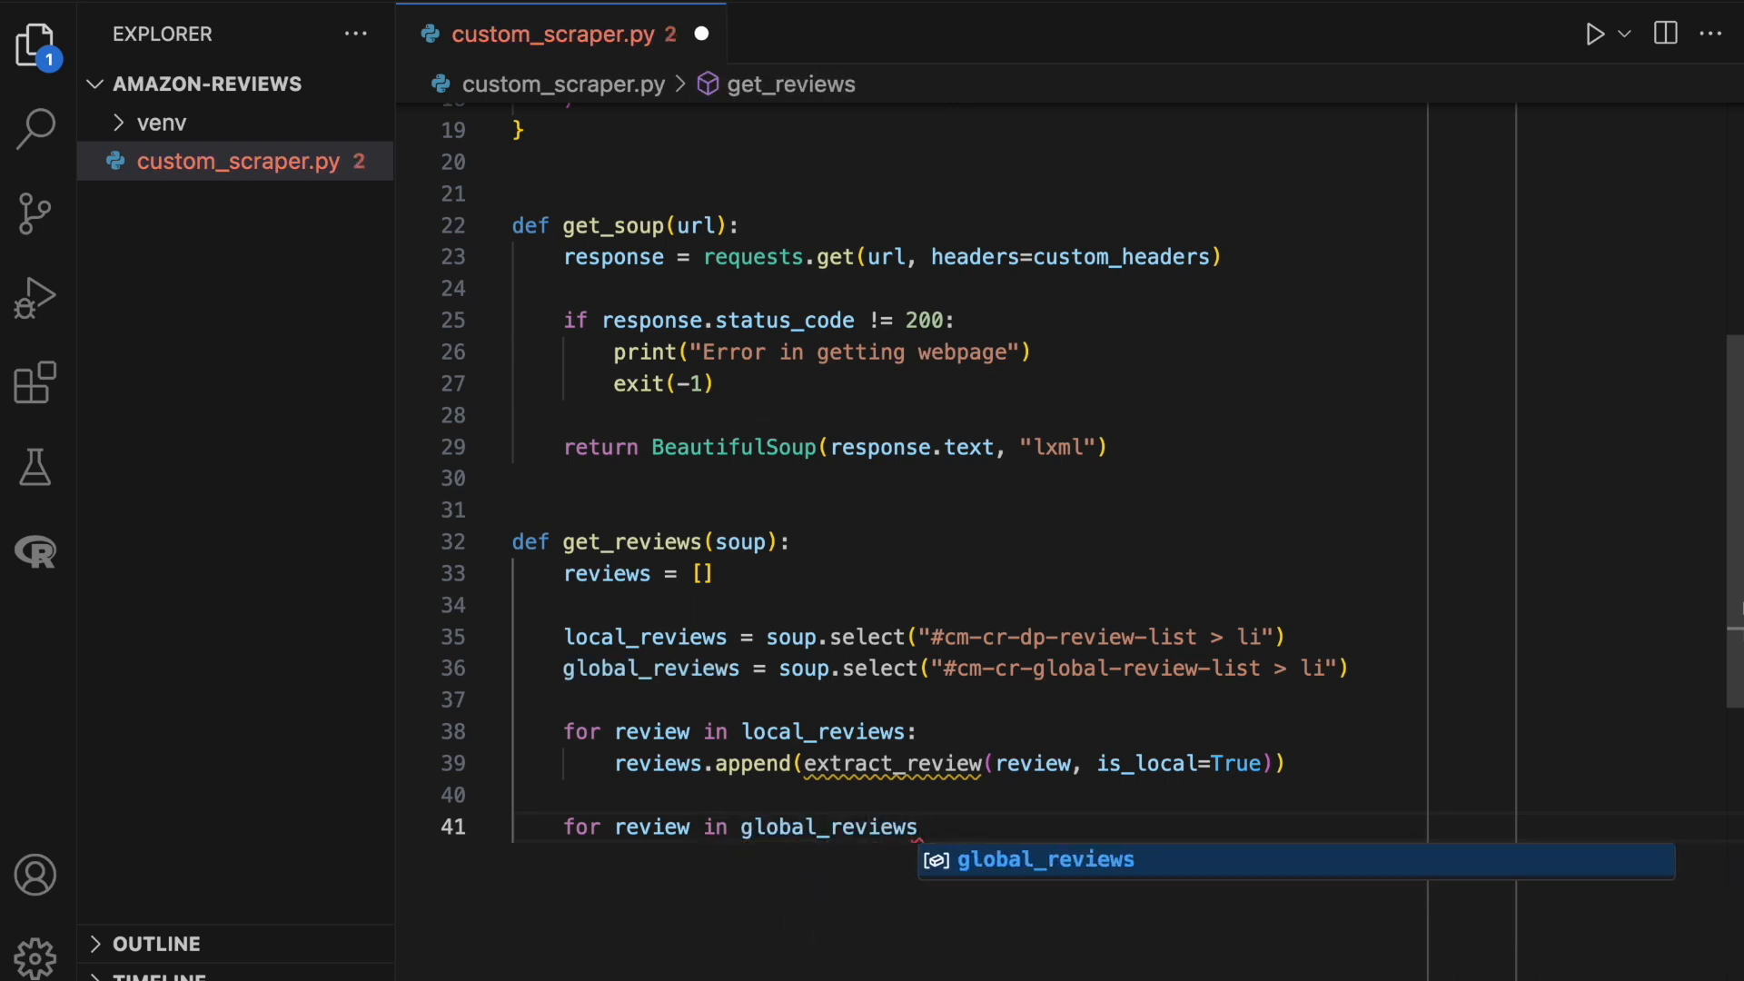
text(reviews.append(extract_review)
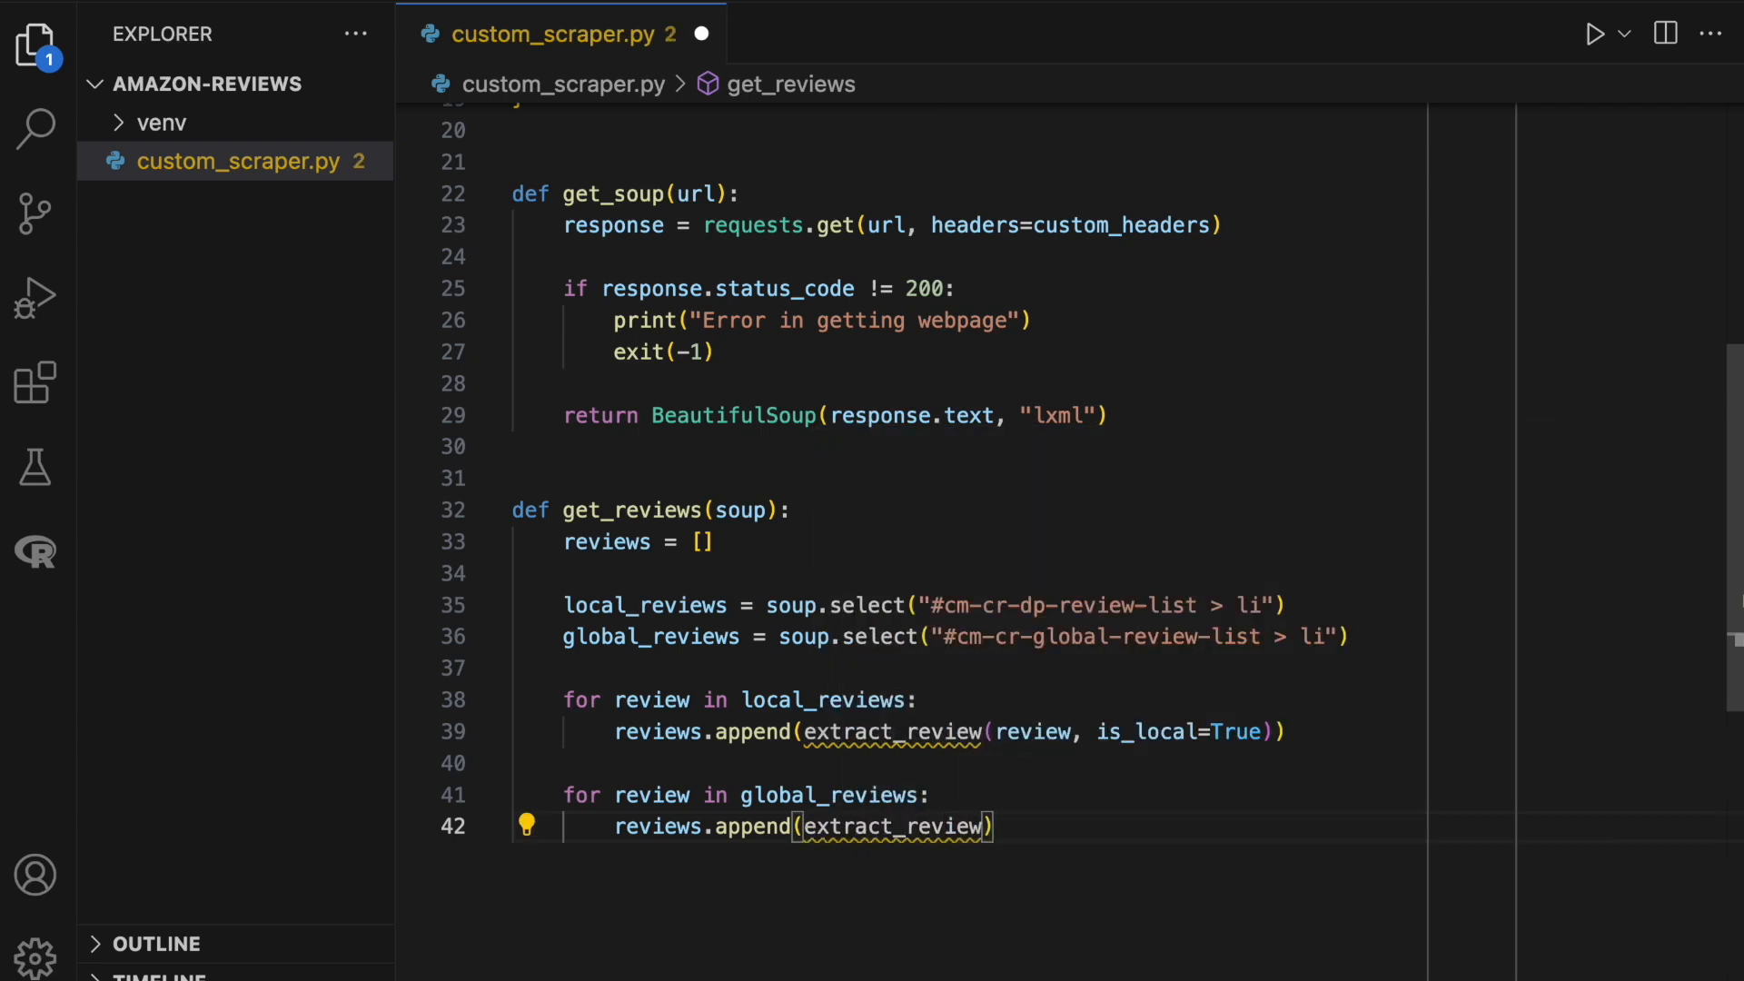
text(review)
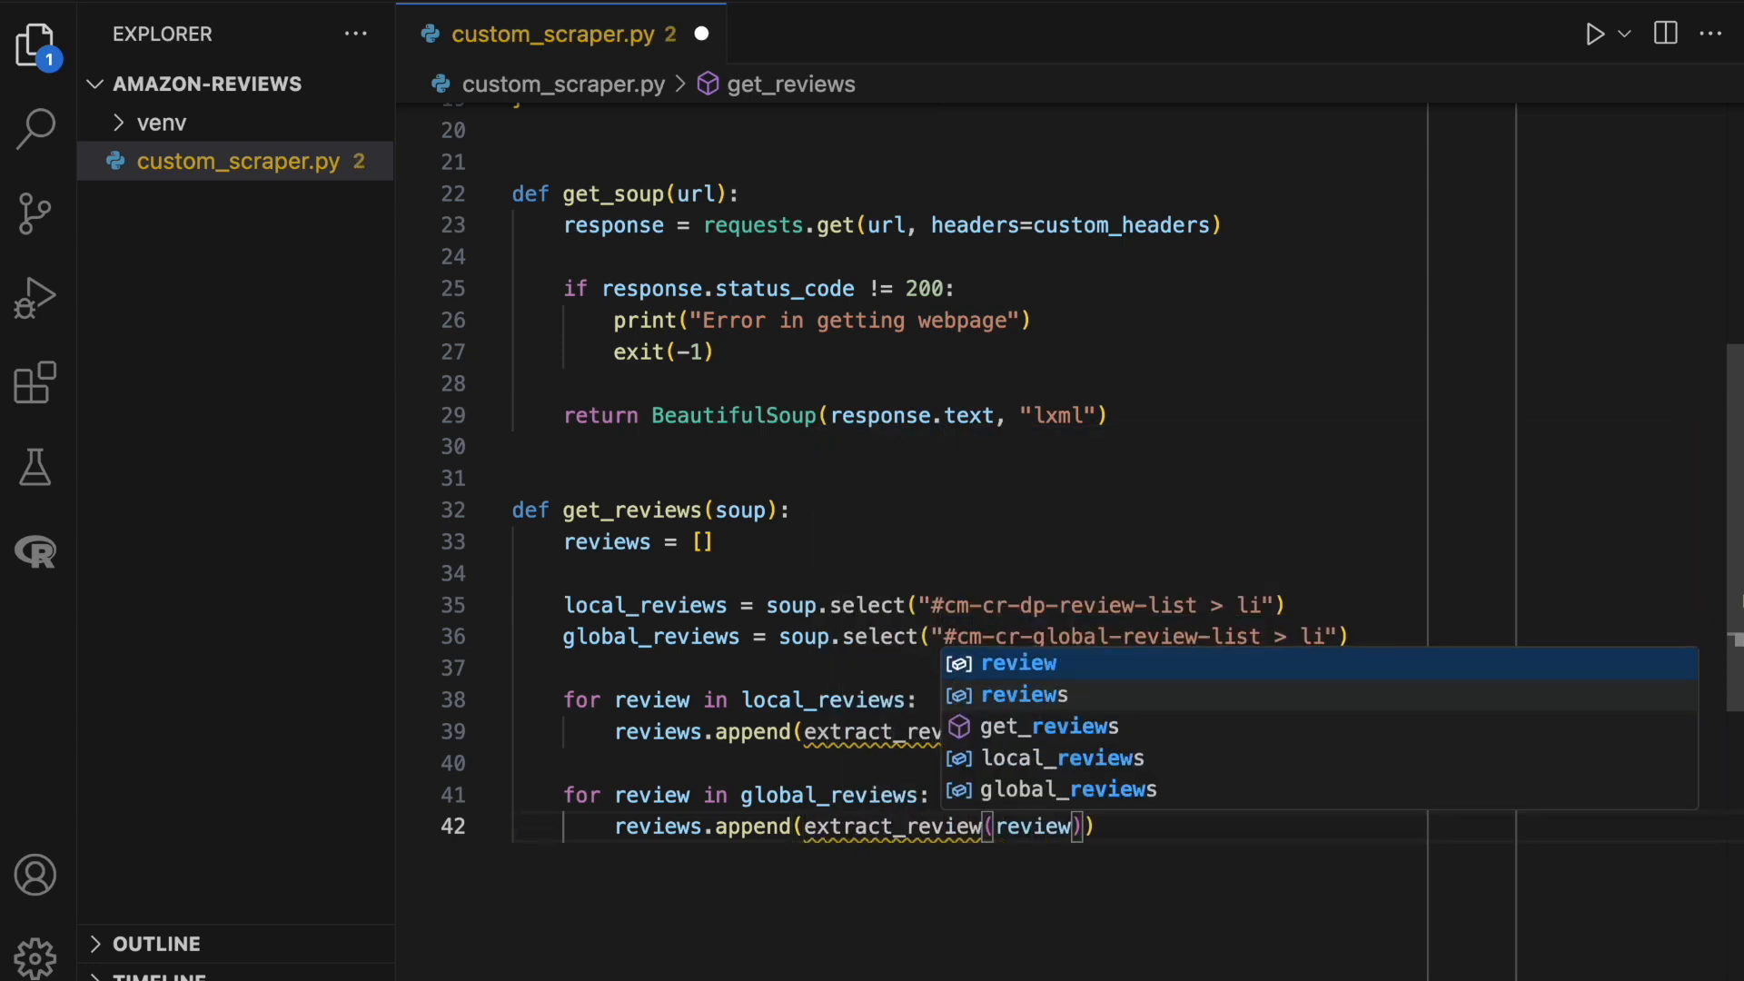
text(, is_local=True)
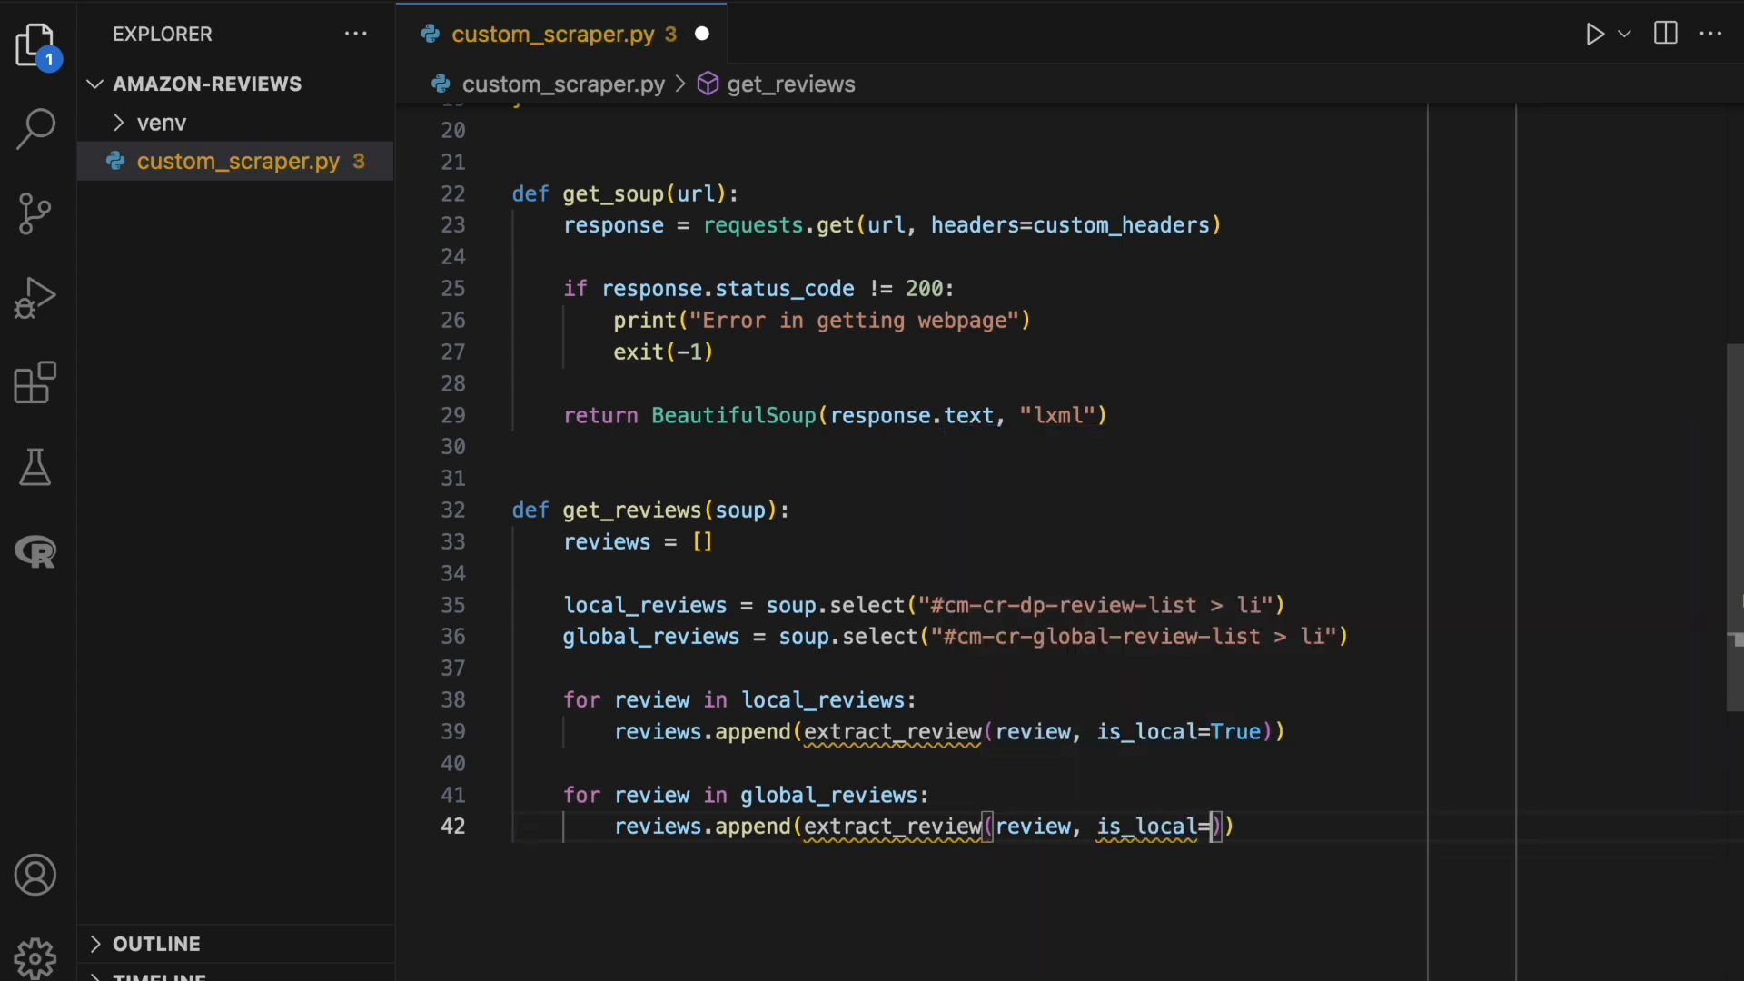
text(False)
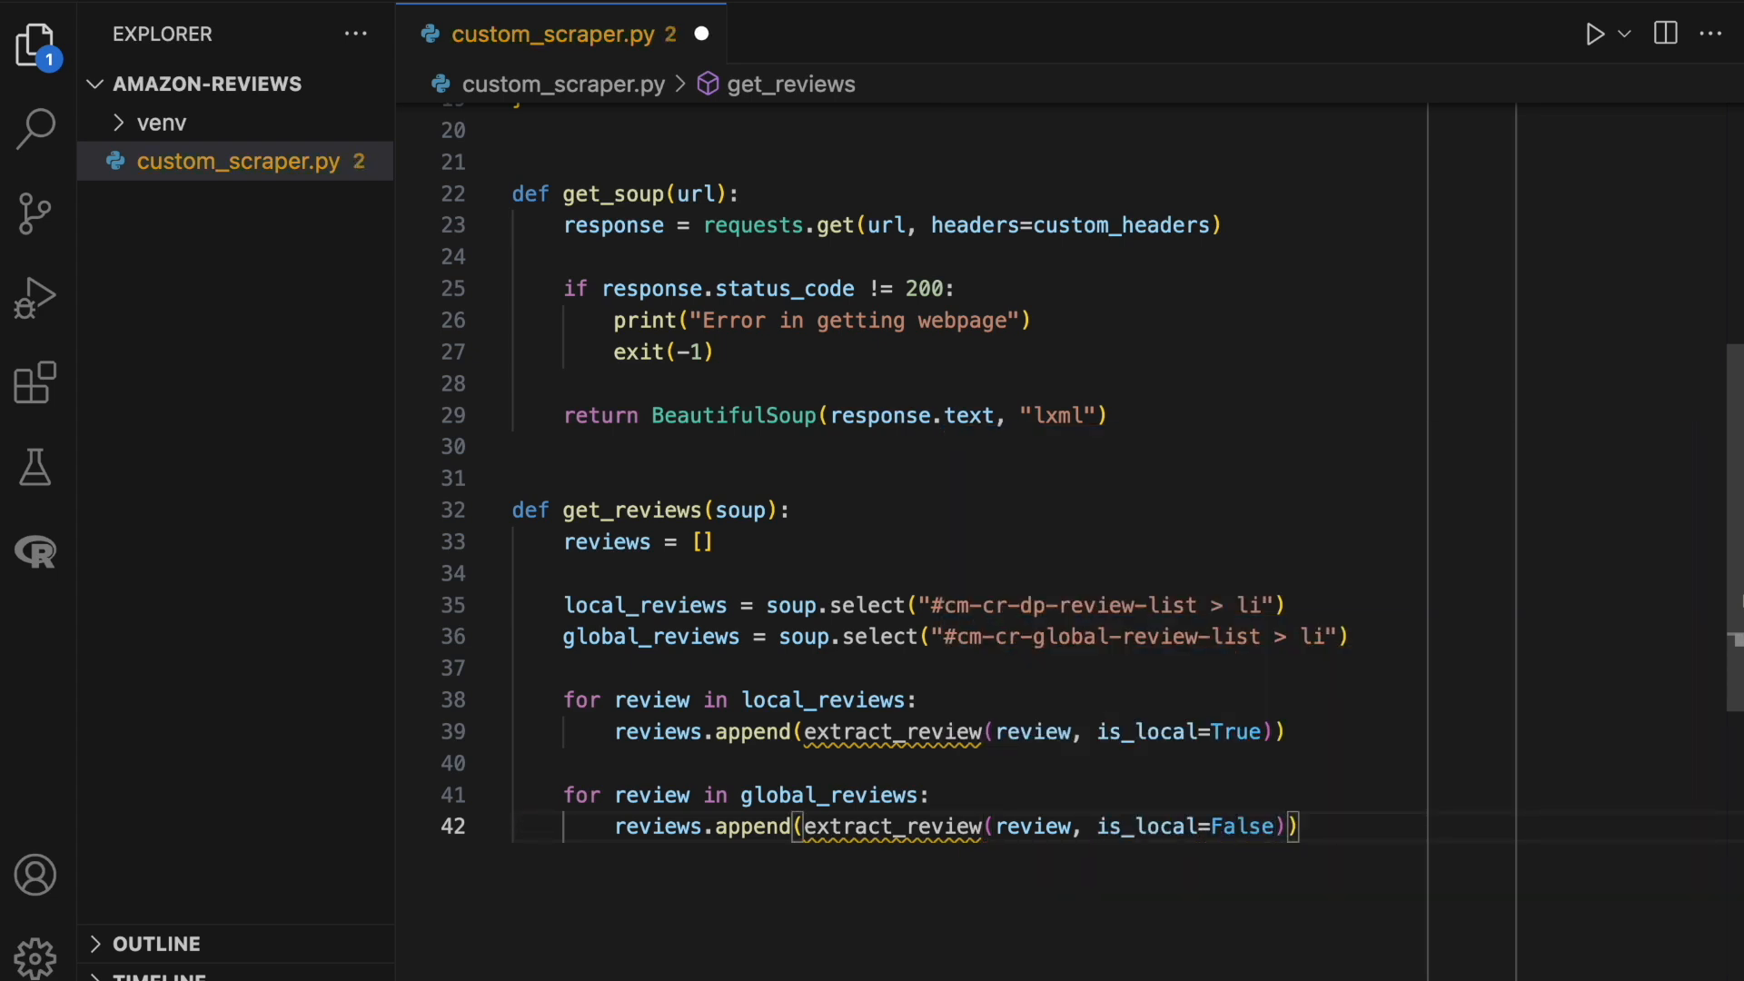
text(return)
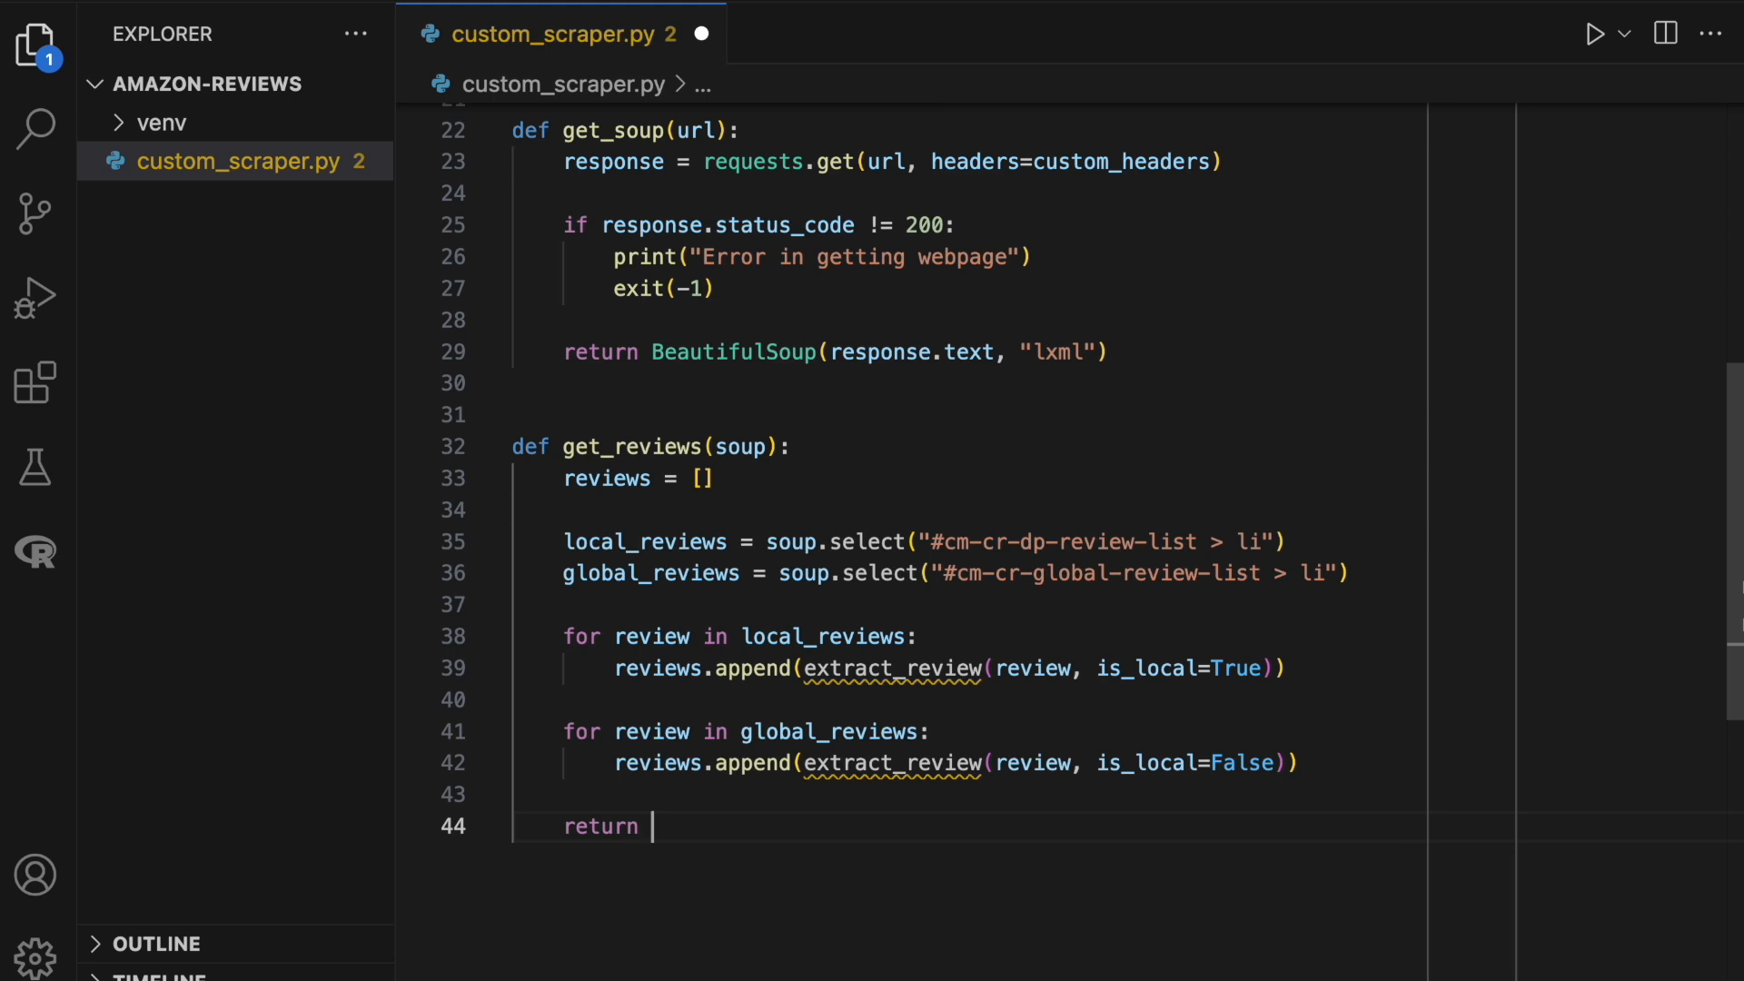
text(reviews)
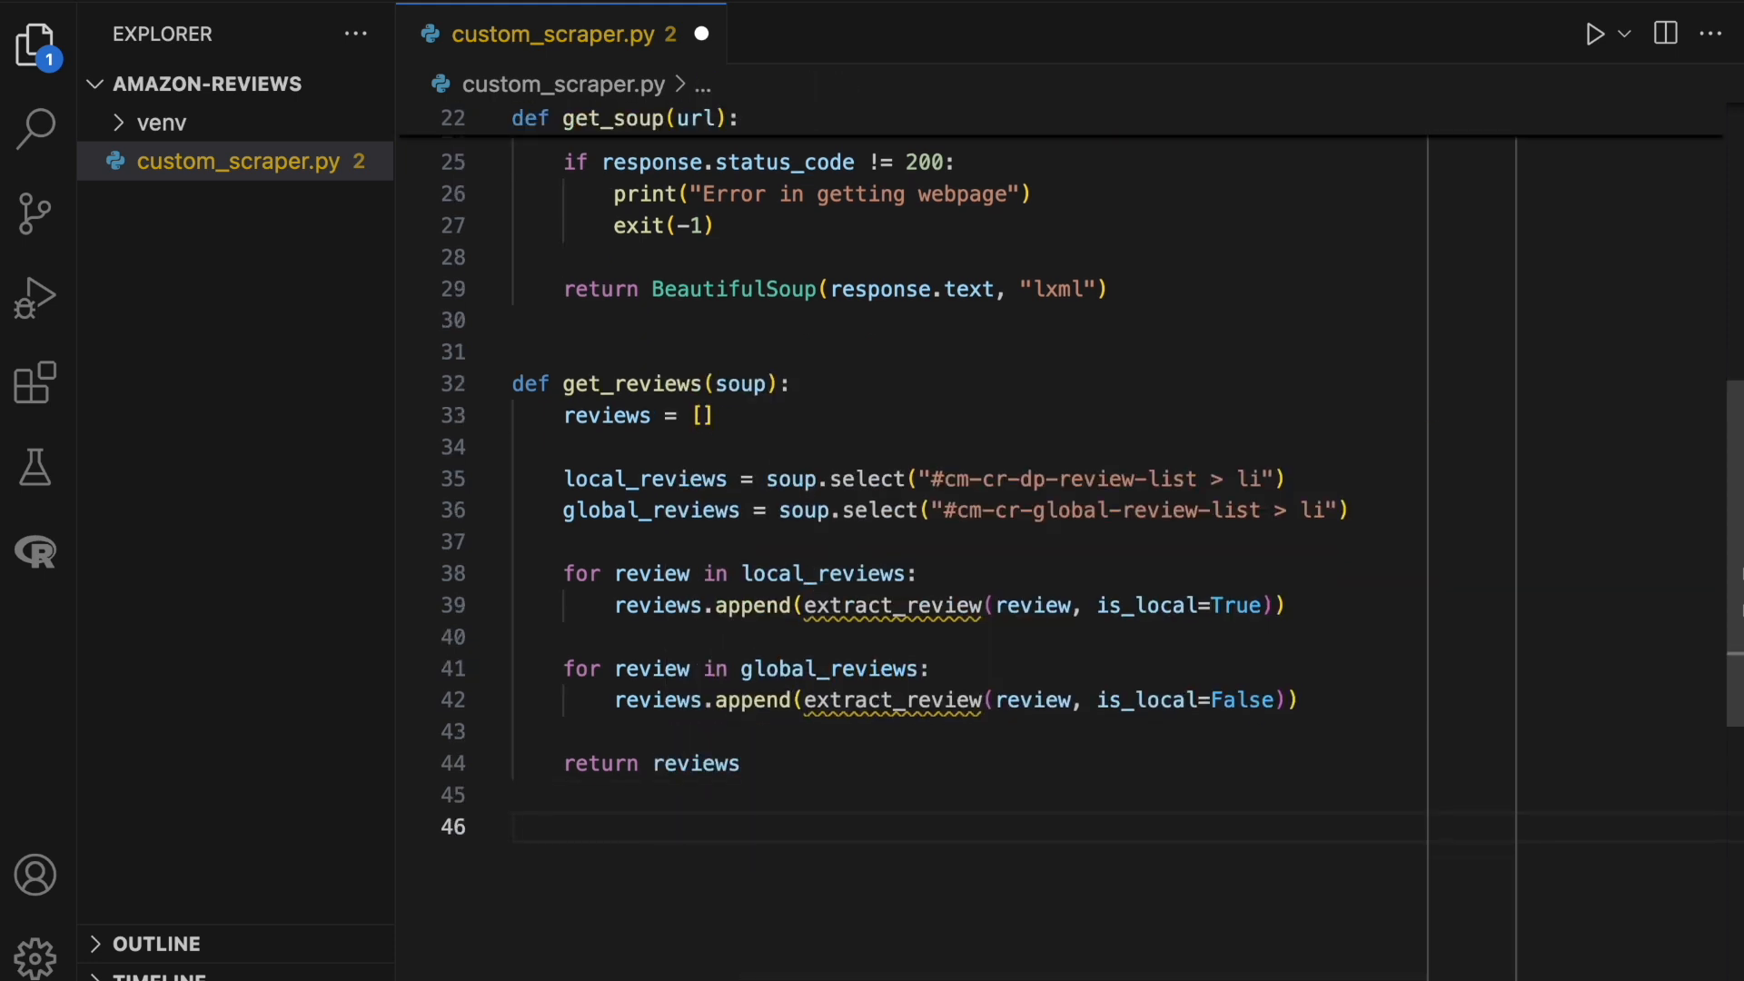
text(def extract_review(r)
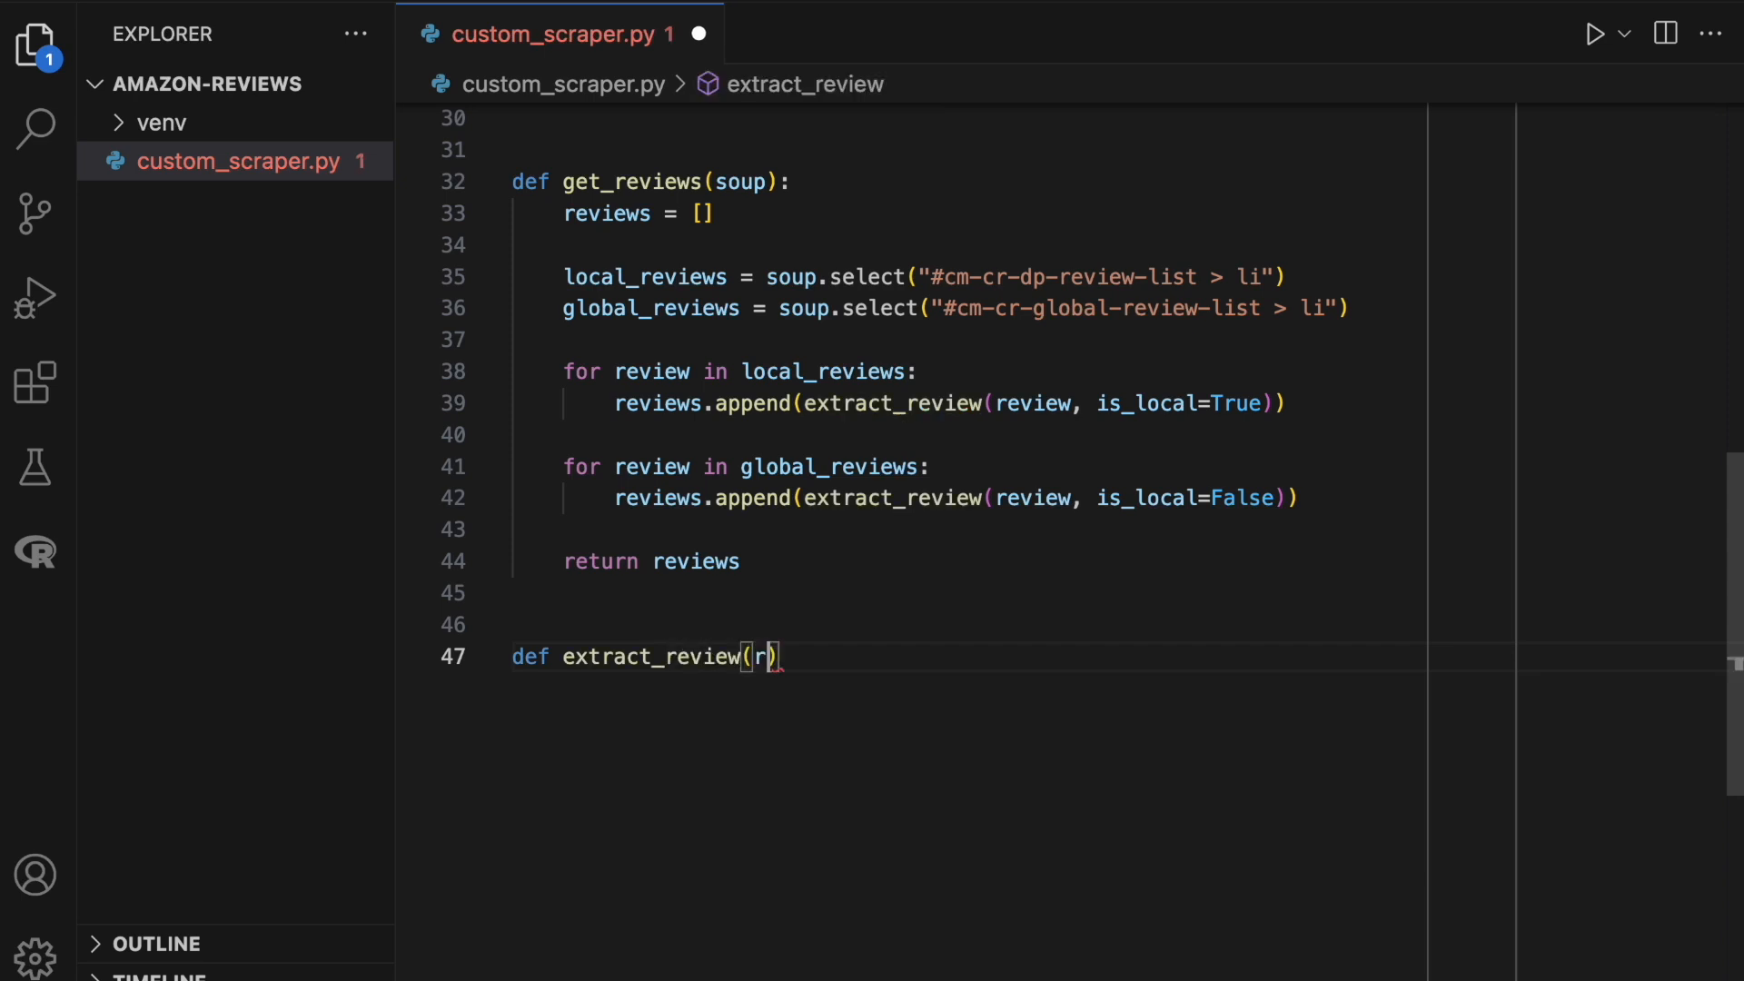
Define extract_review(review, is_local=True) with author from stripped '.a-profile-name' text.
text(eview, is_local=True)
text(author)
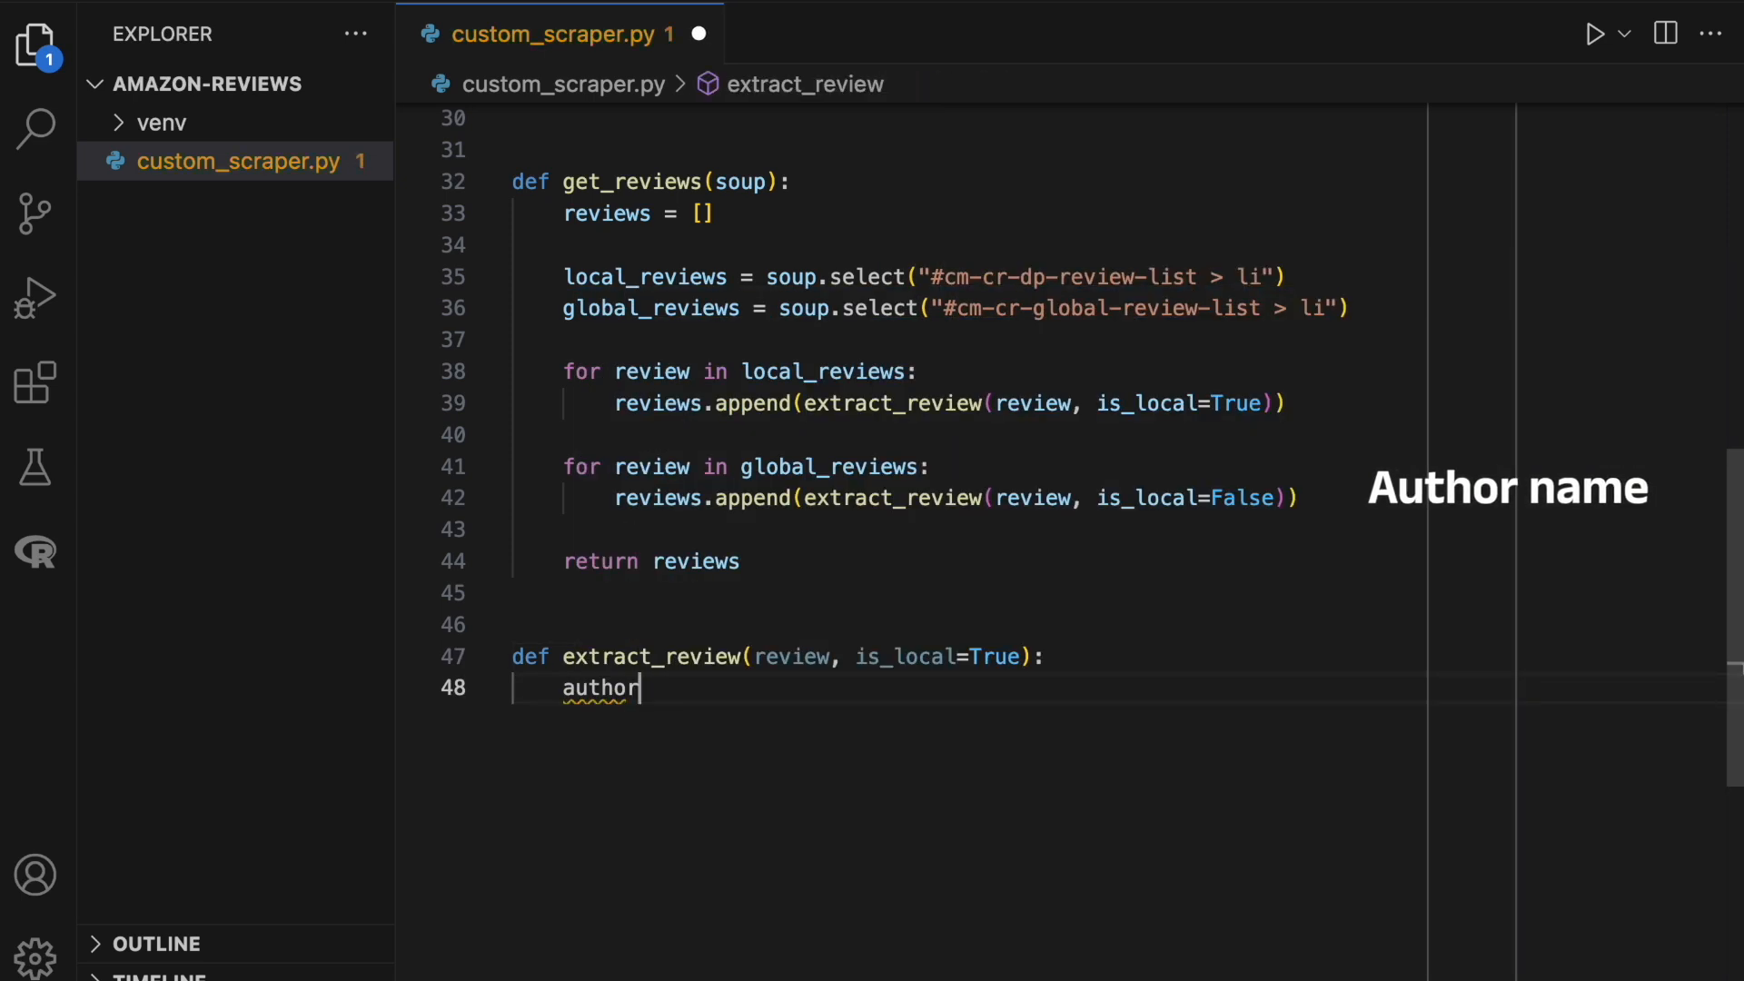
text(= review.select_one(".a-profile-name)
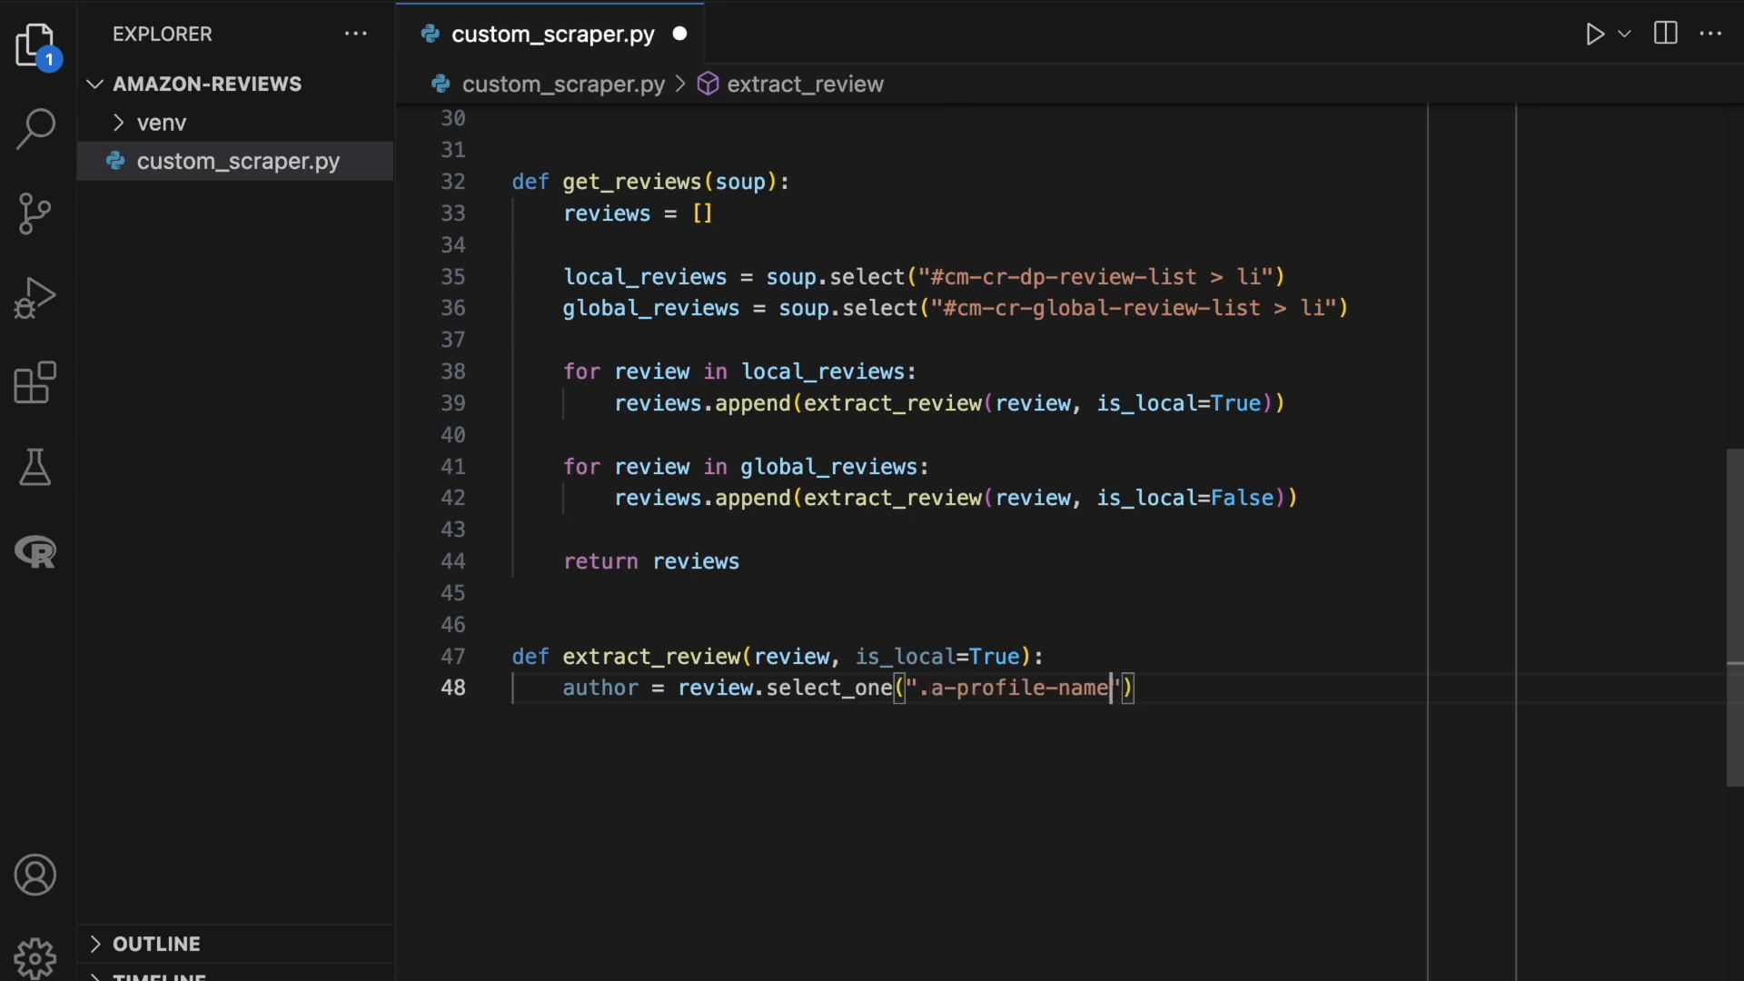
text(.text.s)
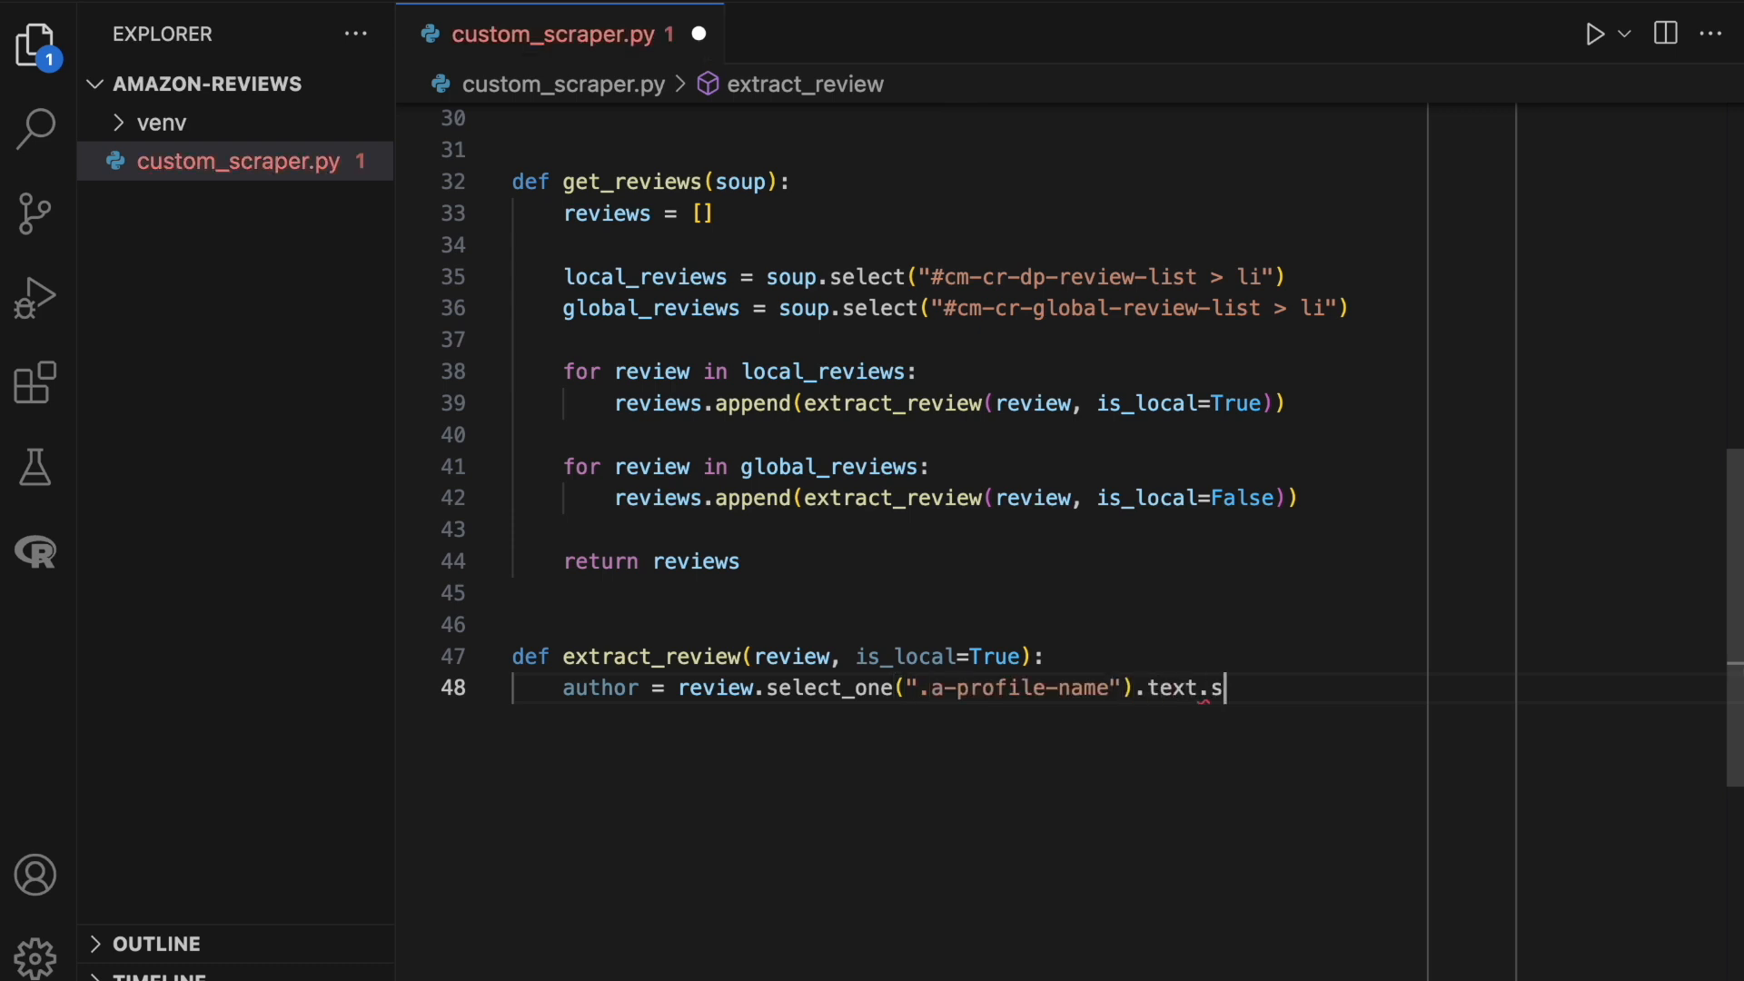
text(trip())
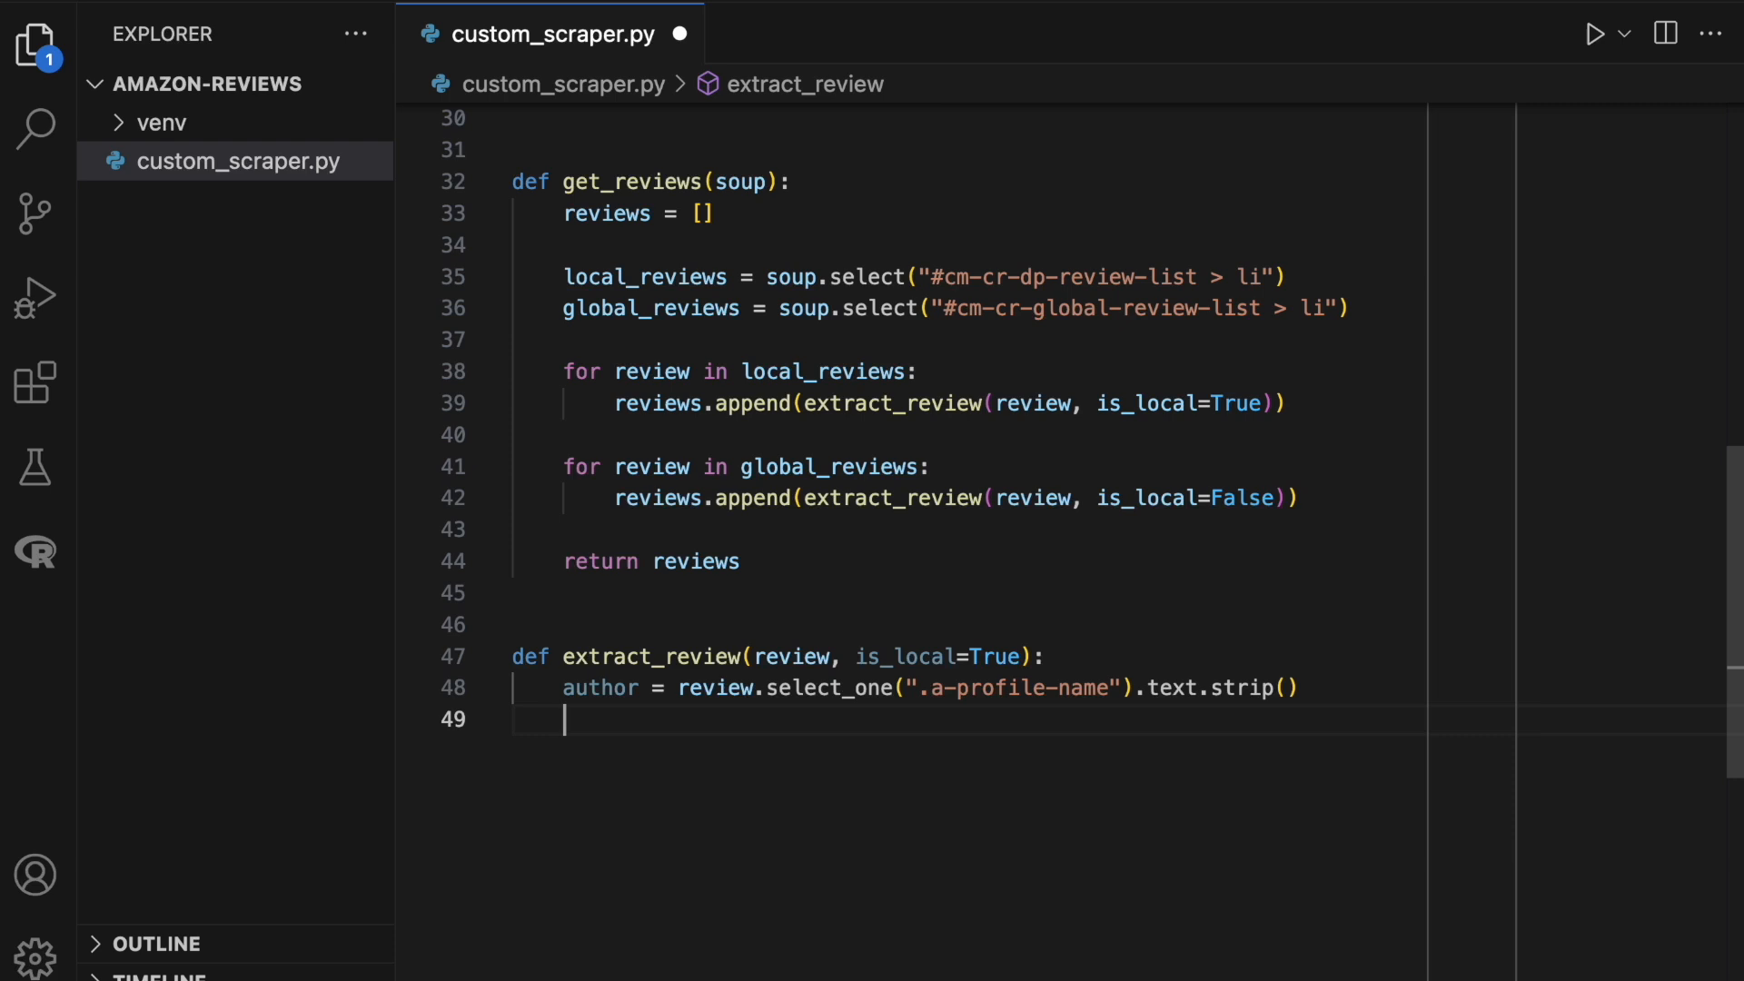
text(rating = ()
text(review.select_one(")
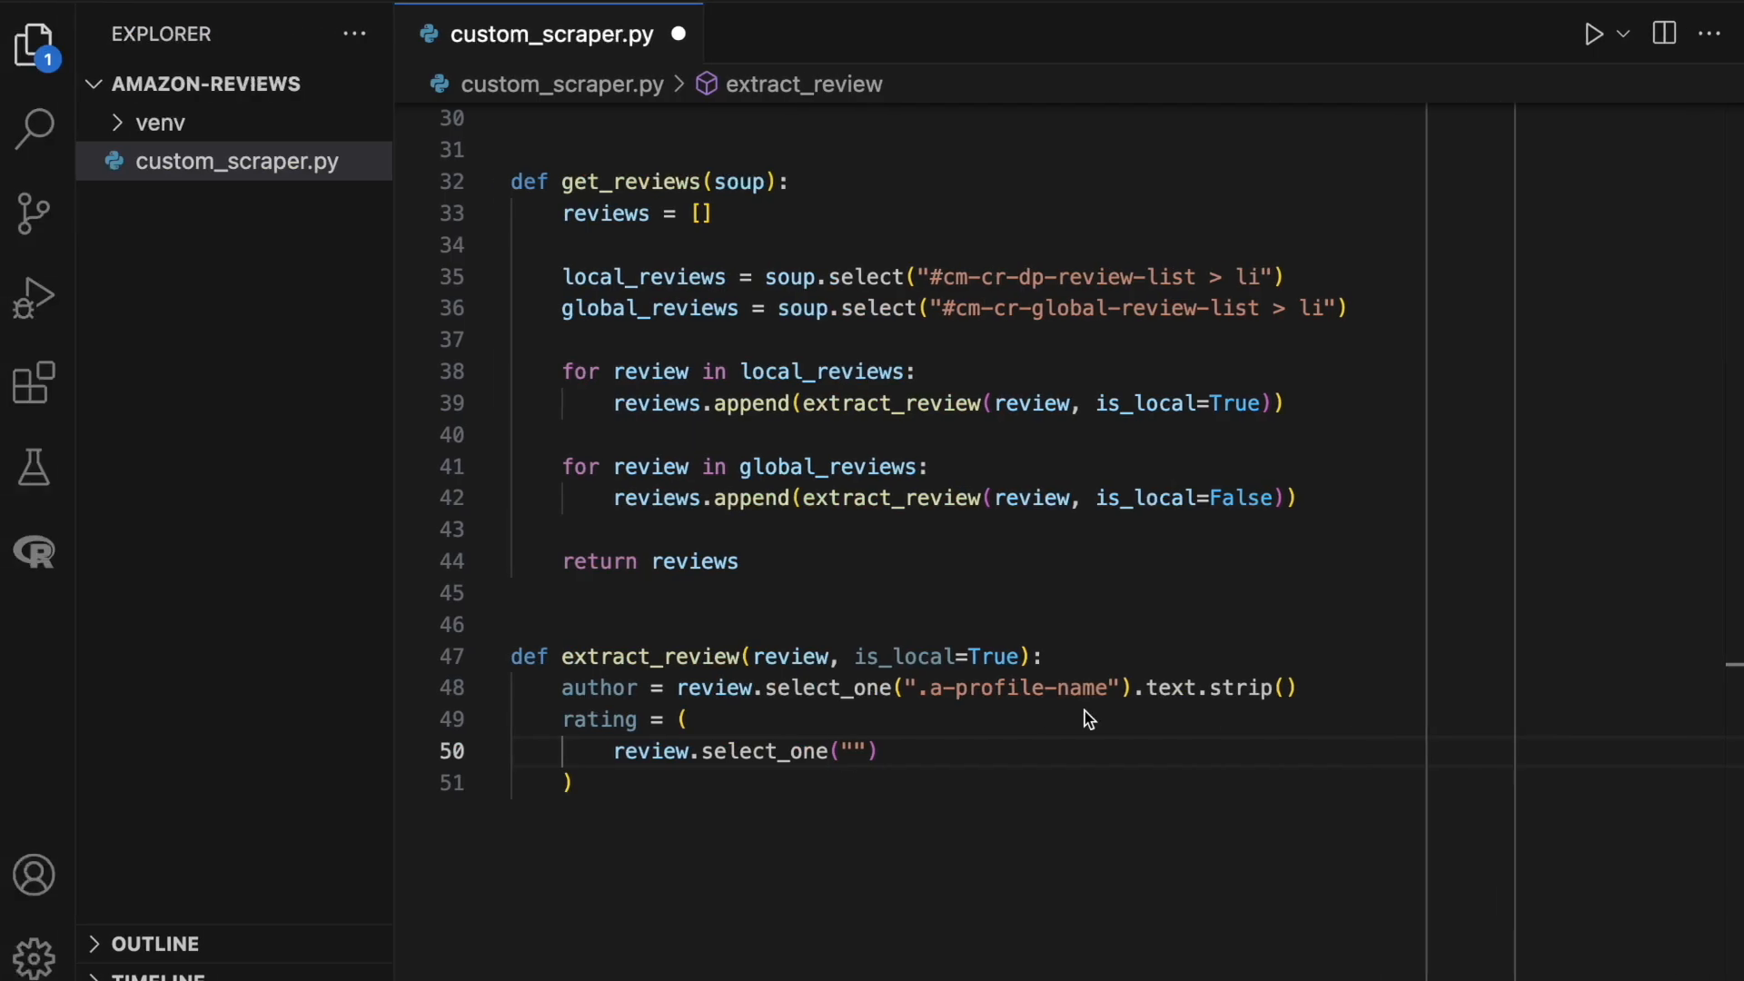
Set rating from '.review-rating > span' text with 'out of 5 stars' removed and stripped.
text(.review-rating > span)
text(.replace)
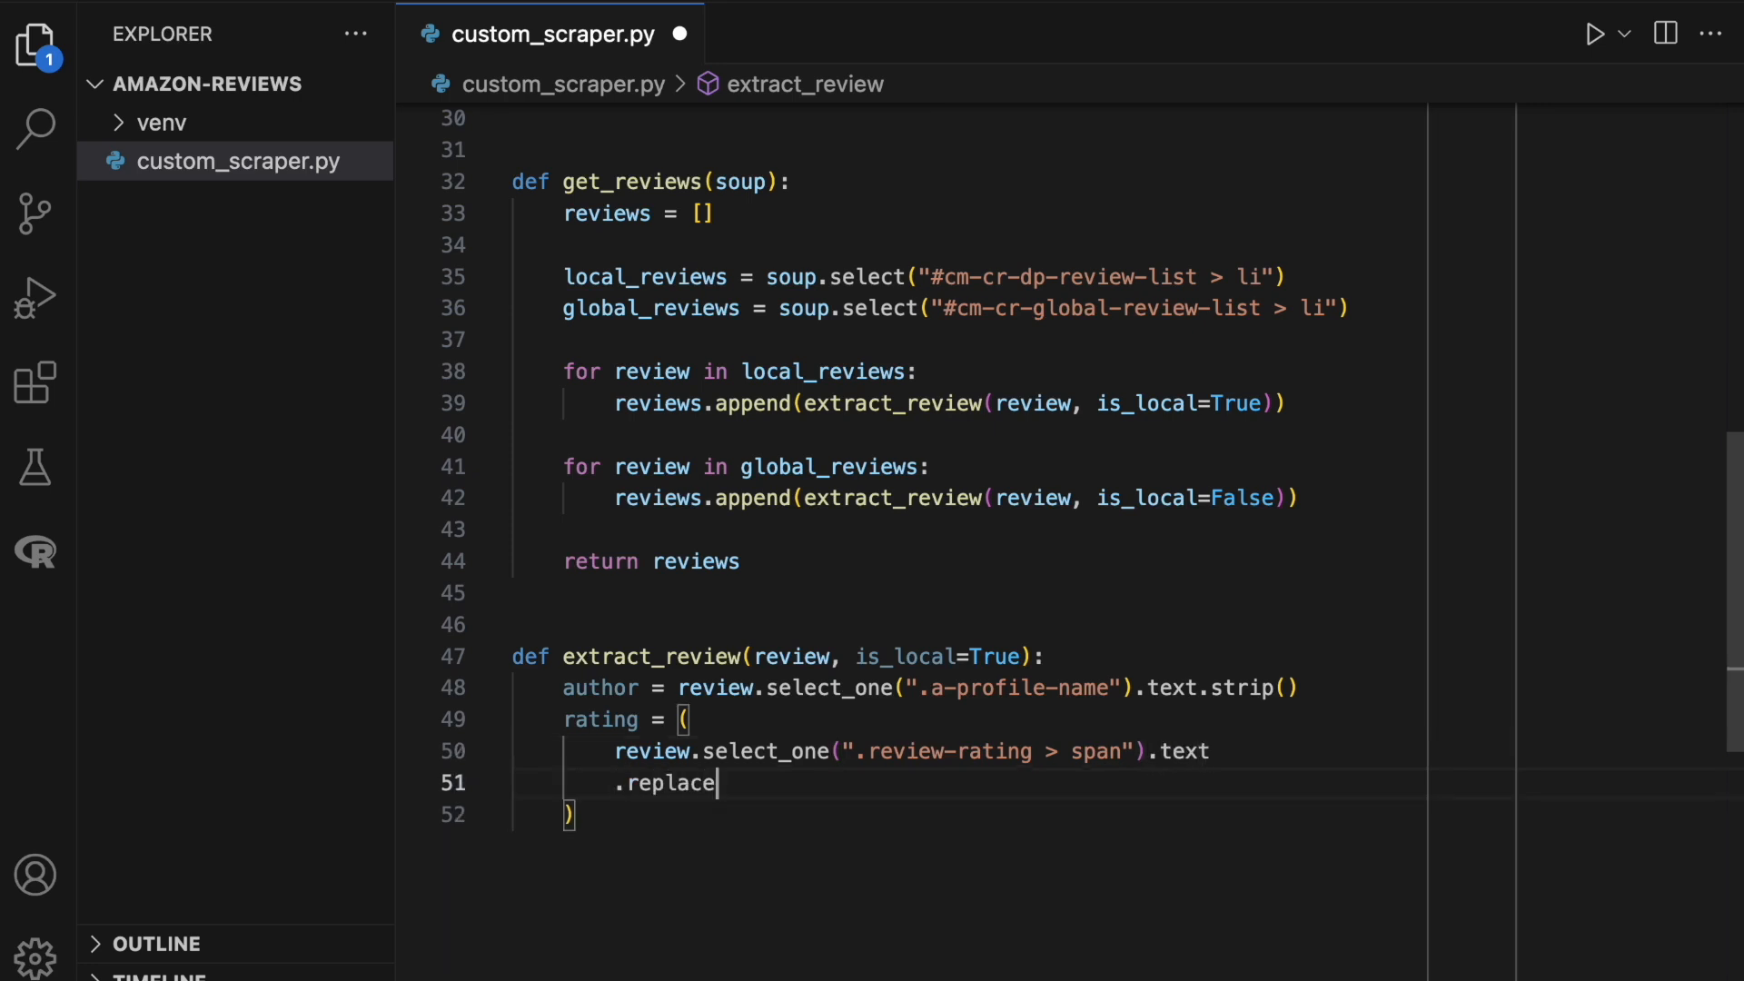
text(("out")
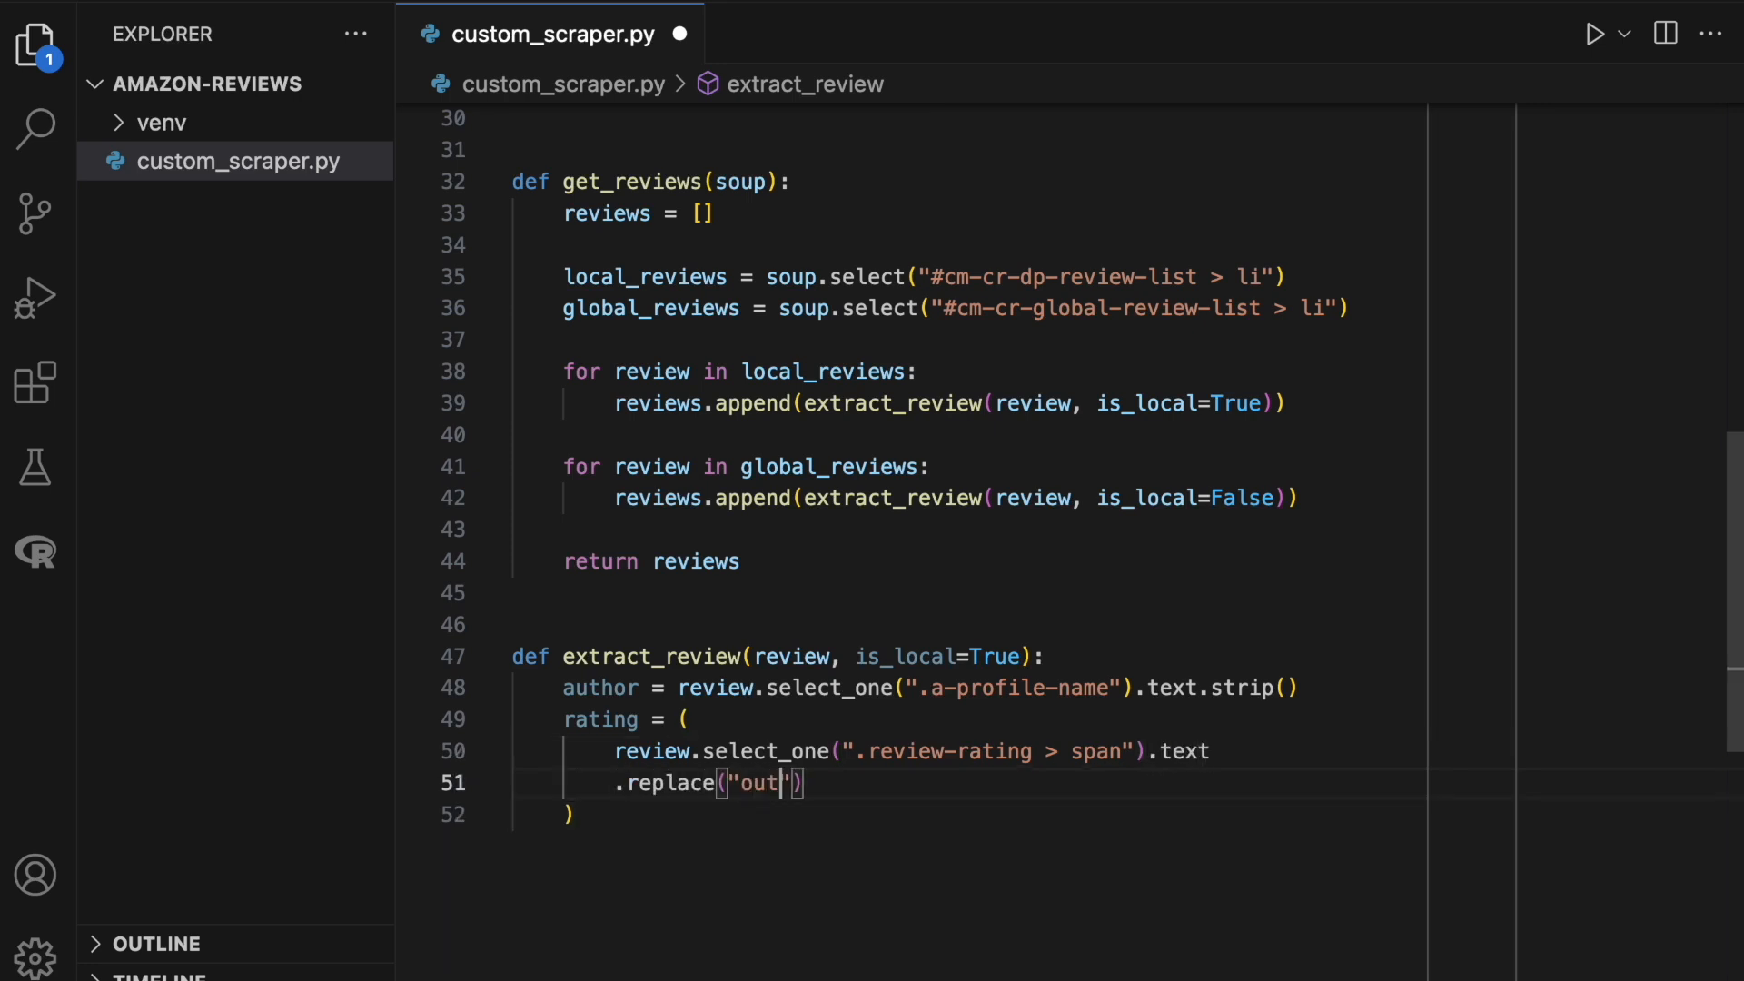
text(of 5 stars)
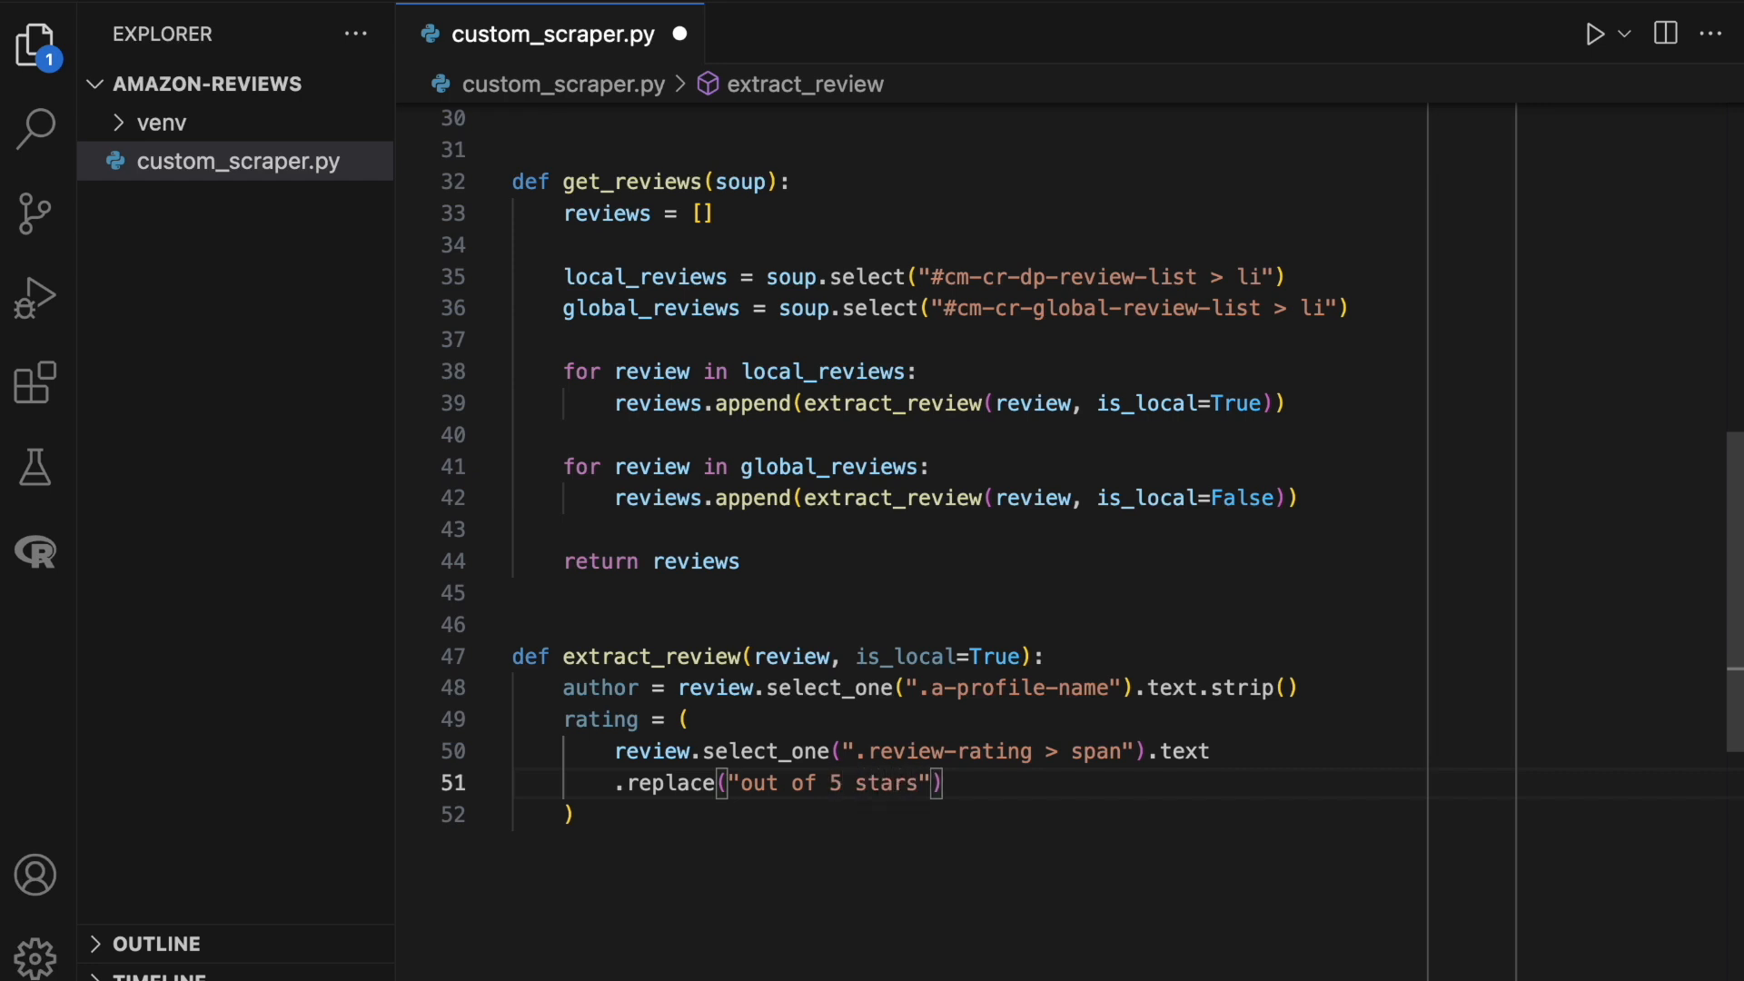
text(, "")
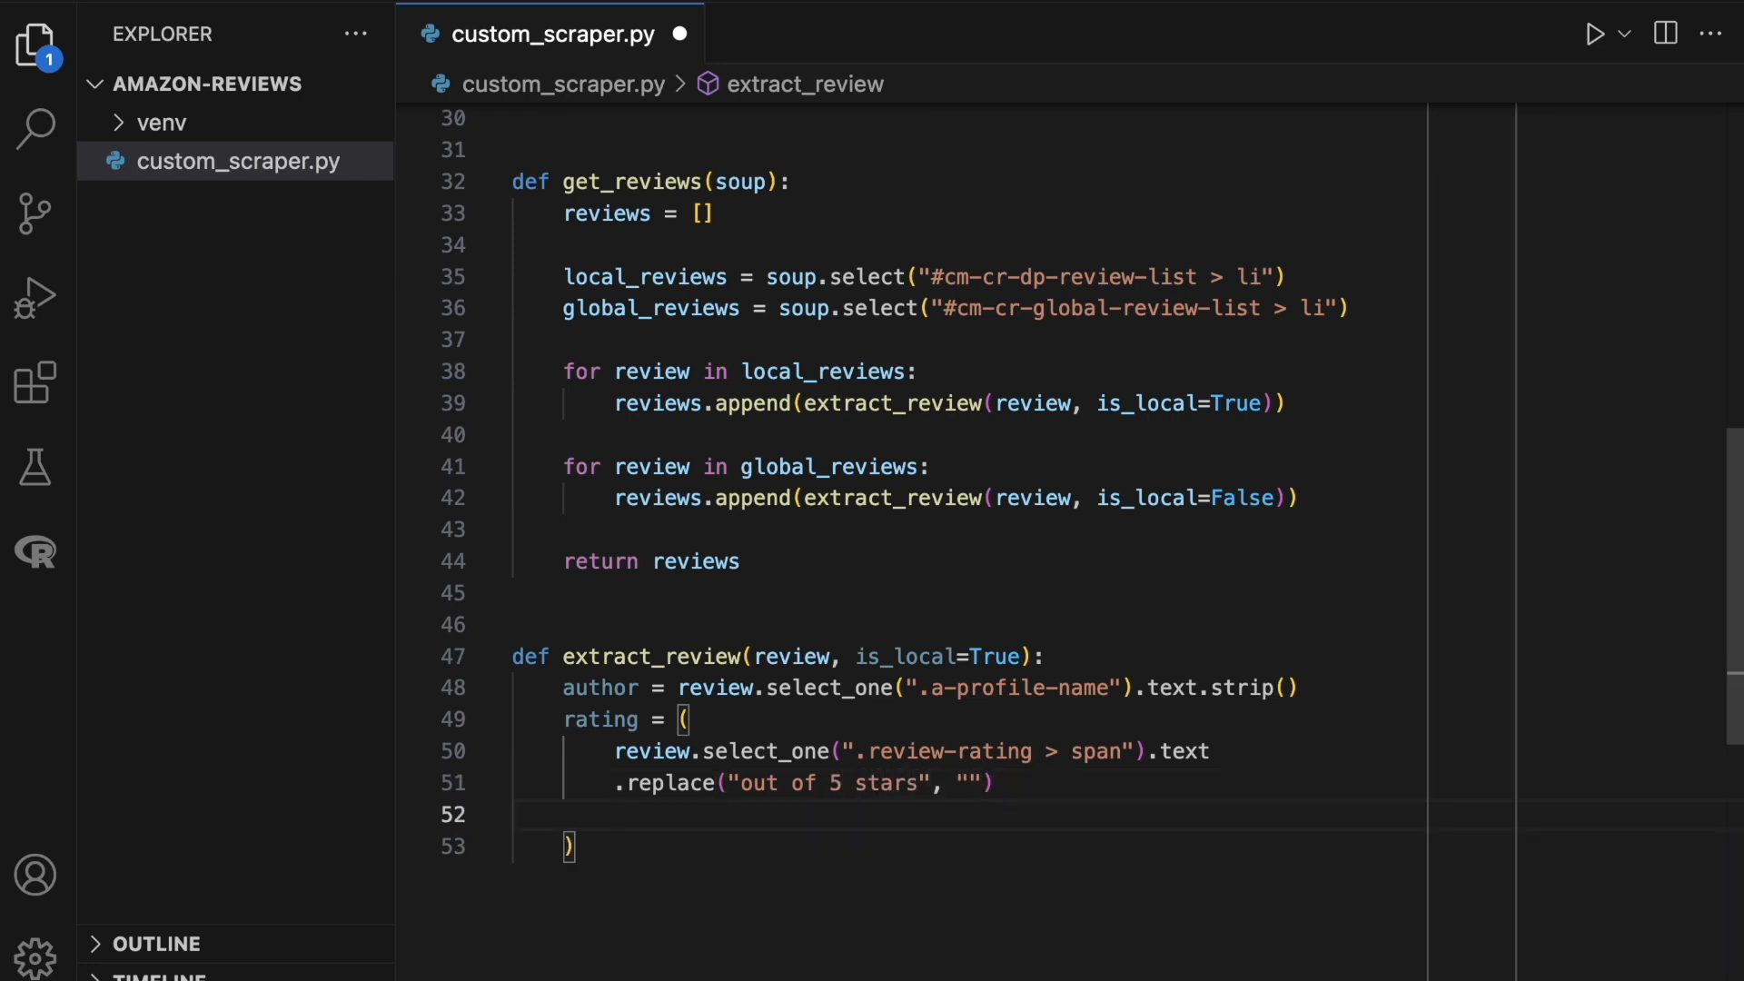
text(.strip())
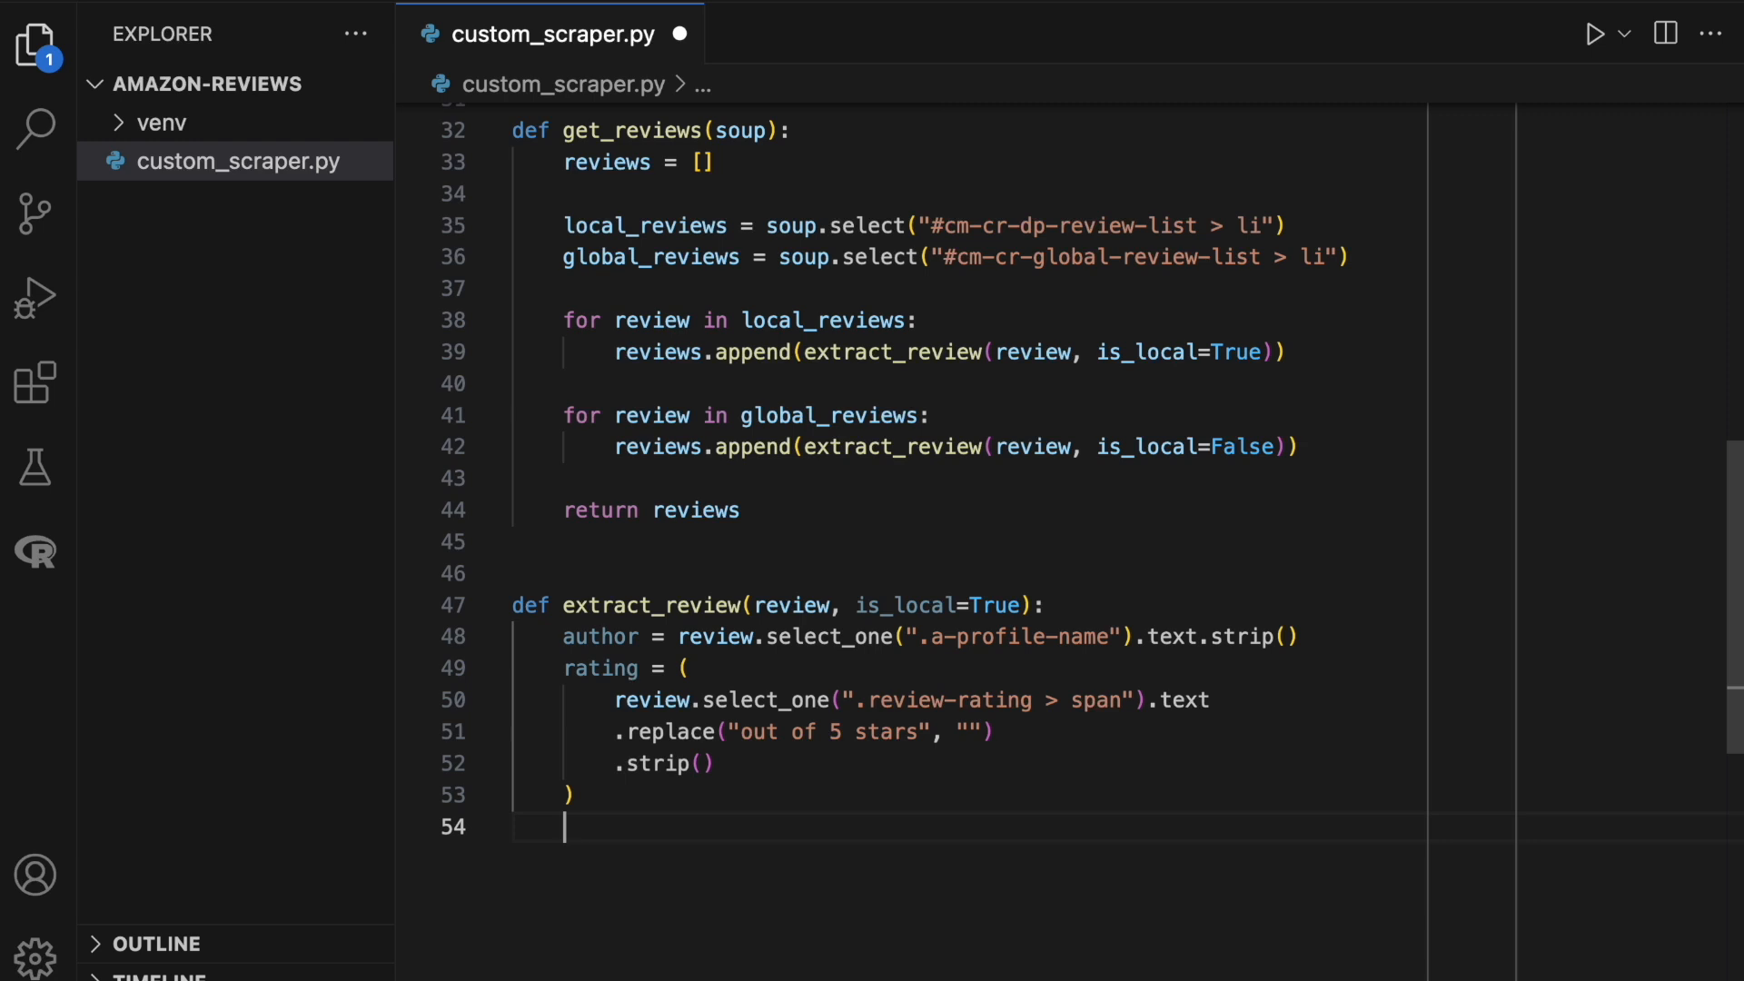
Set date to the stripped '.review-date' text.
text(date = review.select_one(")
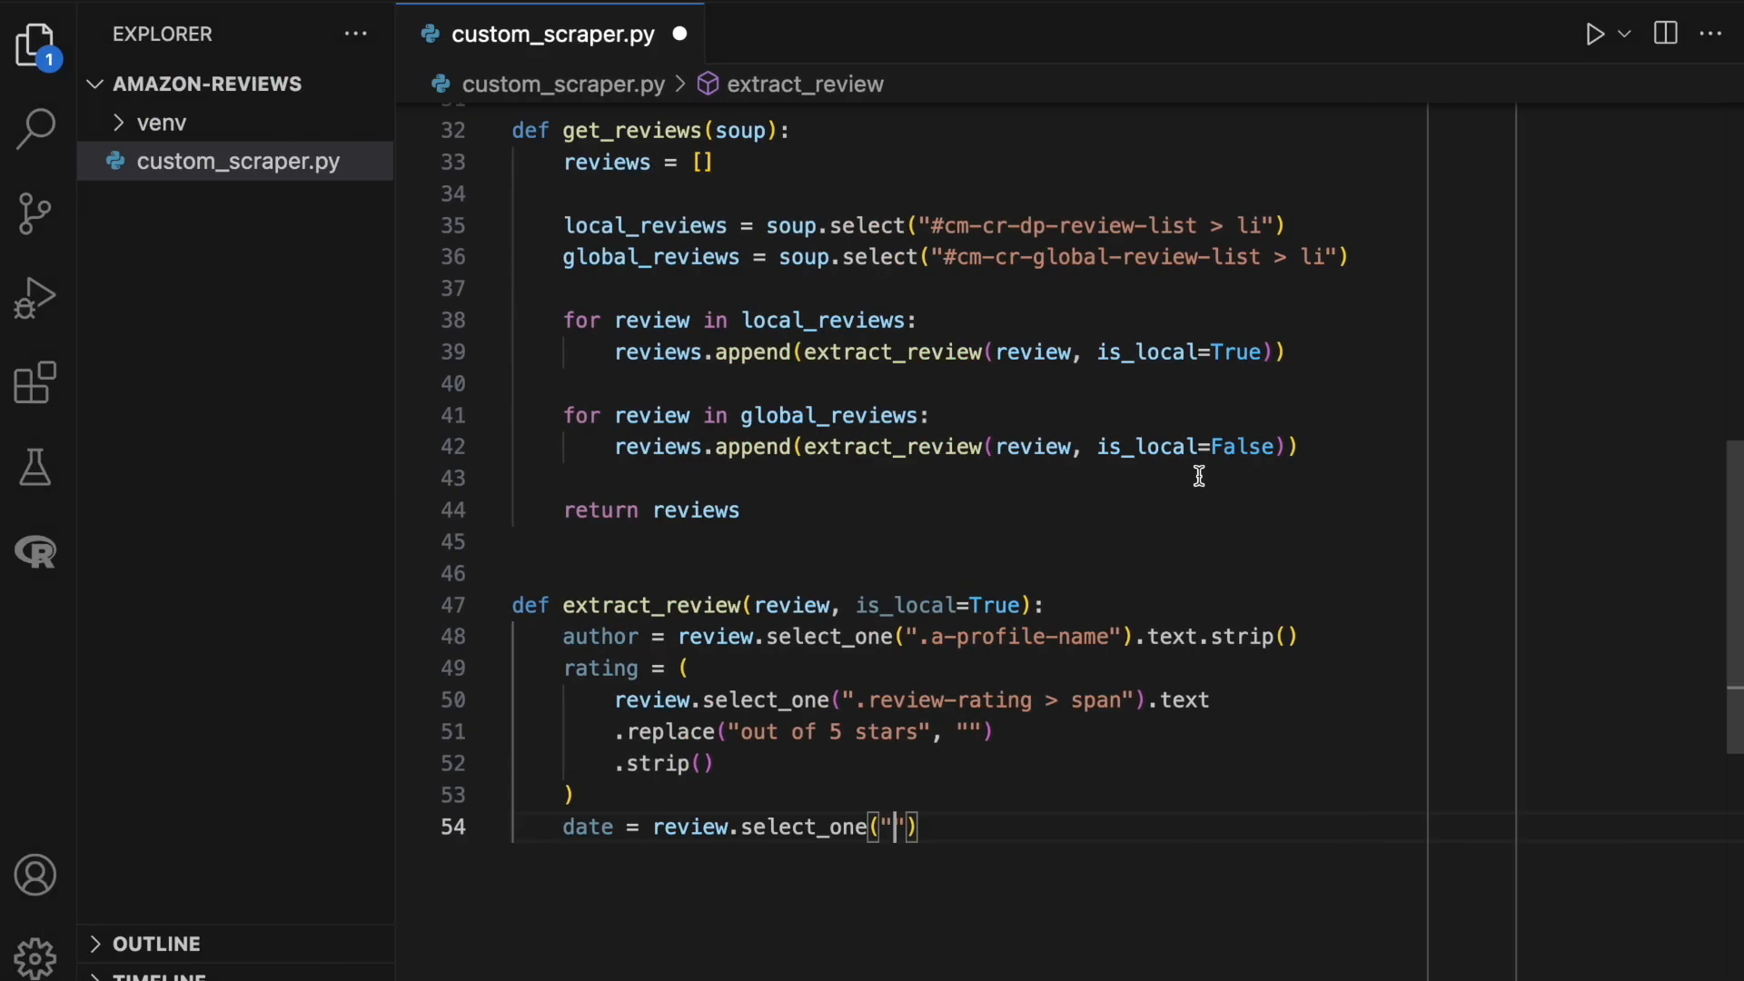
text(.review-date)
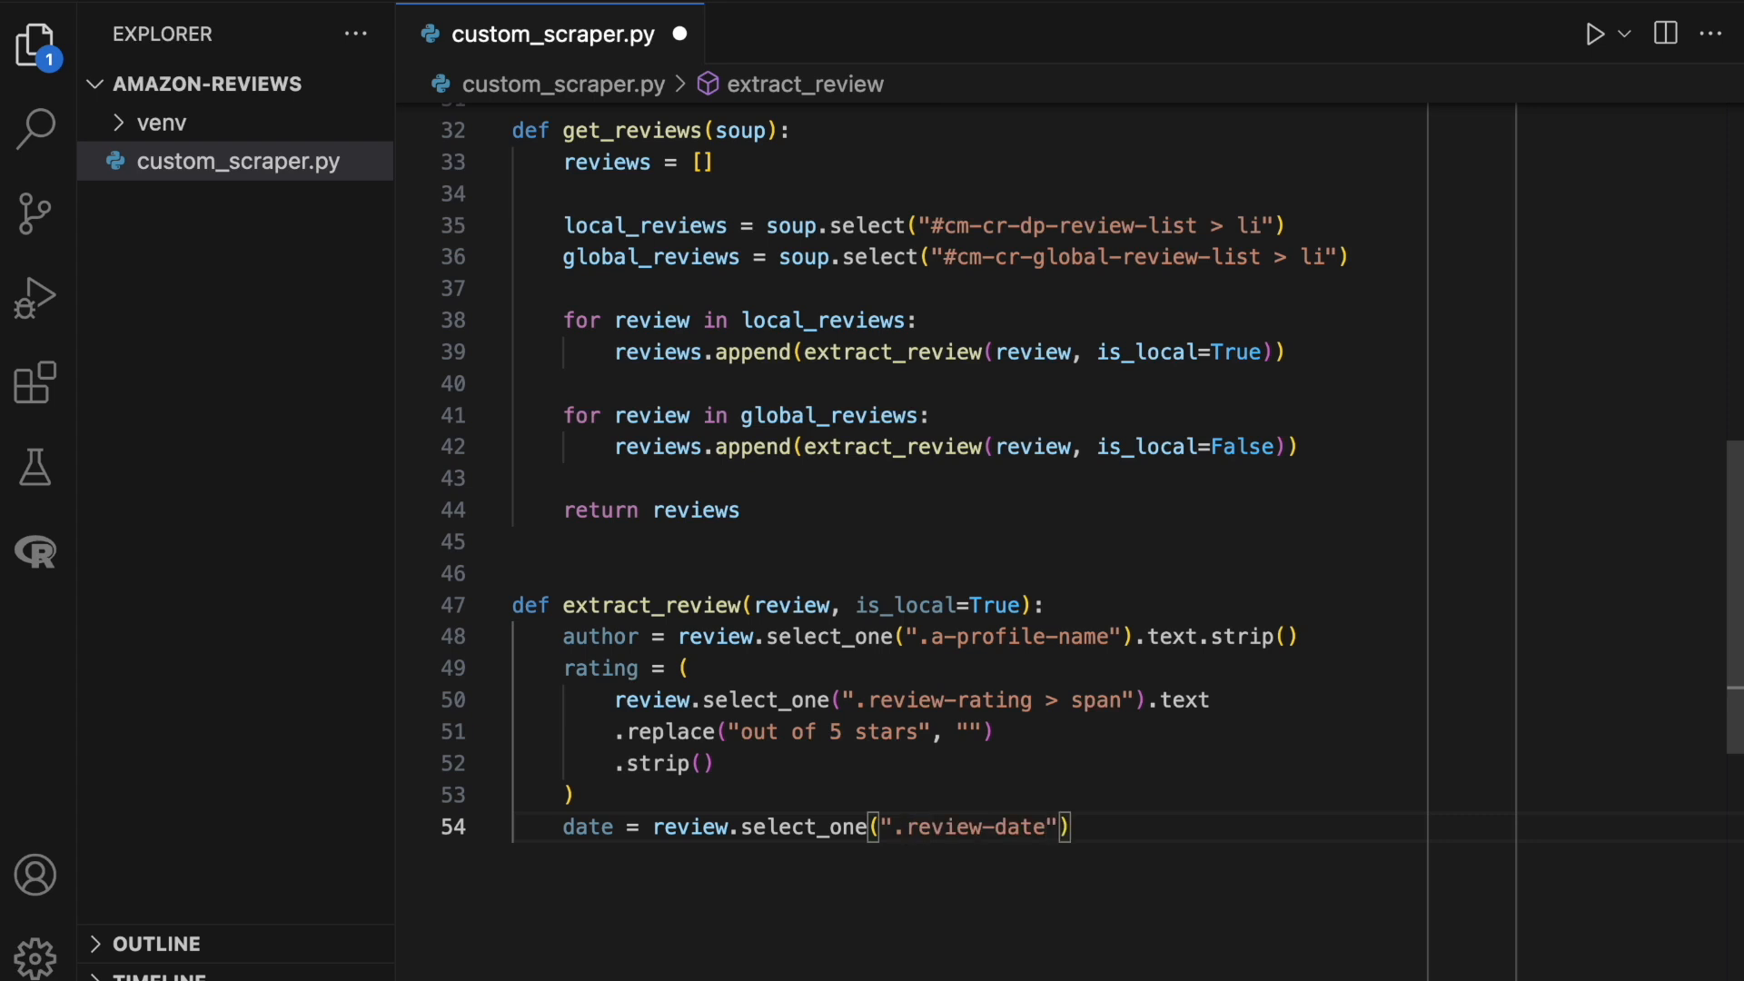
text(.text.strip()
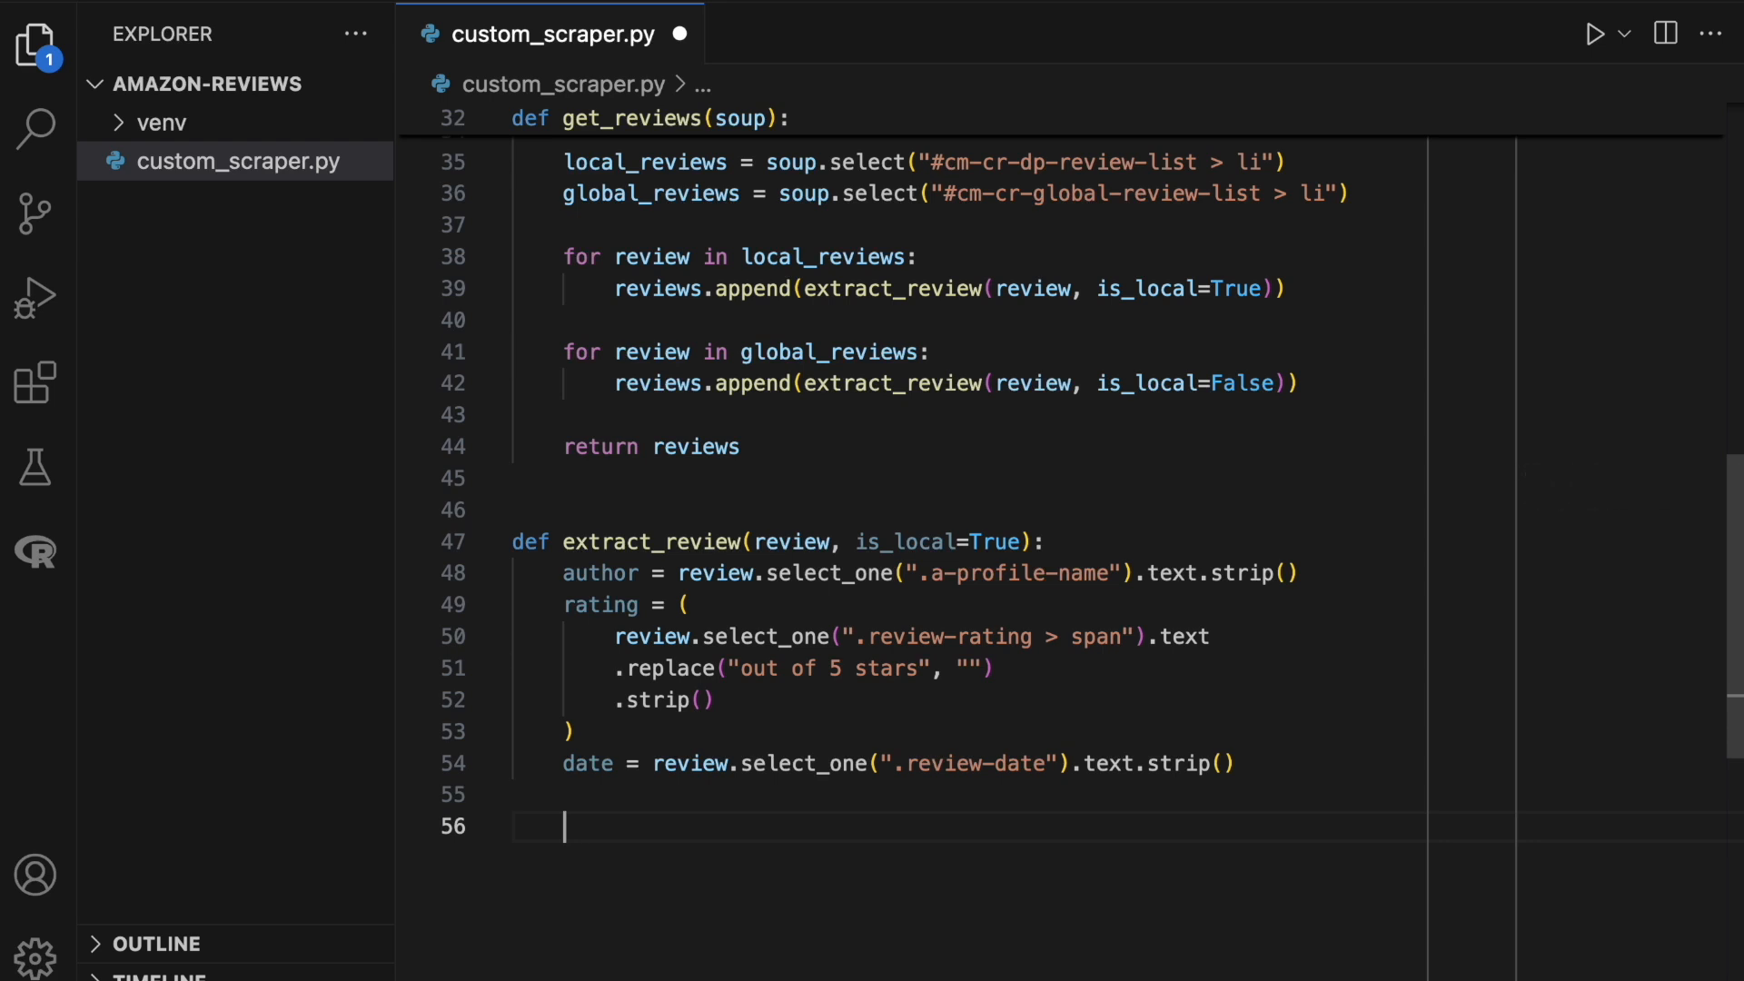
When is_local, set title from the unclassed .review-title span's stripped text.
text(if i)
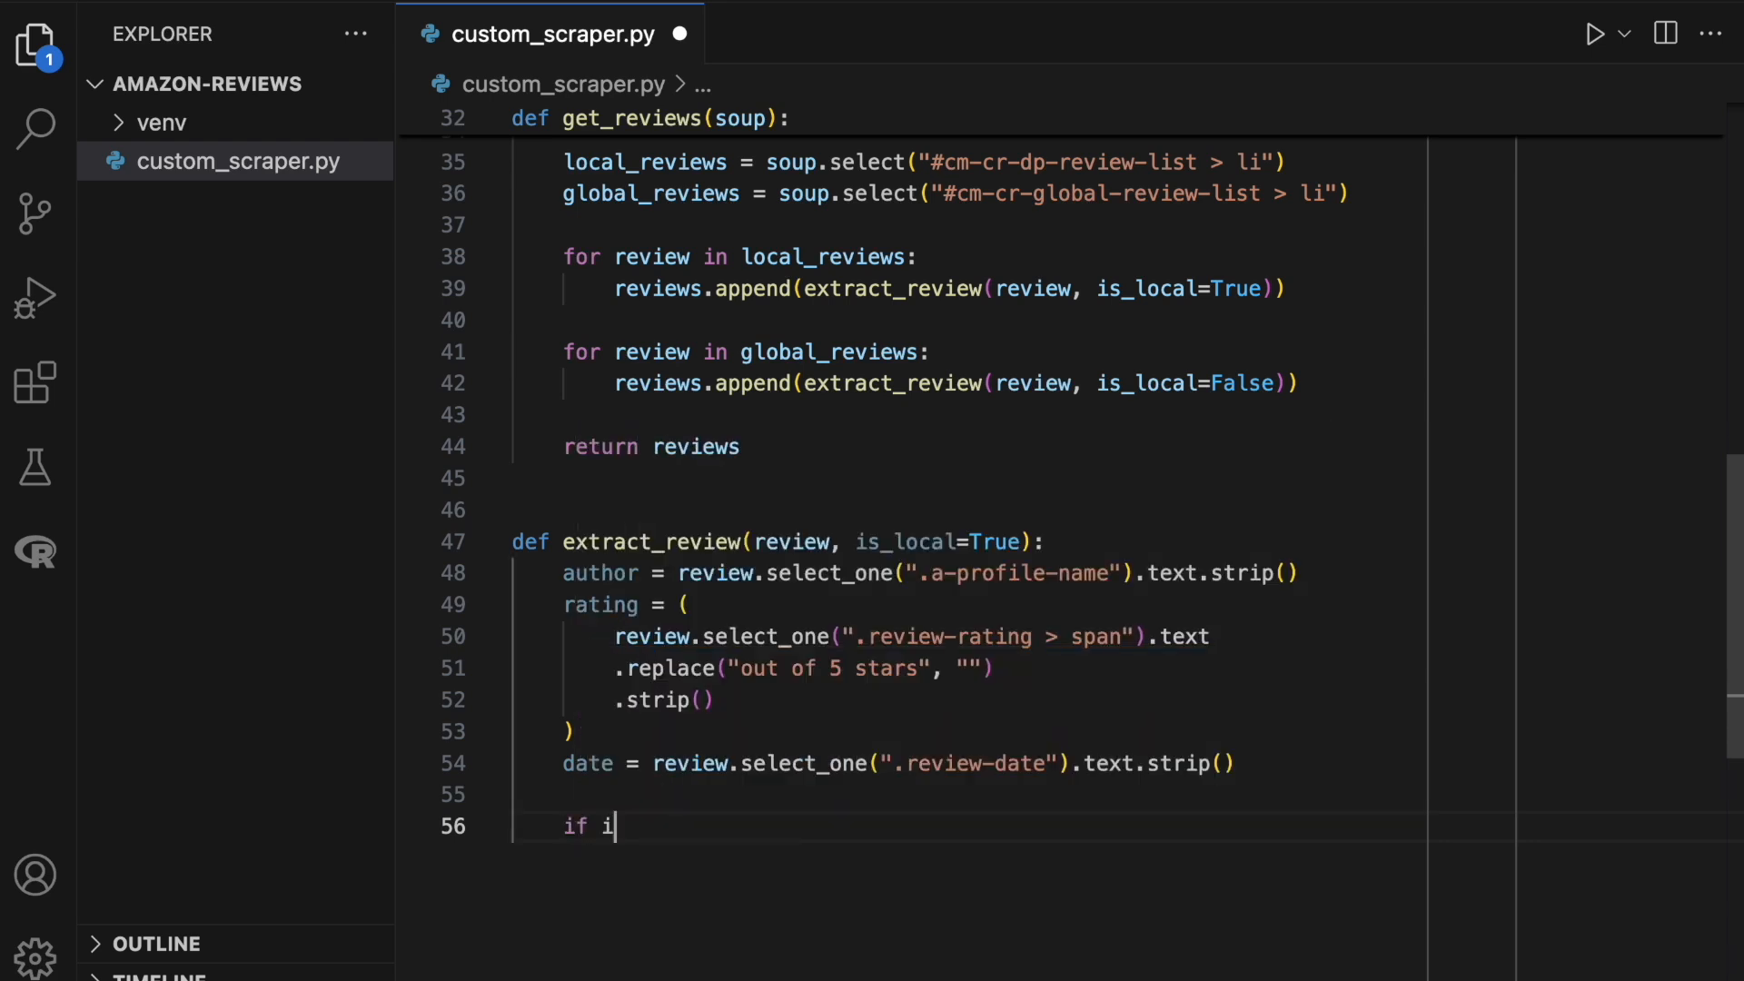
text(s_loc)
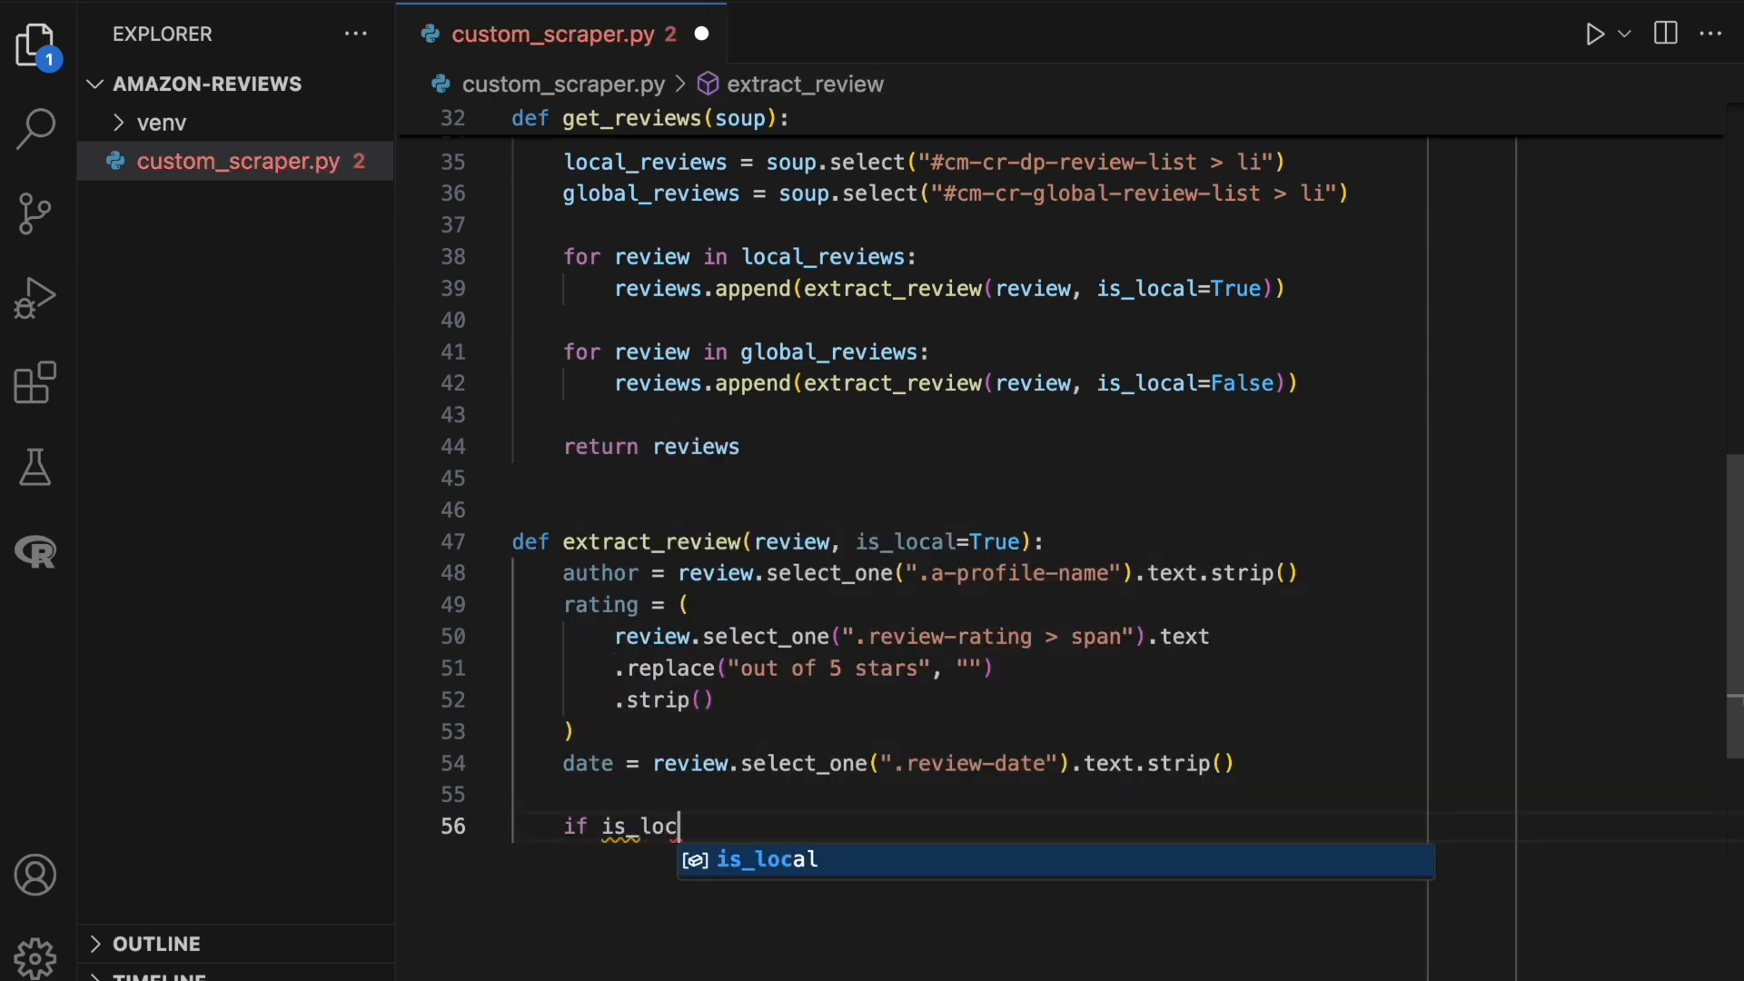
text(al:)
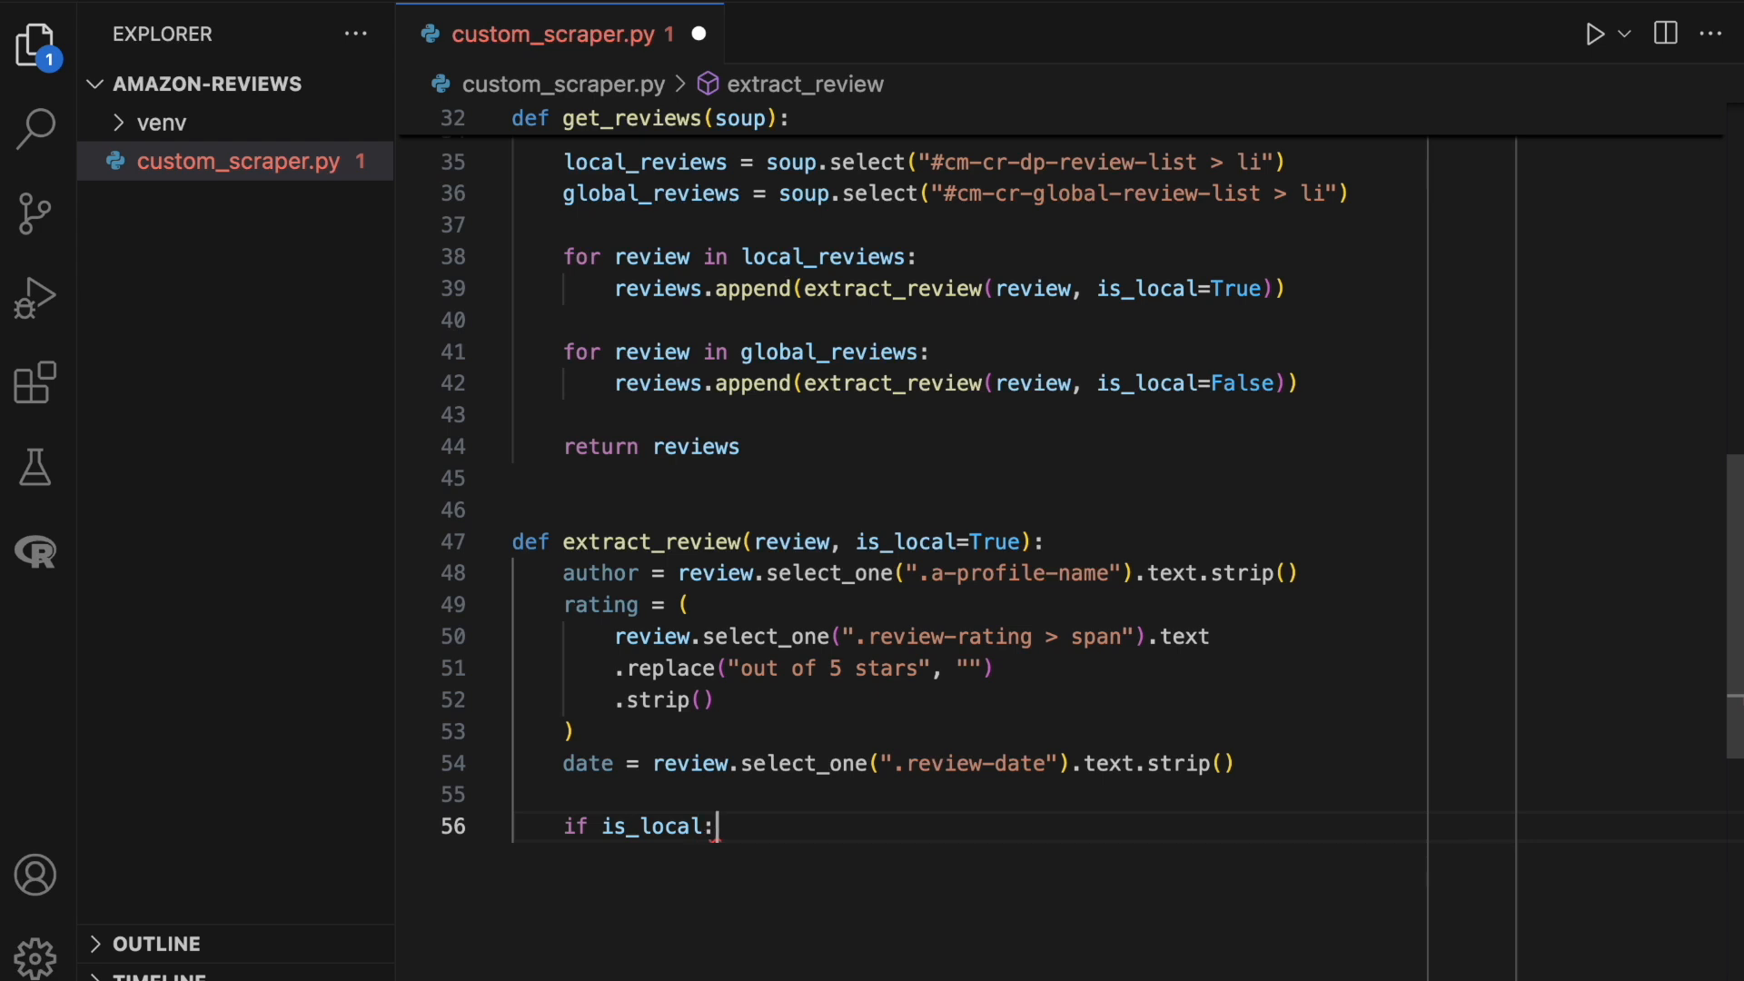
text(title = ()
text(review.selec)
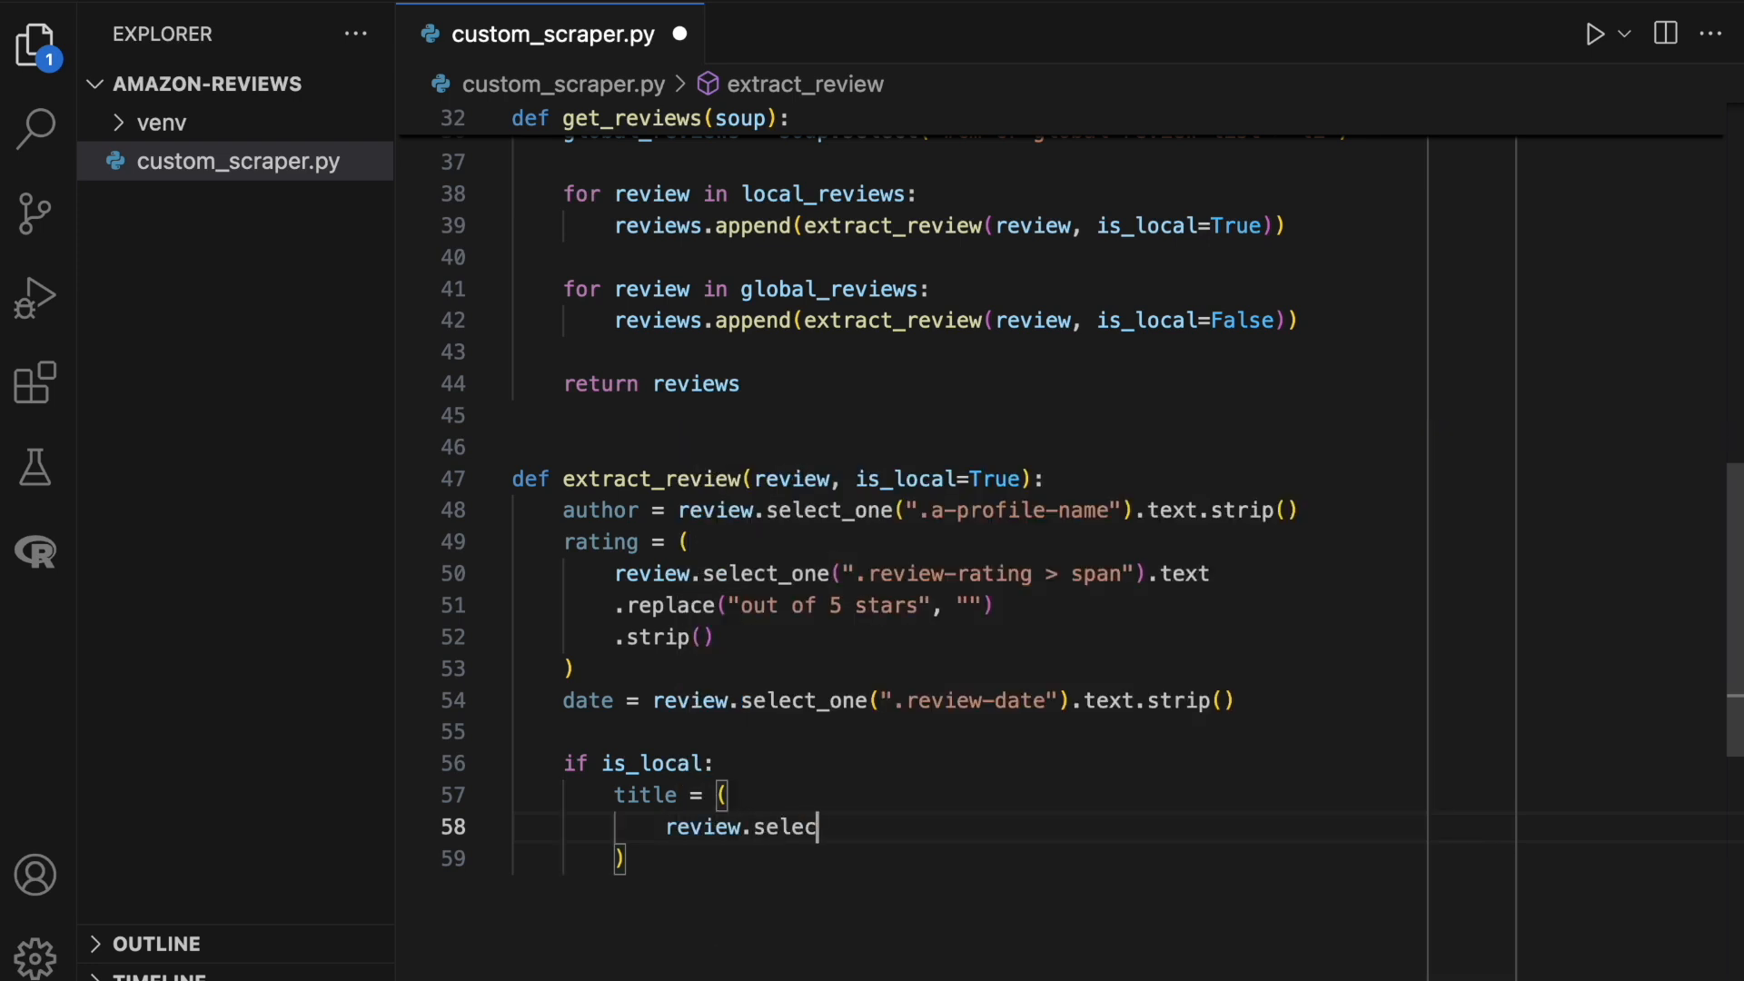
text(t_one())
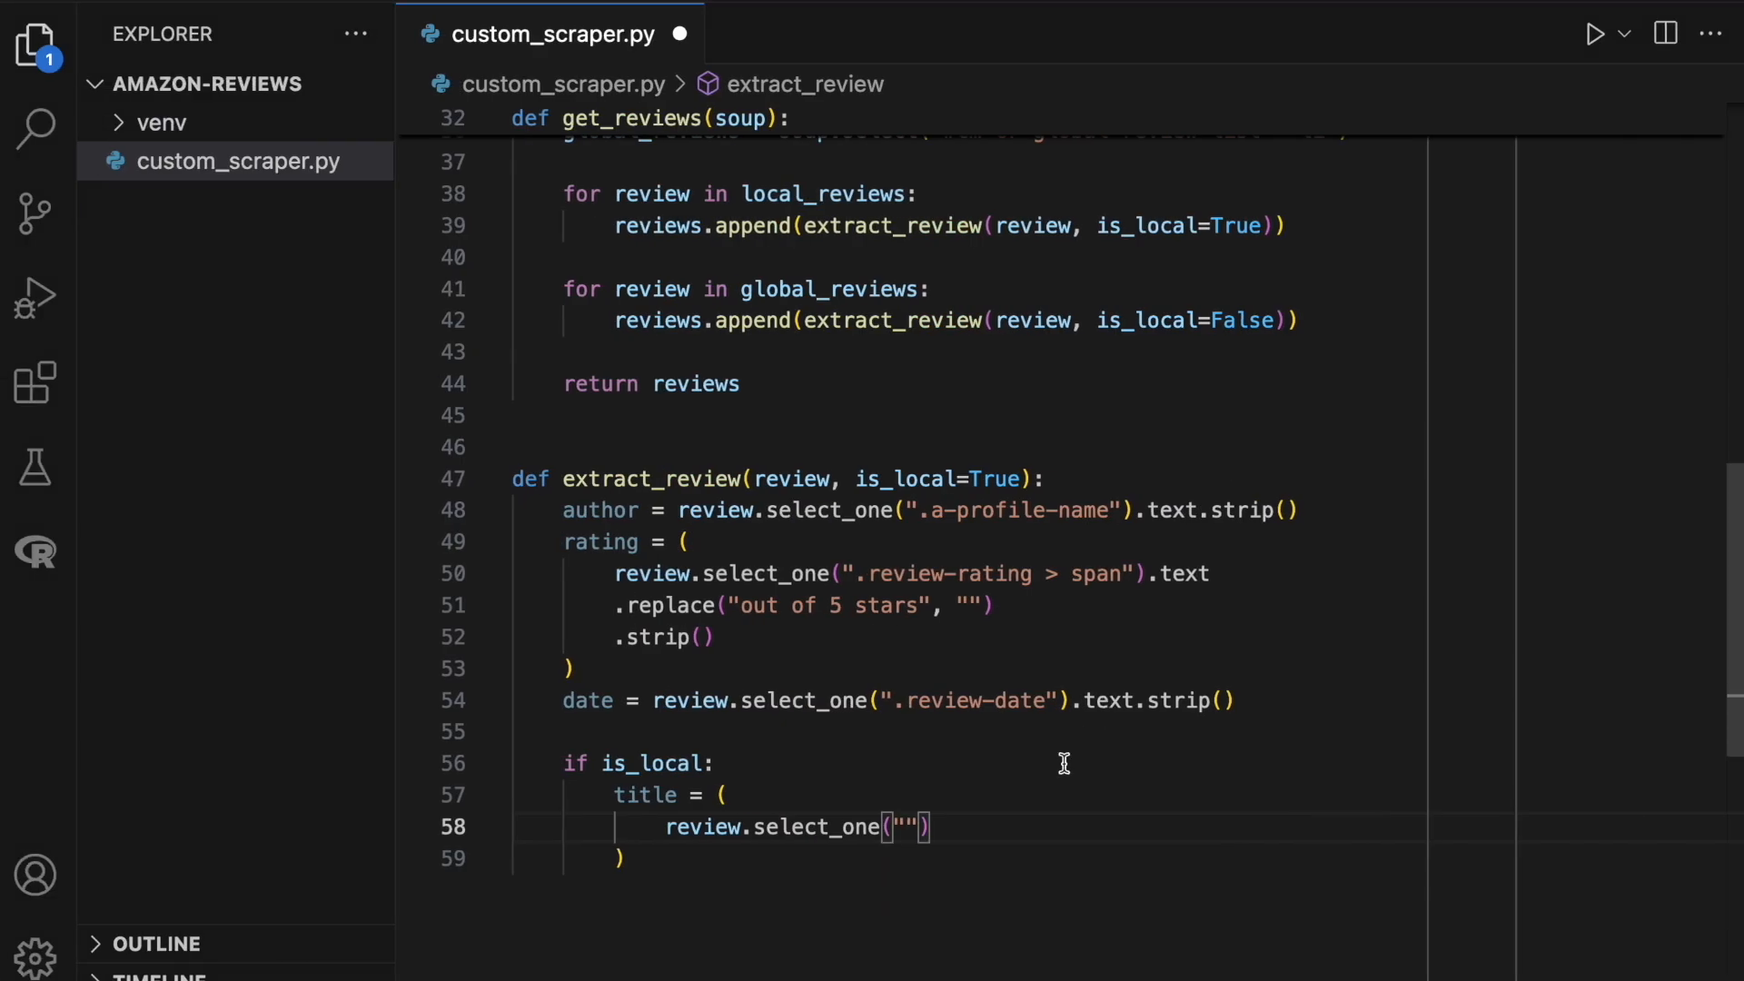
text(.review-title)
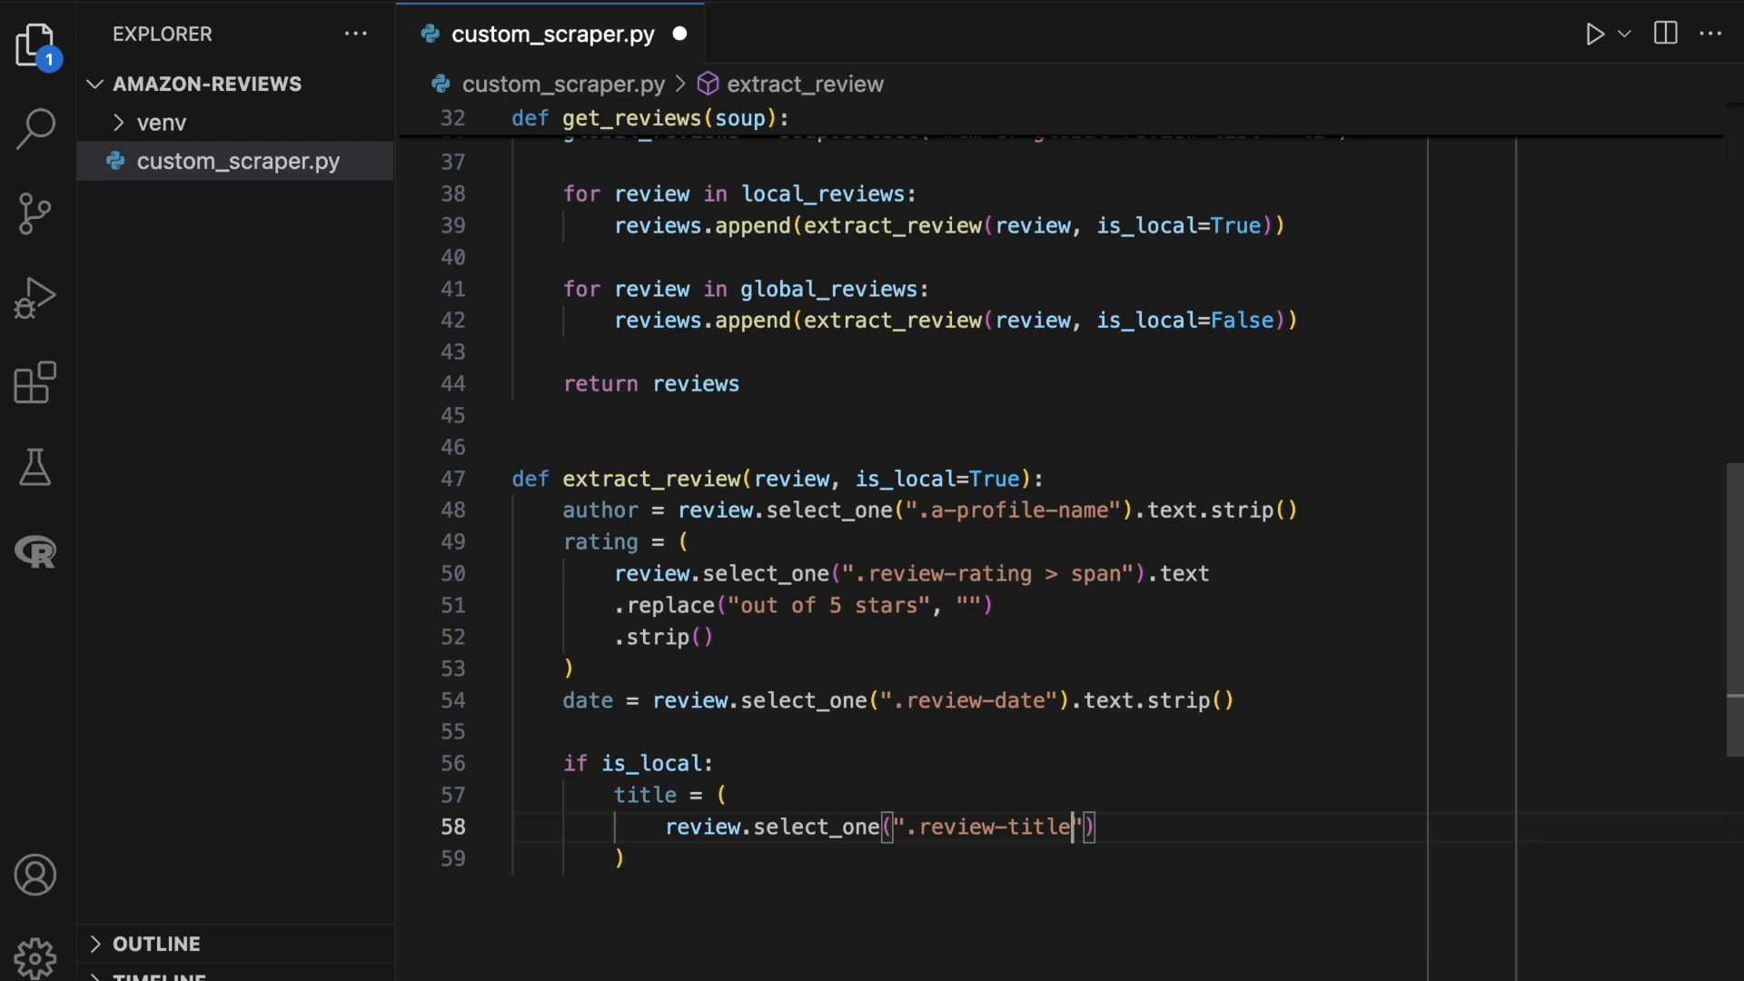
text(.selec)
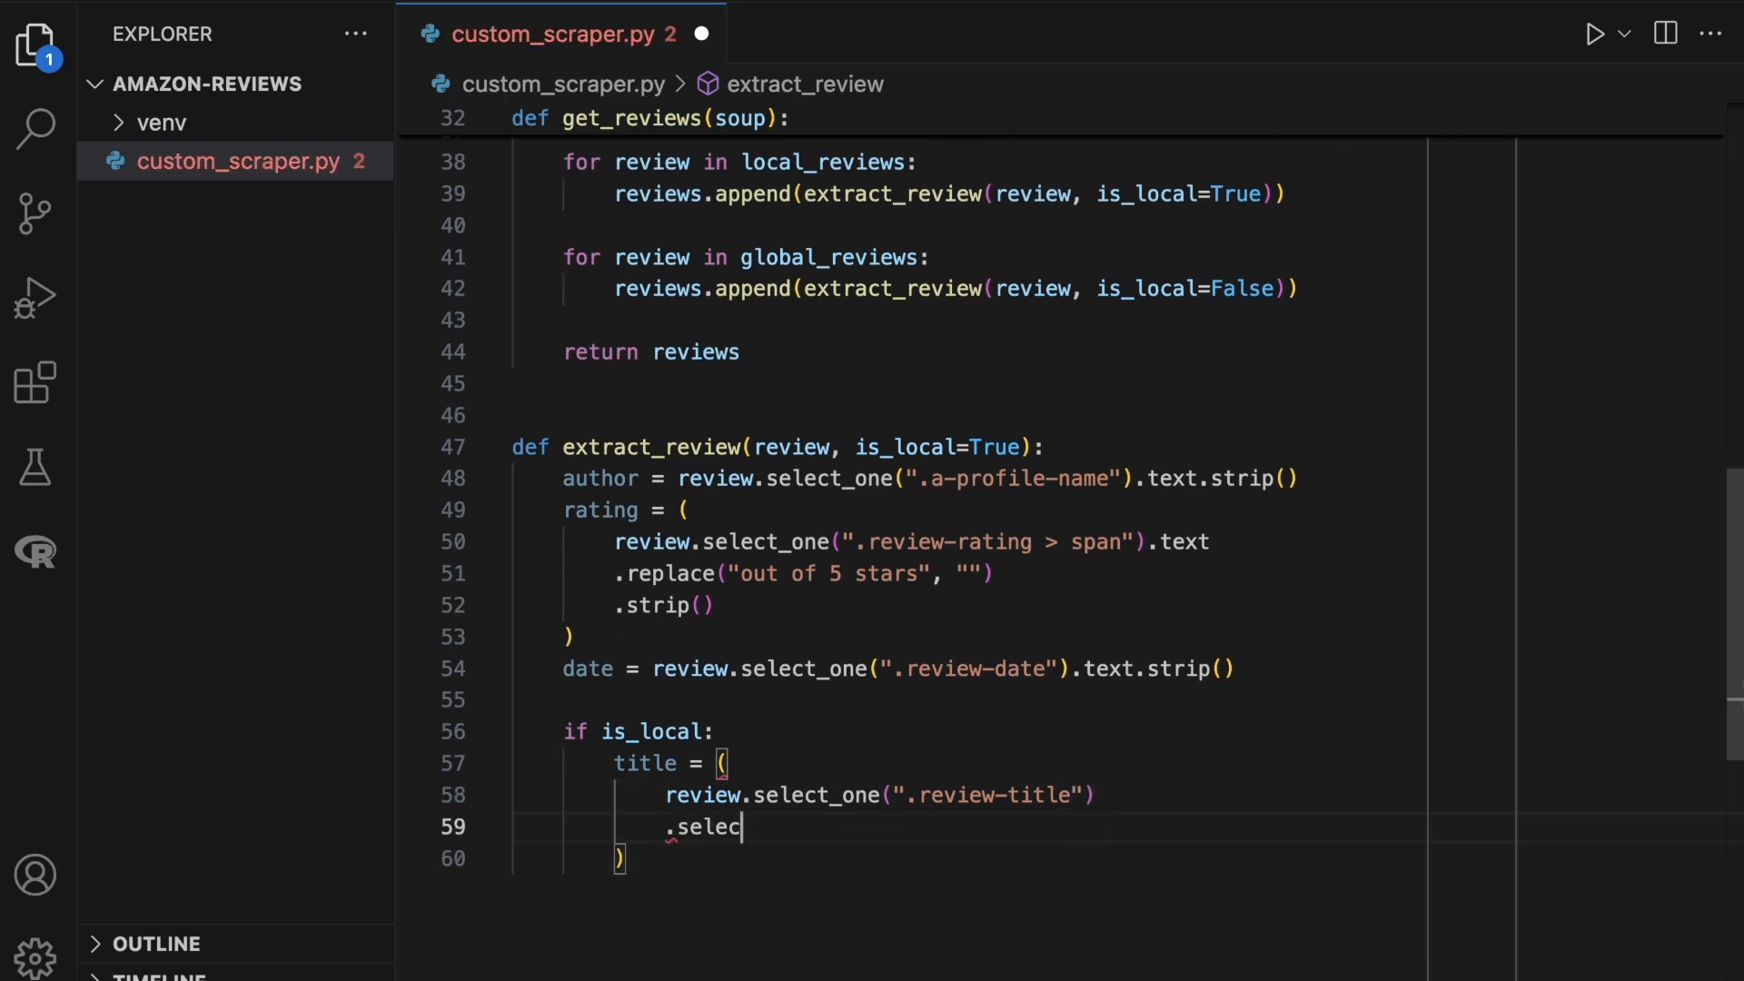
text(t_one(""))
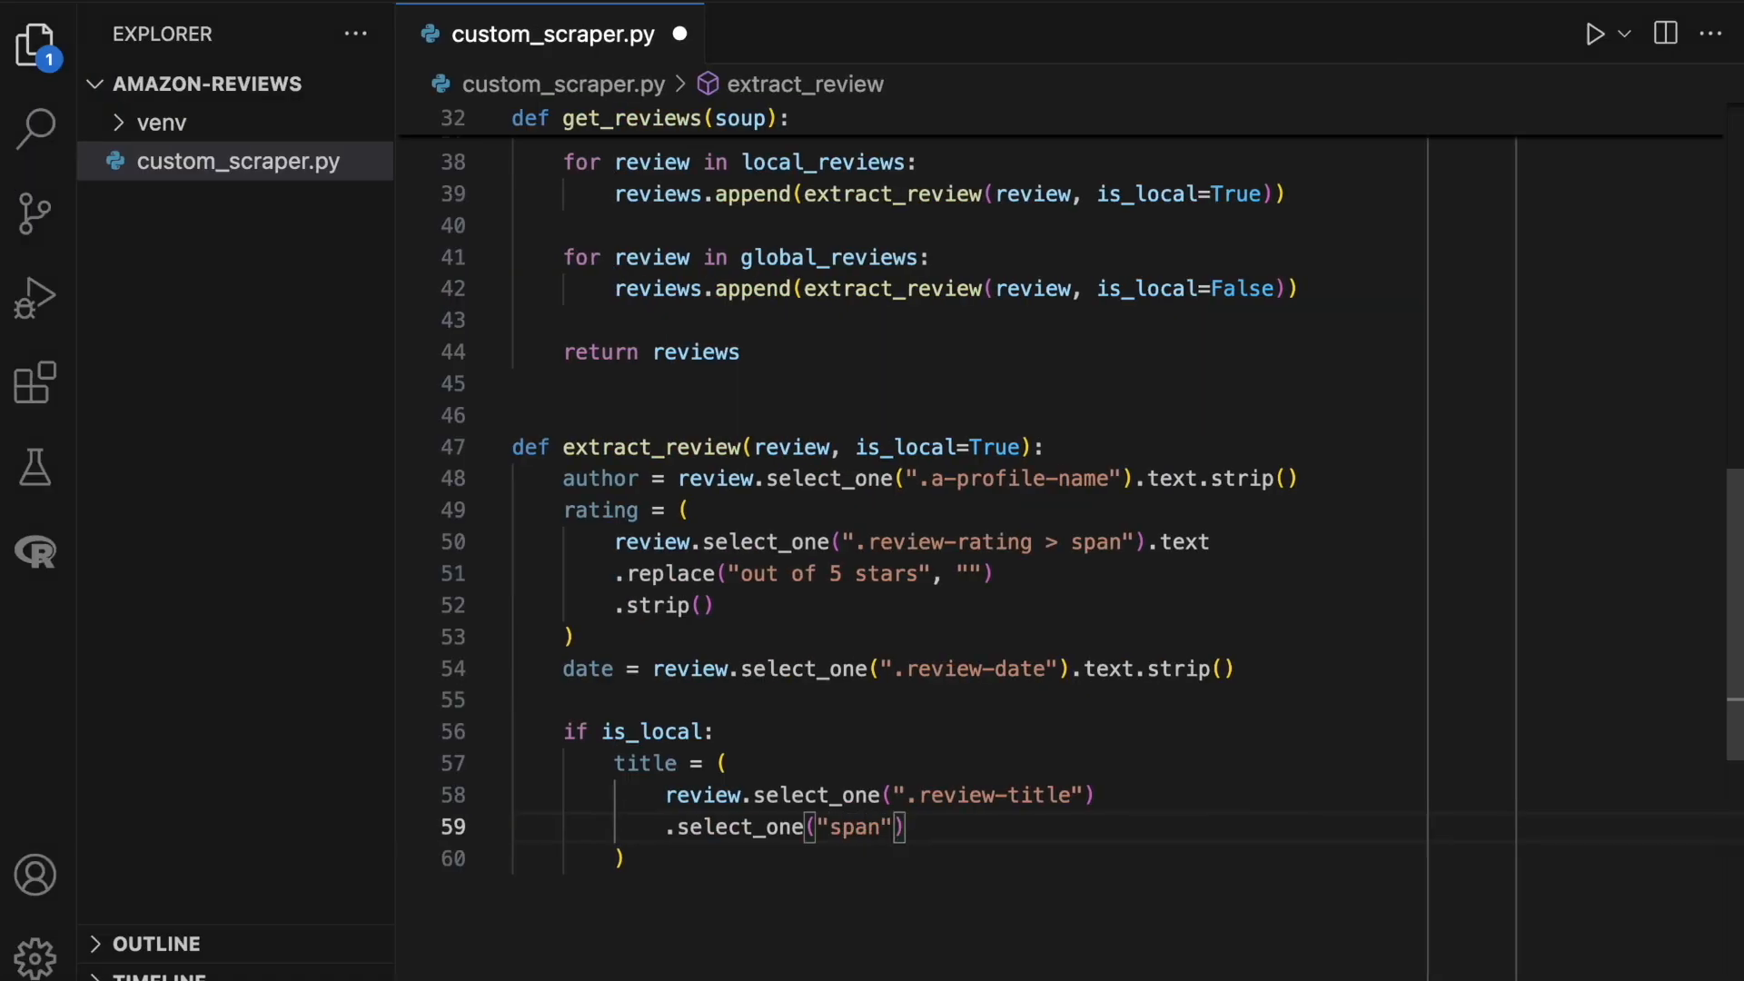
text(:not())
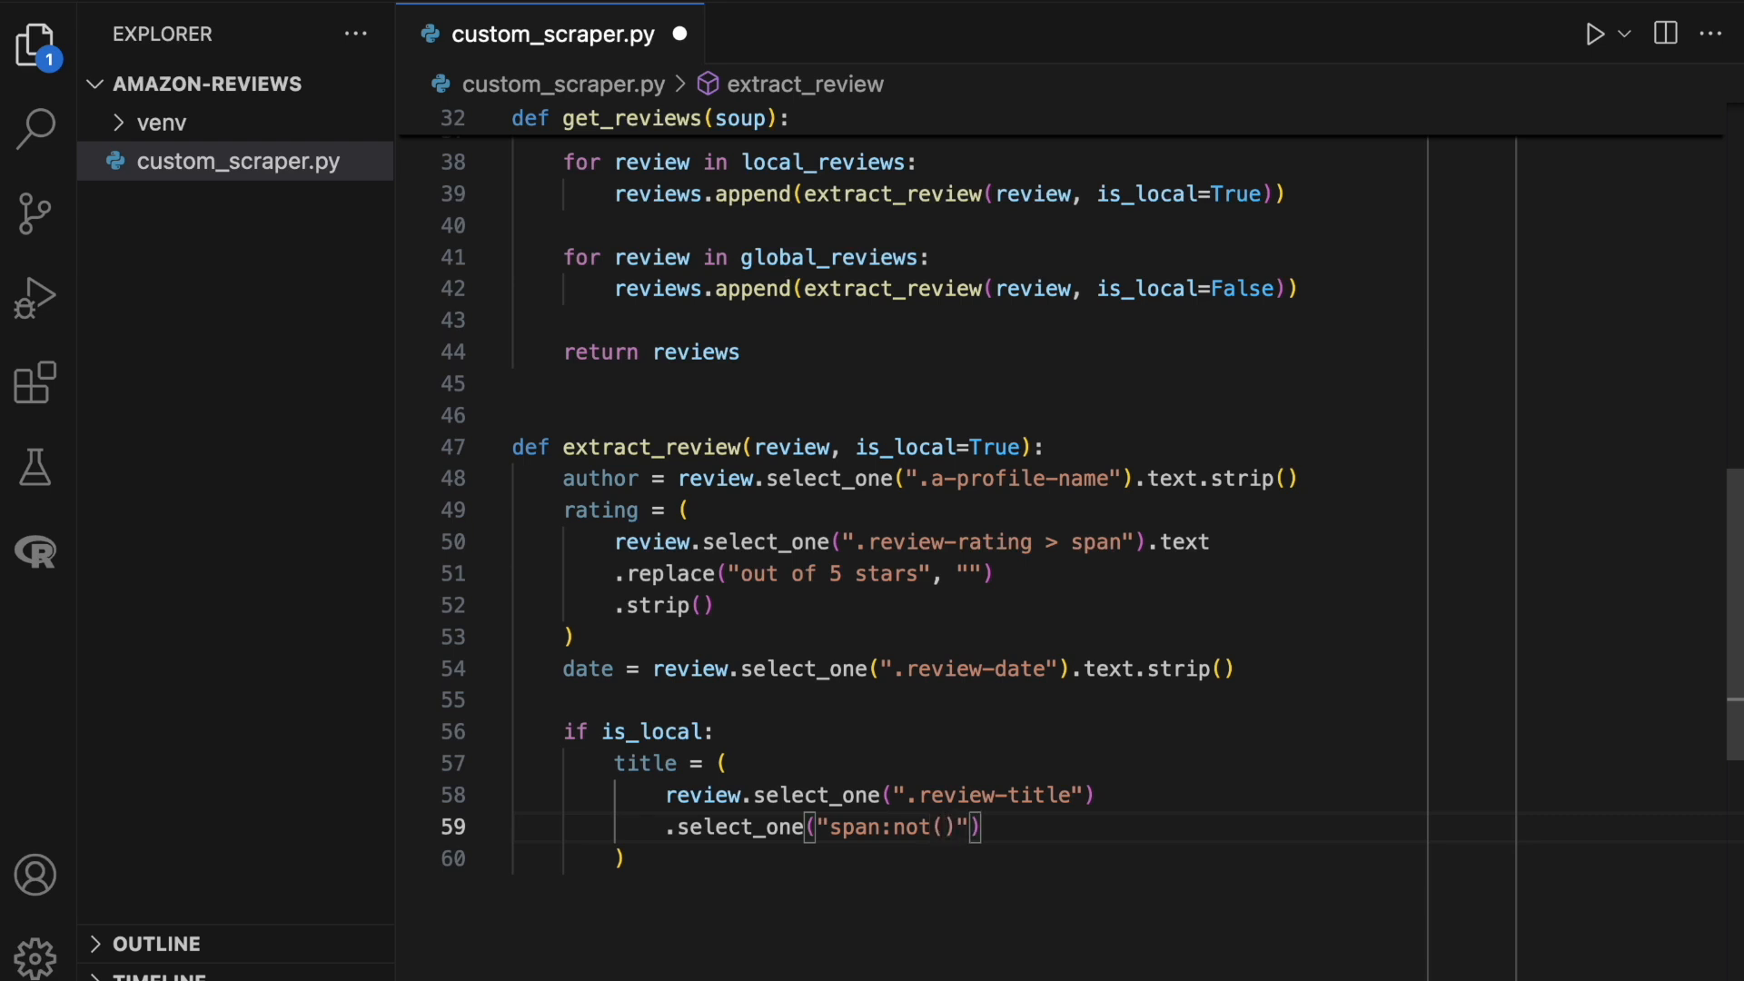
text([class])
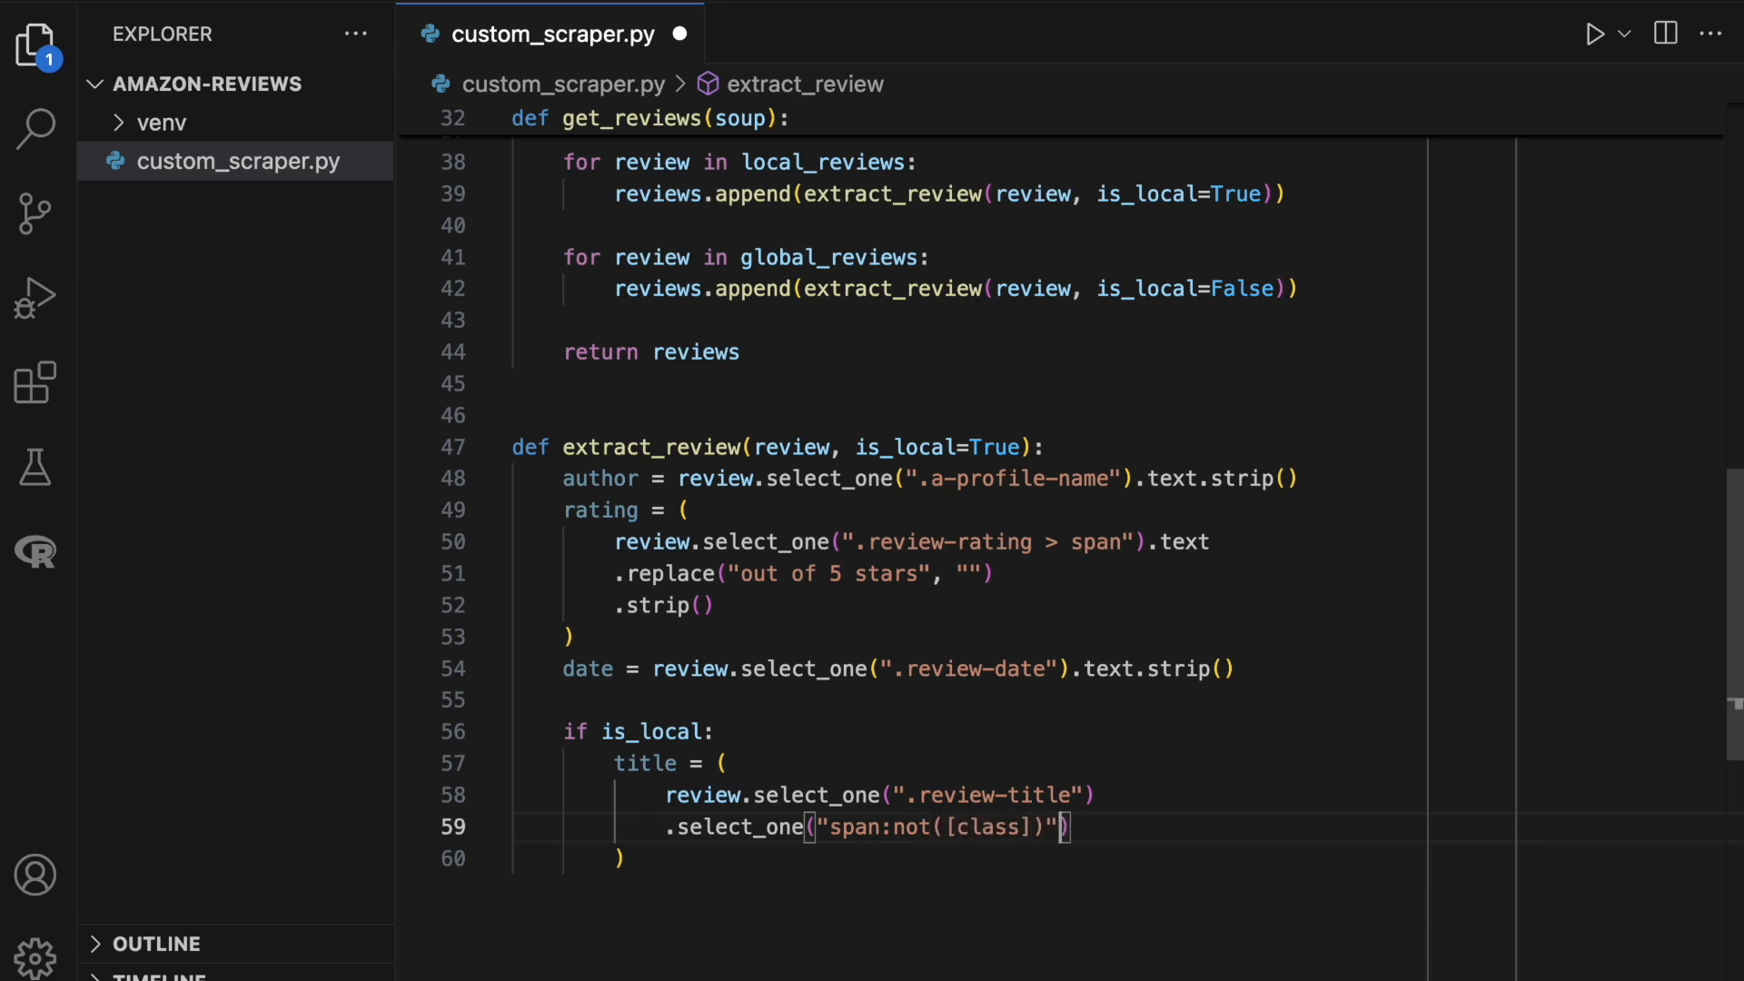
text(.text.stri)
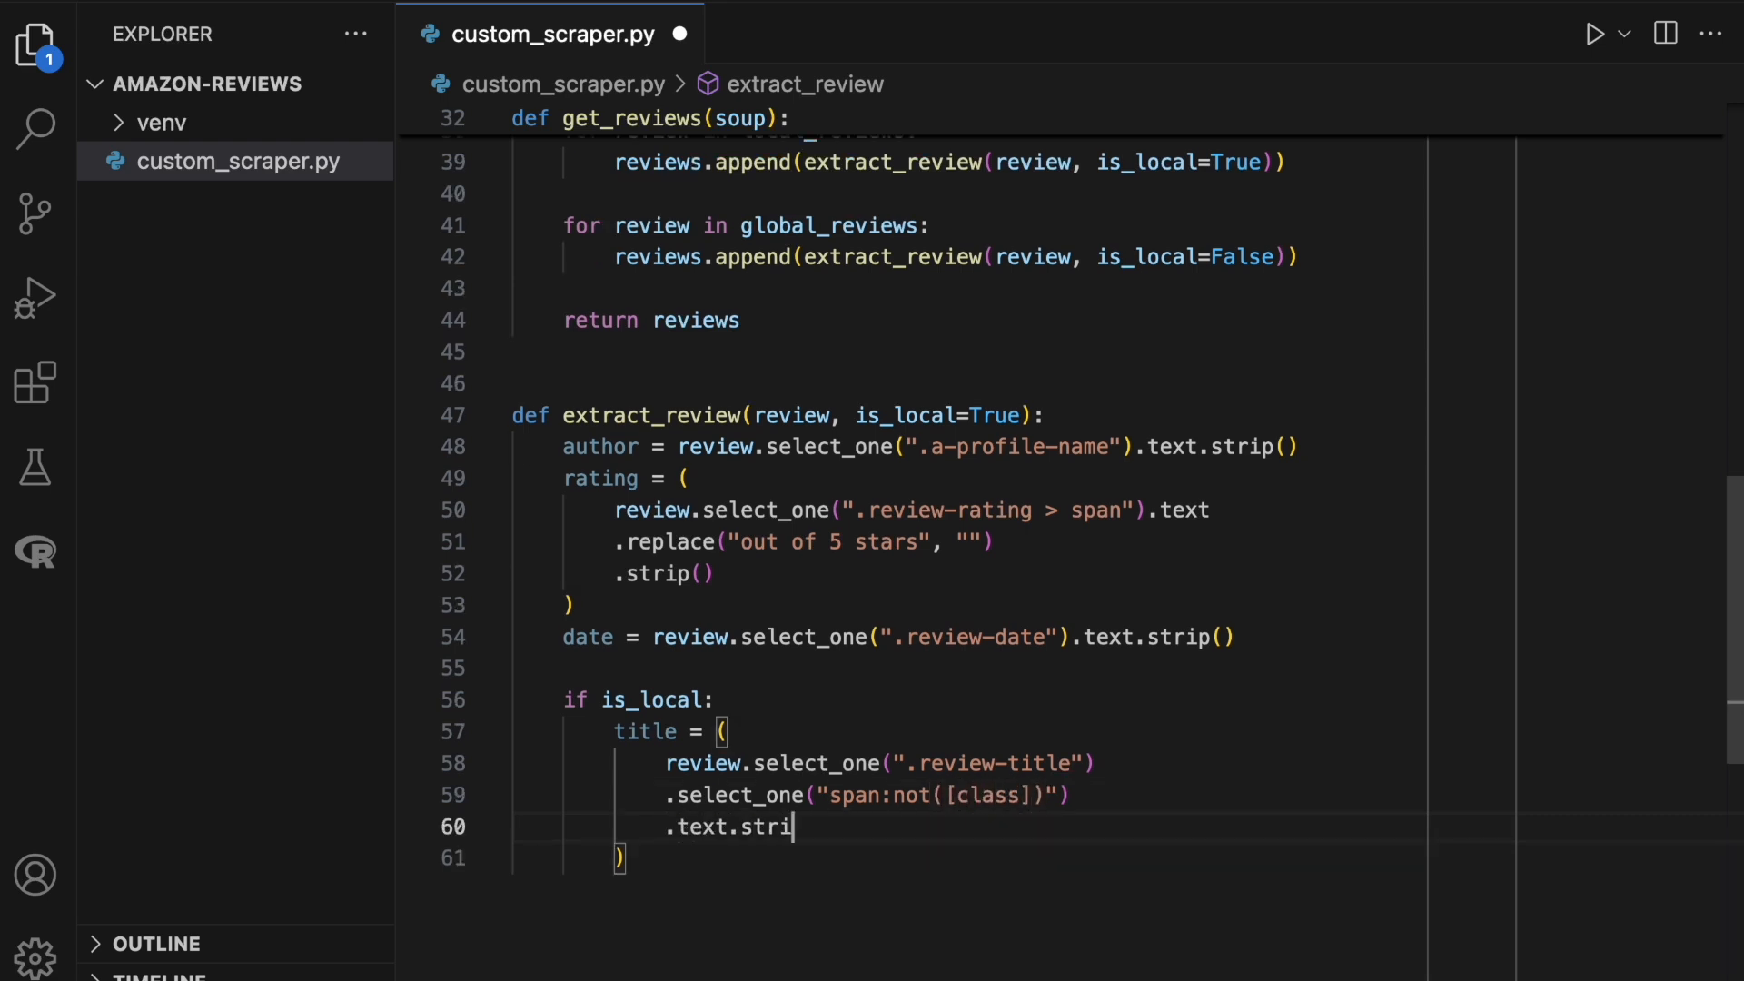
text(p())
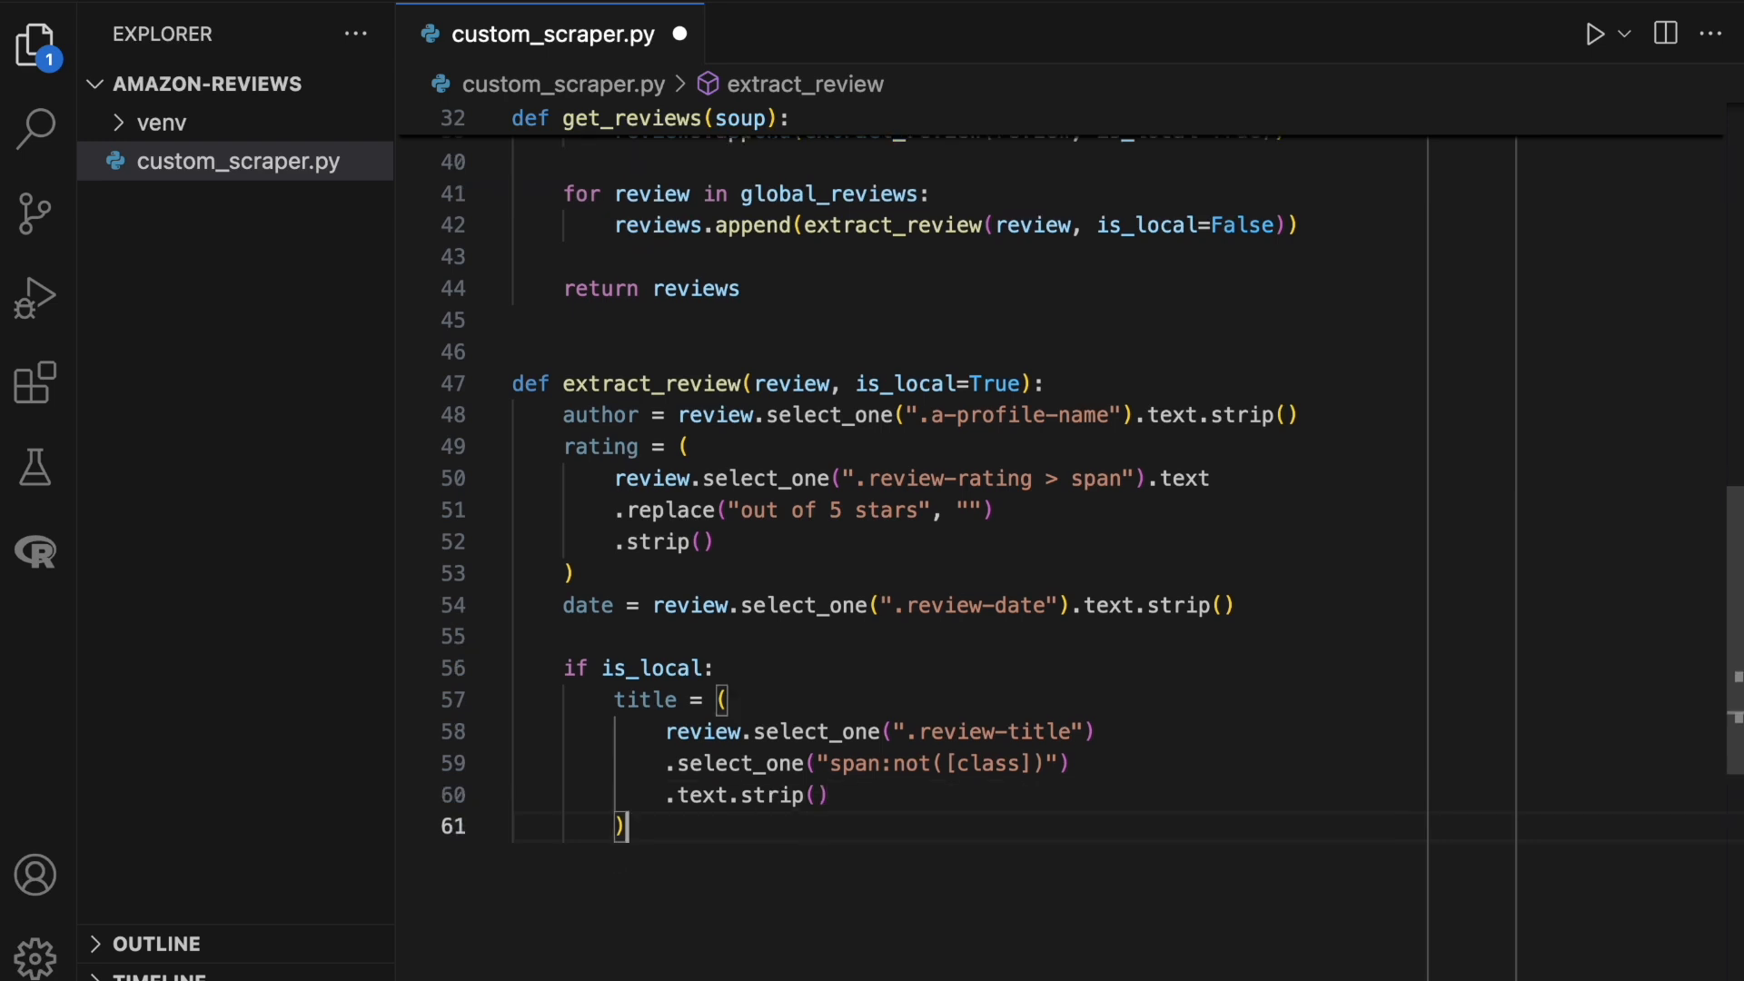
In the else branch, set title from .cr-original-review-content's stripped text.
text(else:)
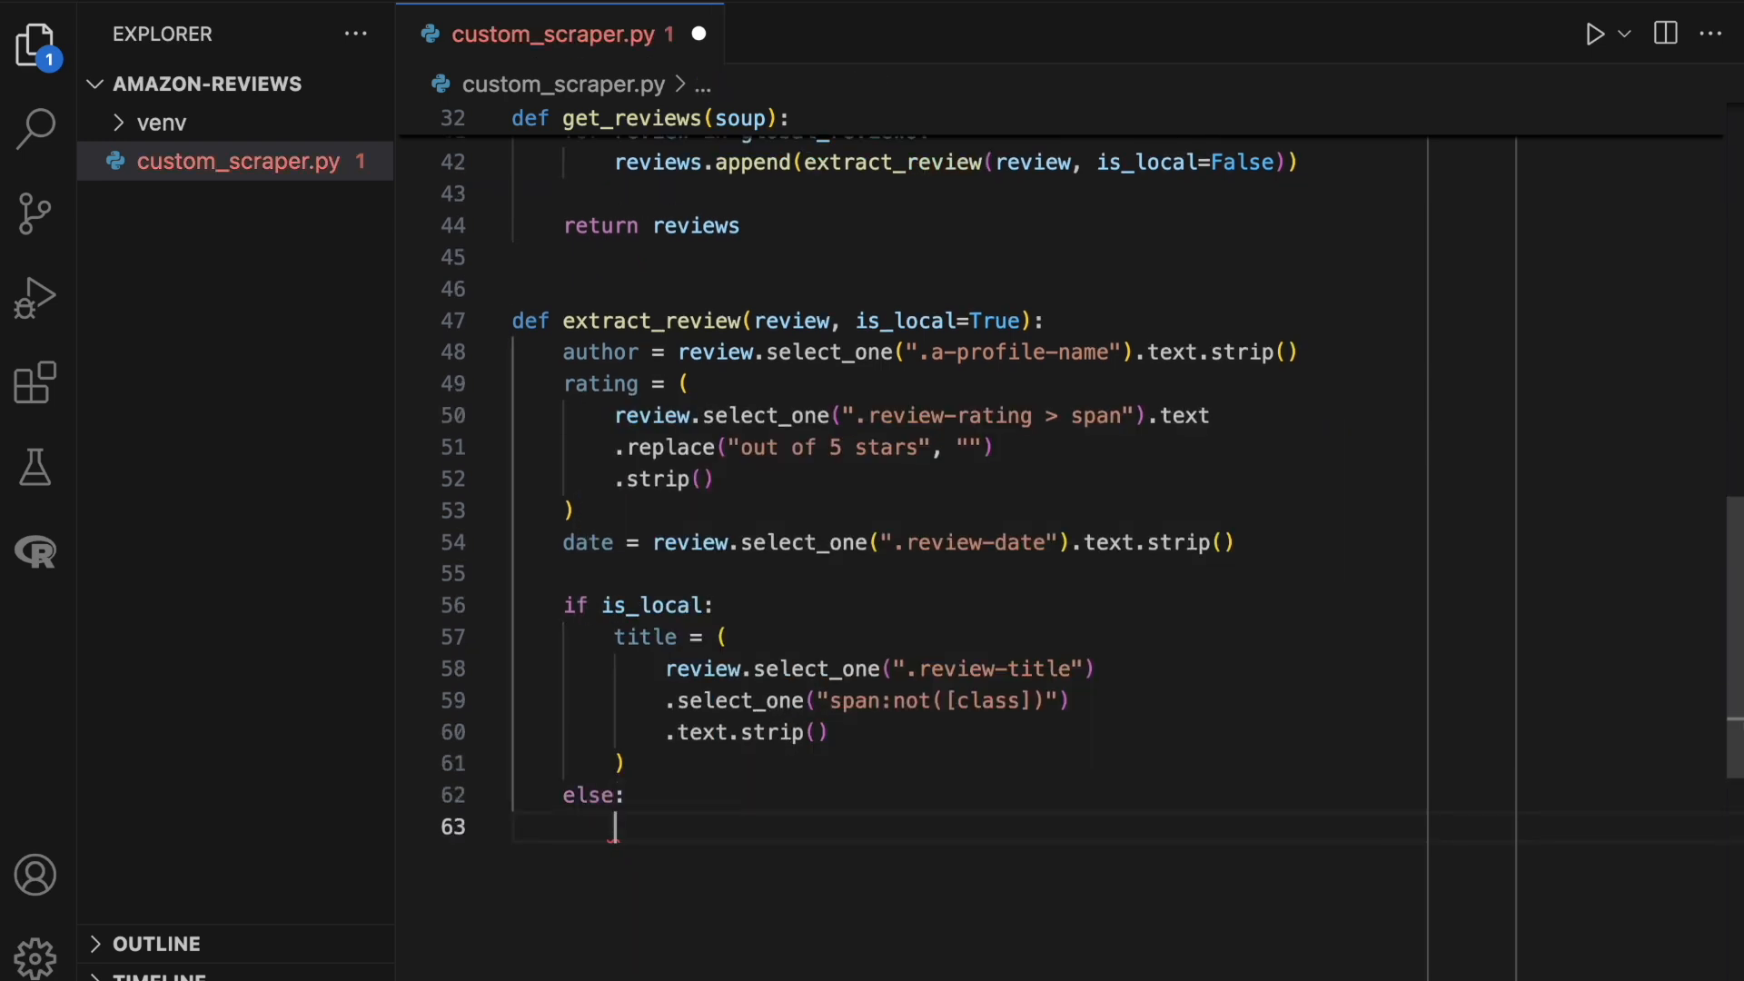
text(title = ()
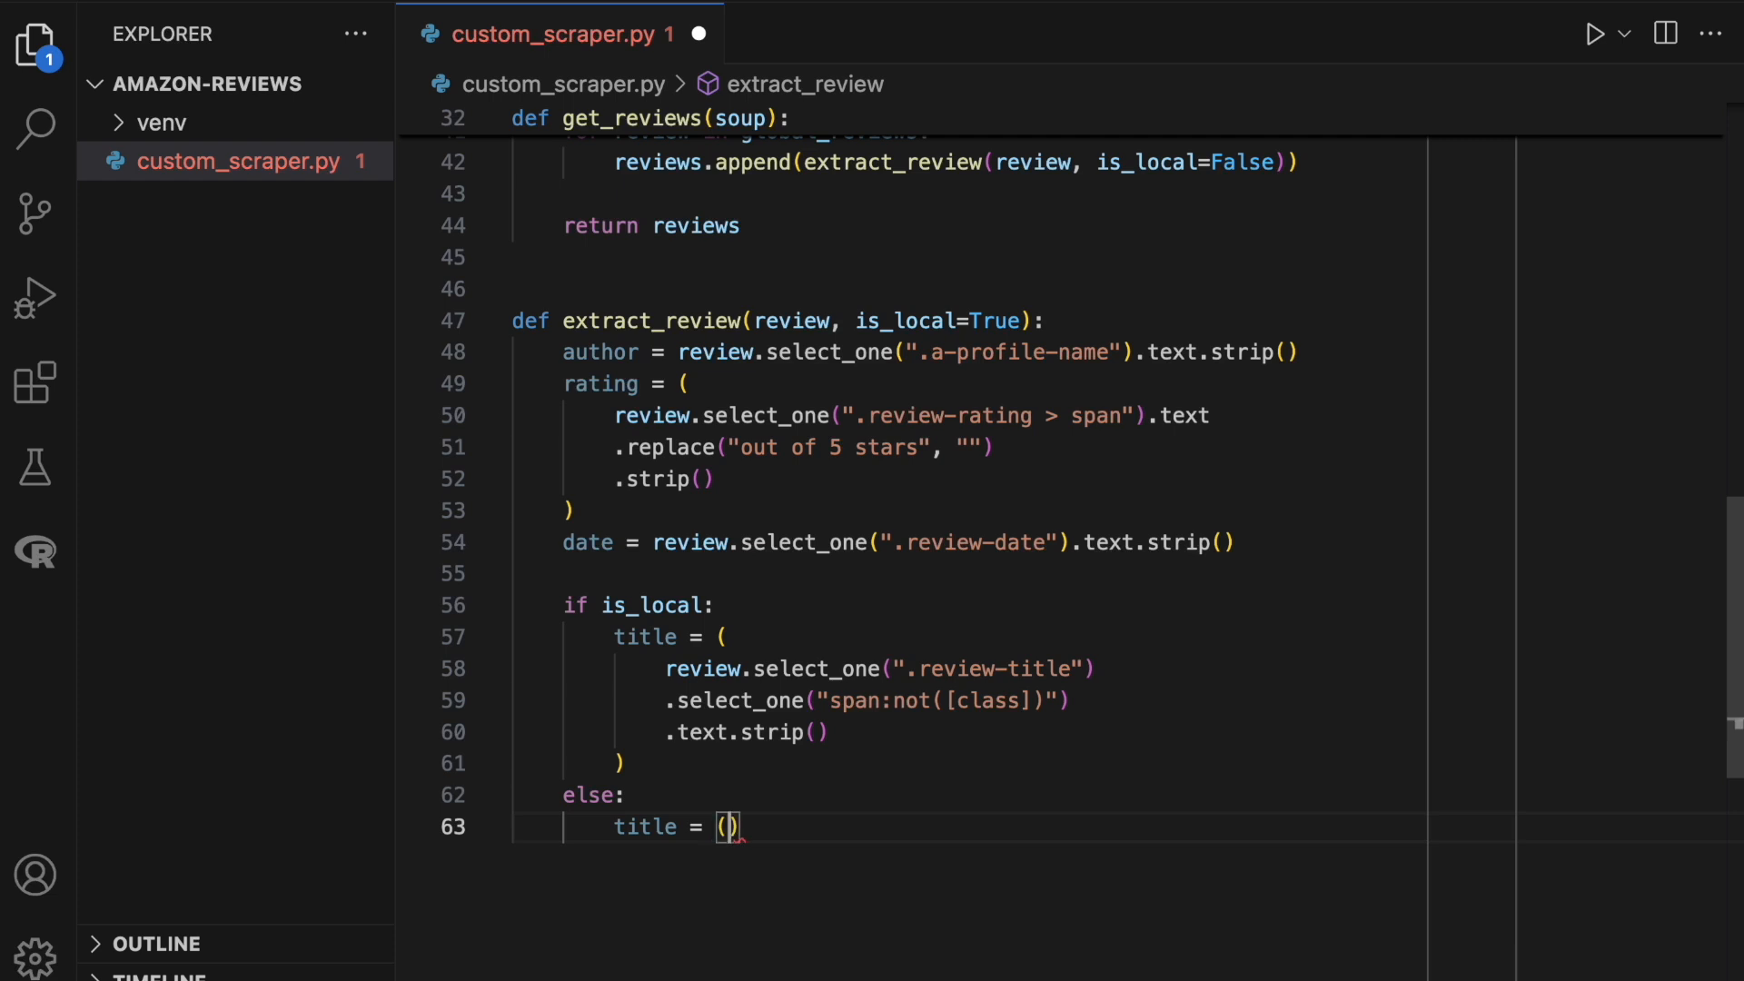
text(review.selec)
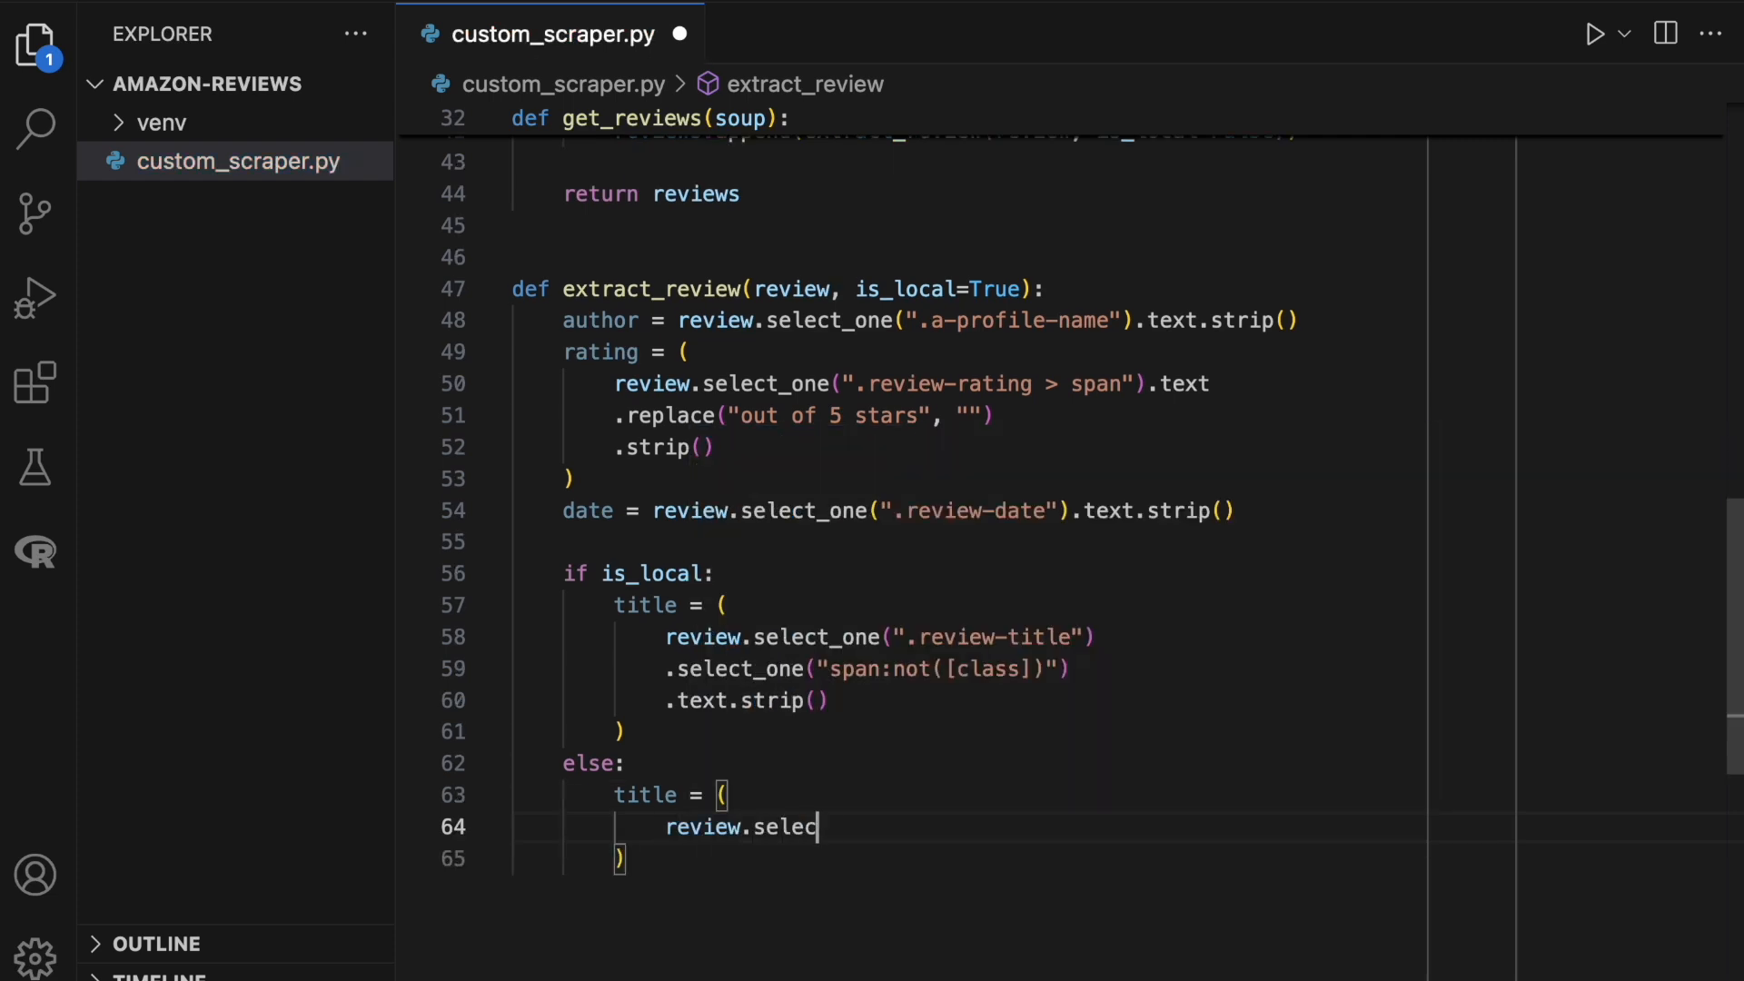
text(t_one(""))
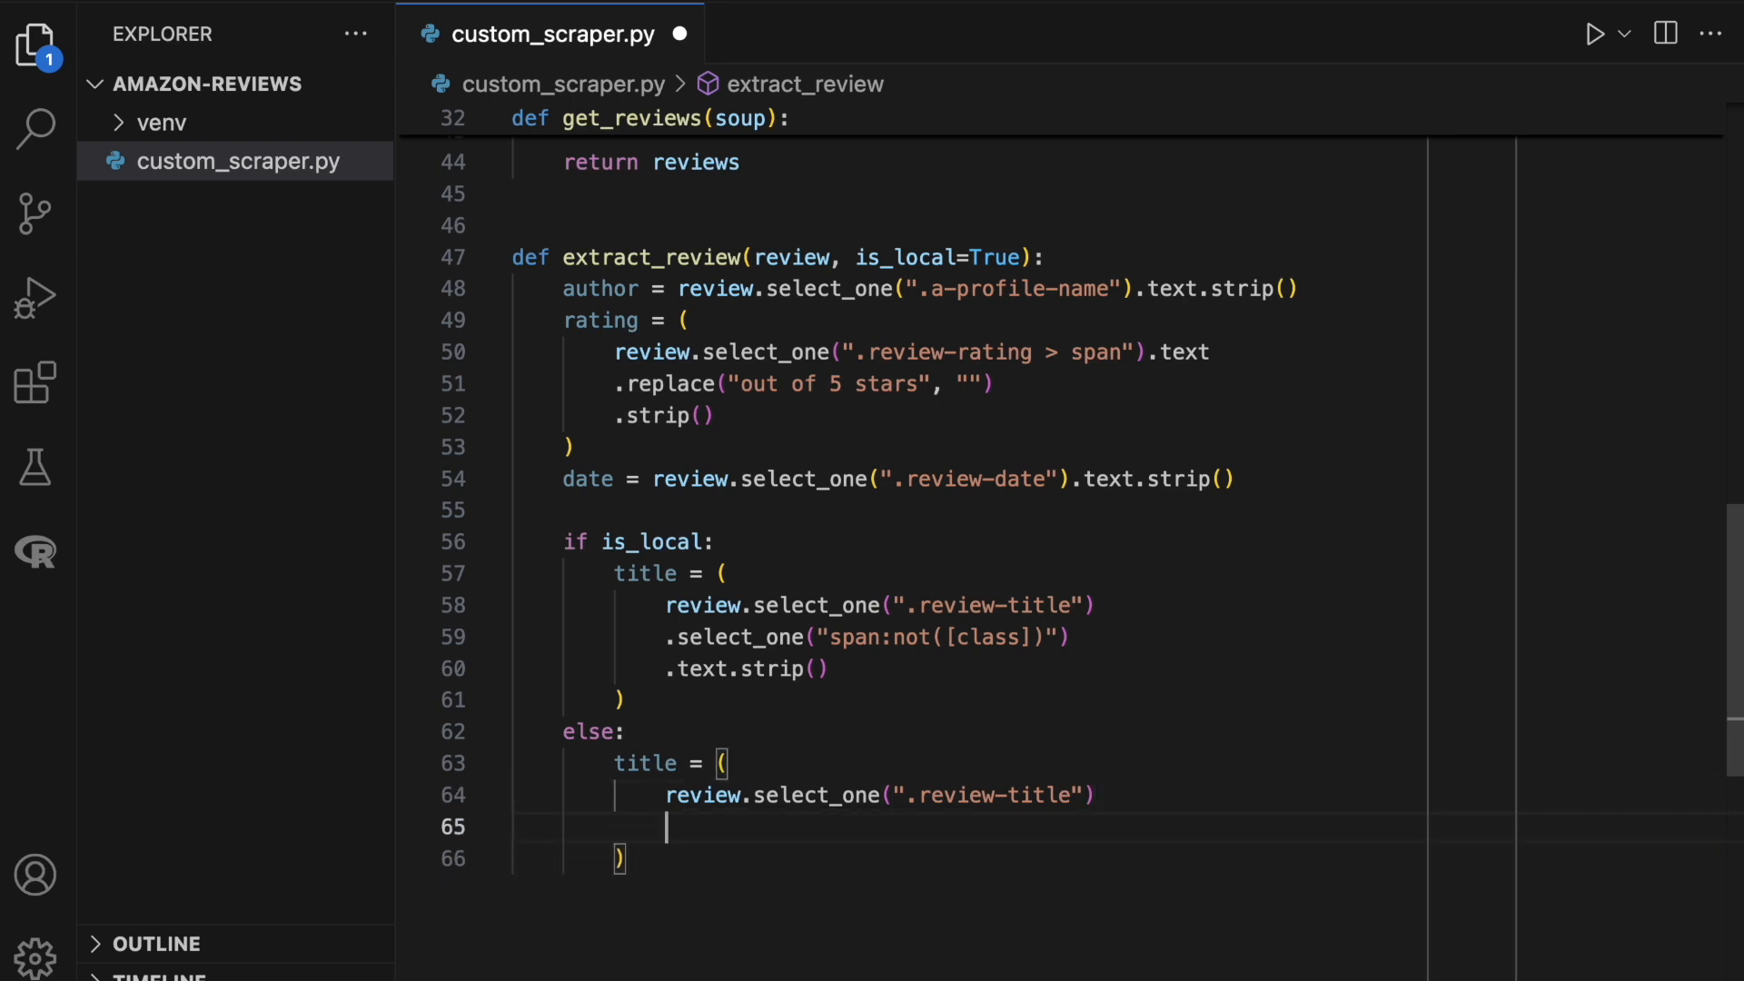
text(.select_one(".cr-original-review-content)
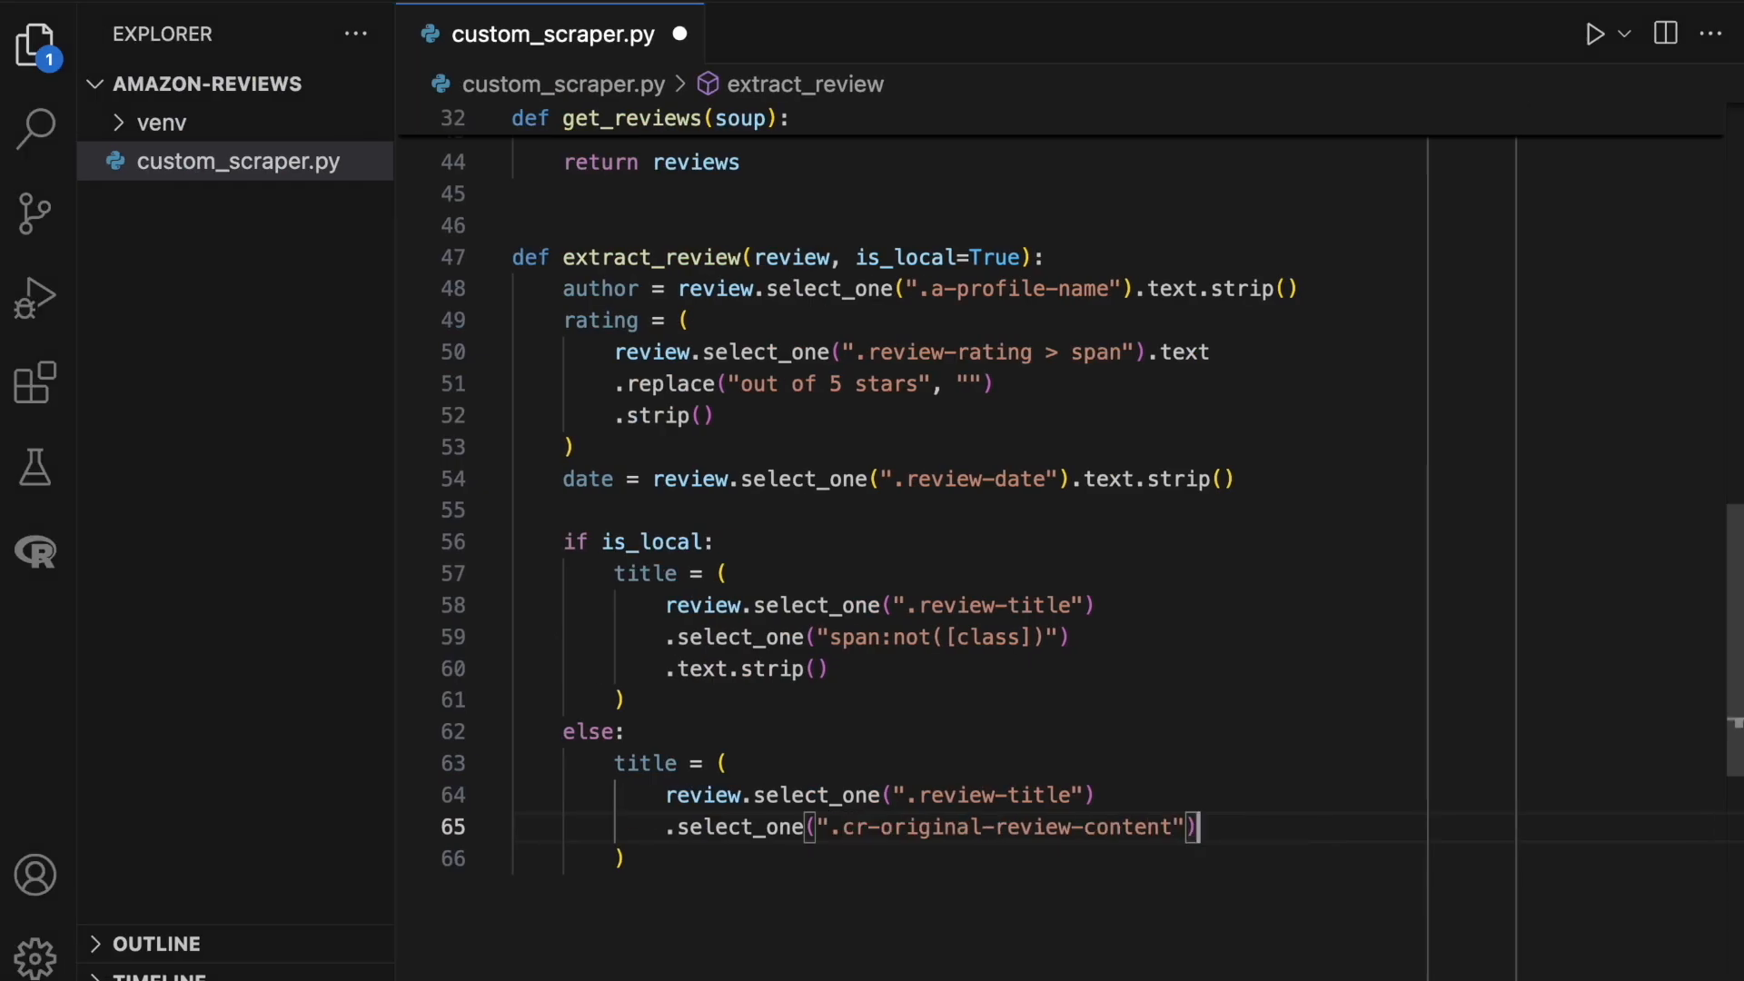
text(.text.st)
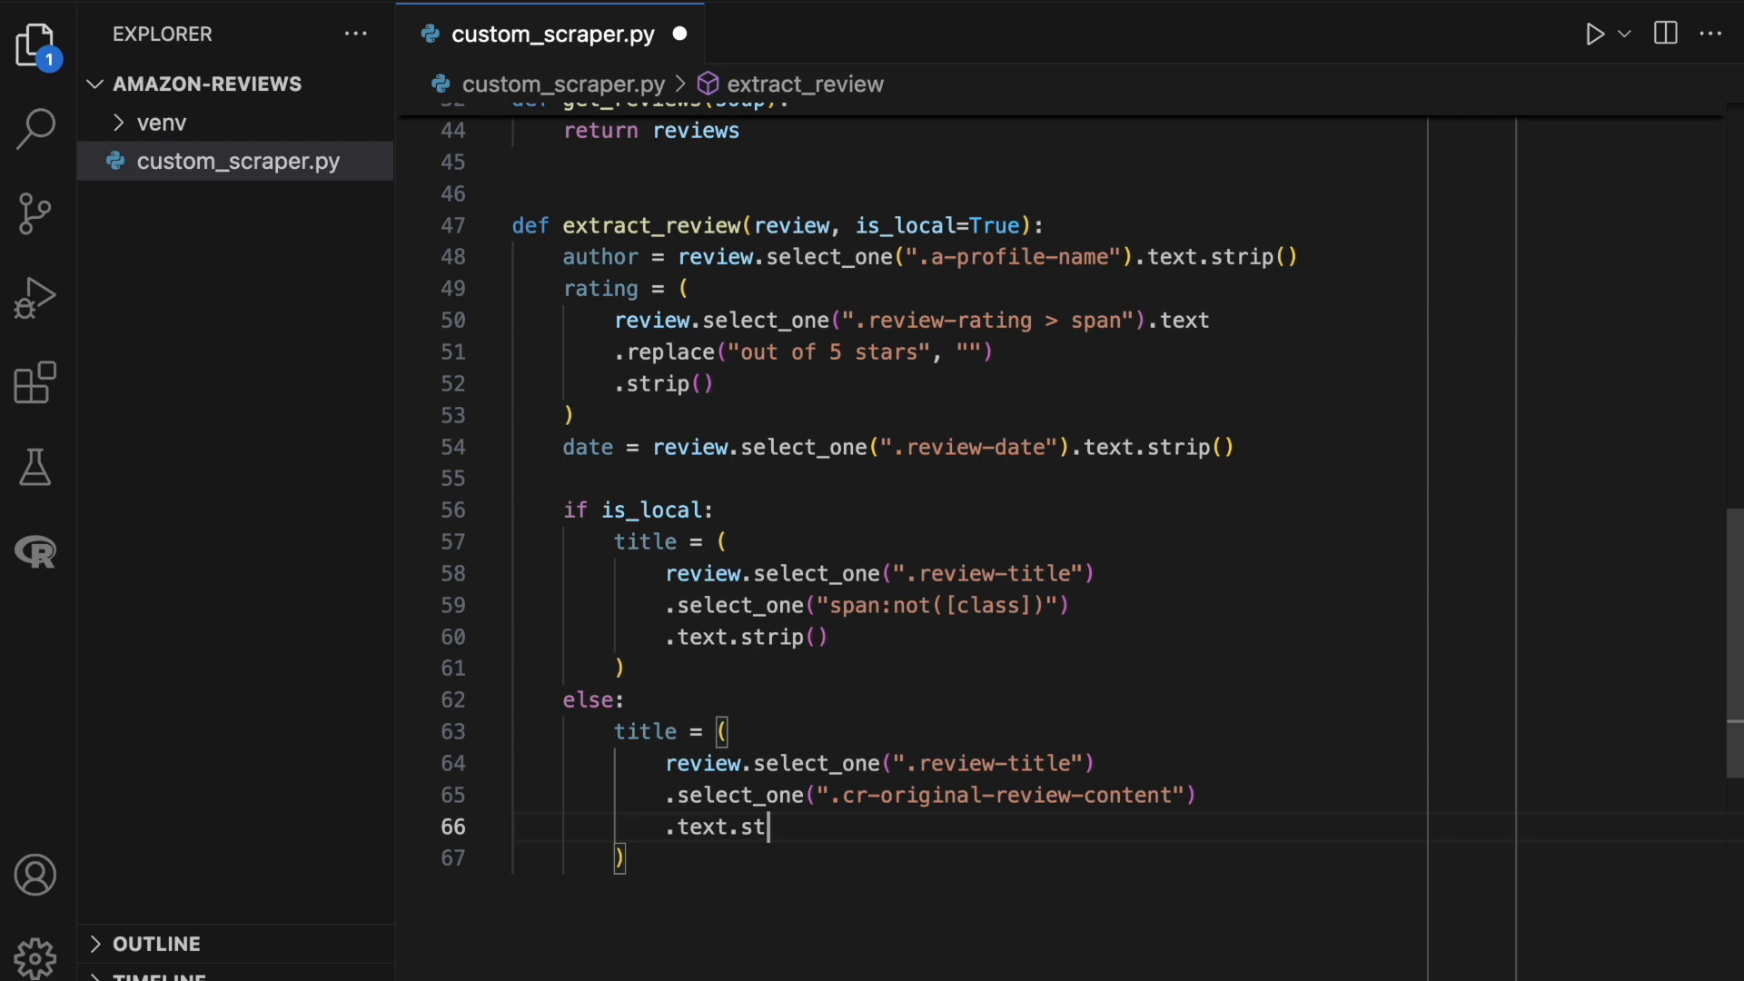
text(rip())
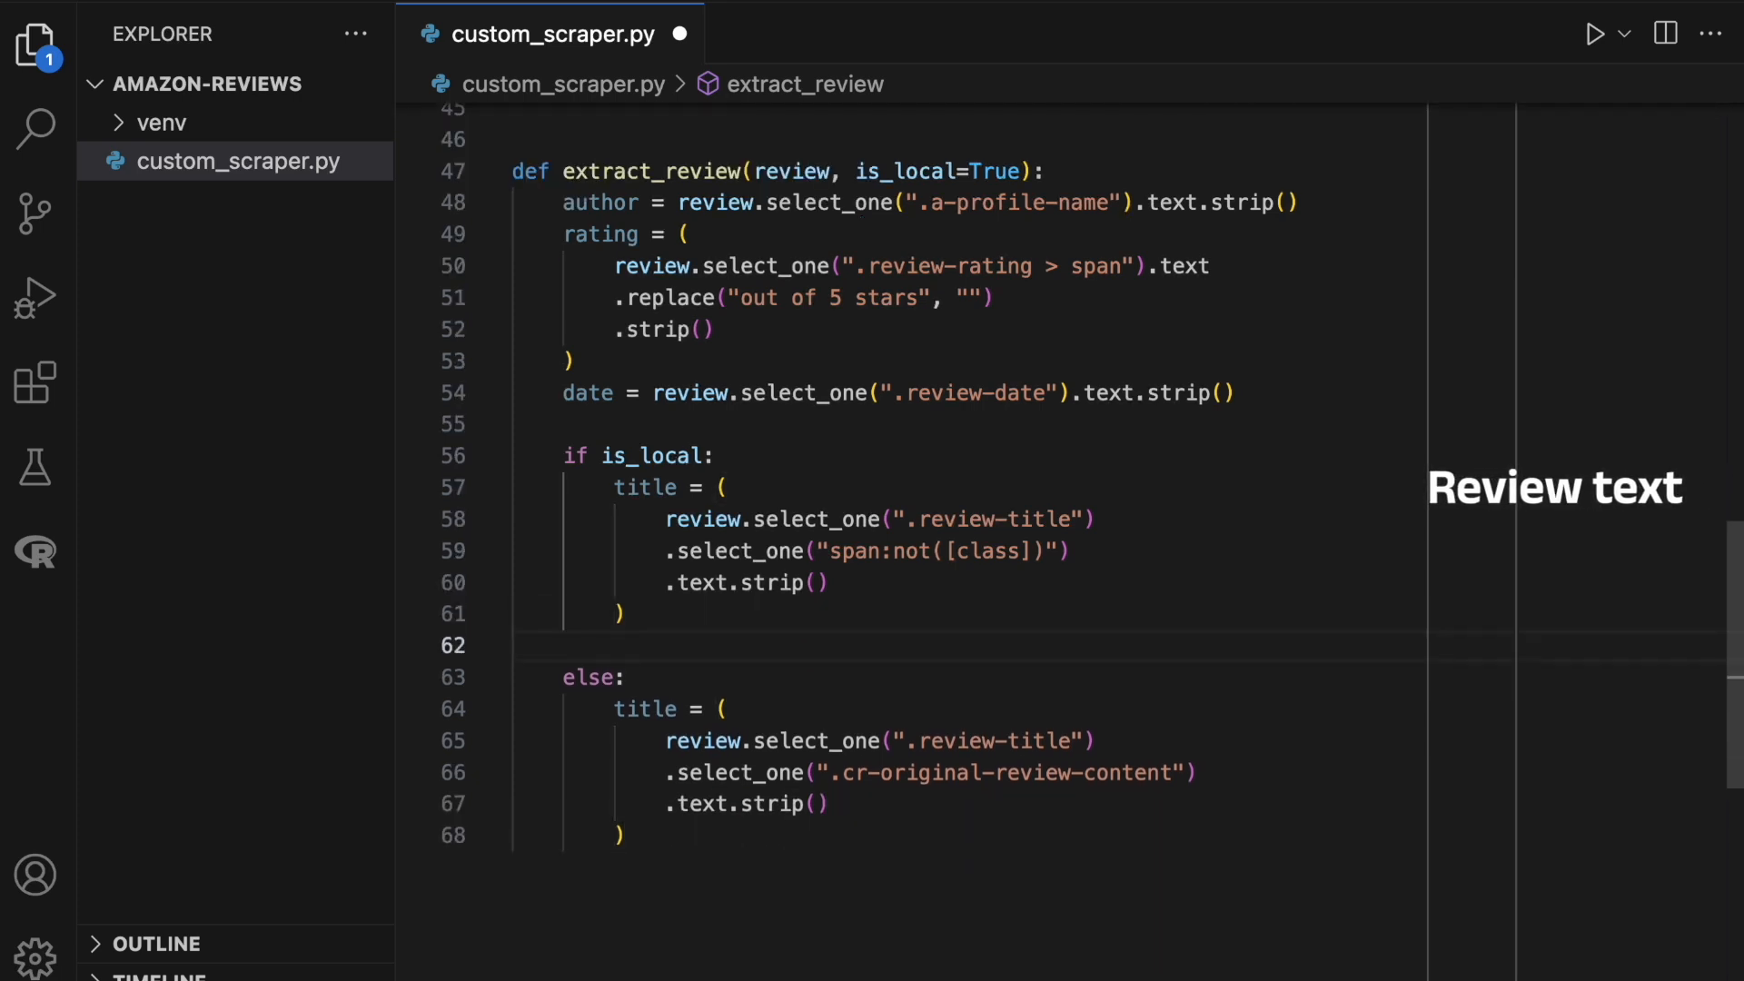
Build content by joining .review-text stripped_strings in both branches, global via .cr-original-review-content.
text(content =)
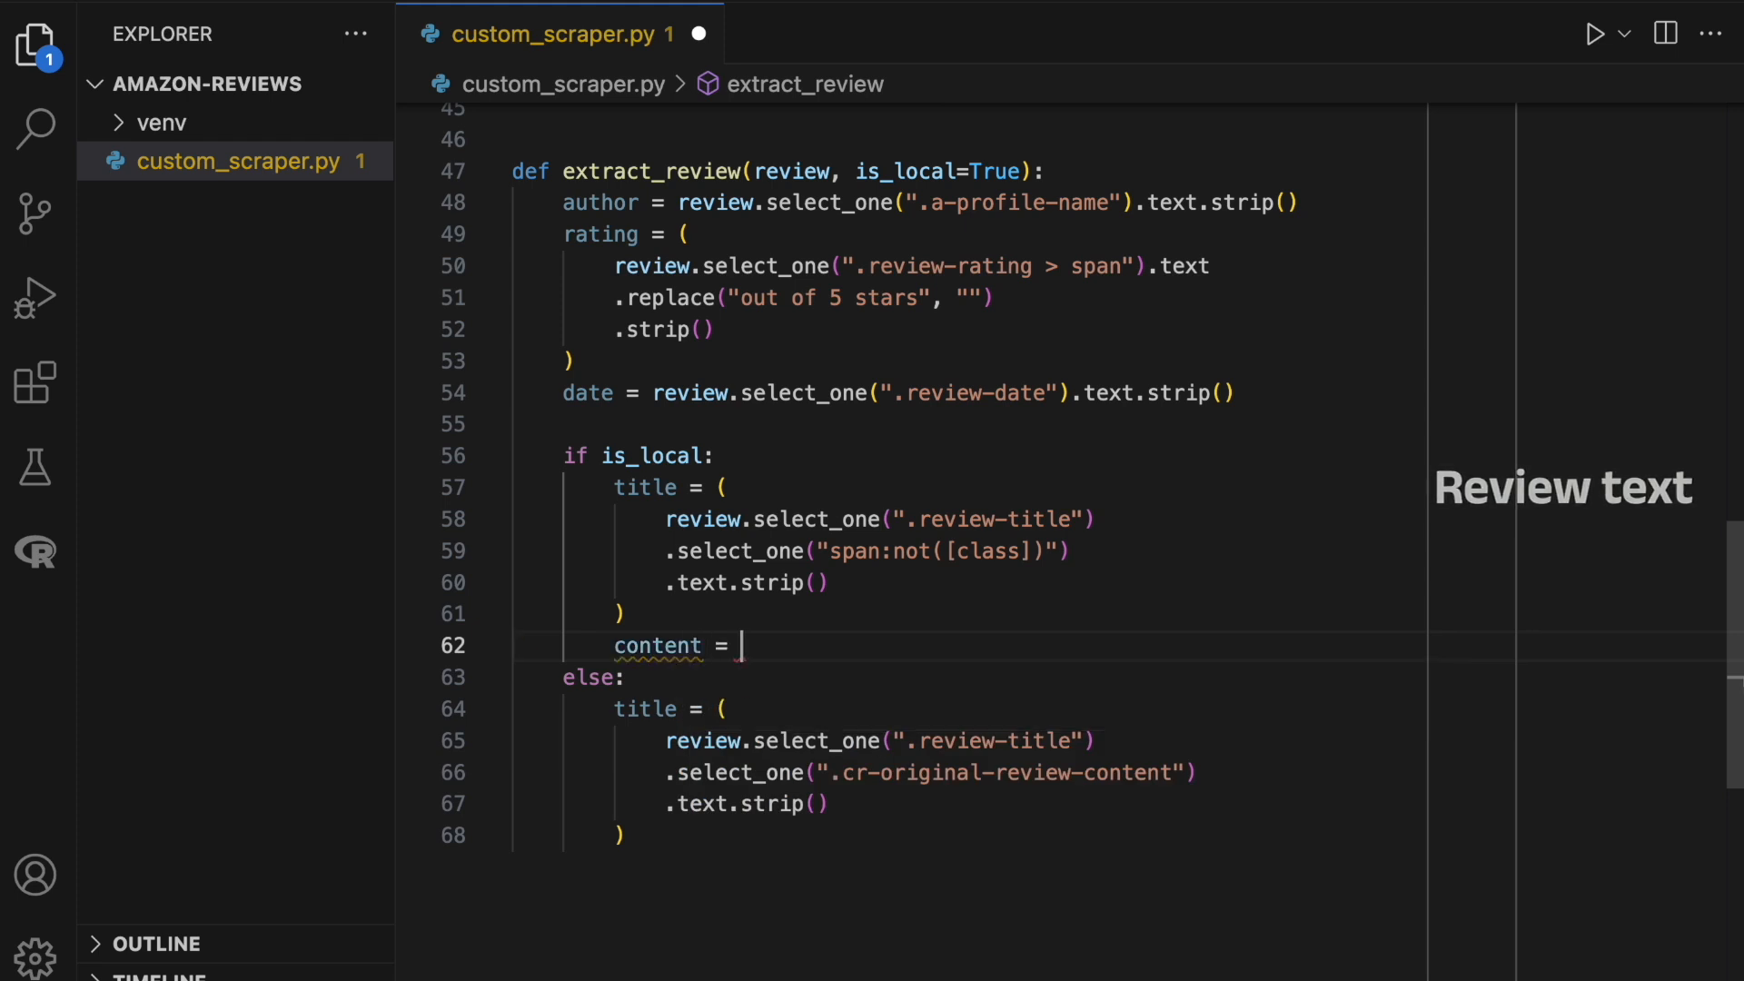
text(" ".join()
text(review.select_one(".review-text)
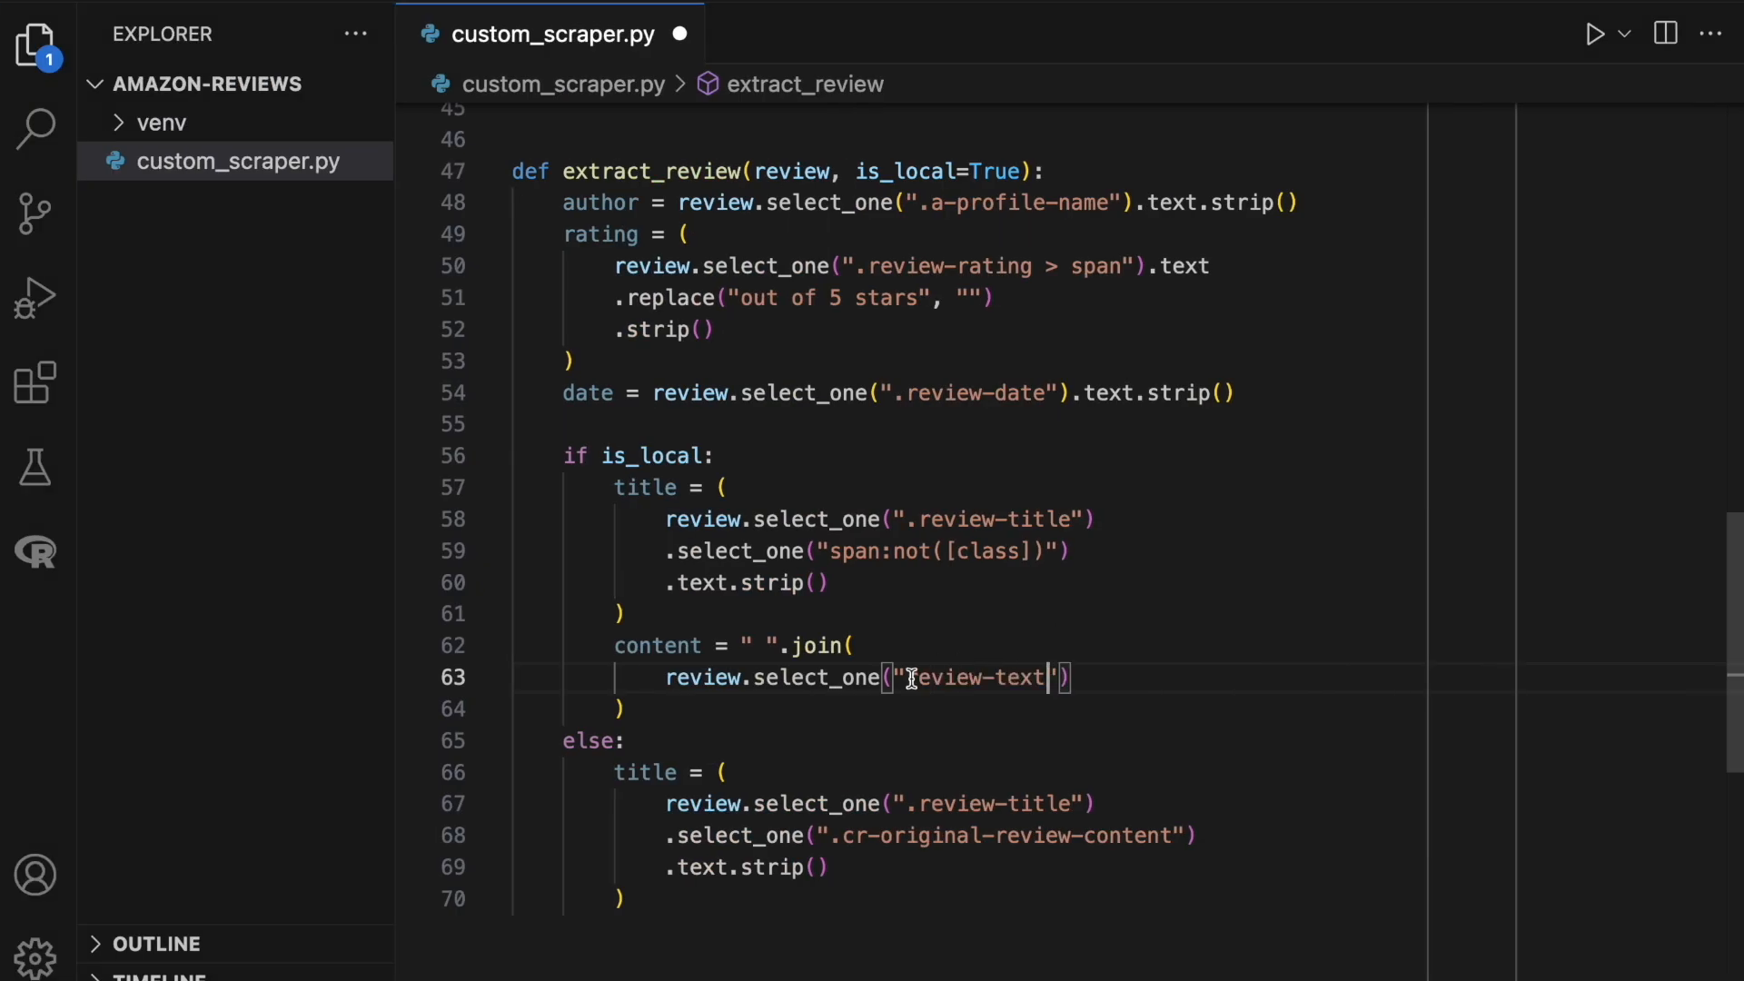
text(.stripped)
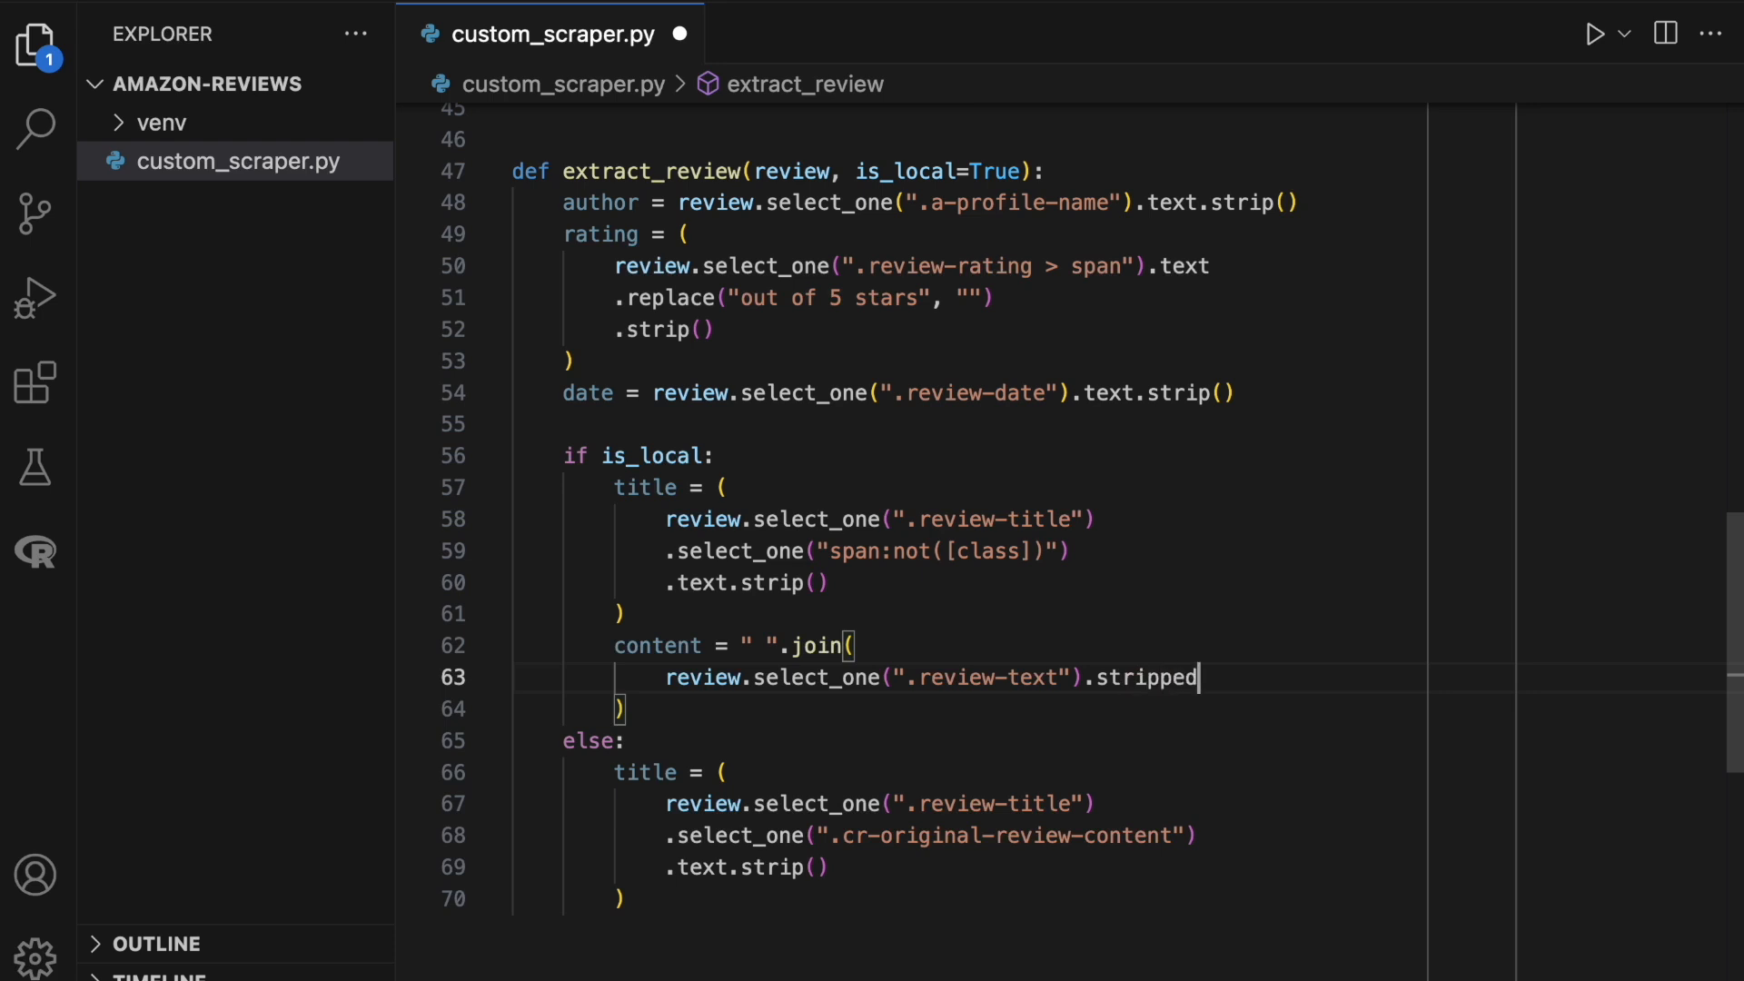
text(_strings)
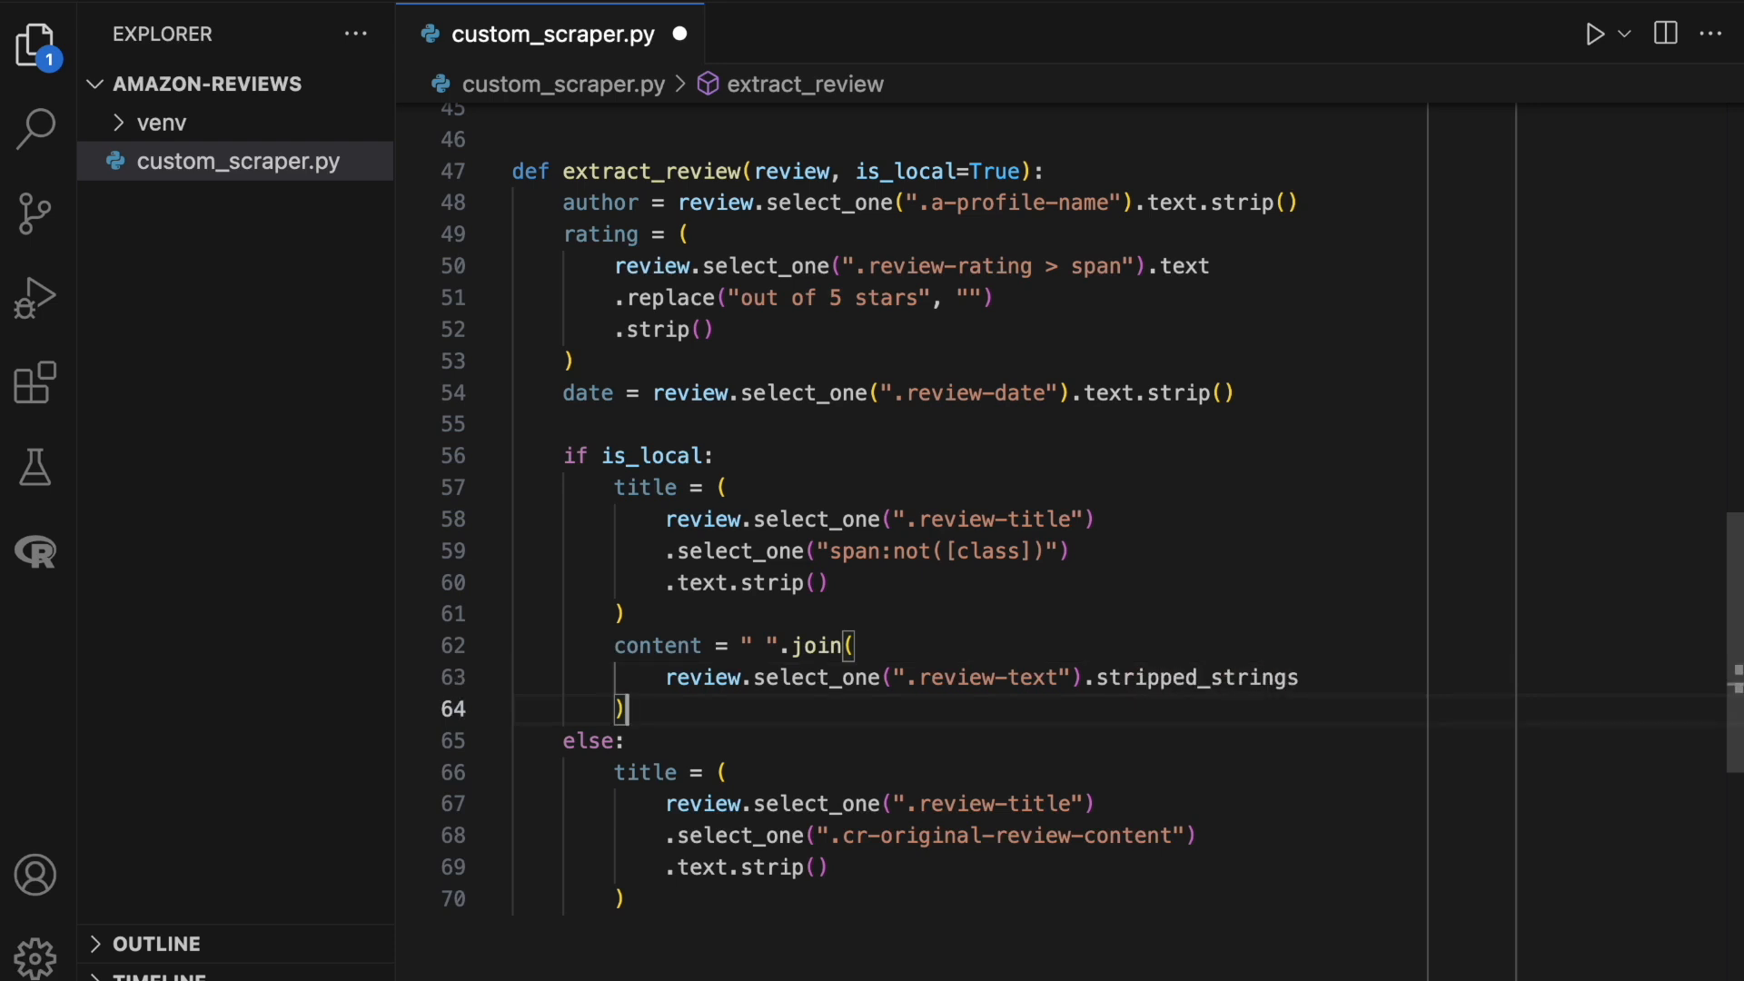
text(content =)
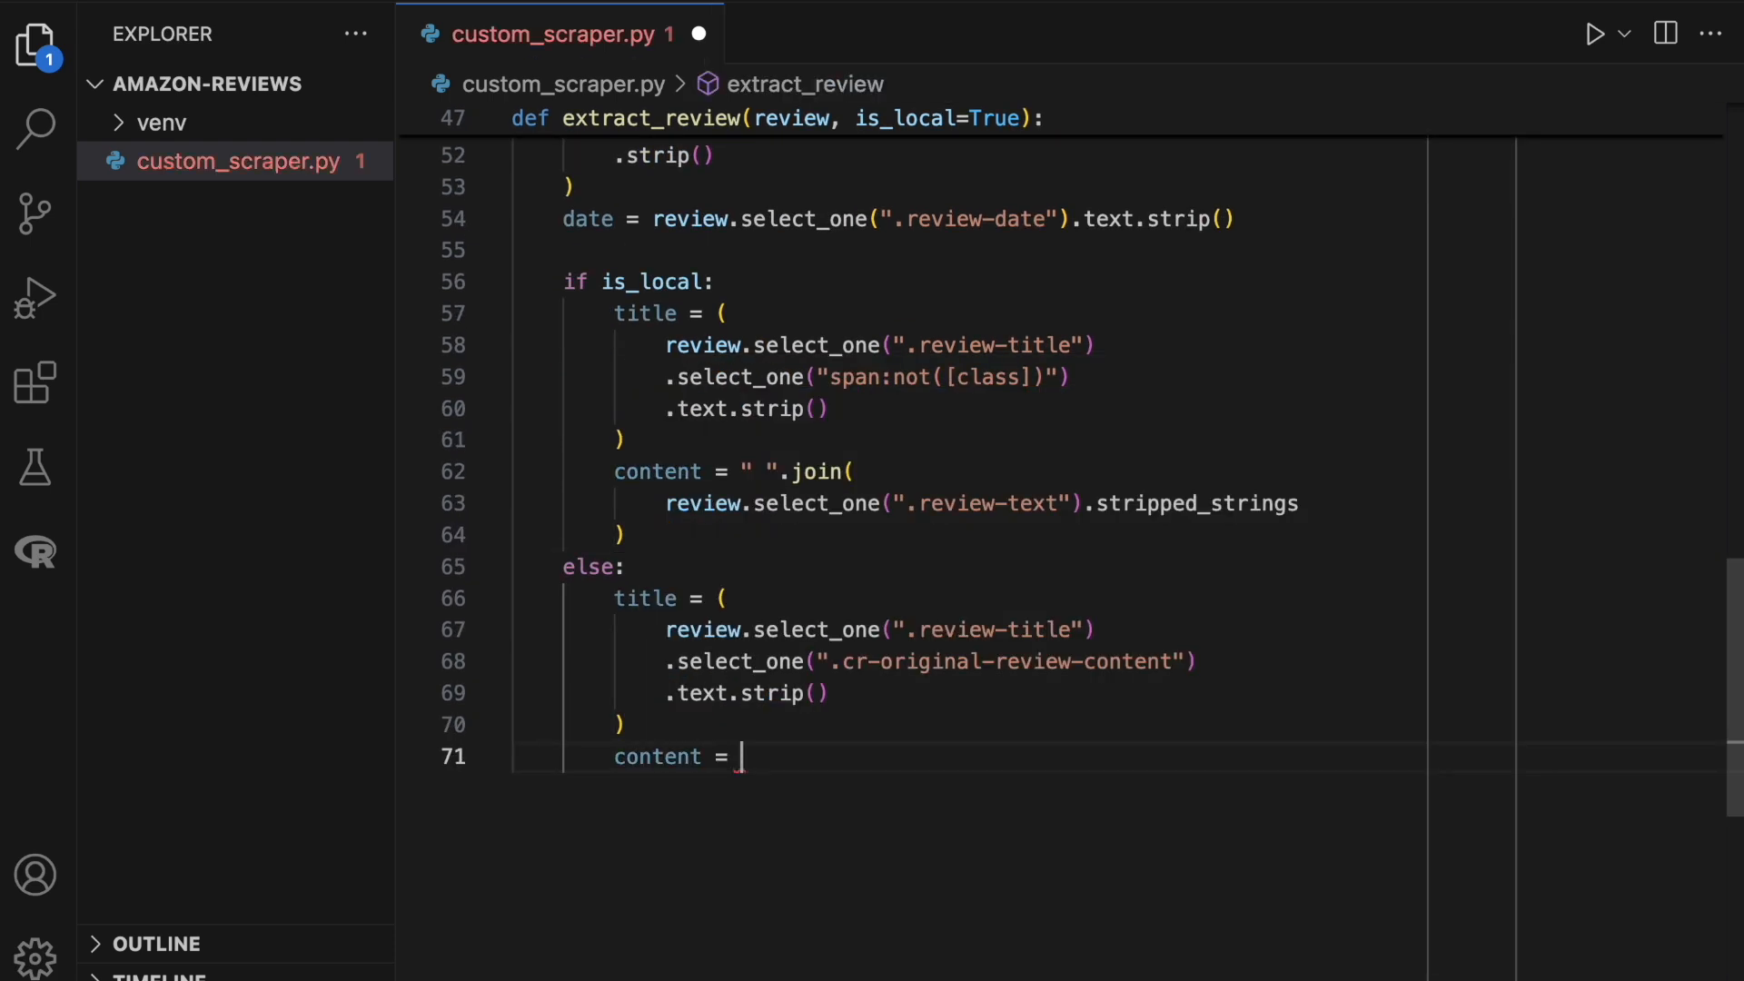
text(" ".join()
text(revie)
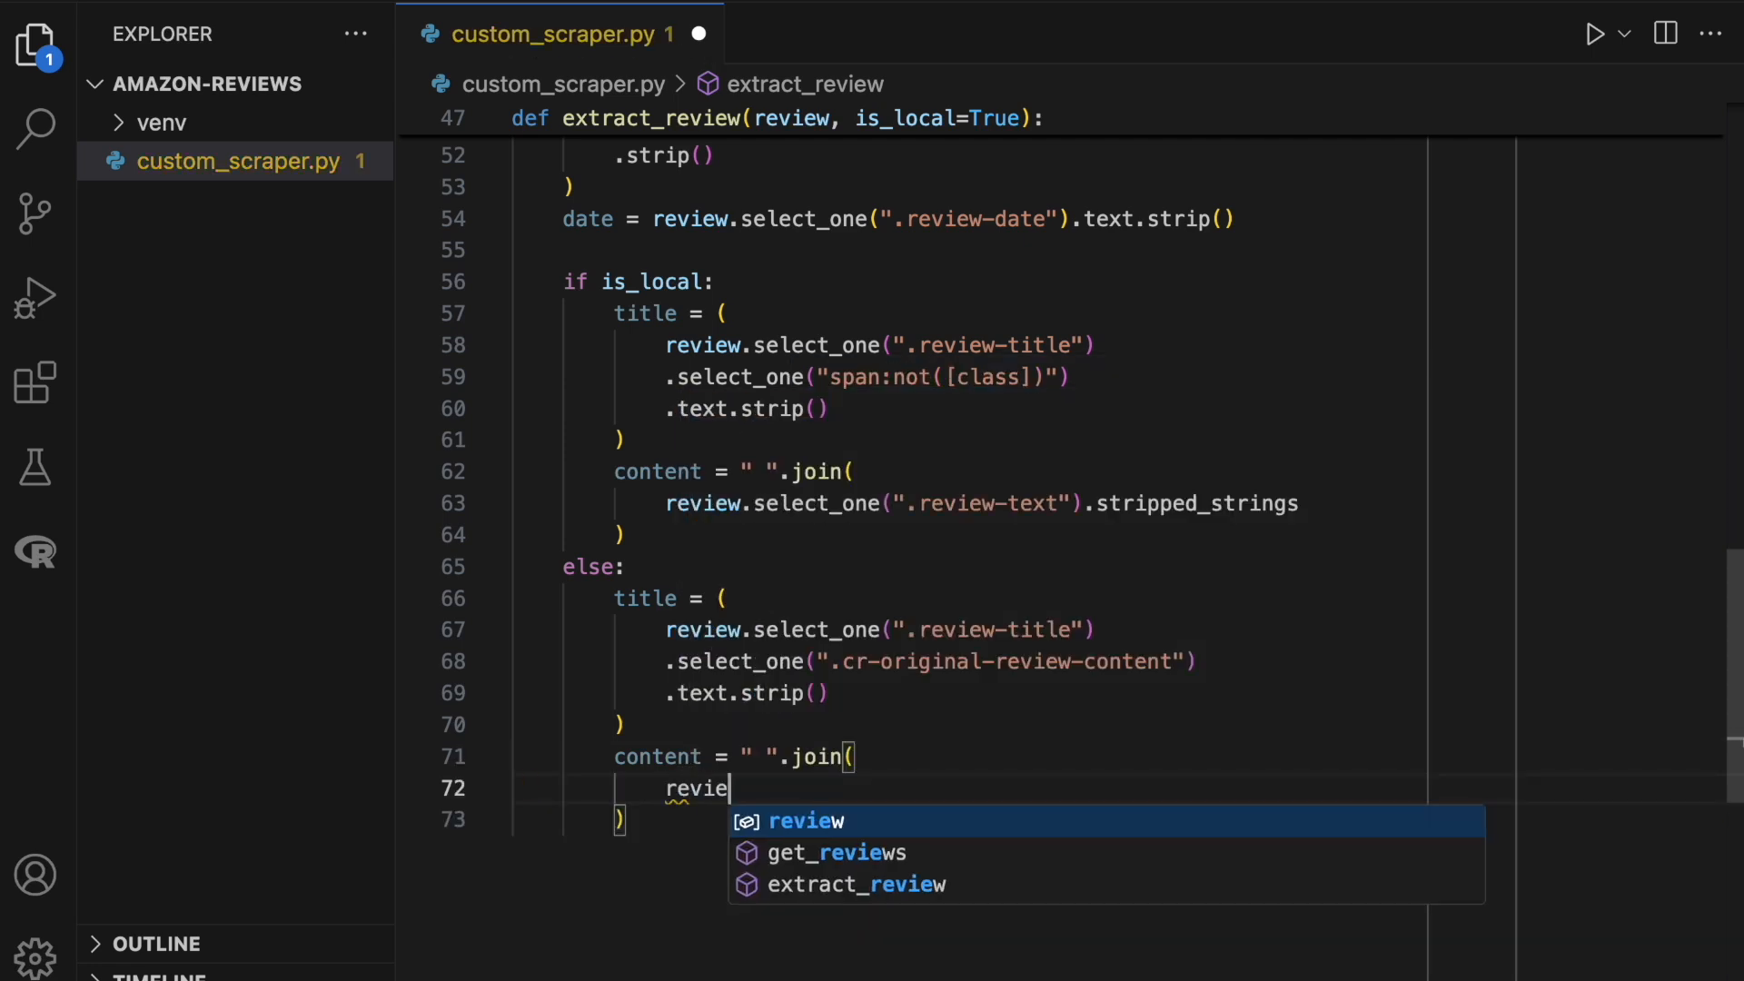
text(w.select_one)
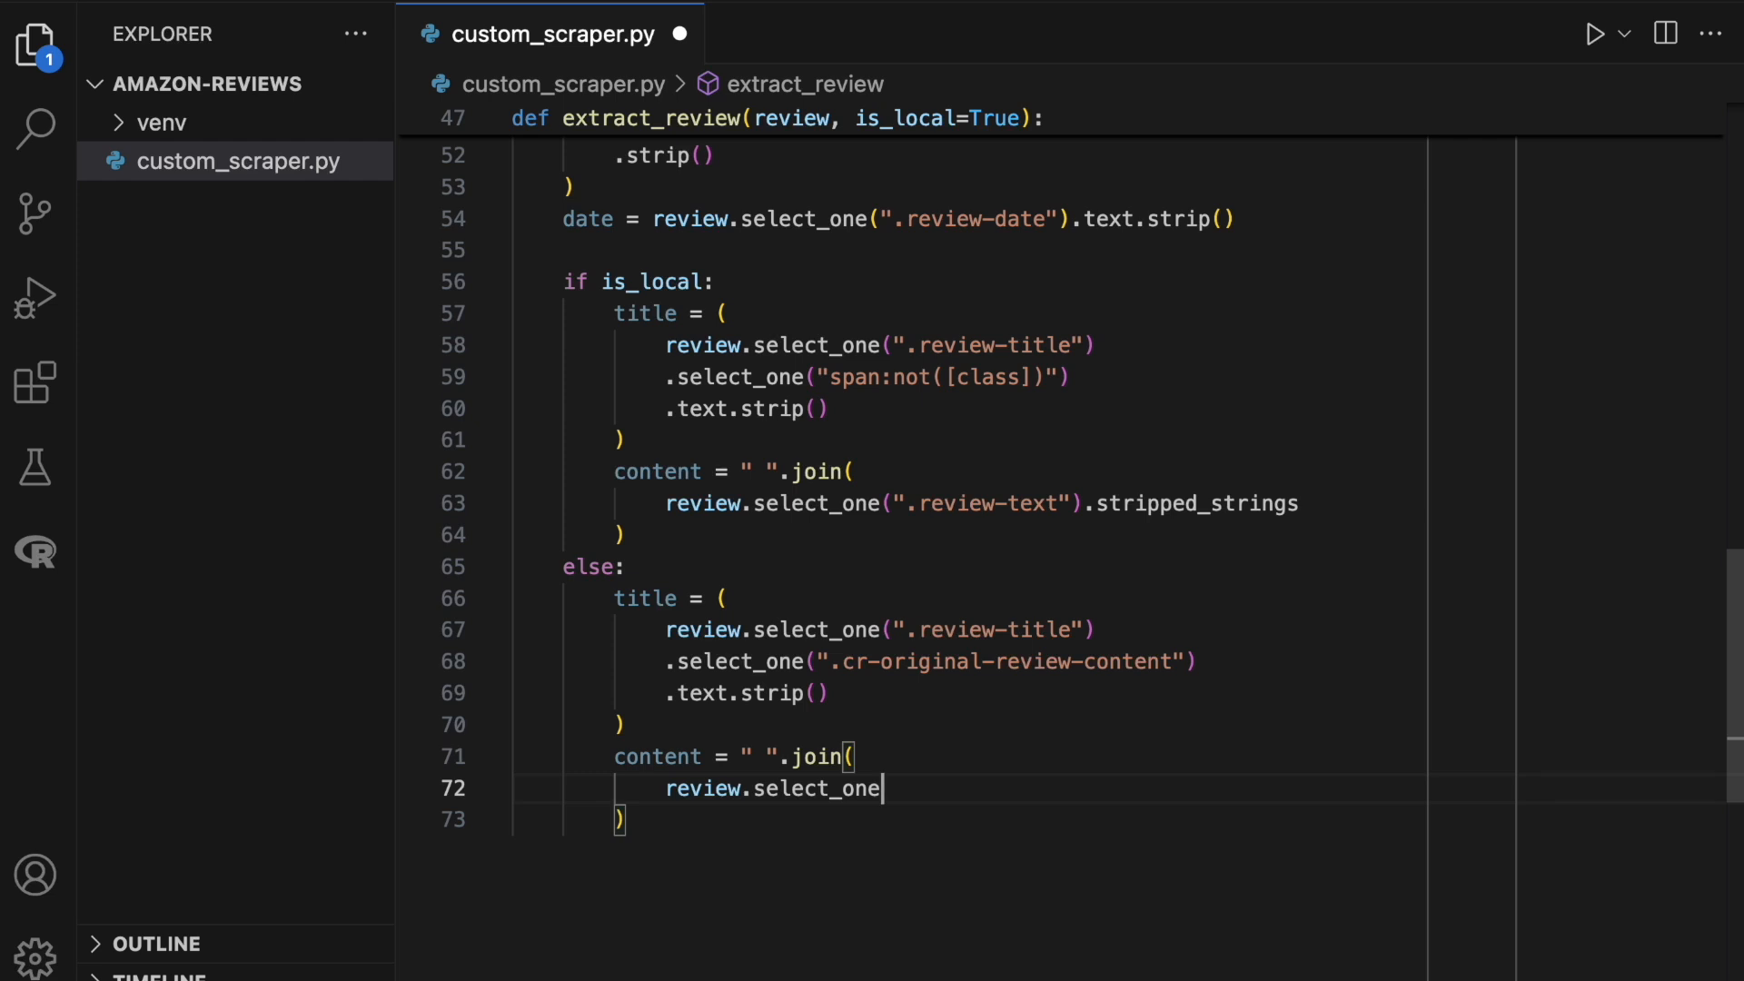
text((""))
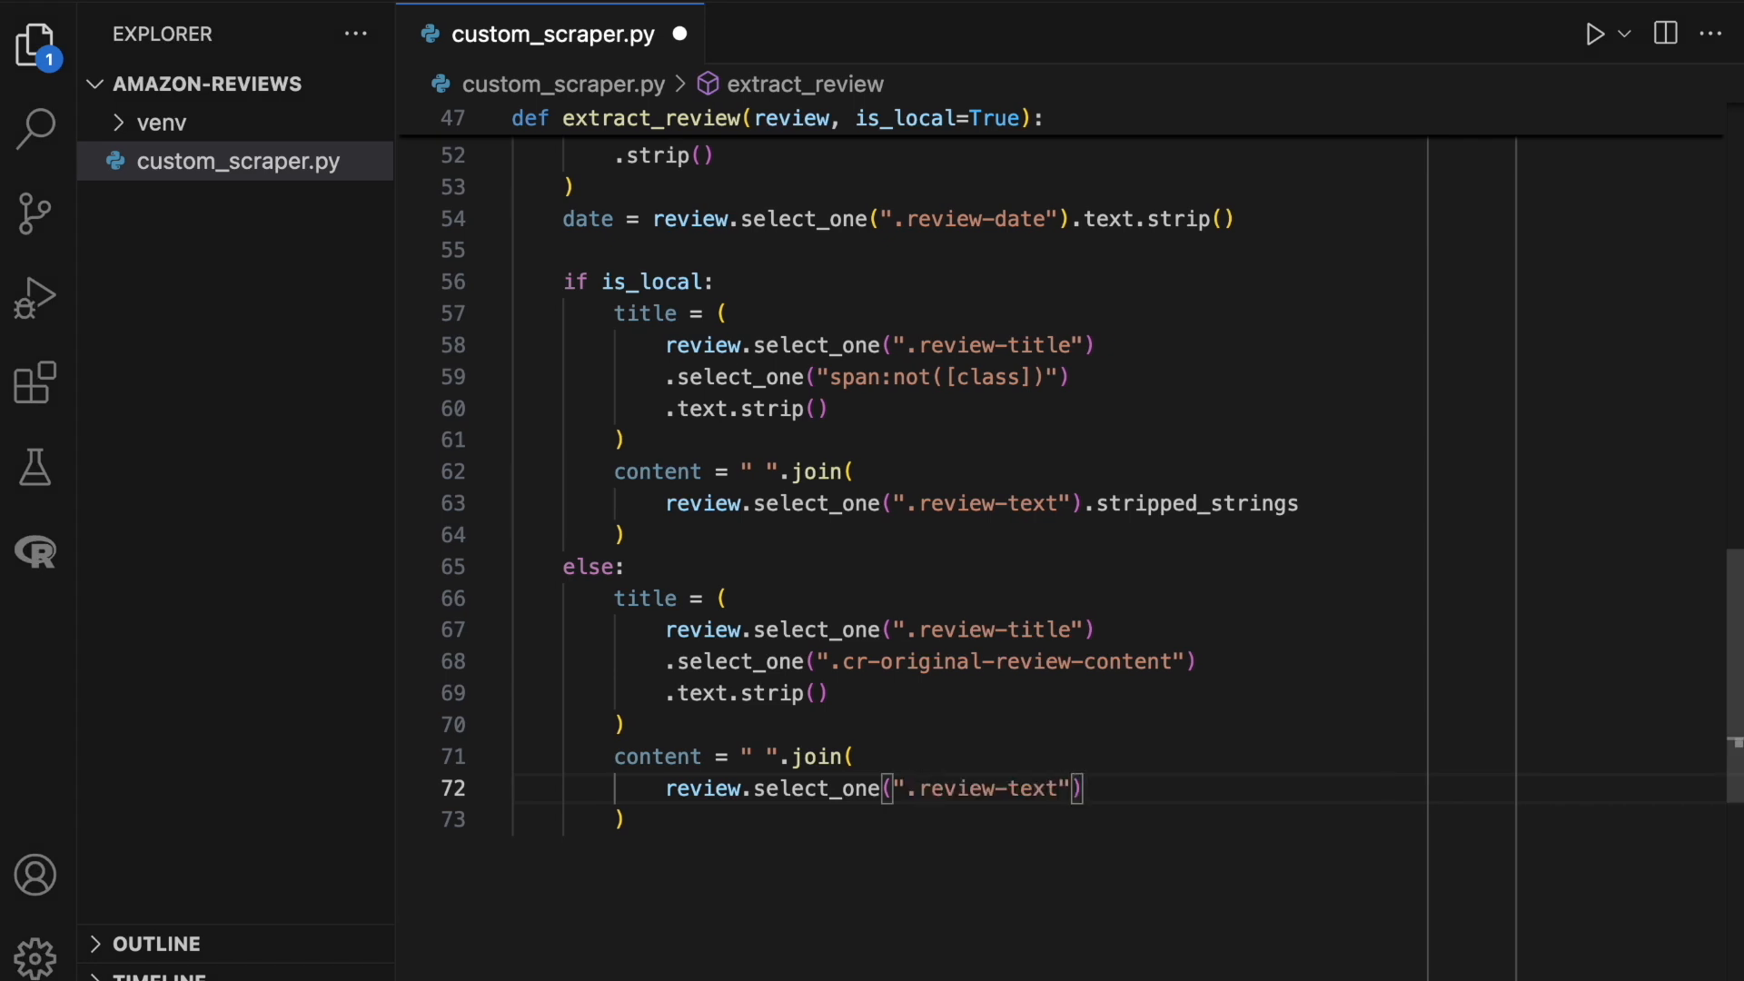
text(.select_one(".cr-original-review-content)
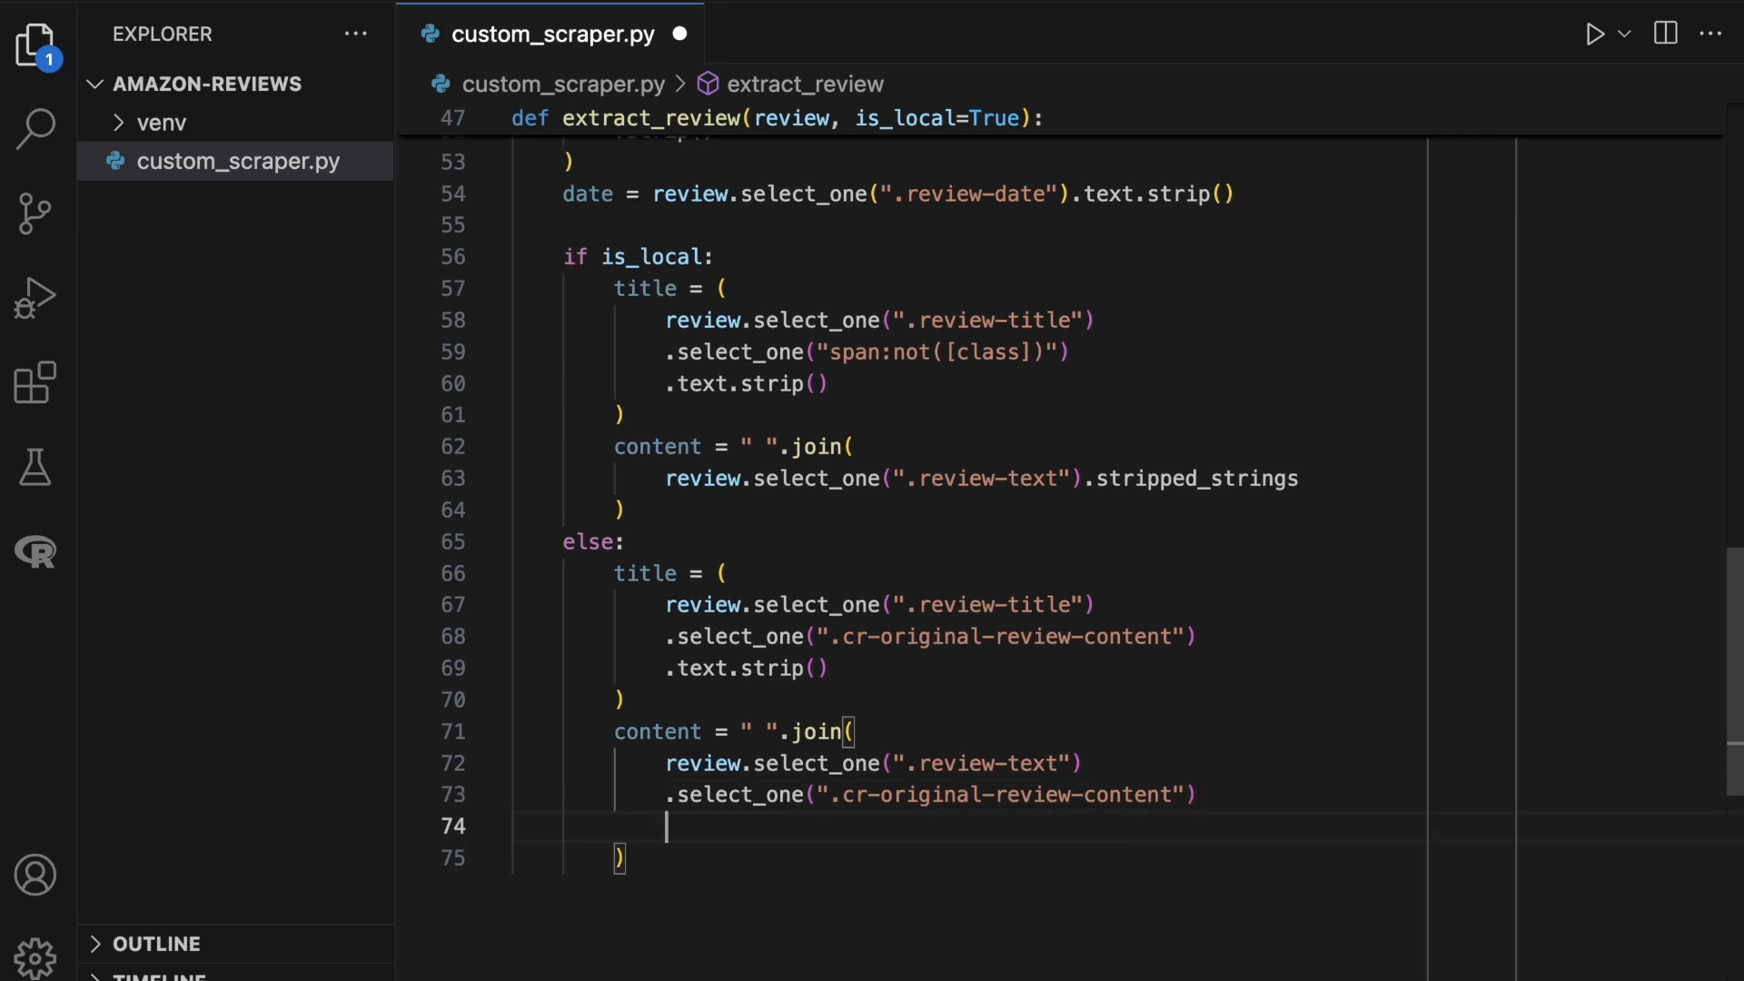
text(.stripped_strings)
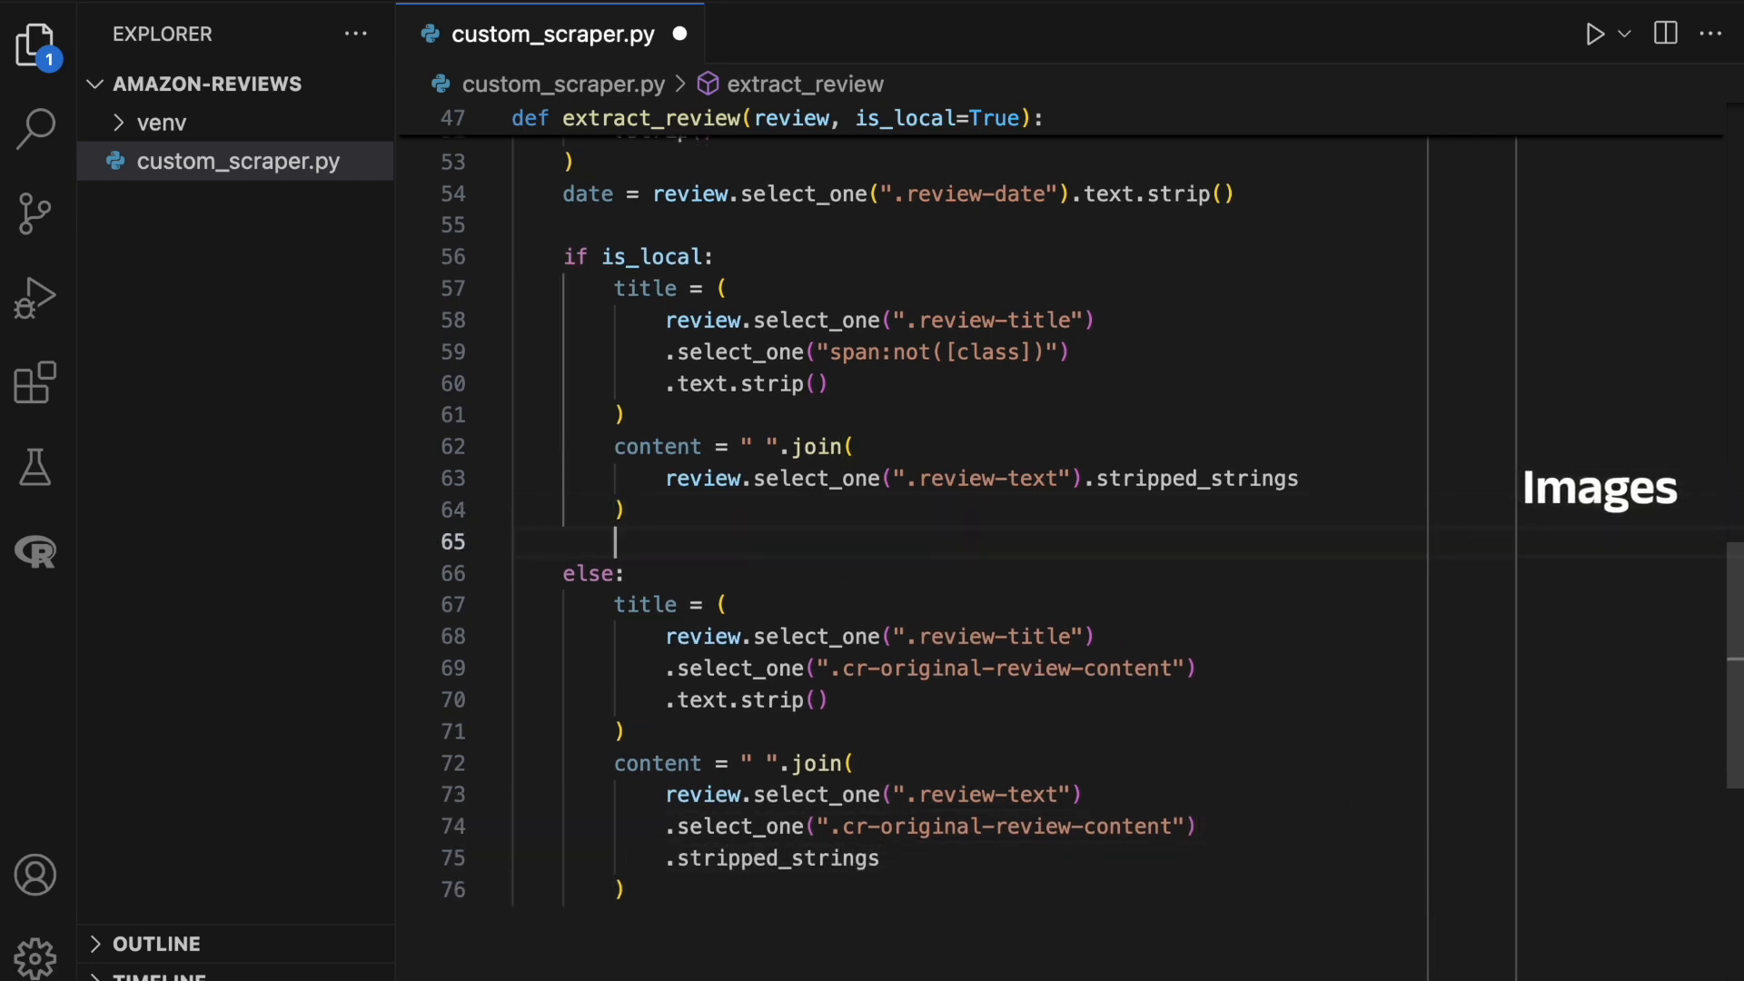
Define an img_selector line in each branch of extract_review.
text(img_selector = ".review-image-tile)
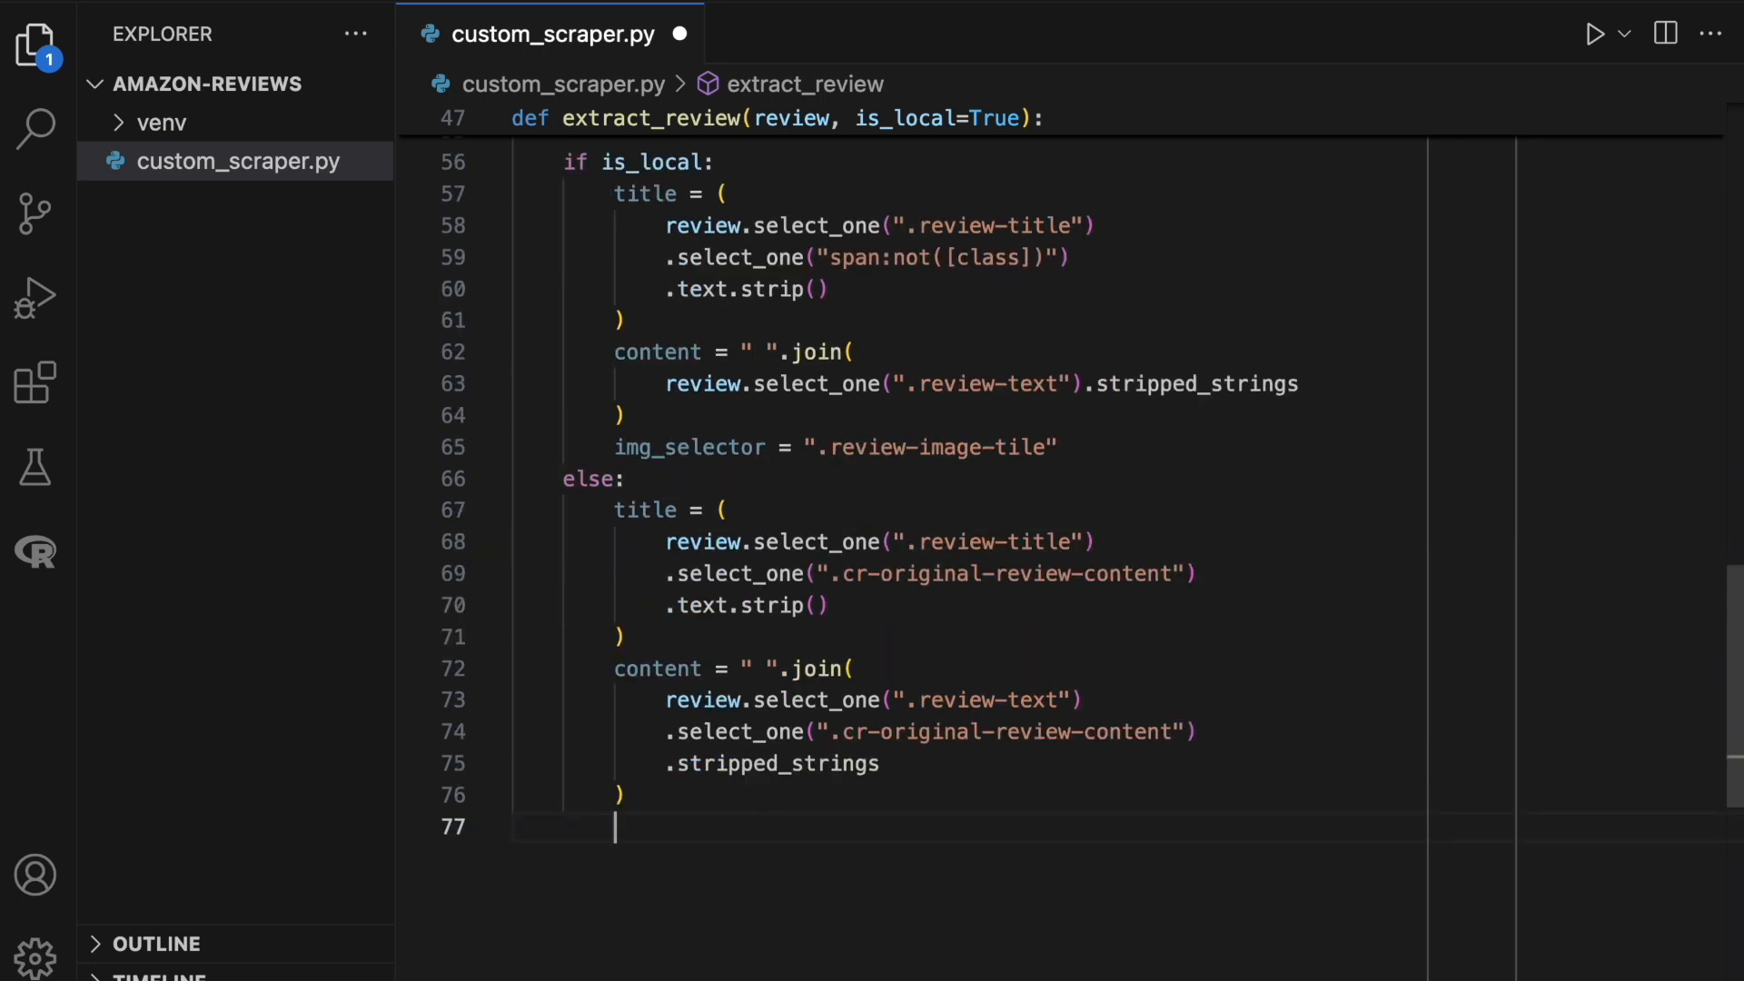
text(img_selector =)
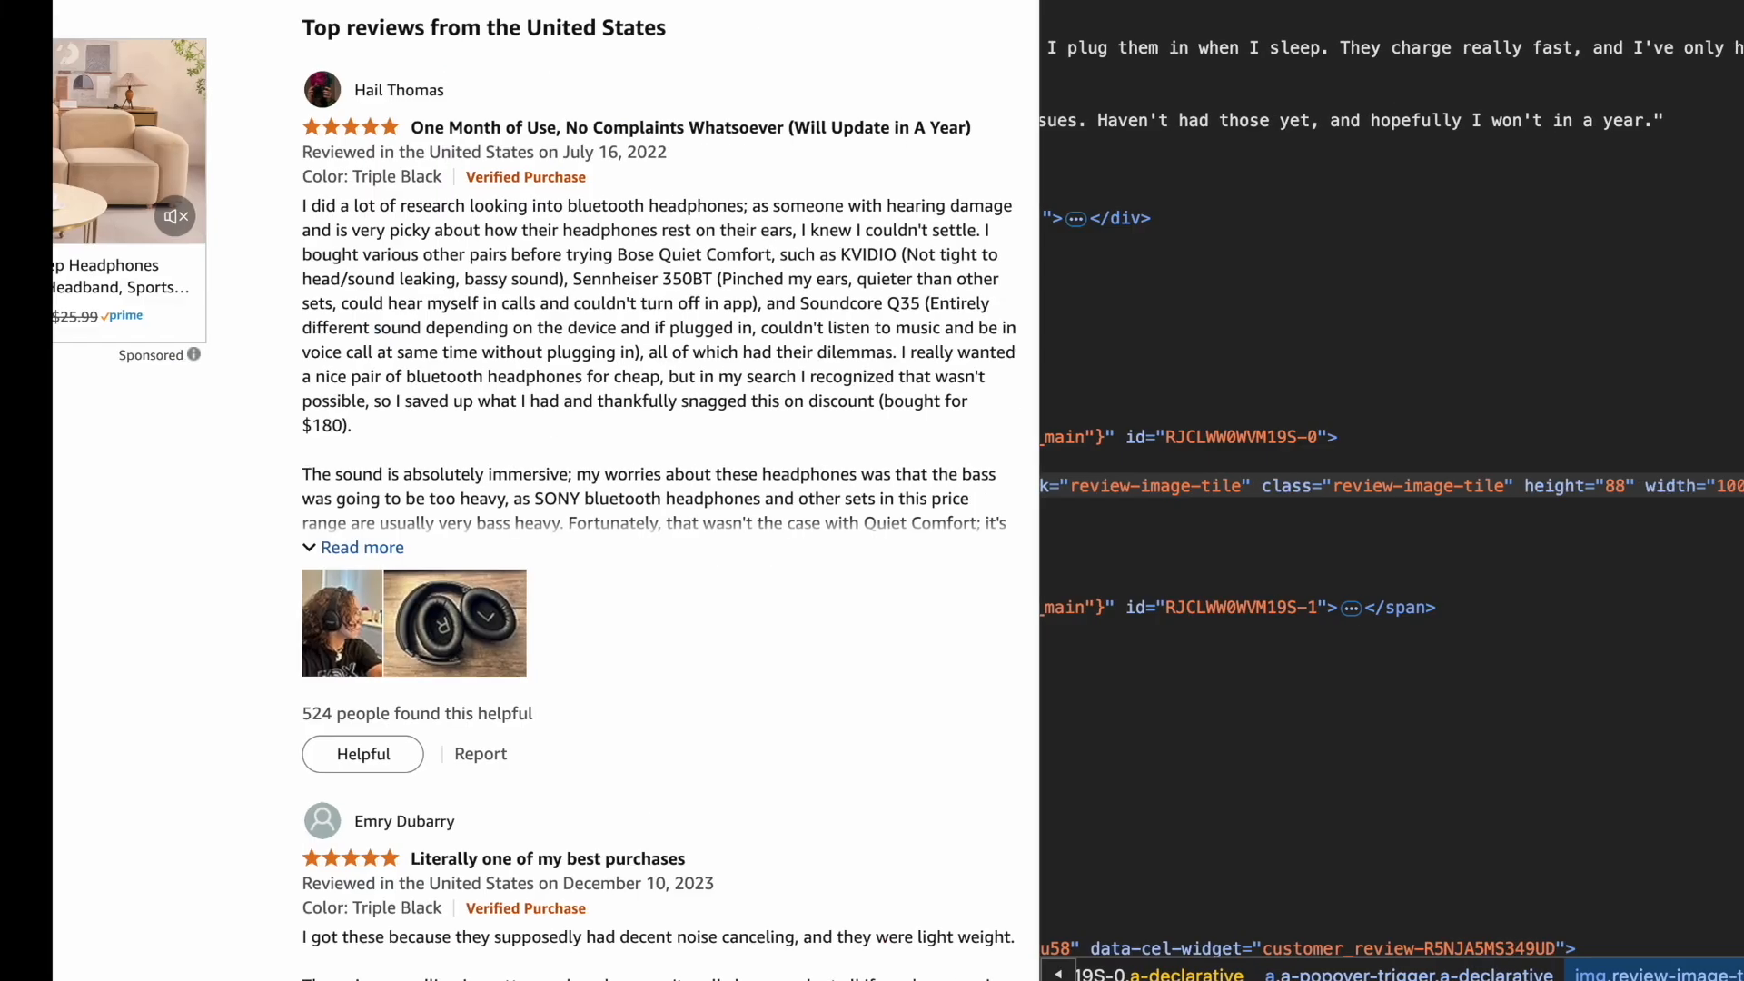
scroll(down, 3)
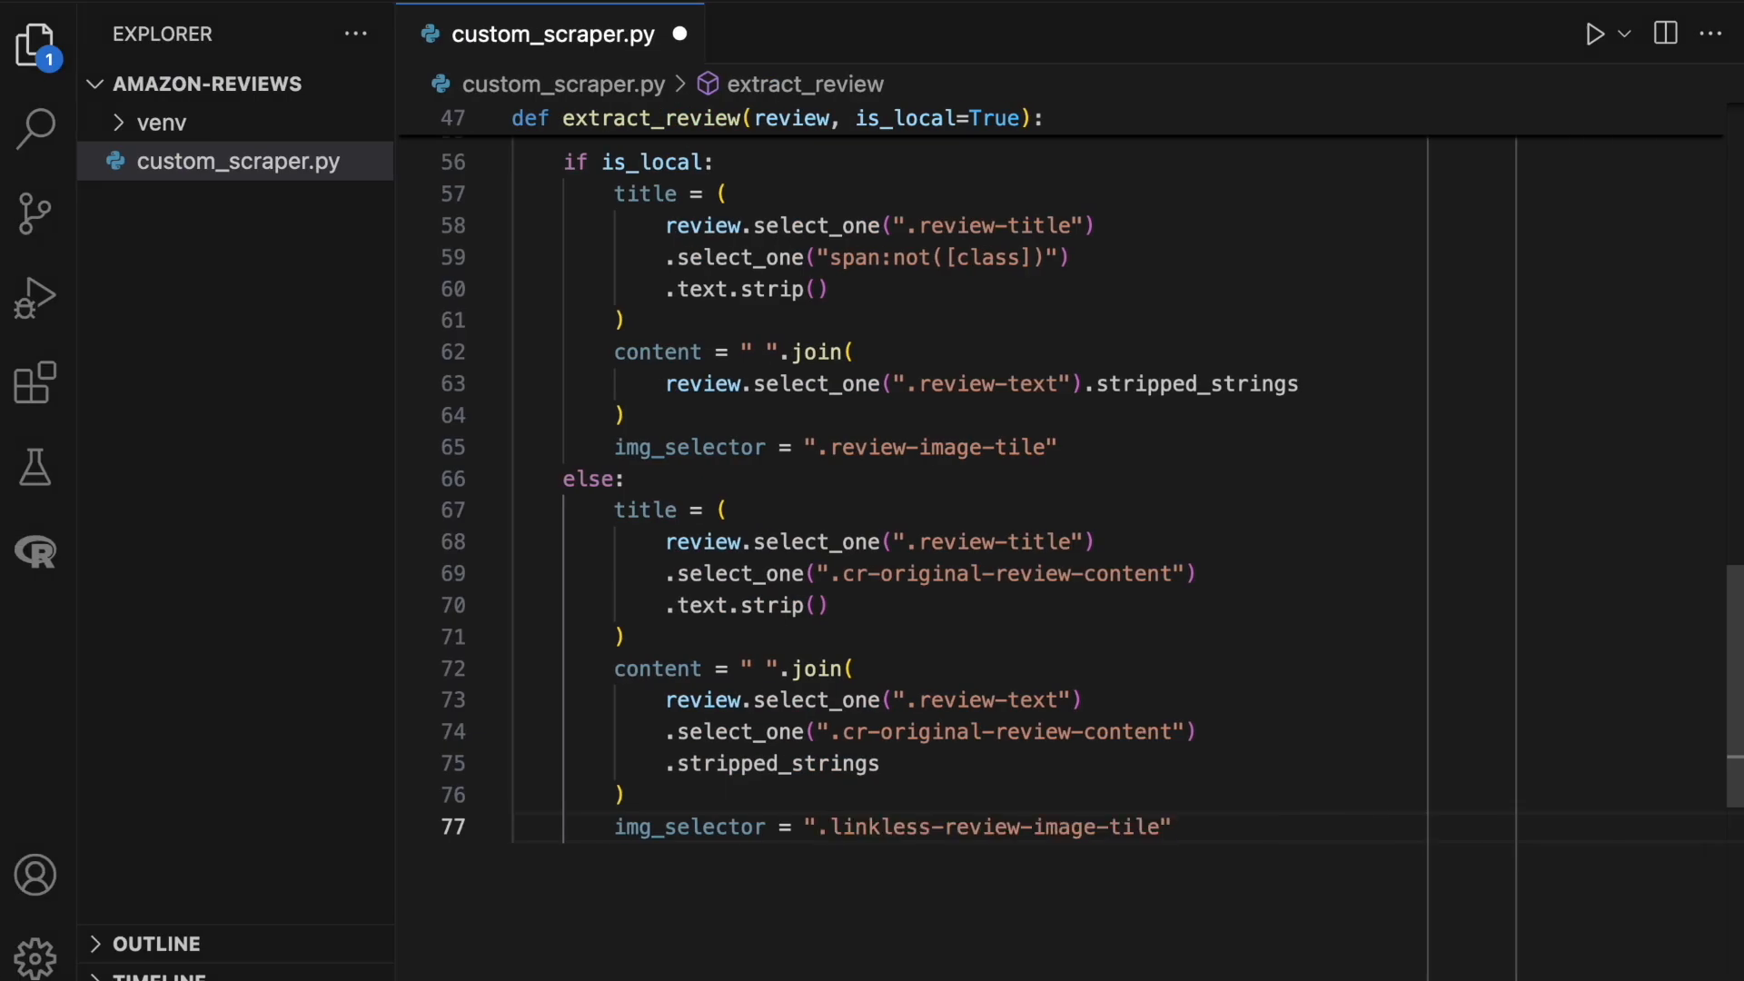
Select image_elements with img_selector and collect their data-src into images, else None.
text(image)
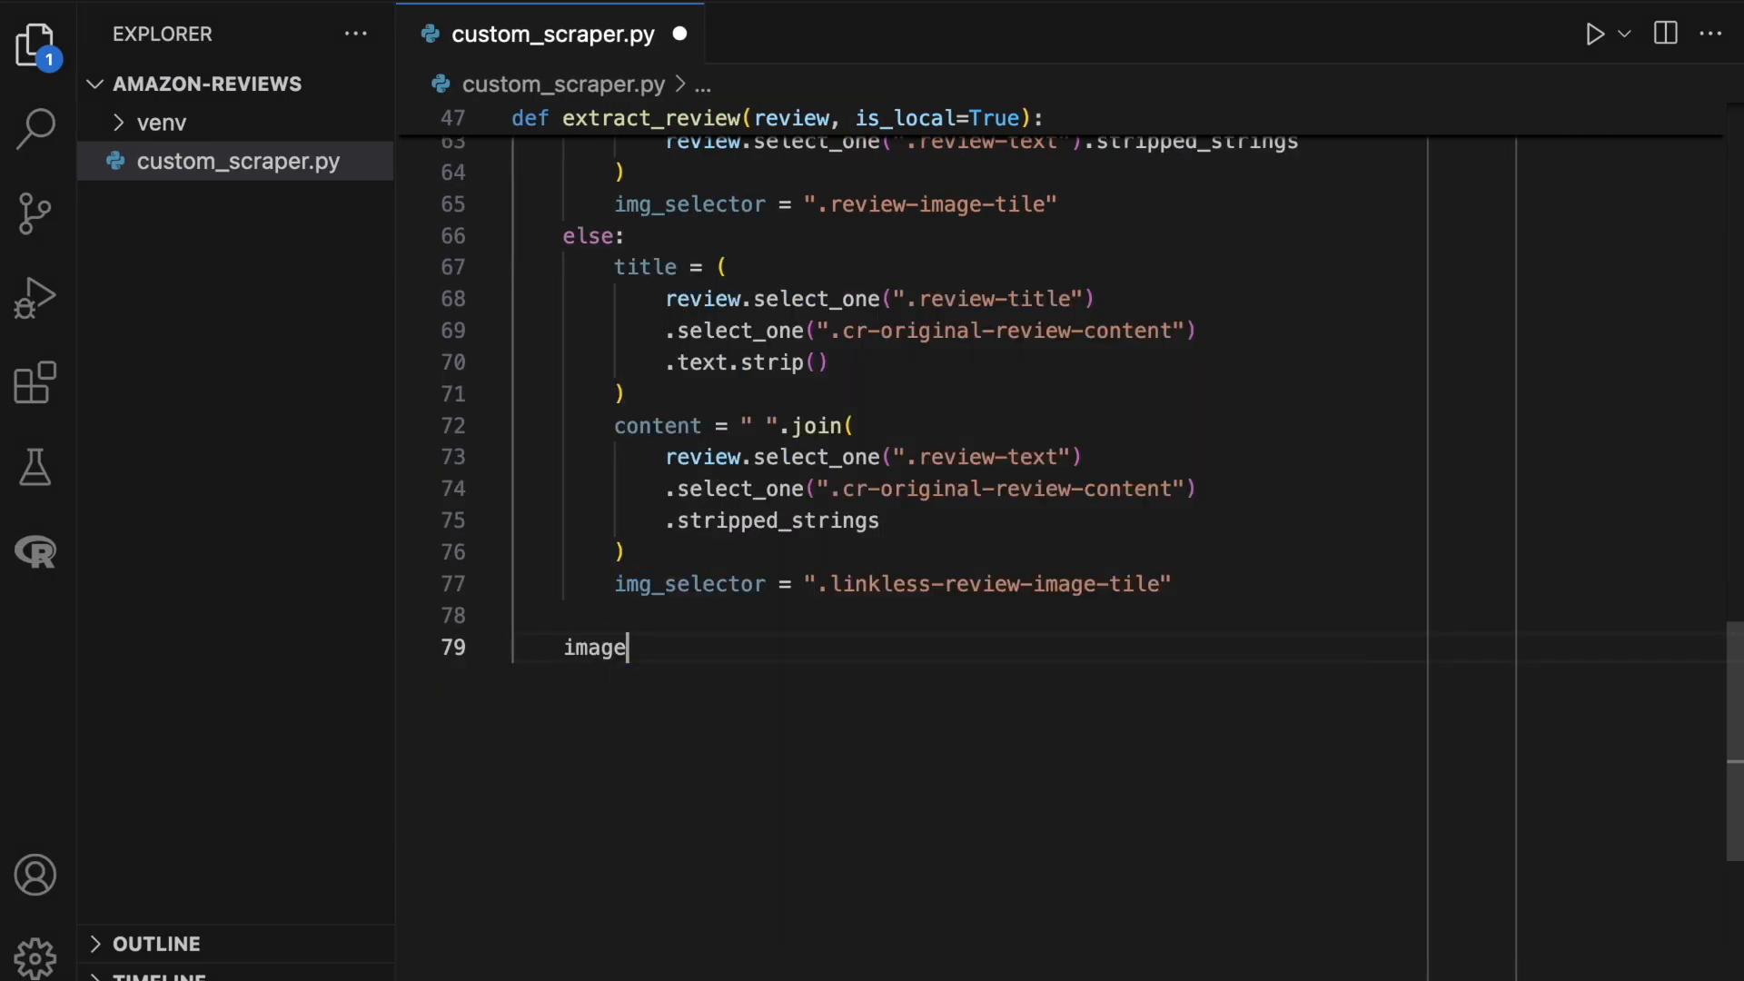
text(_elements)
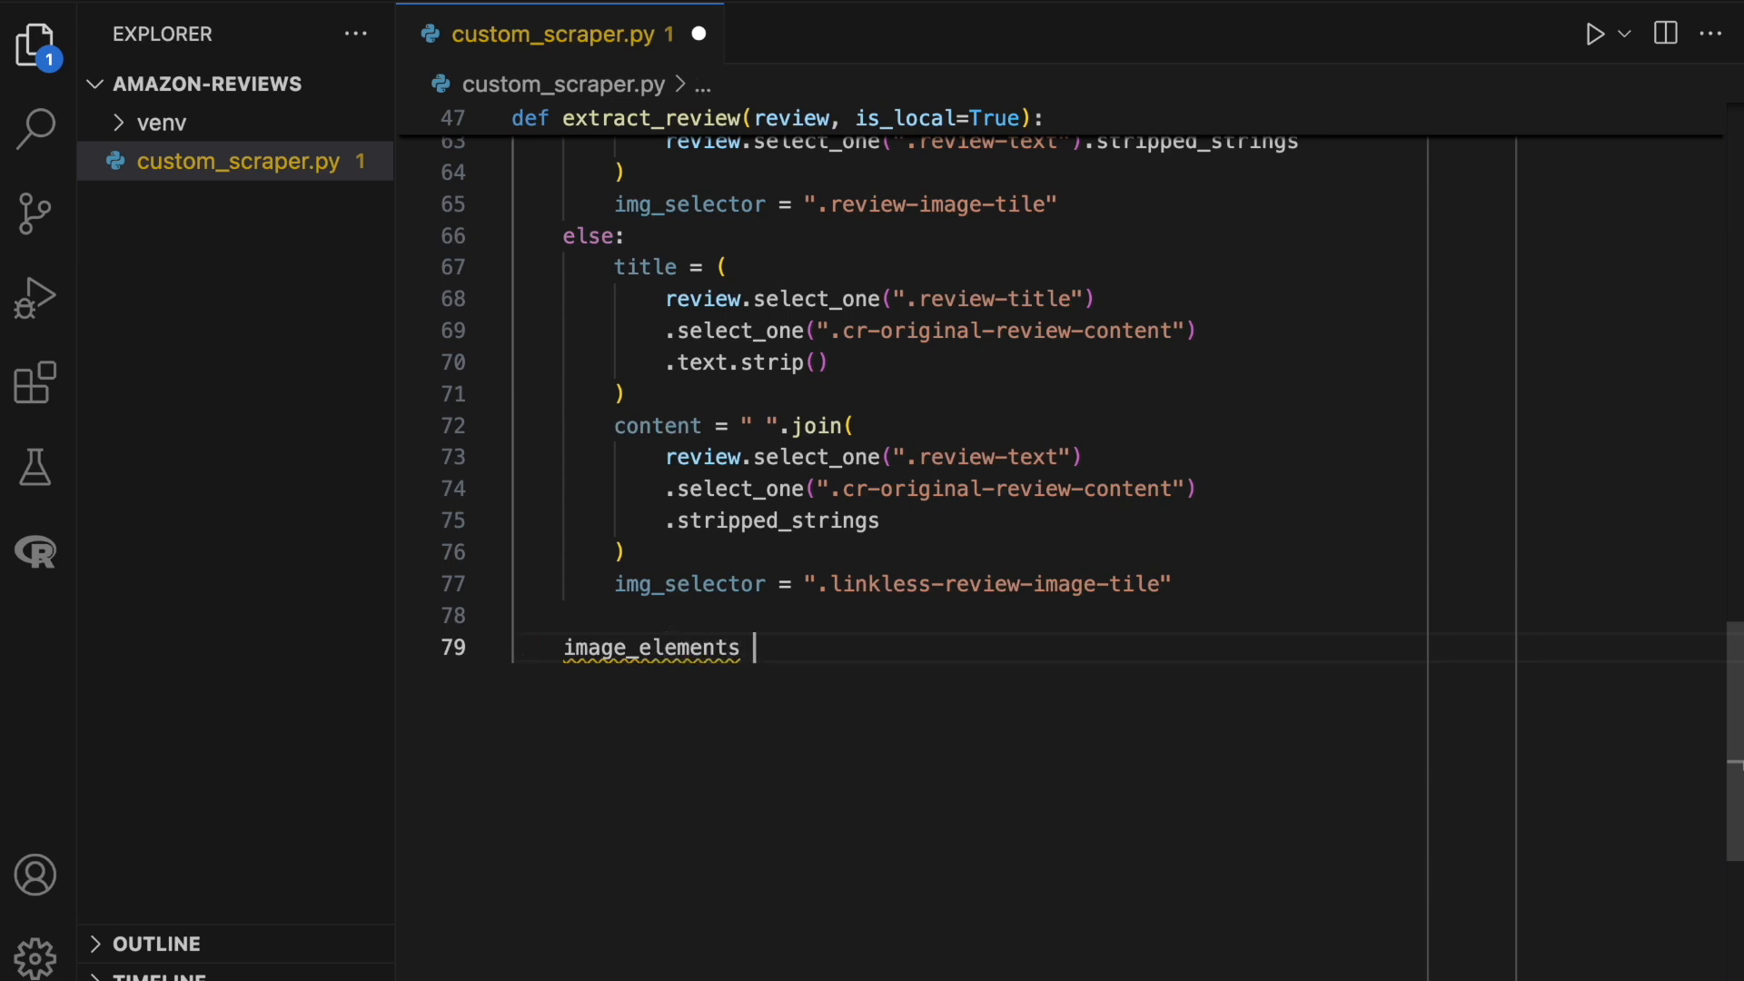
text(= review.se)
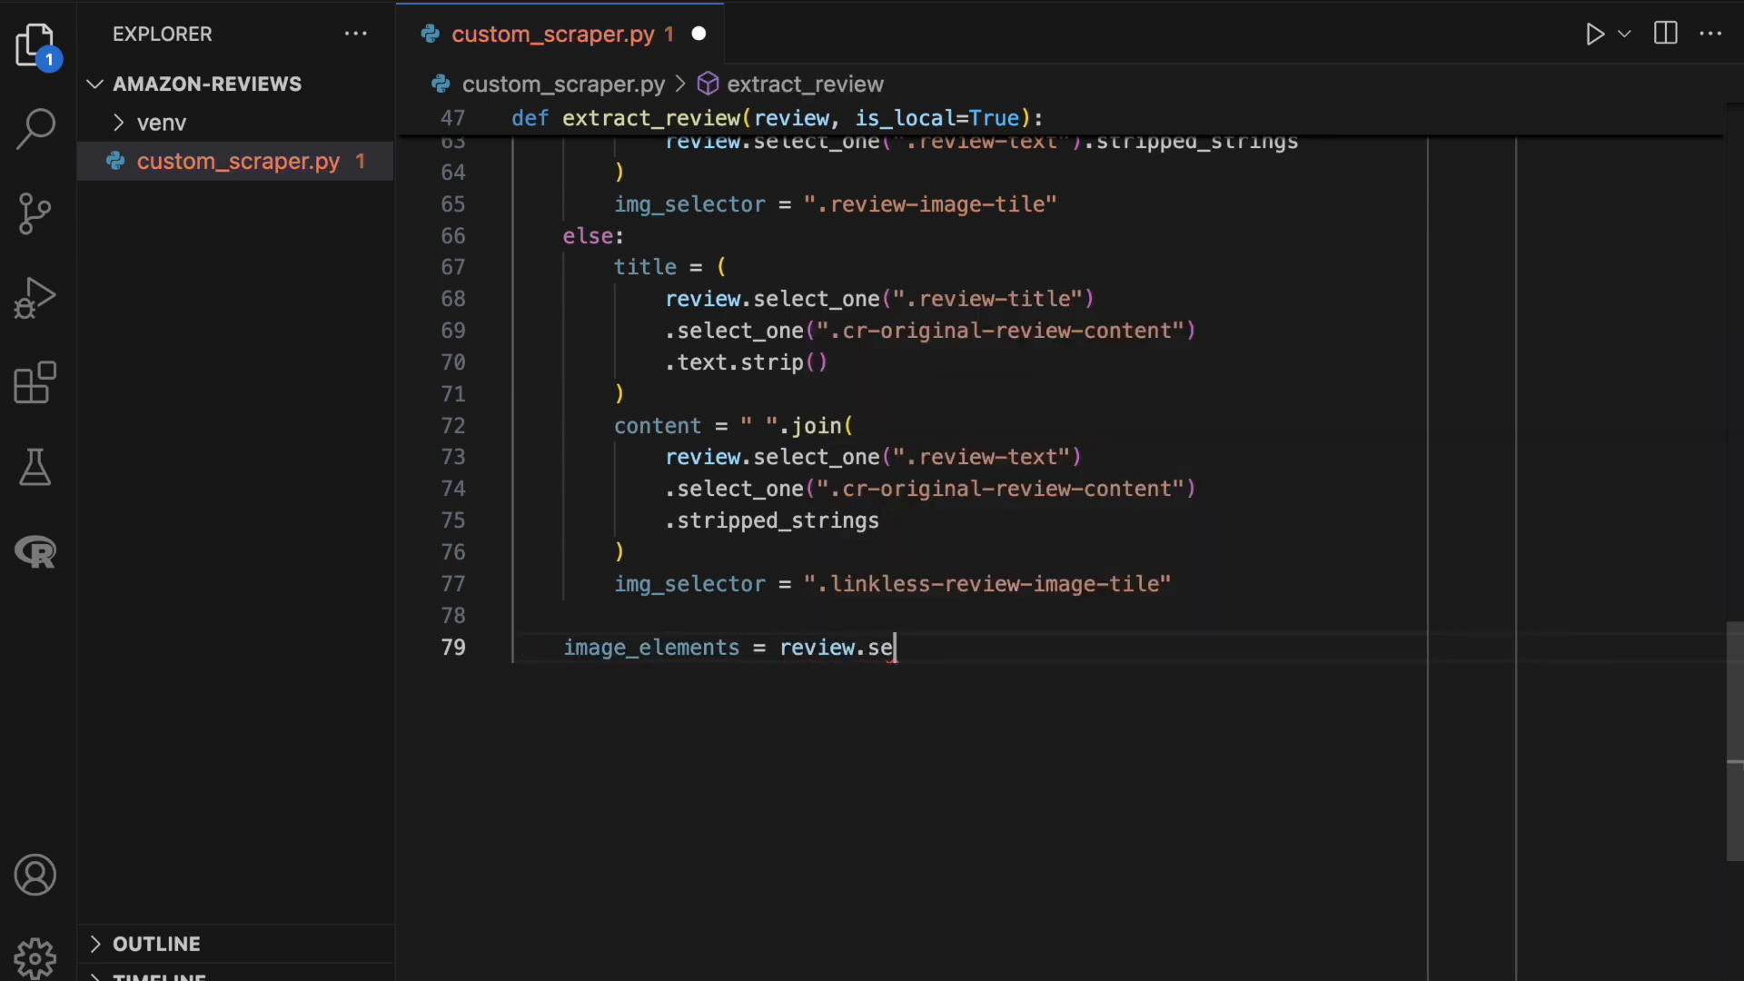
text(lect(img_selector)
text([)
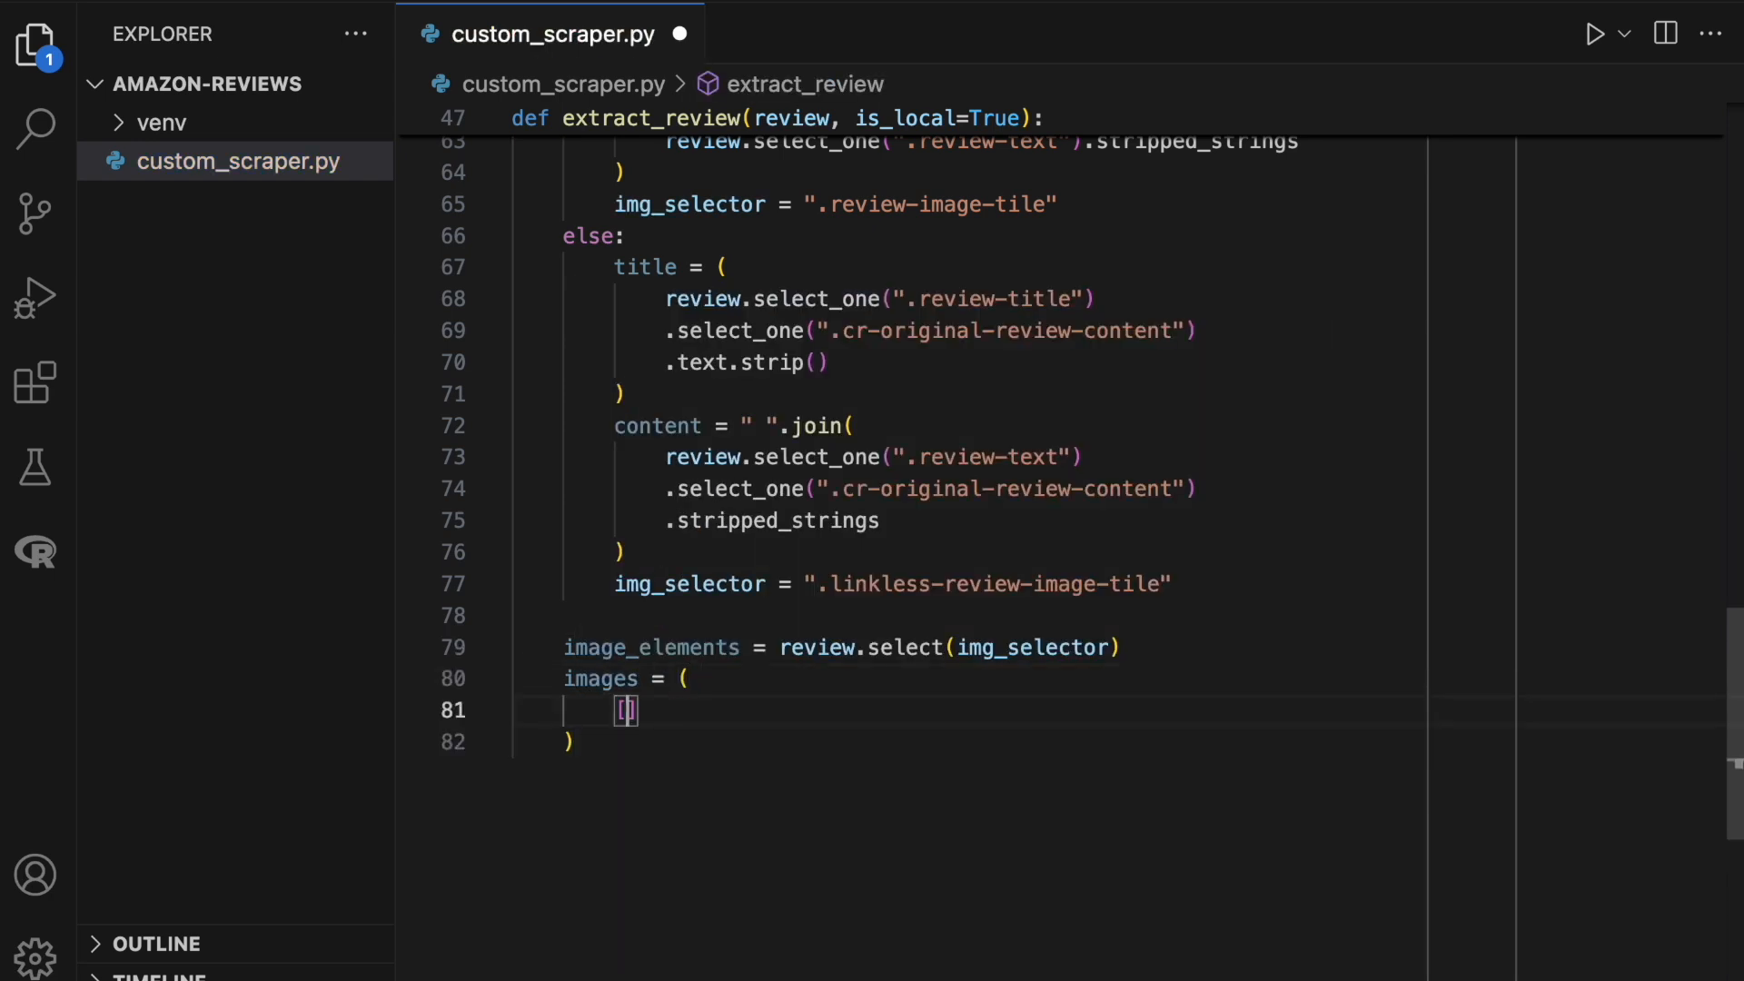
text(img.attrs[")
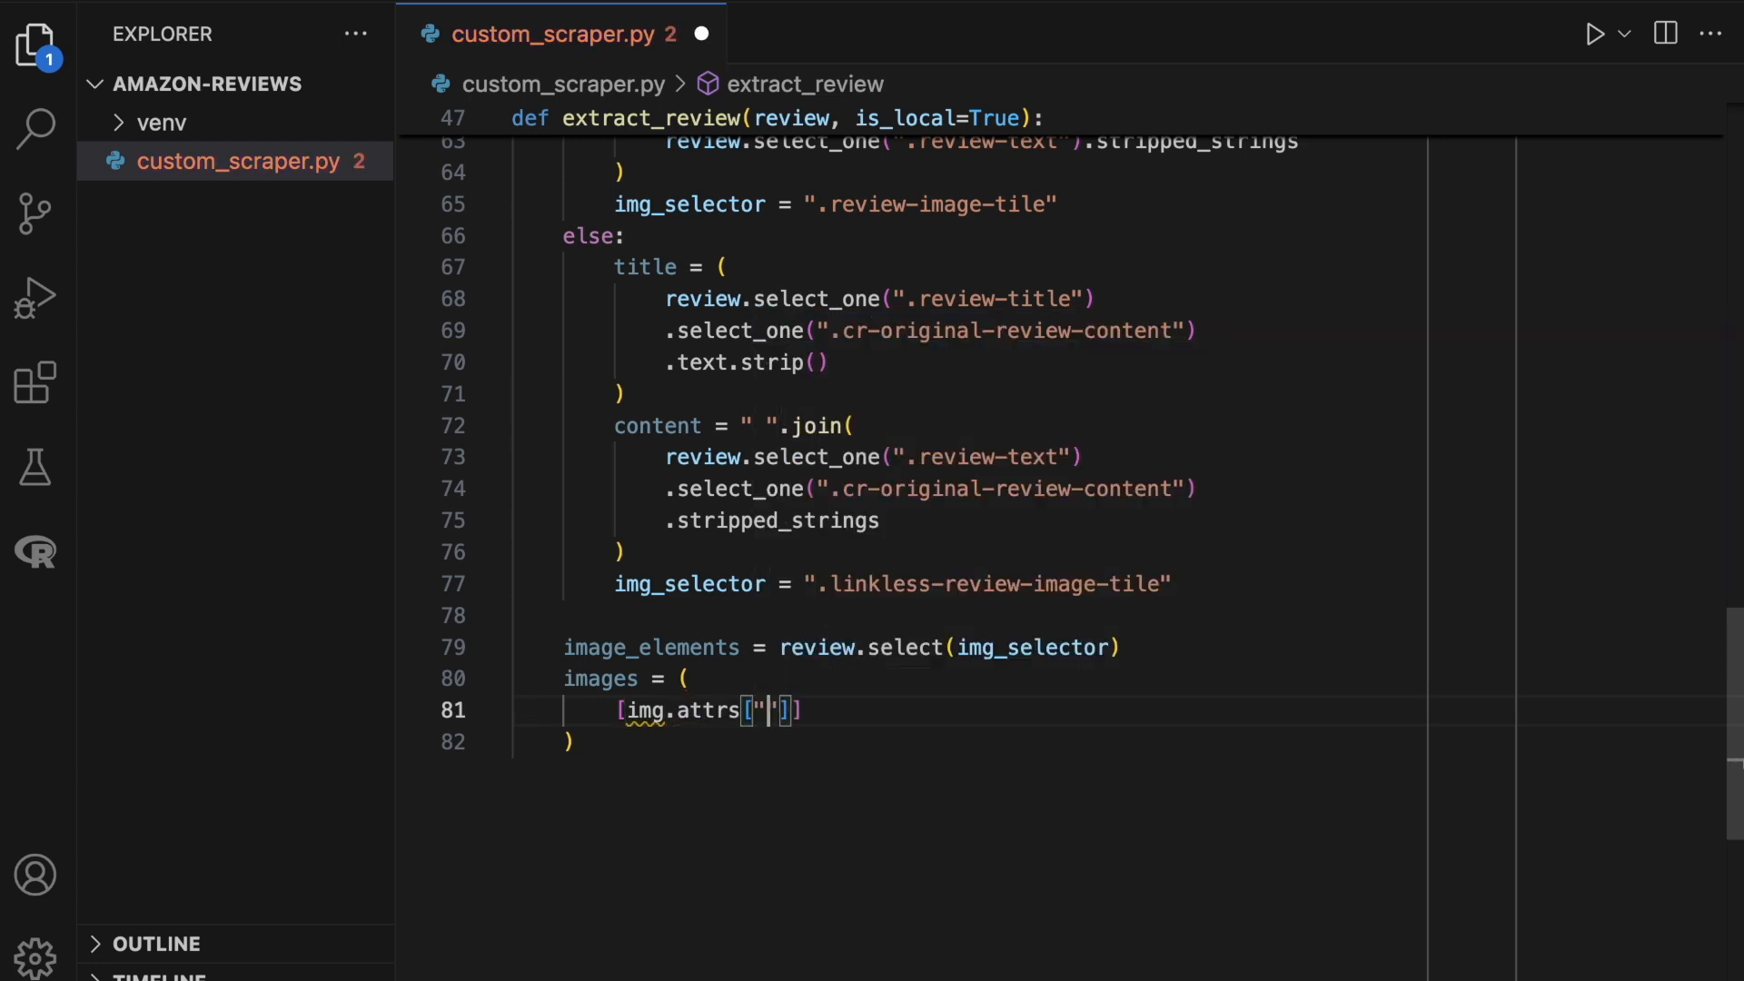
text(data-src)
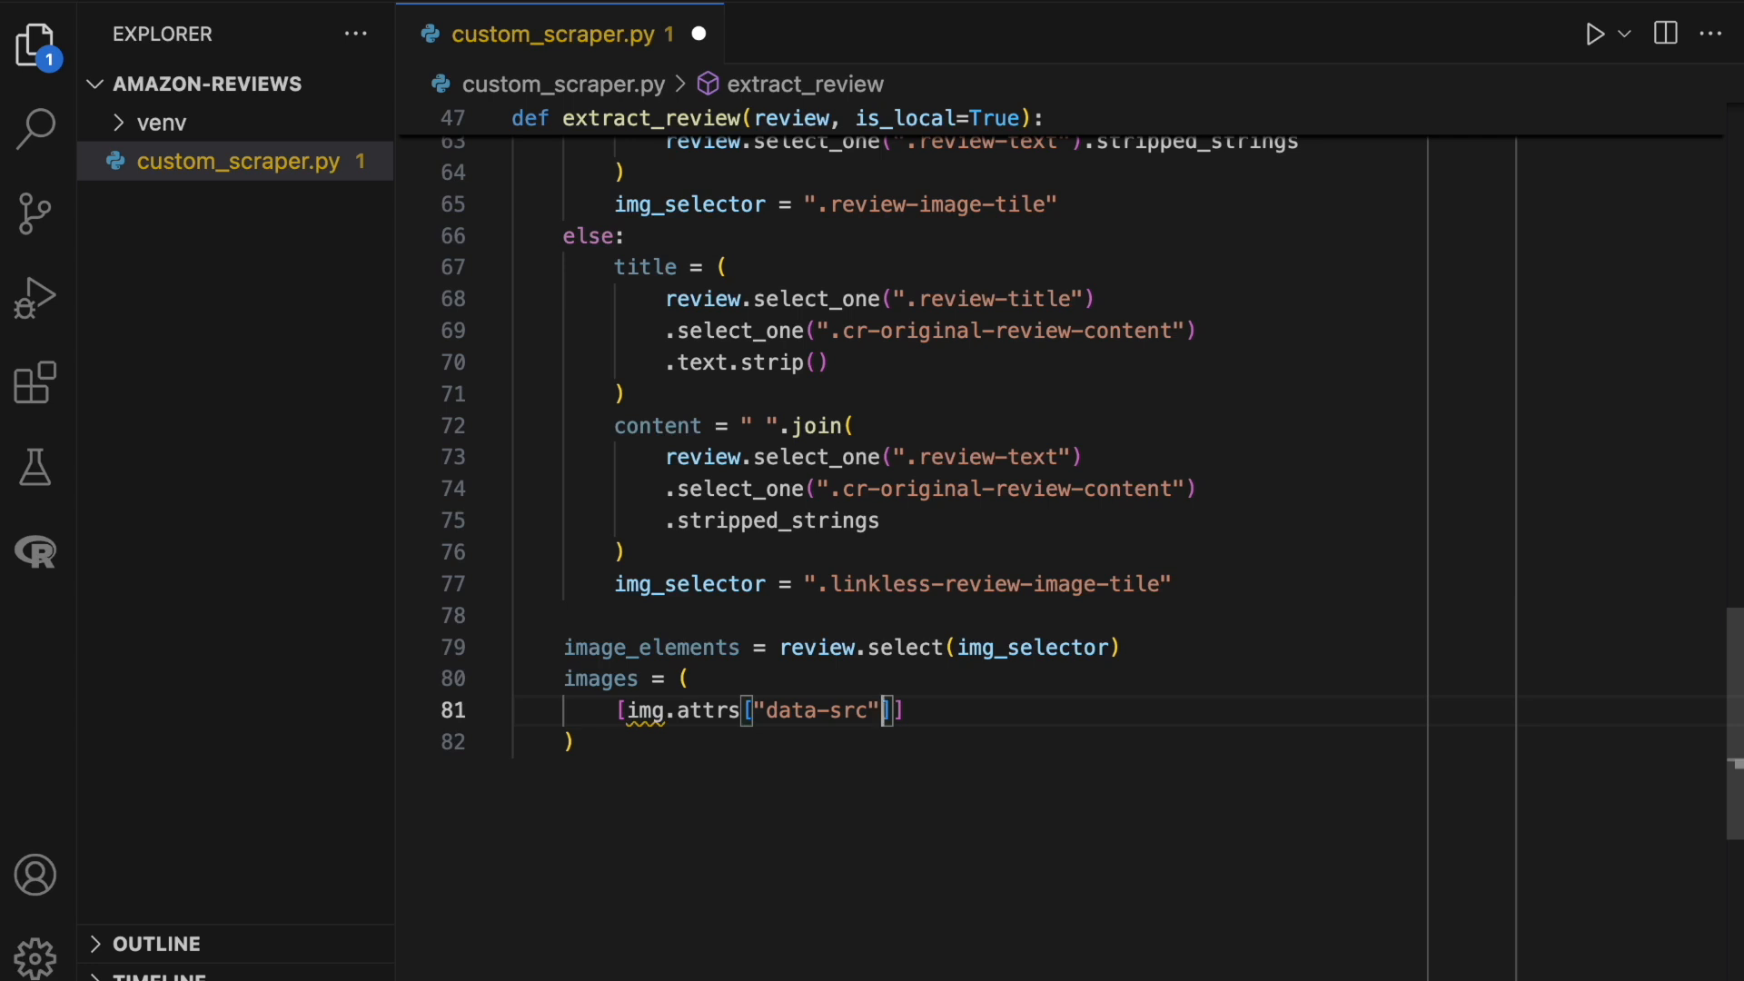
text(for img in image_elements)
text(if image_elements else None)
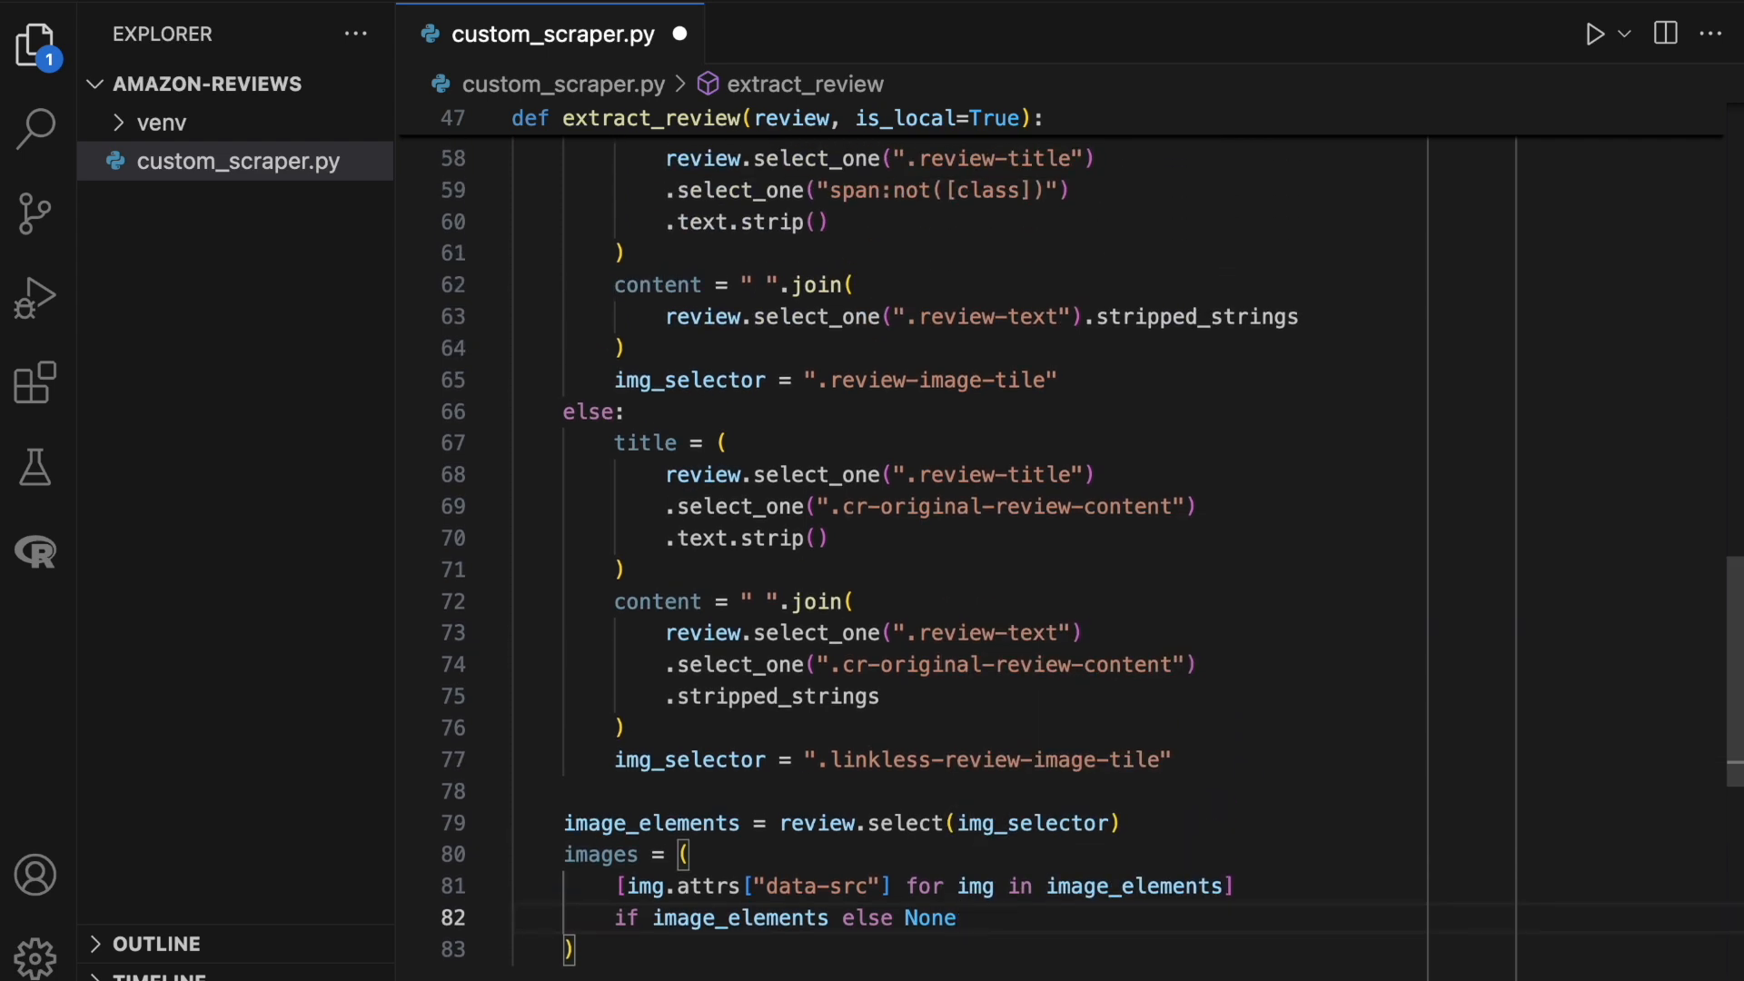
Set verified_element from span.a-size-mini and verified to its stripped text.
text(verified)
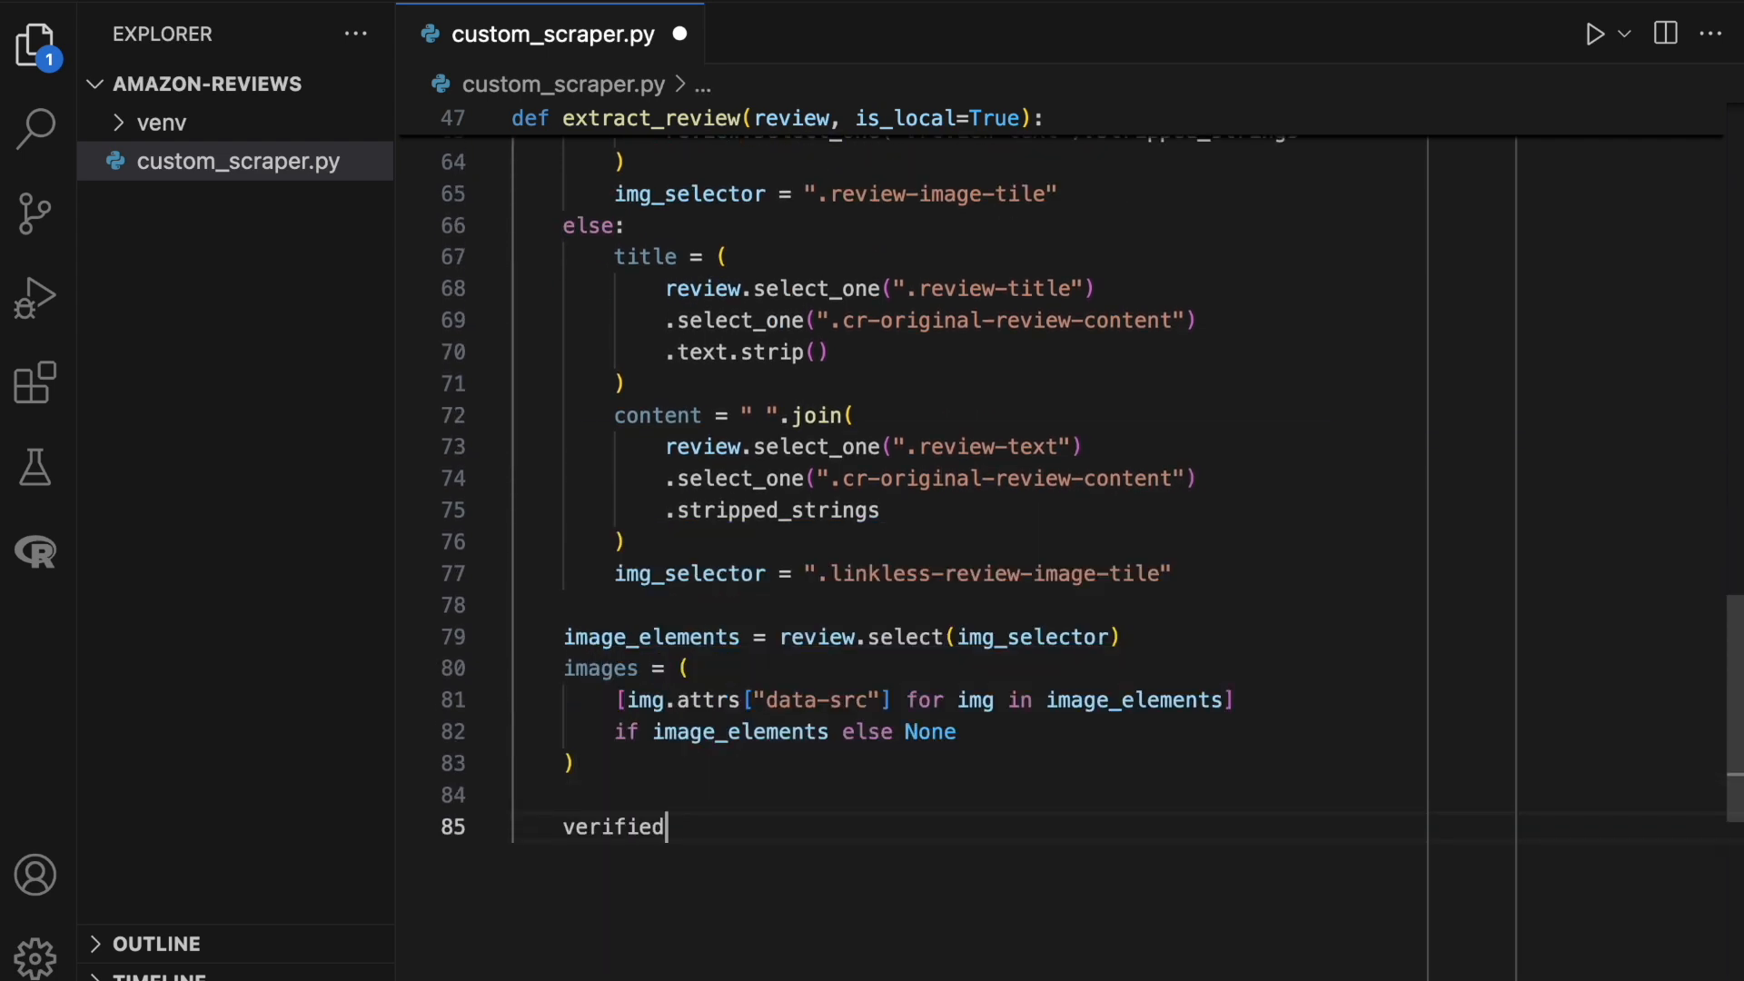
text(_element = review.select_one("s)
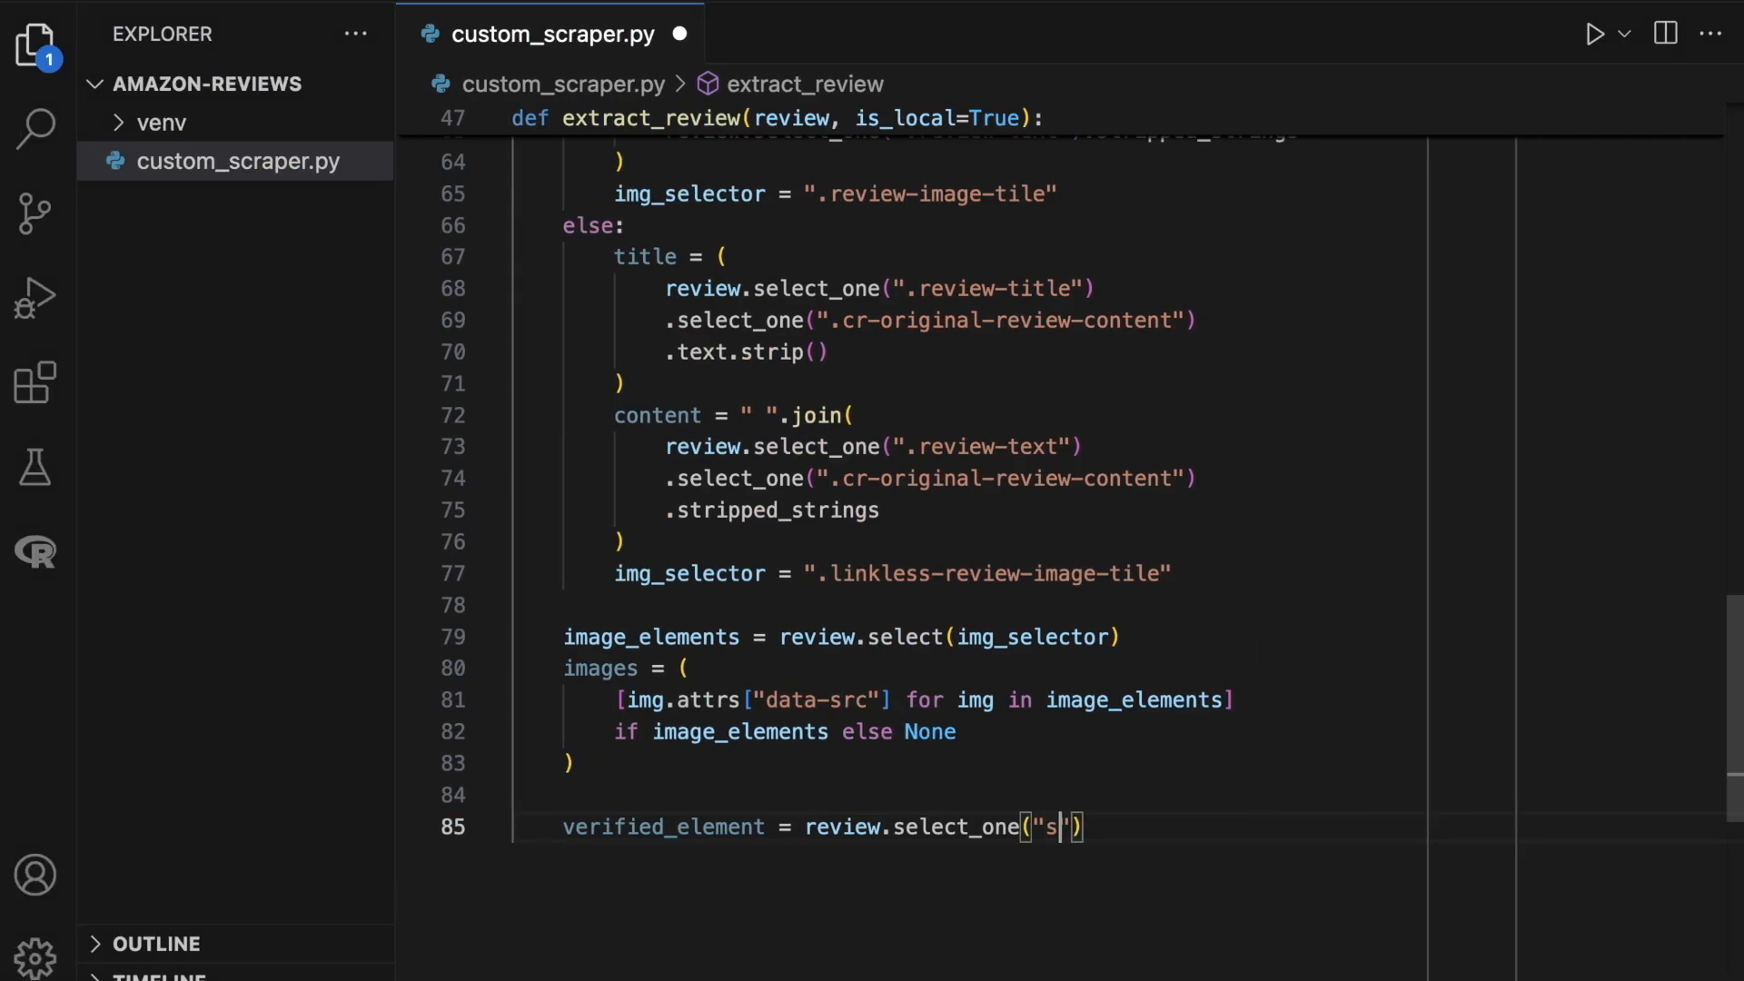
text(pan.a-size-mini)
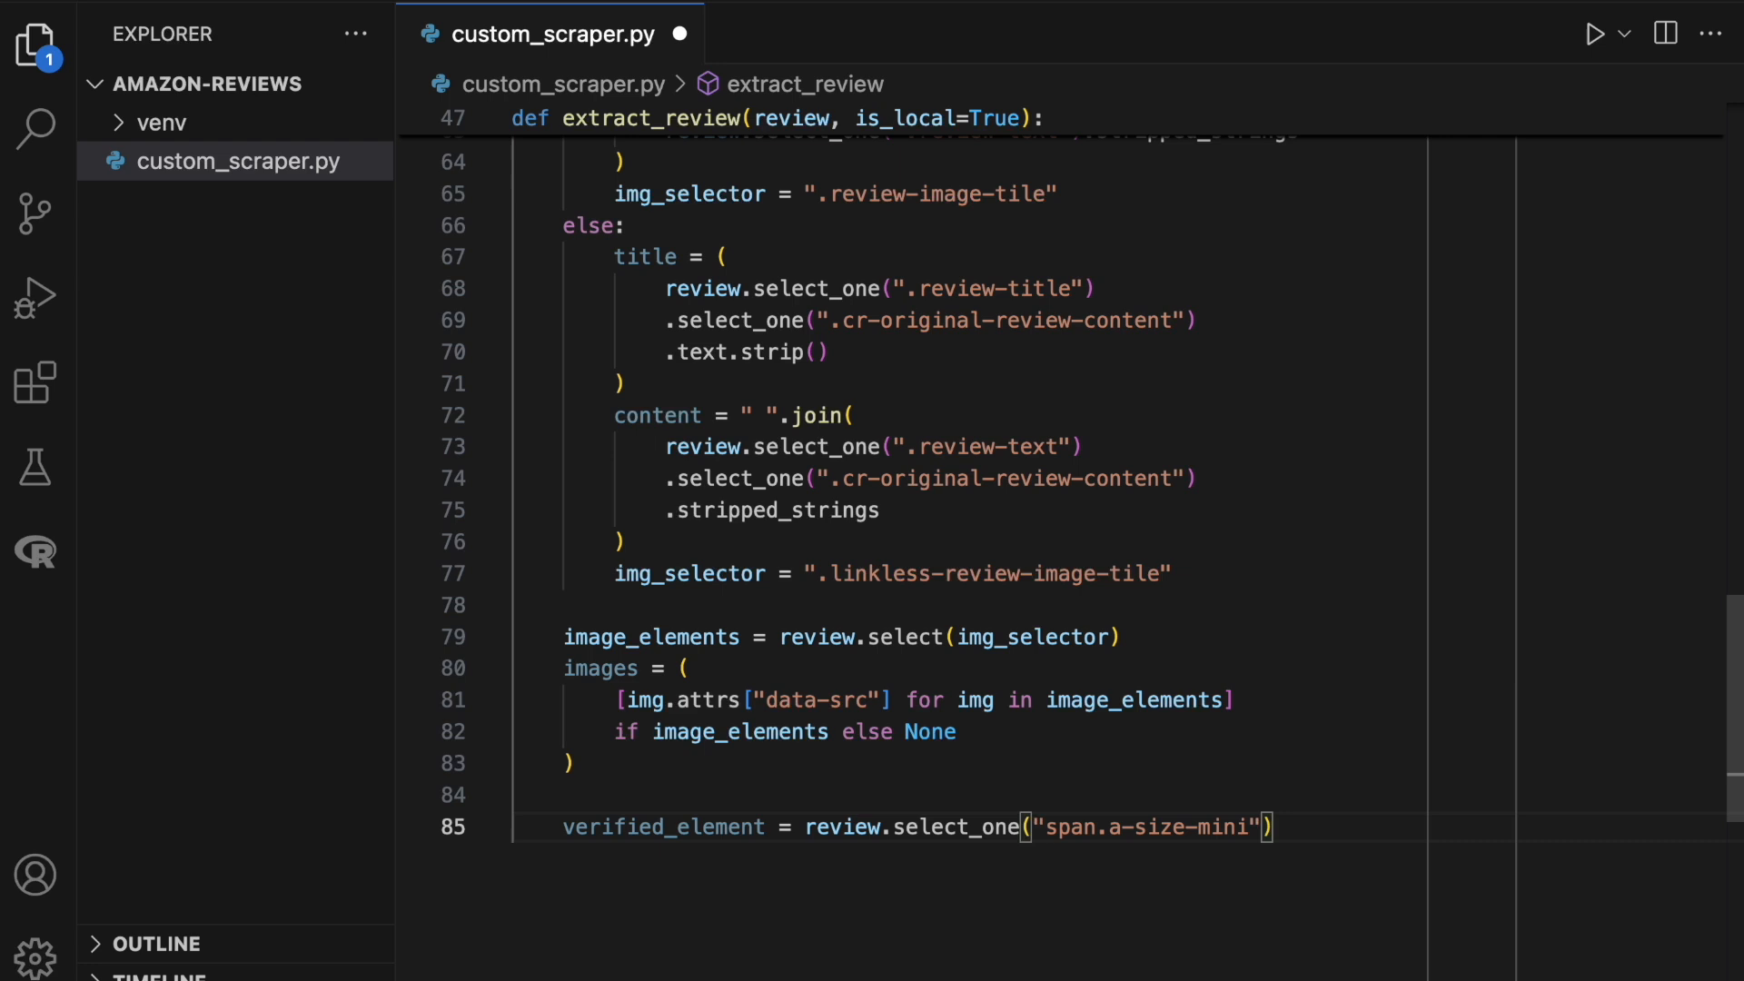
text(verified =)
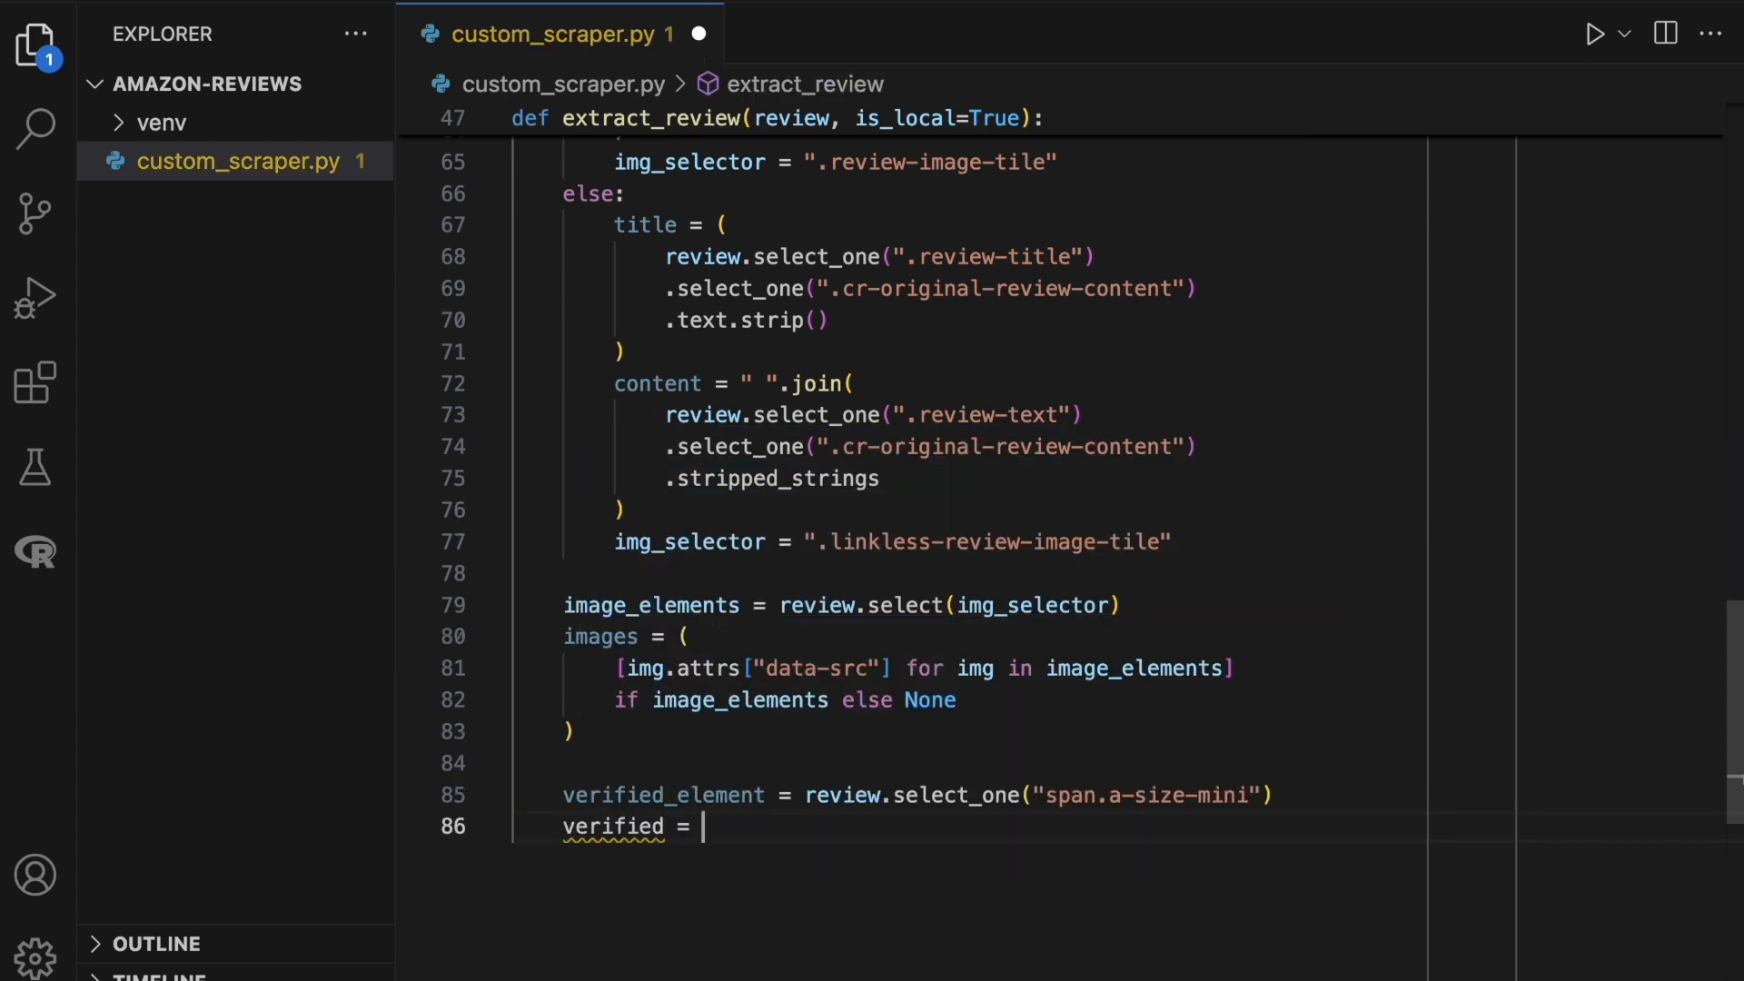
text(verified_element.)
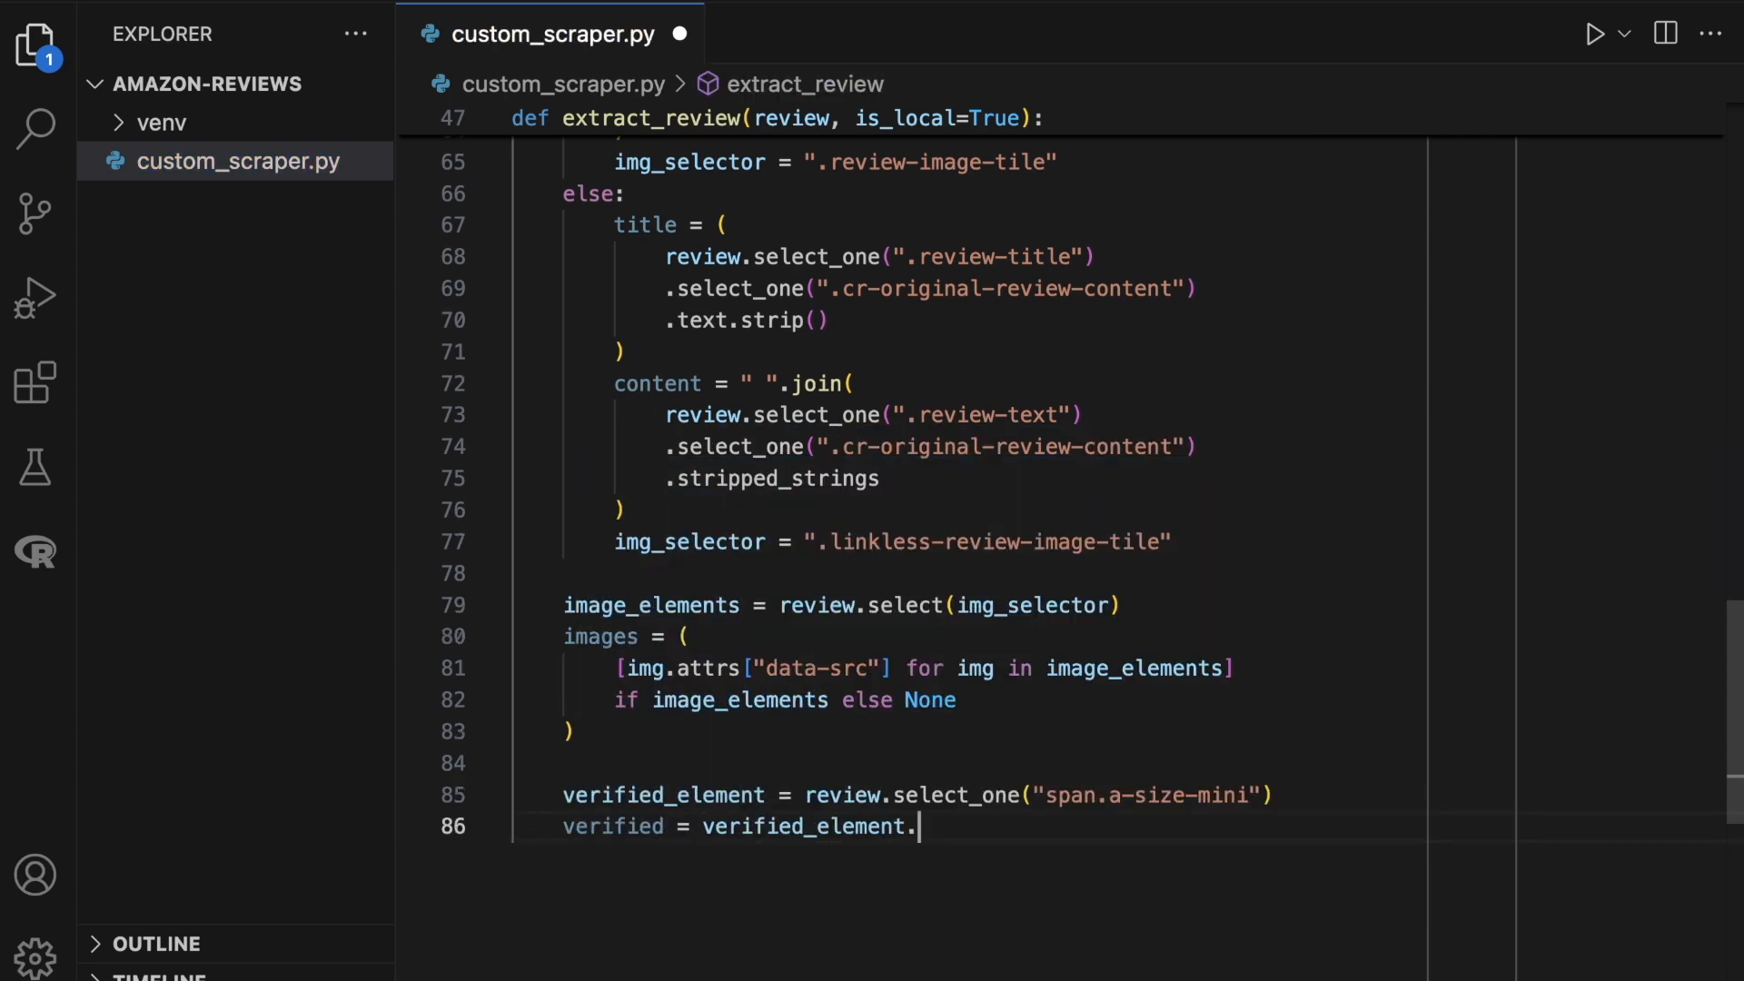
text(text.strip() if verified_element else)
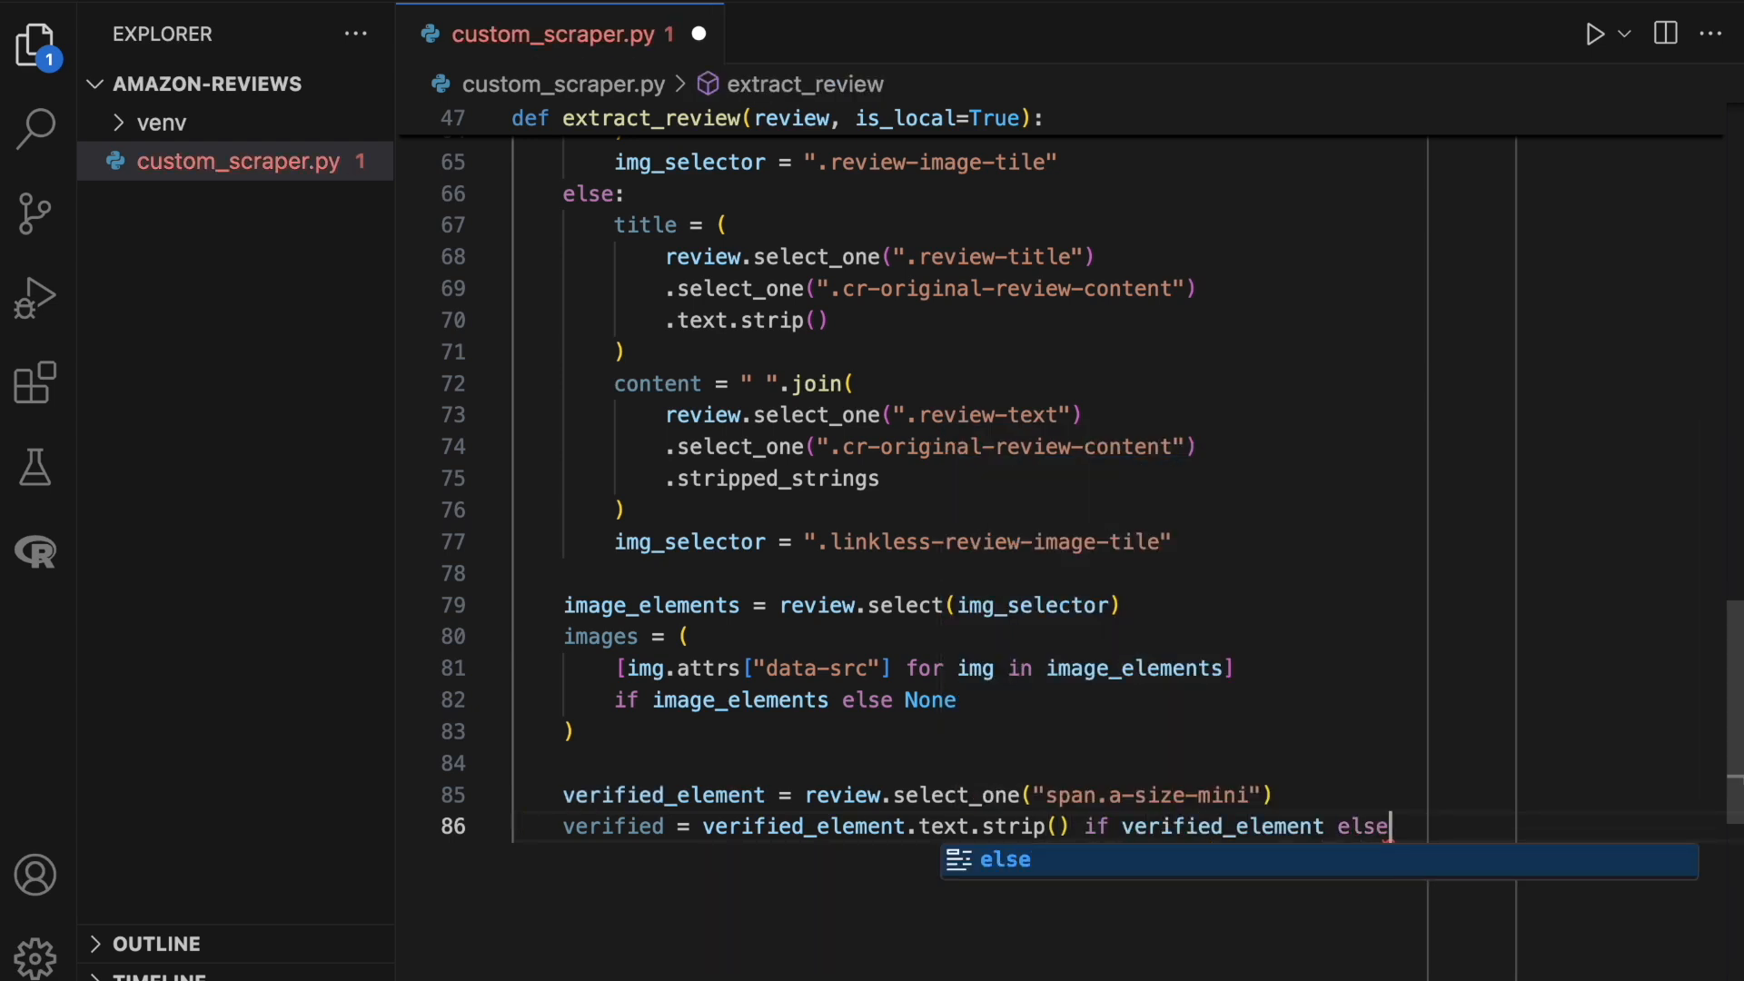
Add the None fallback and start the return dict with type, author and rating.
text(None)
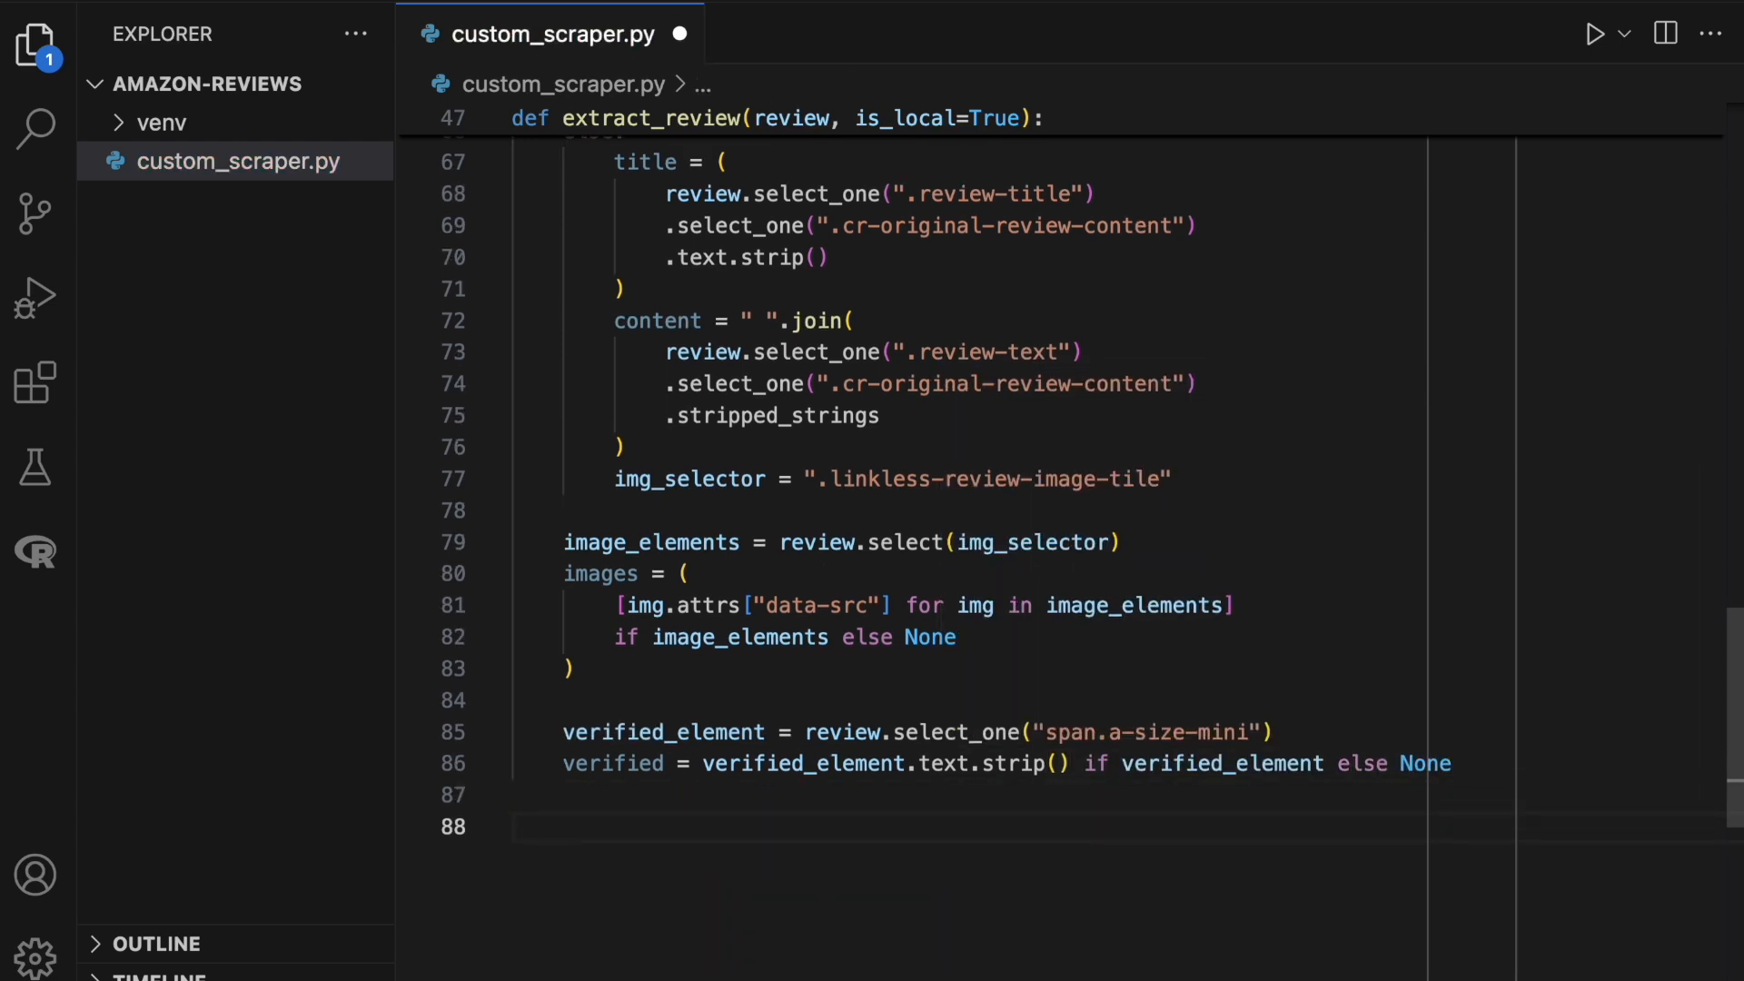
text(return)
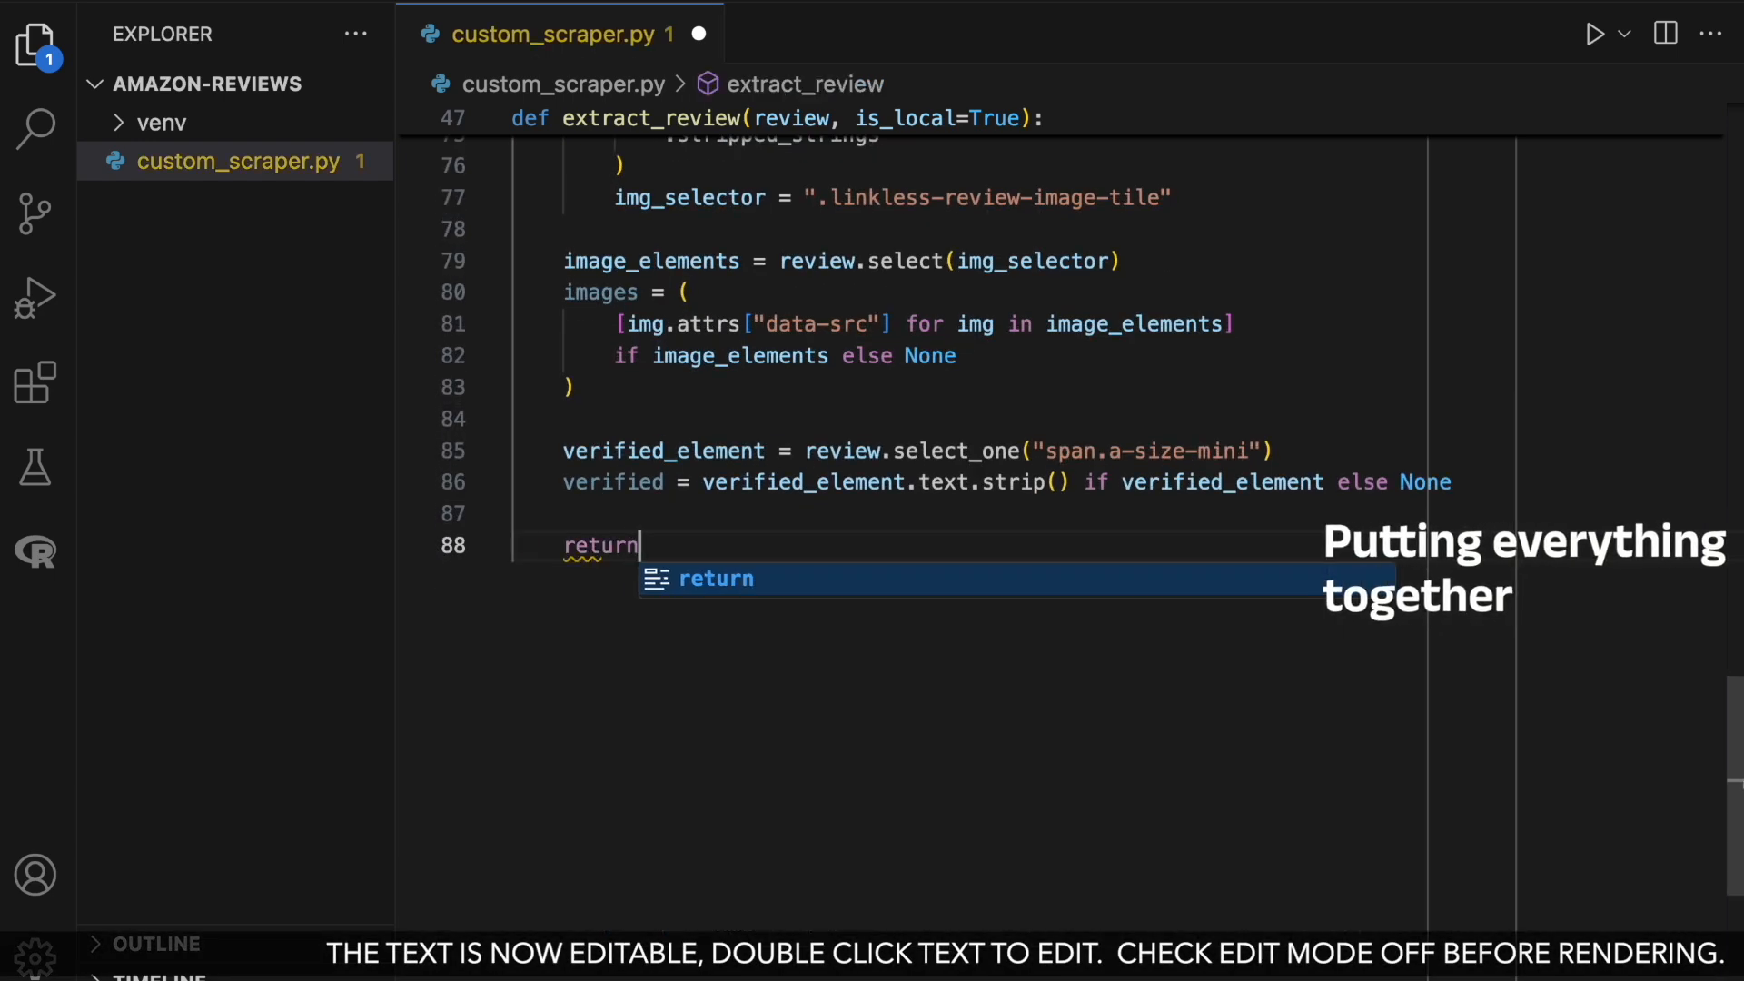
text({)
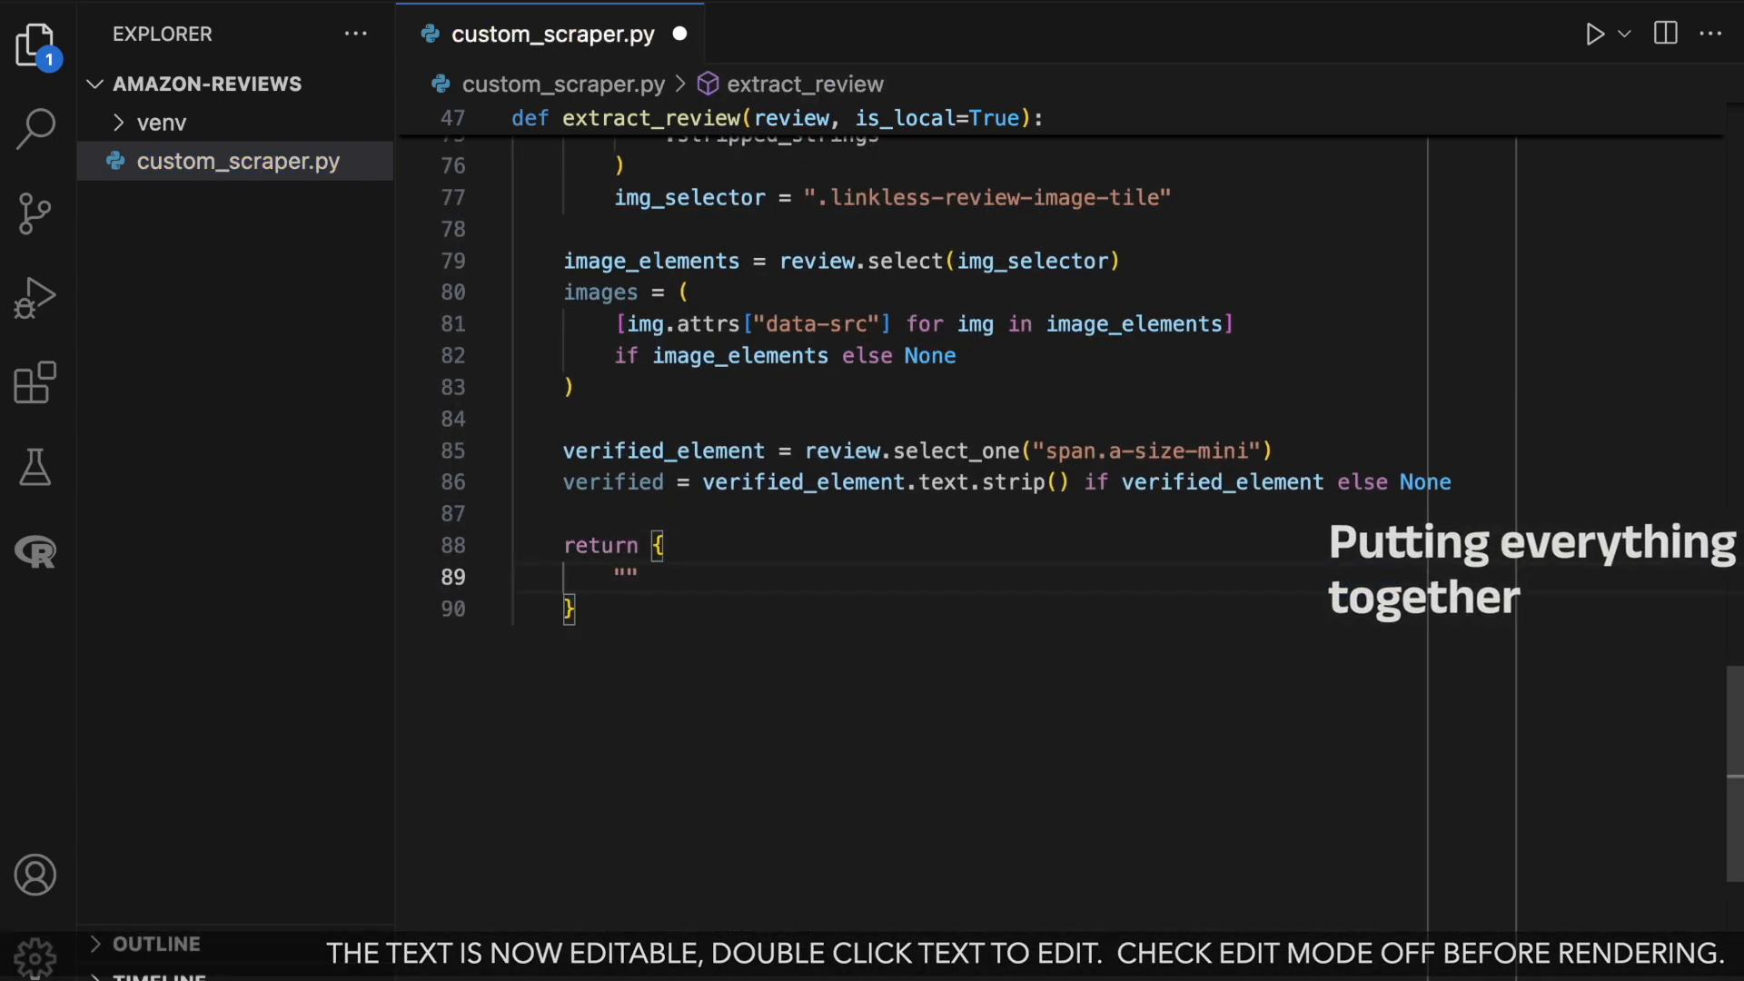
text("type": ")
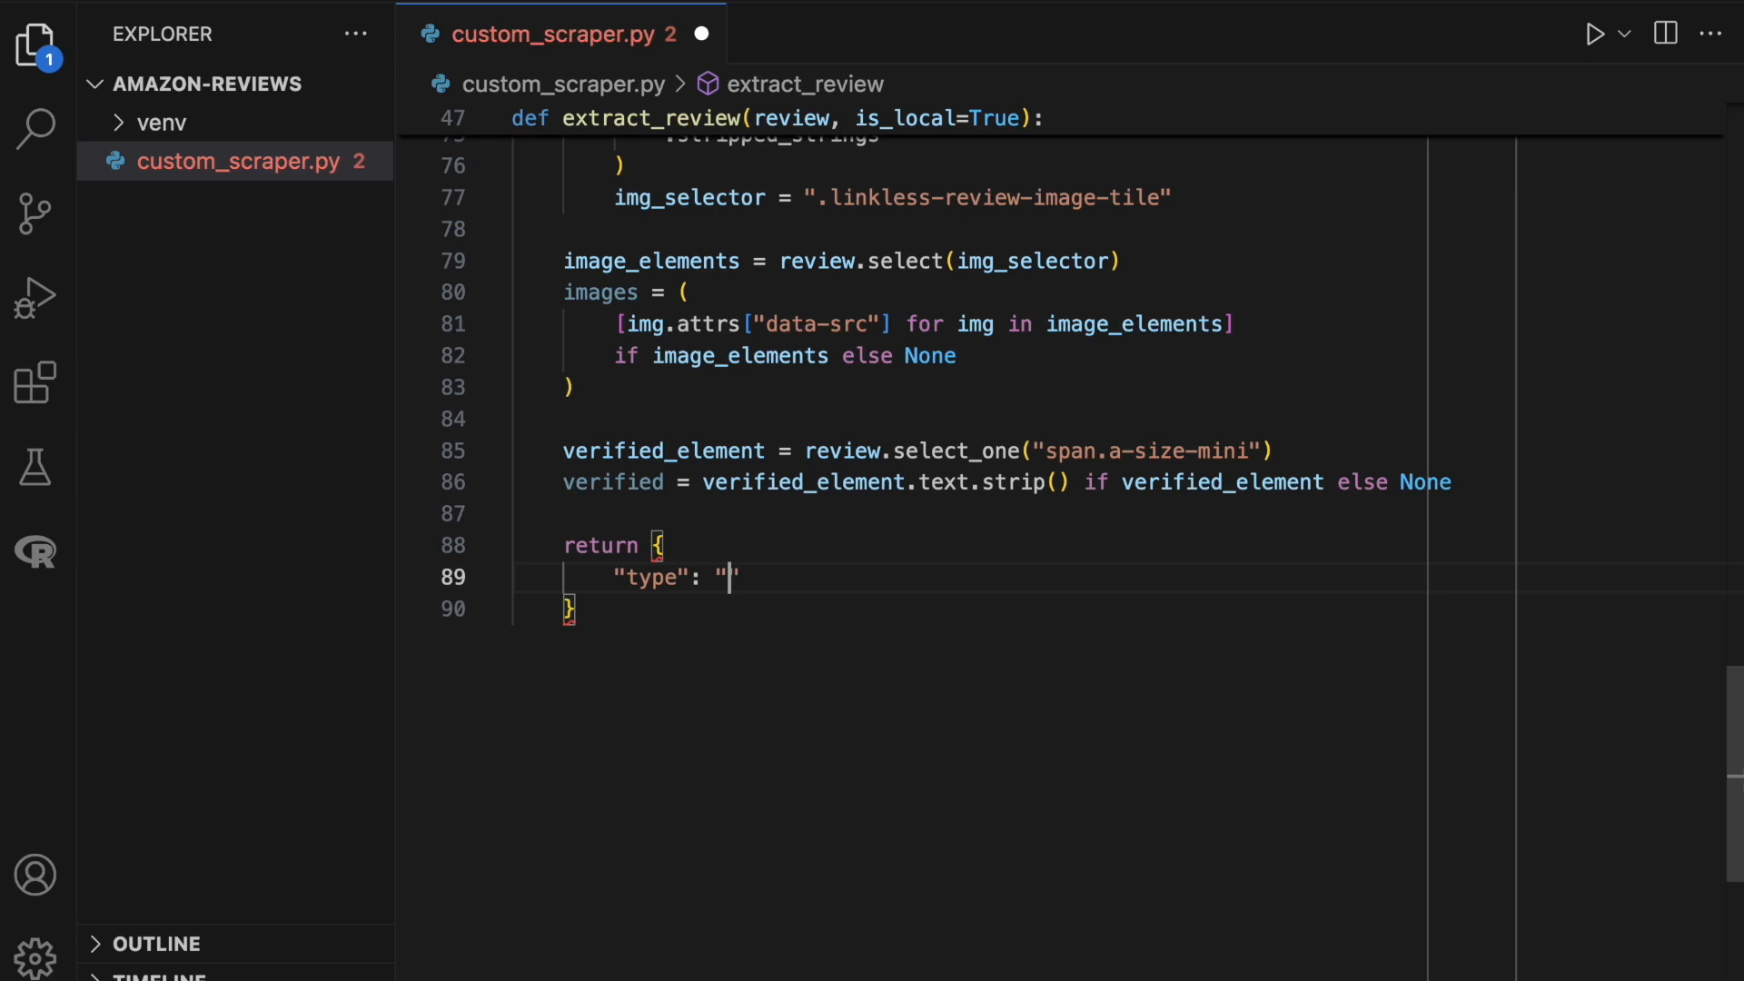
text(local" if is_local)
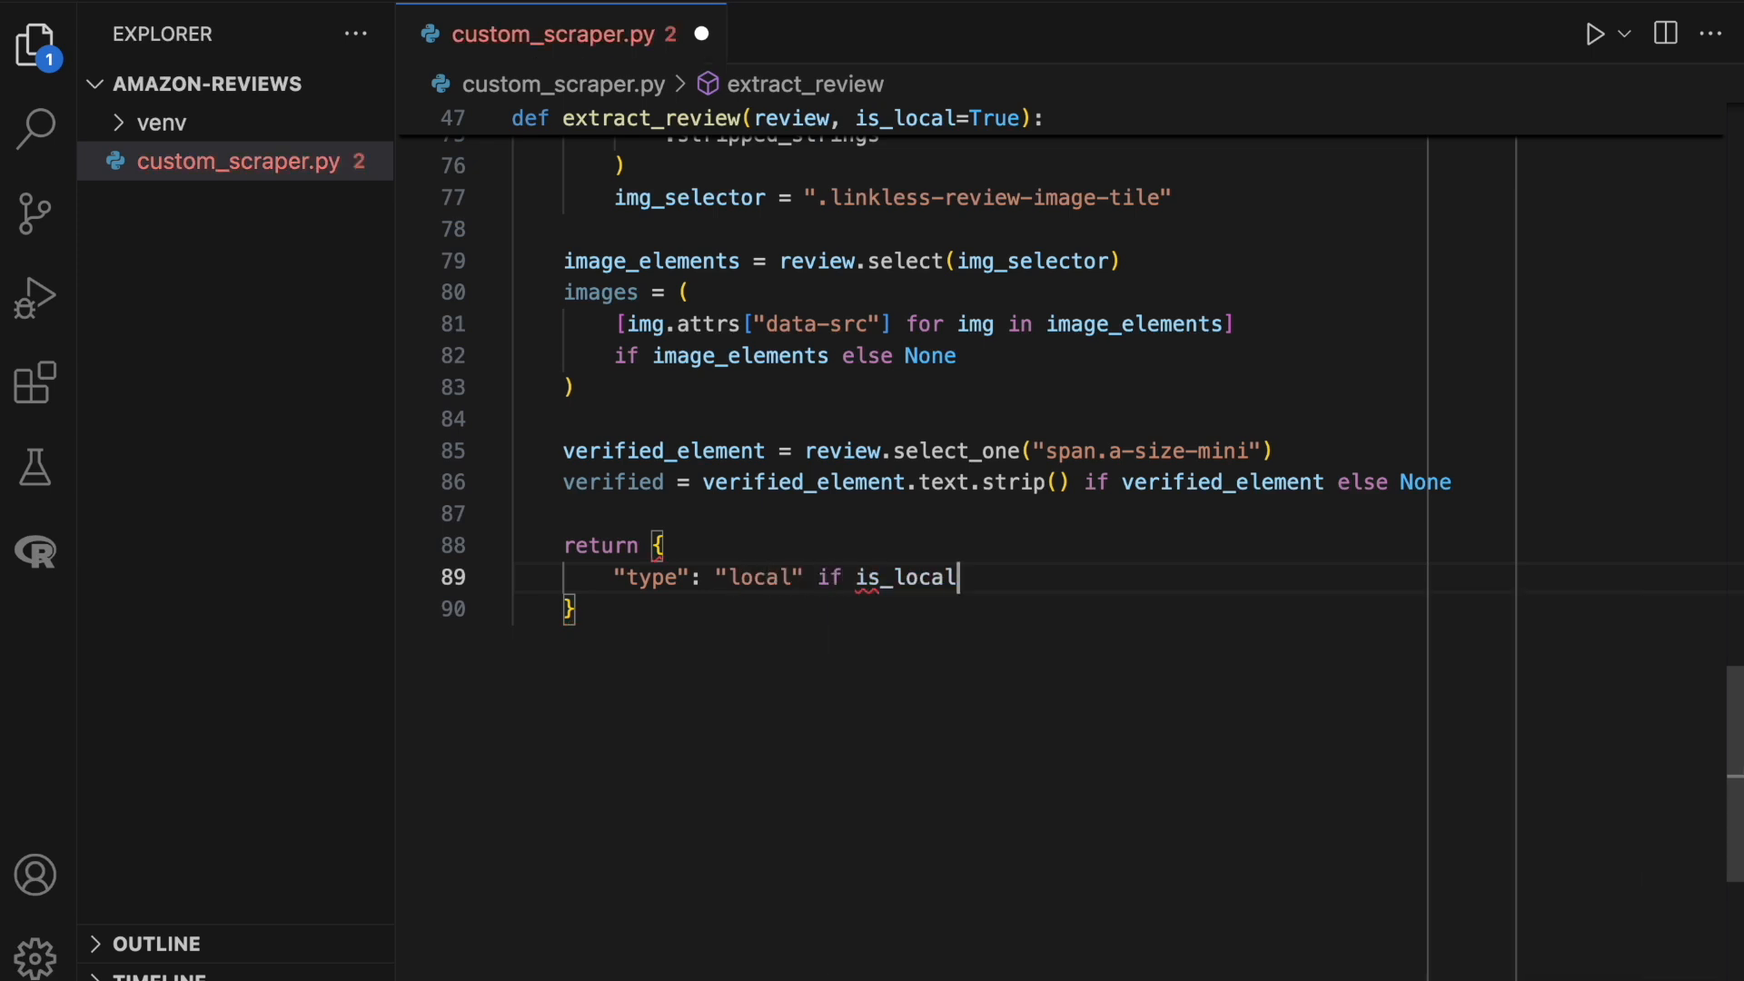
text(else "glob")
text("author)
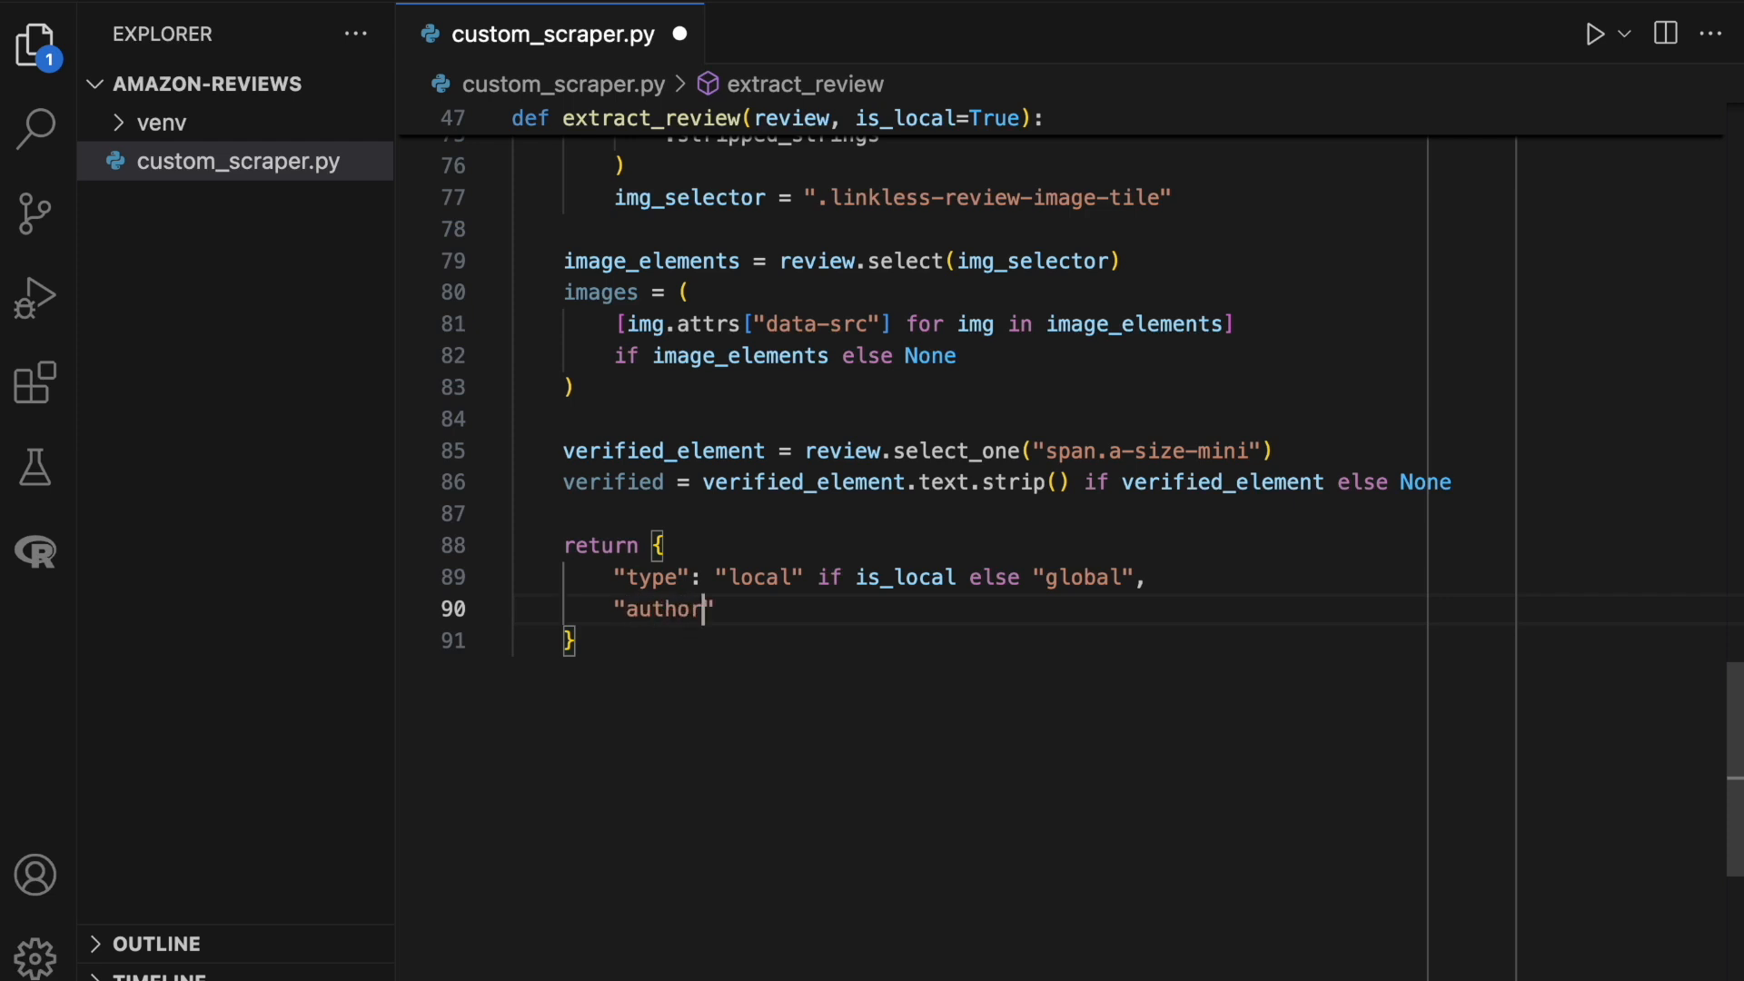
text(": author,)
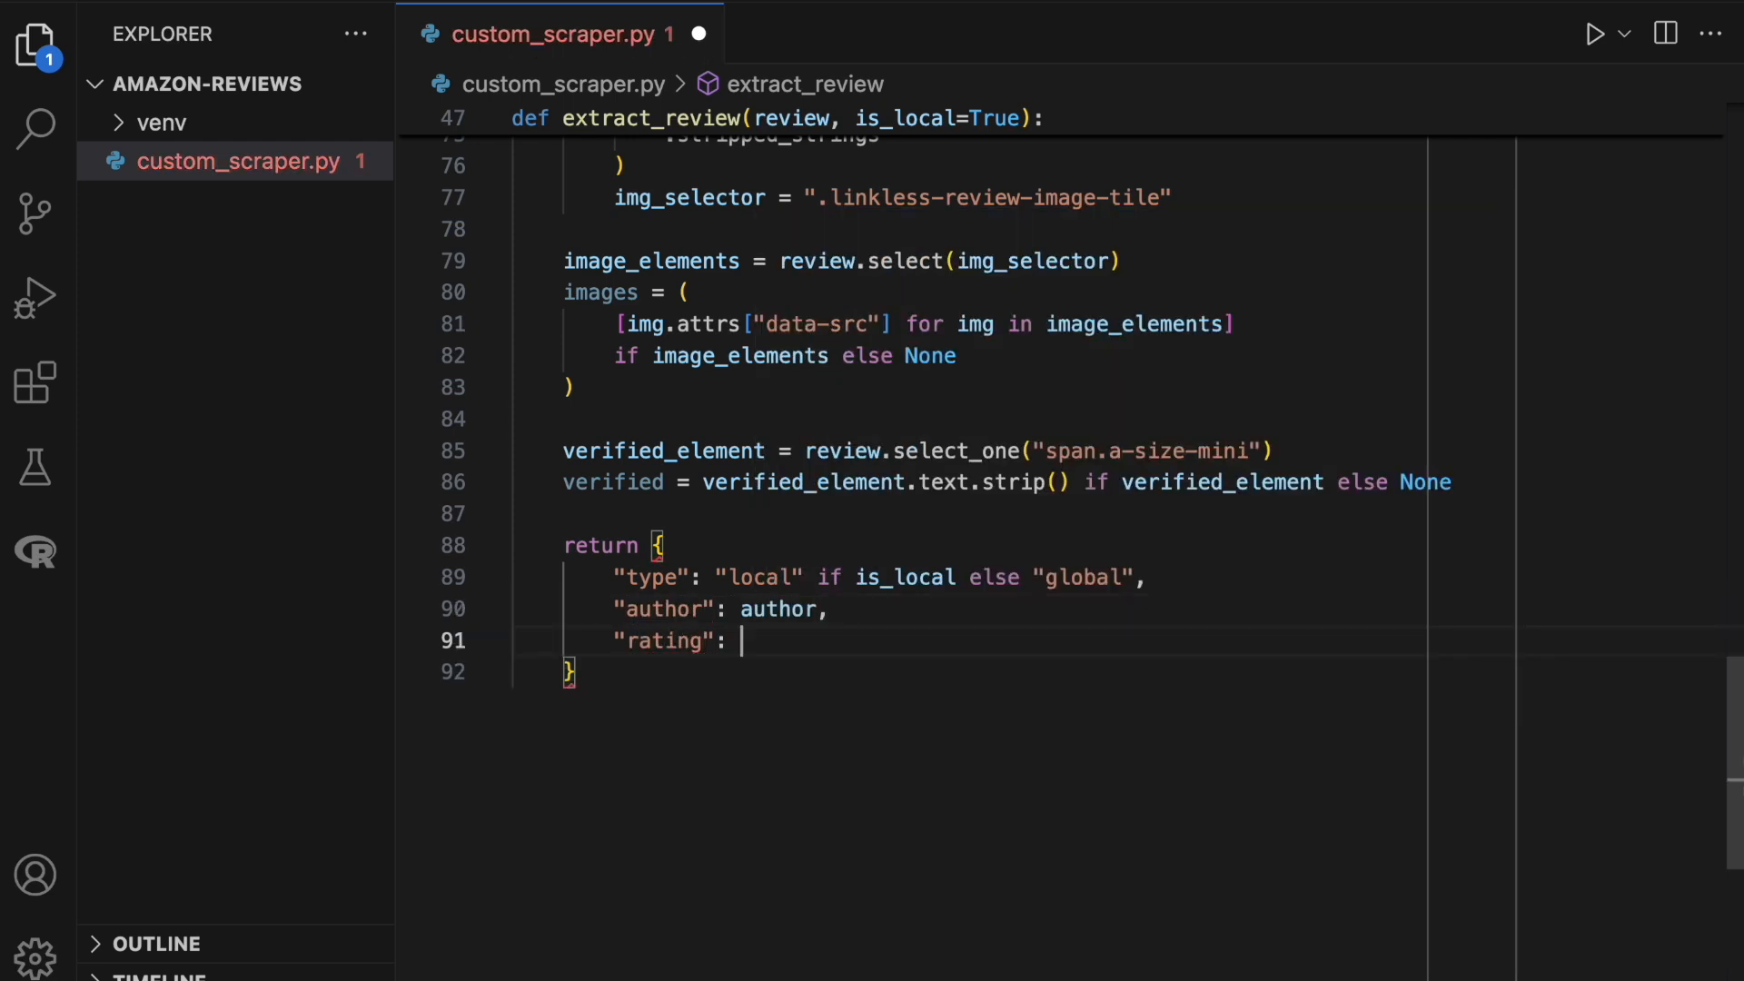
text(rating,)
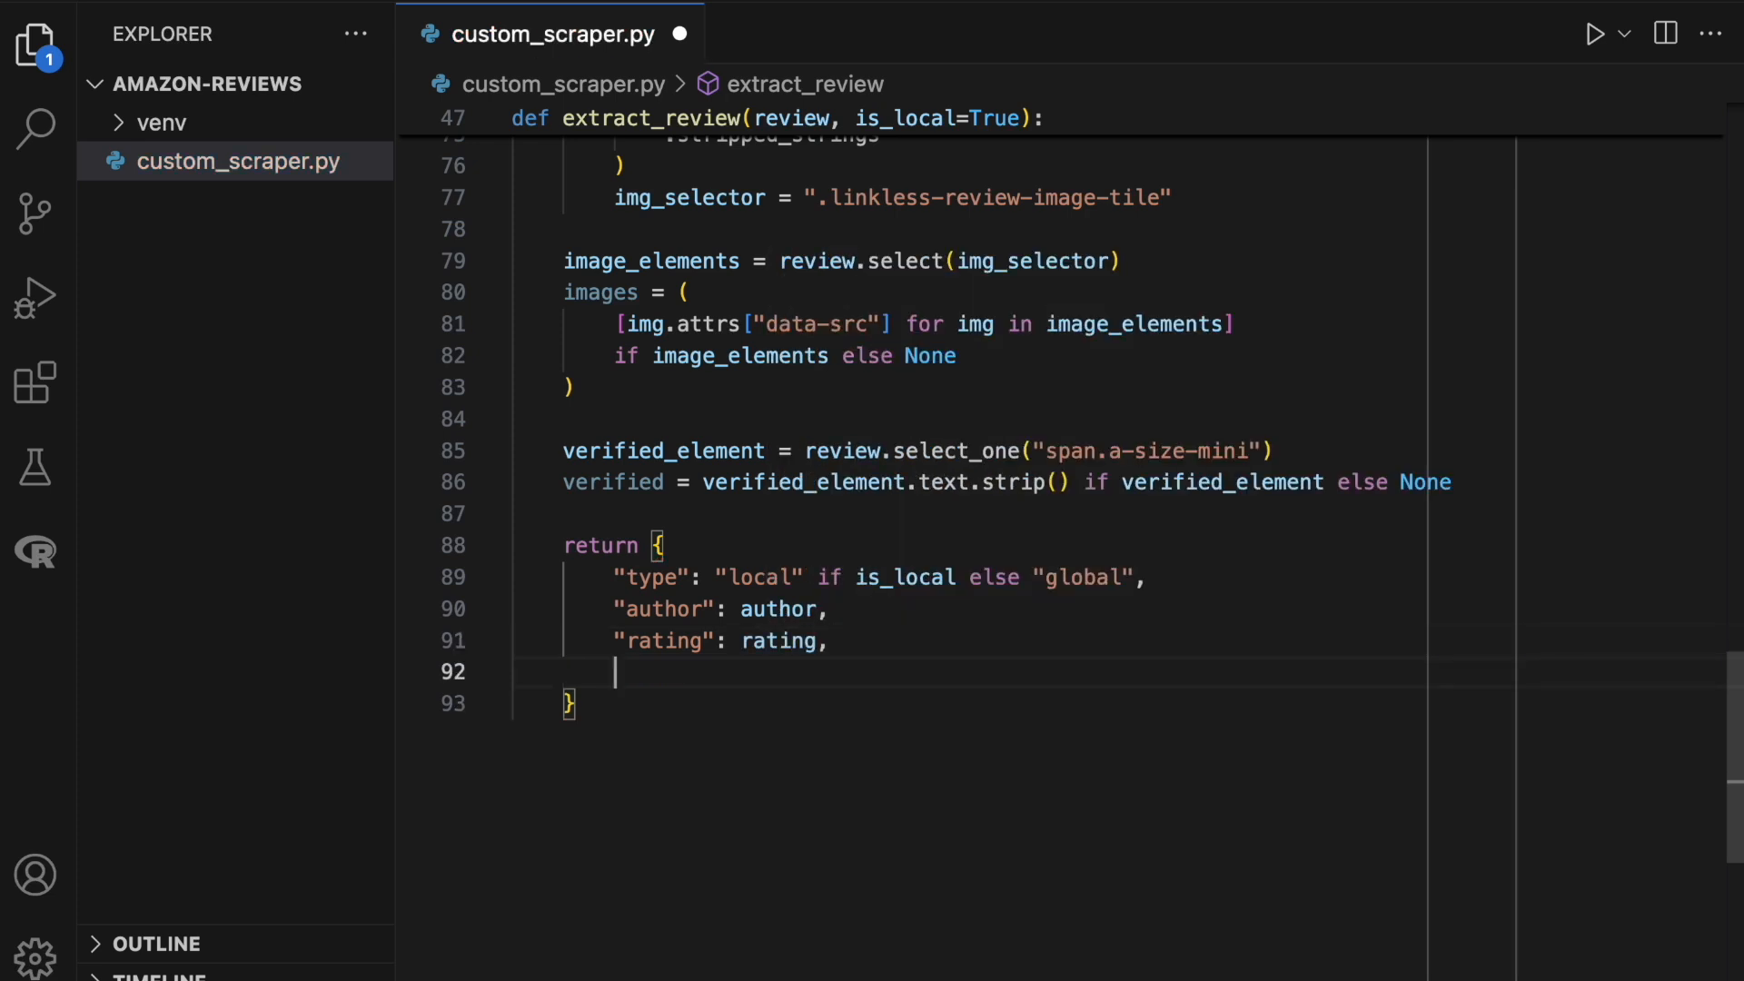
Add title, content with 'Read more' removed, date, verified and images to the dict.
text("title": title,)
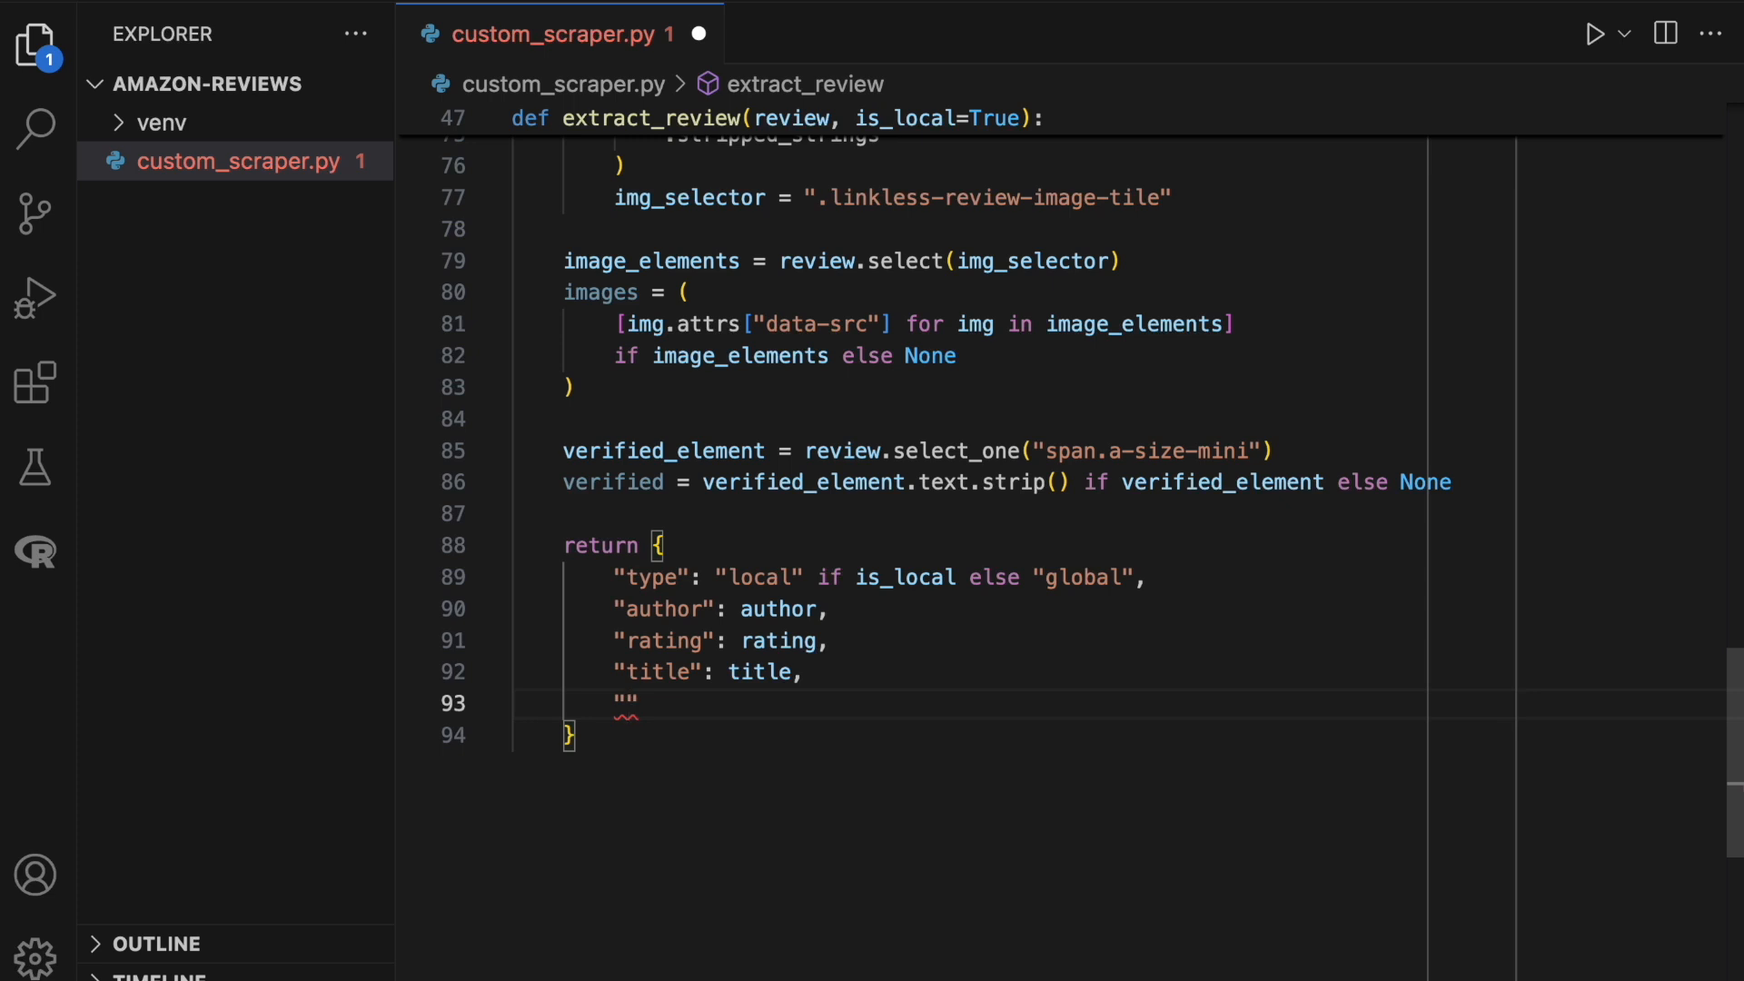
text(content":)
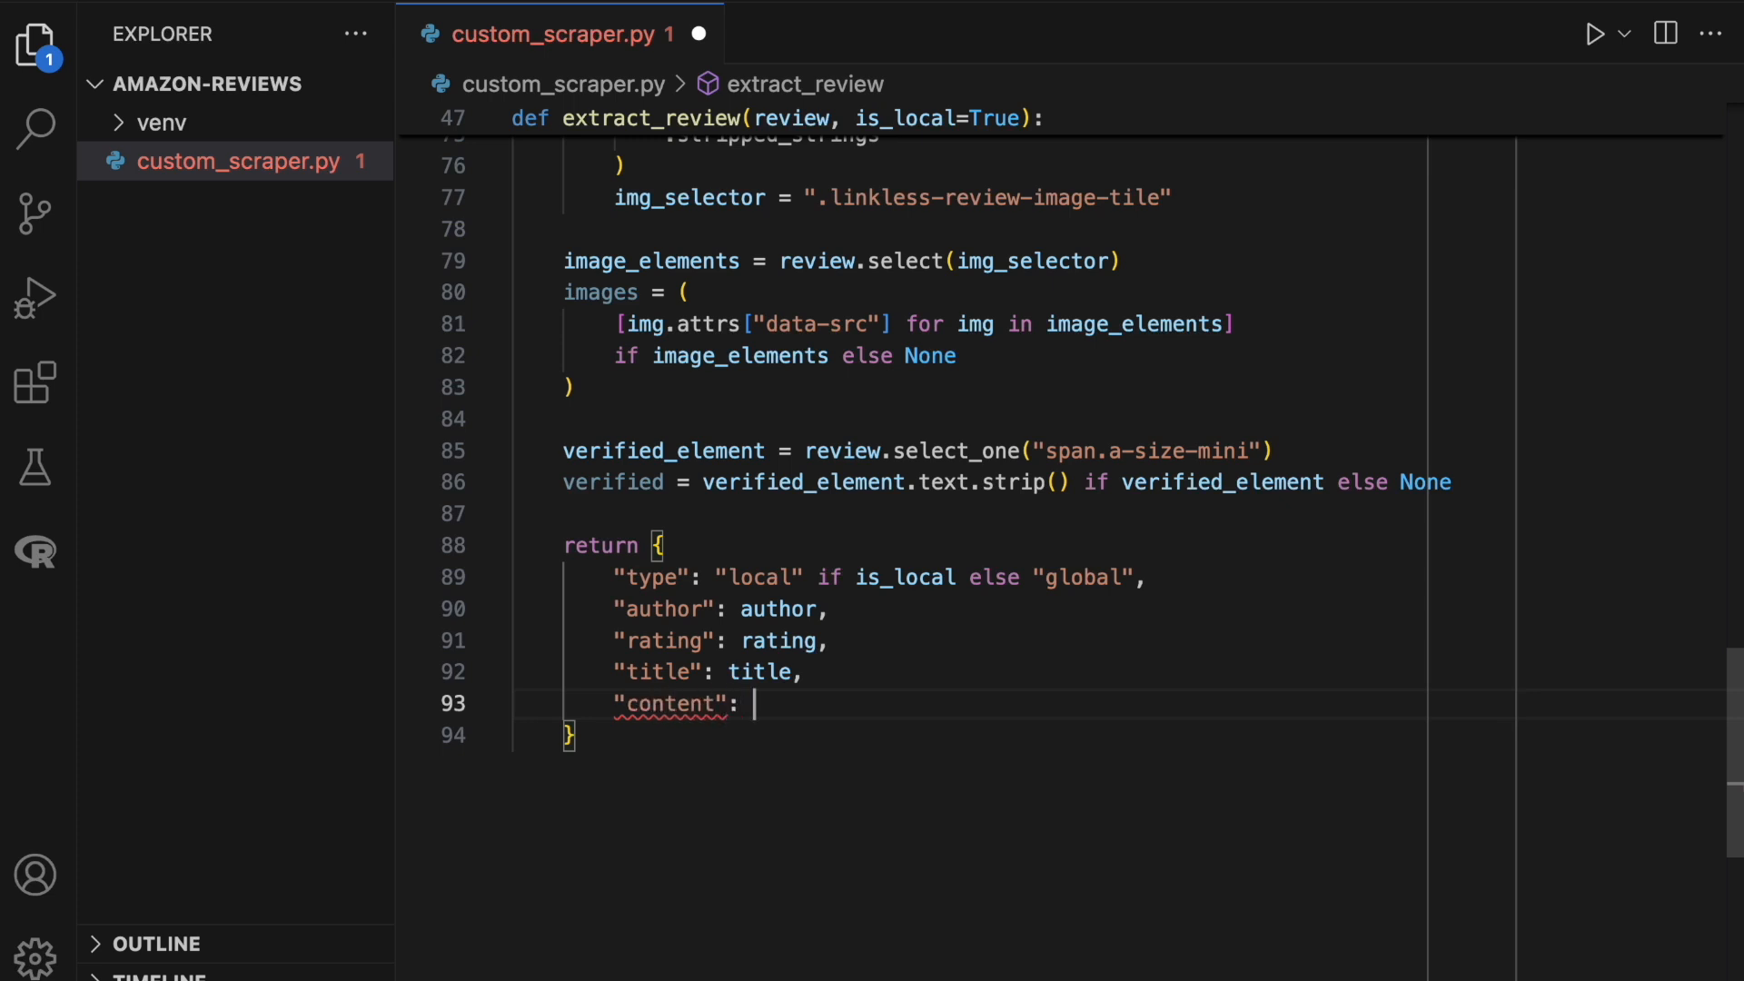
text(content.replace)
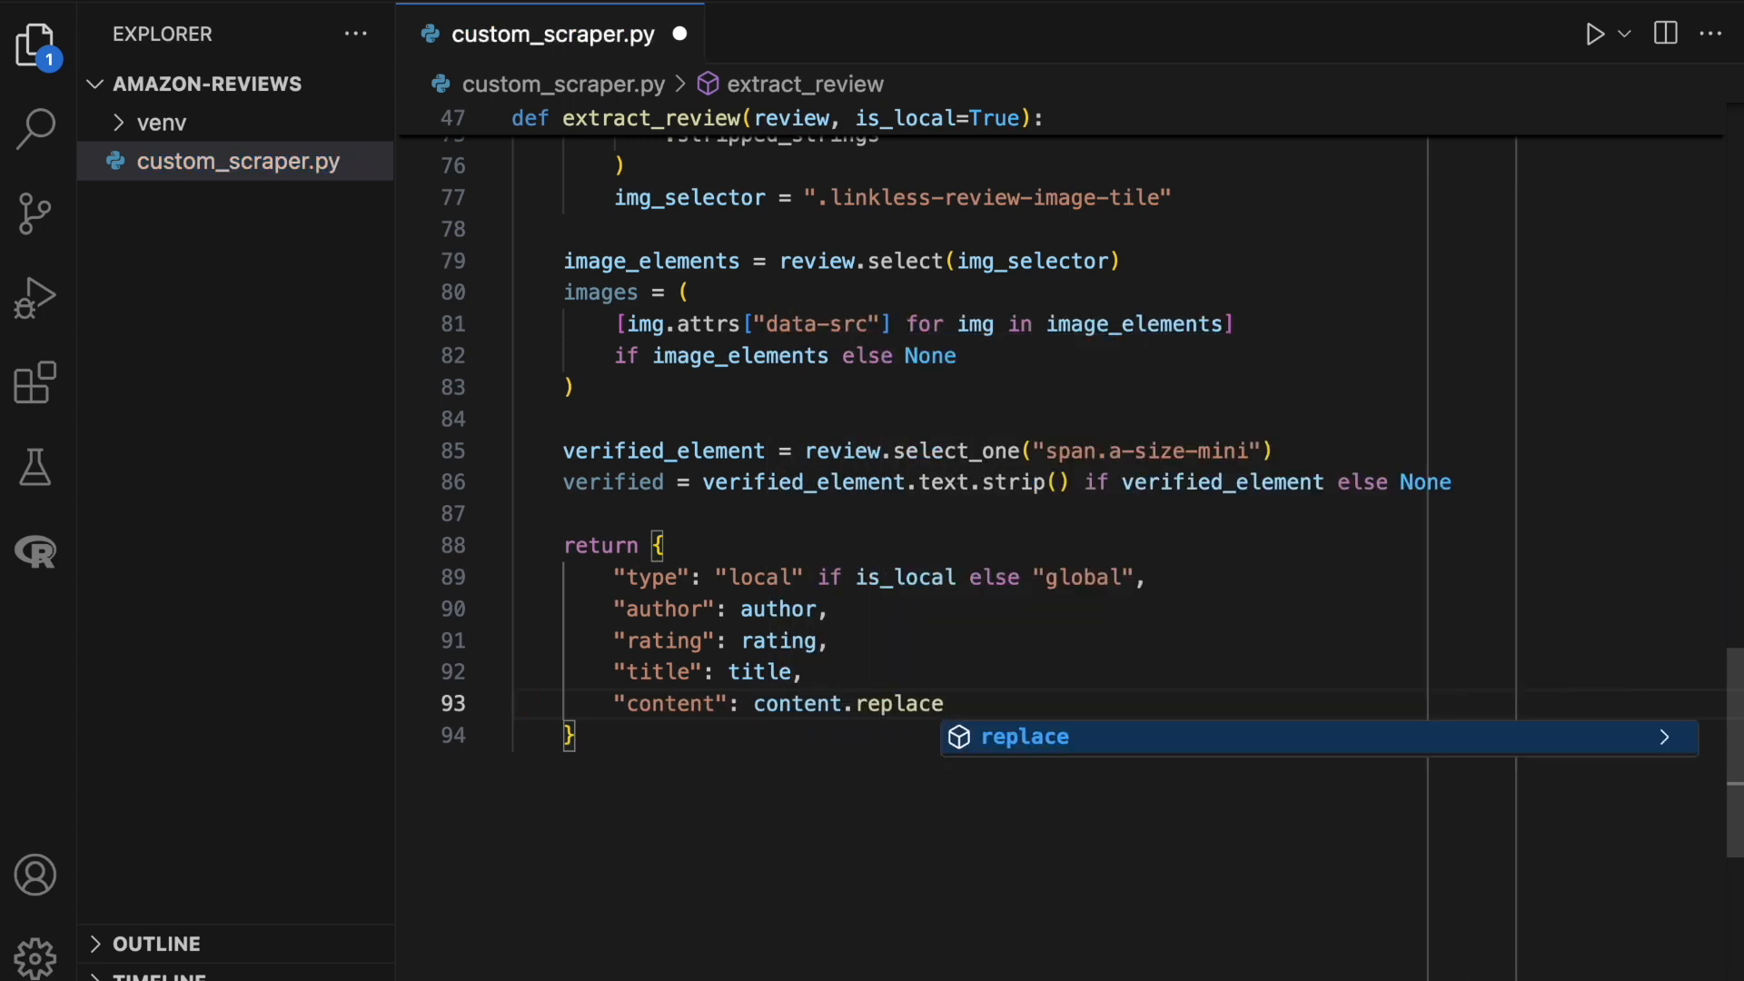
text(("Read more"))
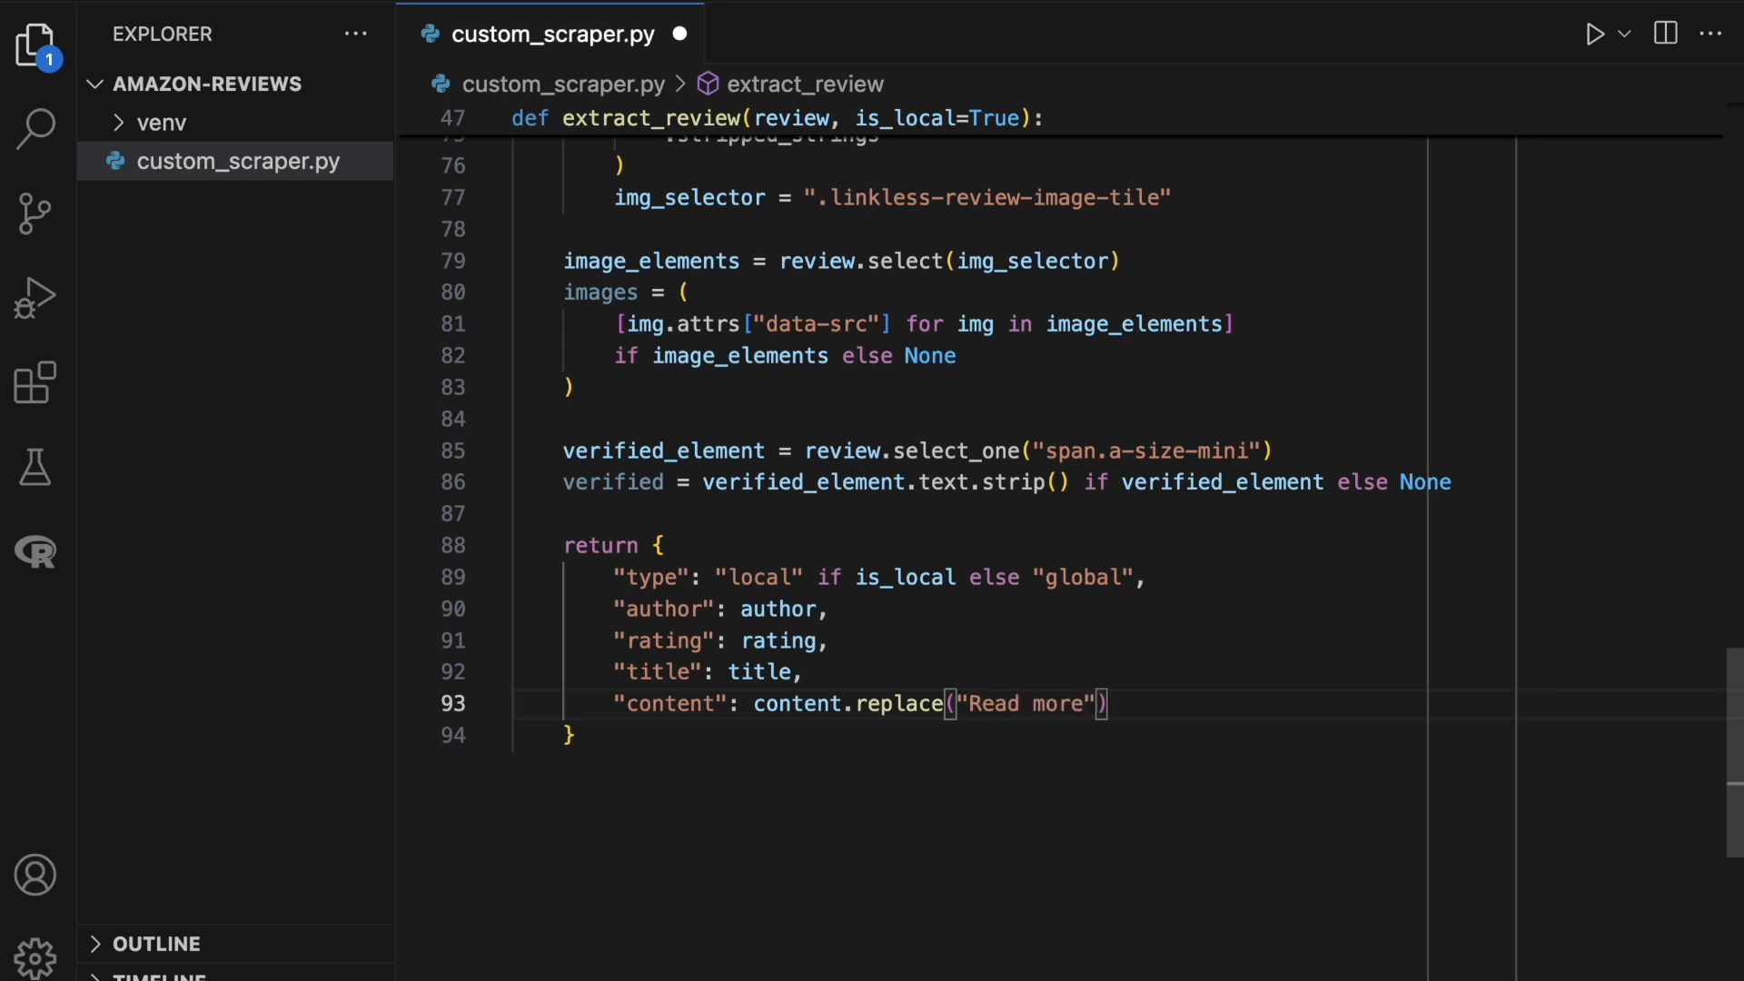
text(, "")
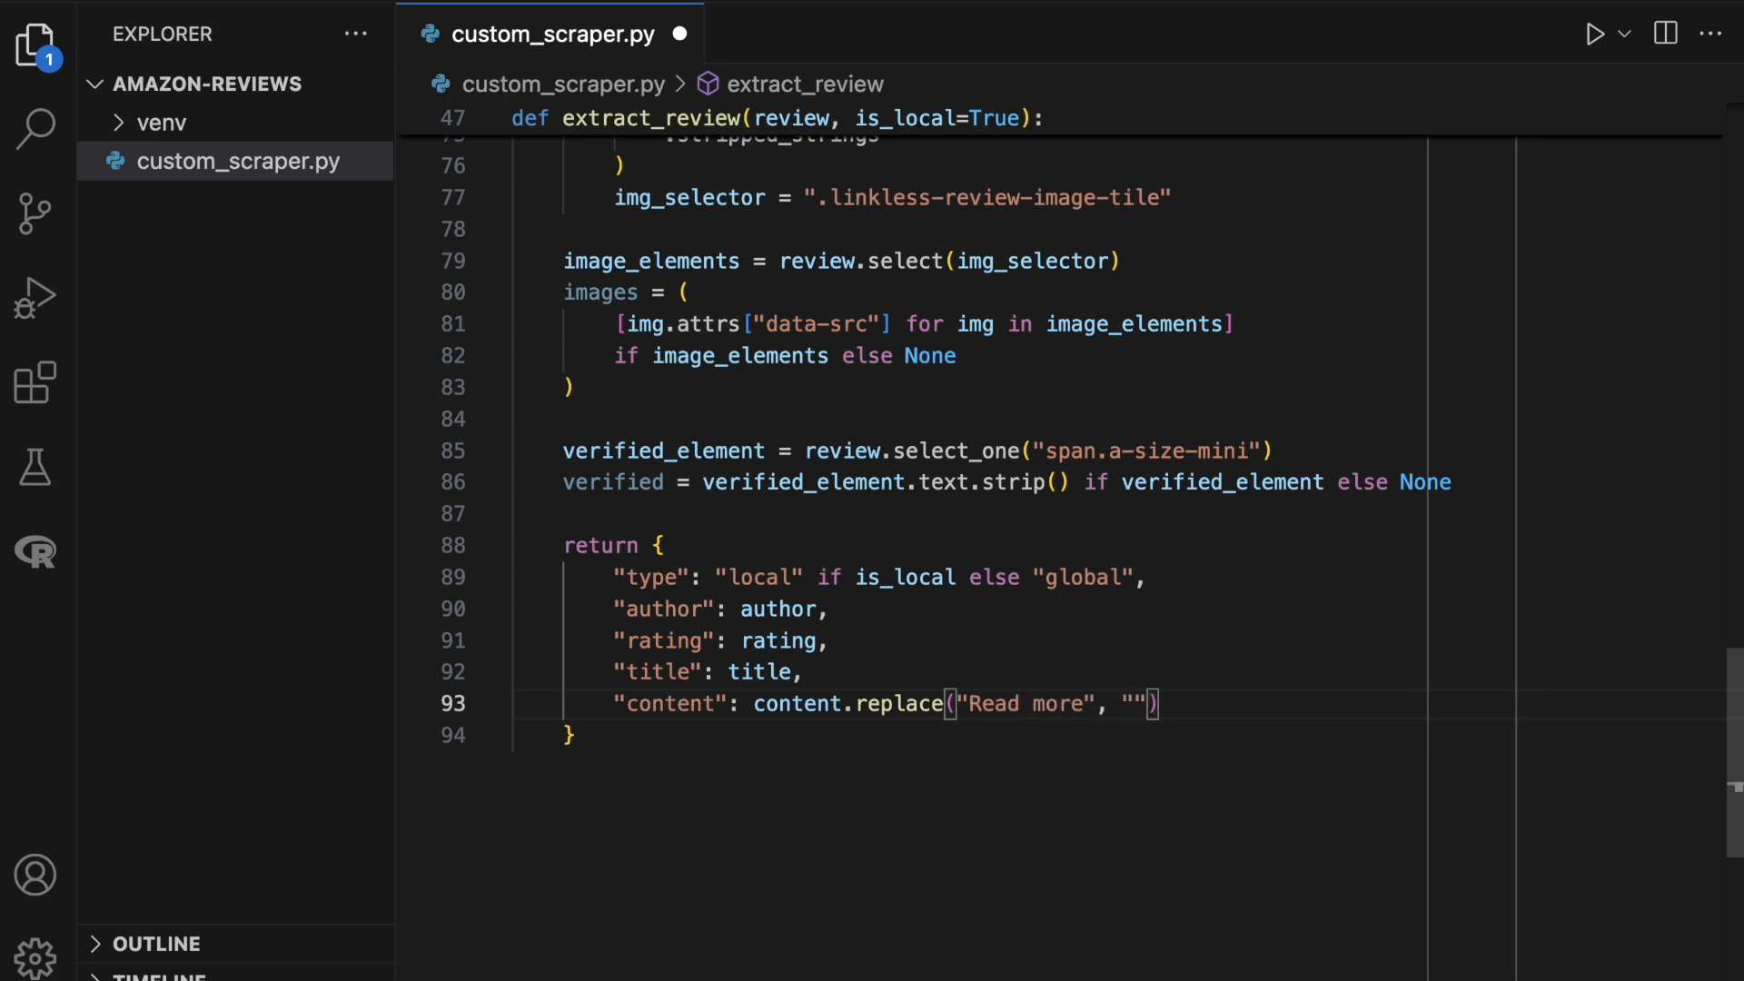
text("date": date,)
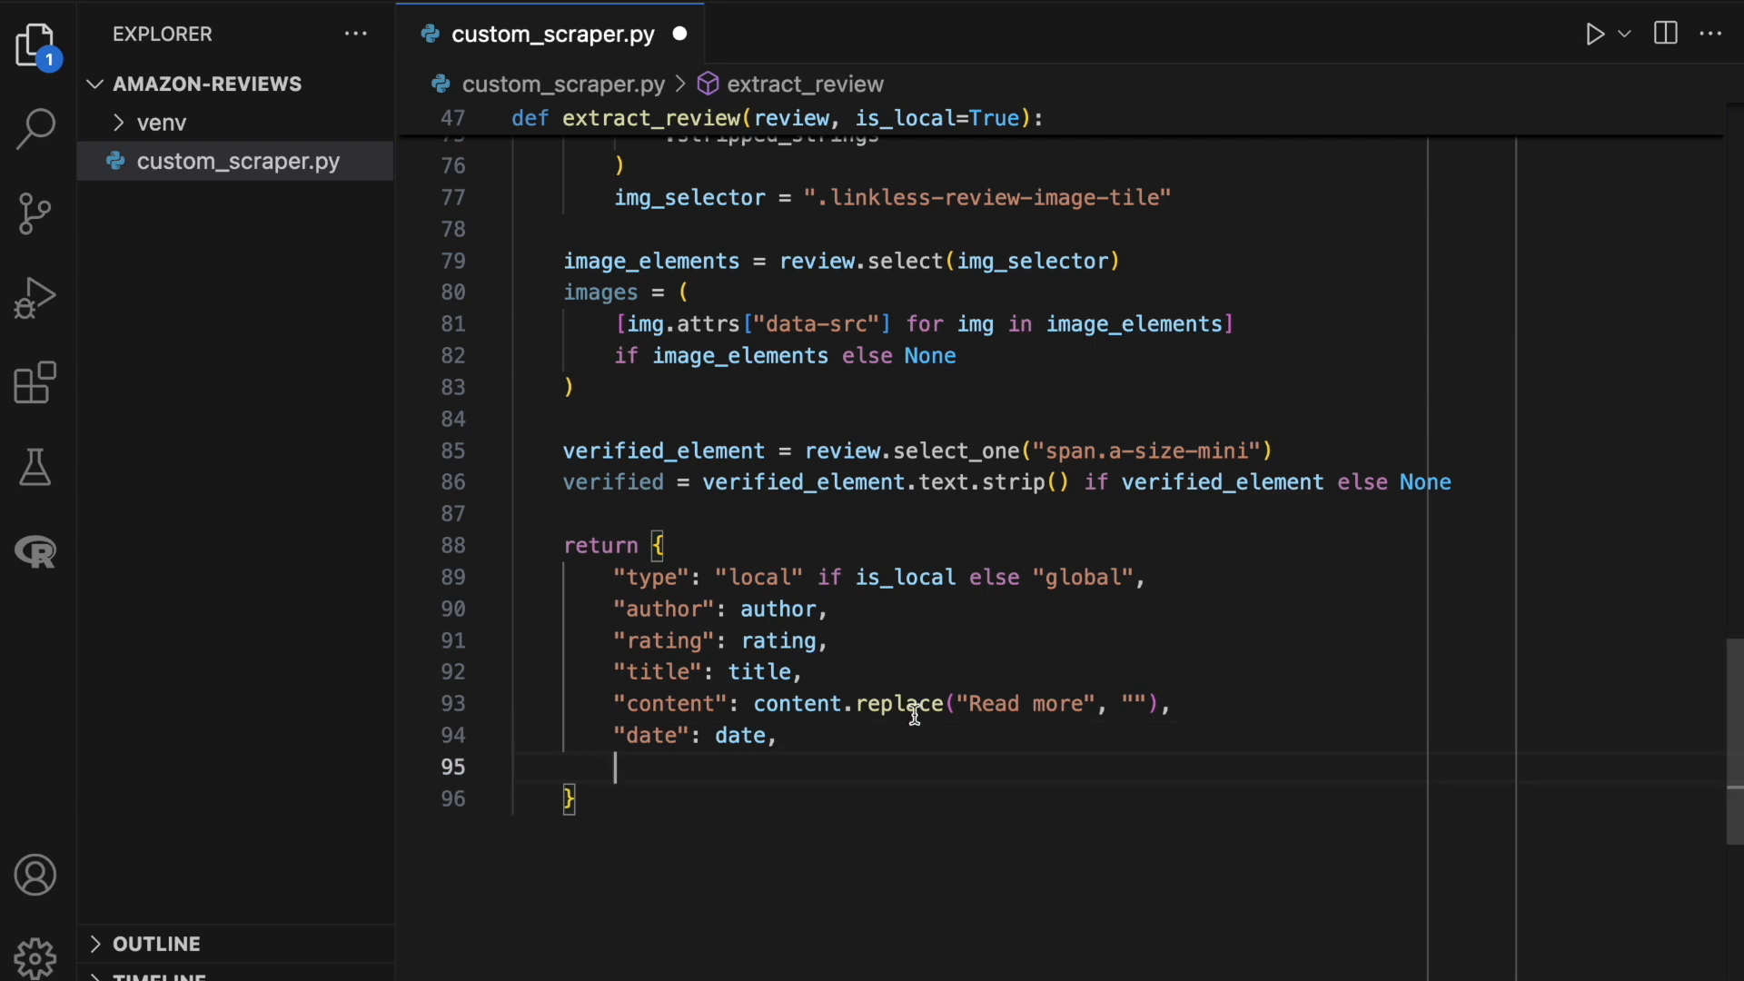
text("verified":)
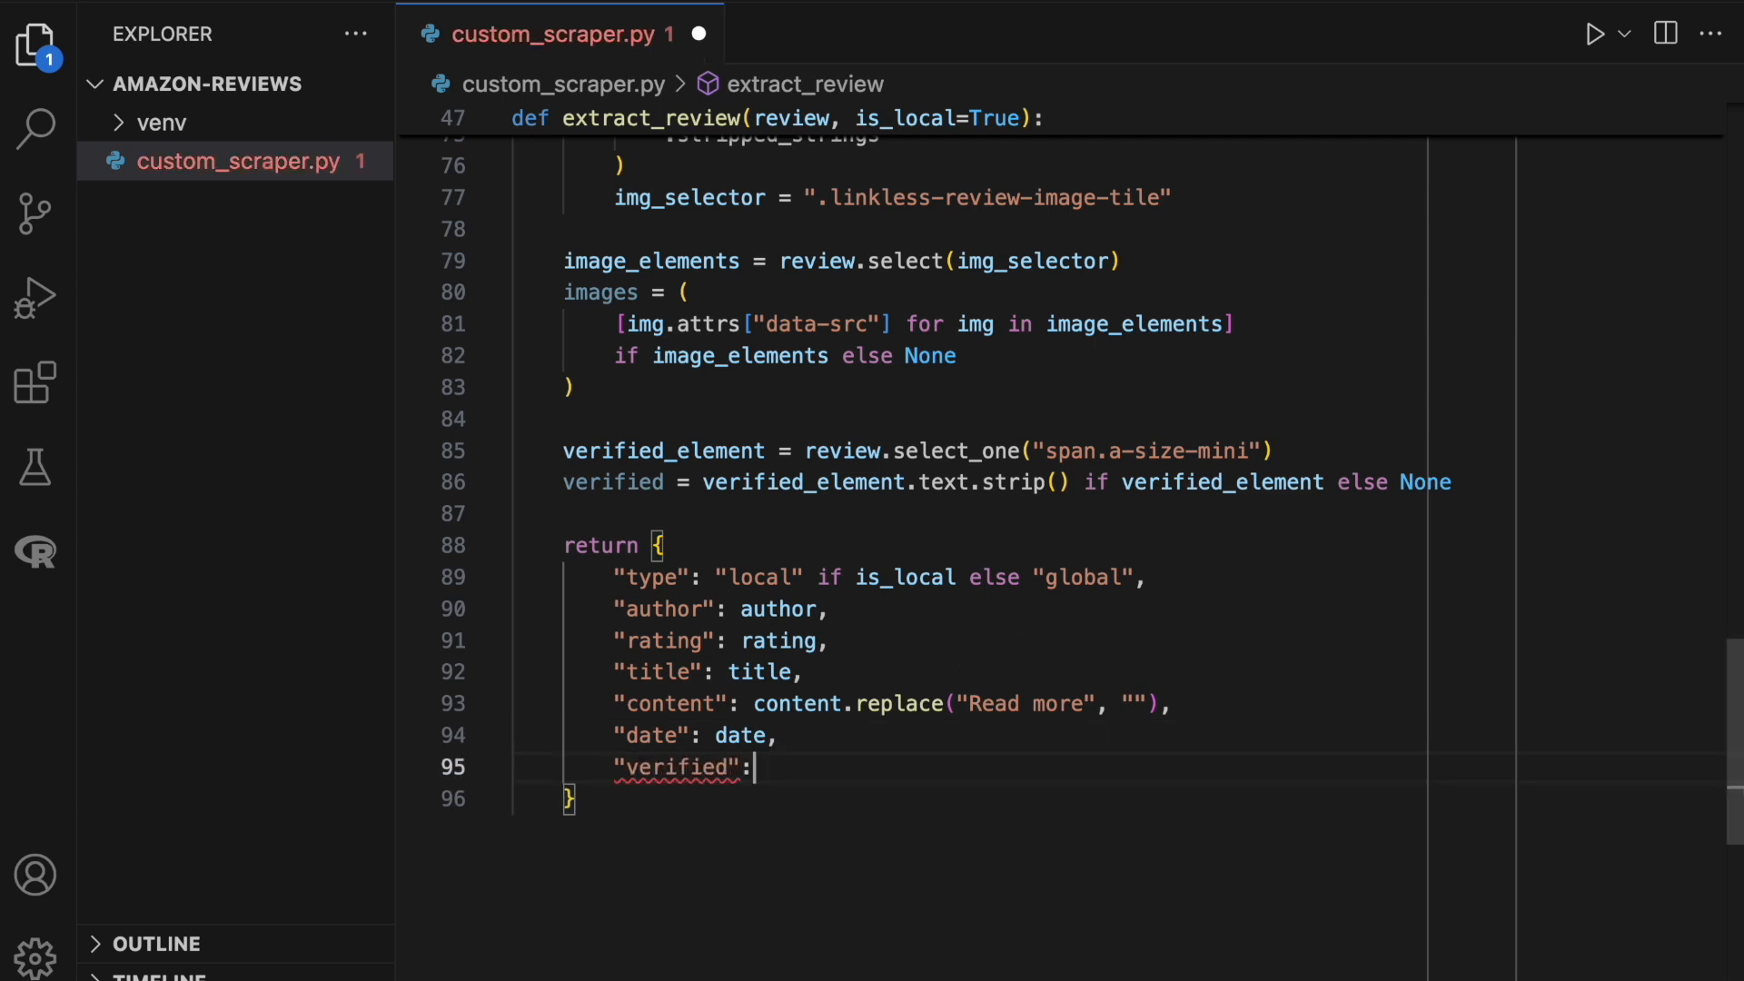
text(verified,)
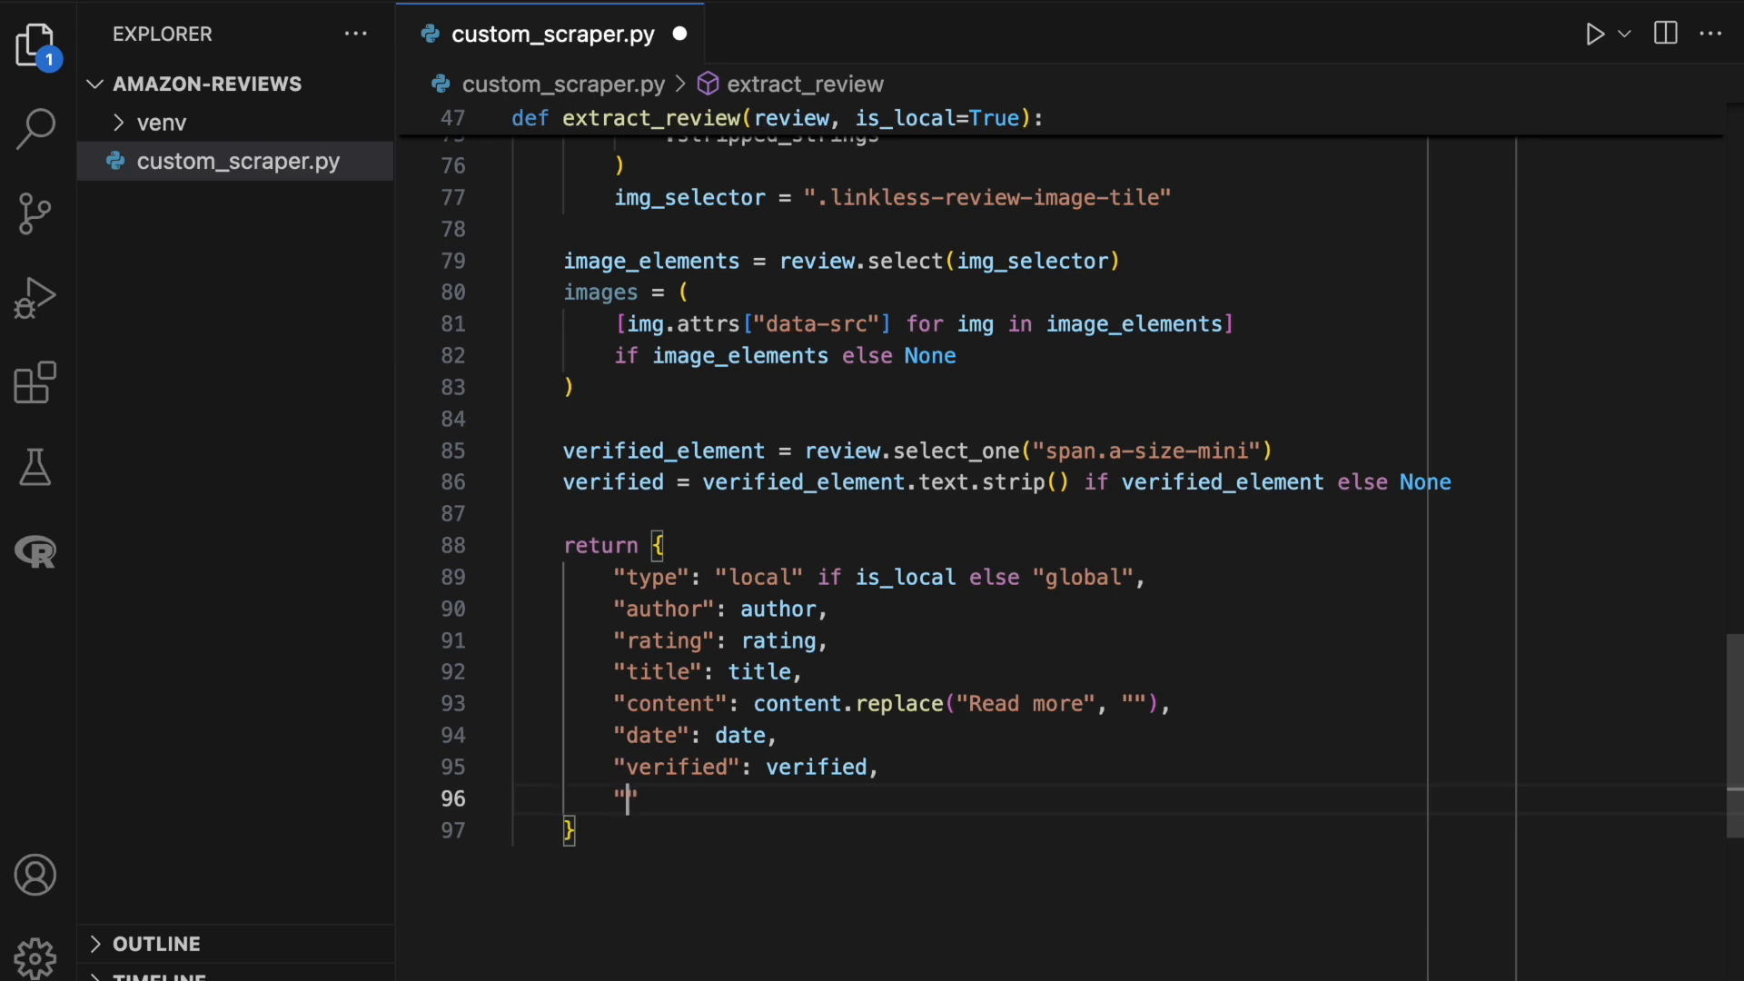
text(images": images)
text(def main():)
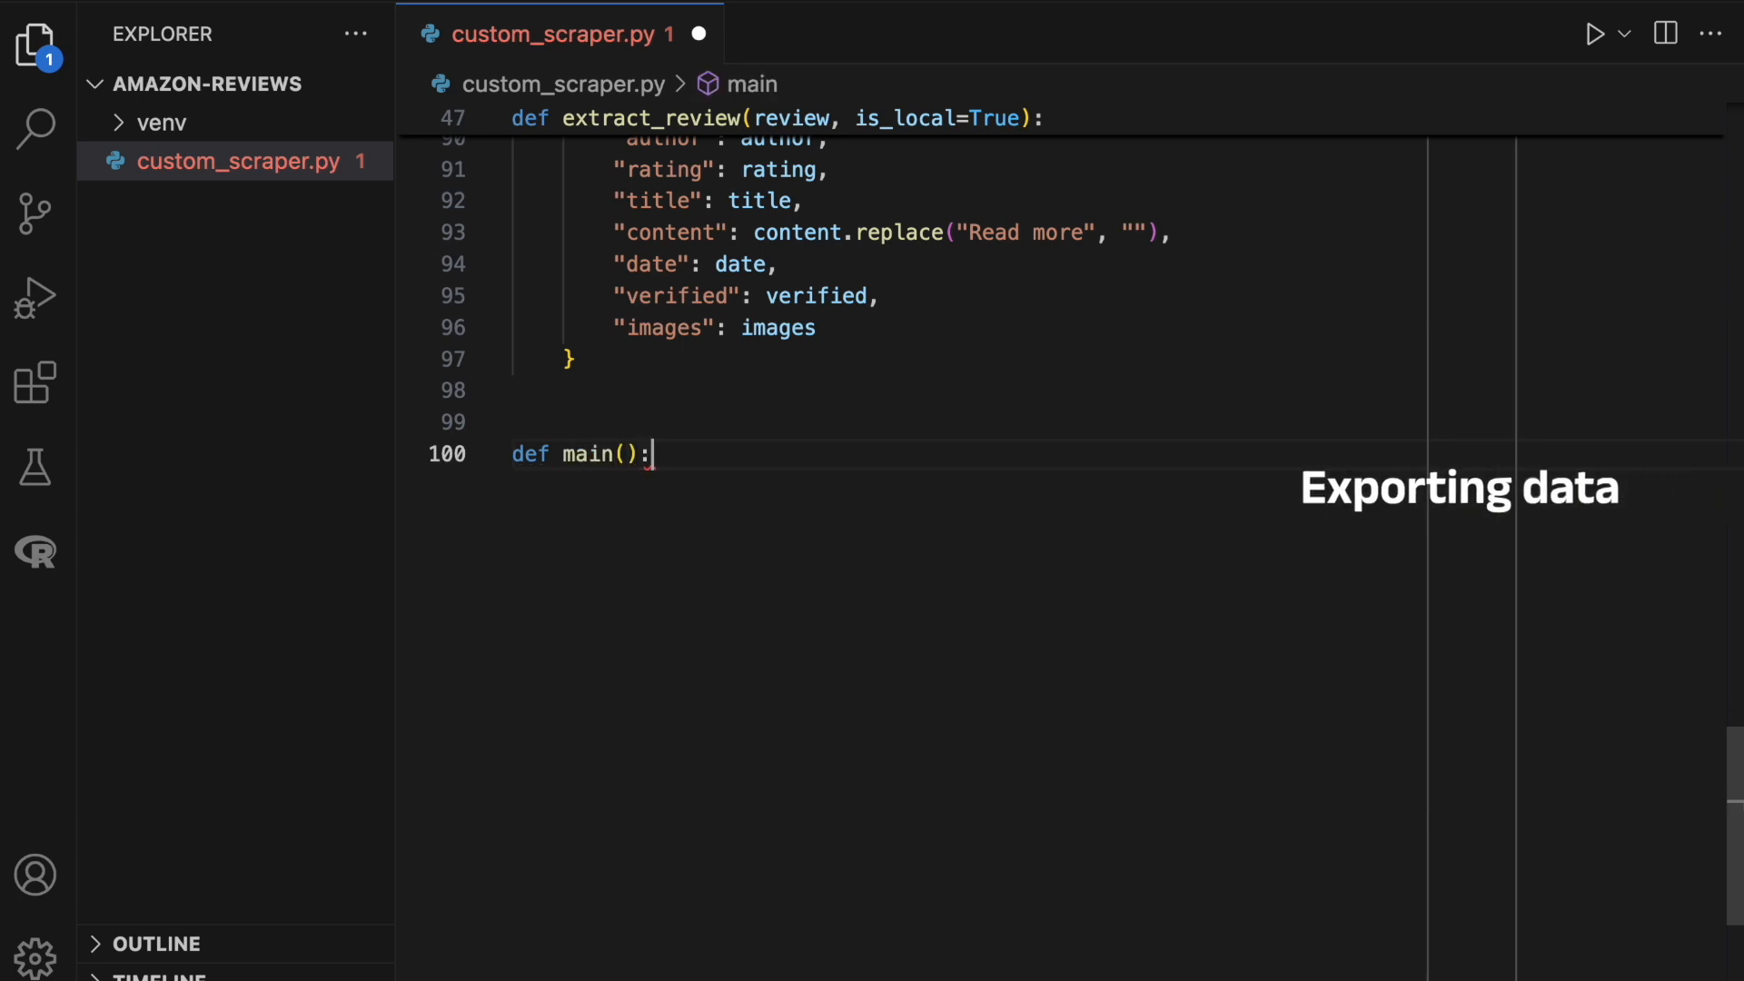
In main(), build the amazon.com/dp/{asin} URL, get its soup and the reviews.
text(search_url =)
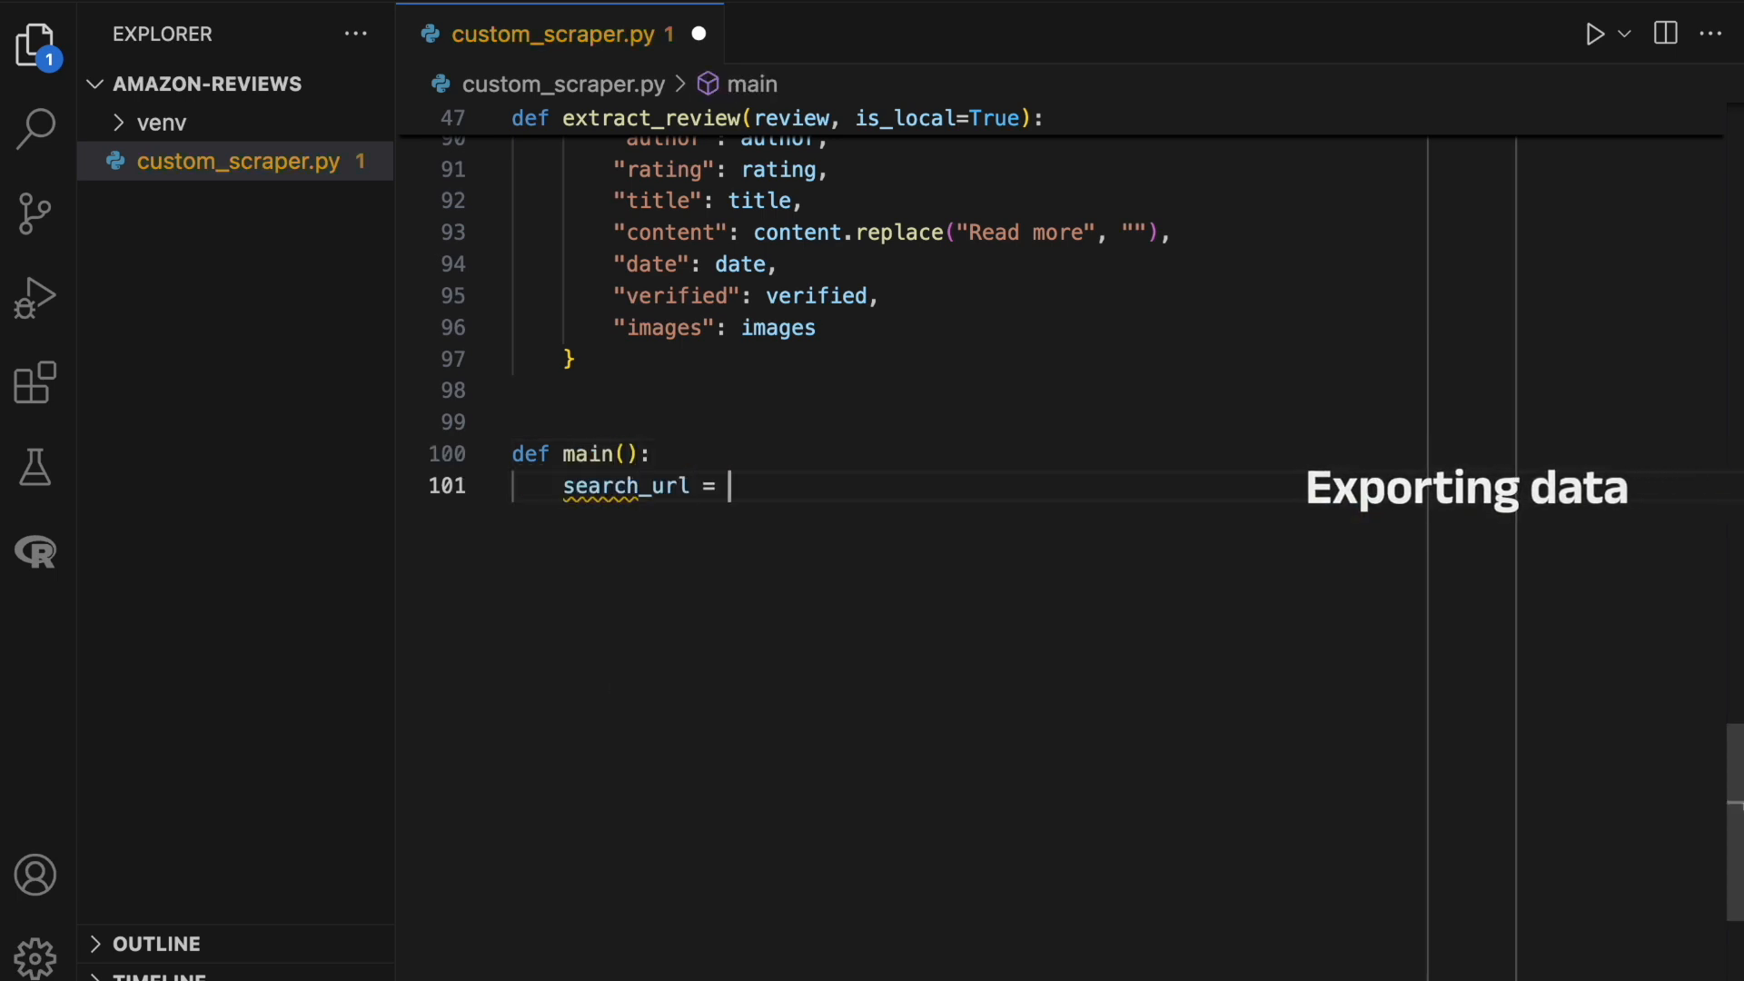
text(f"https:")
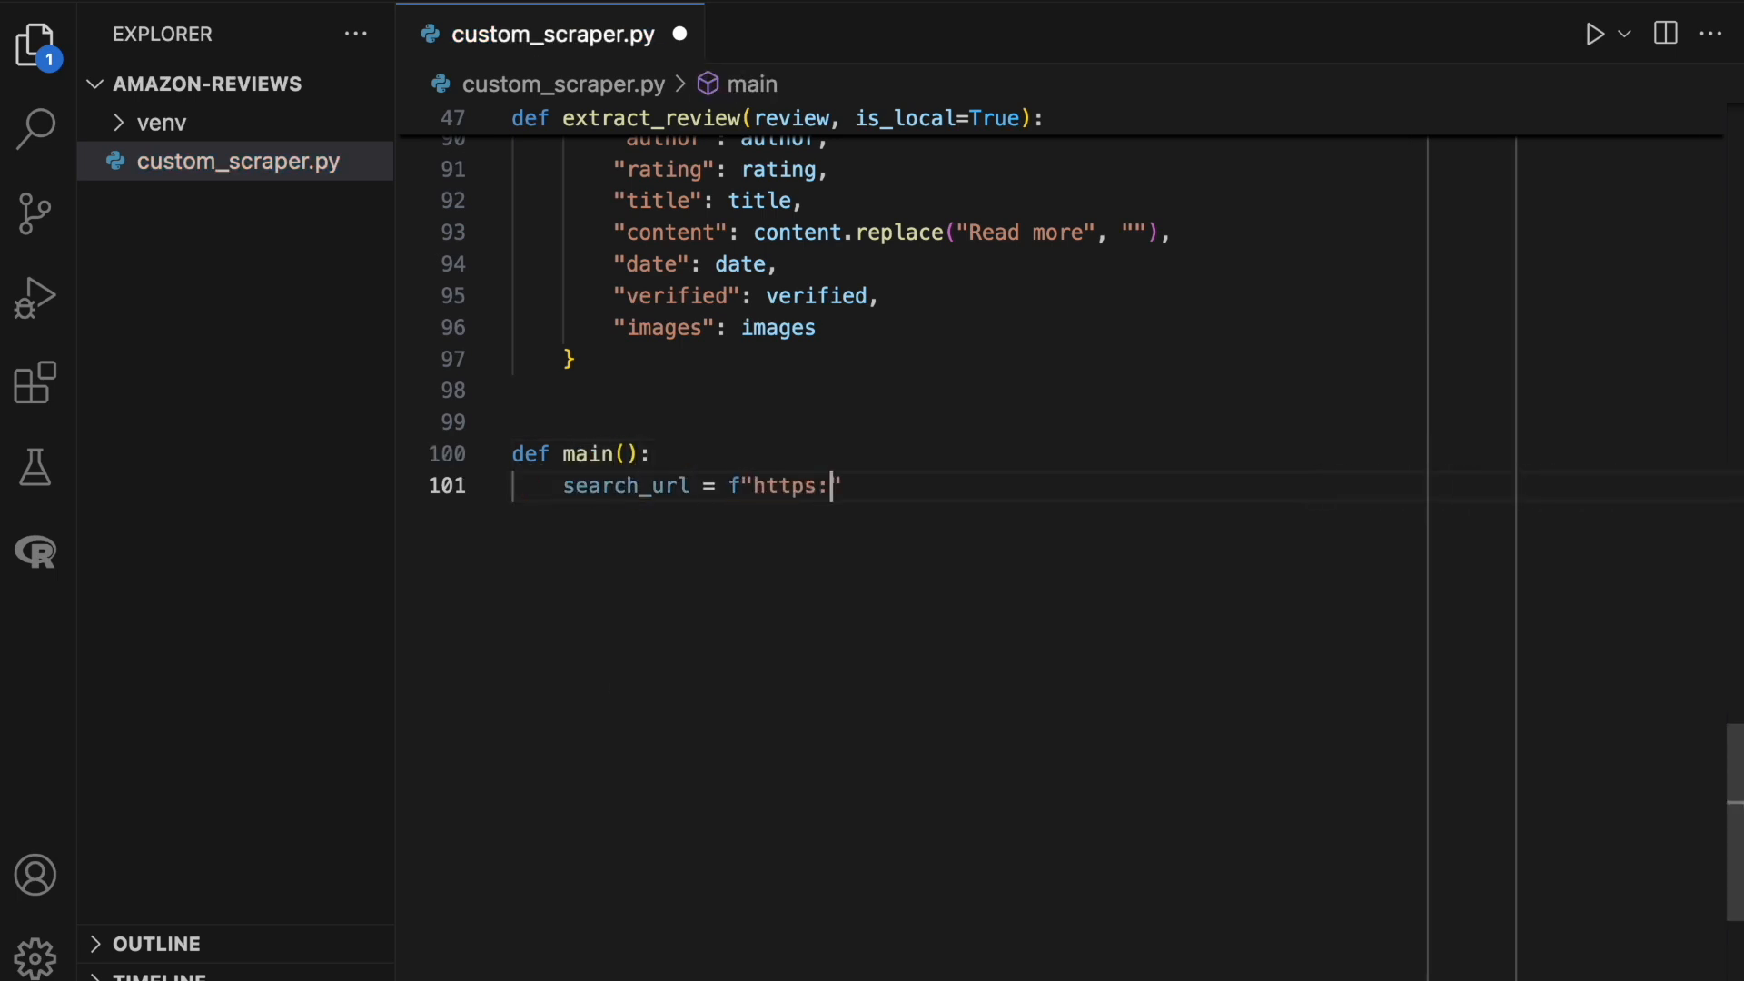
text(//www.amazon.)
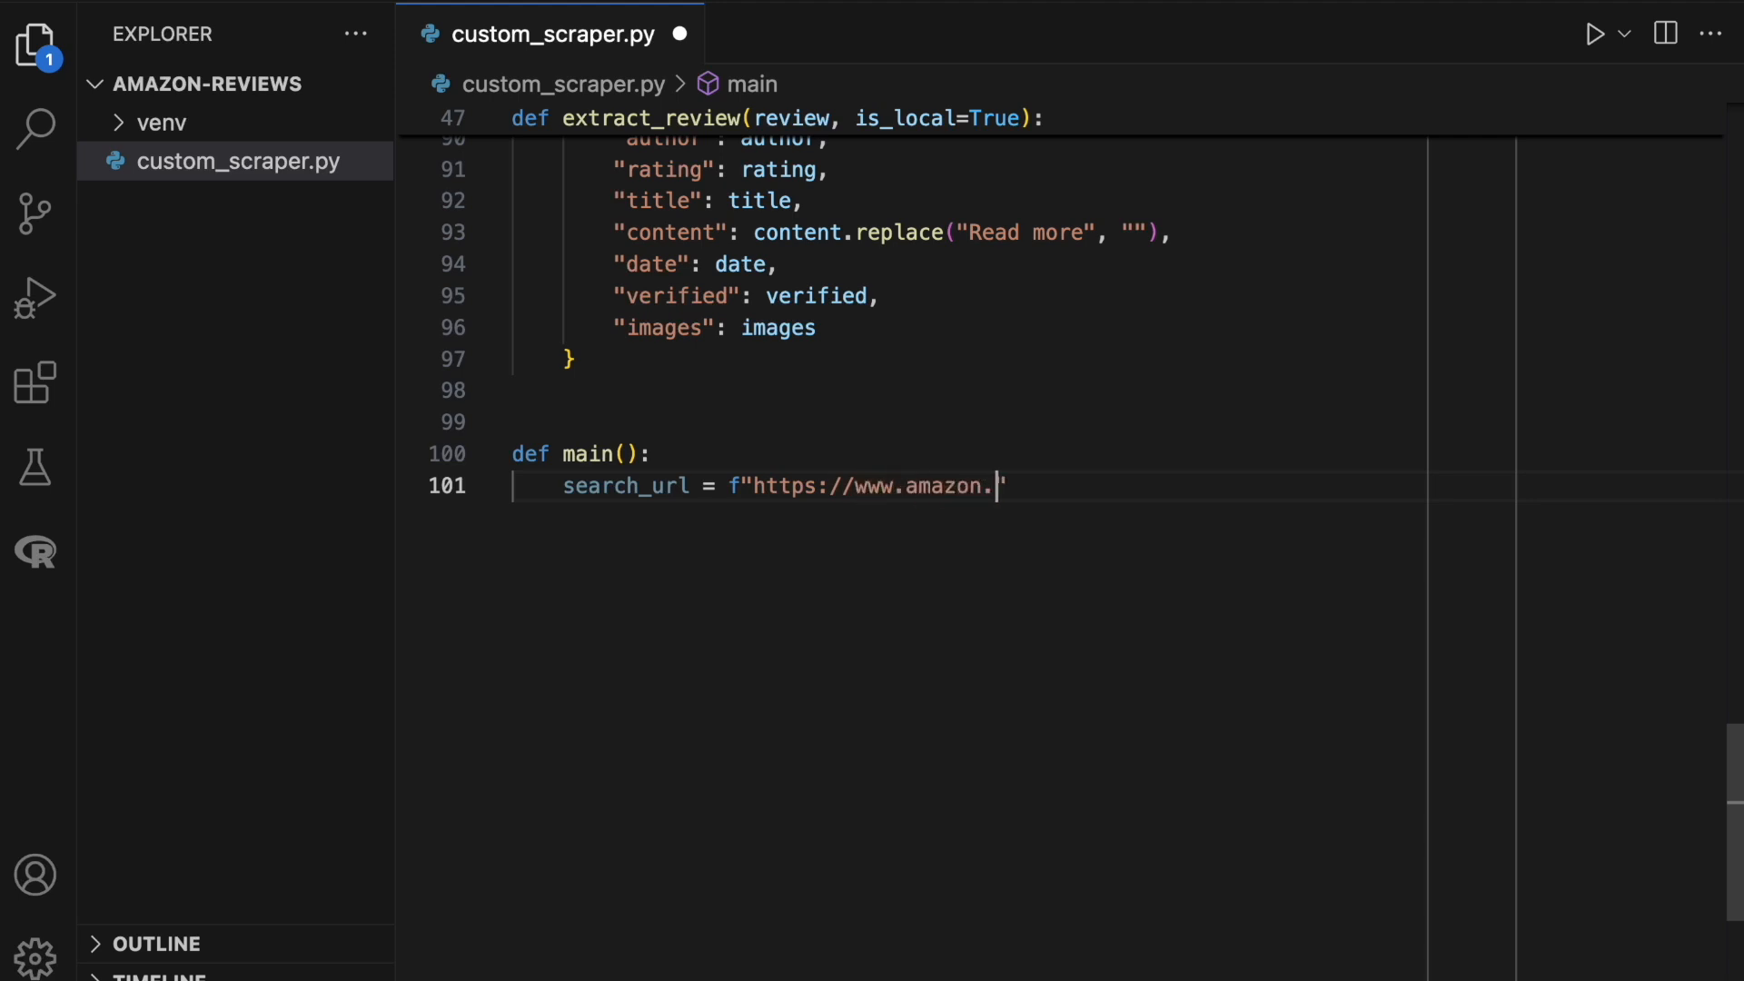
text(com/dp/{asin)
text(soup =)
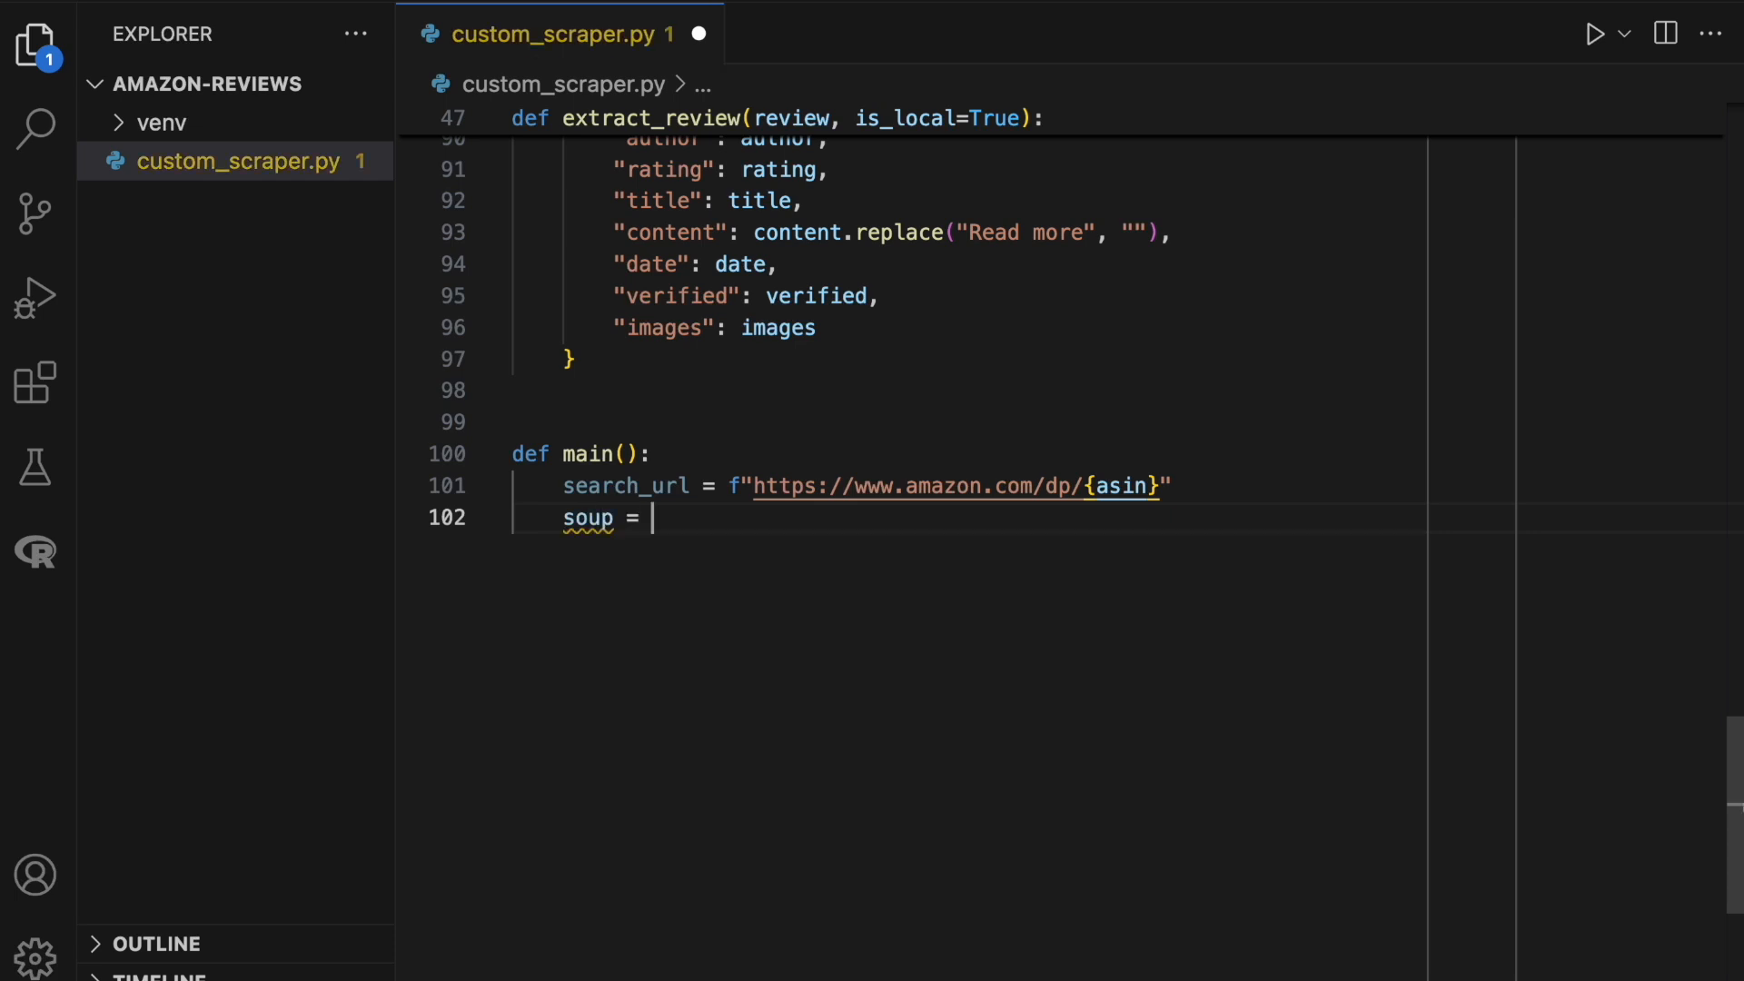
text(get_soup)
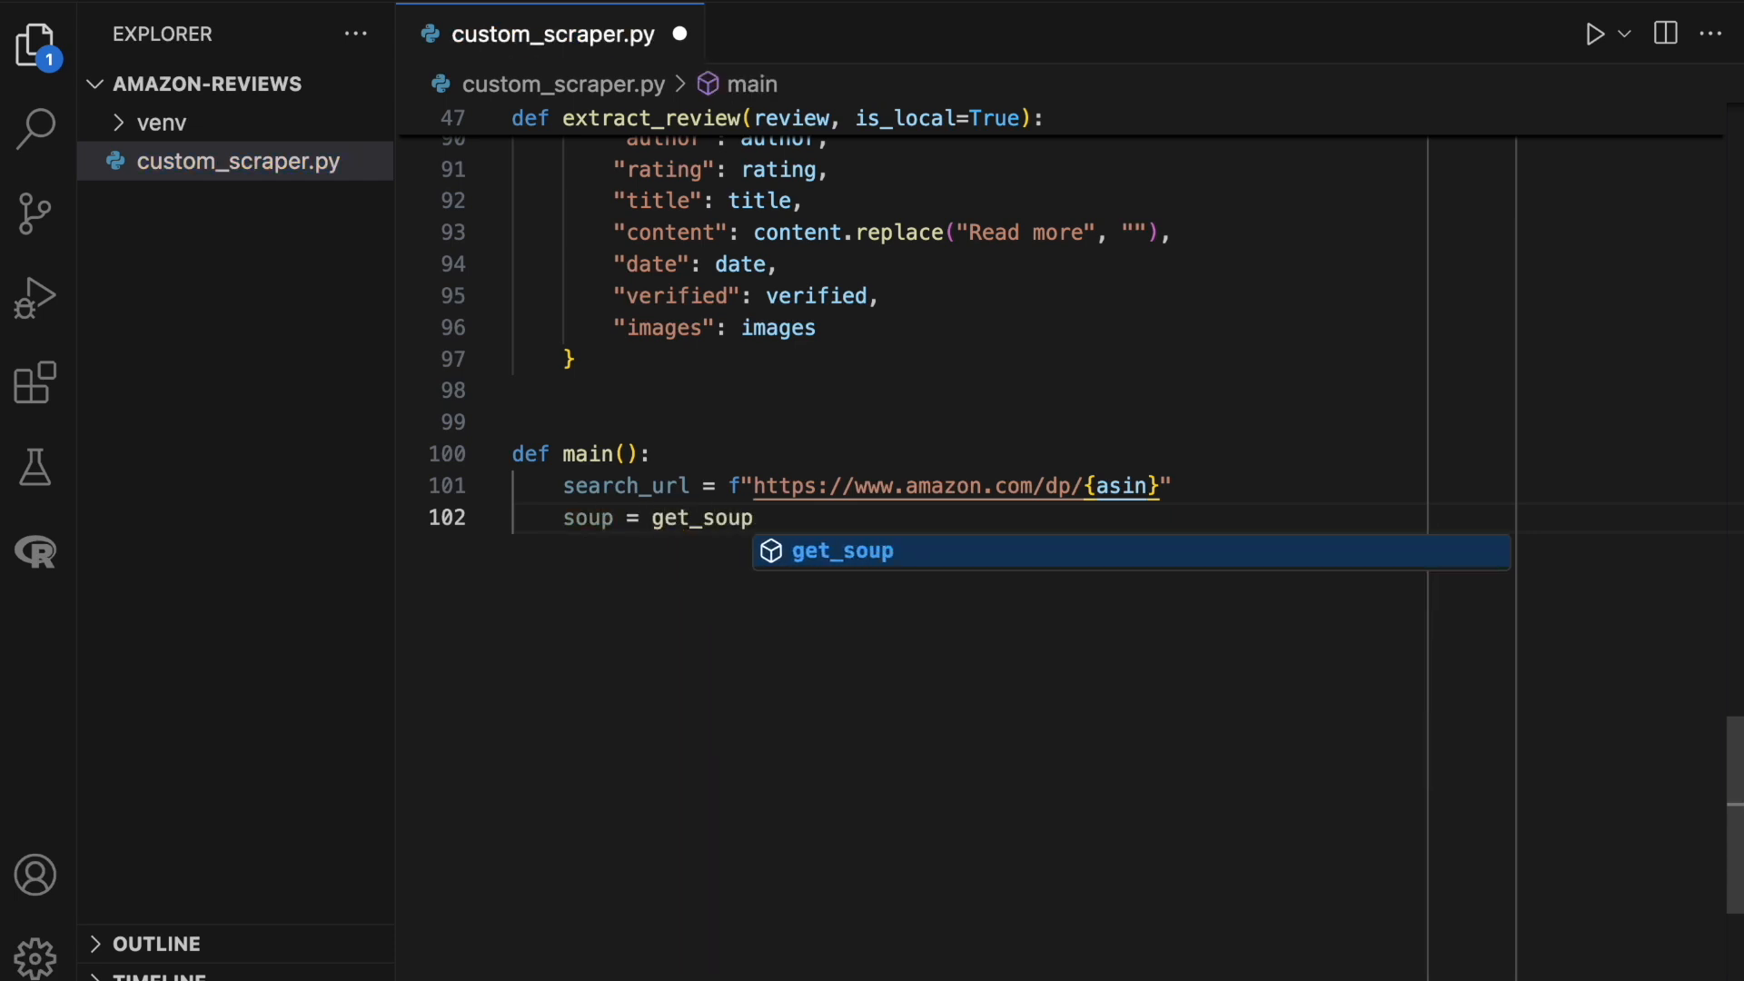
text((search_url))
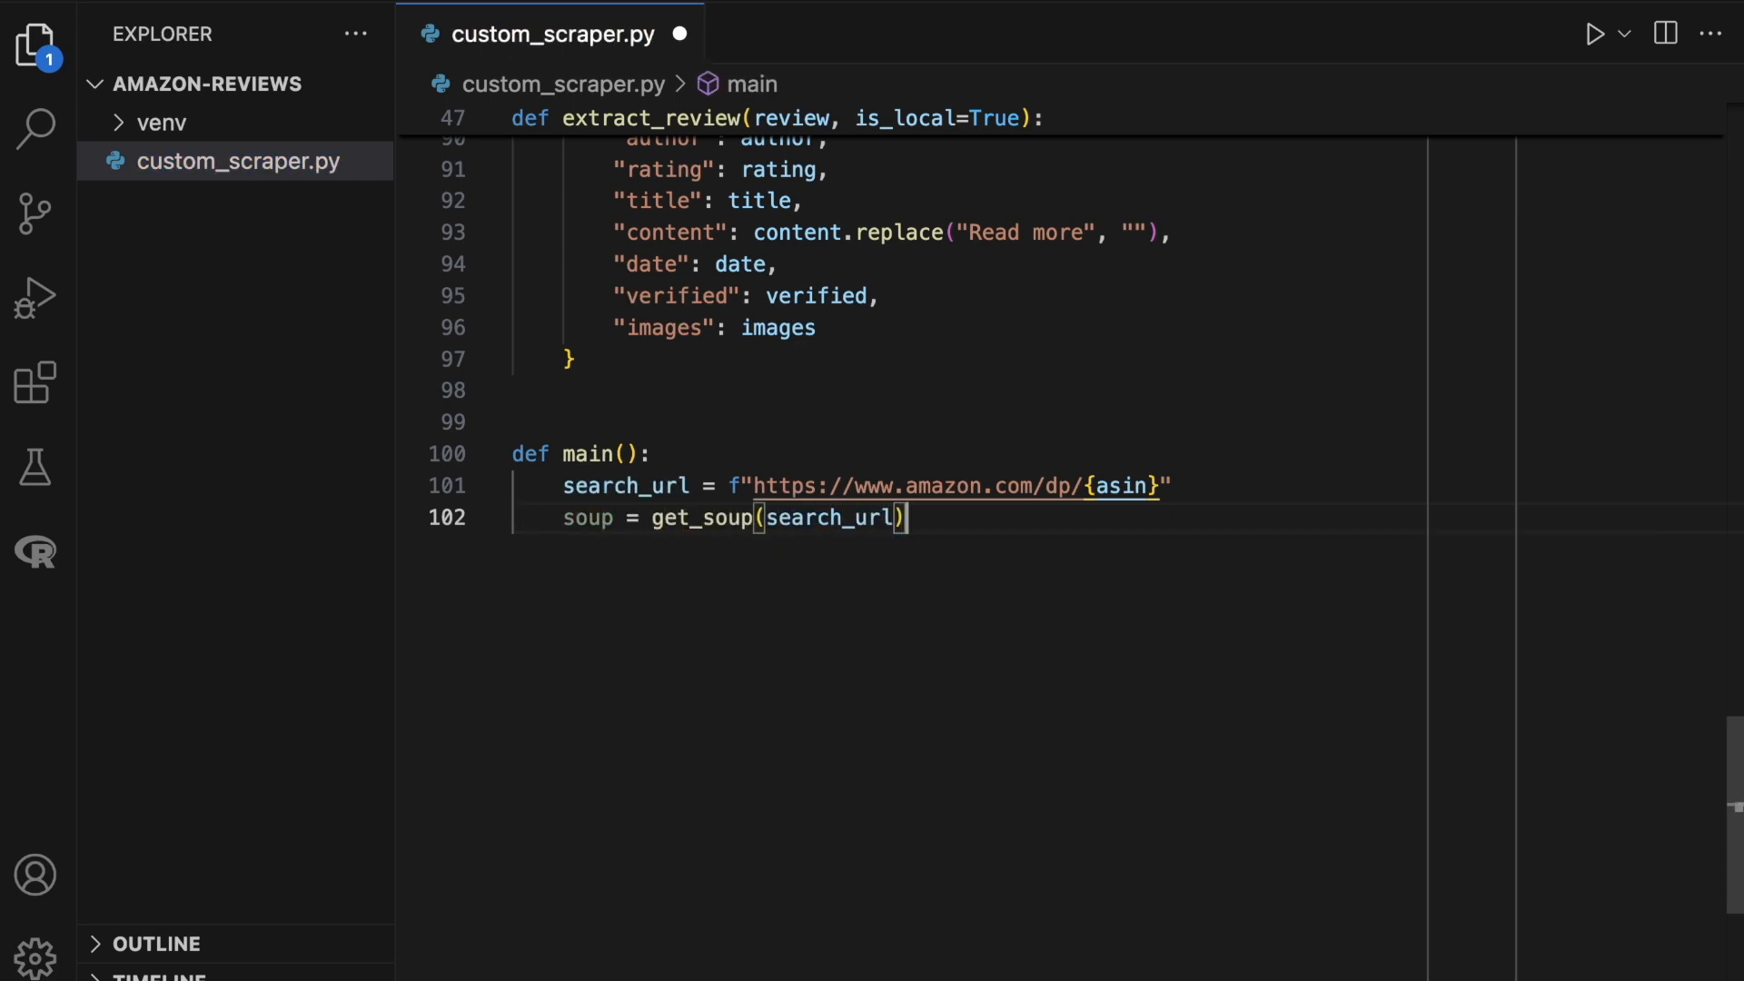
text(reviews =)
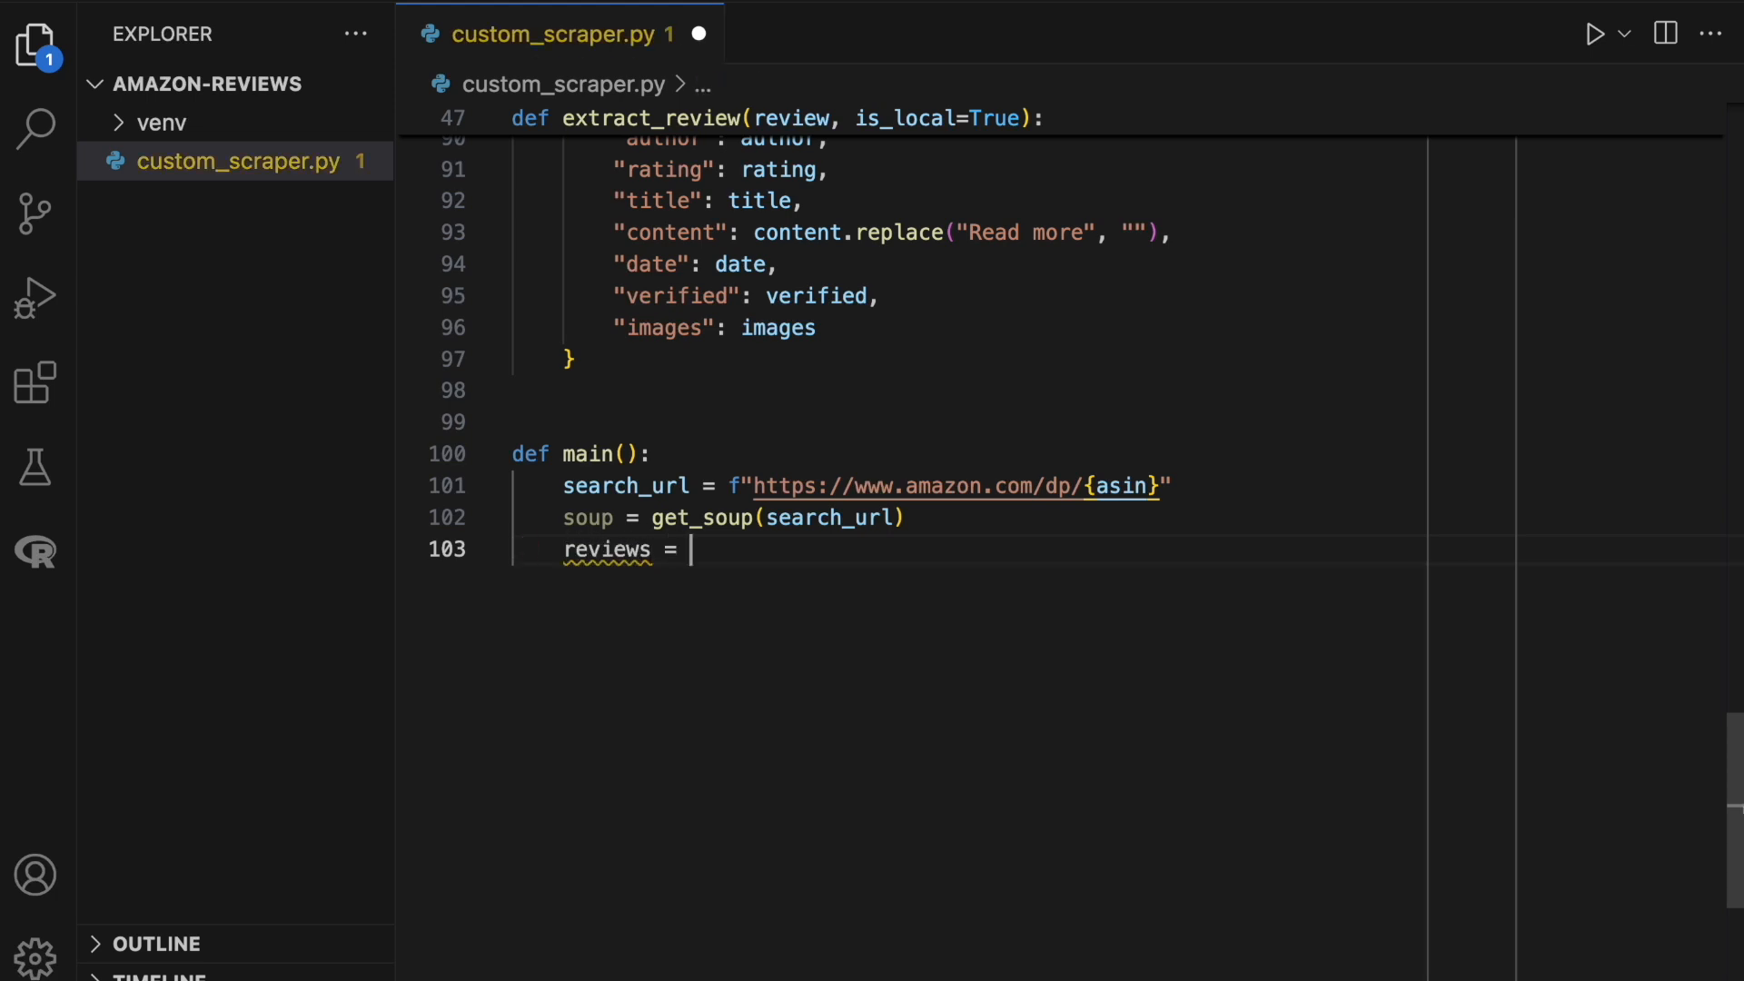
text(get_reviews())
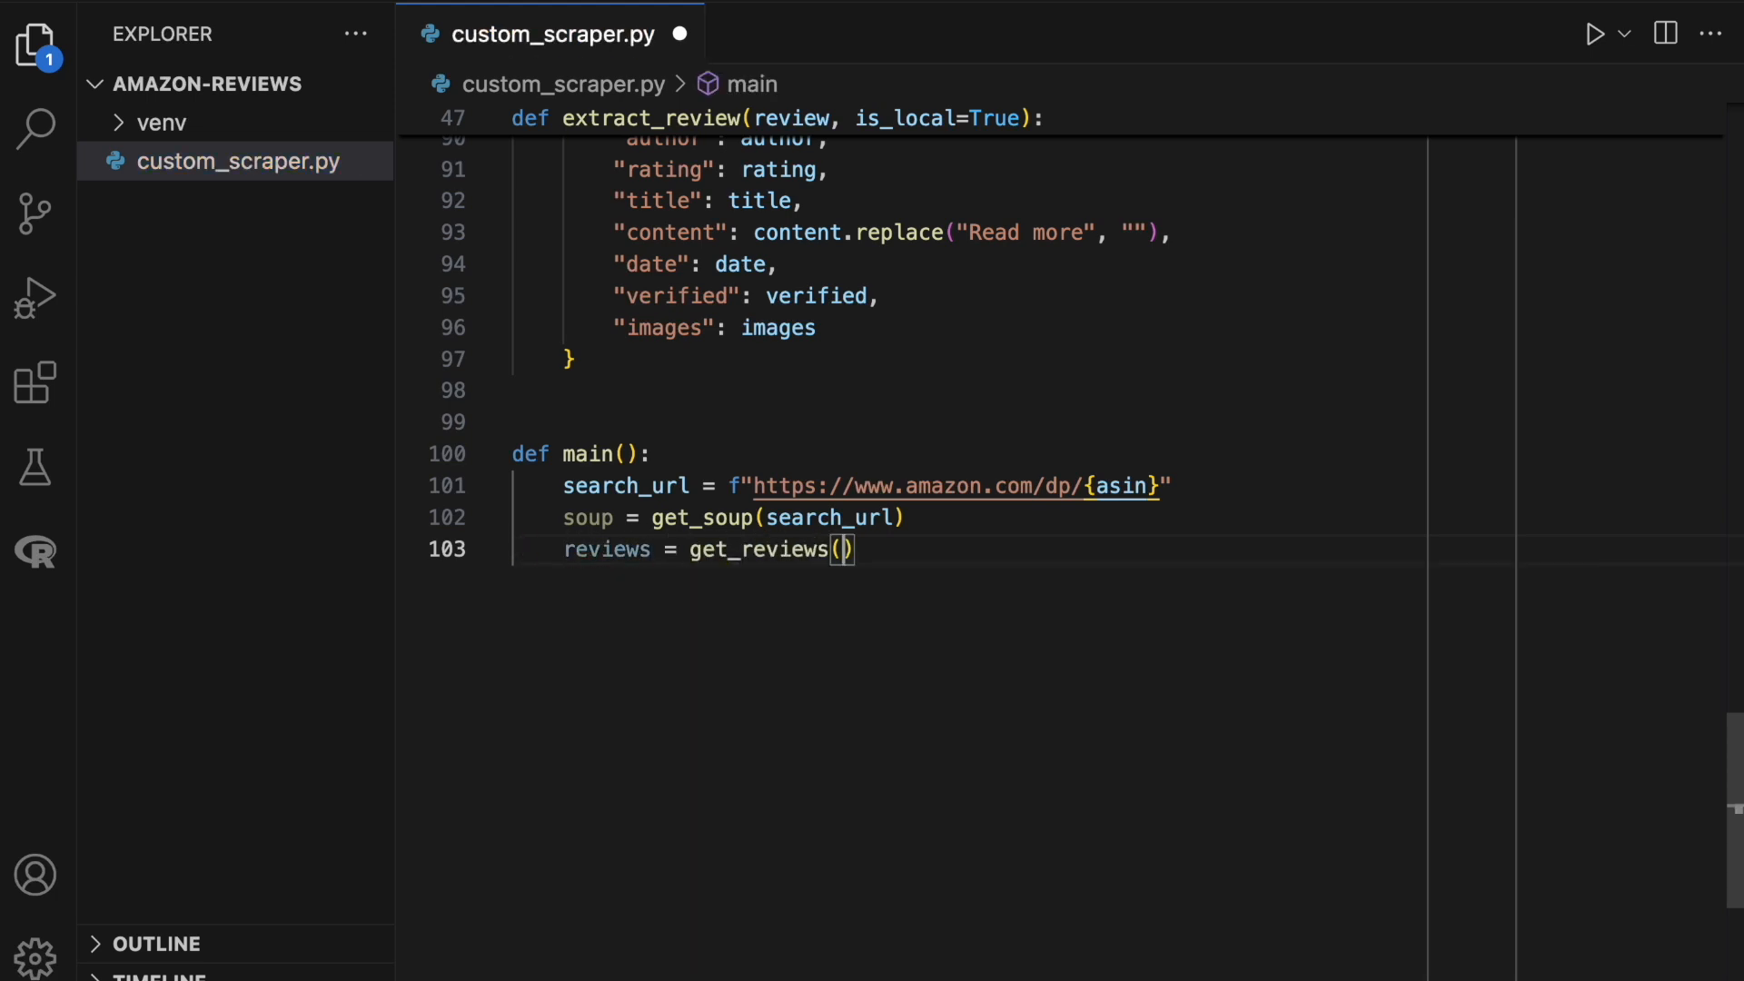
Save reviews to reviews_{asin}.csv without index and call main() under the __main__ guard.
text(df = pd.DataFrame()
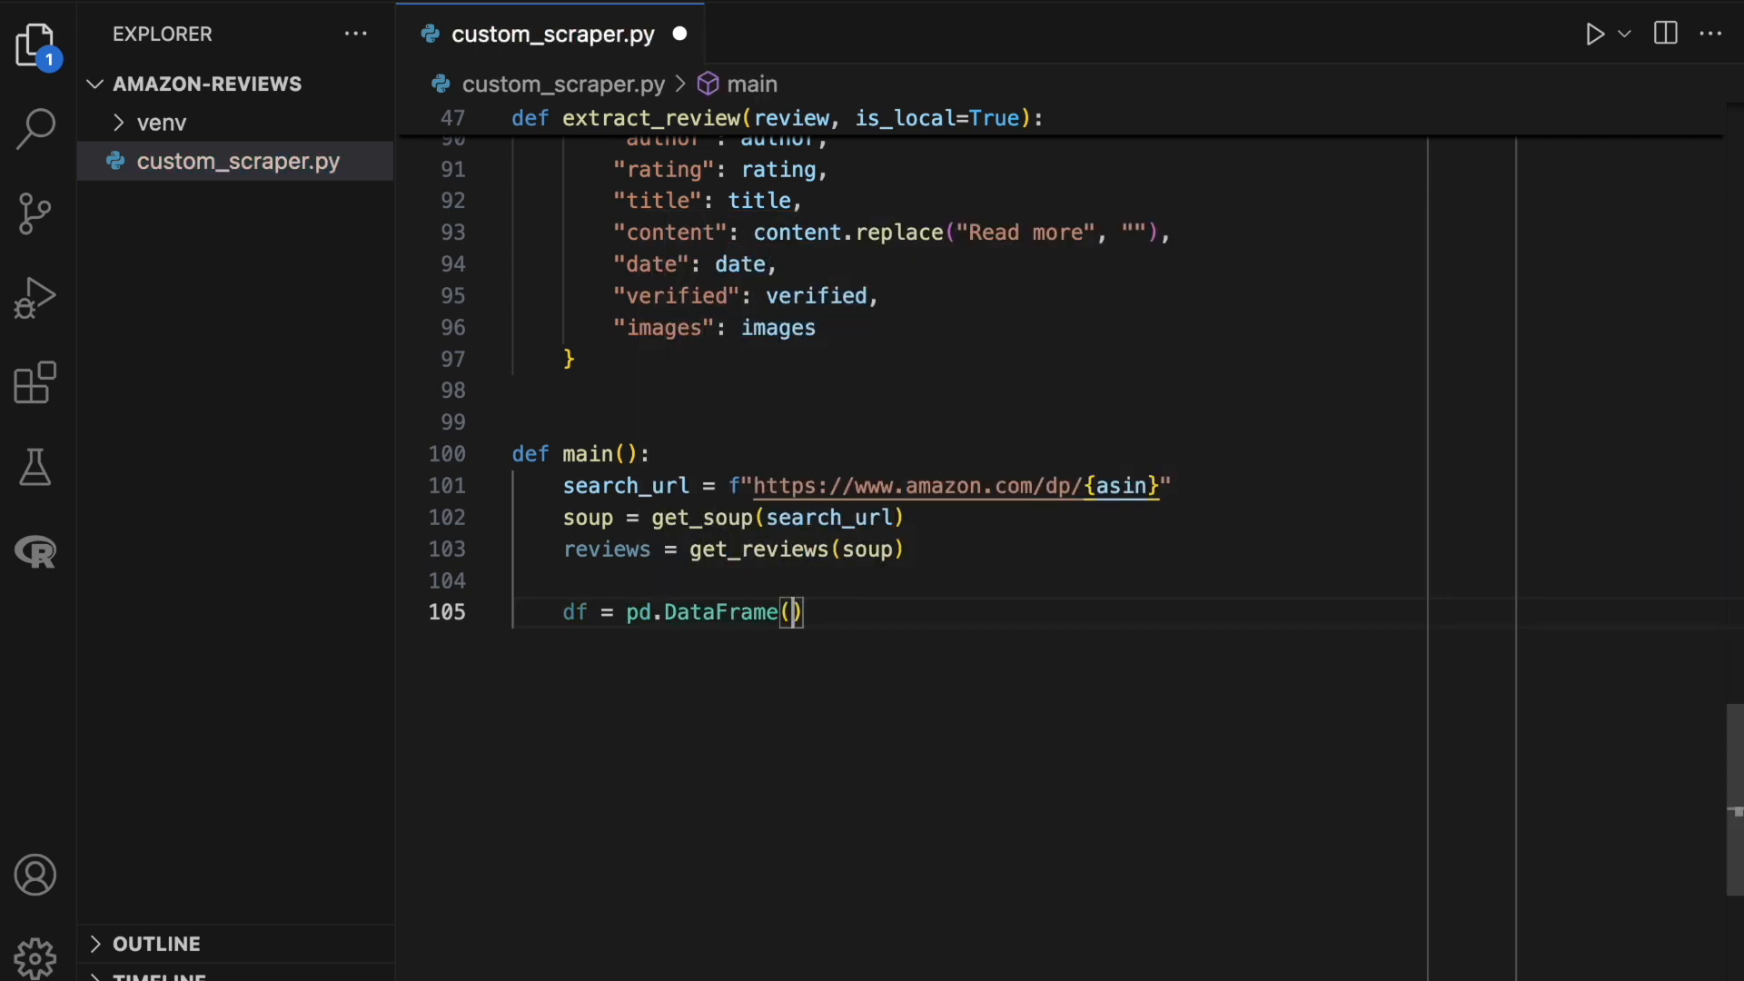
text(df.to_csv(f")
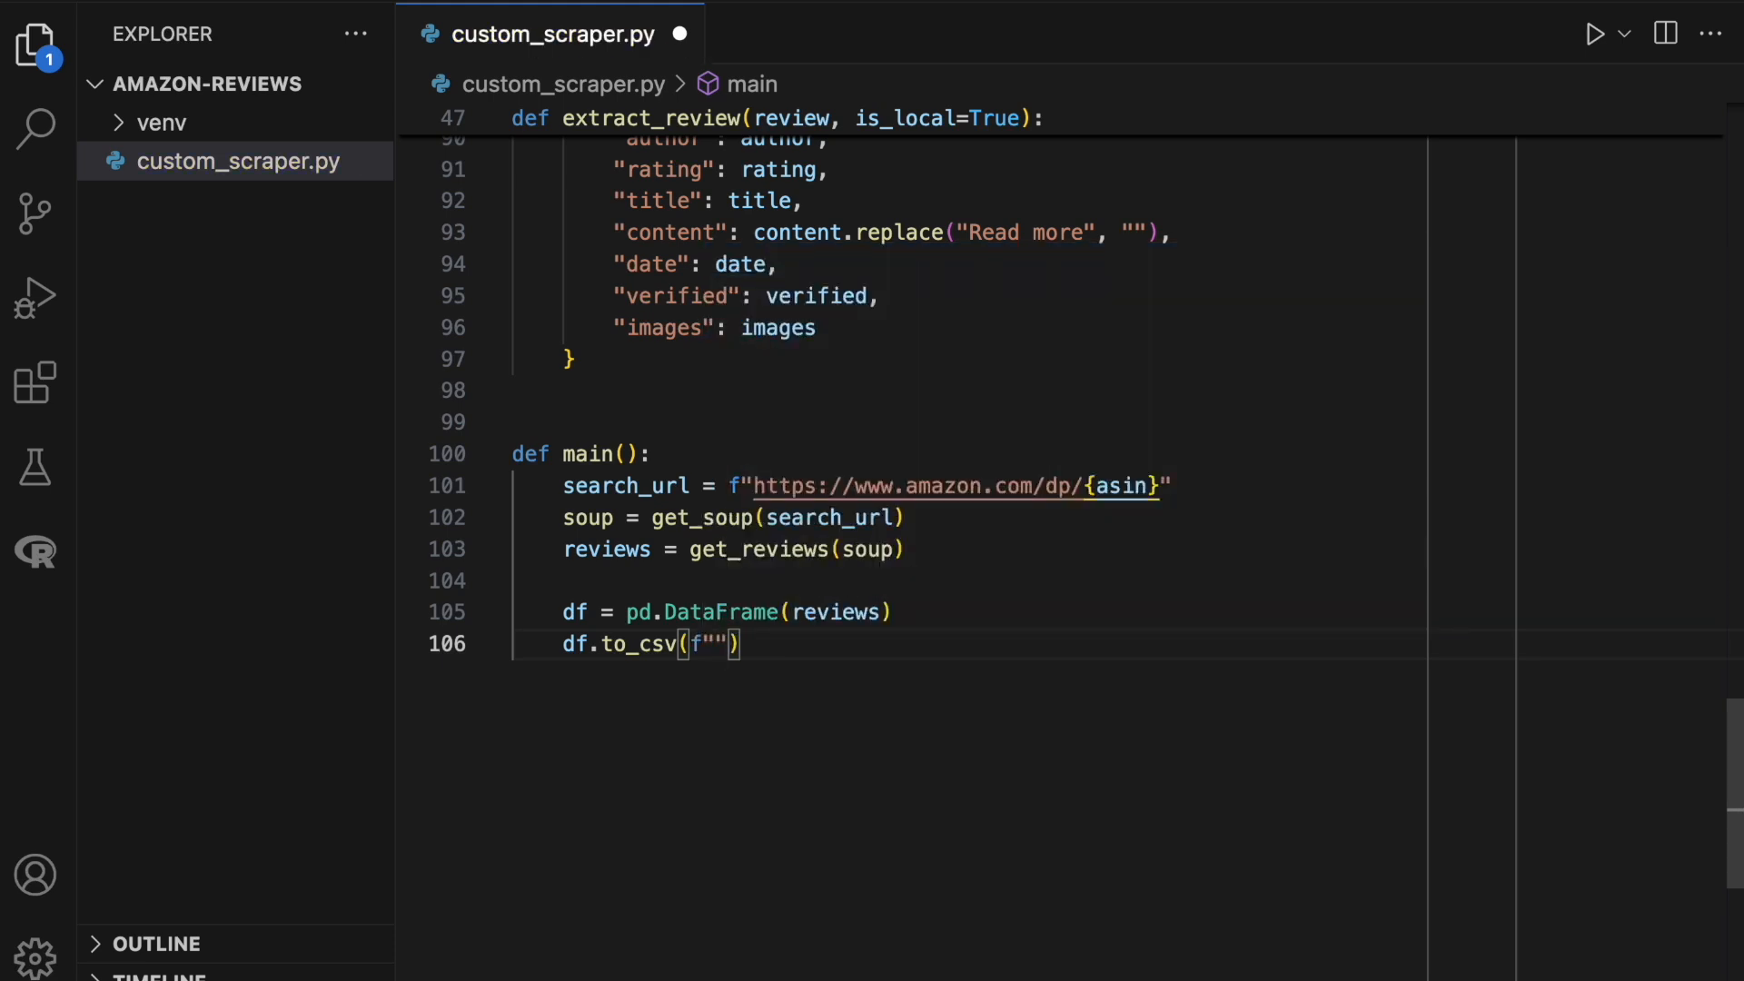
text(reviews_{asin})
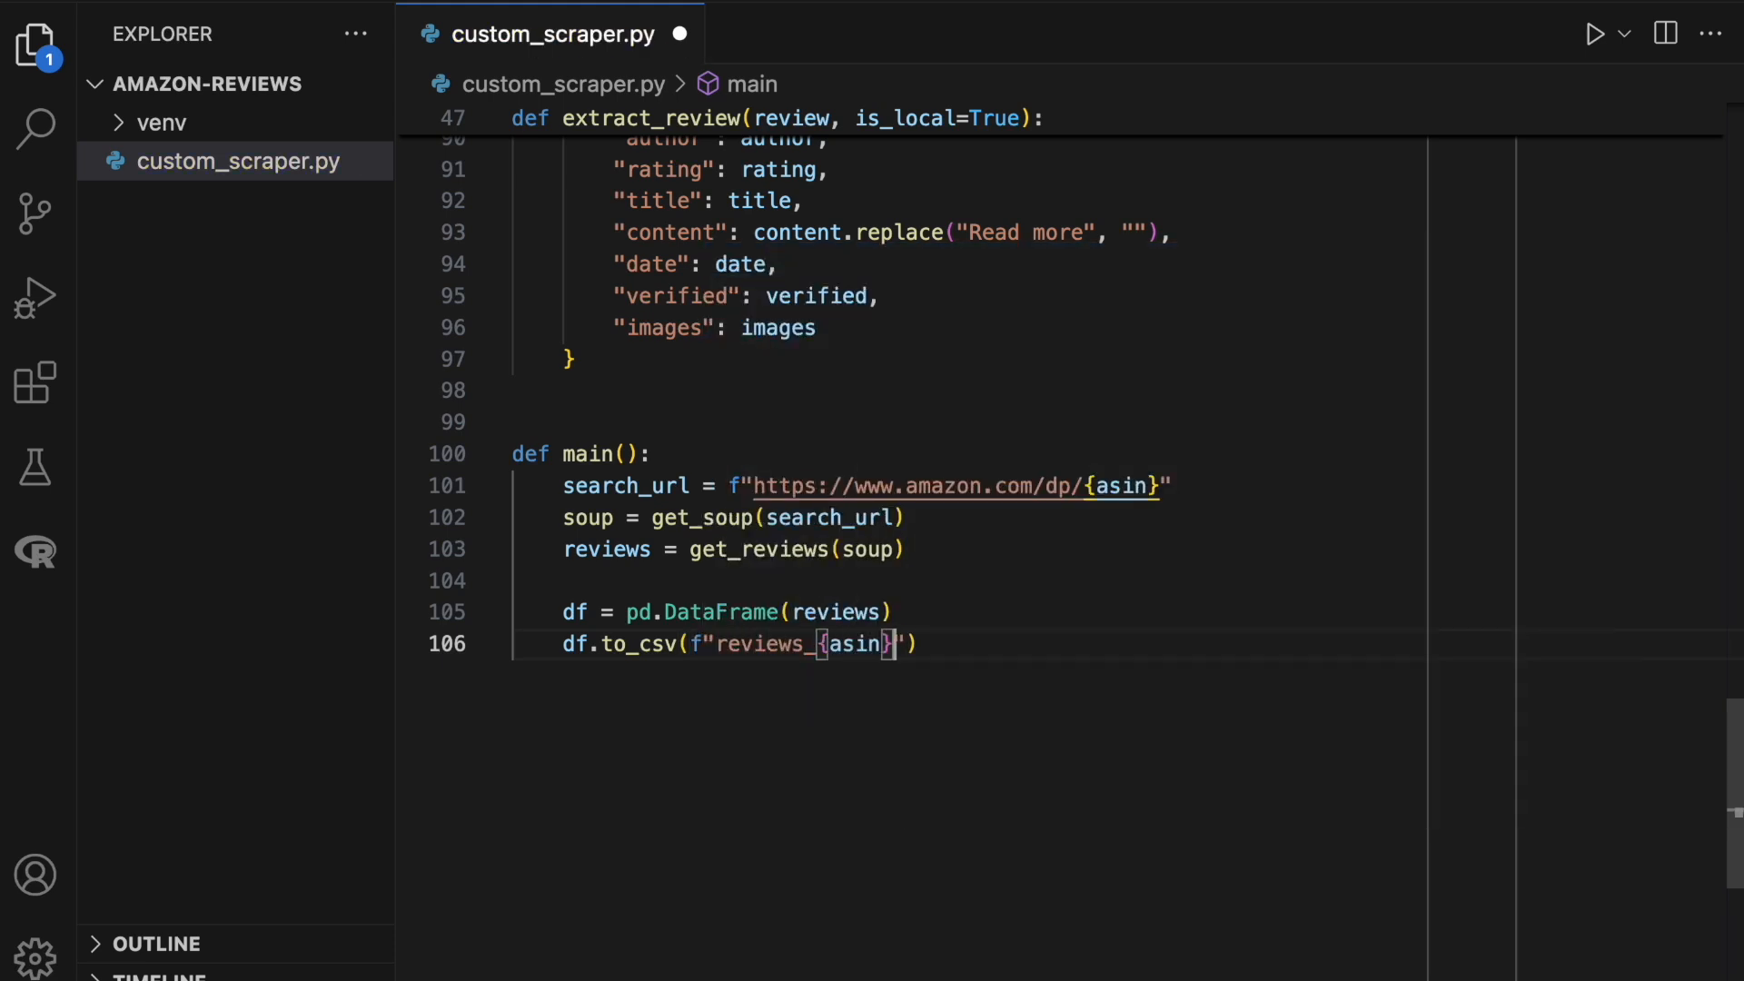
text(.csv)
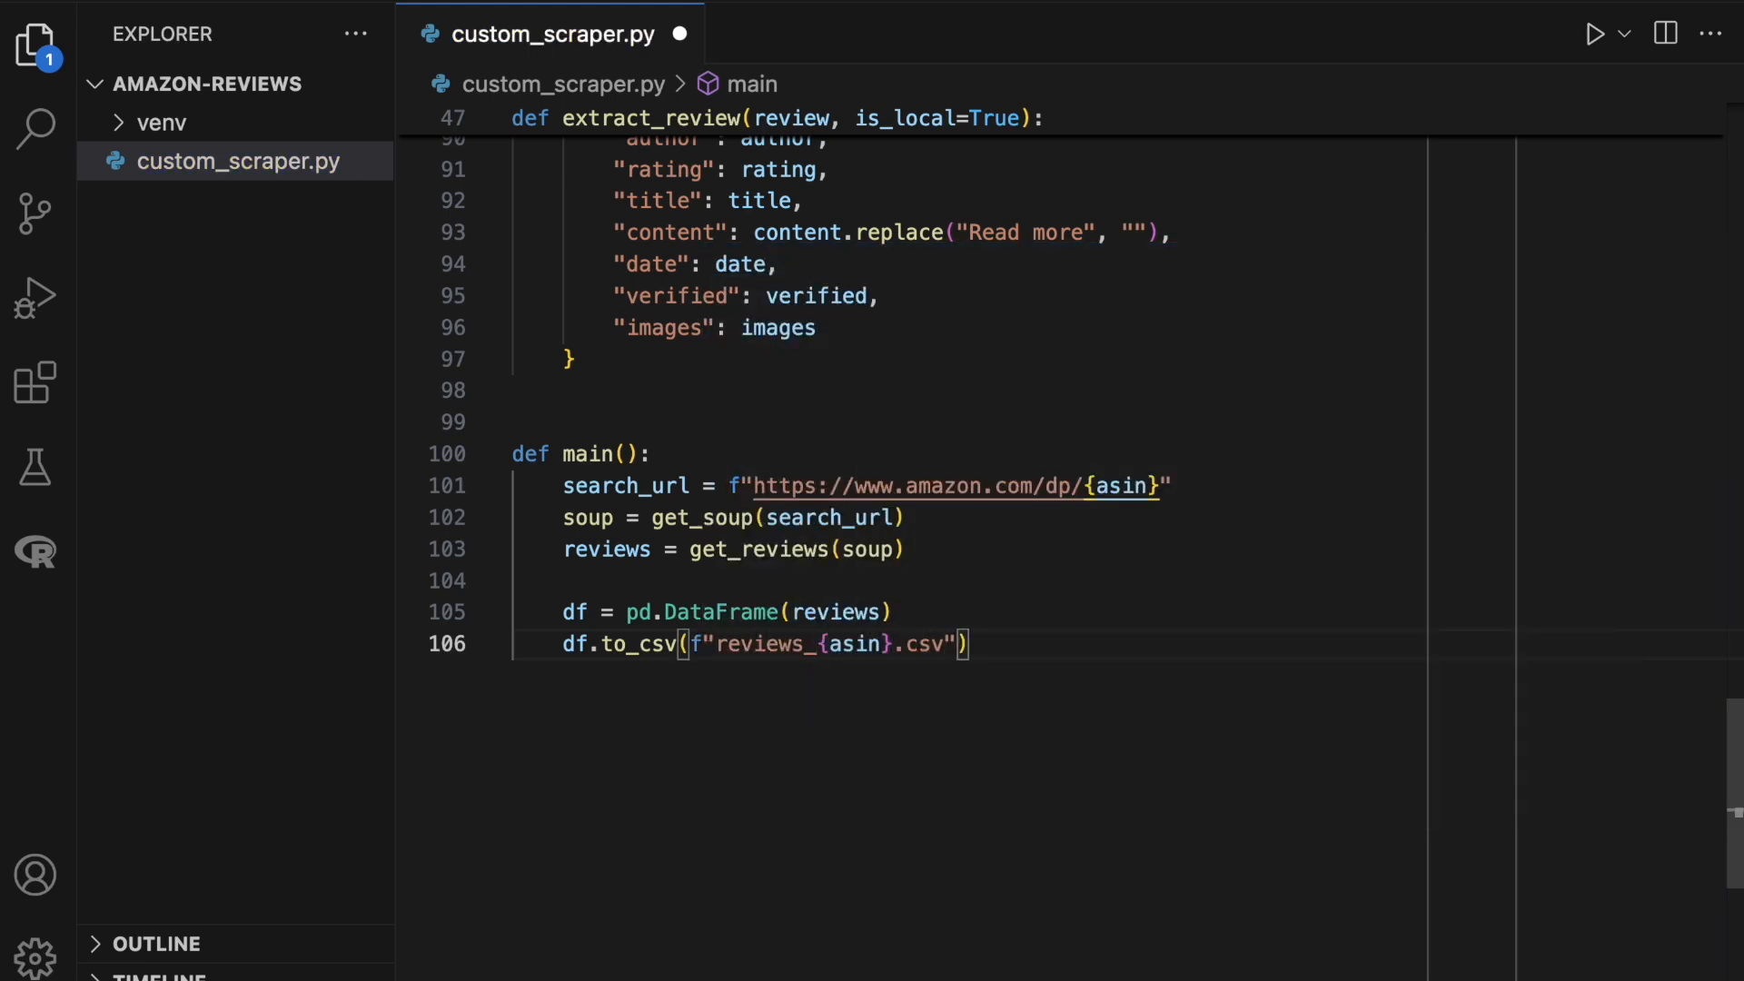
text(, index=False)
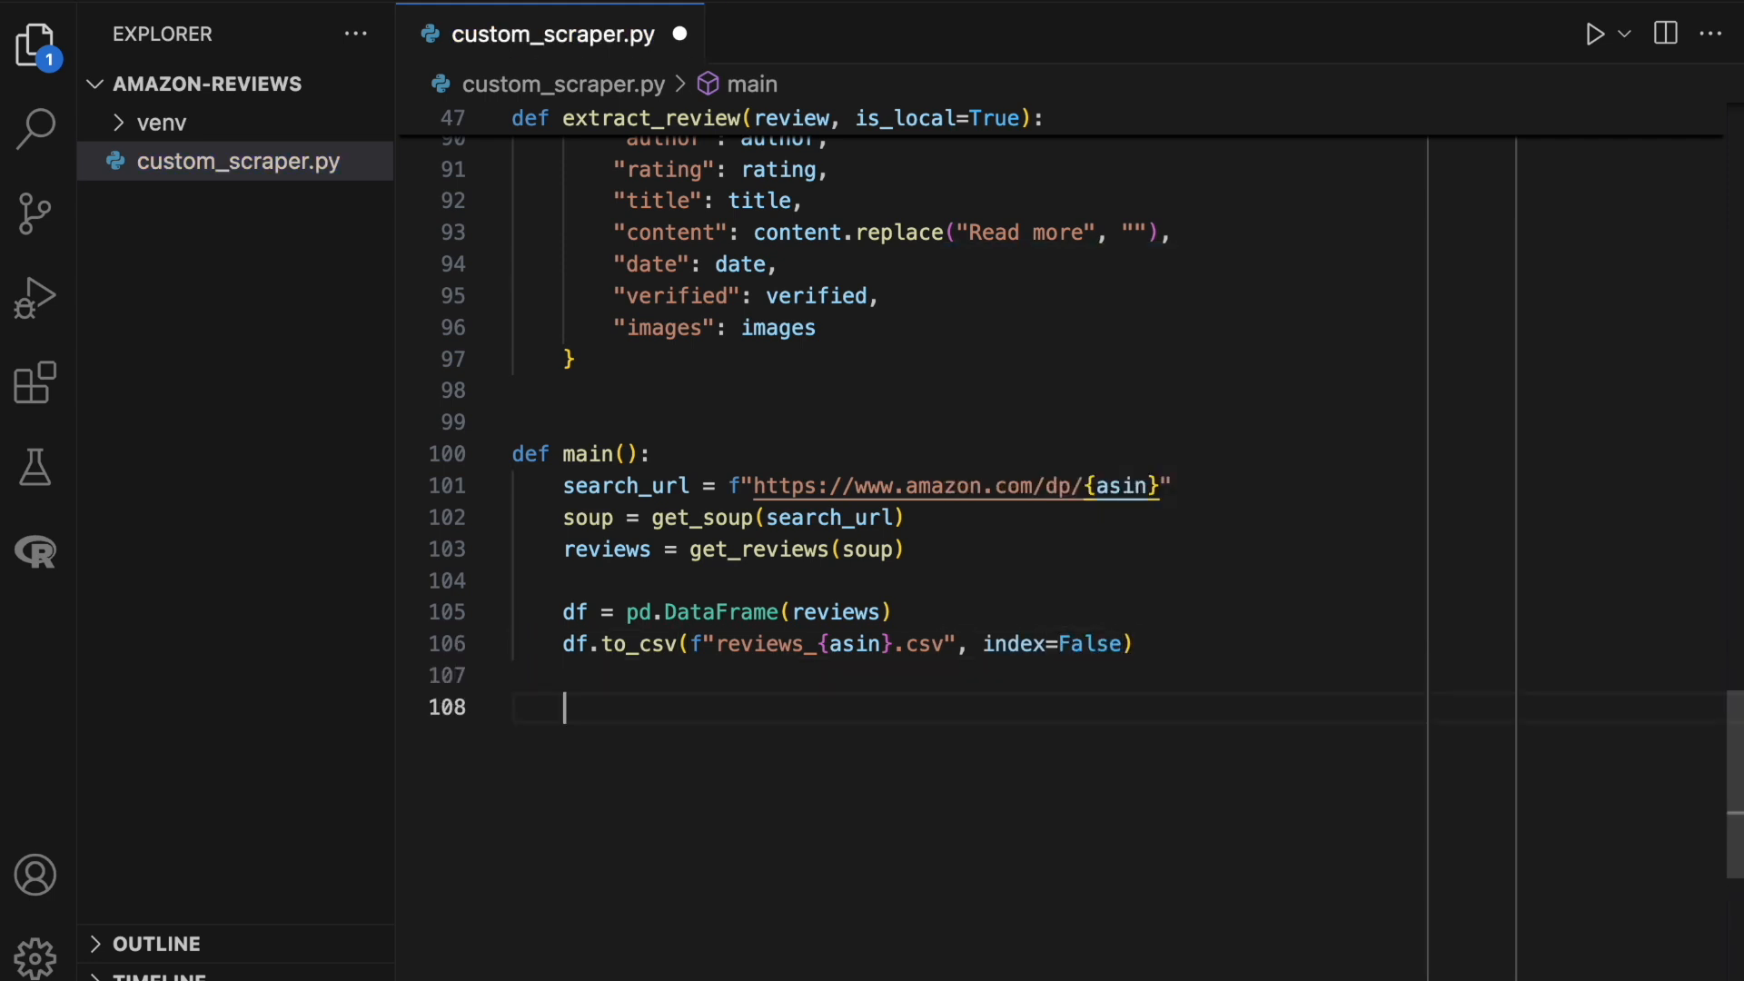
text(if __name__ == "__main__":)
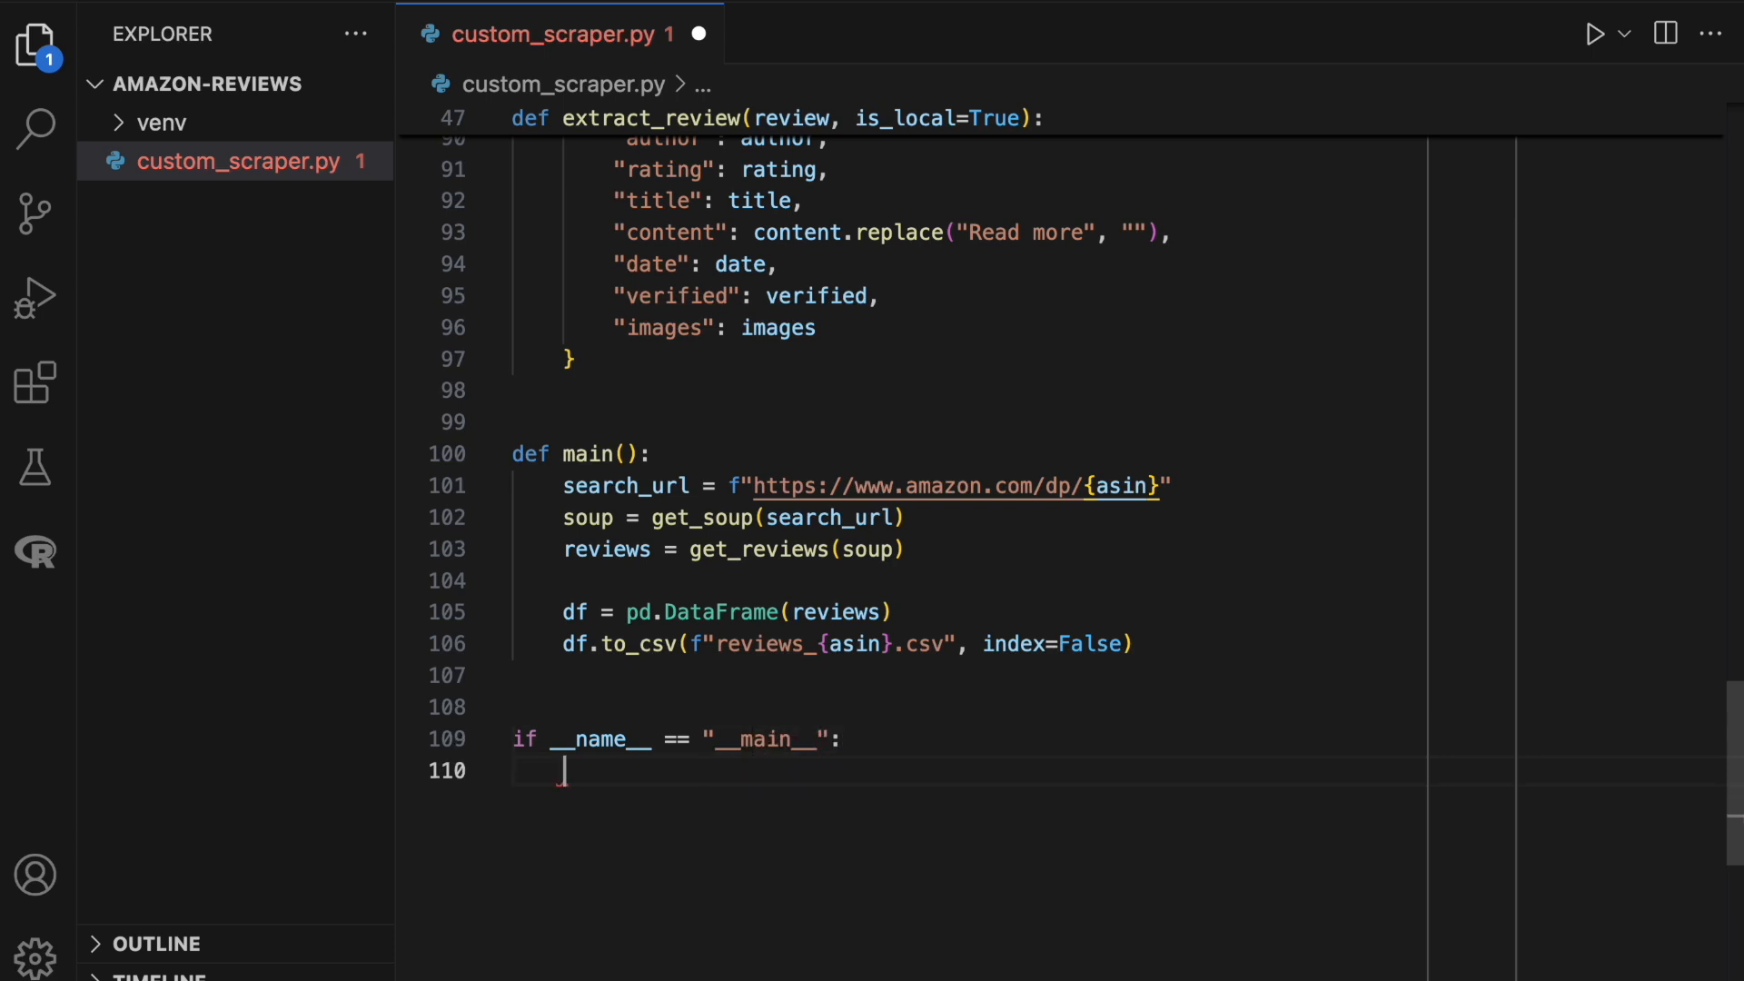
text(main())
text(API)
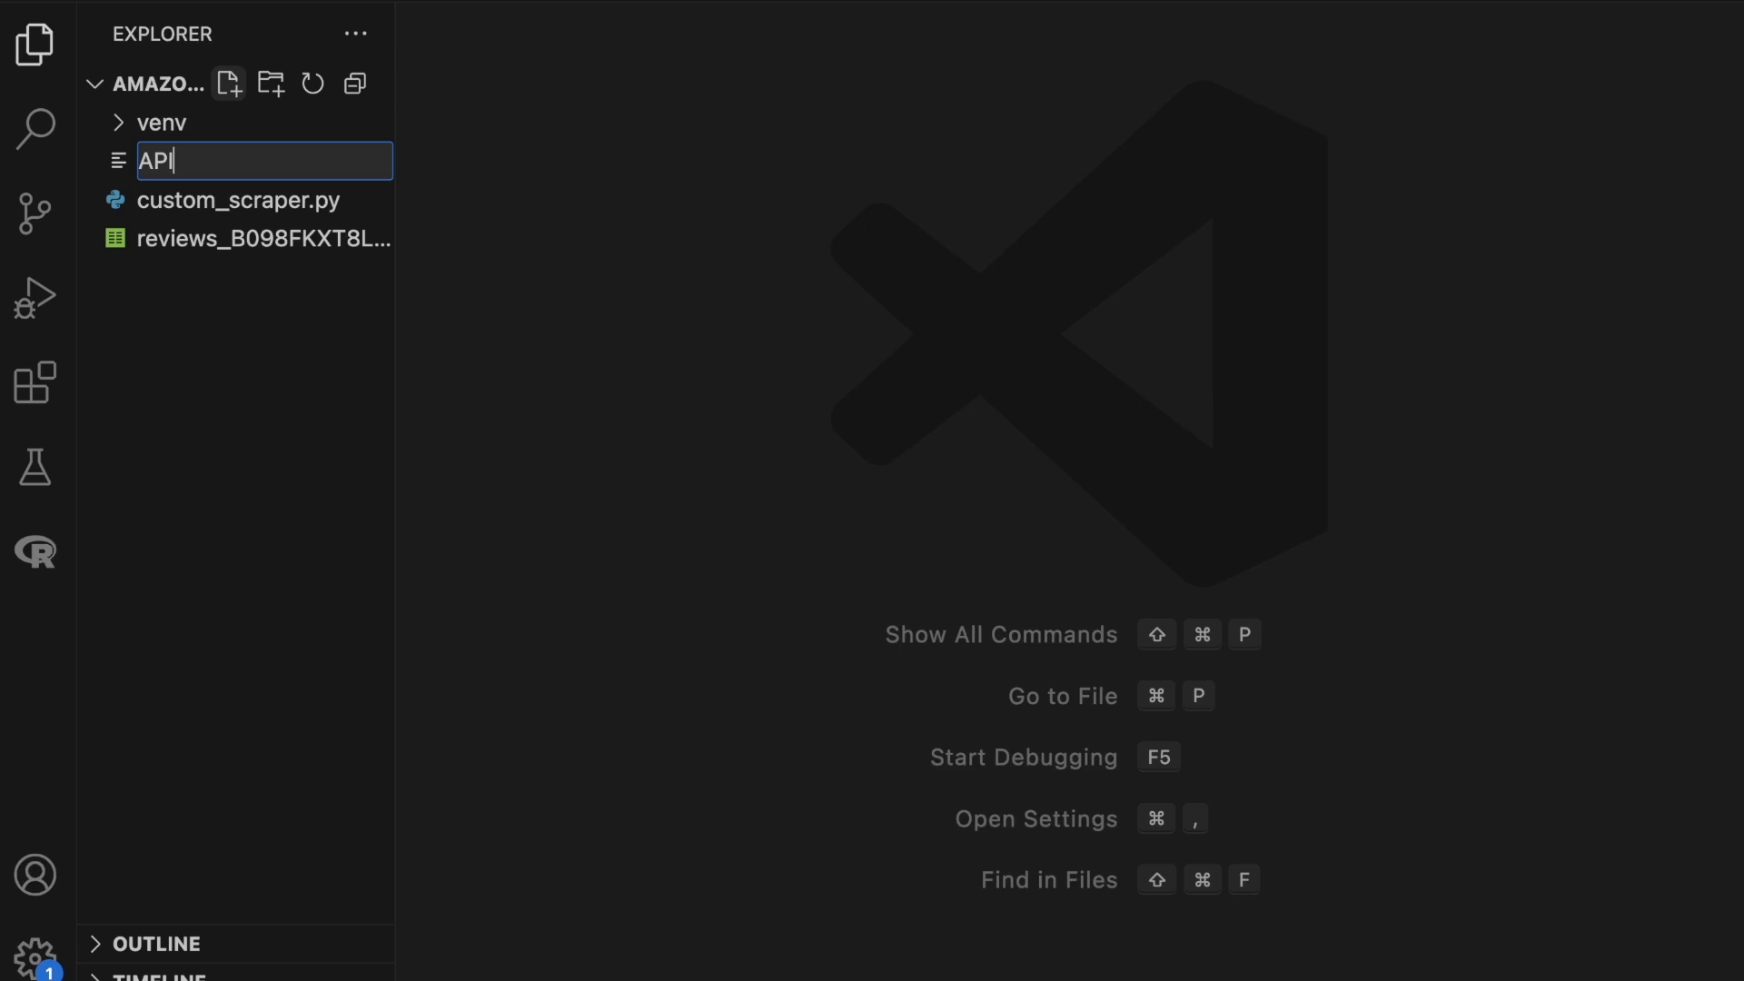
Import requests and pandas as pd, and add an amazon_reviews payload for B098FKXT8L.
text(import requests)
text(import pandas as)
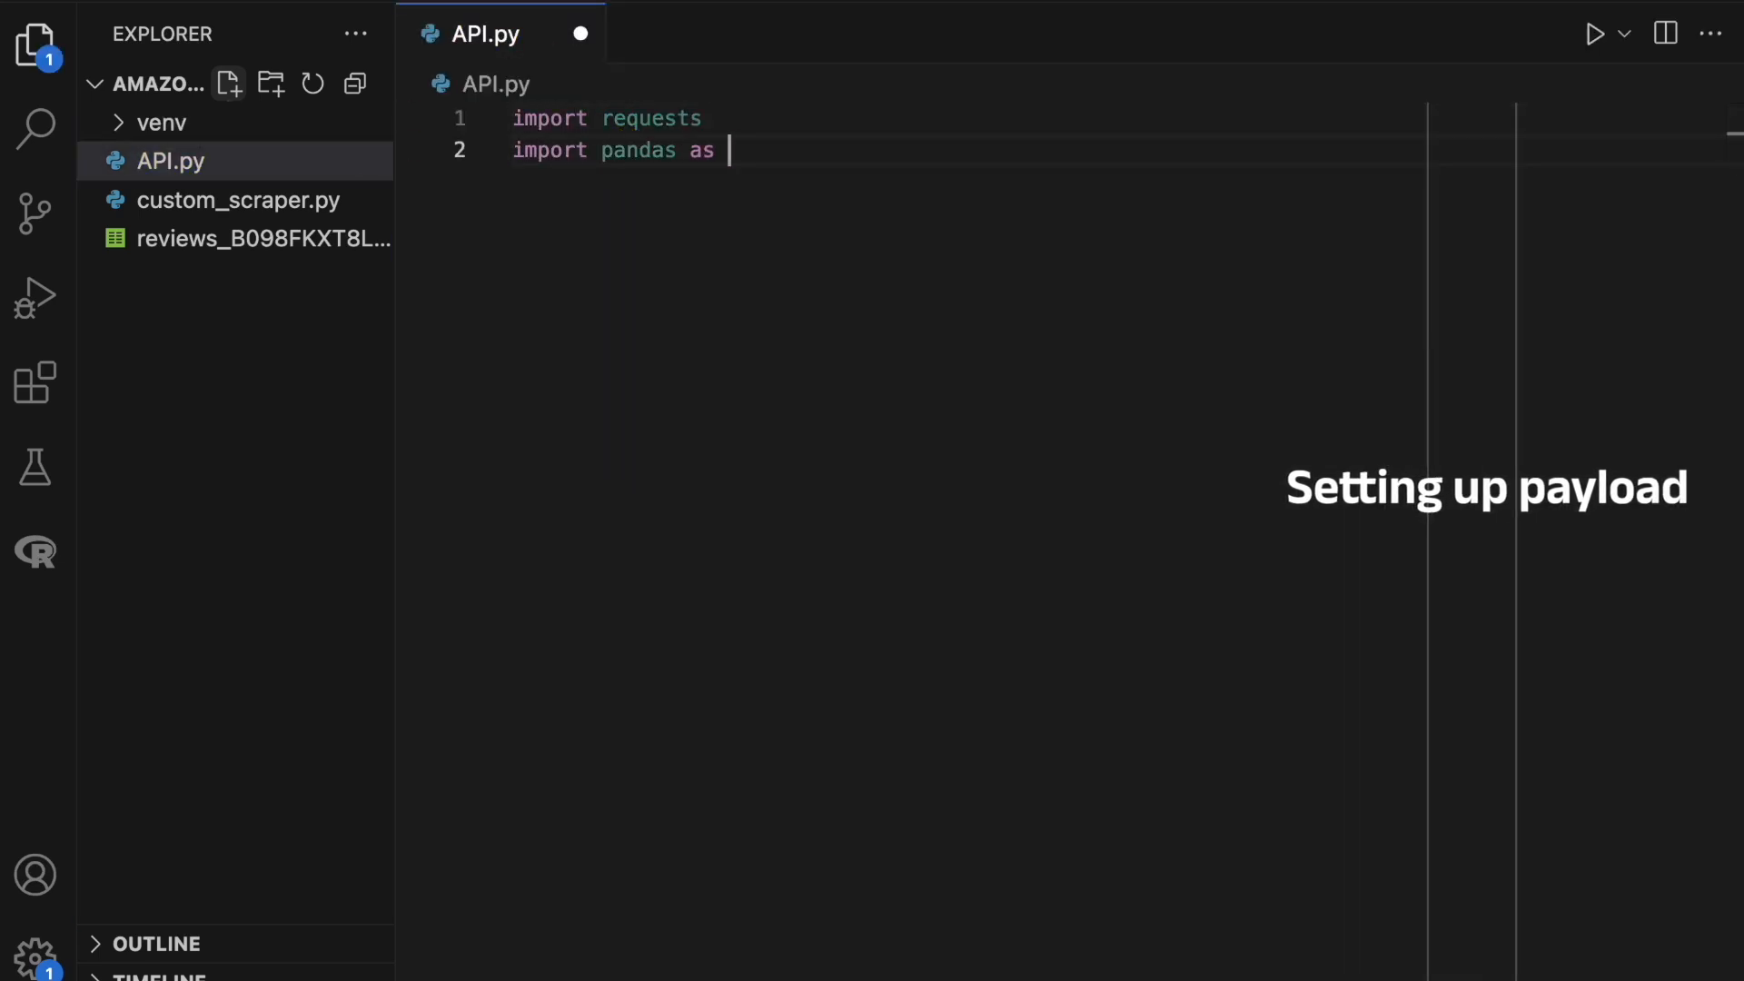
text(pd)
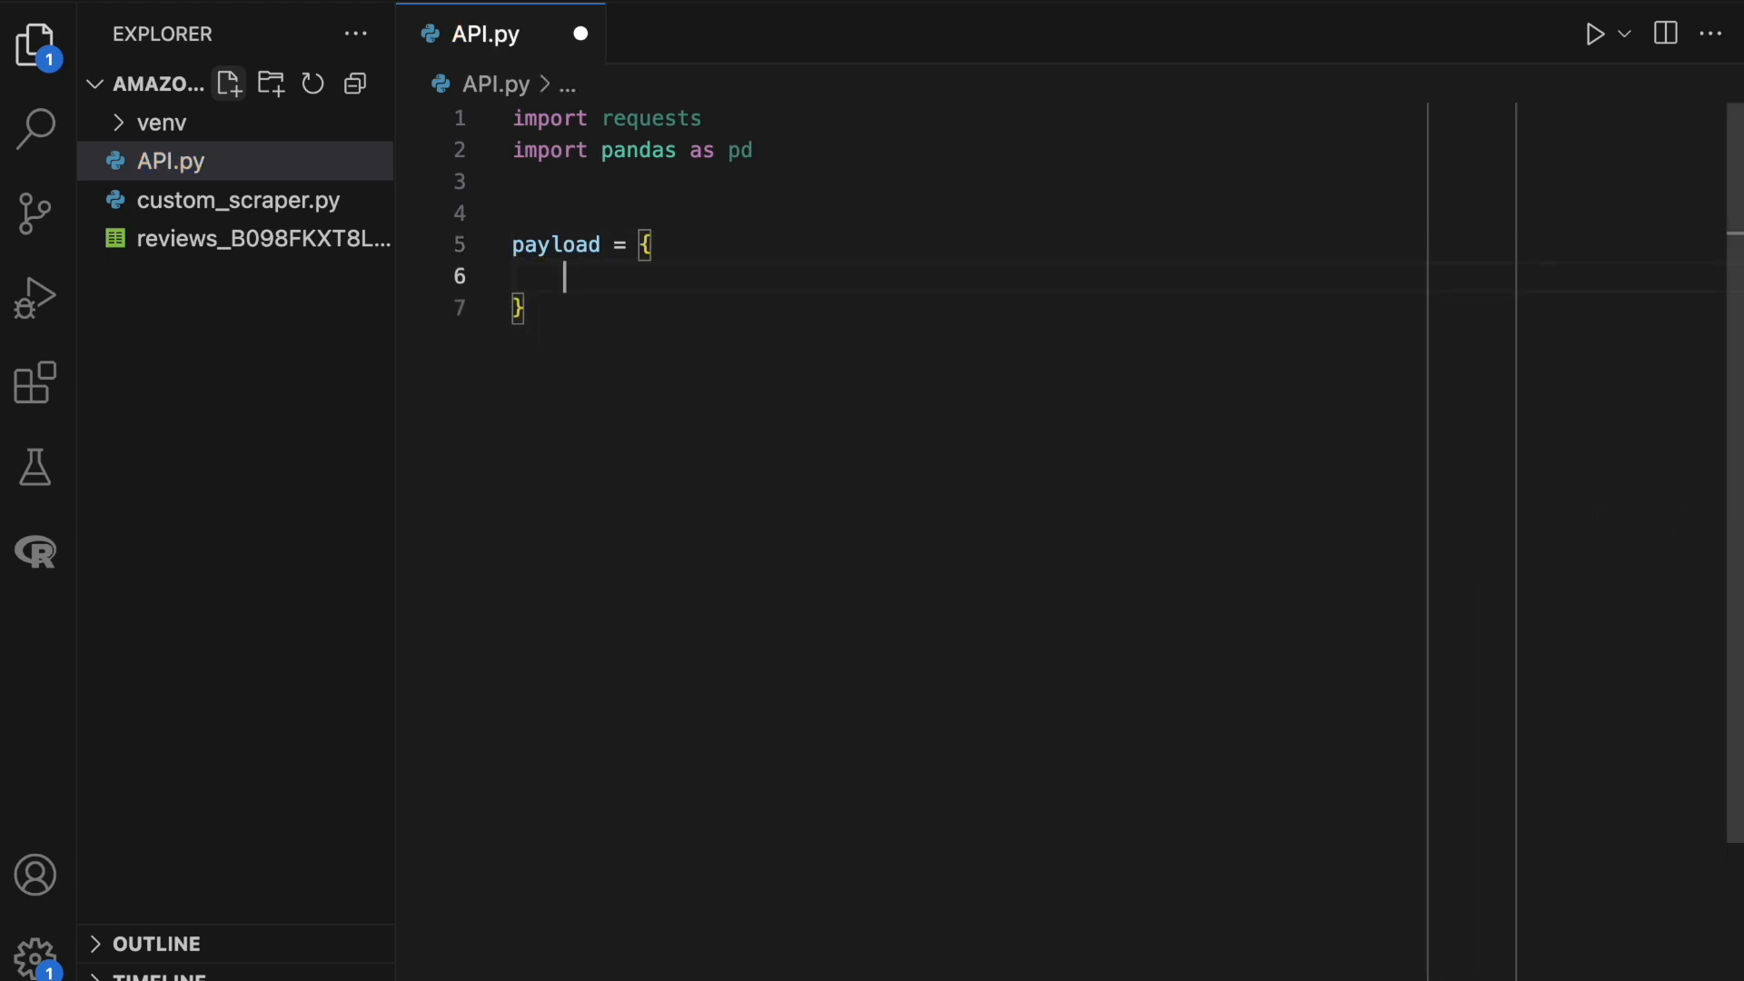
text("source": "am)
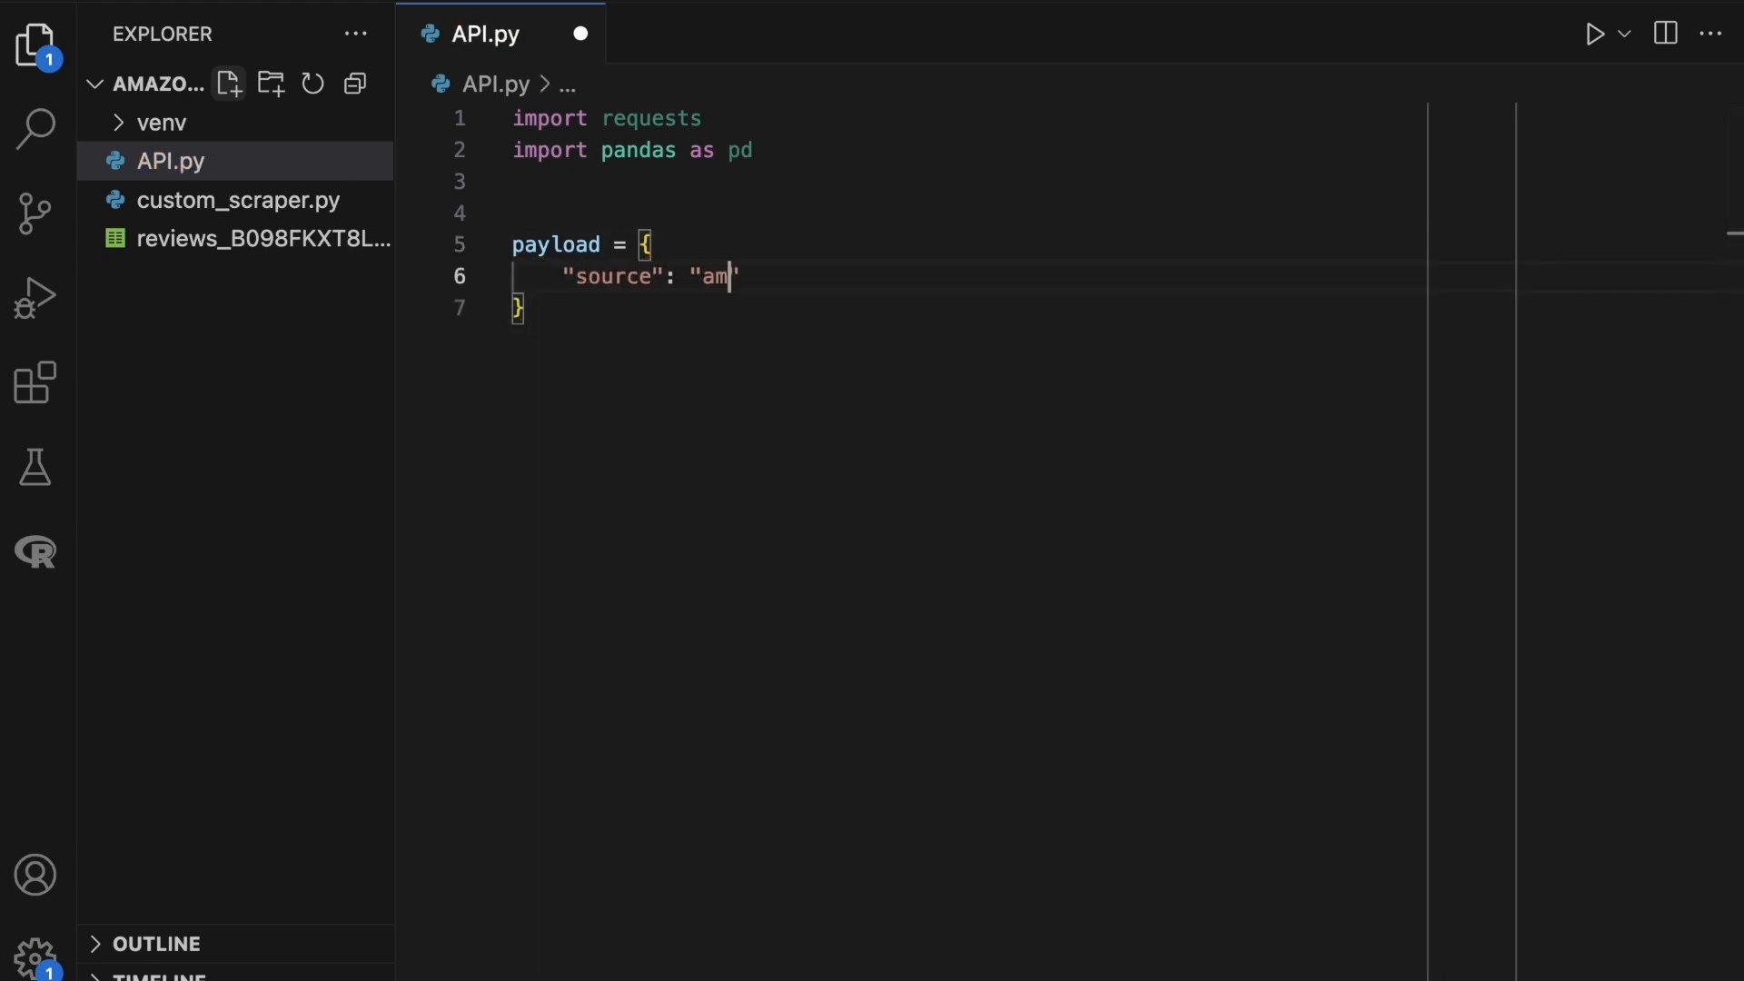
text(azon_reviews",)
text("query": ")
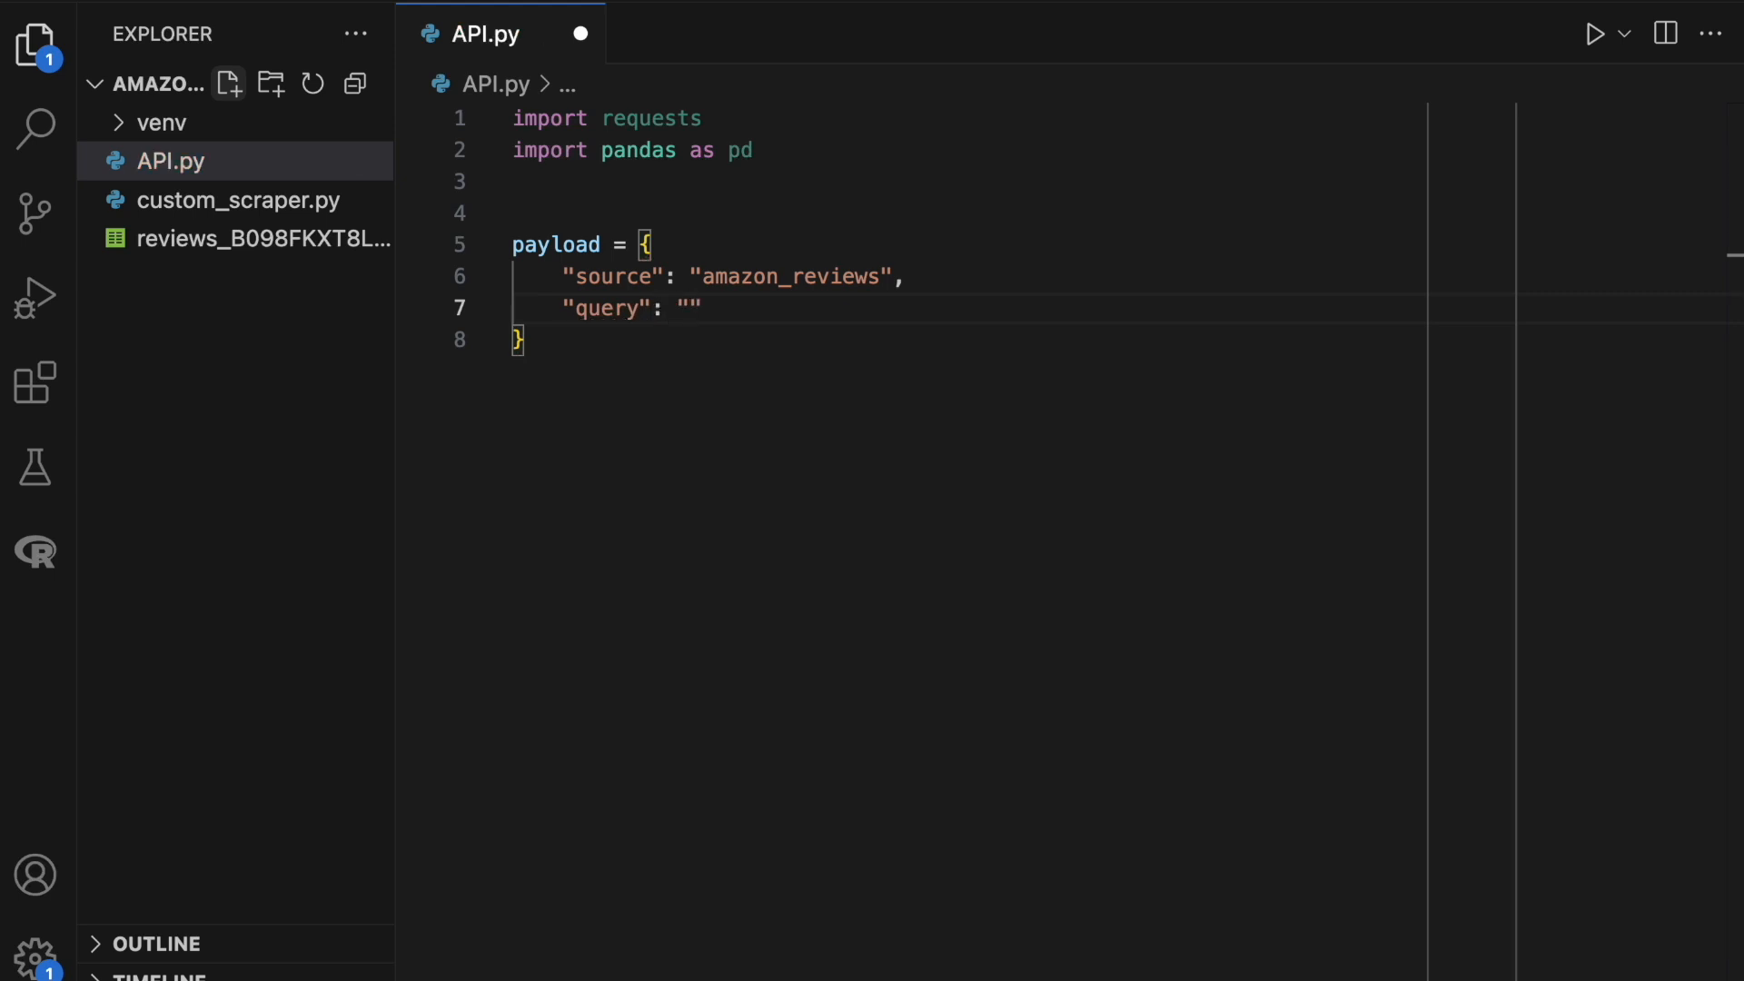
text(B098)
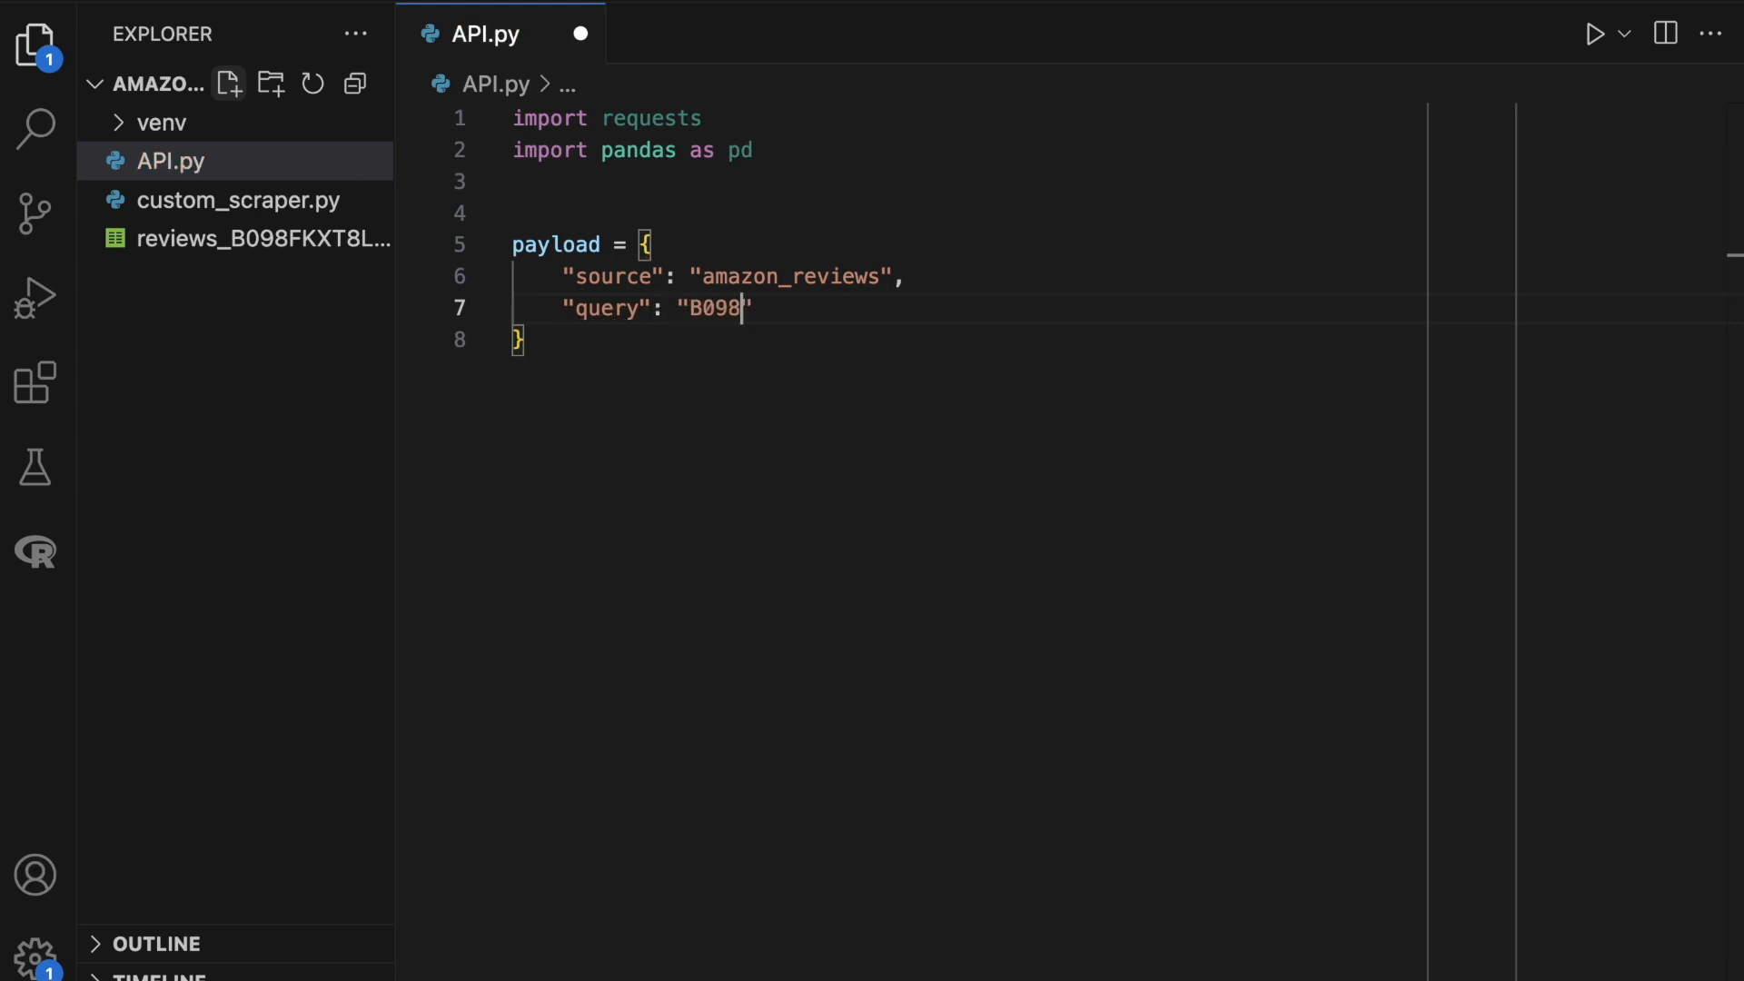
text(FKXT8)
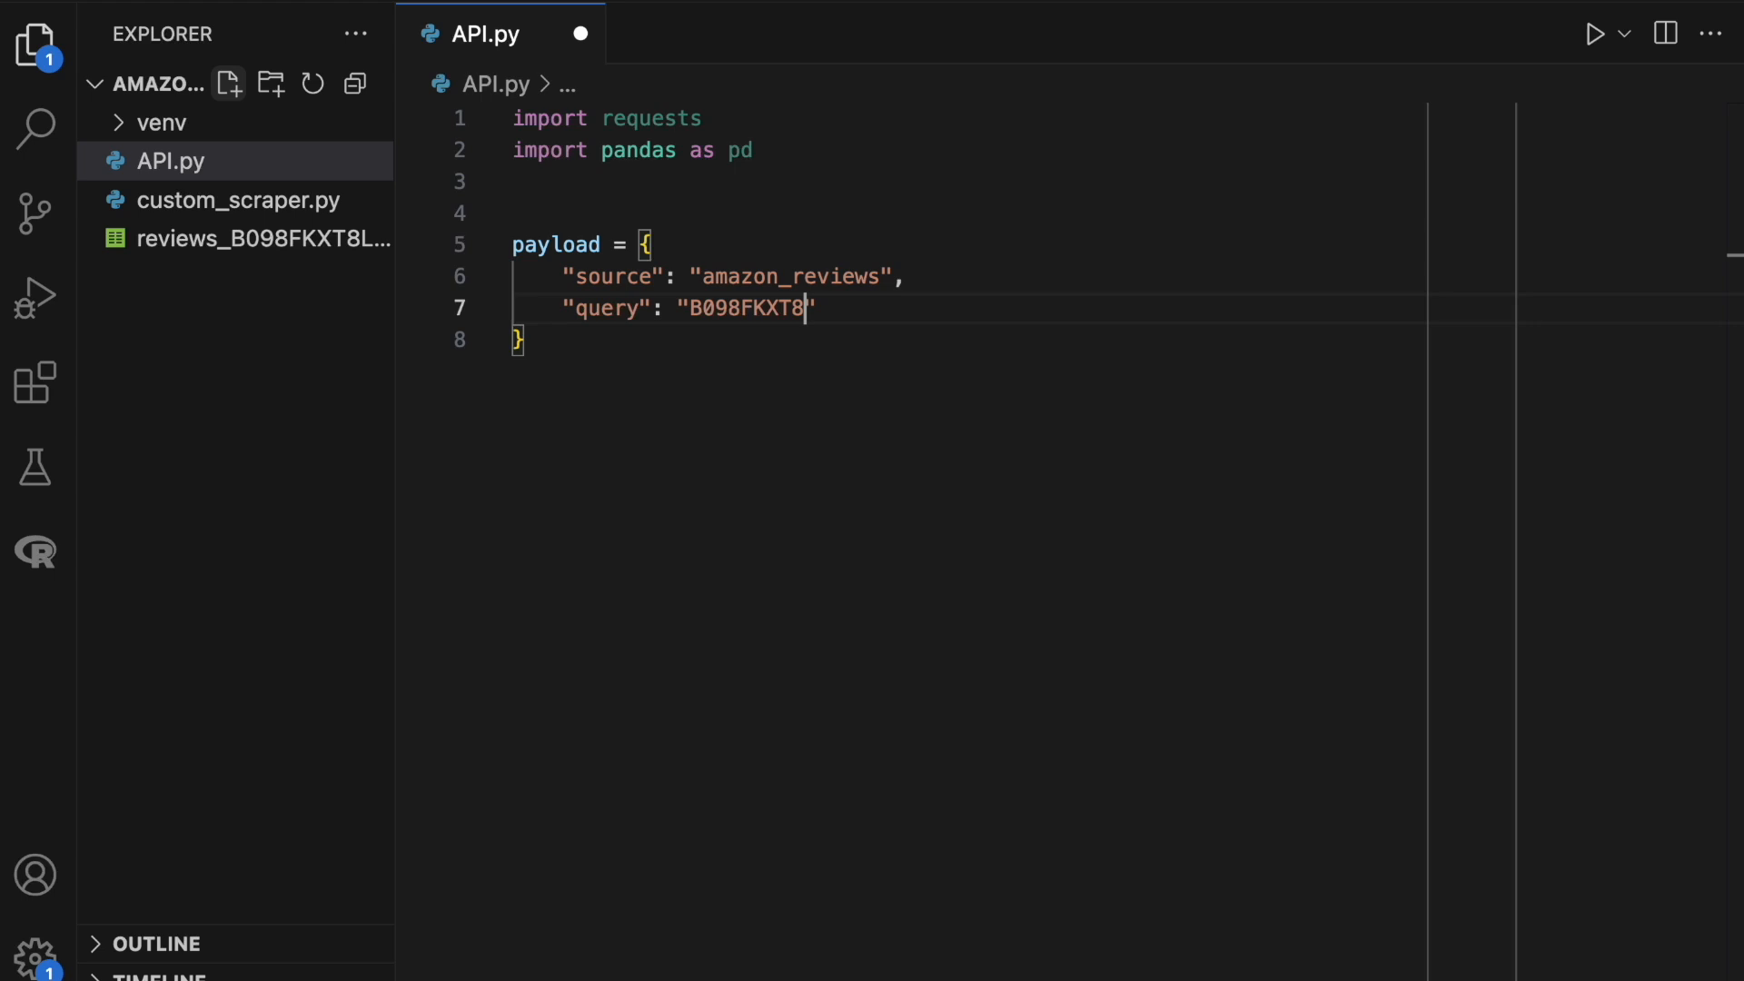
text(L",)
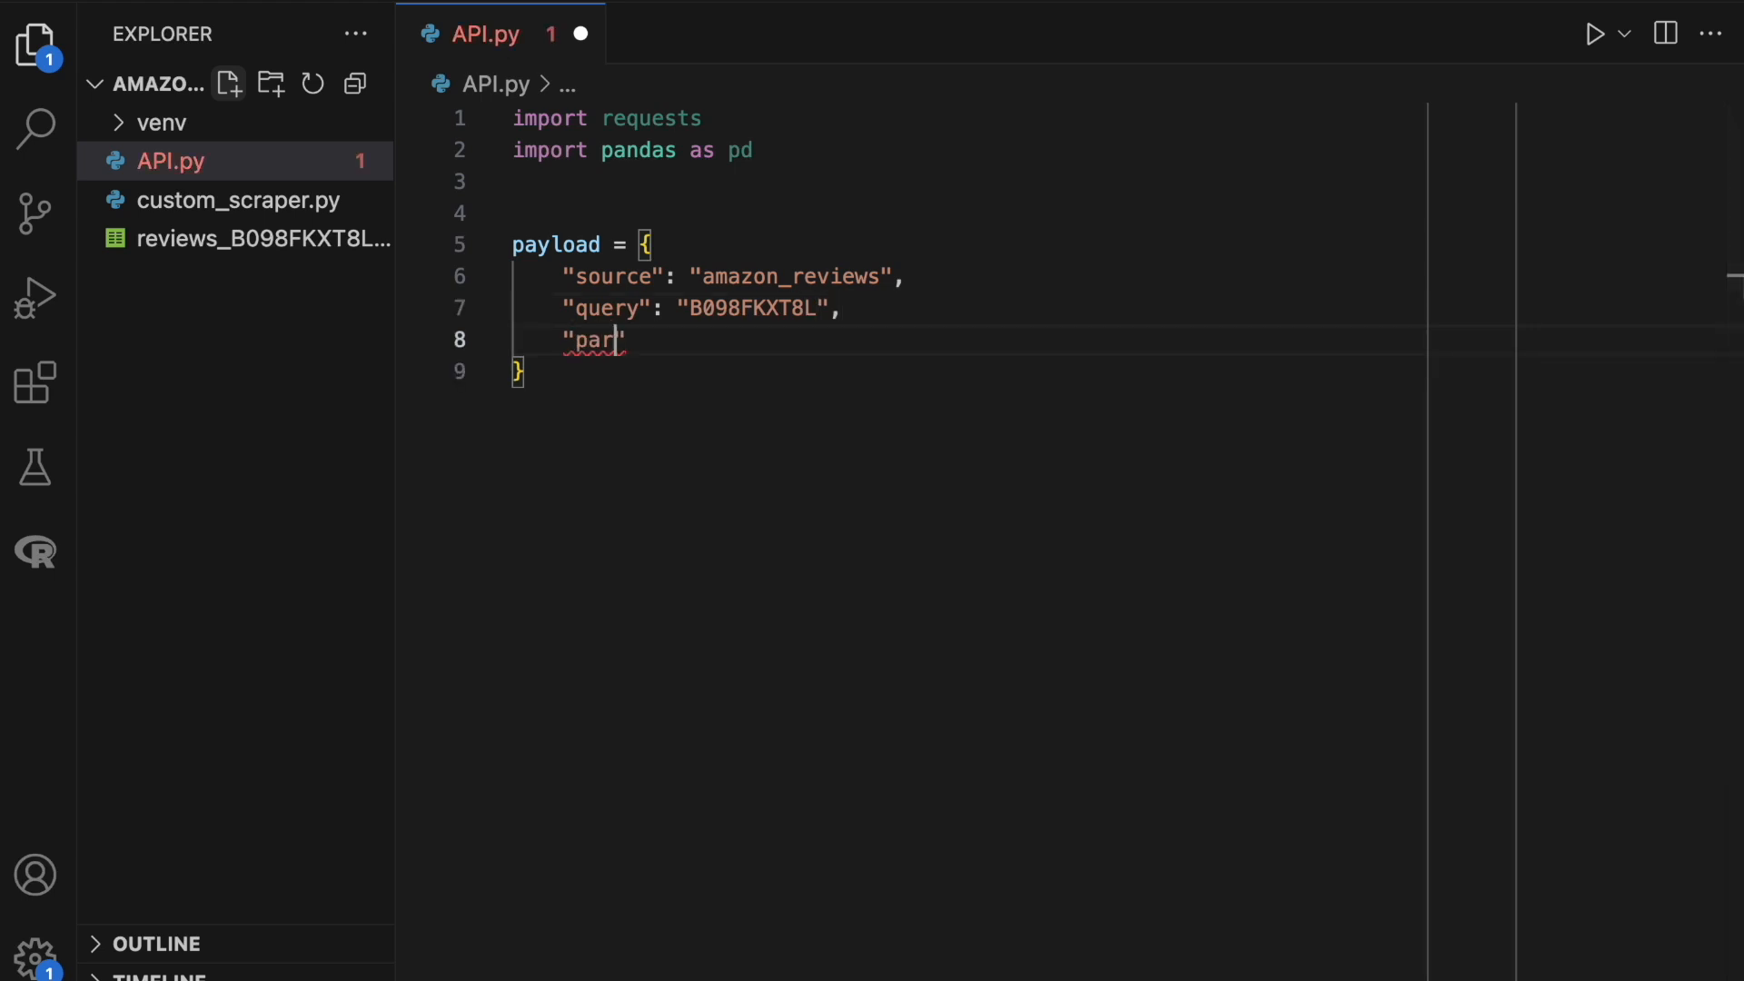
Set parse True, post the payload to realtime.oxylabs.io/v1/queries with auth, and print the JSON.
text(se": True)
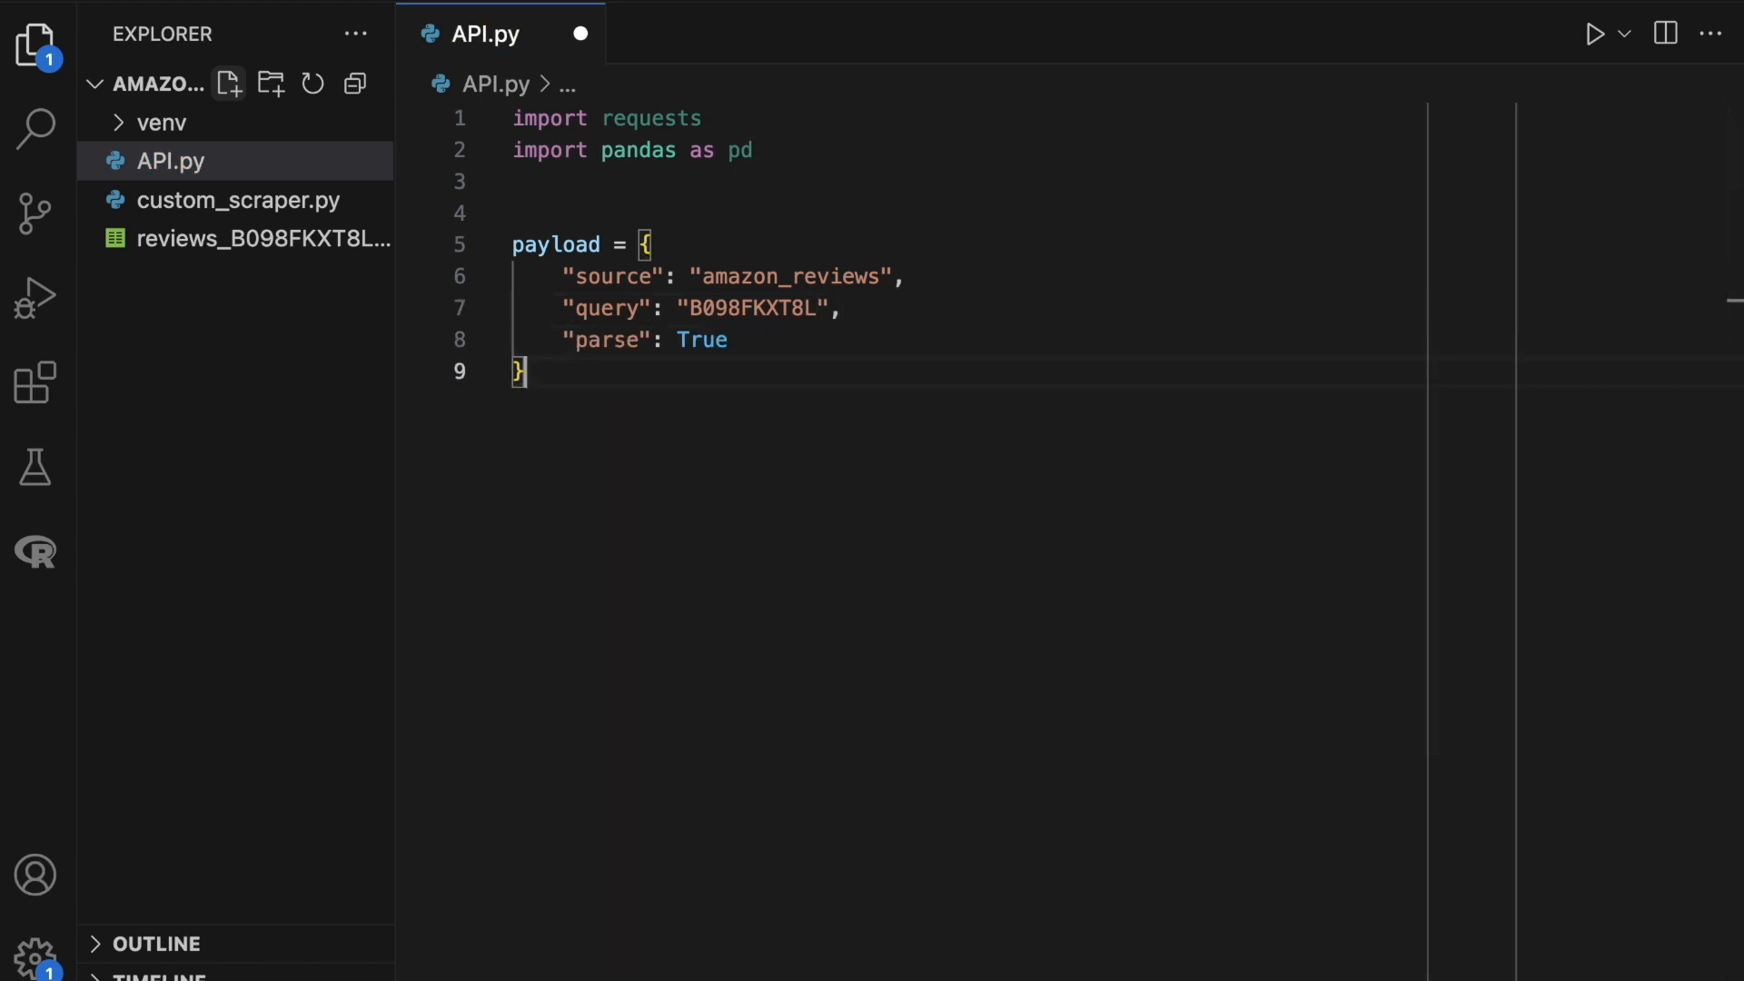
text(response =)
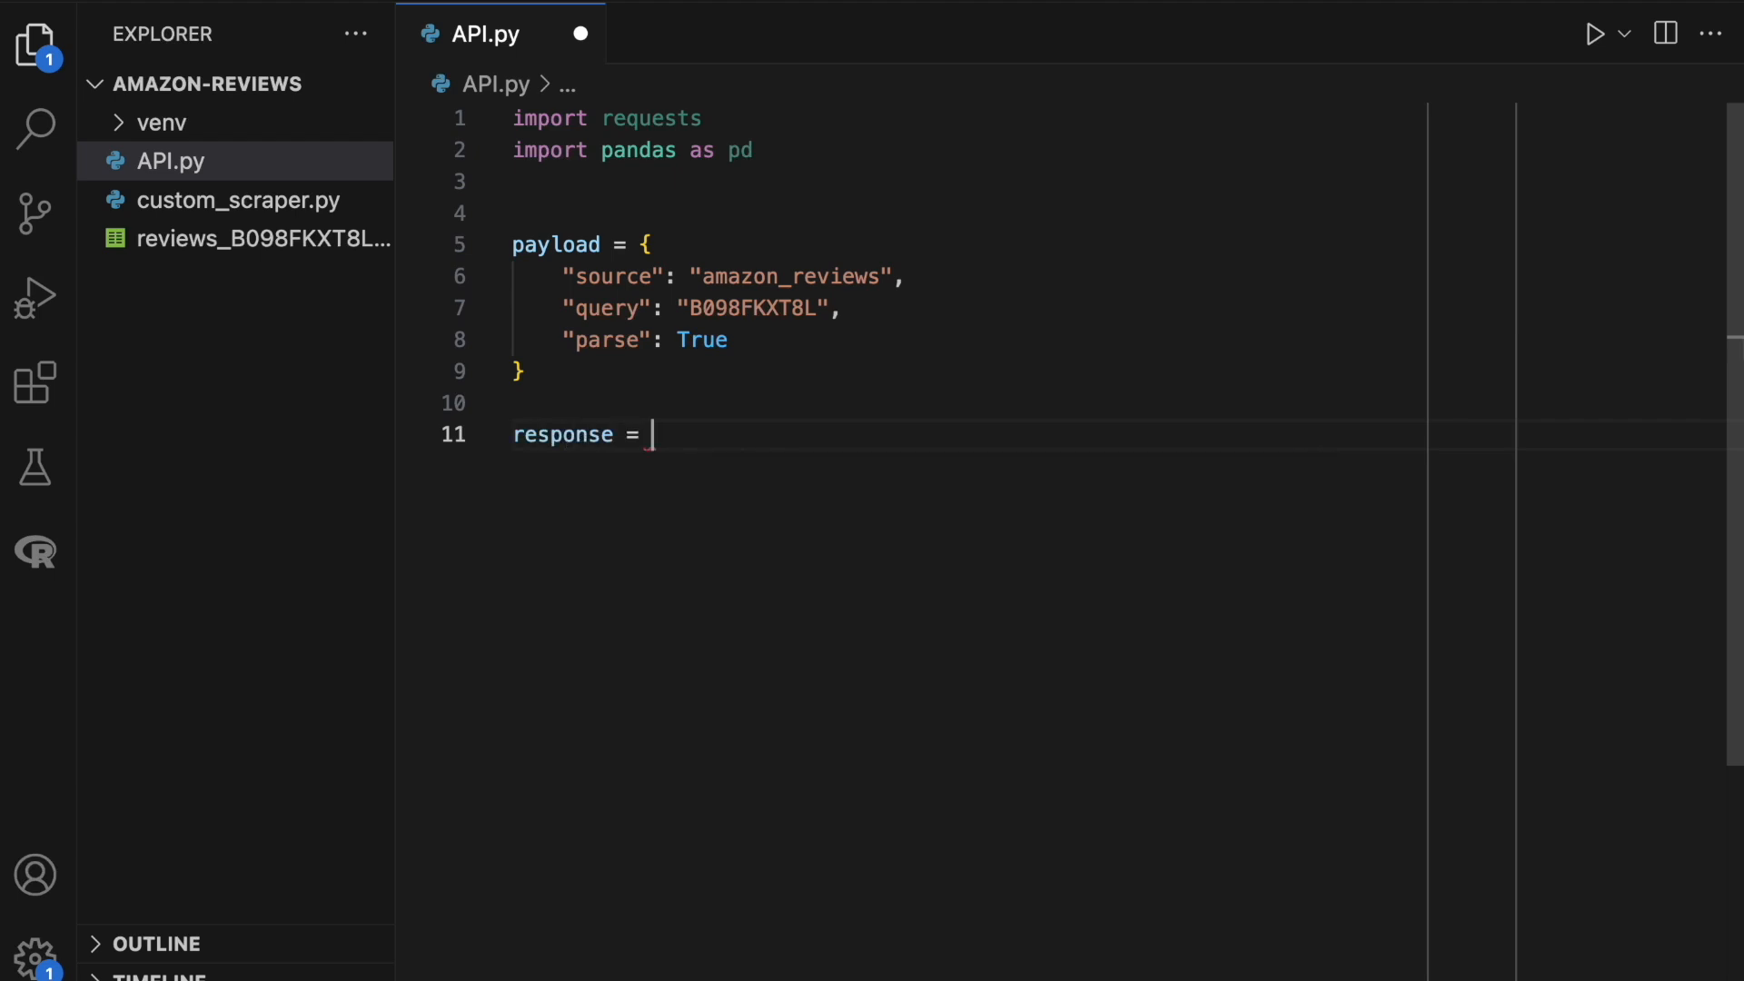
text(requests.post()
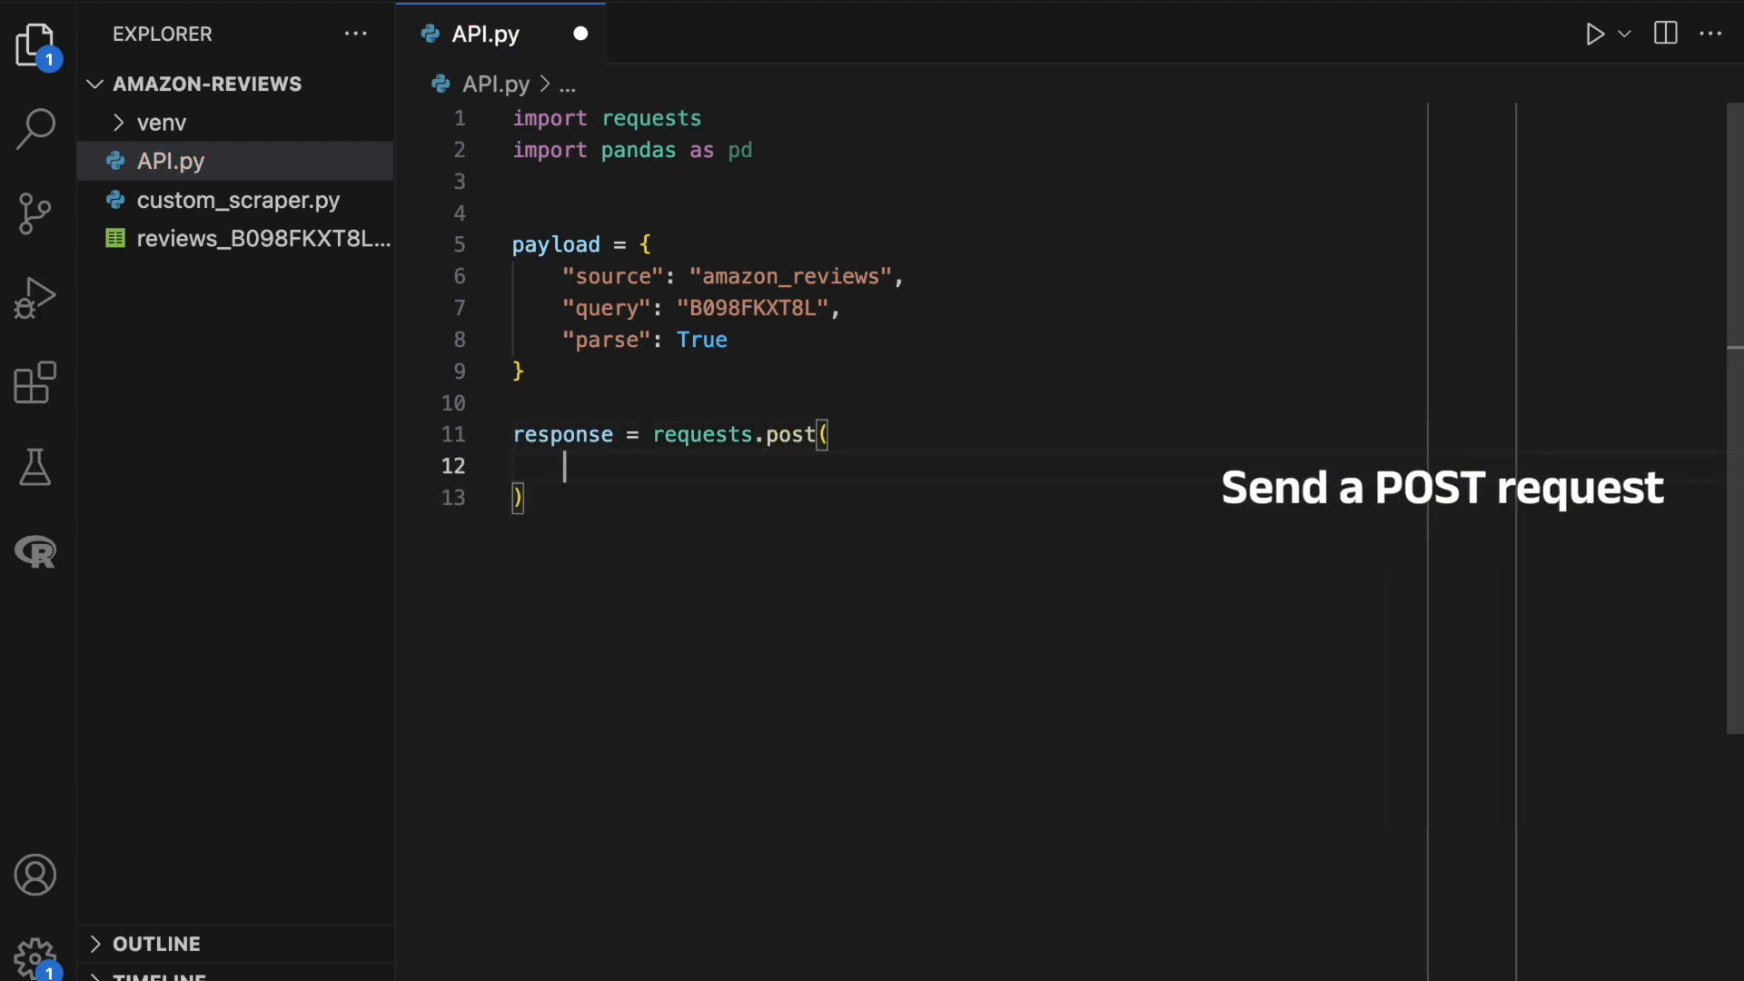
text("https://realtime.oxylabs.io/v1/queries",)
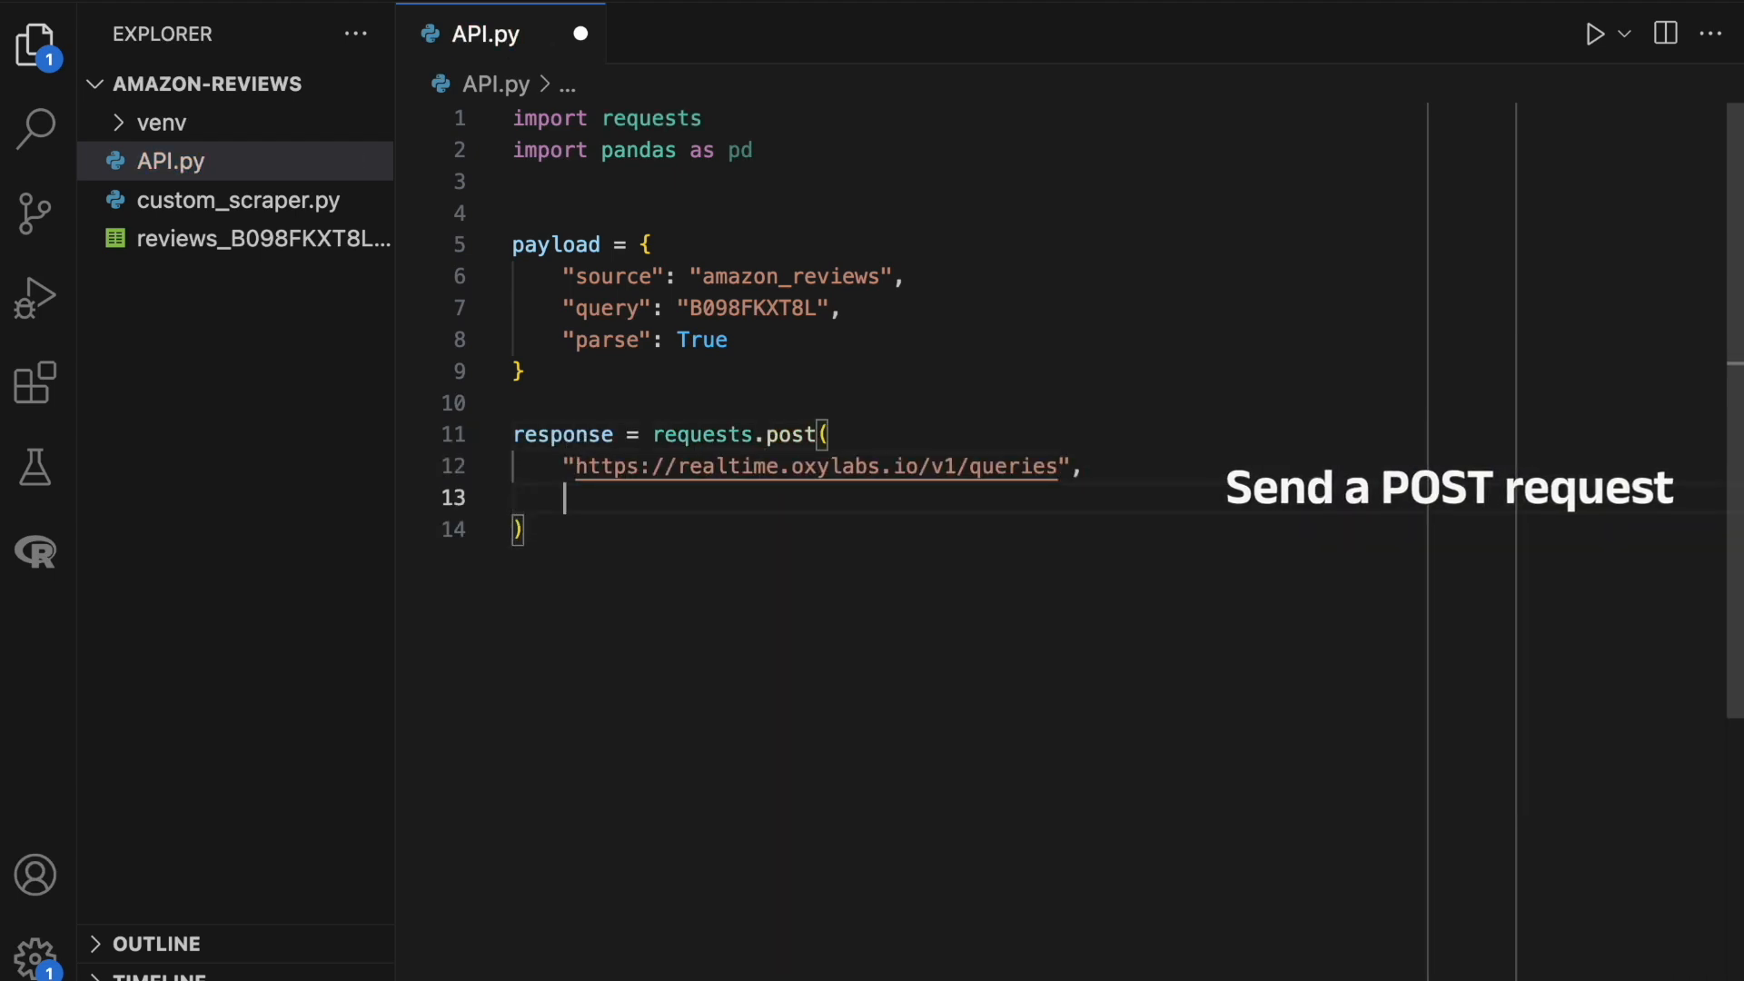
text(auth=("US")
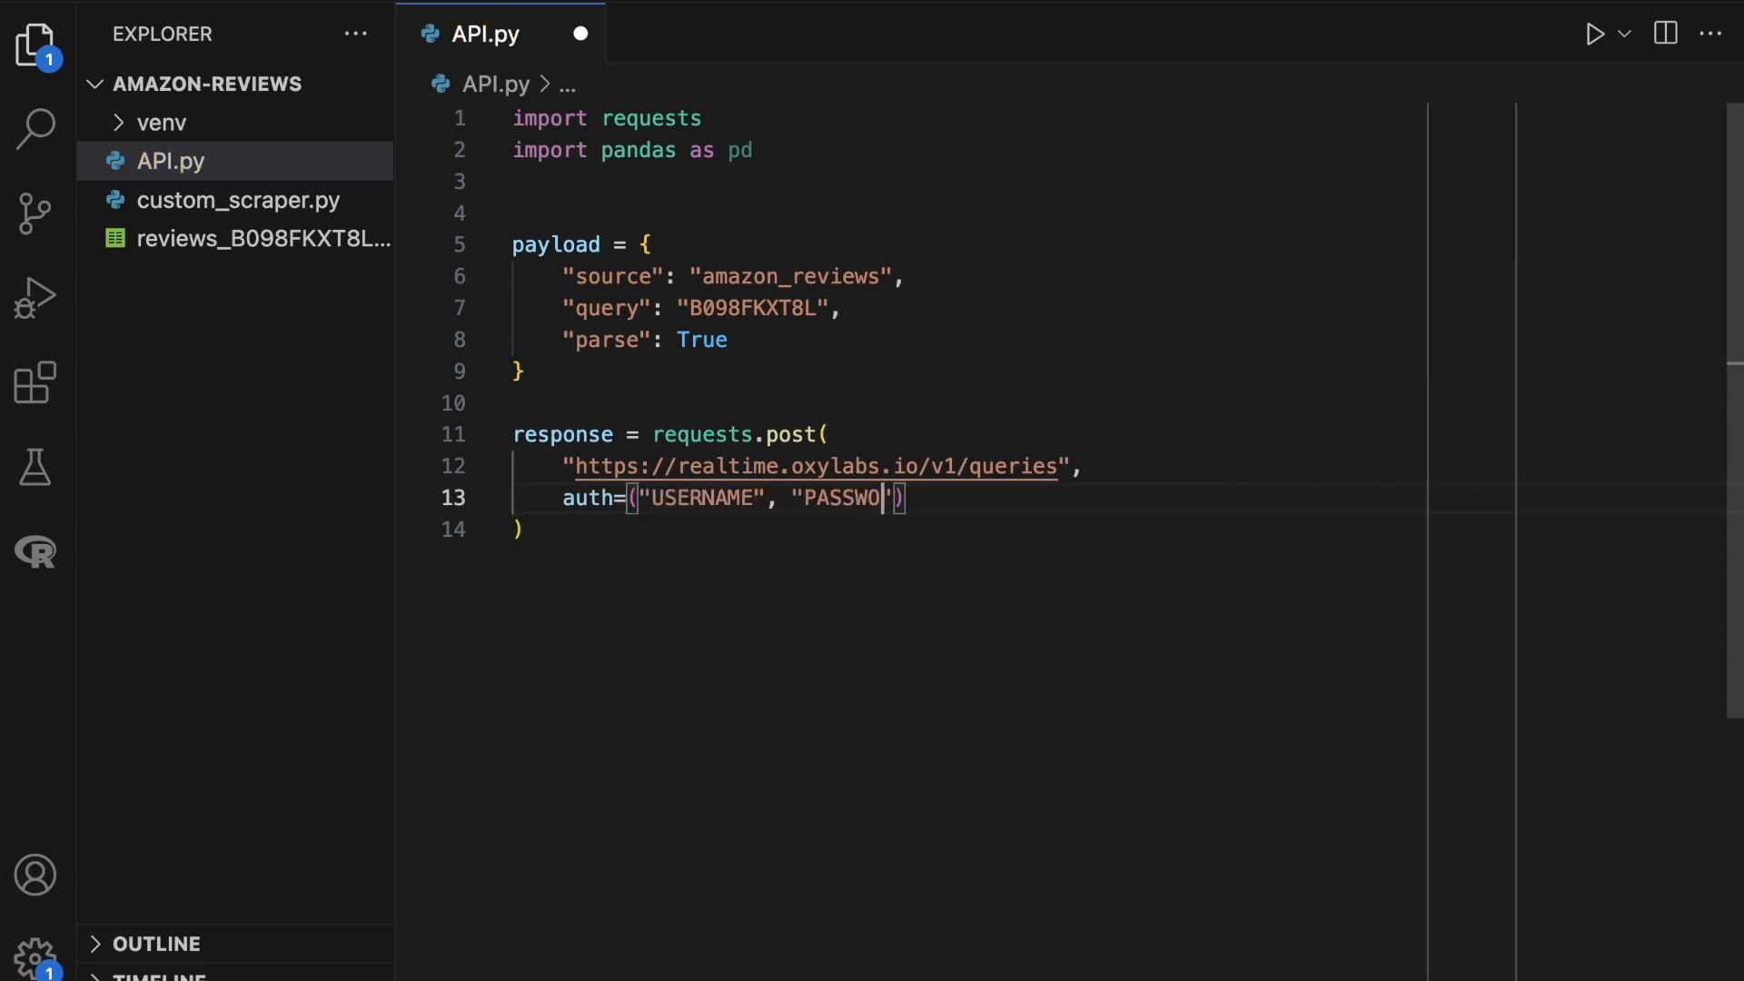
text(RD"),)
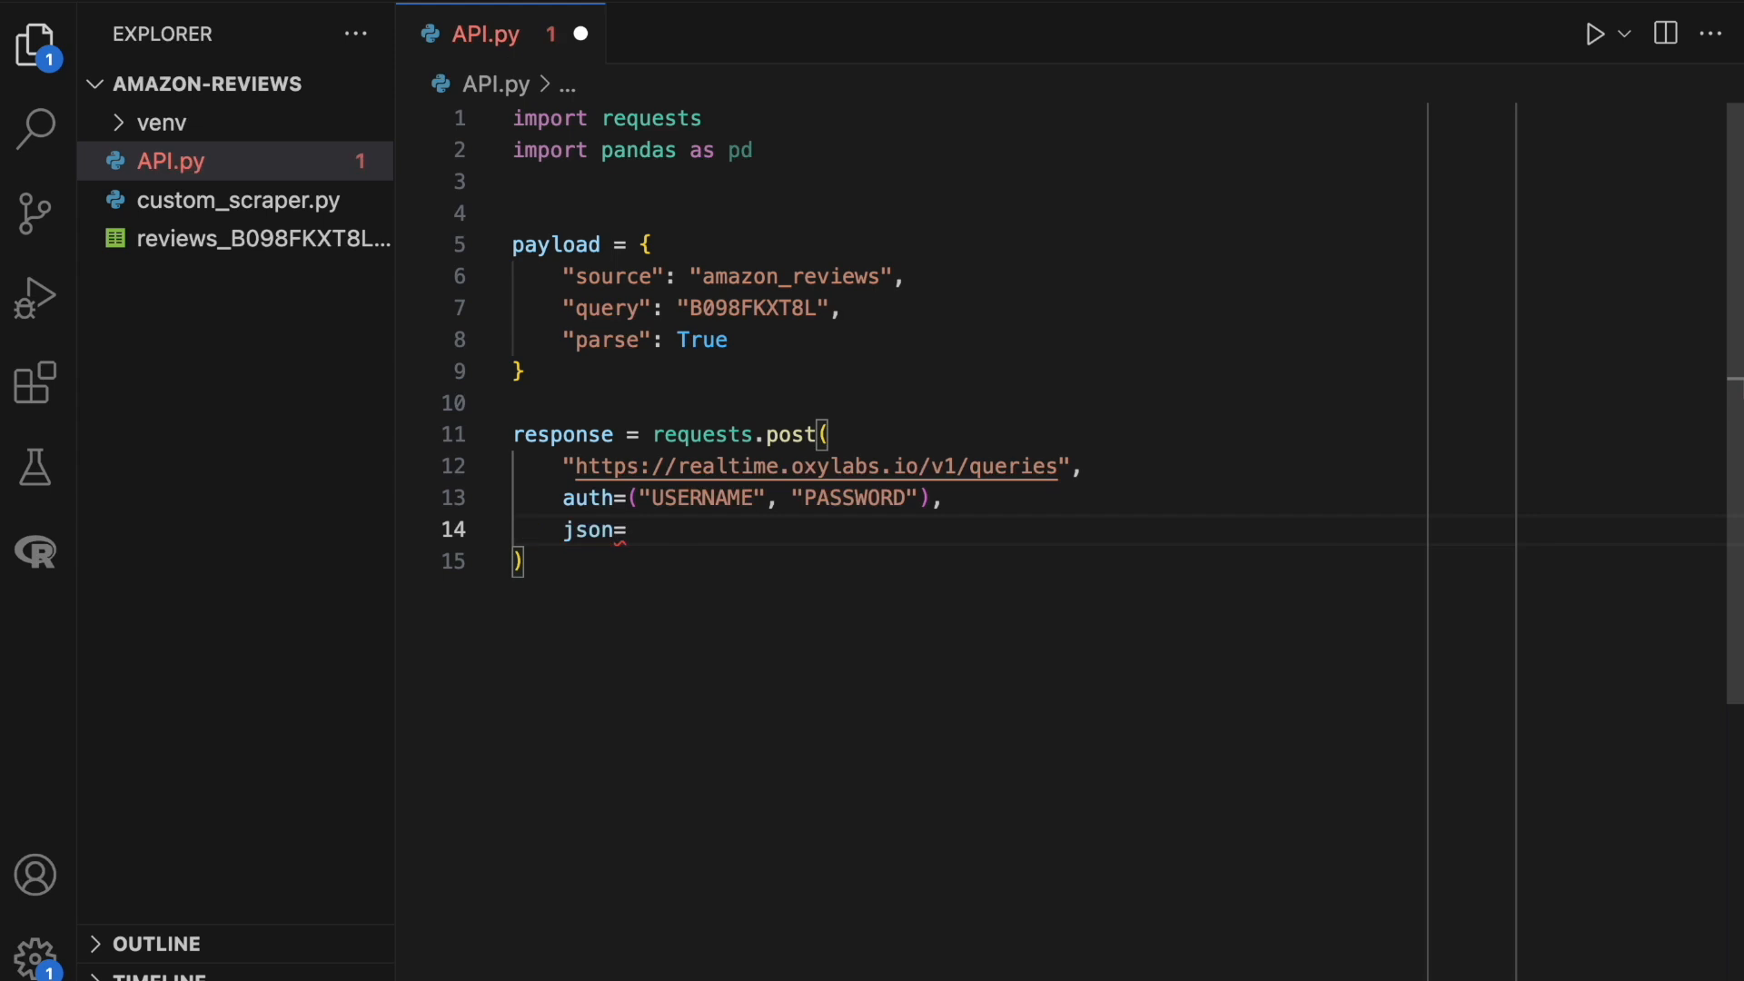
text(print)
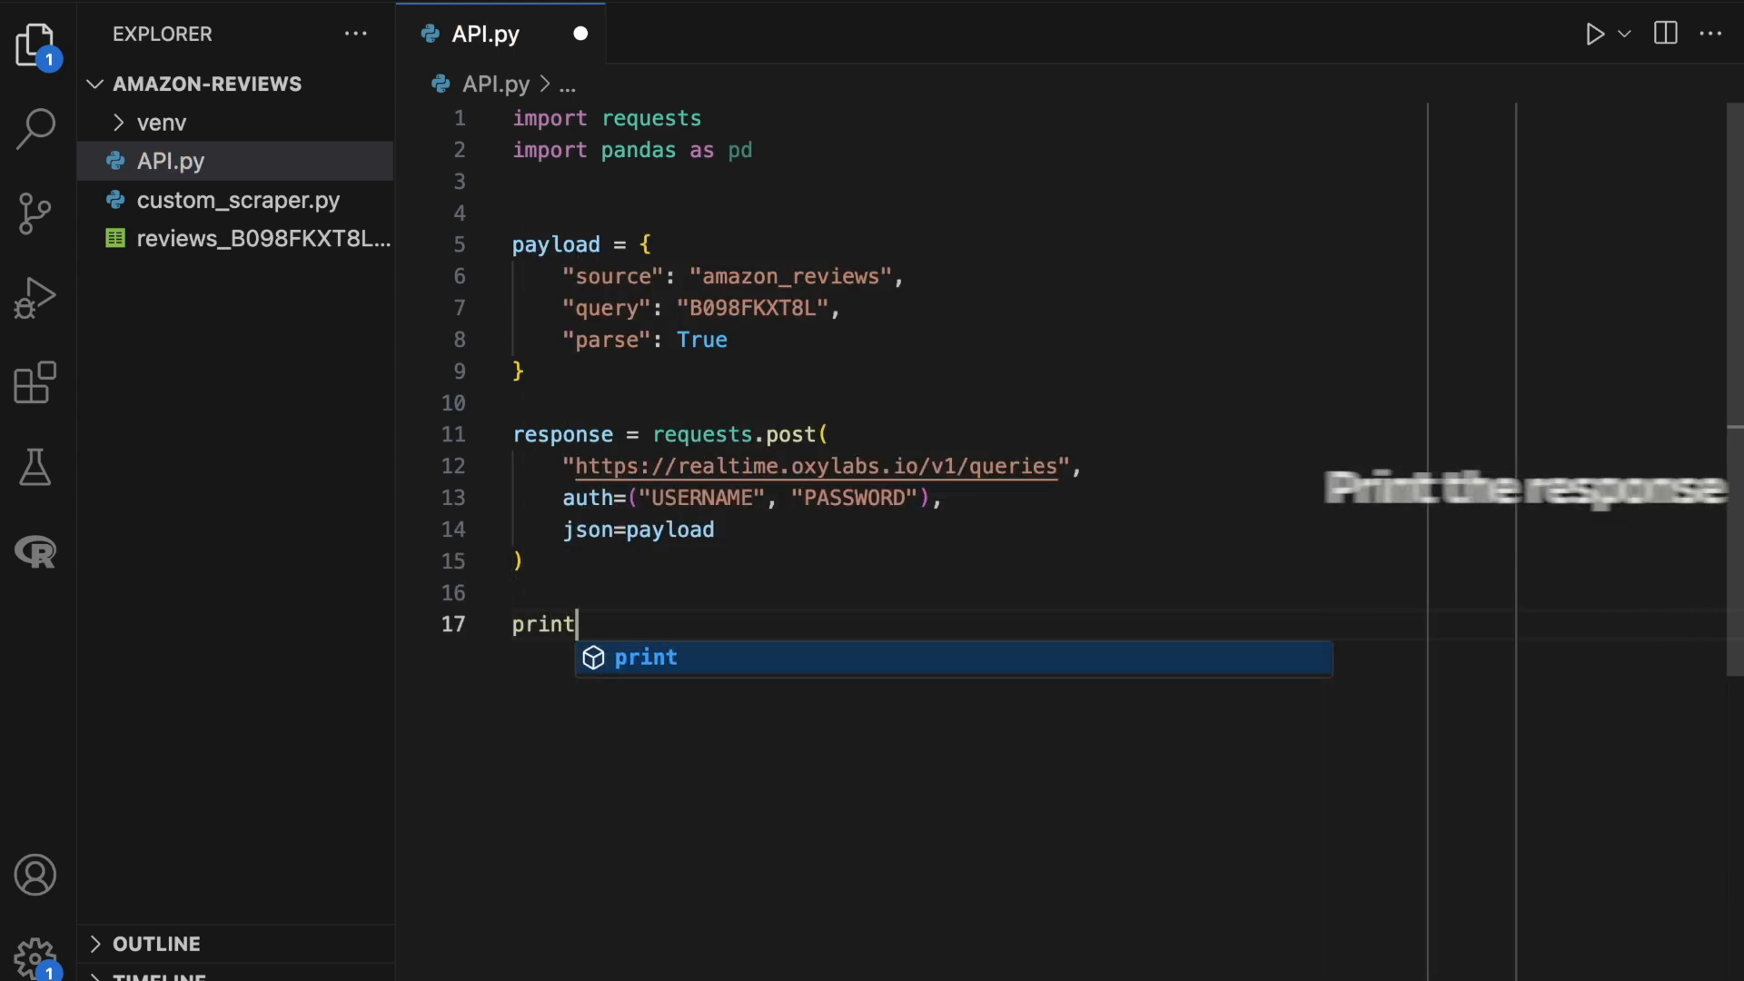
text((response.json()))
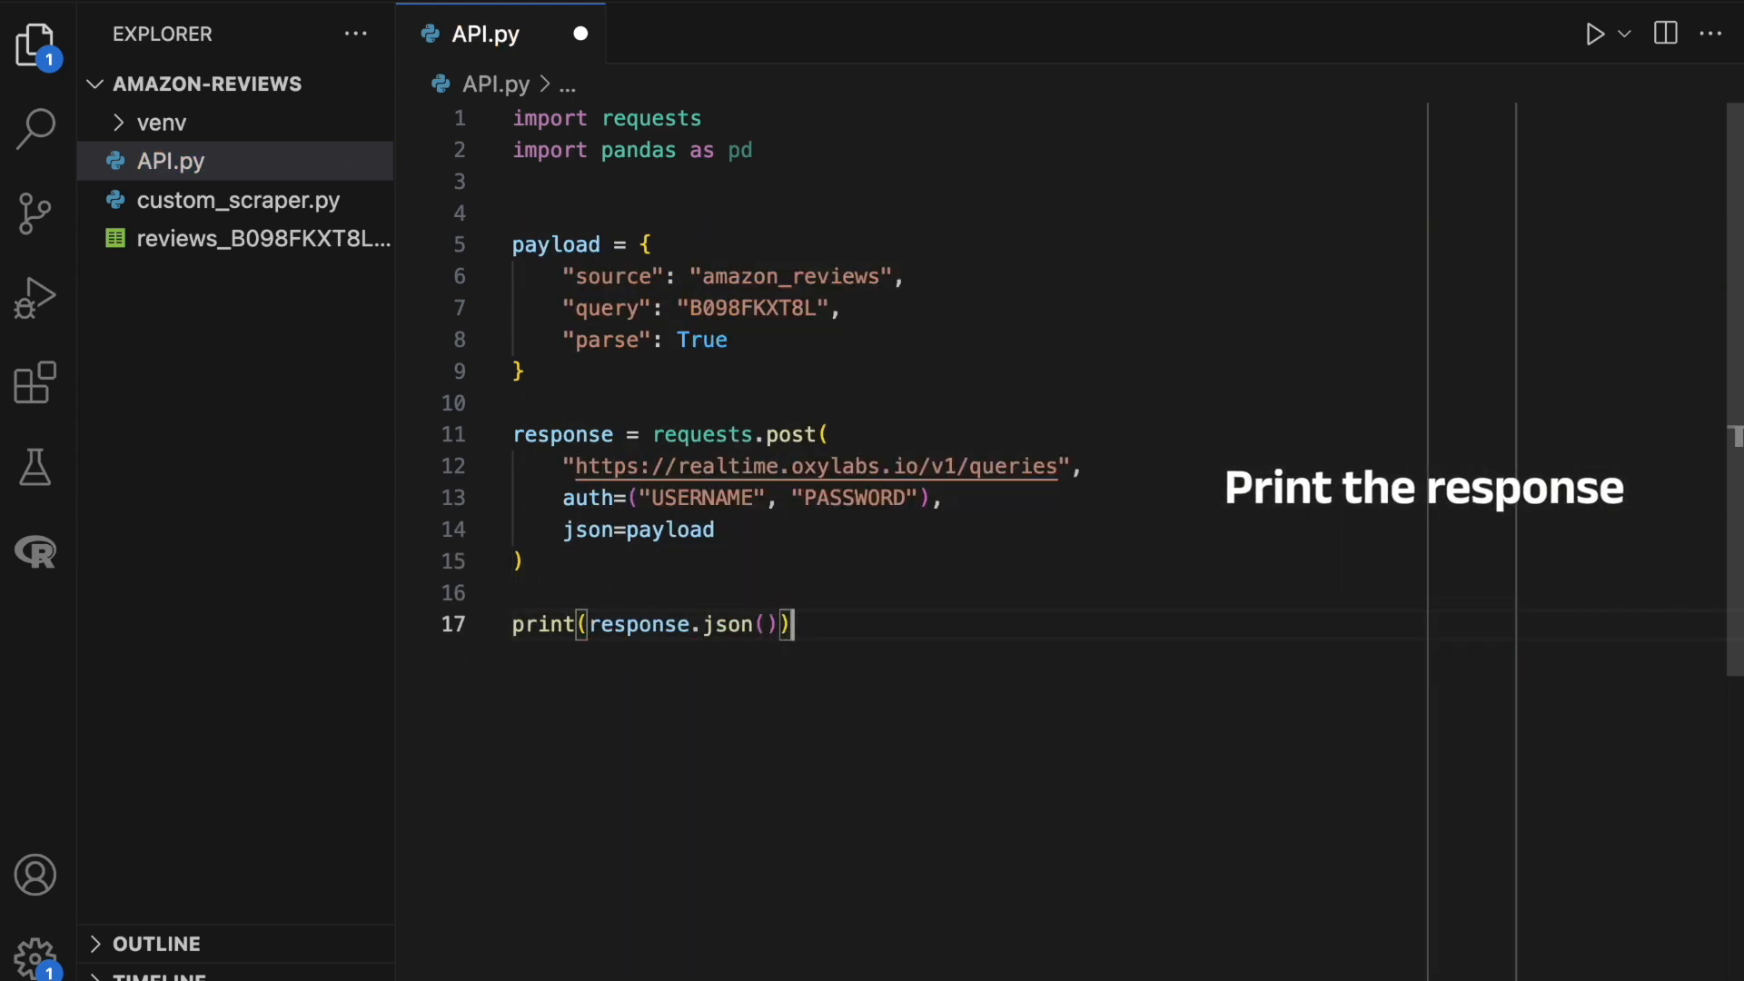
Extract content reviews into a DataFrame and save it to reviews_API.csv with index=False.
text(reviews = response.json()["results"][0)
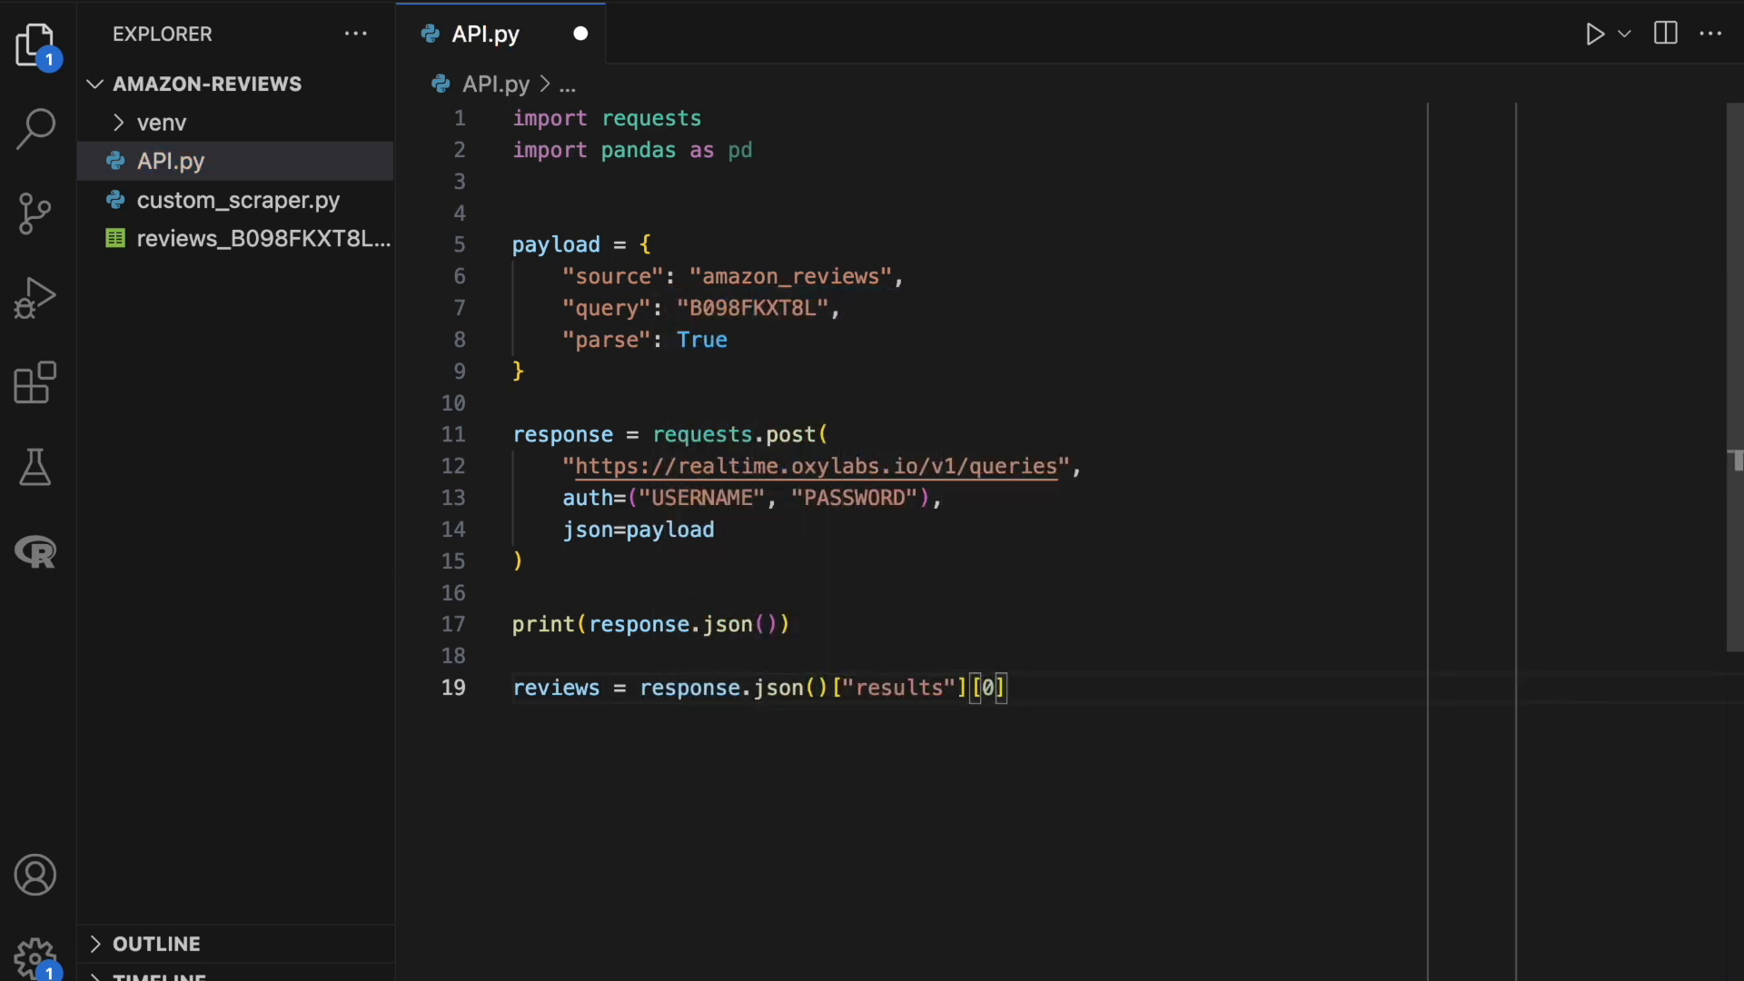
text(["content"][)
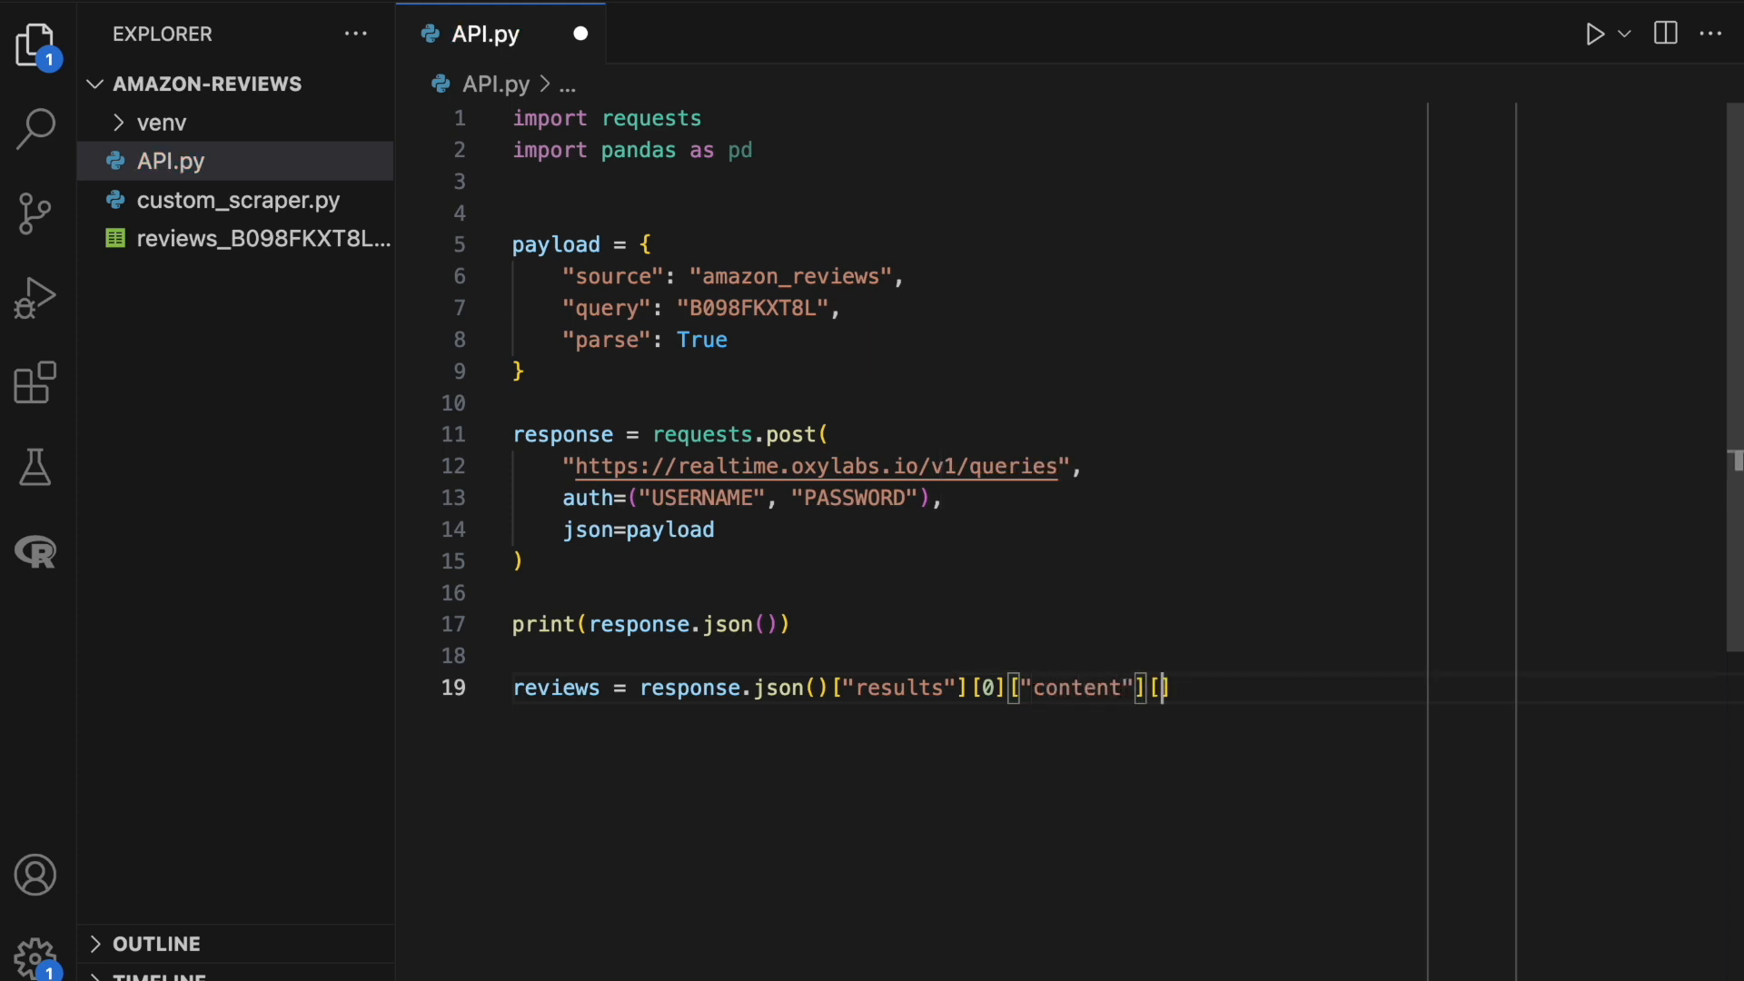
text("reviews"])
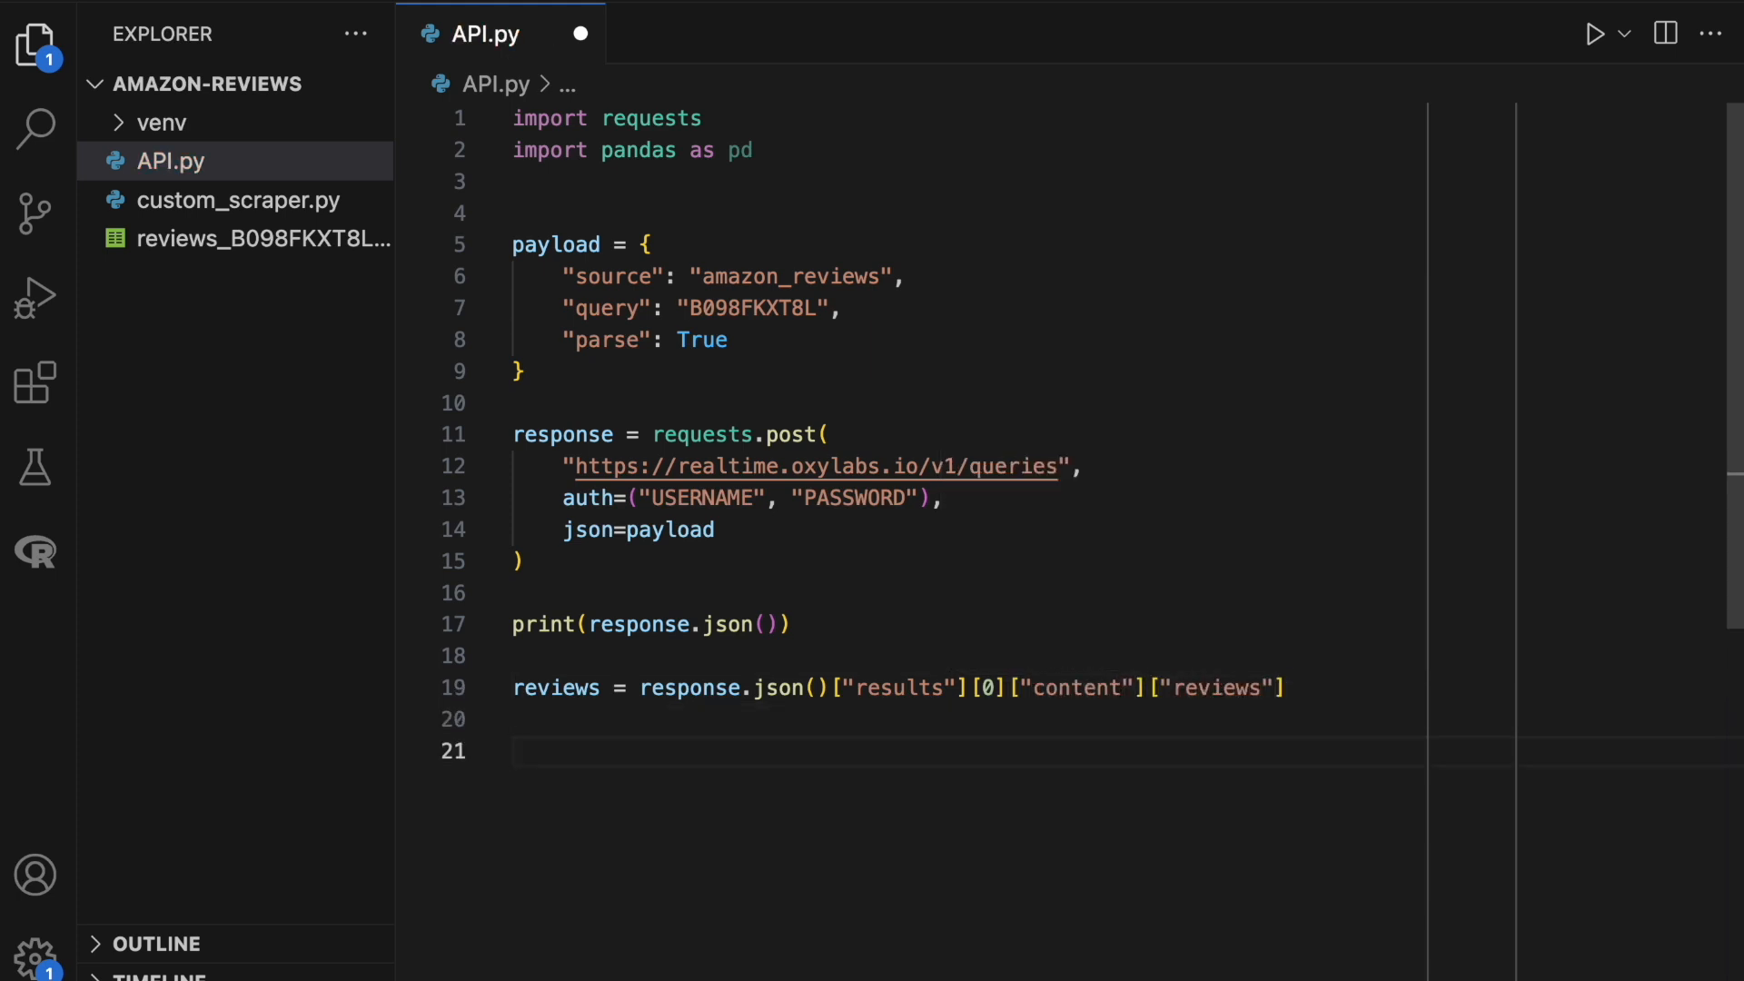
text(df = pd.da)
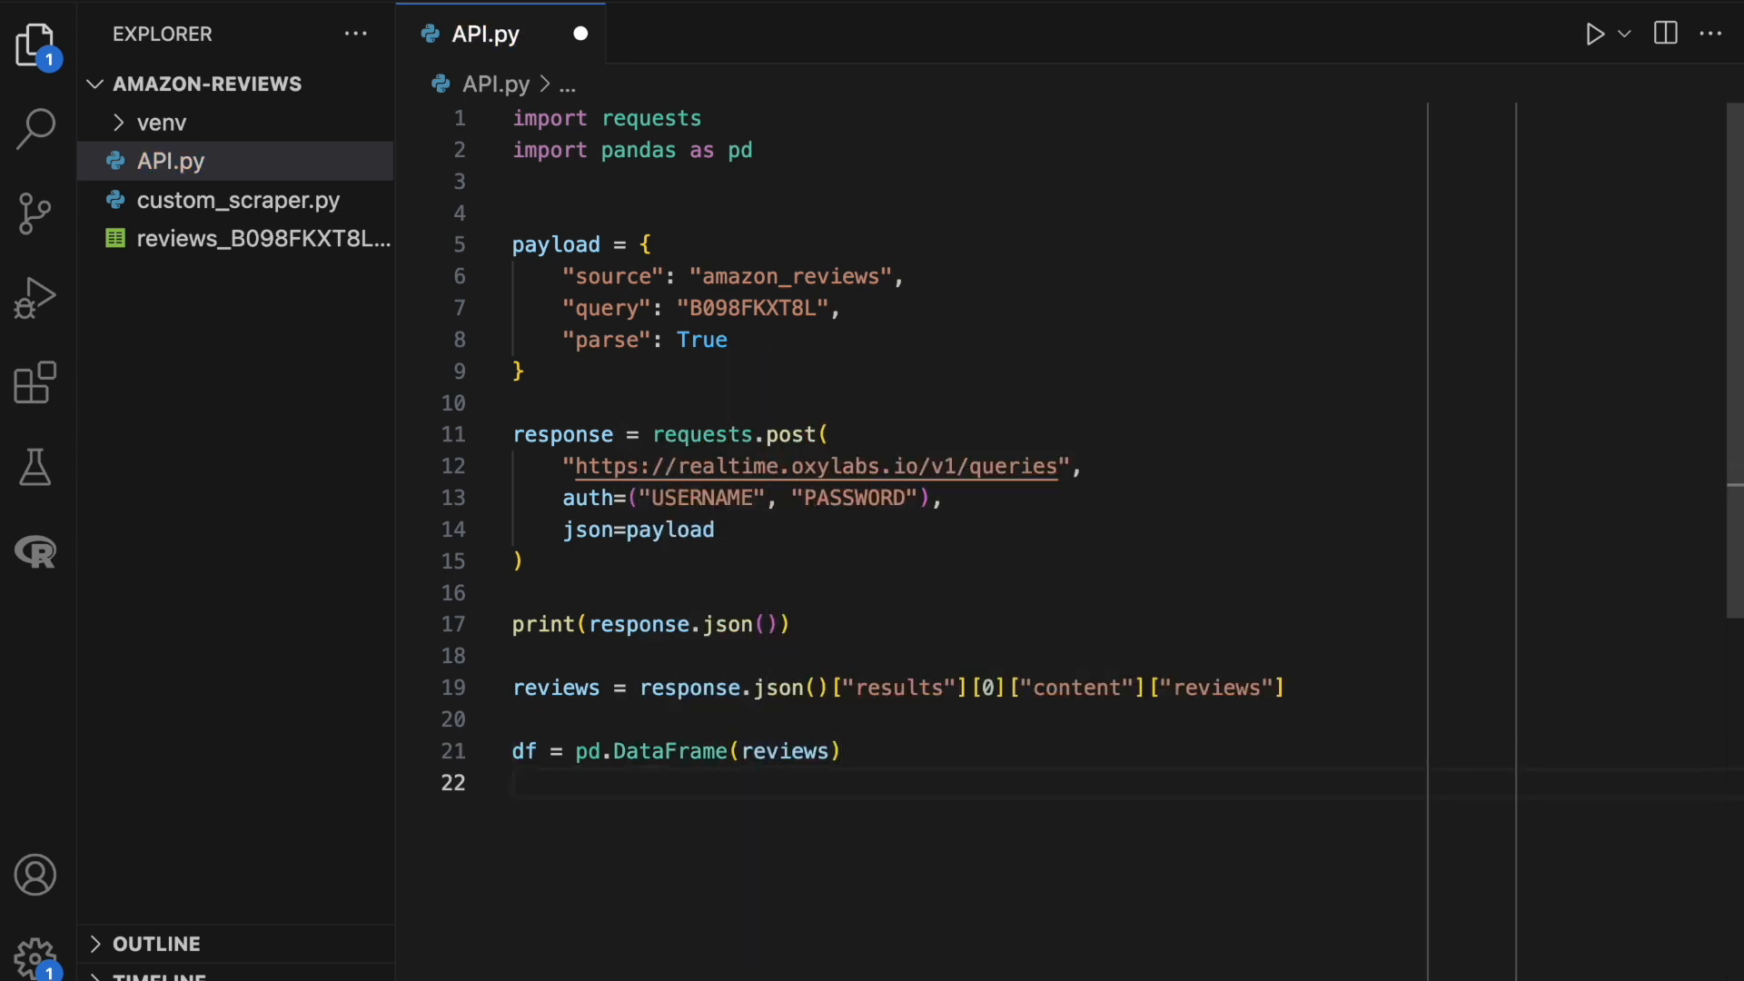
text(df.to_csv()
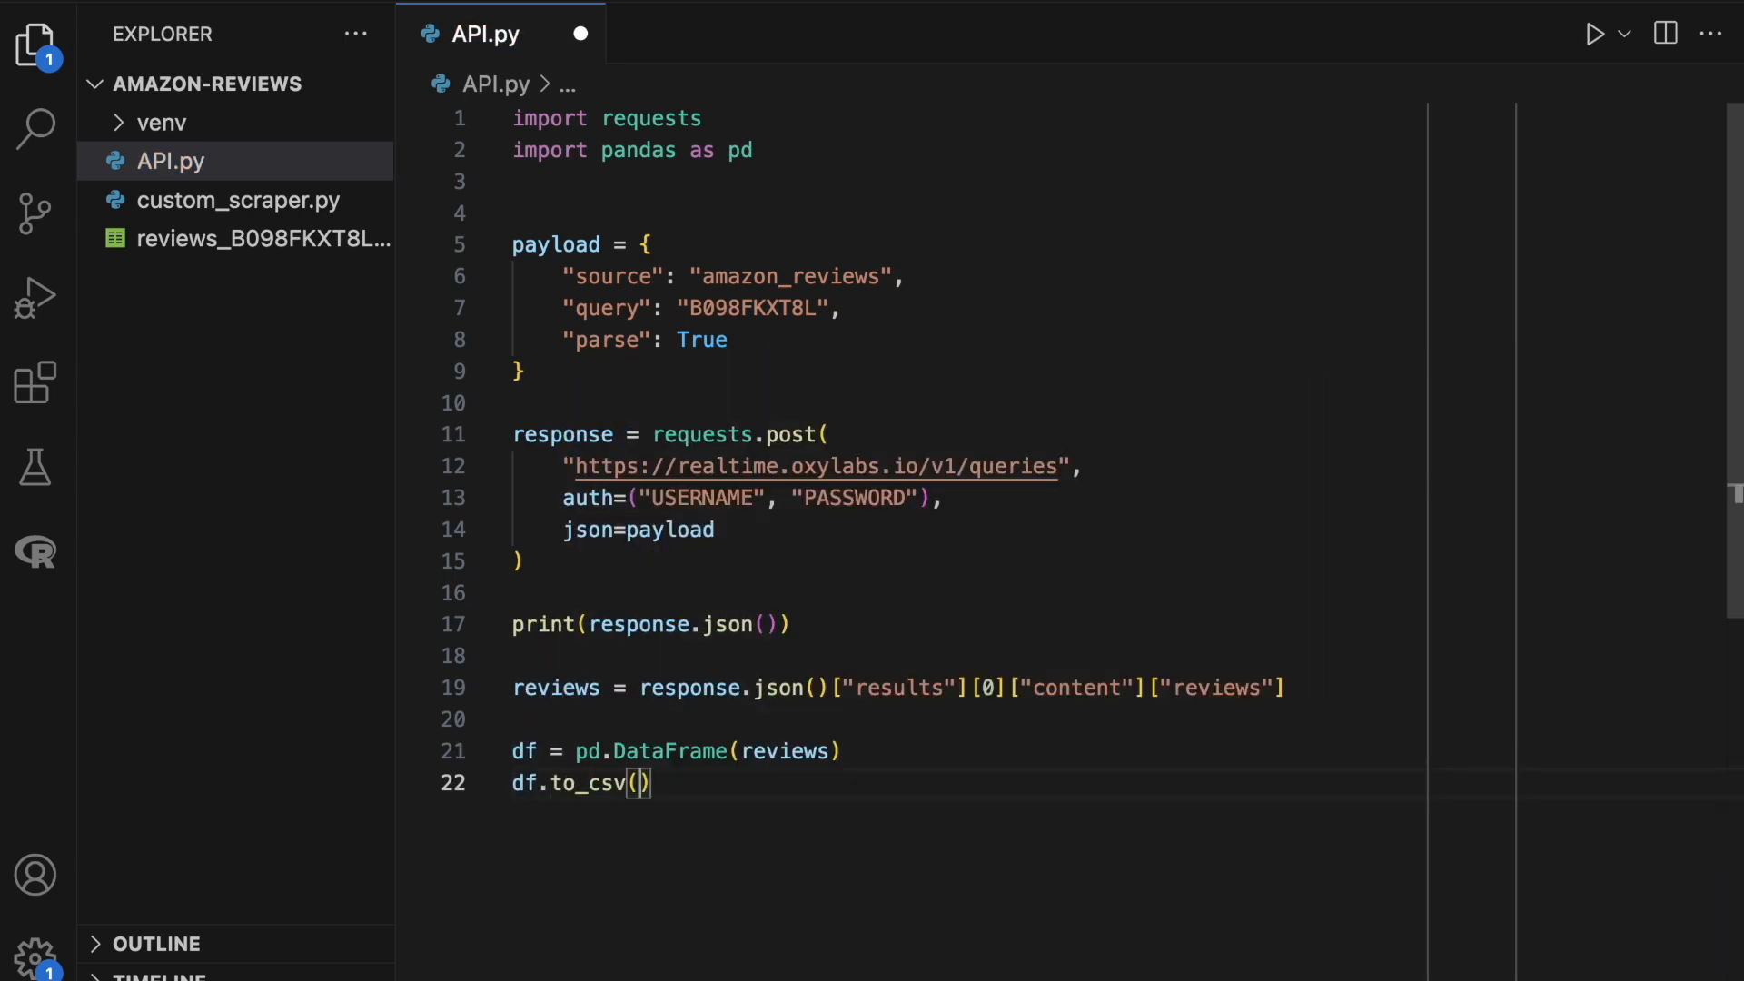
text("reviews_API.csv")
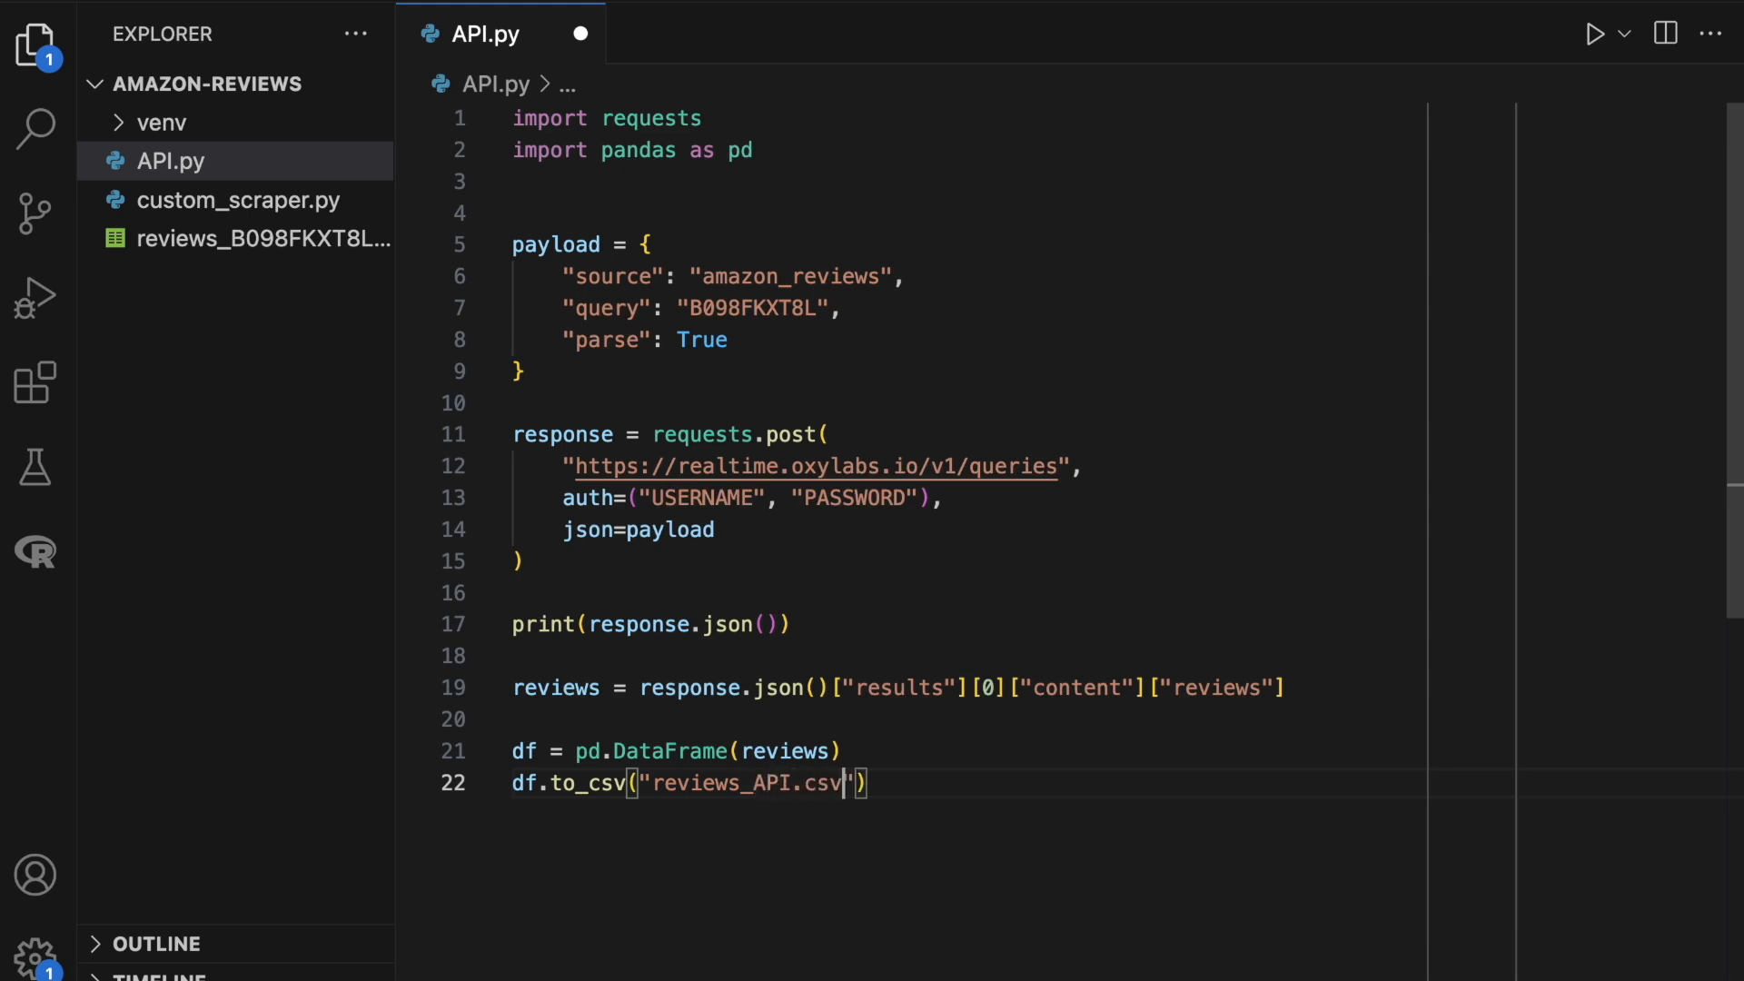
text(, index=False)
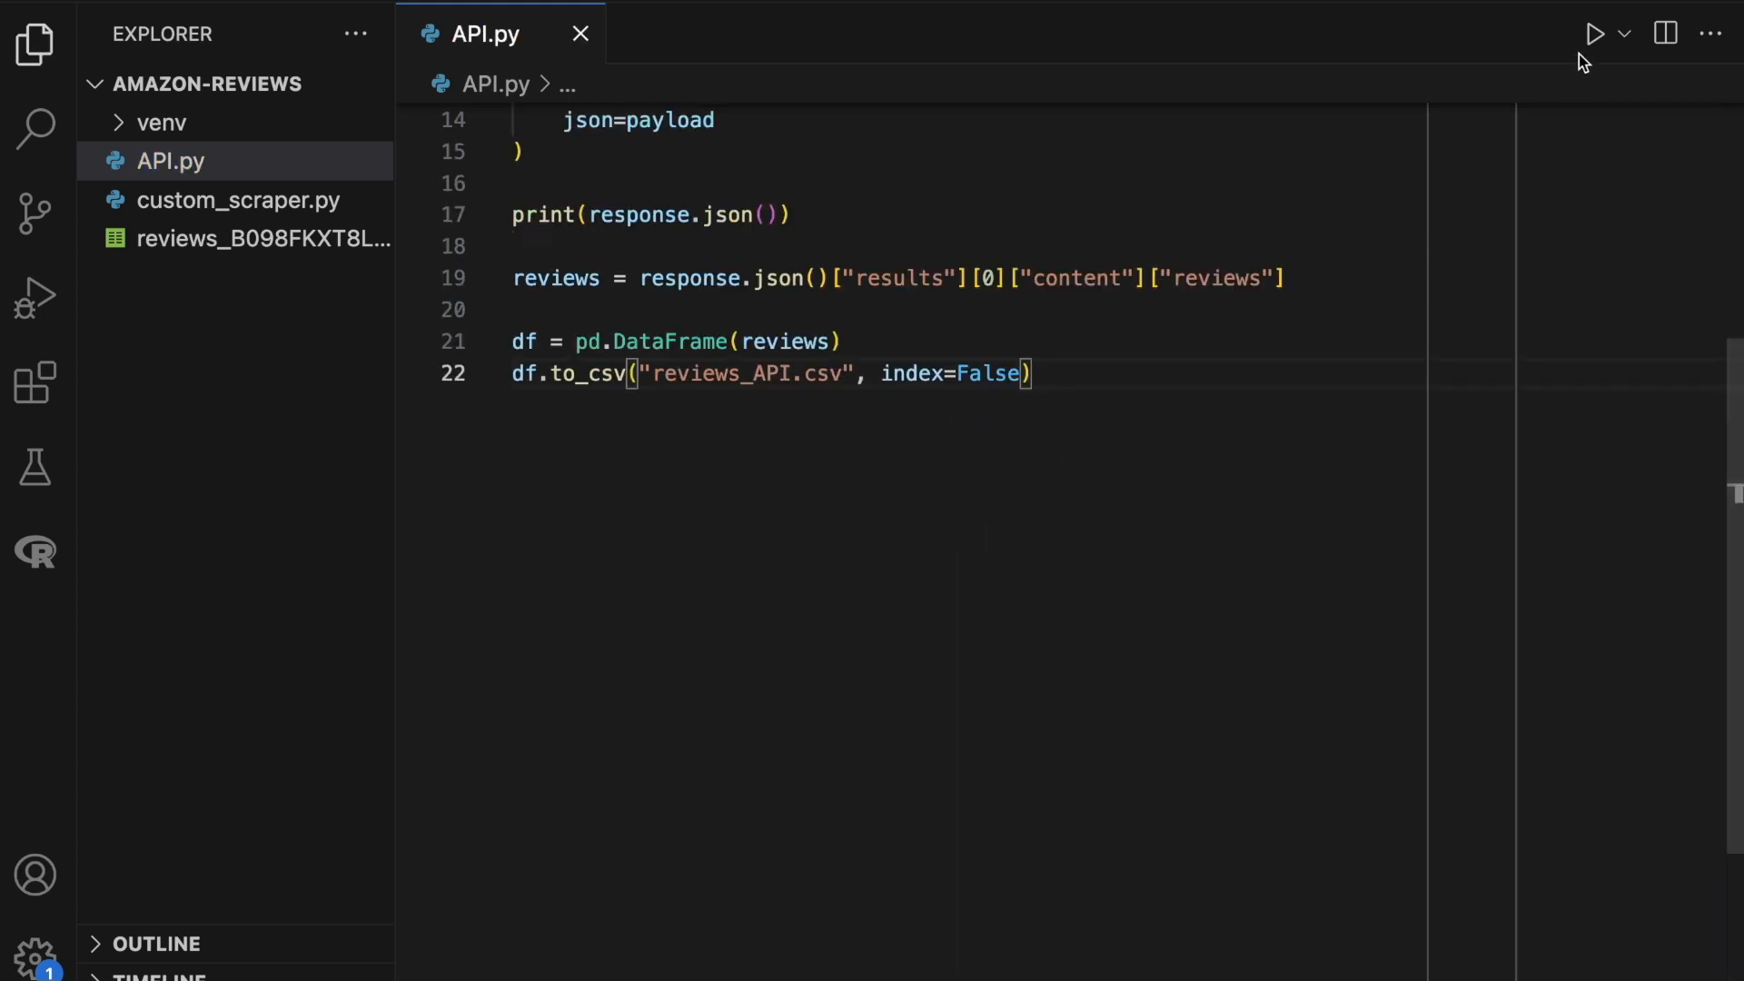
Run API.py, open reviews_API.csv and preview it as a table.
click(1592, 34)
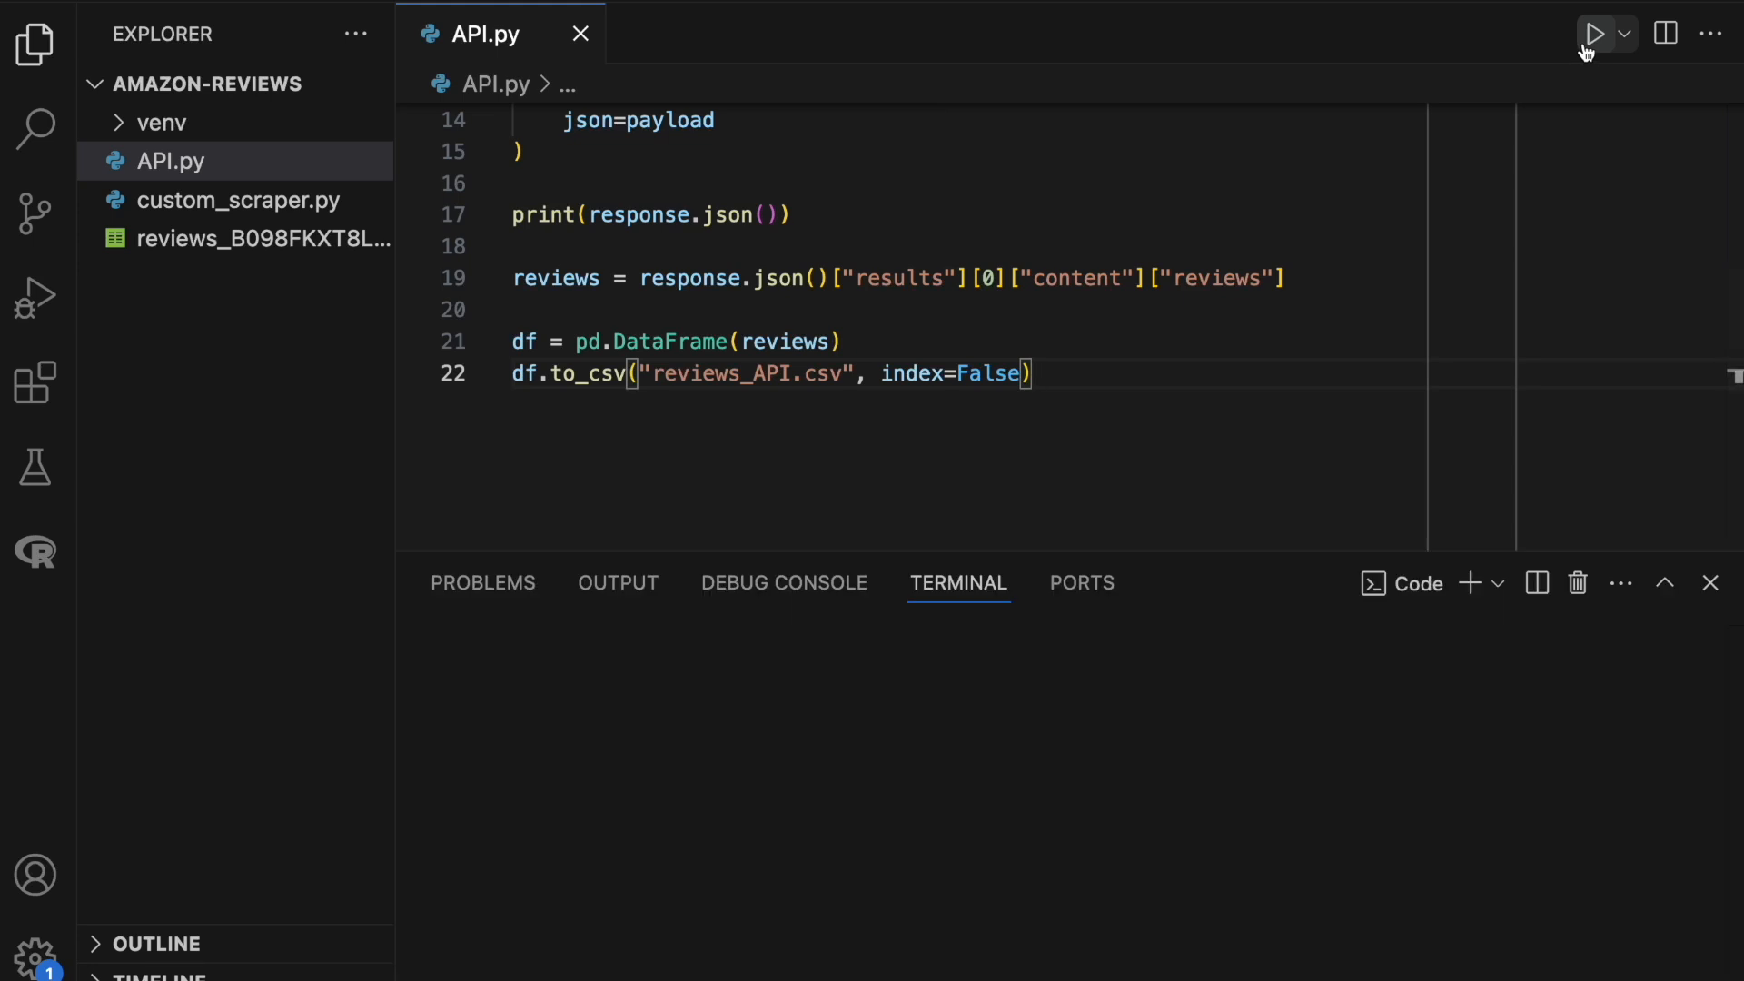
click(1592, 33)
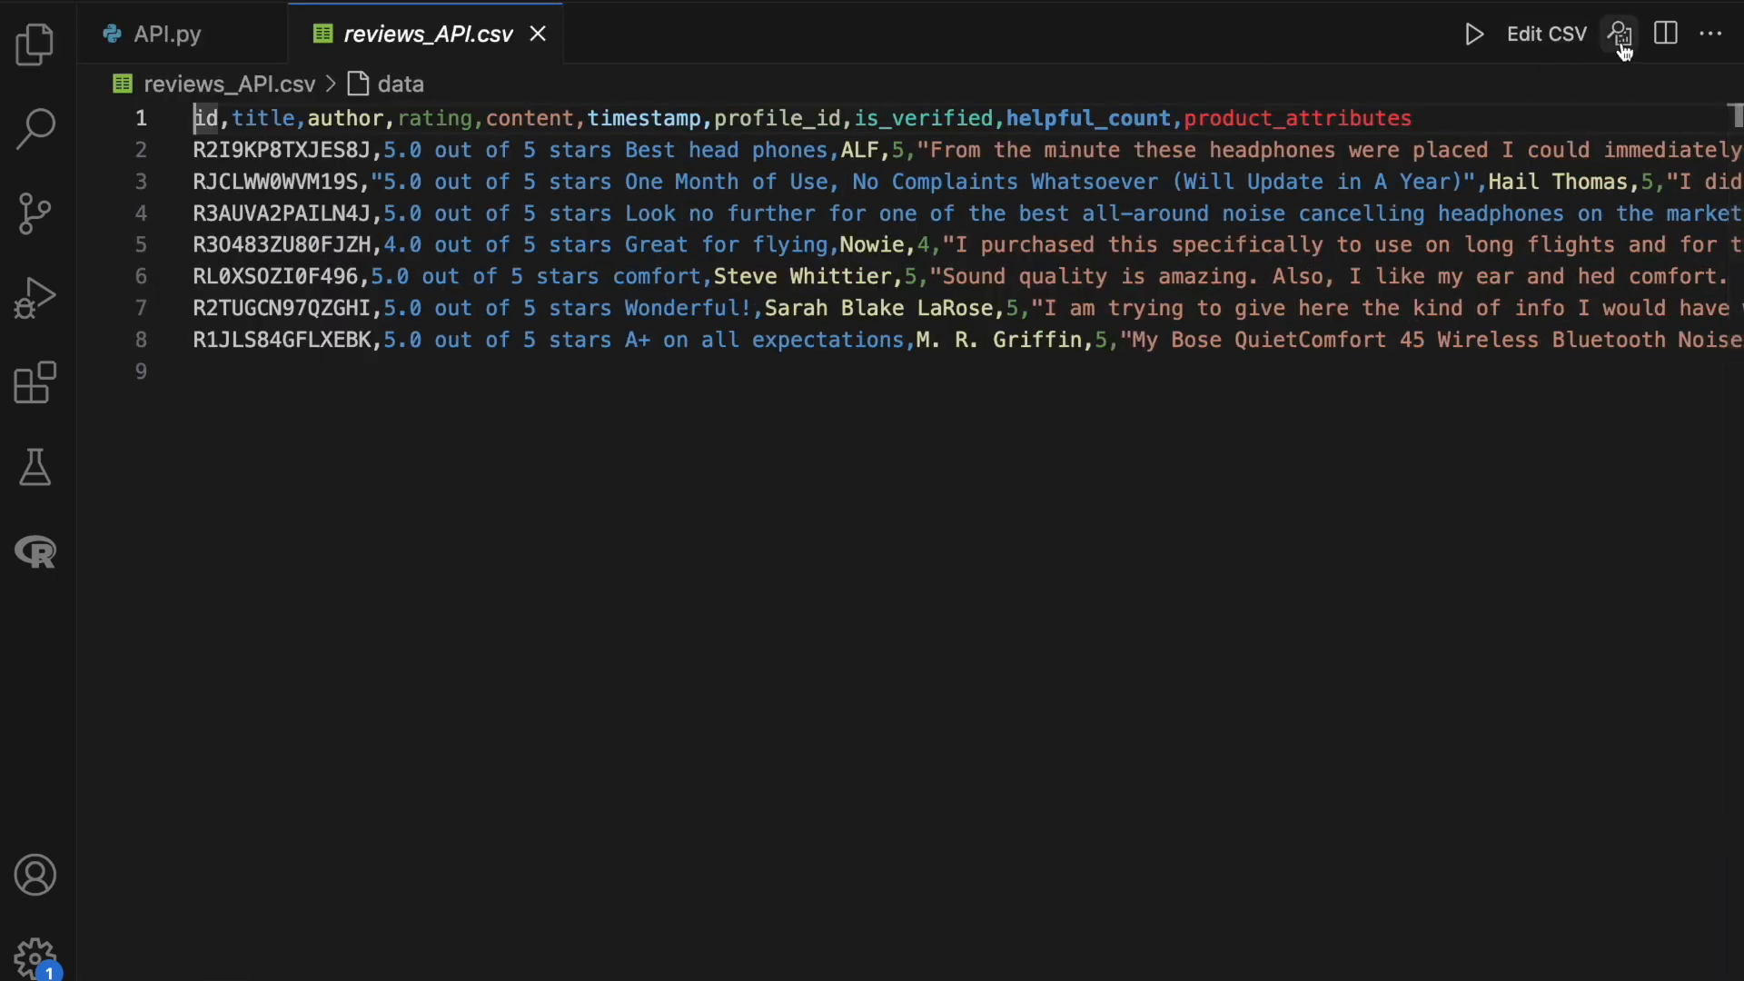
click(1620, 34)
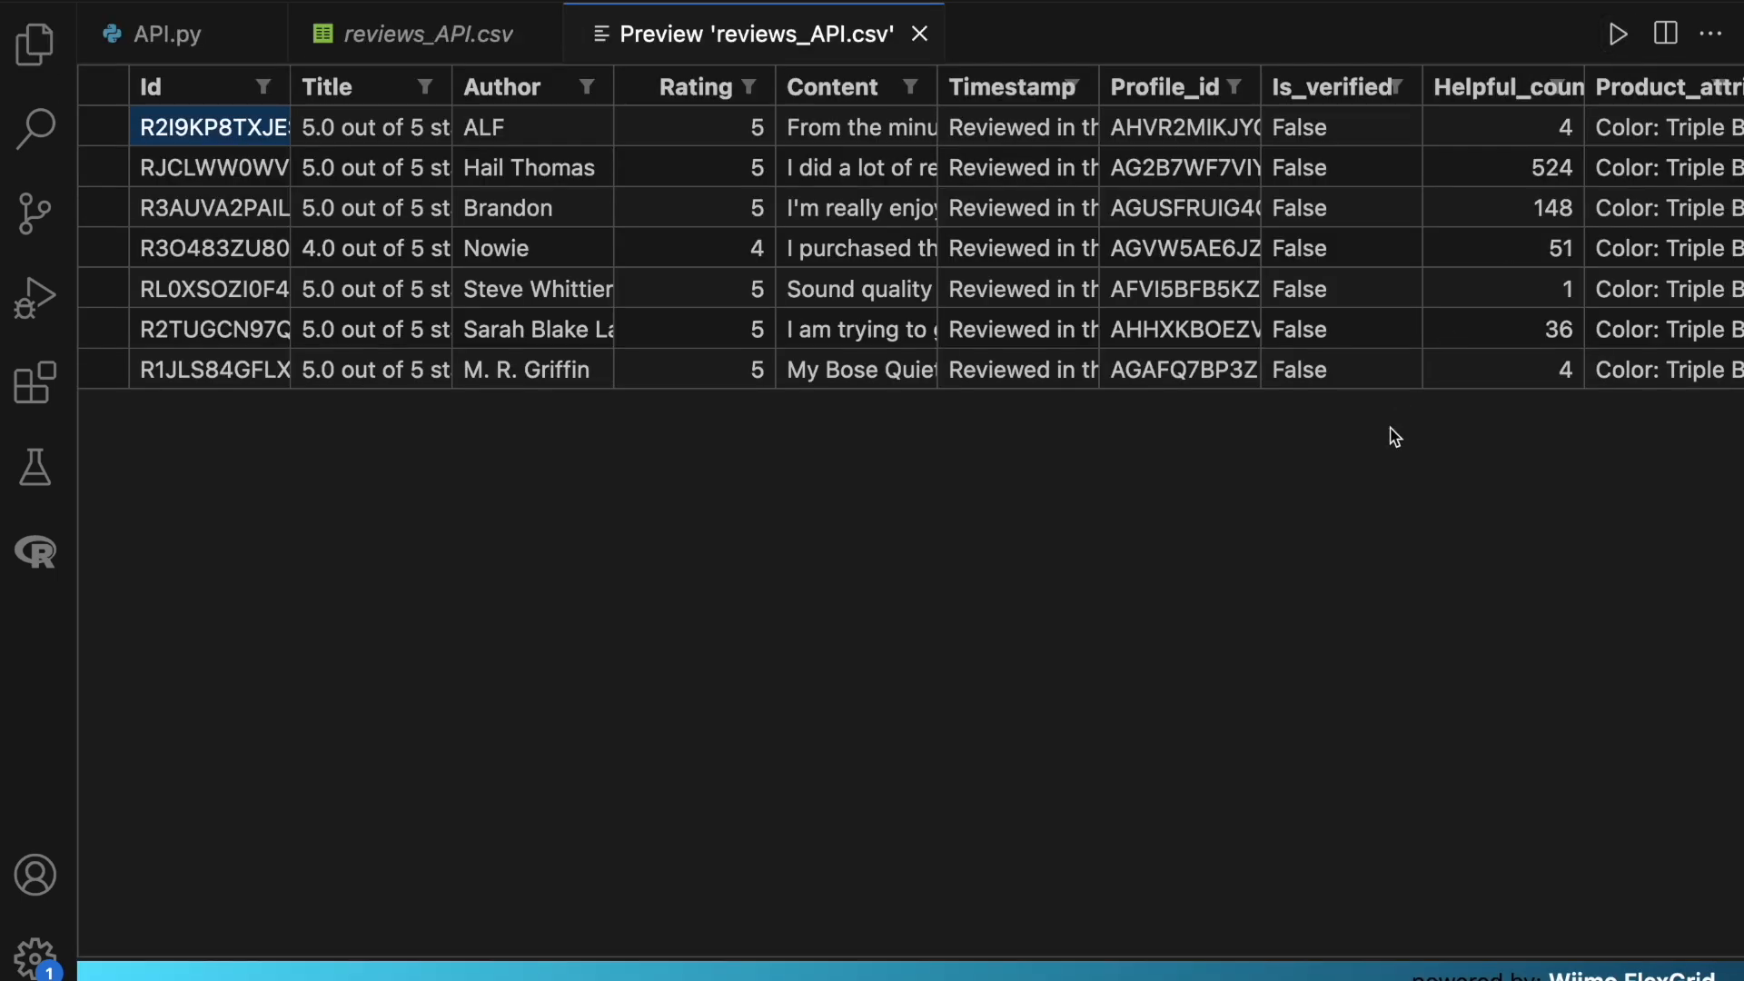